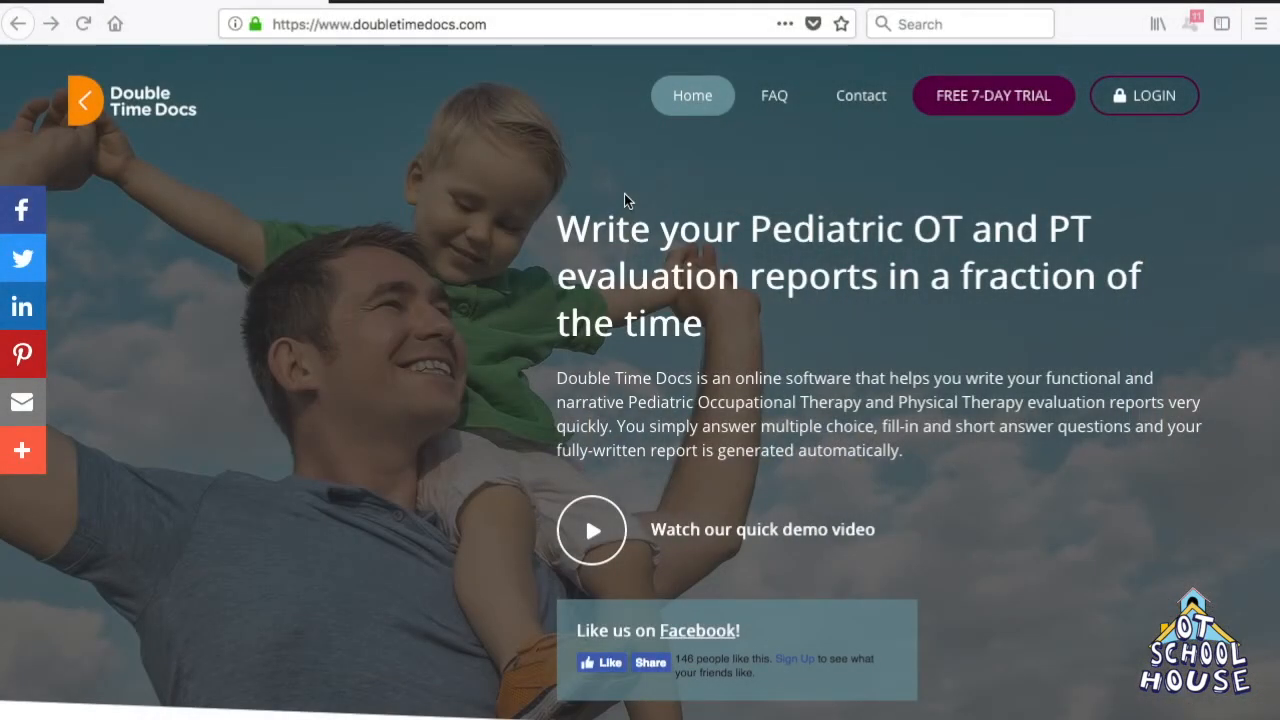
Step: Open the free 7-day trial registration form and browse its referral-source dropdown options
{"action": "left_click", "coordinate": [490, 23]}
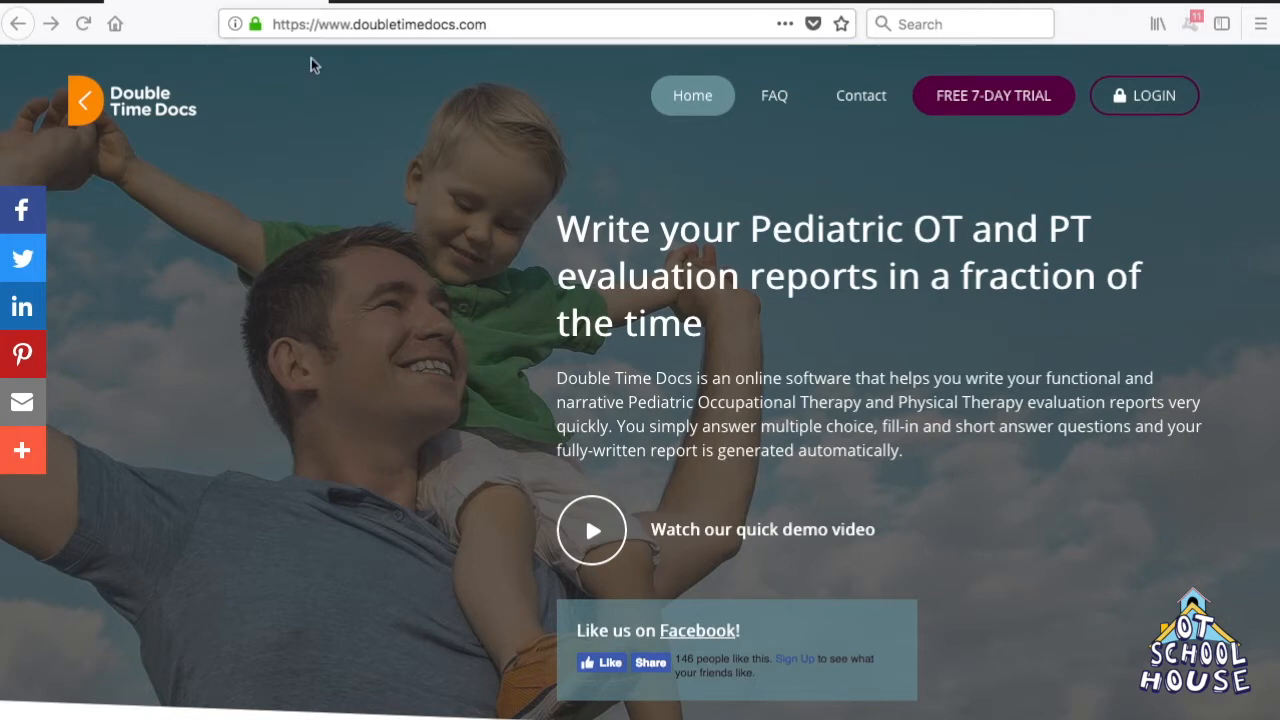
{"action": "mouse_move", "coordinate": [597, 109]}
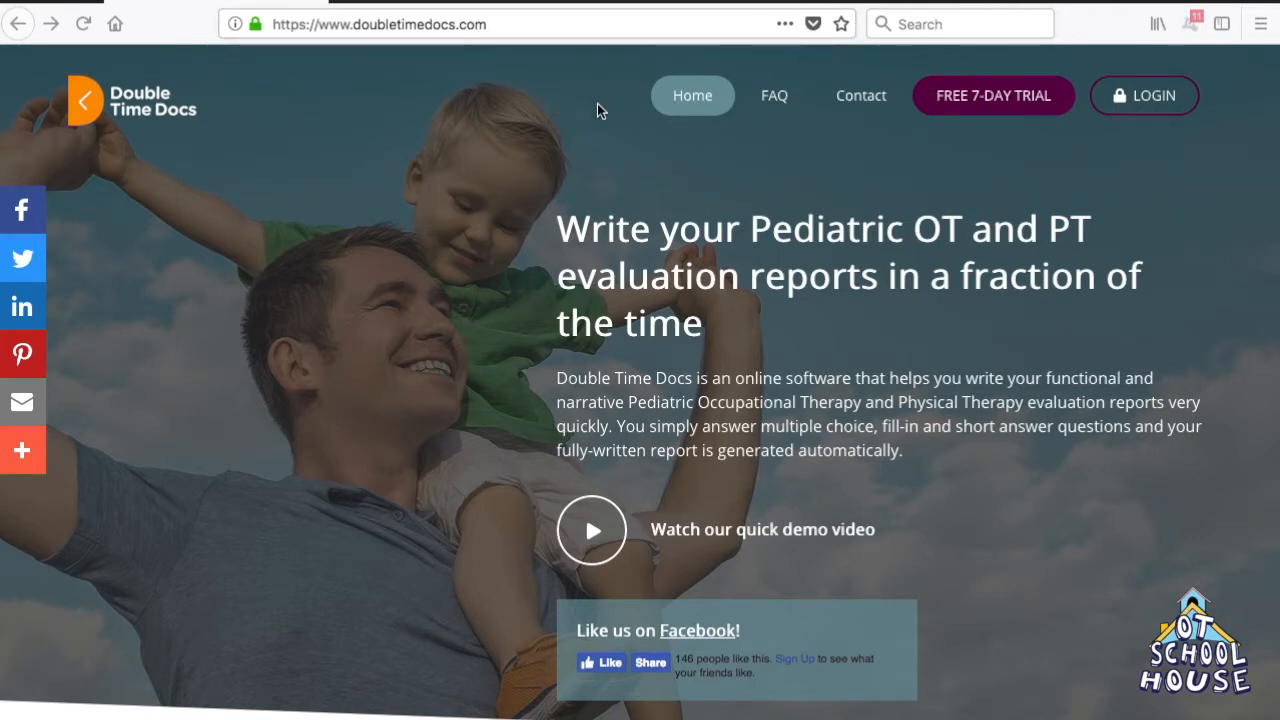
{"action": "mouse_move", "coordinate": [1228, 149]}
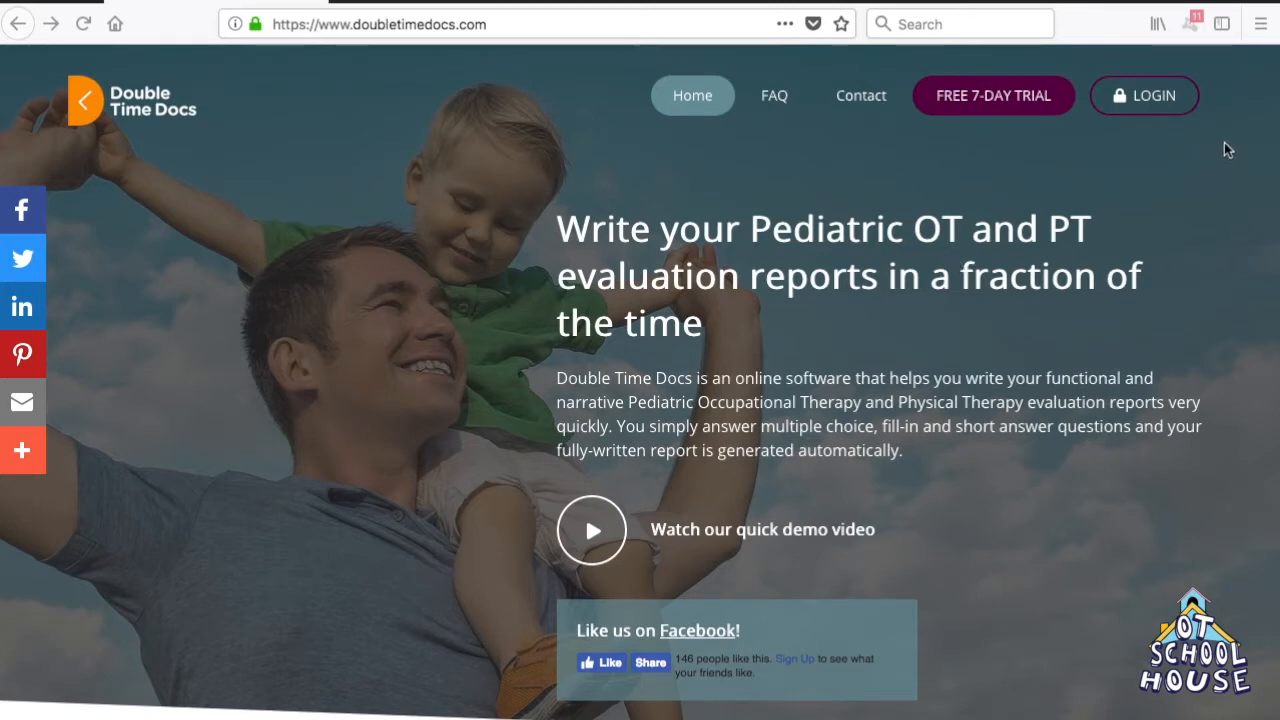
{"action": "mouse_move", "coordinate": [1170, 107]}
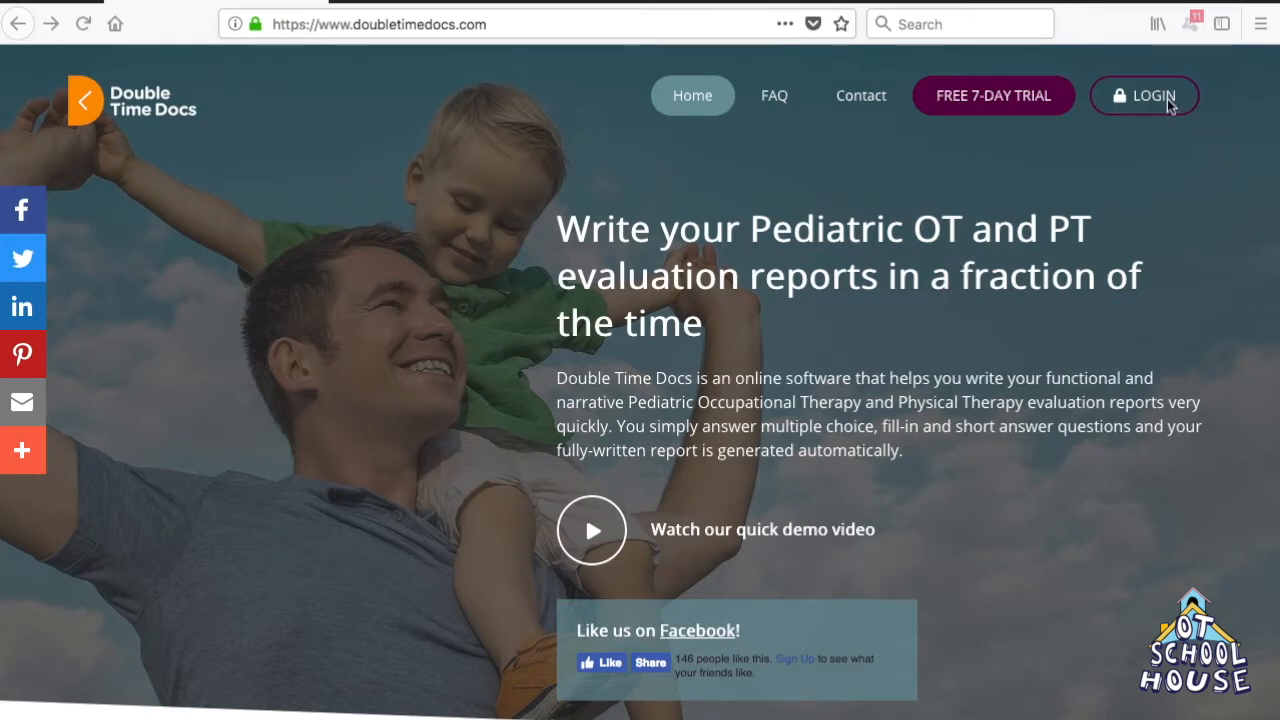
{"action": "mouse_move", "coordinate": [1013, 106]}
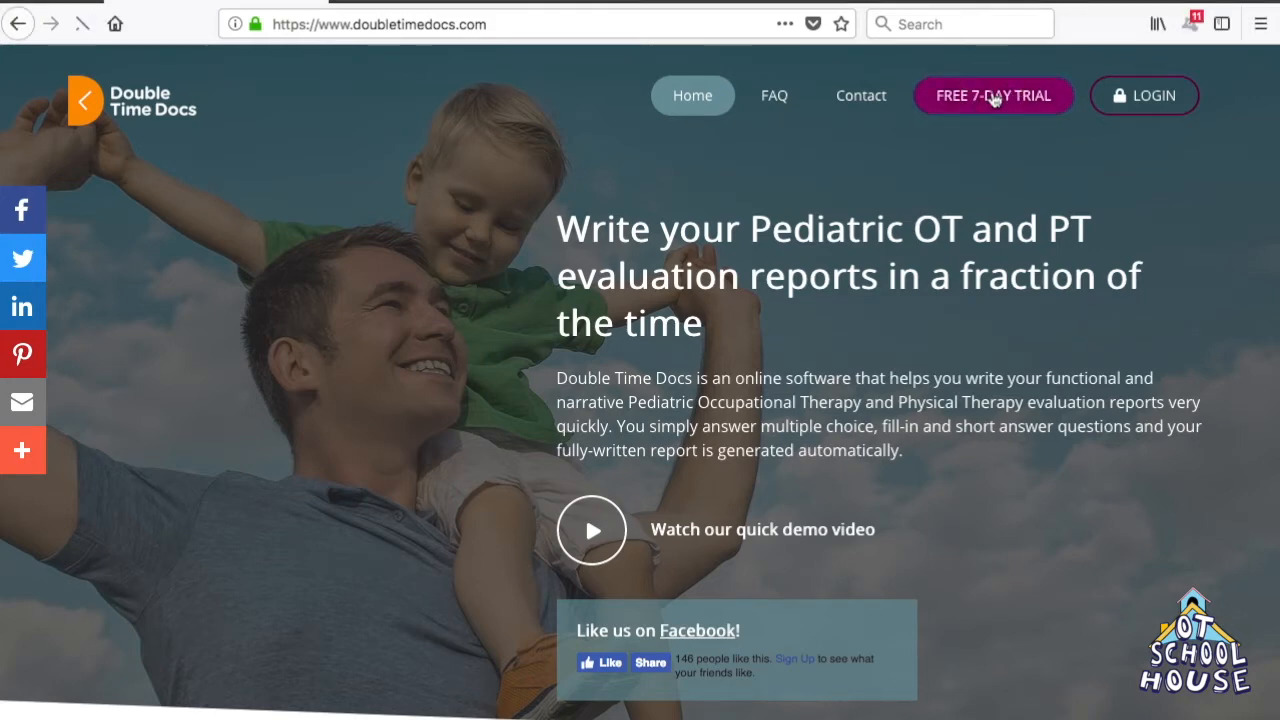
{"action": "left_click", "coordinate": [993, 95]}
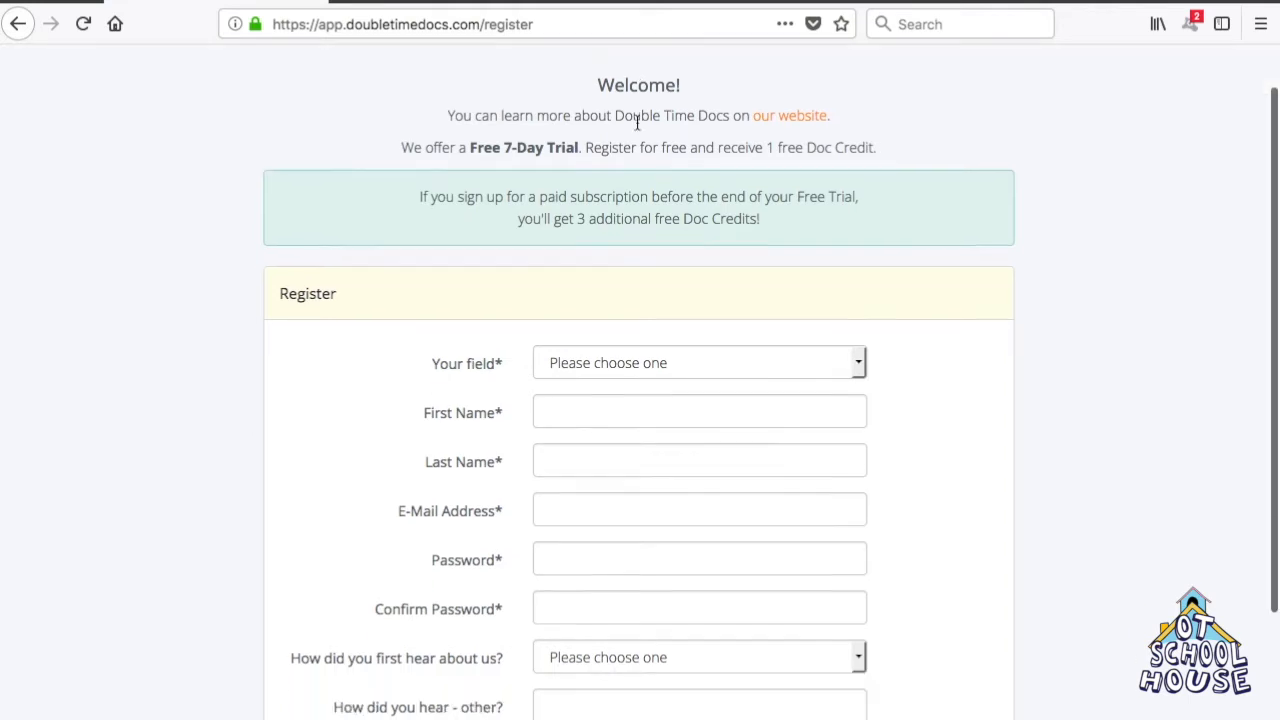
{"action": "scroll", "scroll_direction": "down", "scroll_amount": 3}
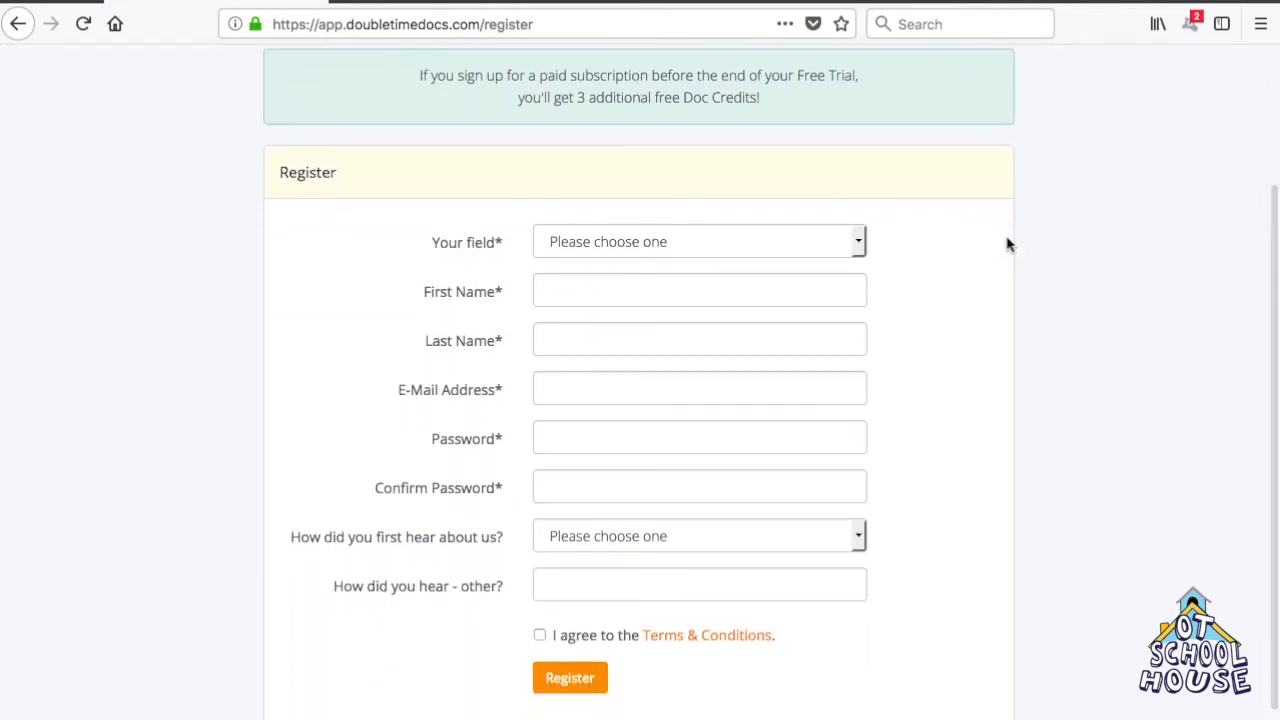
{"action": "mouse_move", "coordinate": [980, 248]}
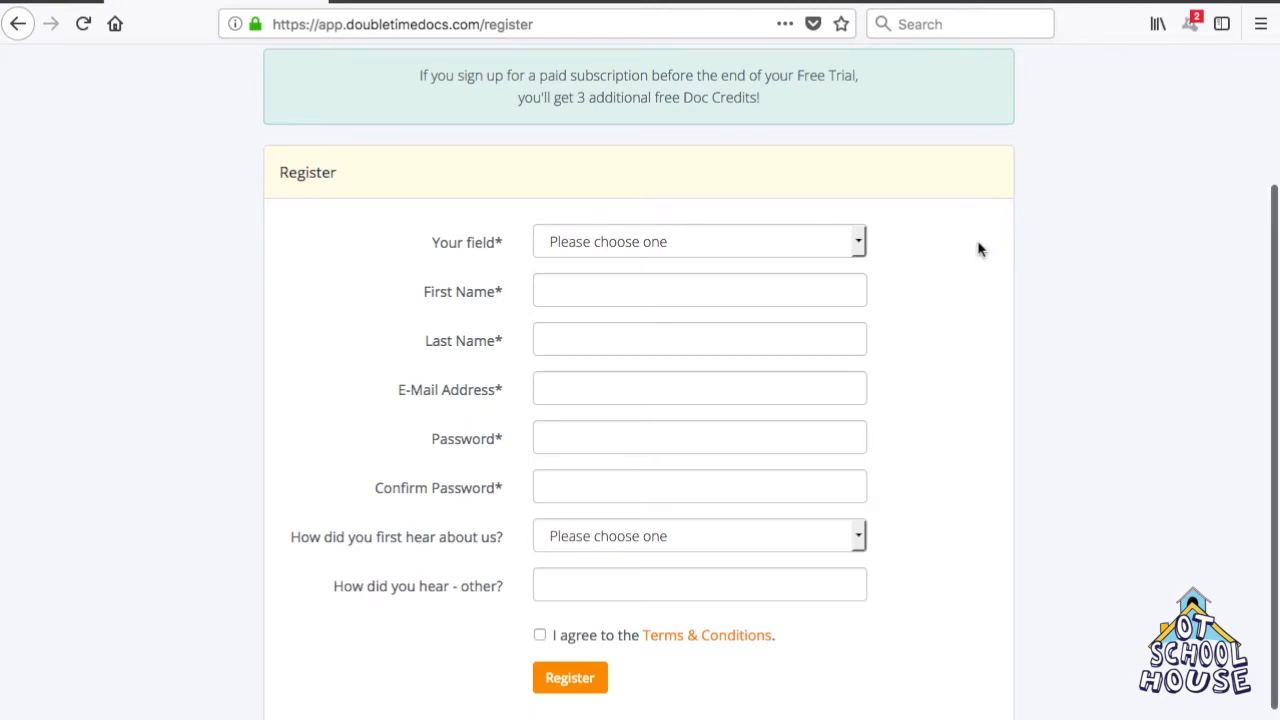
{"action": "mouse_move", "coordinate": [849, 240]}
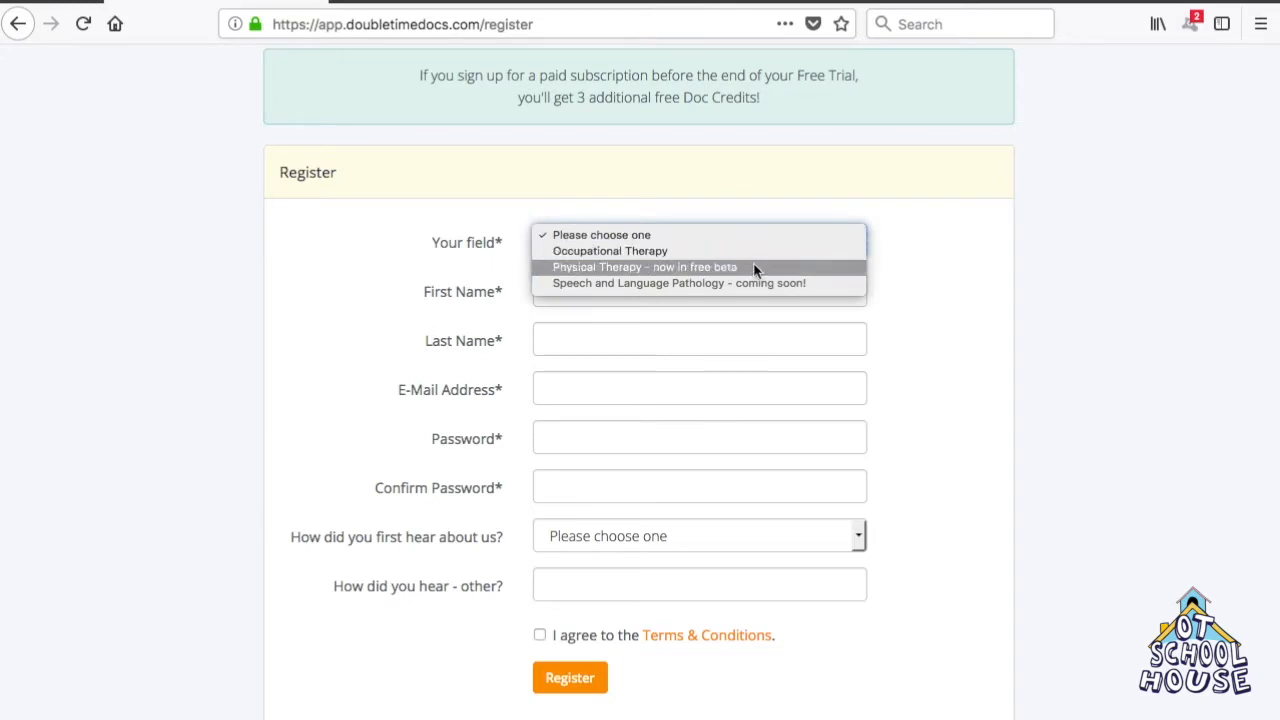
{"action": "mouse_move", "coordinate": [703, 290]}
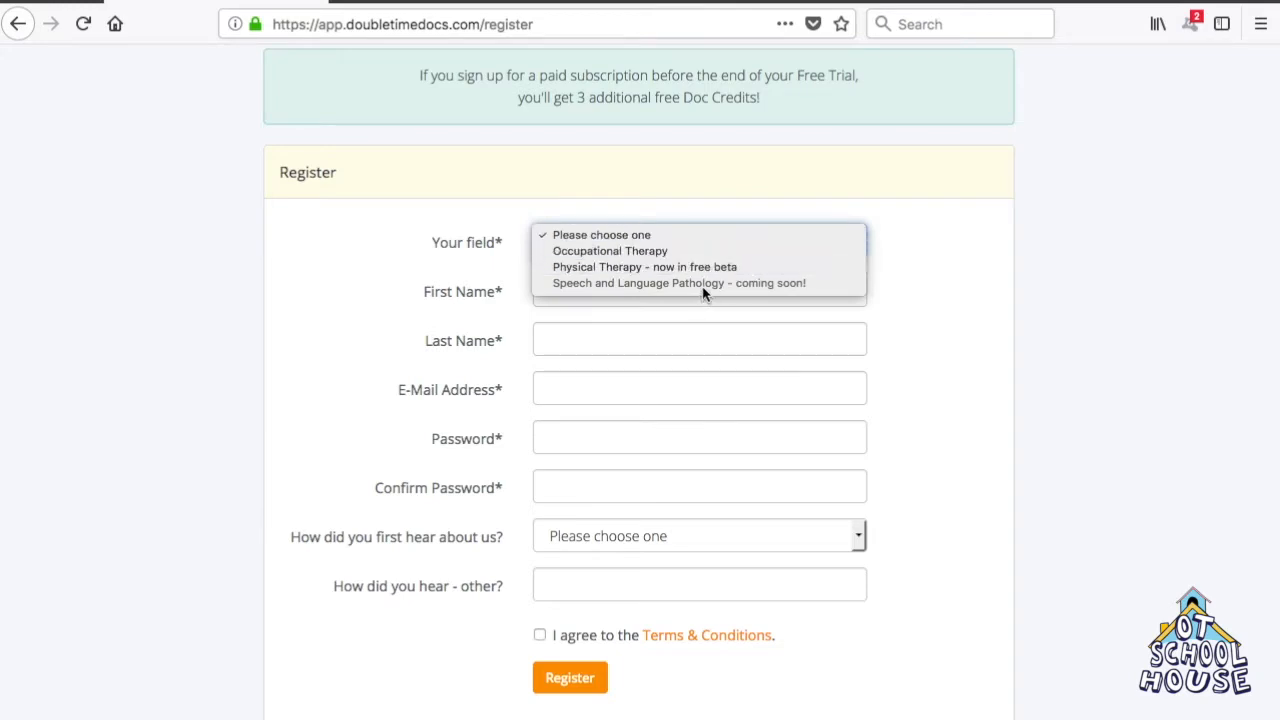
{"action": "mouse_move", "coordinate": [838, 288]}
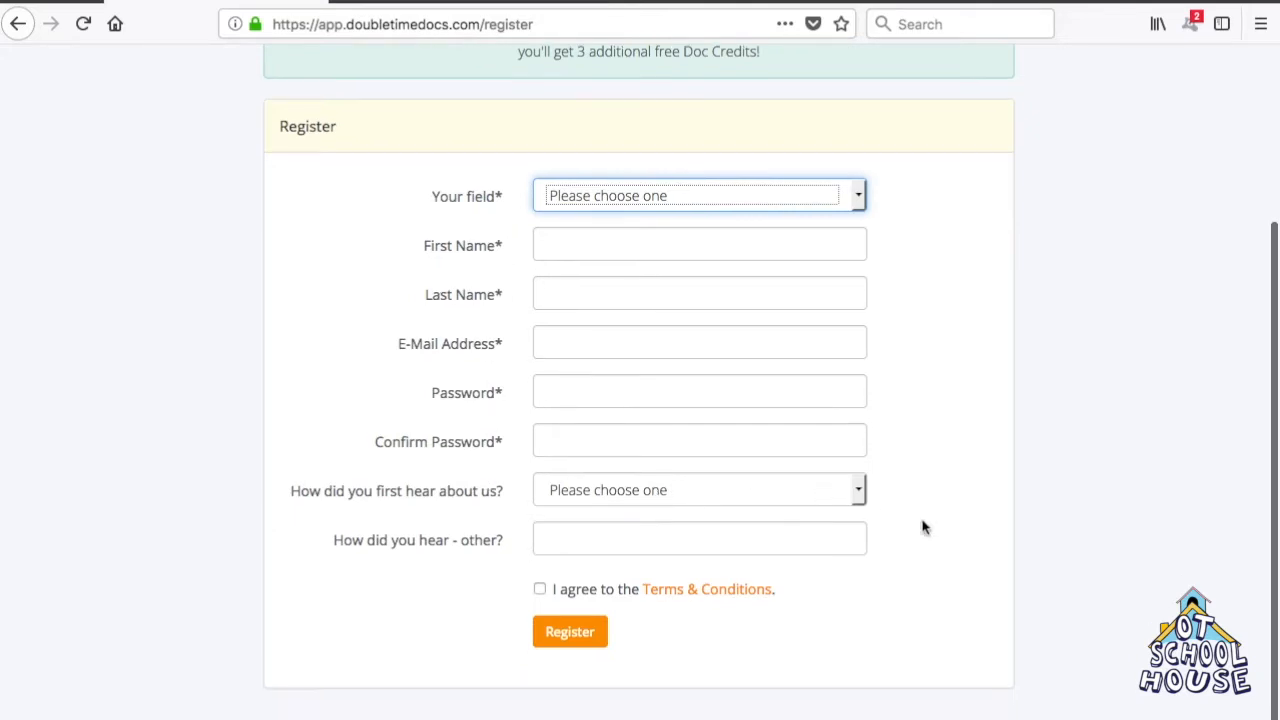
{"action": "left_click", "coordinate": [698, 490]}
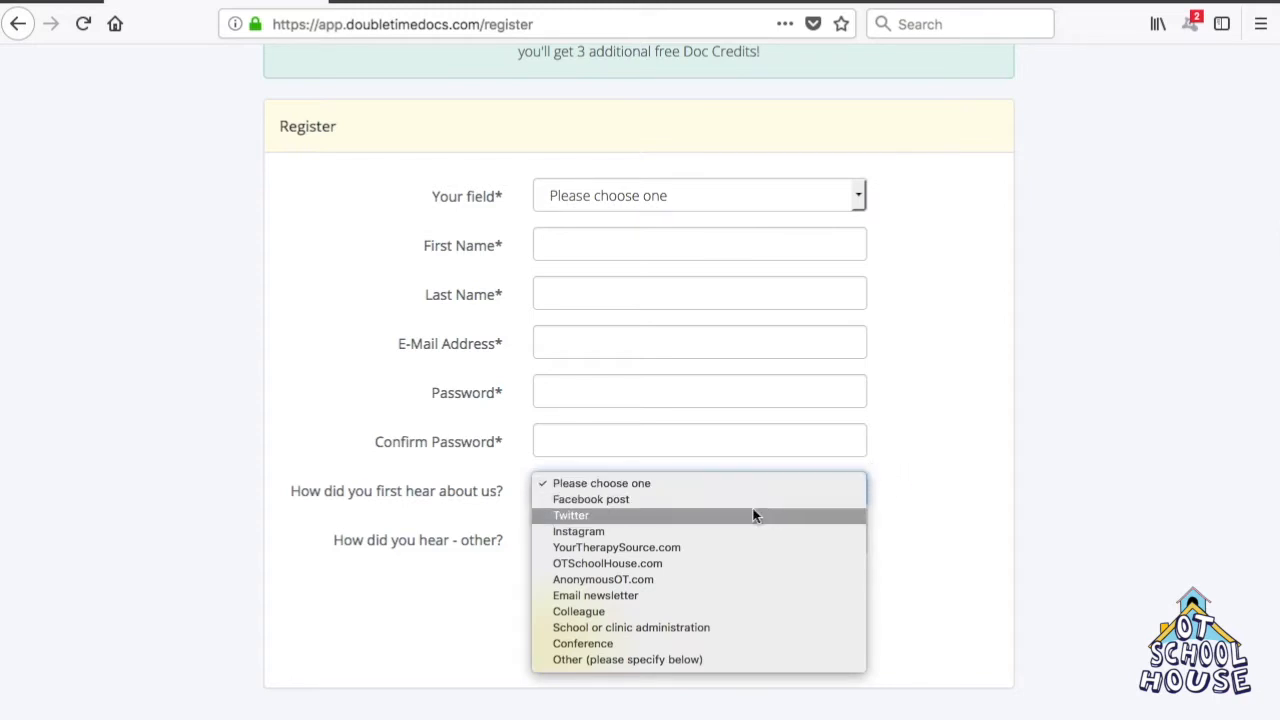
{"action": "mouse_move", "coordinate": [671, 563]}
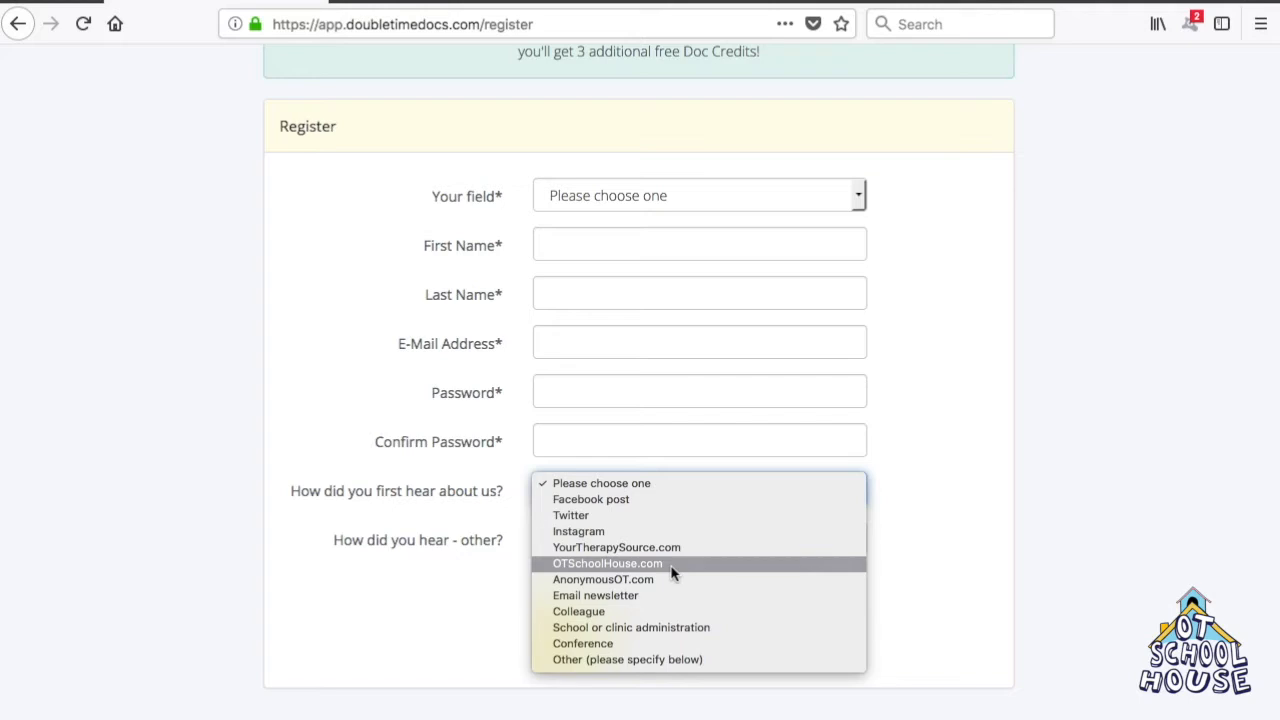
{"action": "mouse_move", "coordinate": [954, 438]}
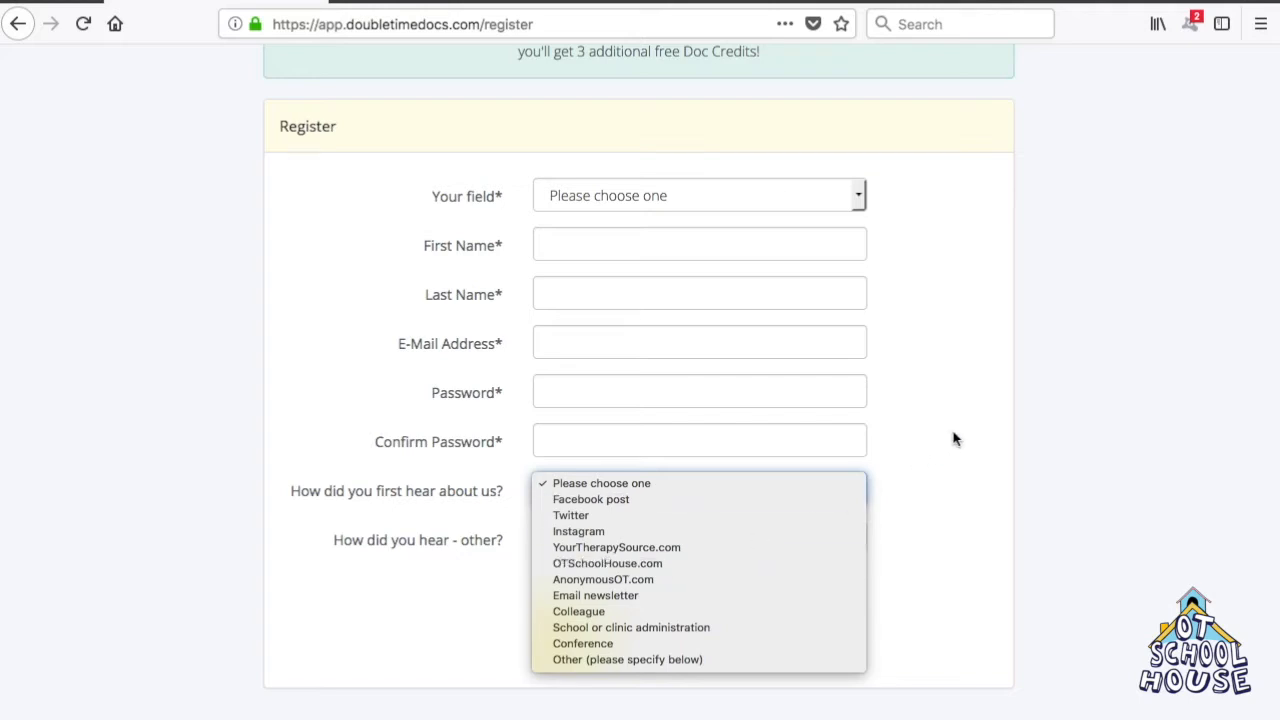
{"action": "scroll", "scroll_direction": "up", "scroll_amount": 3}
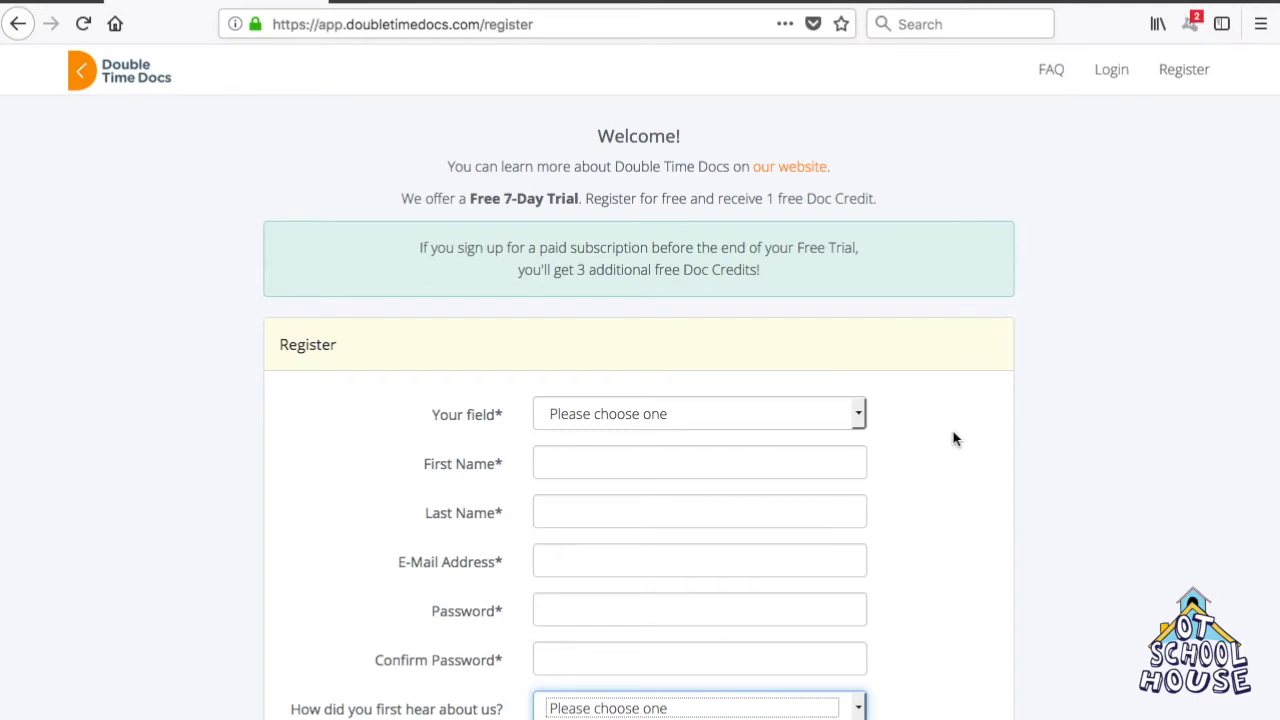
{"action": "mouse_move", "coordinate": [52, 76]}
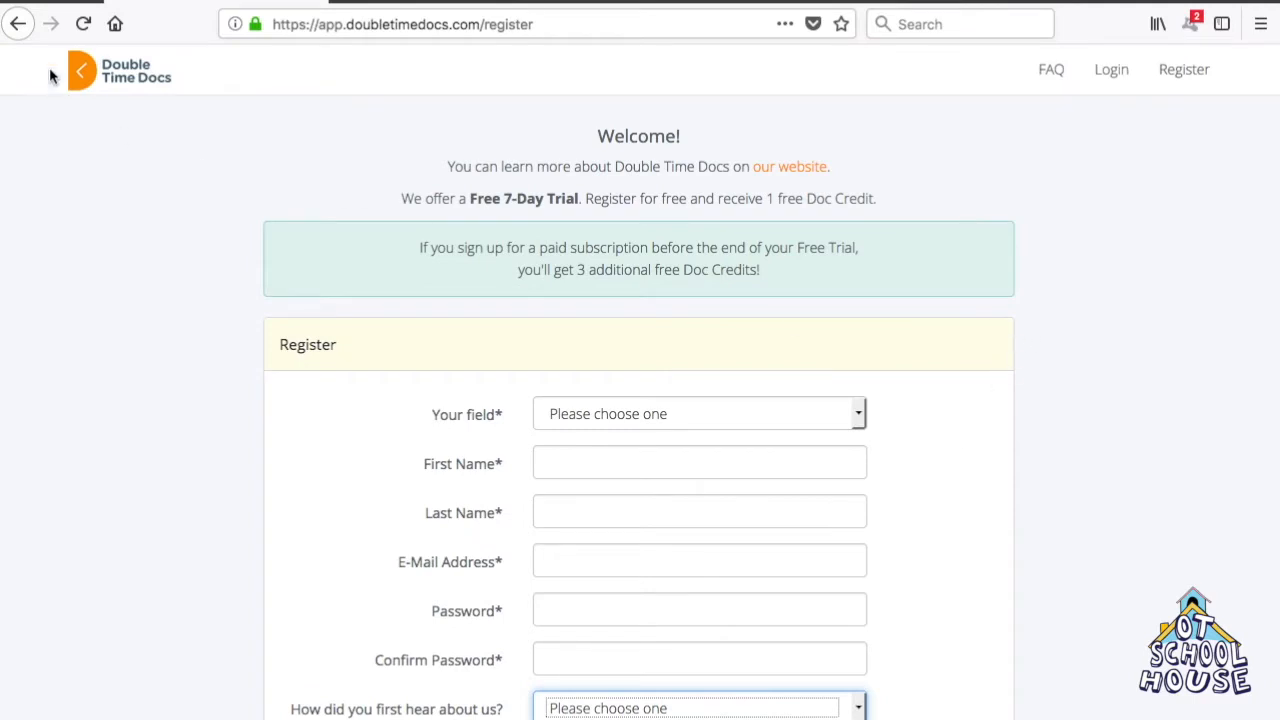
{"action": "mouse_move", "coordinate": [18, 23]}
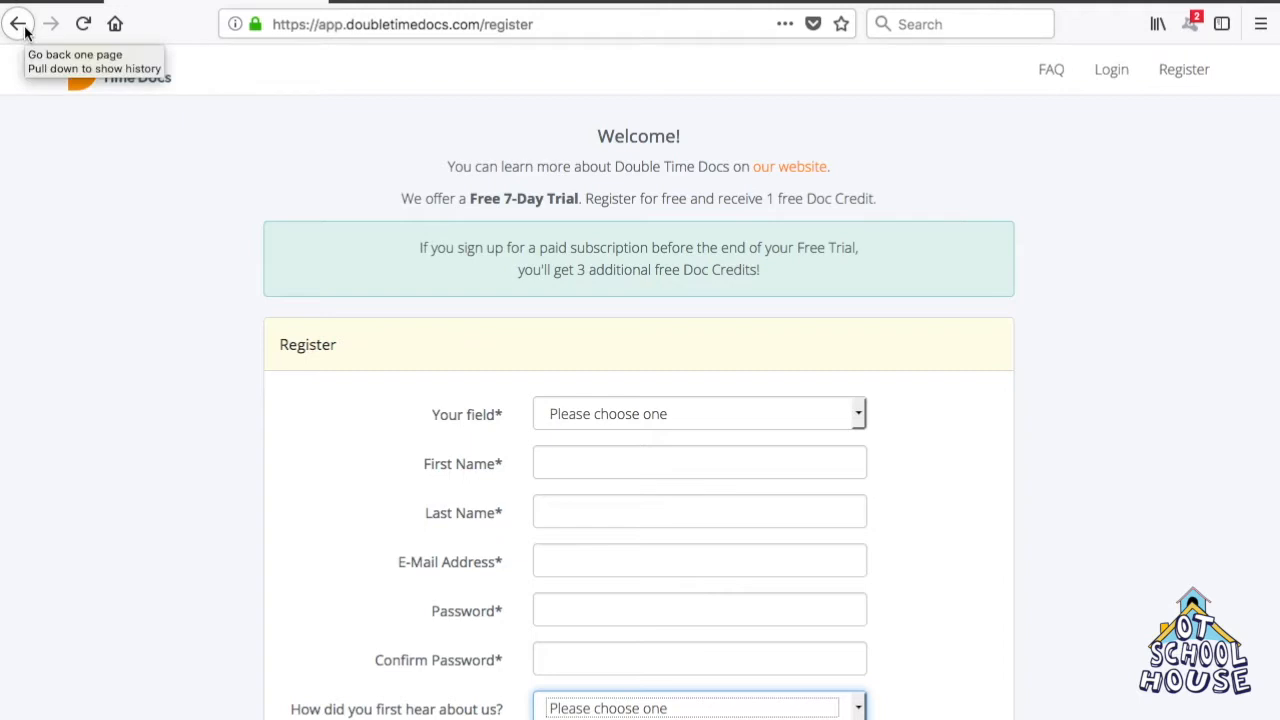
Step: Return to the homepage and log in using the saved autofill email
{"action": "left_click", "coordinate": [18, 23]}
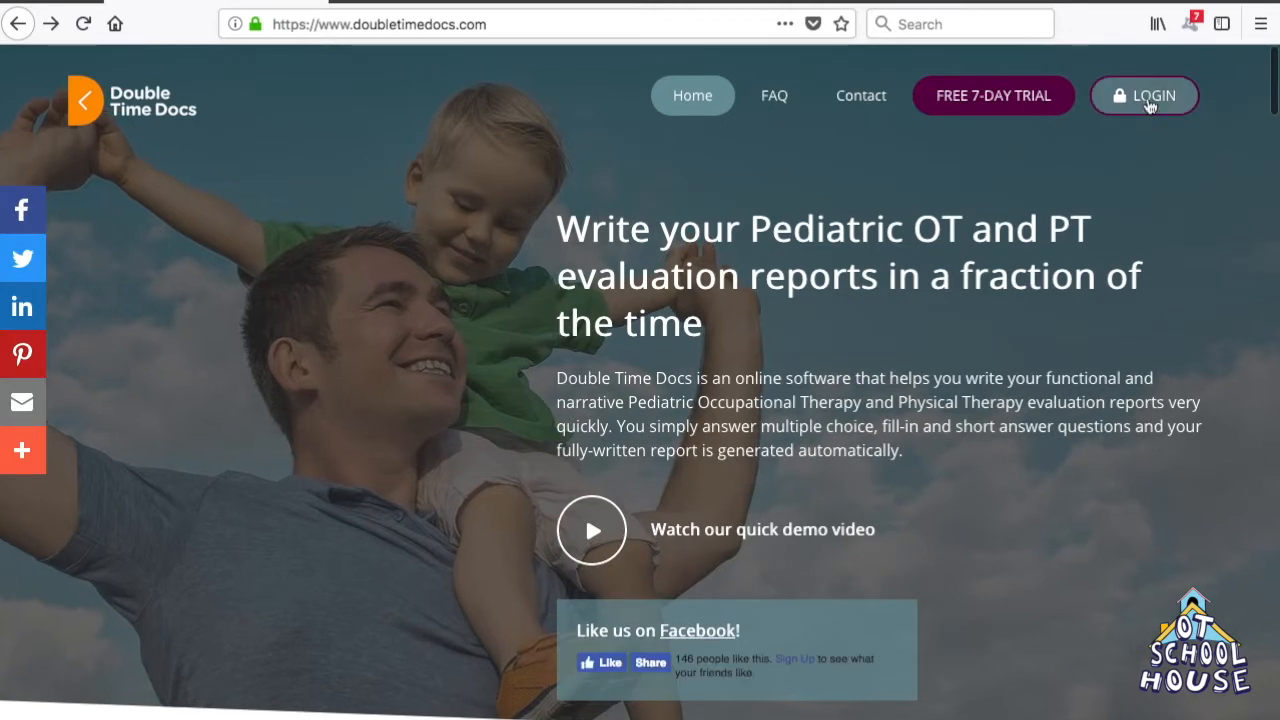
{"action": "left_click", "coordinate": [1144, 95]}
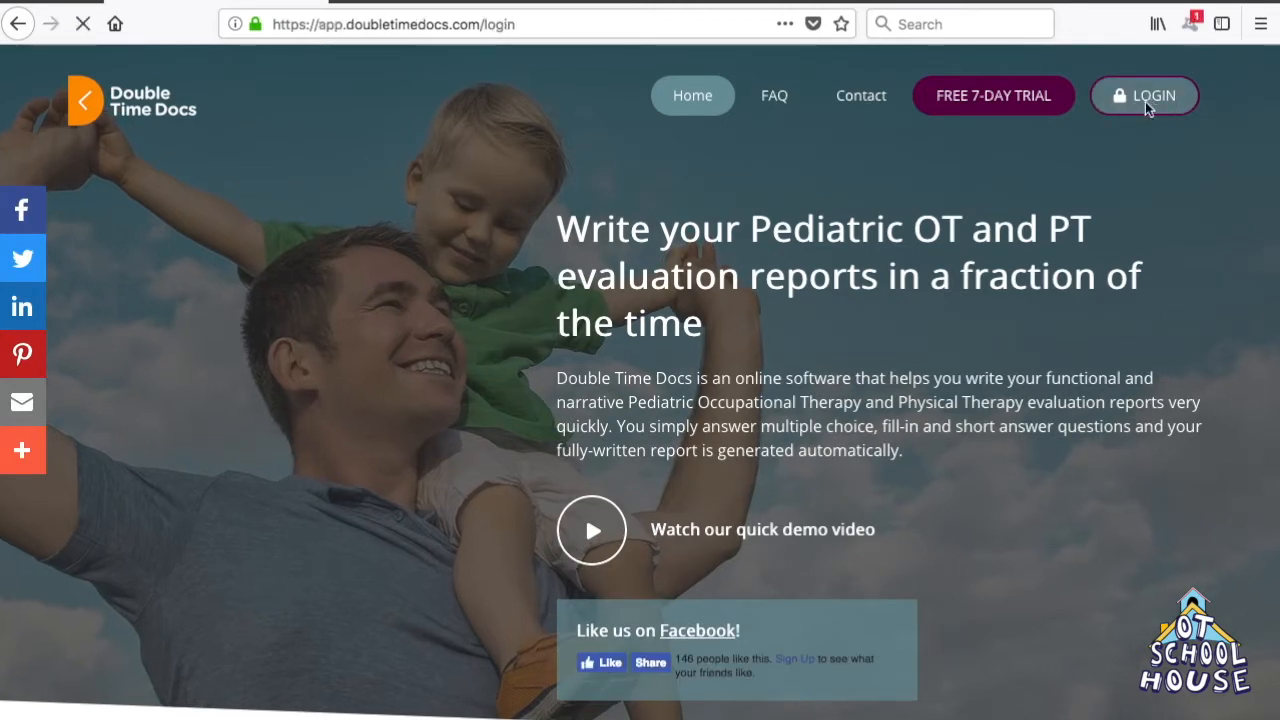
{"action": "left_click", "coordinate": [1144, 95]}
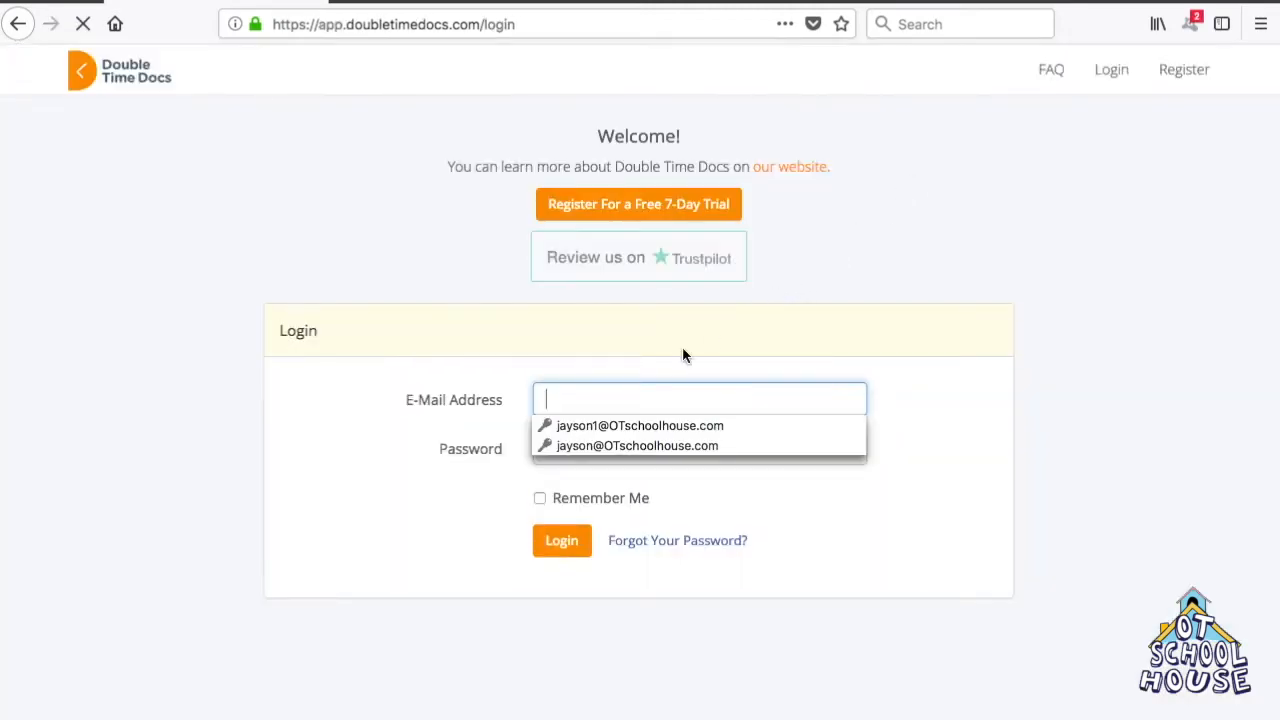
{"action": "left_click", "coordinate": [640, 425]}
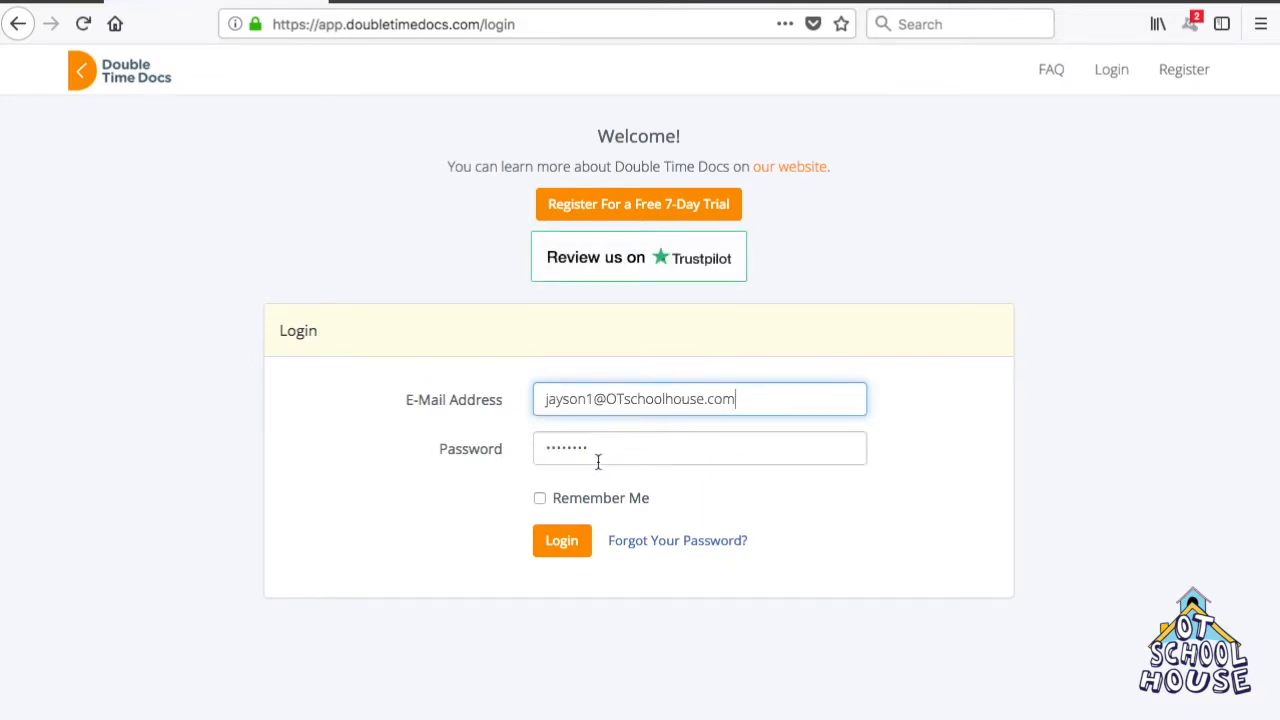
{"action": "mouse_move", "coordinate": [561, 540]}
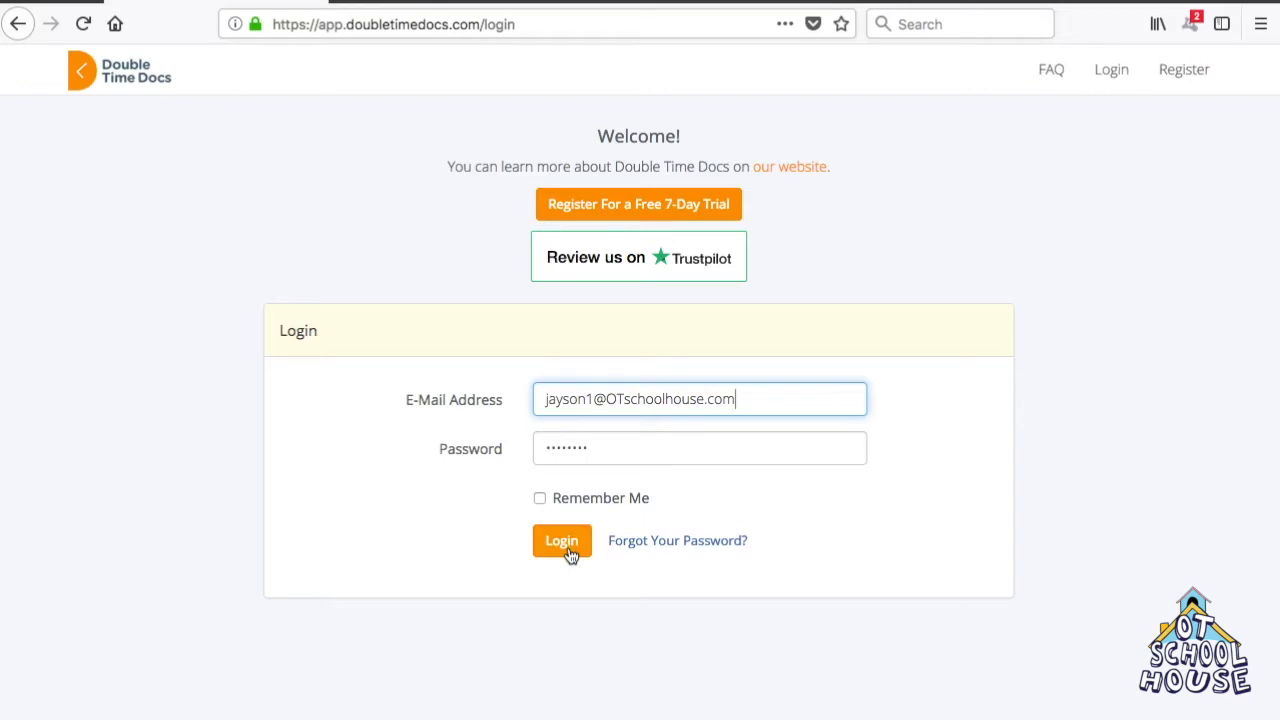
{"action": "left_click", "coordinate": [561, 540]}
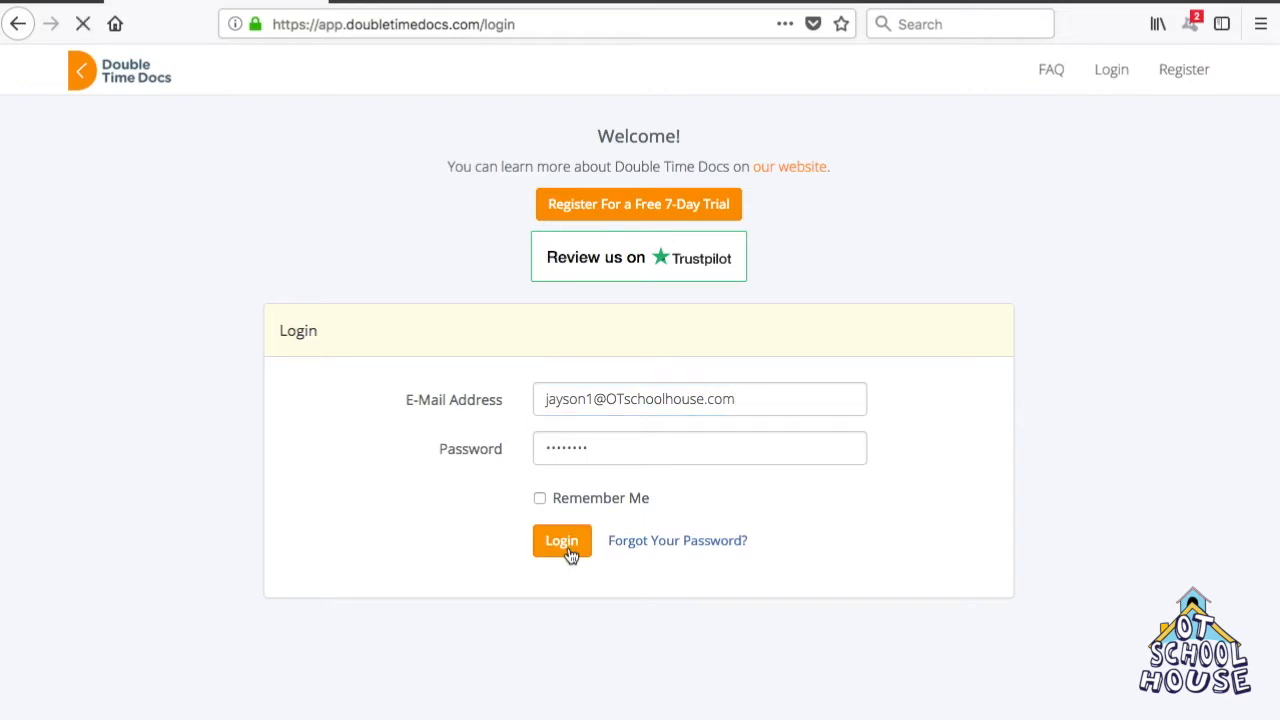
{"action": "left_click", "coordinate": [561, 540]}
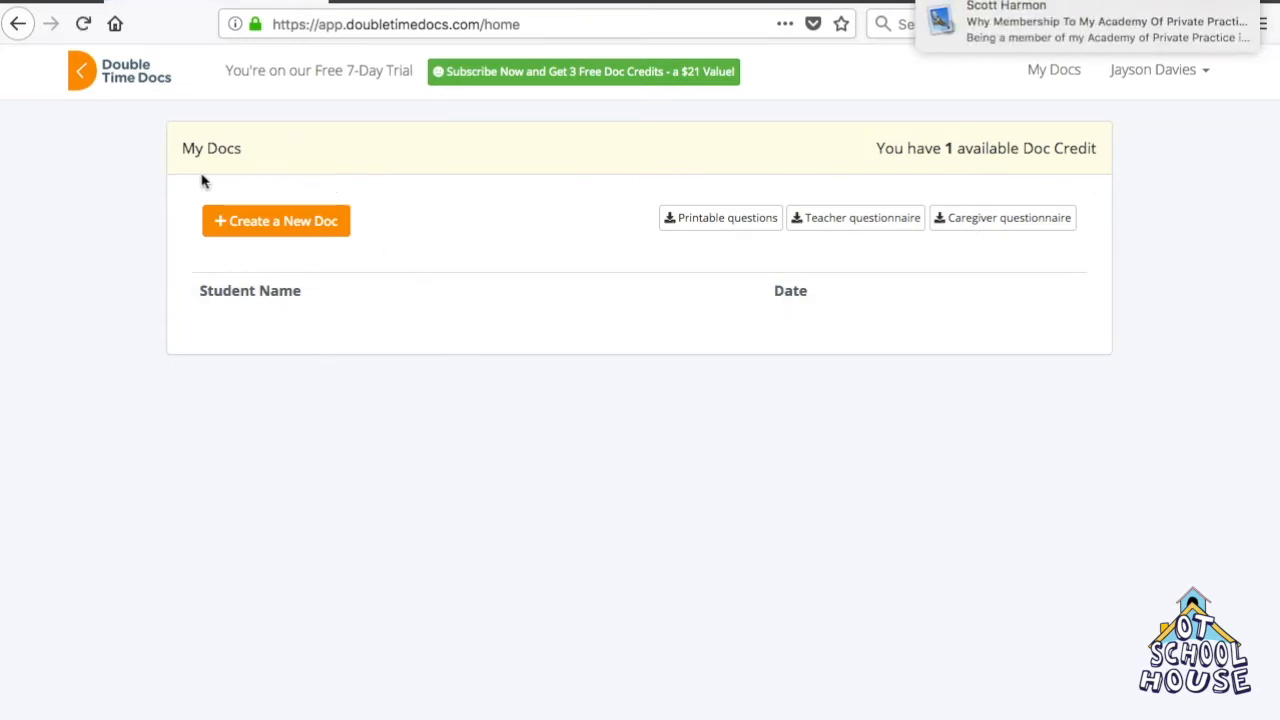
{"action": "mouse_move", "coordinate": [307, 167]}
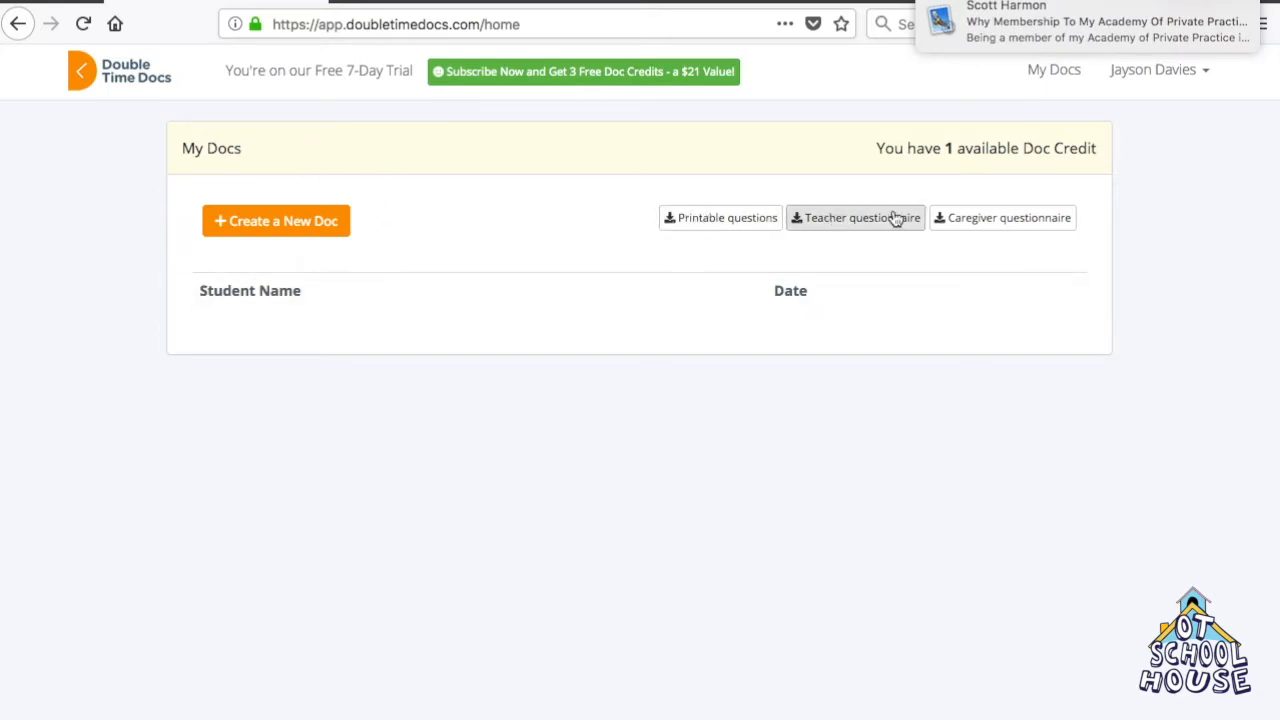
{"action": "mouse_move", "coordinate": [1008, 217]}
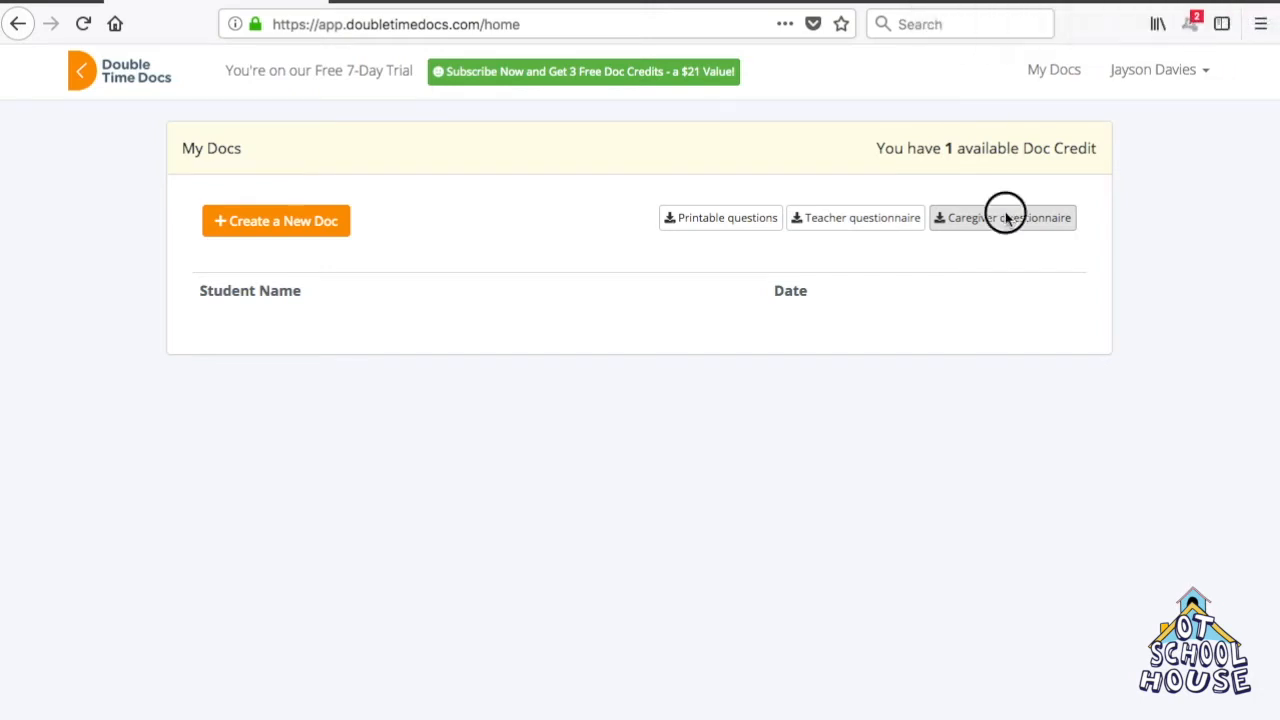
Step: Download the caregiver questionnaire and open it with Microsoft Word
{"action": "left_click", "coordinate": [1002, 217]}
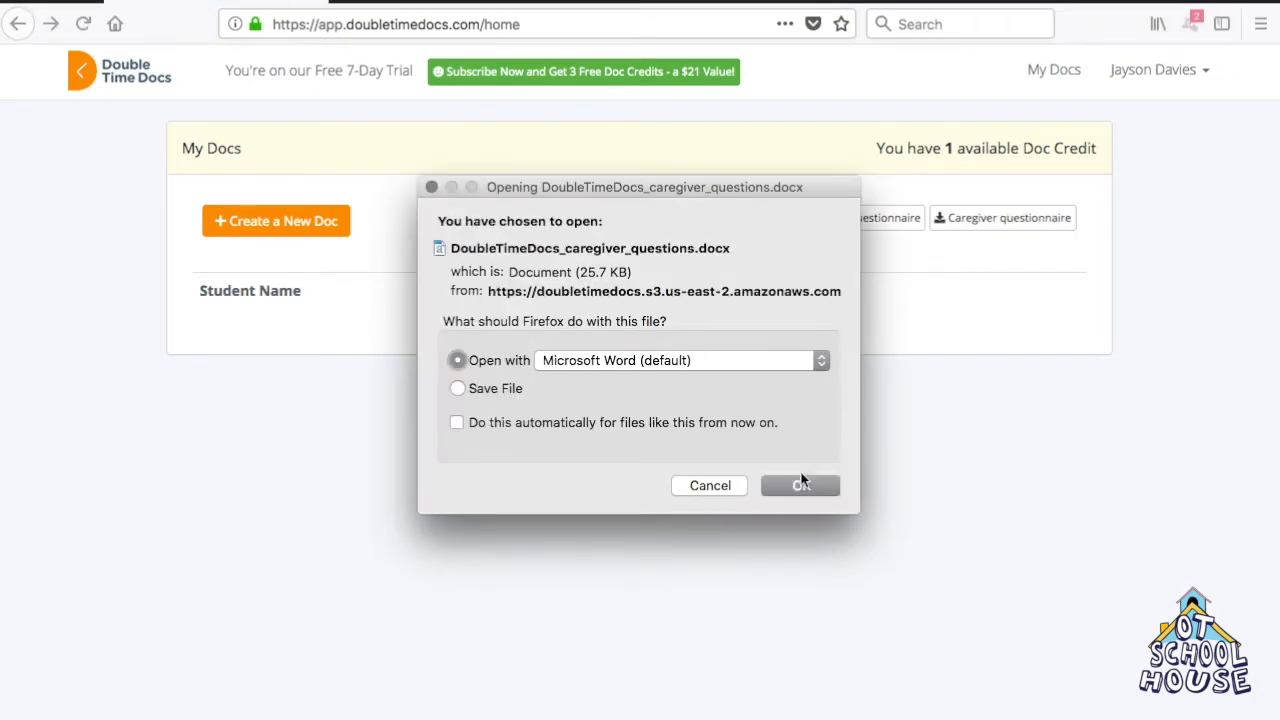
{"action": "left_click", "coordinate": [800, 485]}
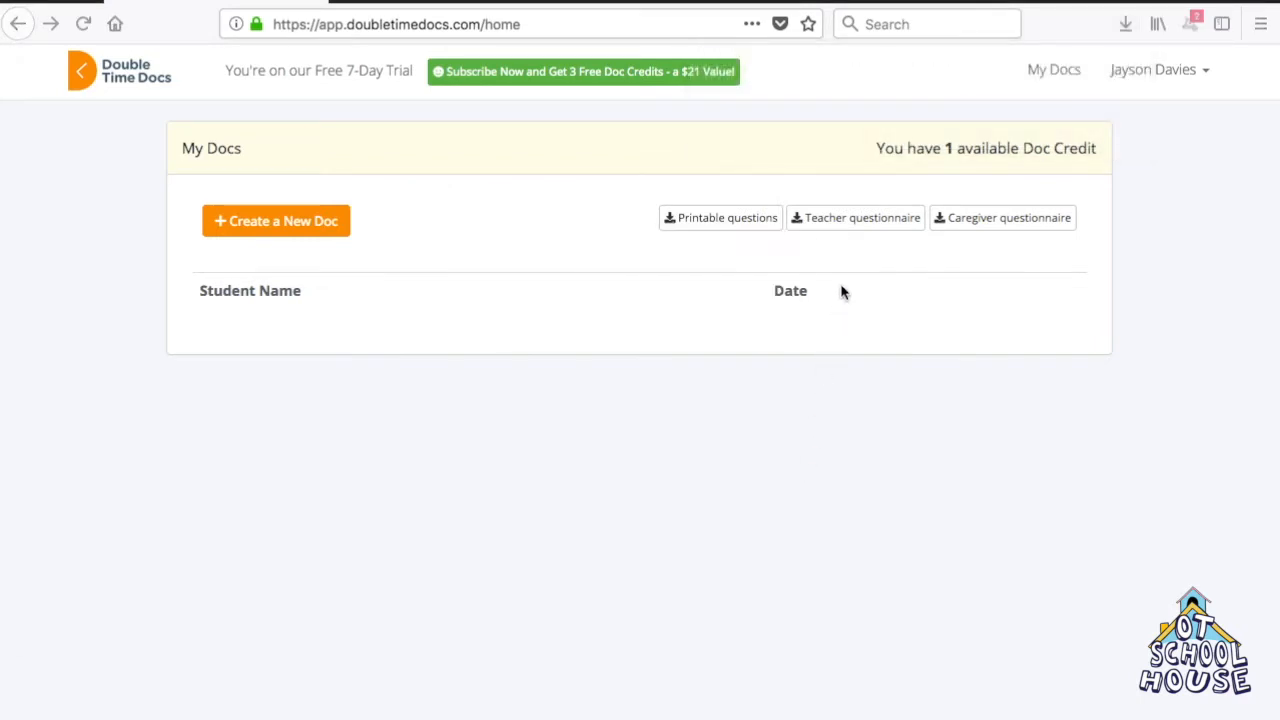
Step: Read through the Caregiver Comments/Concerns form in Word, then close it
{"action": "left_click", "coordinate": [1001, 217]}
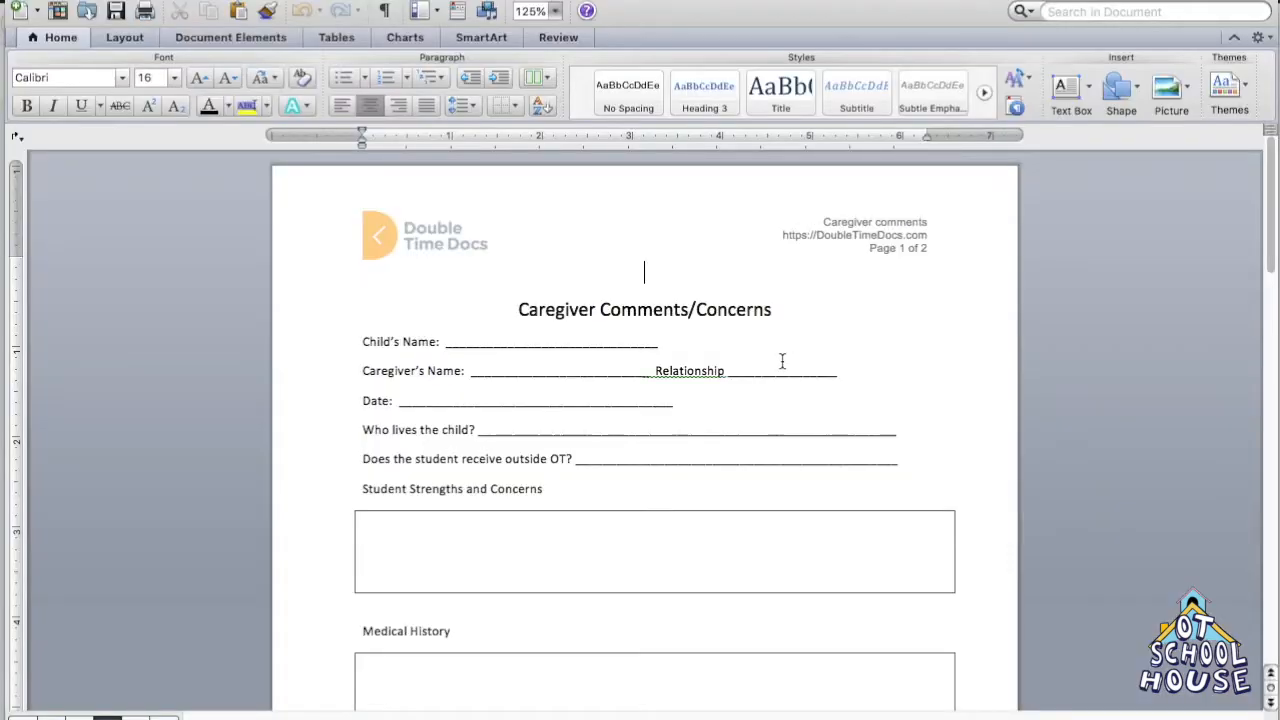
{"action": "scroll", "scroll_direction": "down", "scroll_amount": 3}
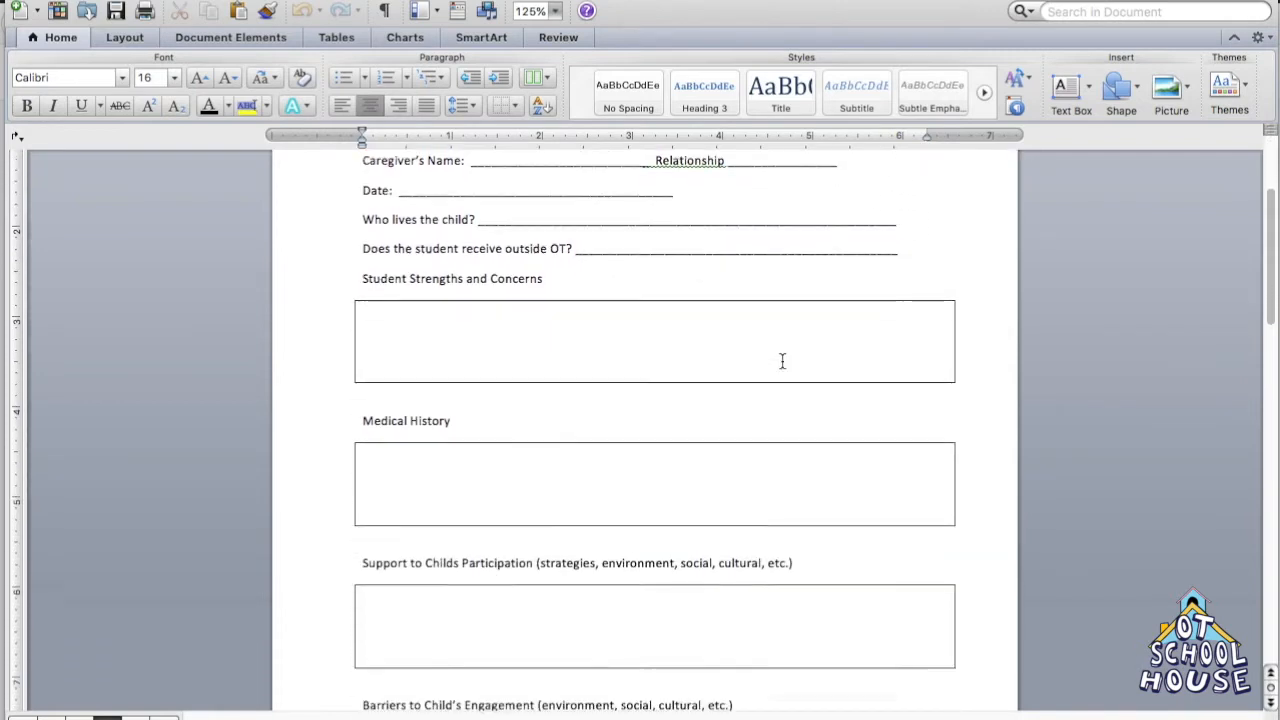
{"action": "scroll", "scroll_direction": "down", "scroll_amount": 3}
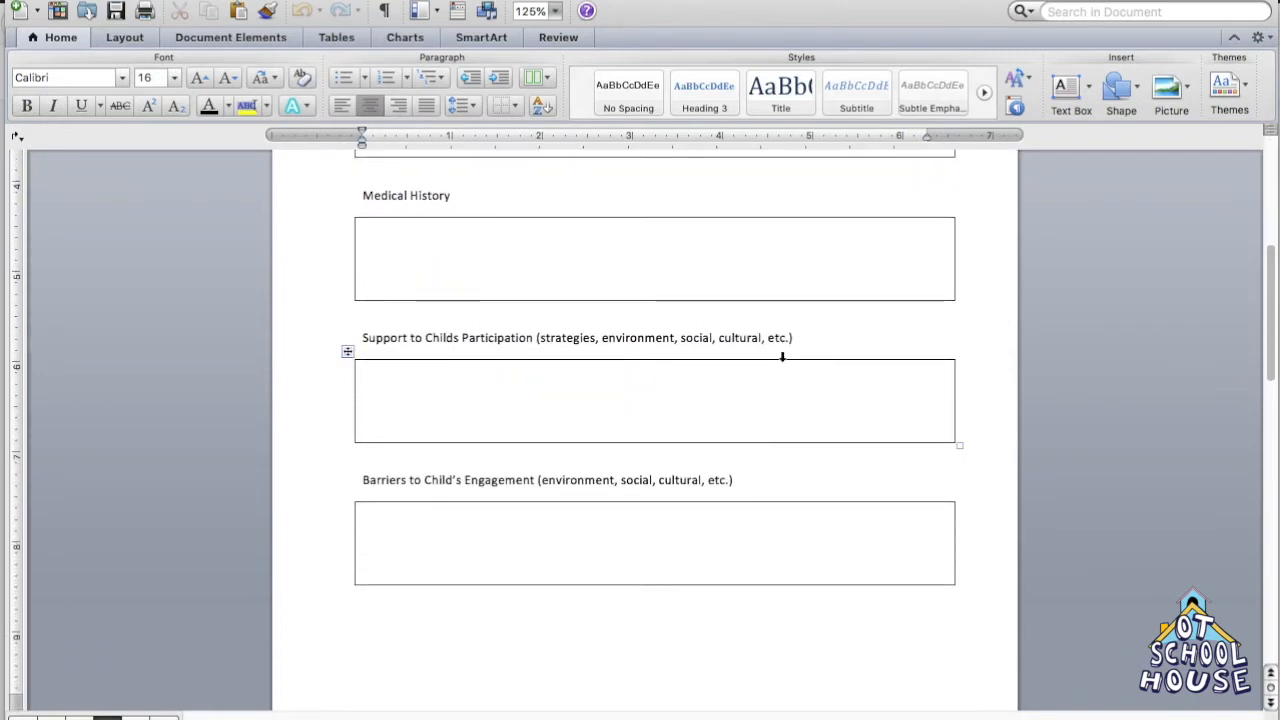
{"action": "scroll", "scroll_direction": "down", "scroll_amount": 3}
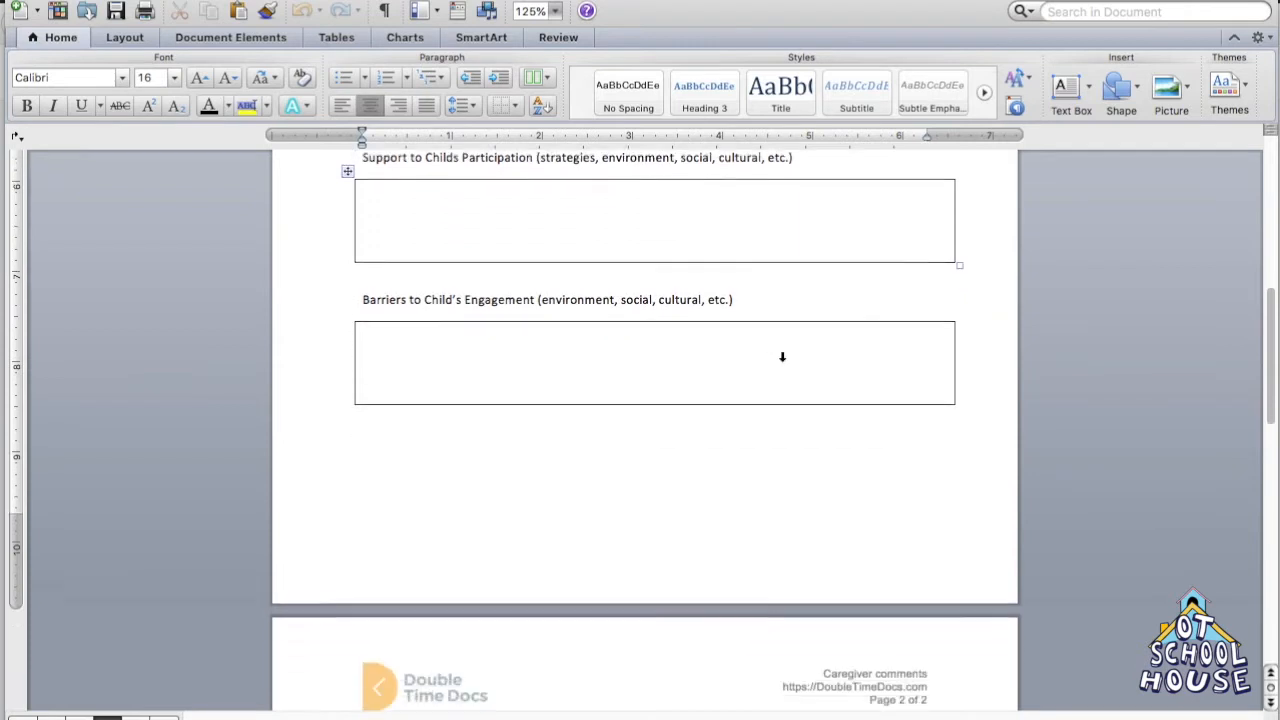
{"action": "scroll", "scroll_direction": "down", "scroll_amount": 3}
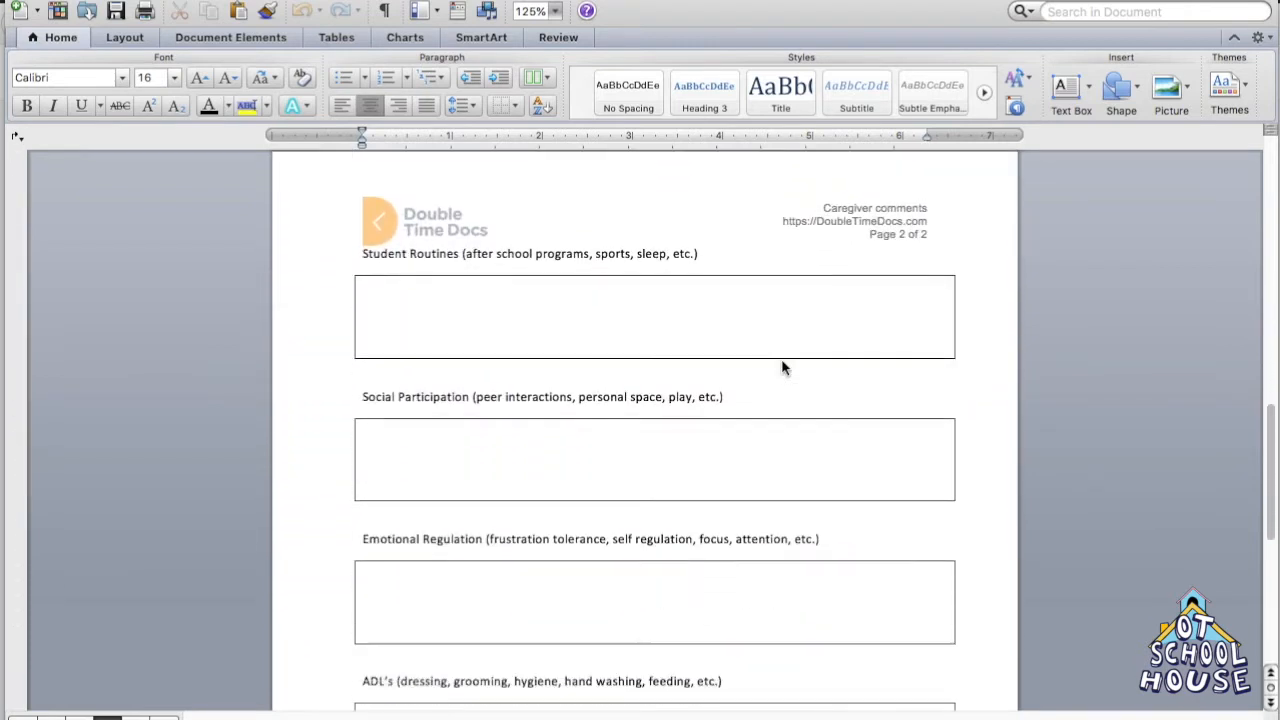
{"action": "scroll", "scroll_direction": "down", "scroll_amount": 3}
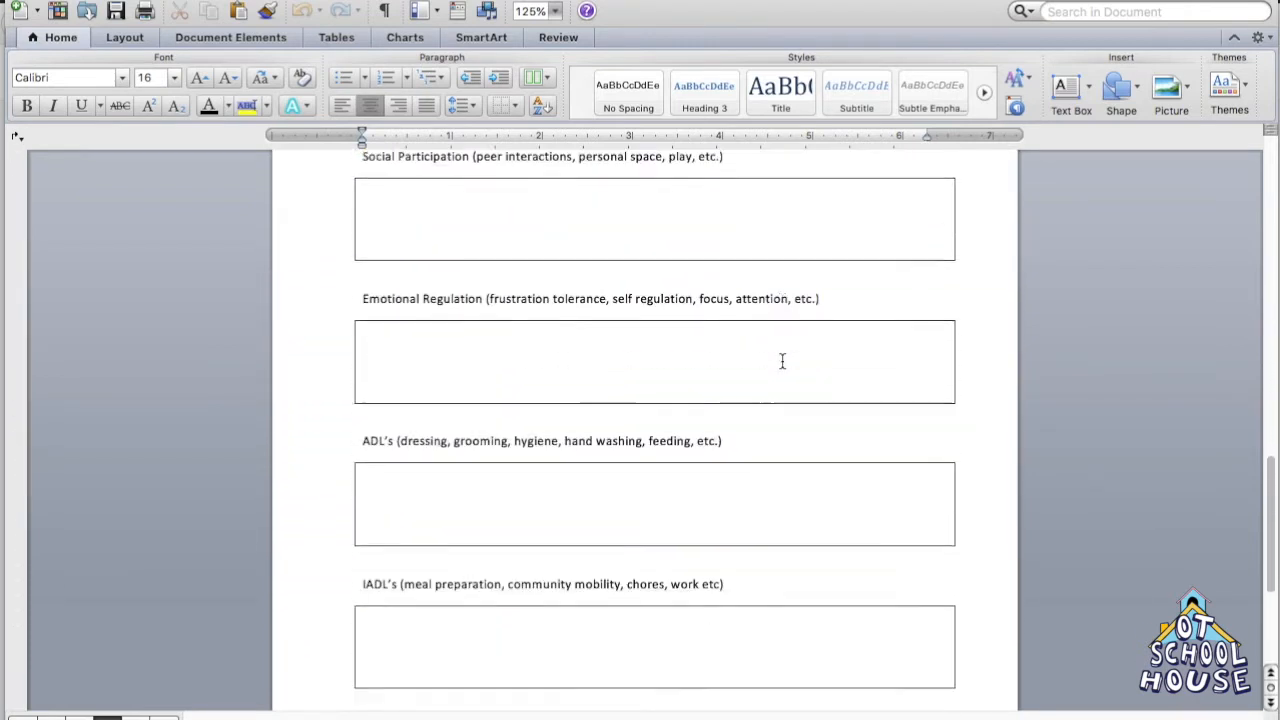
{"action": "scroll", "scroll_direction": "up", "scroll_amount": 3}
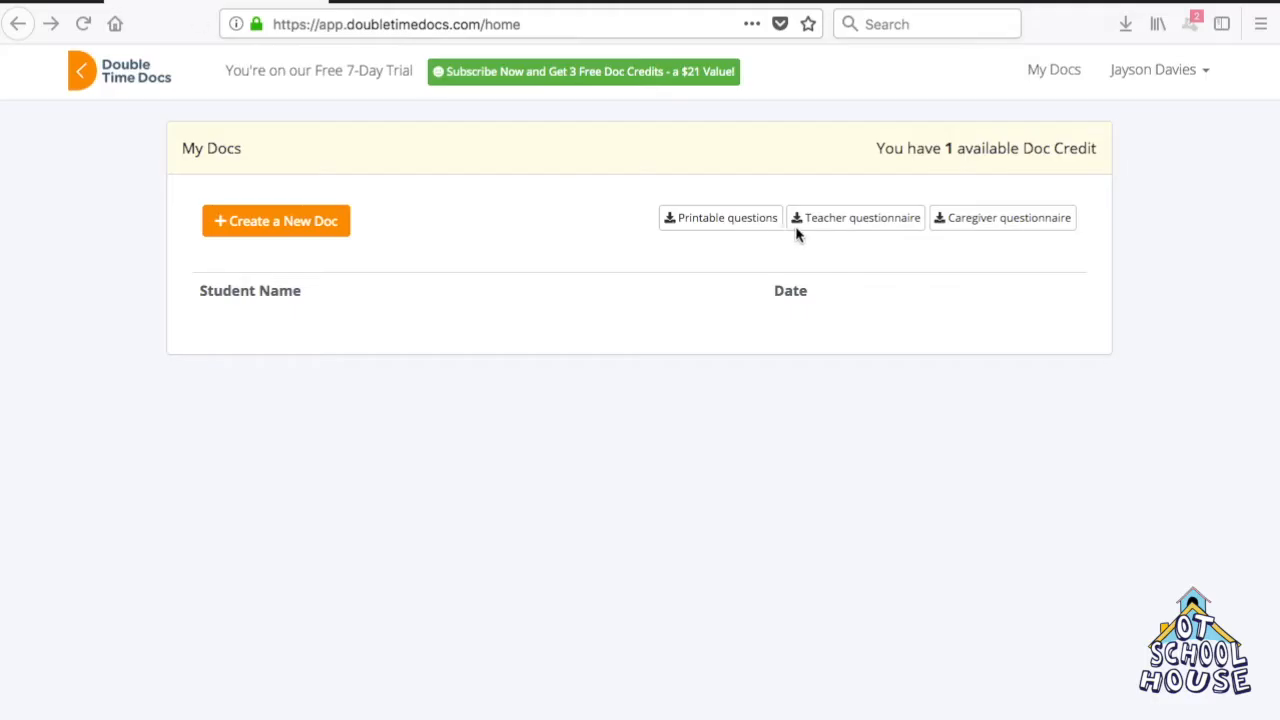
{"action": "mouse_move", "coordinate": [835, 222]}
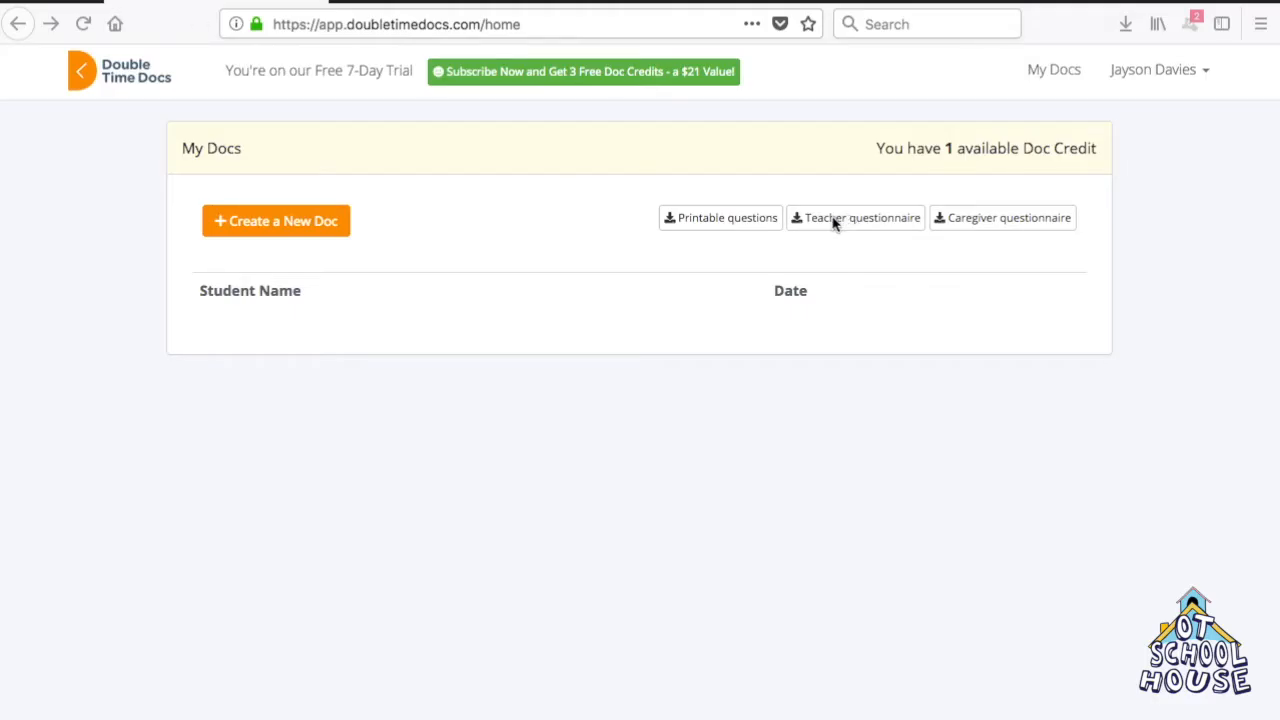
{"action": "mouse_move", "coordinate": [716, 220]}
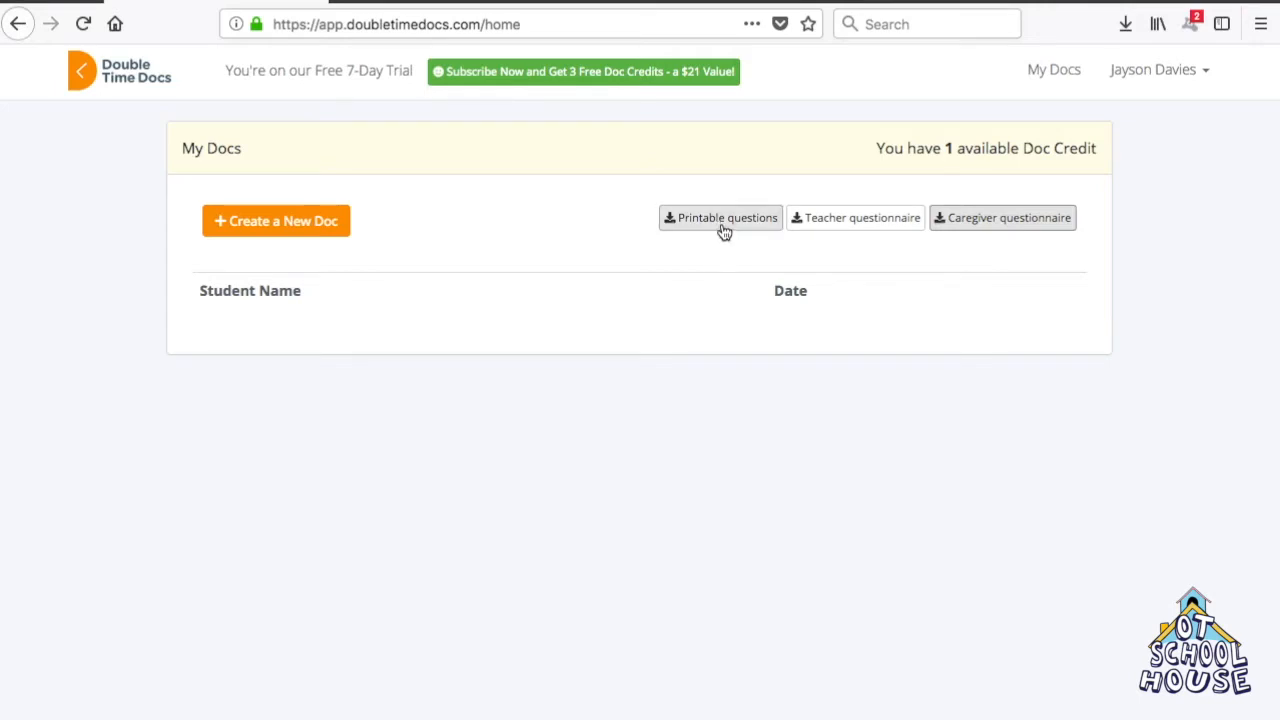
Step: Download the printable questions document and open it with Microsoft Word
{"action": "left_click", "coordinate": [720, 217]}
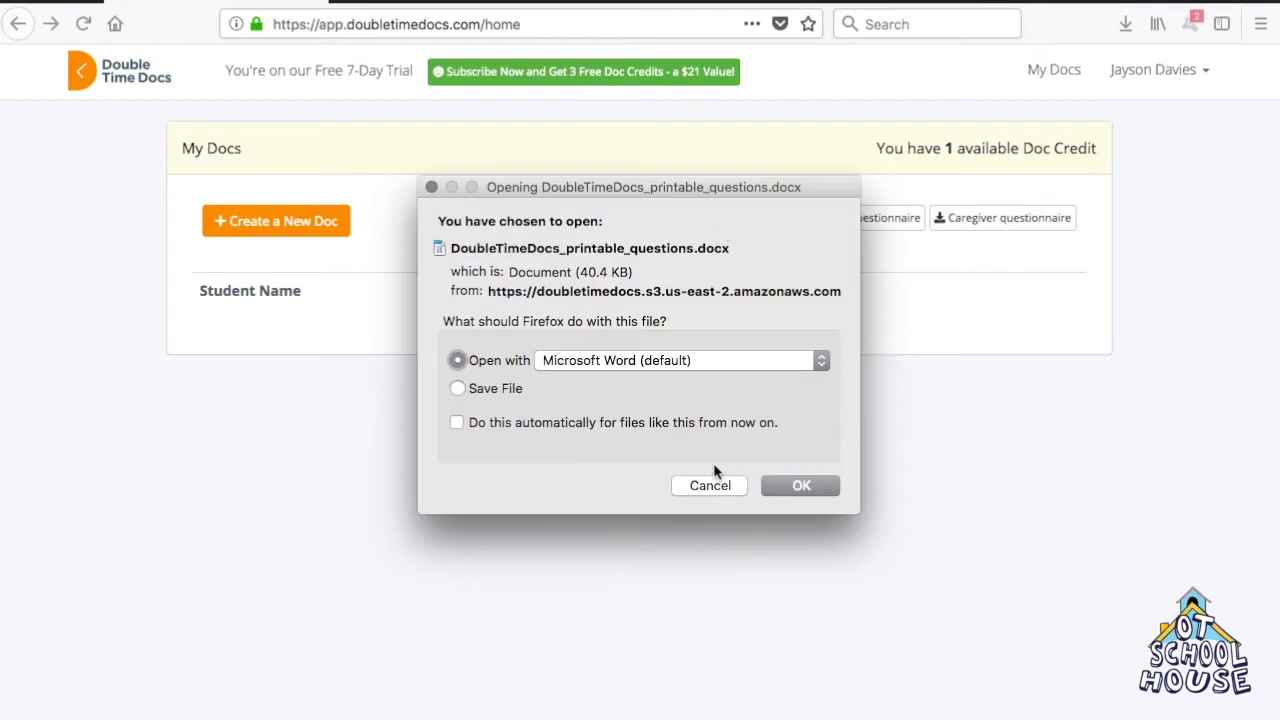
{"action": "left_click", "coordinate": [800, 485]}
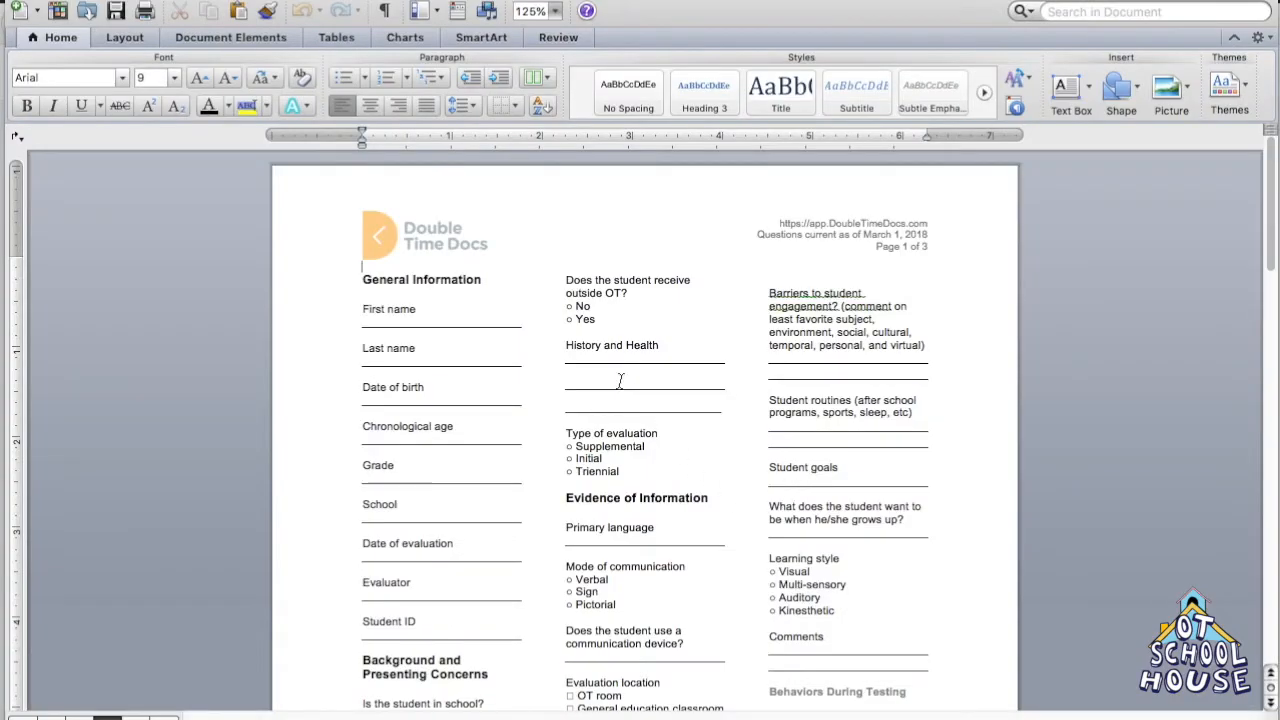
Step: Read through the printable questions' evaluation sections in Word, then close it
{"action": "scroll", "scroll_direction": "down", "scroll_amount": 3}
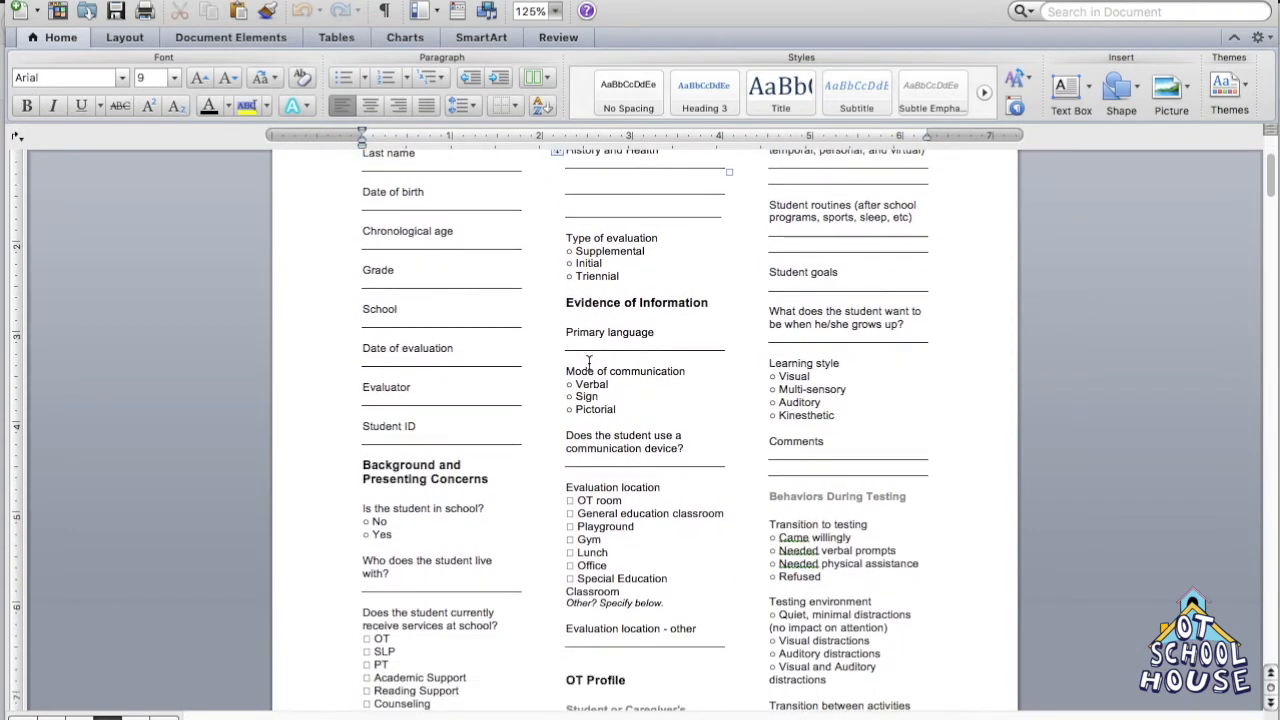
{"action": "scroll", "scroll_direction": "down", "scroll_amount": 3}
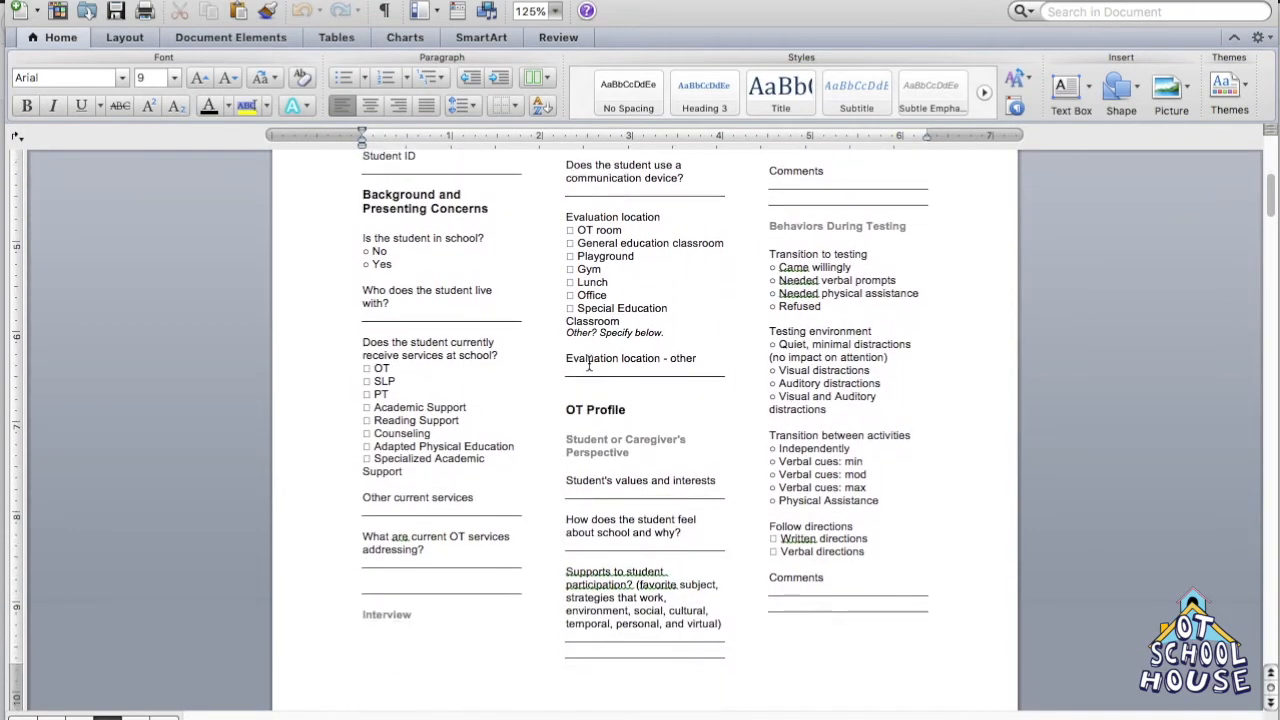
{"action": "scroll", "scroll_direction": "down", "scroll_amount": 3}
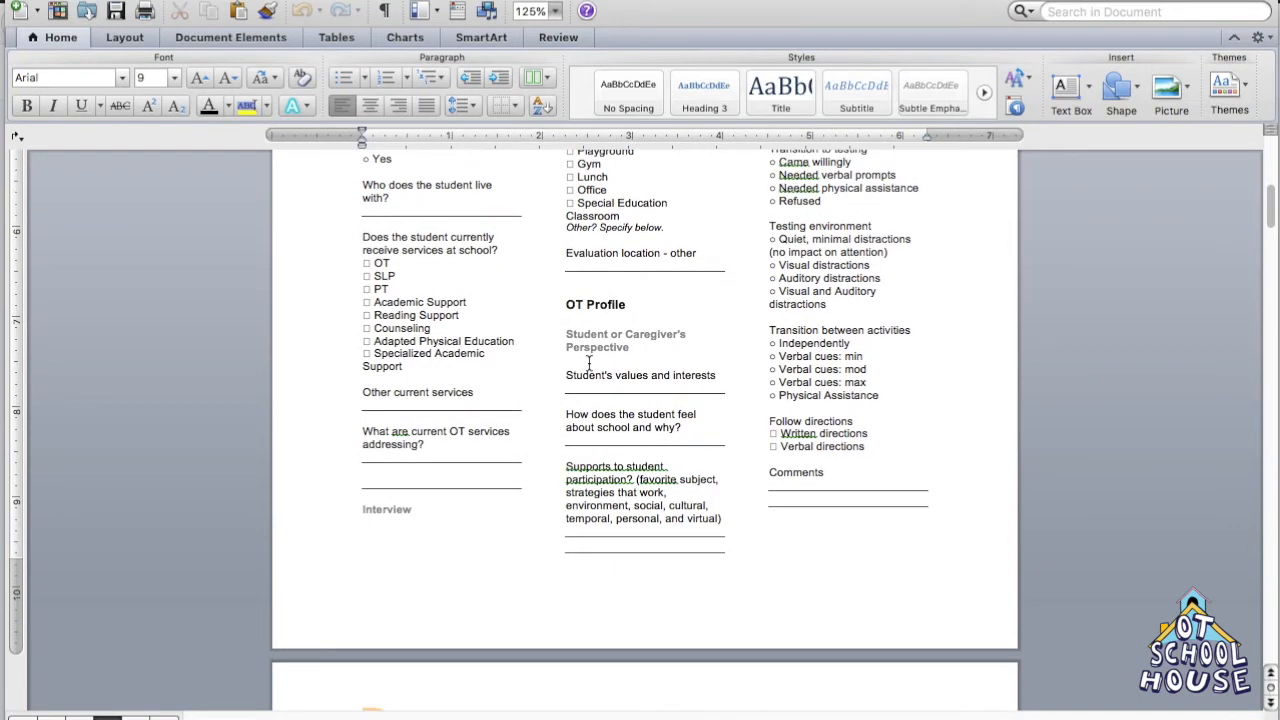
{"action": "scroll", "scroll_direction": "down", "scroll_amount": 3}
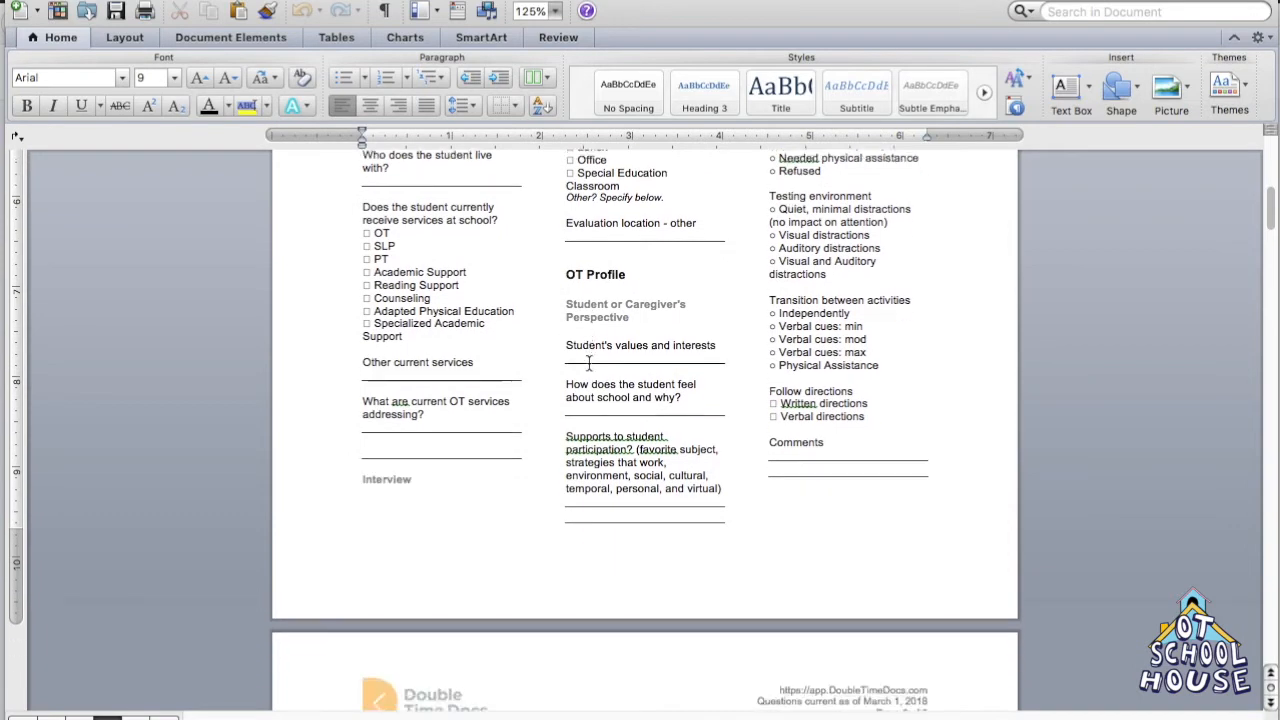
{"action": "scroll", "scroll_direction": "down", "scroll_amount": 3}
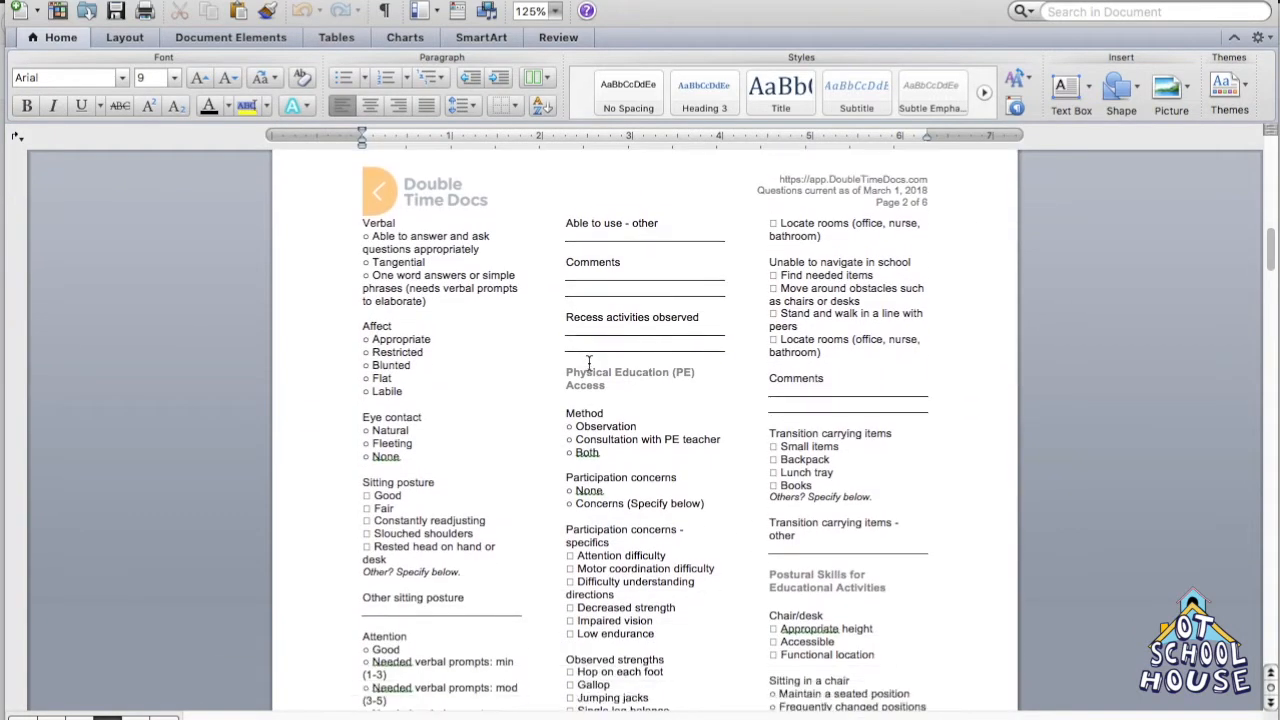
{"action": "mouse_move", "coordinate": [390, 455]}
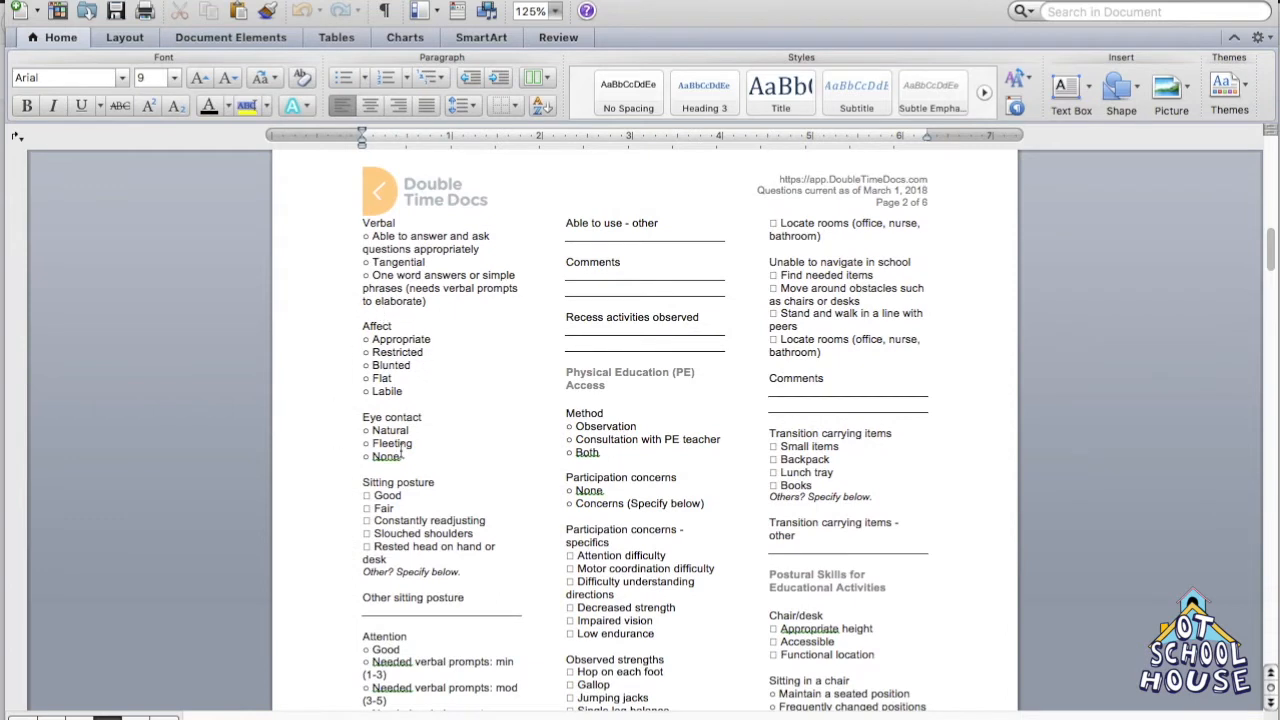
{"action": "scroll", "scroll_direction": "down", "scroll_amount": 3}
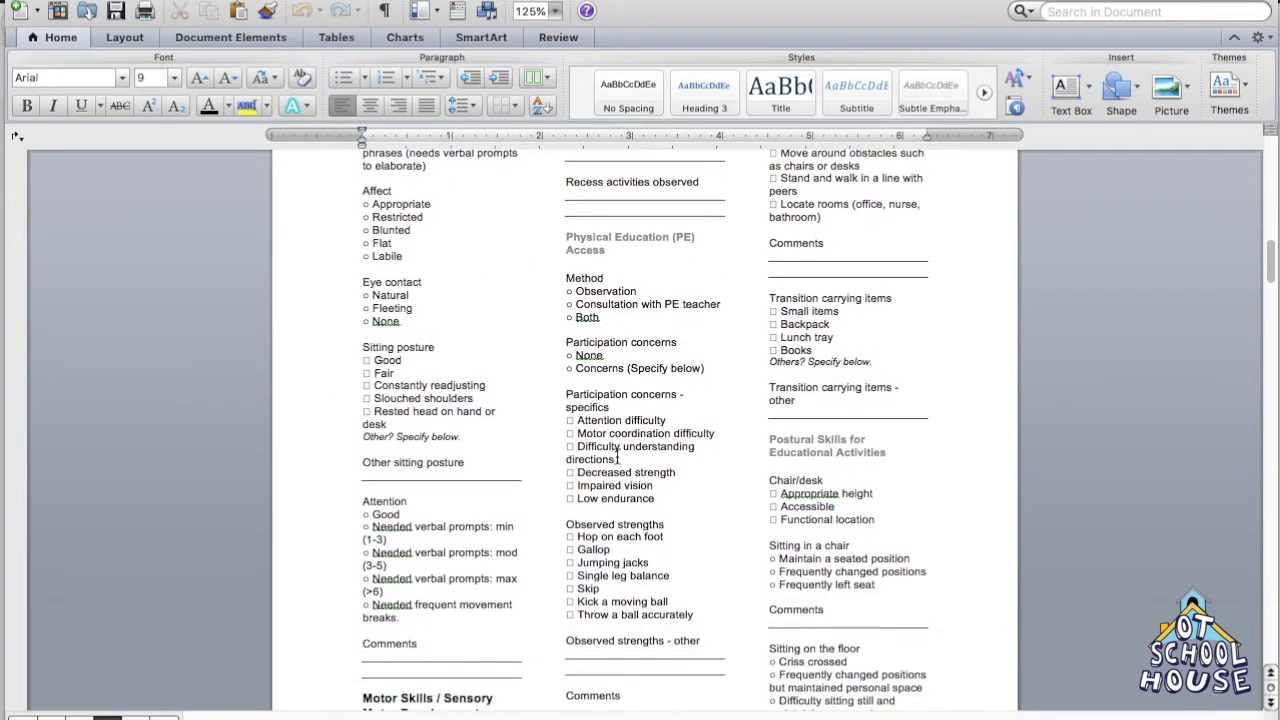
{"action": "scroll", "scroll_direction": "down", "scroll_amount": 3}
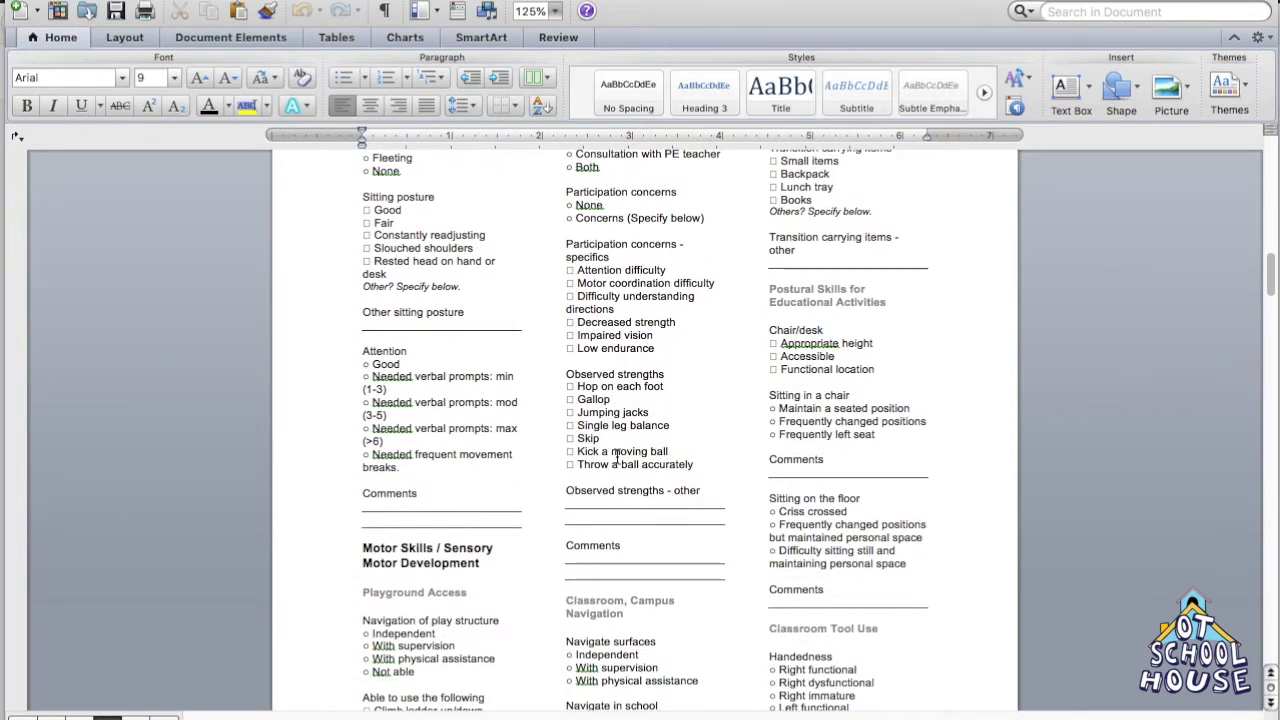
{"action": "scroll", "scroll_direction": "down", "scroll_amount": 3}
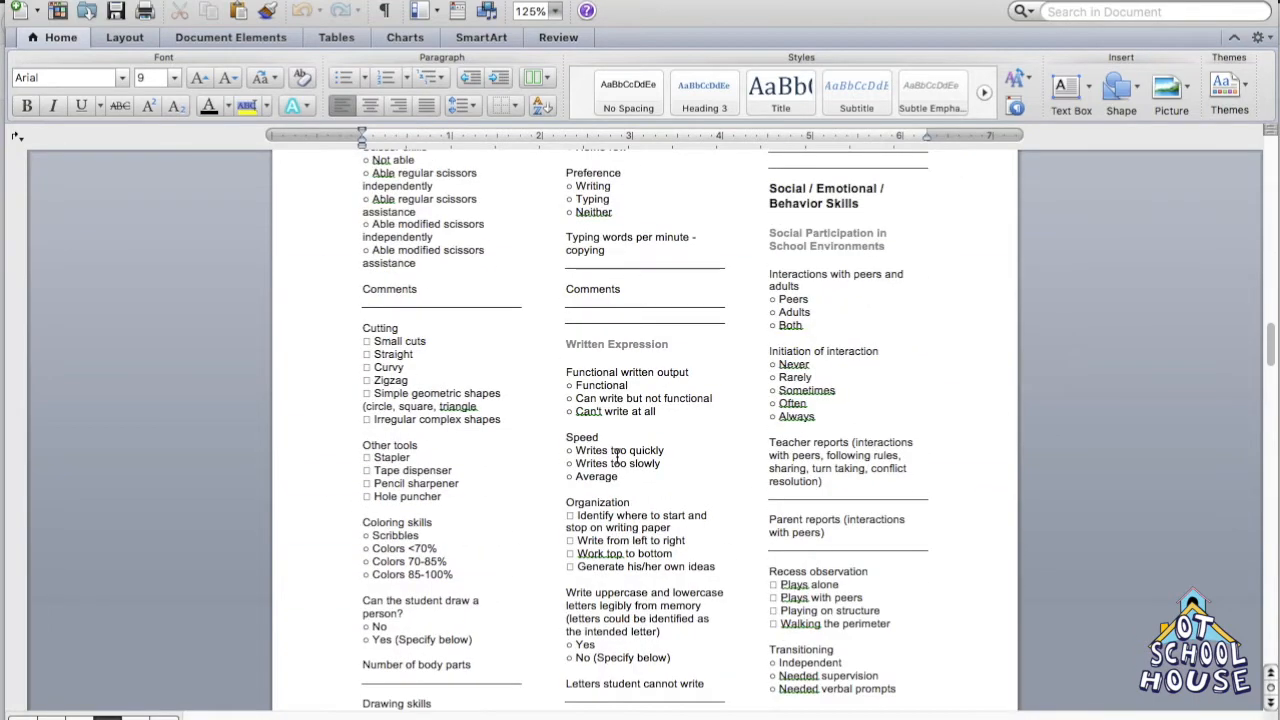
{"action": "scroll", "scroll_direction": "down", "scroll_amount": 3}
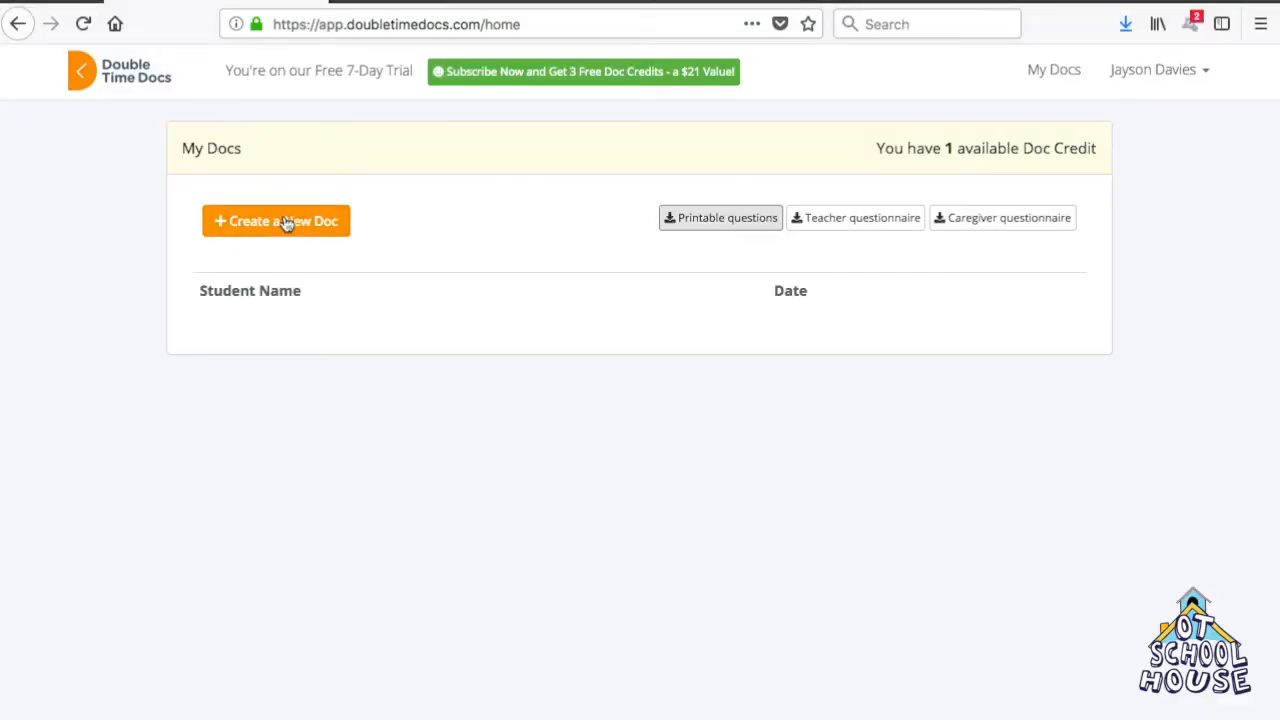
Step: Start a new doc and confirm spending the Doc Credit on it
{"action": "left_click", "coordinate": [276, 221]}
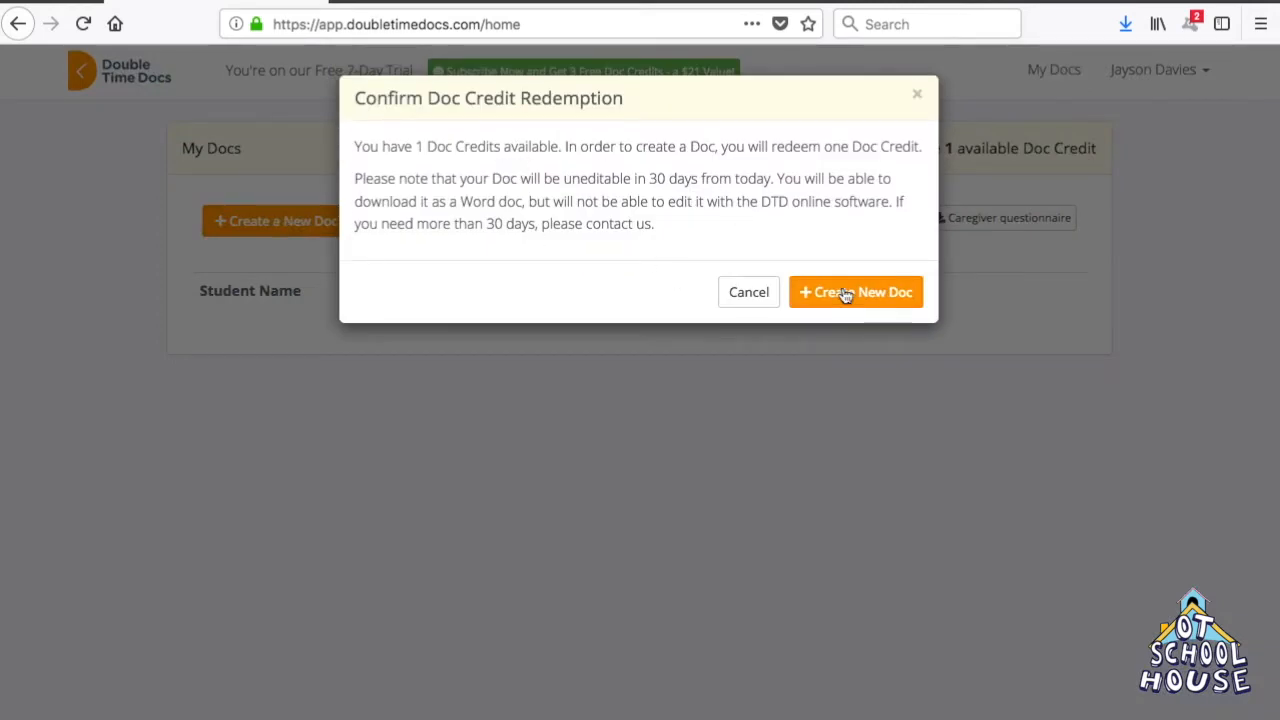
{"action": "mouse_move", "coordinate": [875, 301]}
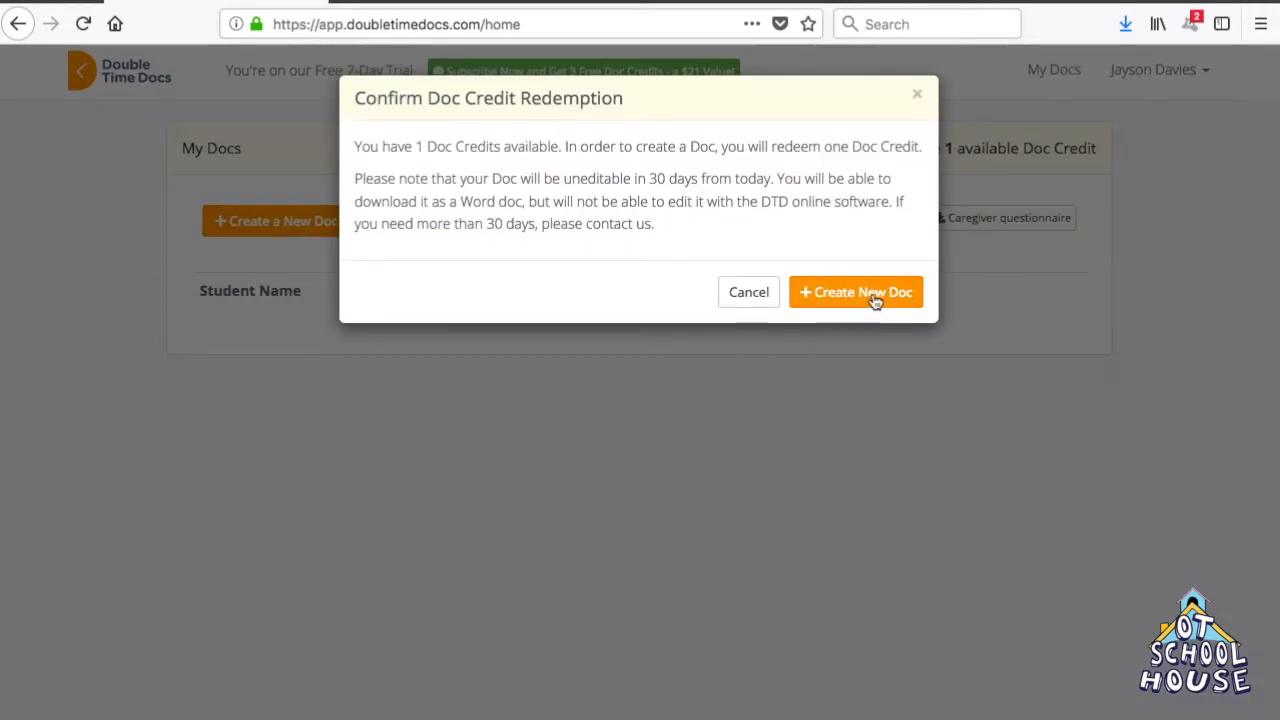
{"action": "left_click", "coordinate": [855, 292]}
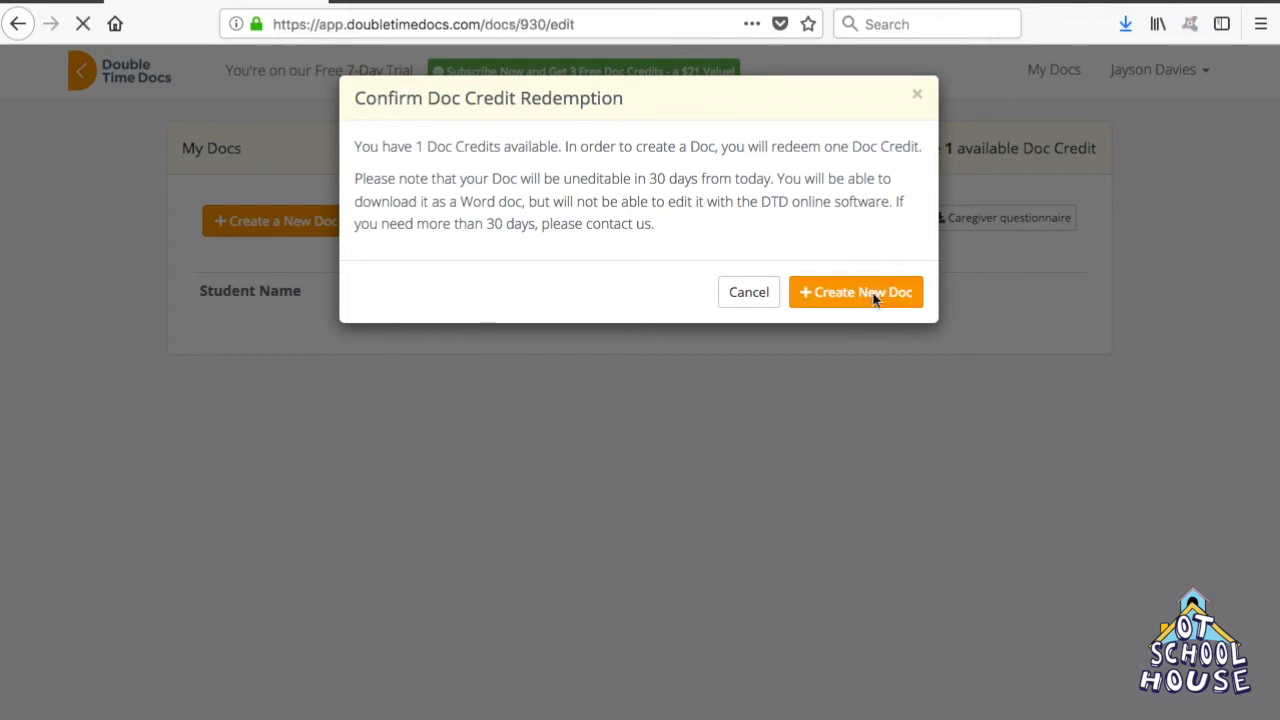
Step: Step through and end the welcome tour, then collapse General Information
{"action": "left_click", "coordinate": [855, 292]}
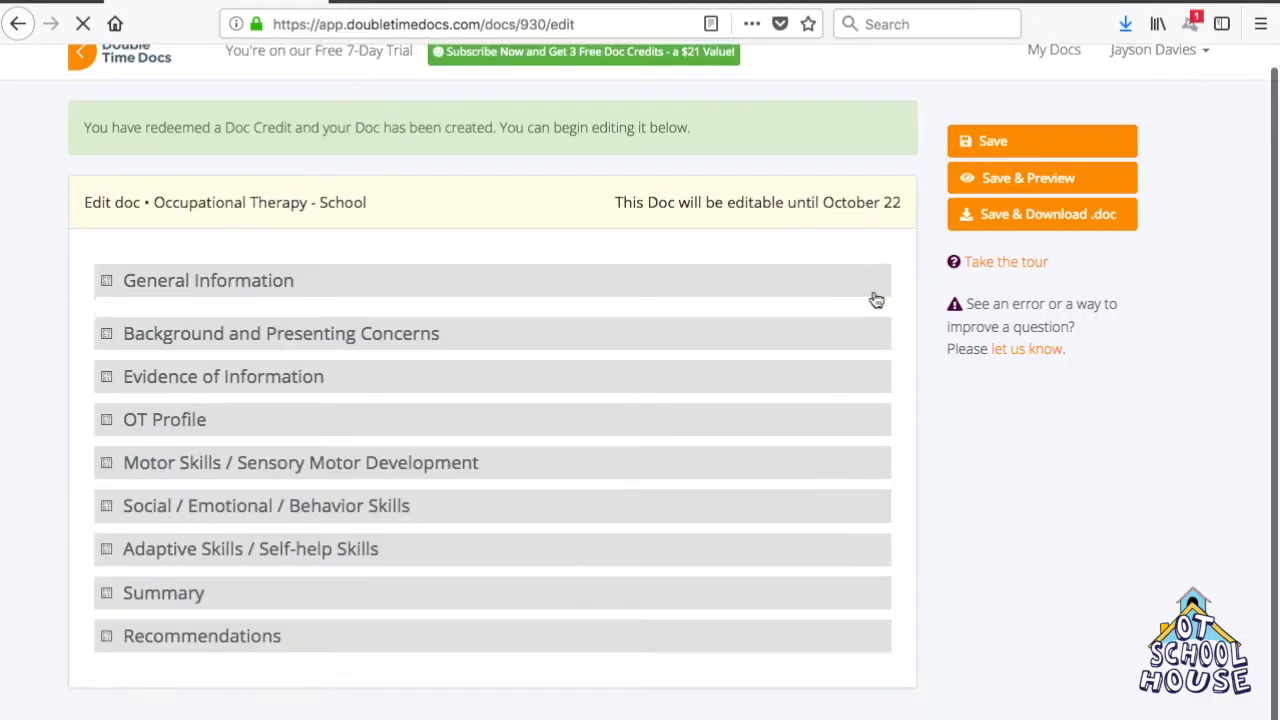
{"action": "left_click", "coordinate": [1006, 261]}
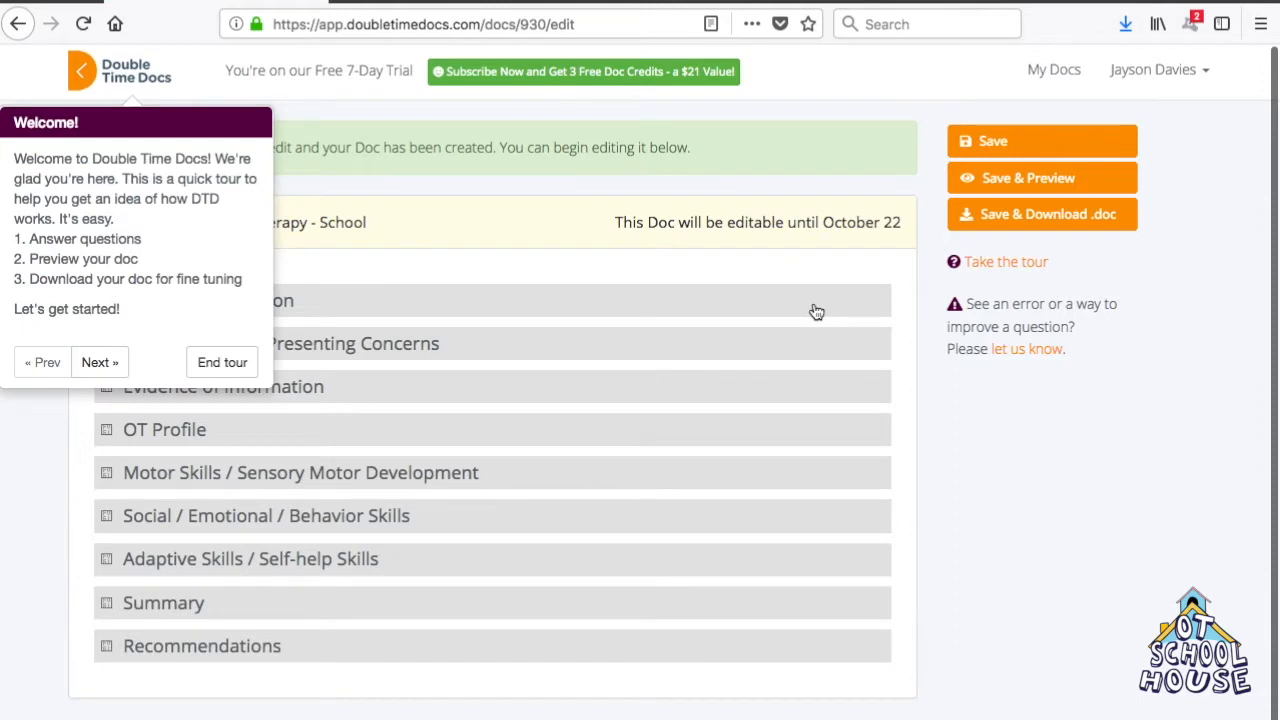
{"action": "mouse_move", "coordinate": [184, 150]}
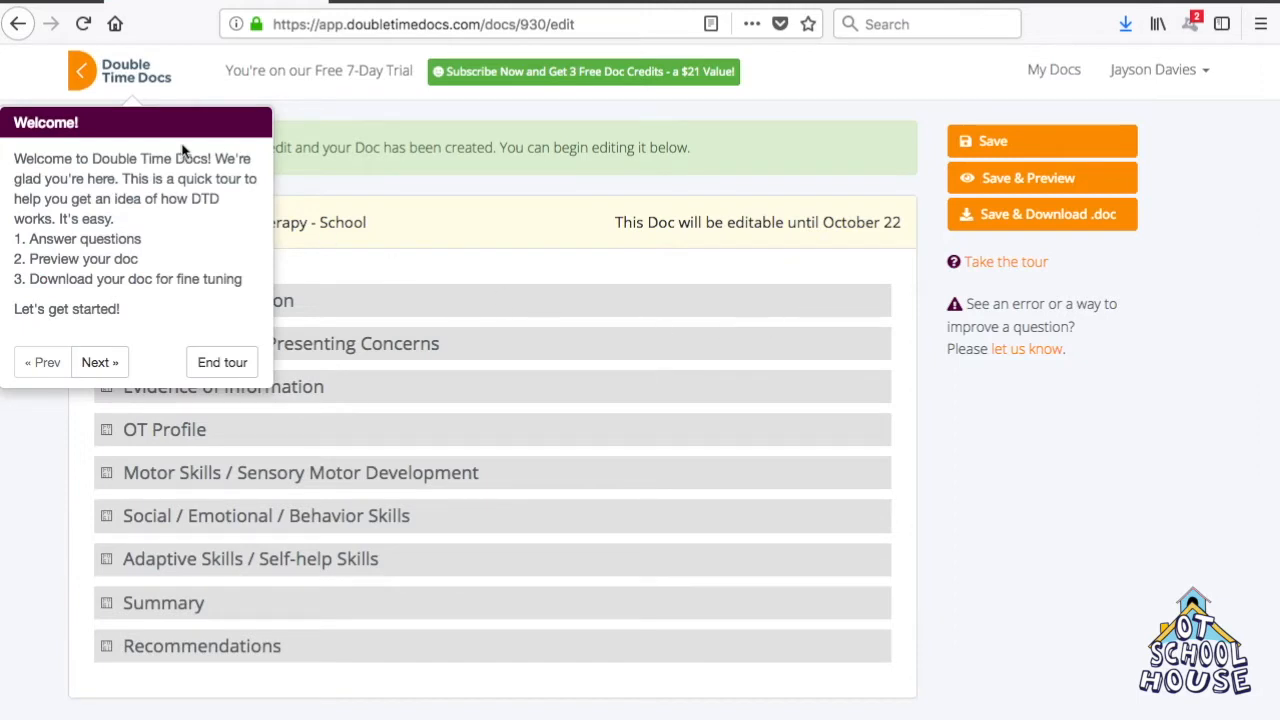
{"action": "mouse_move", "coordinate": [90, 283]}
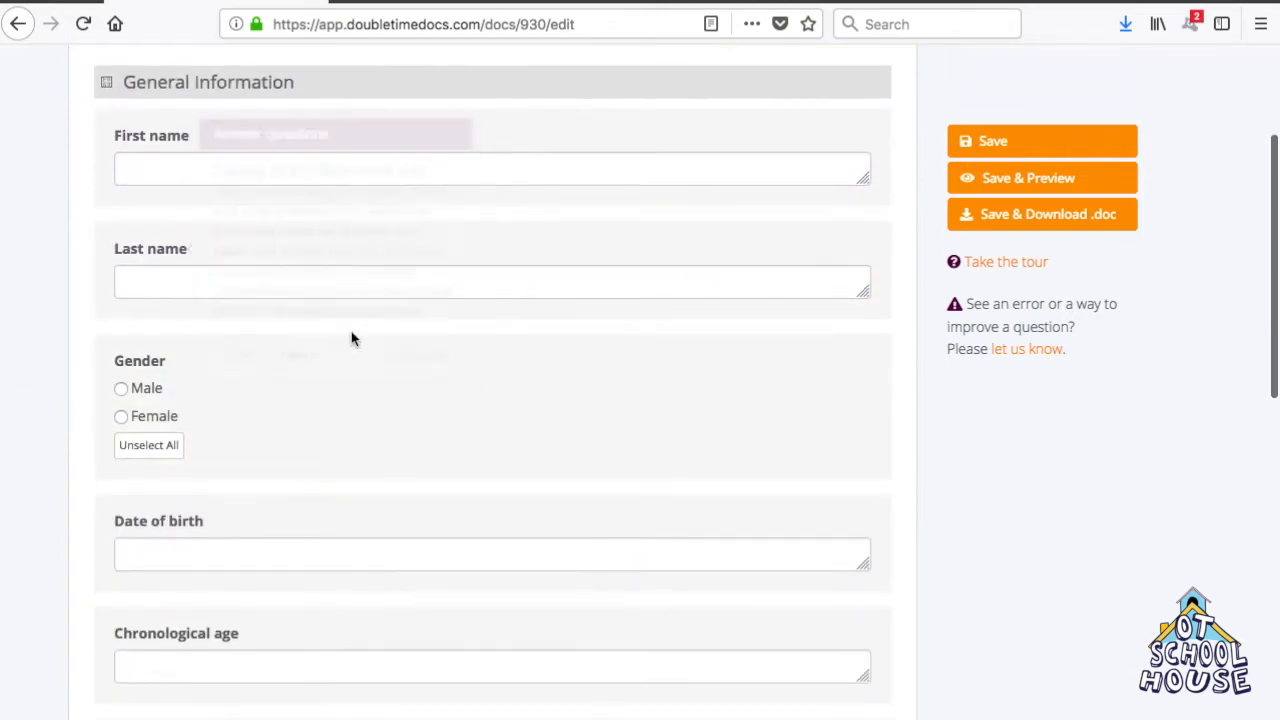
{"action": "left_click", "coordinate": [1005, 261]}
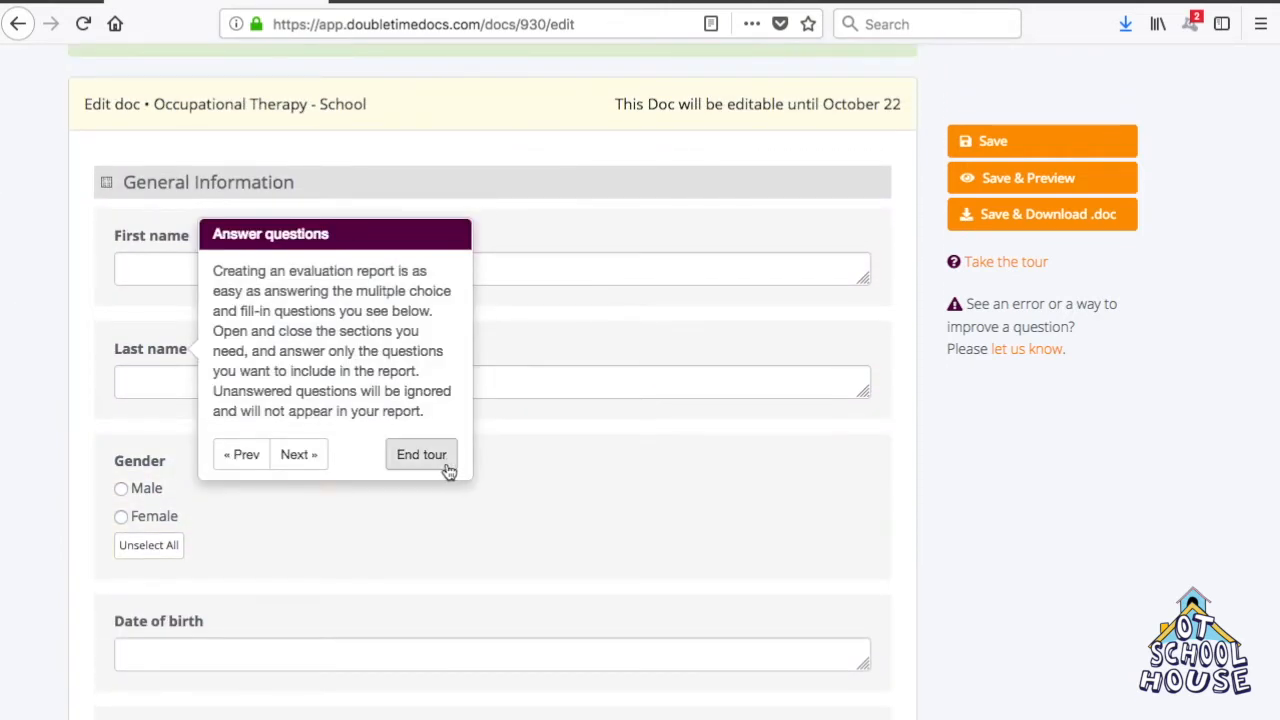
{"action": "left_click", "coordinate": [421, 454]}
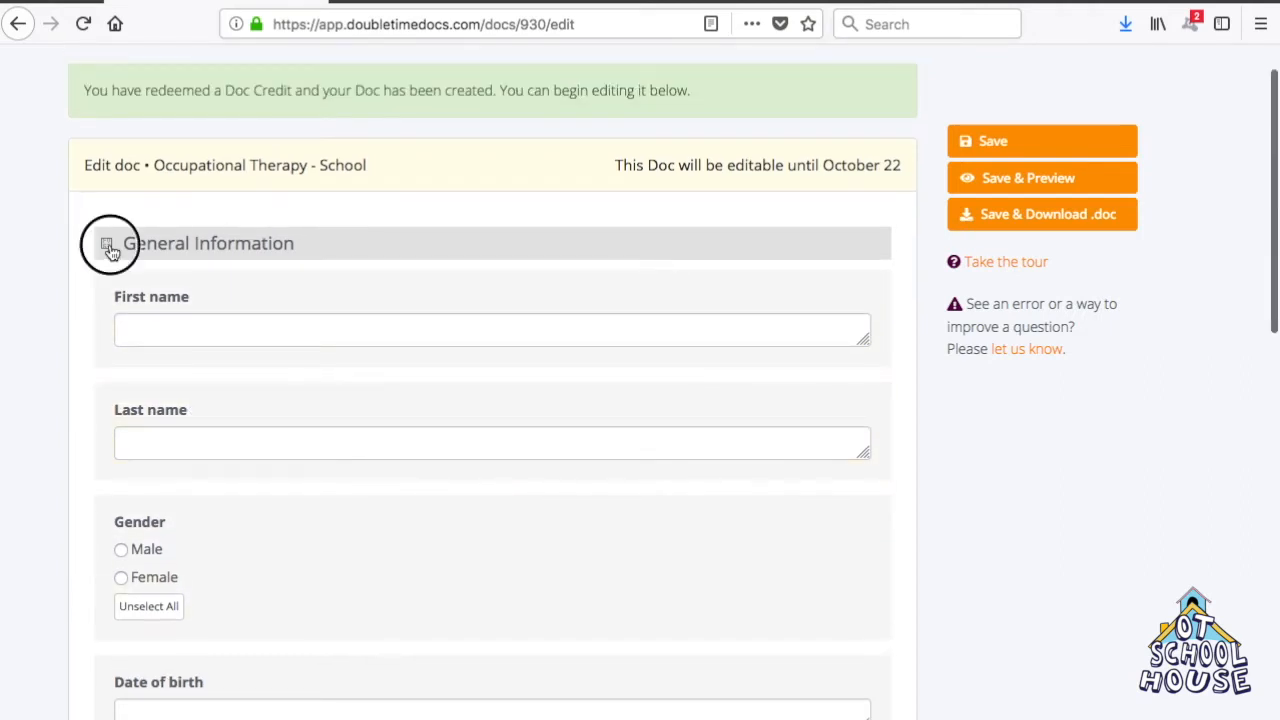
{"action": "left_click", "coordinate": [107, 243]}
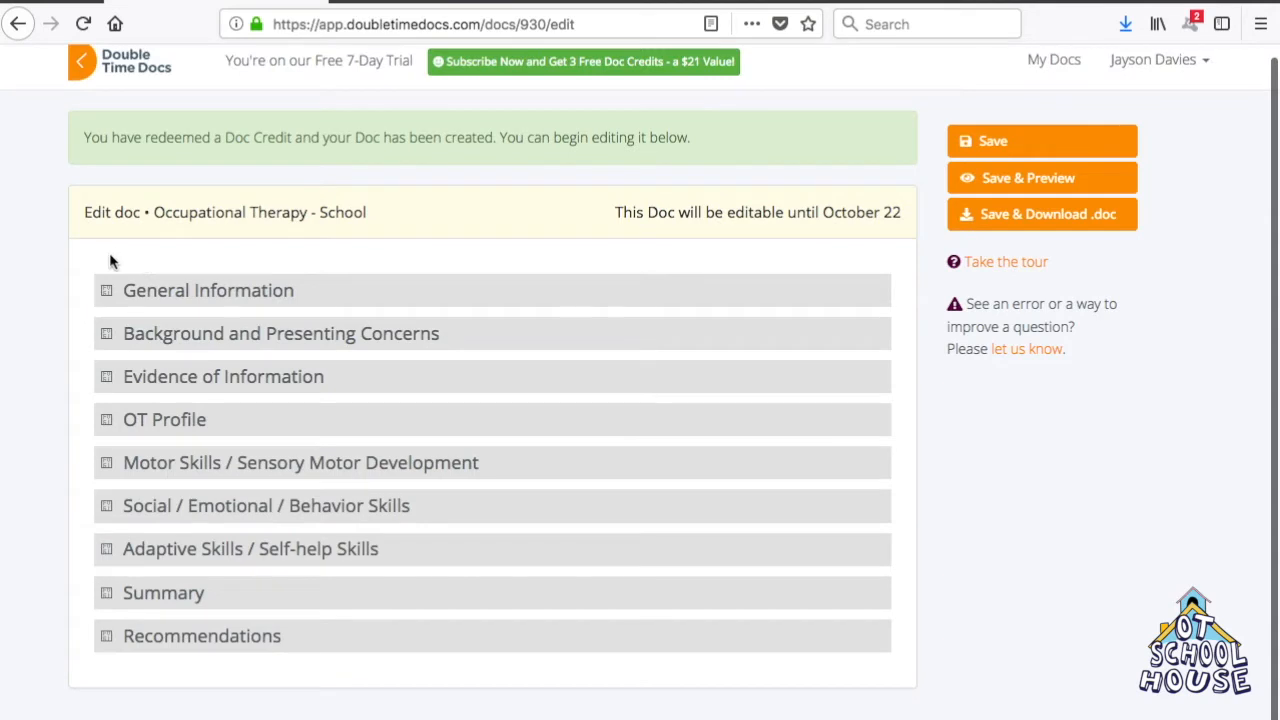
{"action": "mouse_move", "coordinate": [82, 653]}
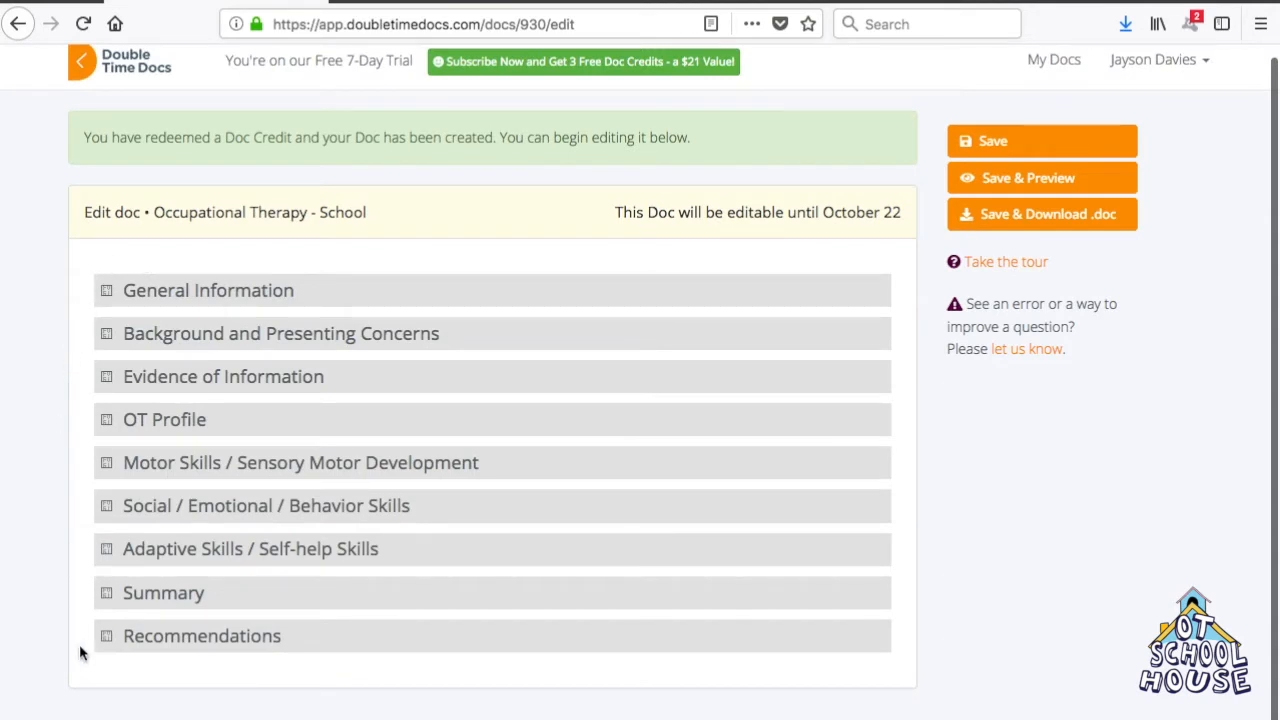
{"action": "mouse_move", "coordinate": [70, 436]}
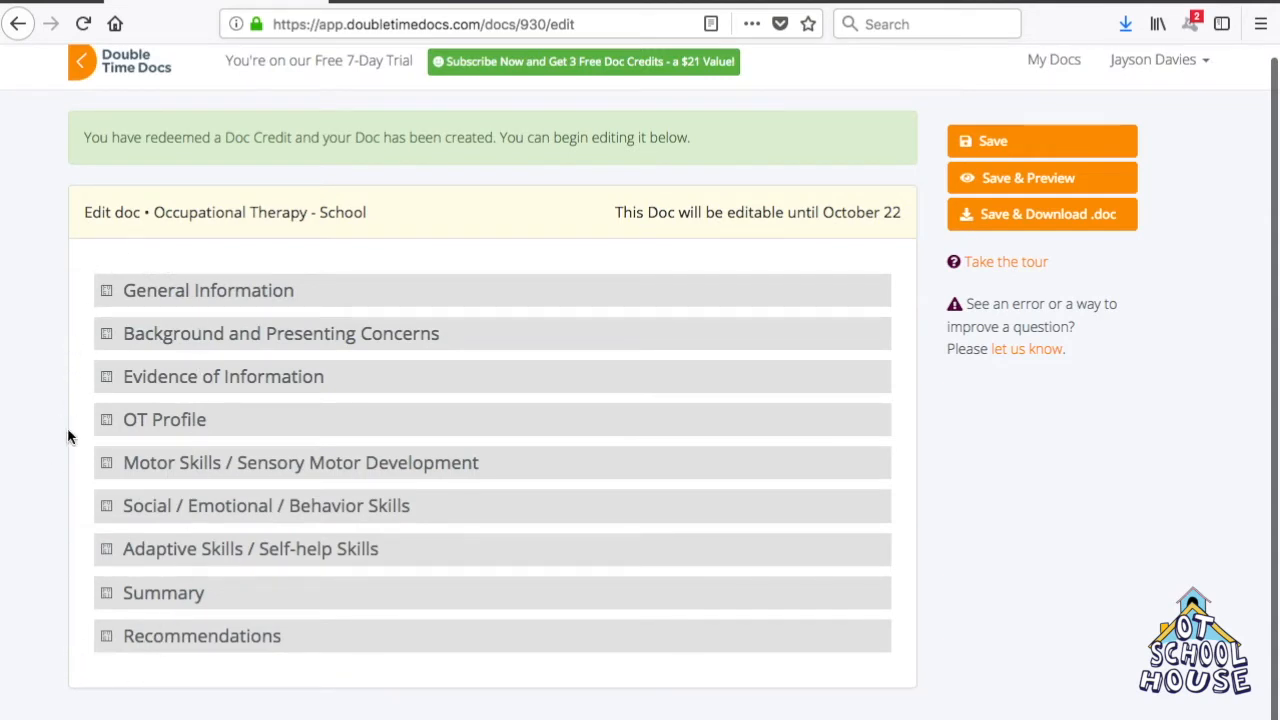
{"action": "mouse_move", "coordinate": [95, 628]}
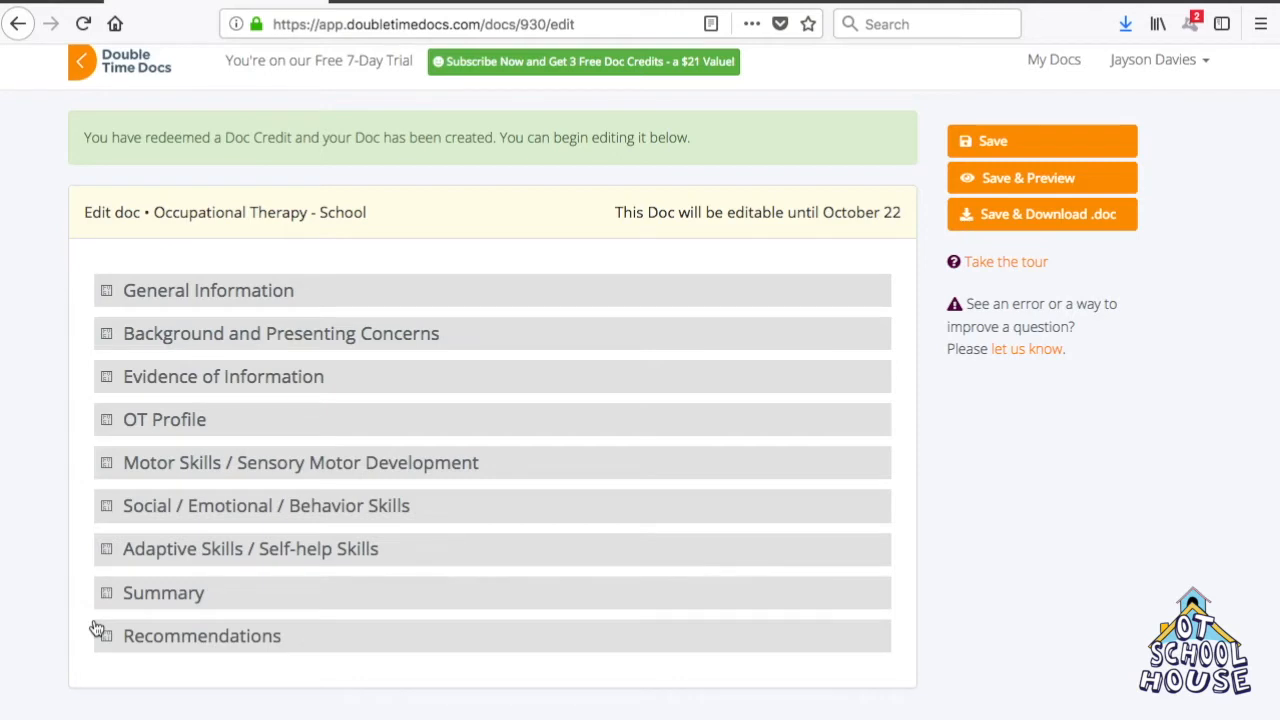
{"action": "mouse_move", "coordinate": [110, 301]}
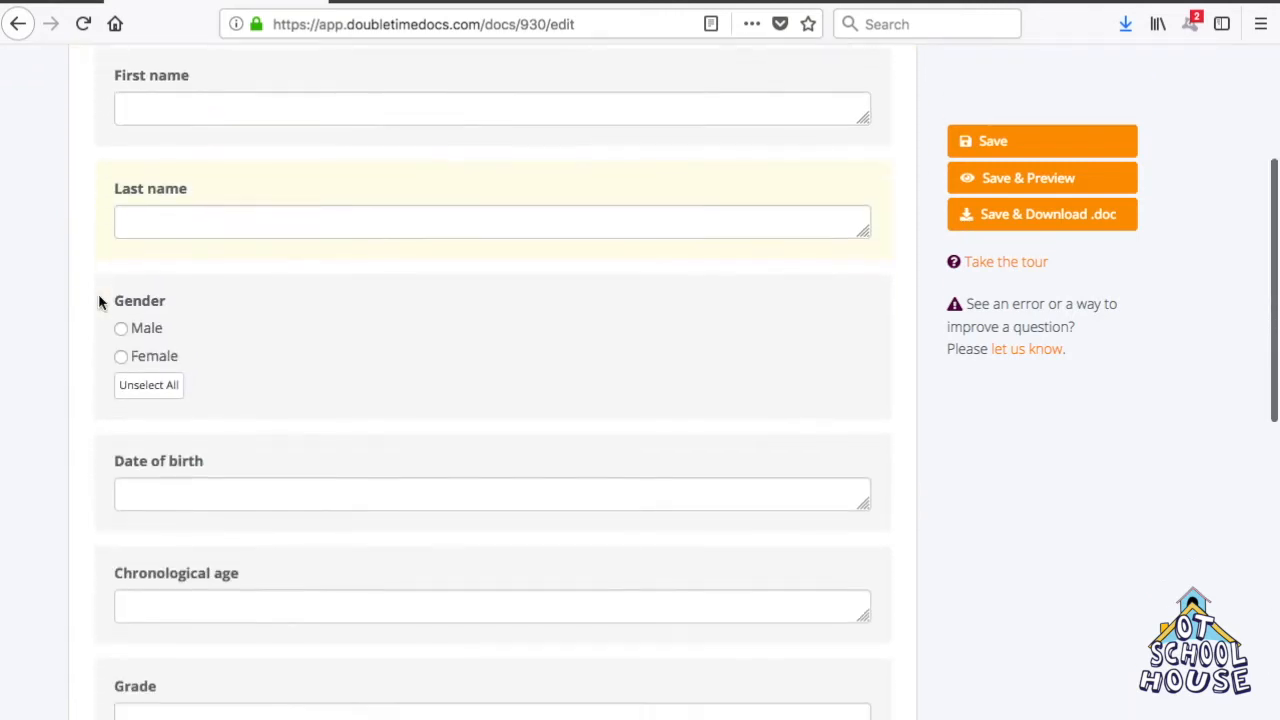
Step: Review the General Information and Background fields, then collapse Background and Presenting Concerns
{"action": "scroll", "scroll_direction": "down", "scroll_amount": 3}
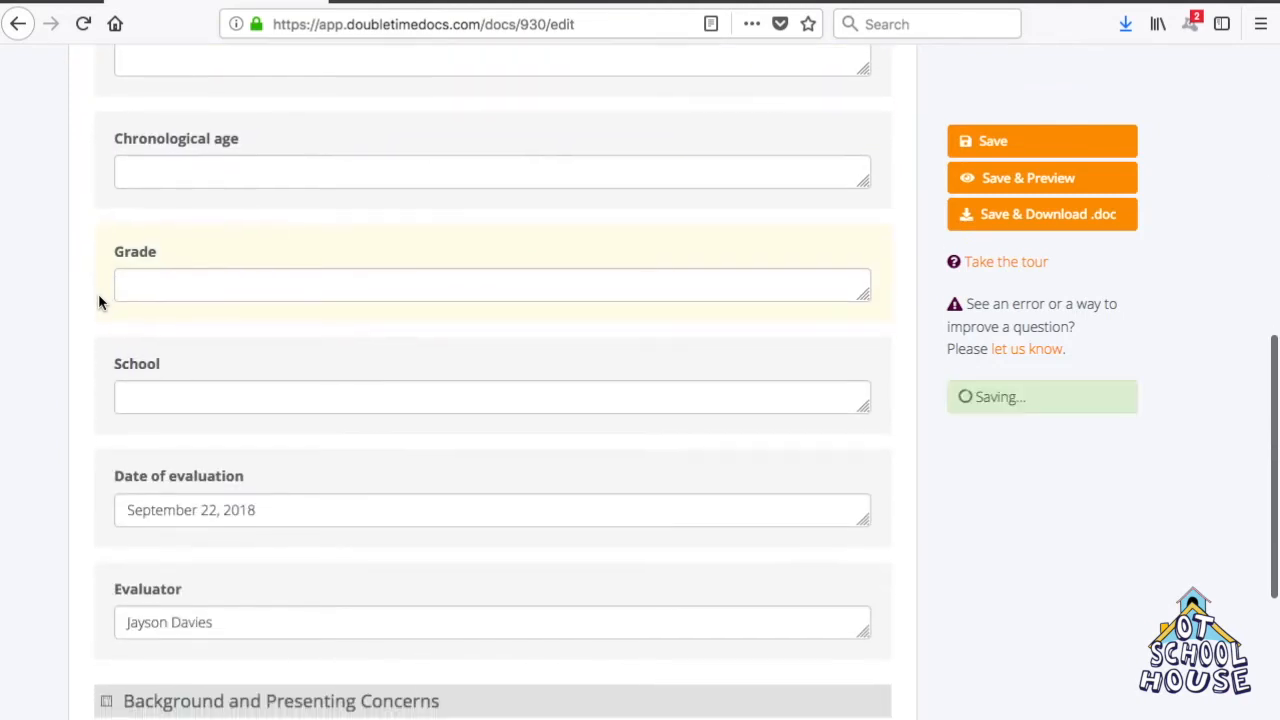
{"action": "scroll", "scroll_direction": "down", "scroll_amount": 3}
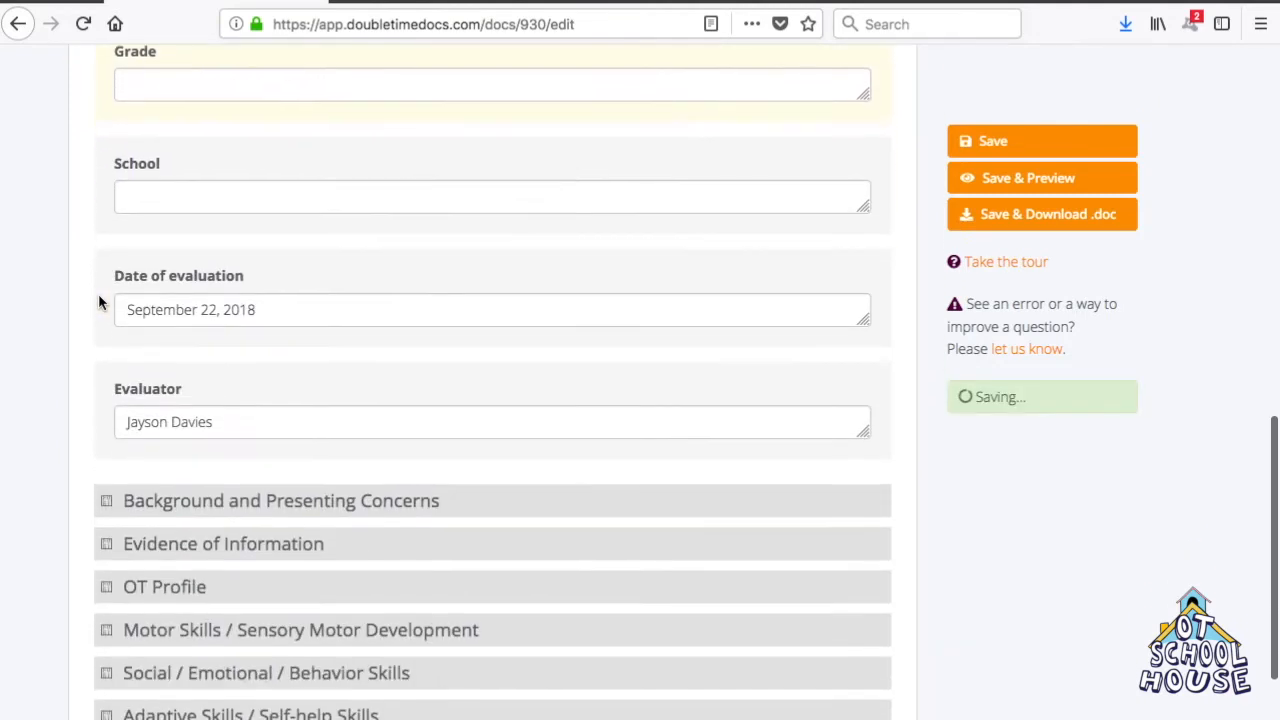
{"action": "scroll", "scroll_direction": "down", "scroll_amount": 3}
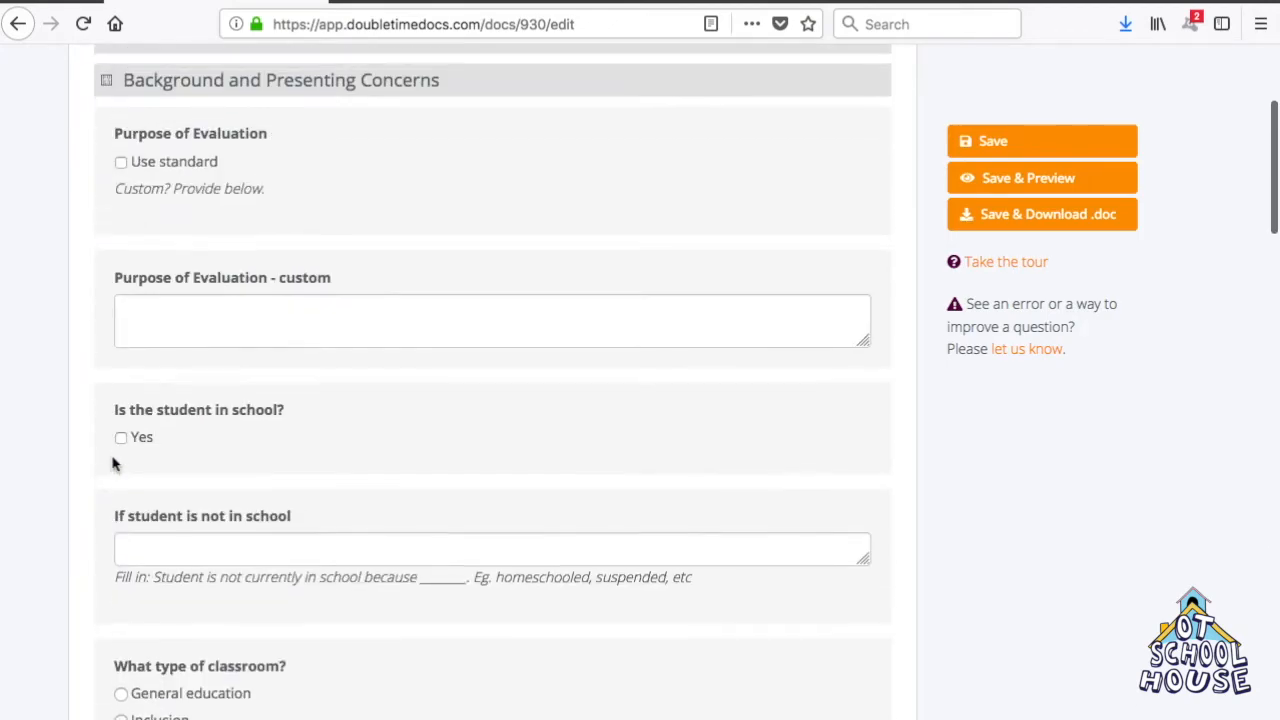
{"action": "scroll", "scroll_direction": "down", "scroll_amount": 3}
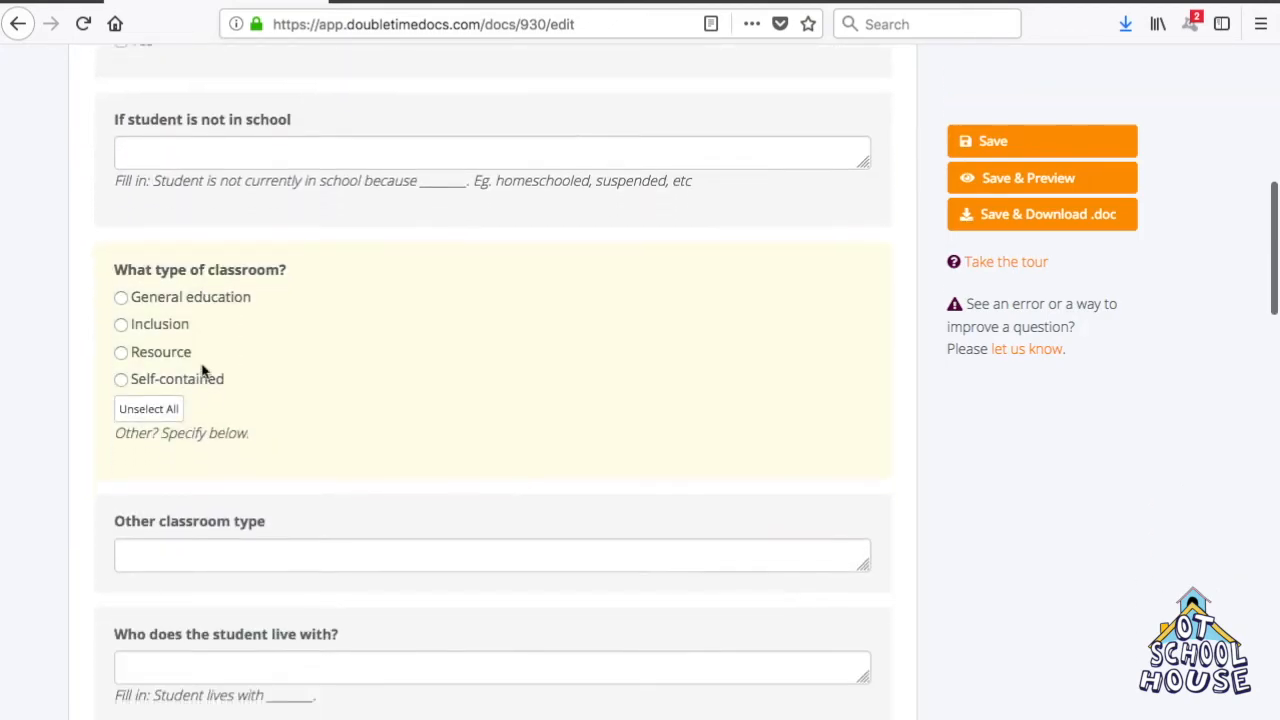
{"action": "scroll", "scroll_direction": "down", "scroll_amount": 3}
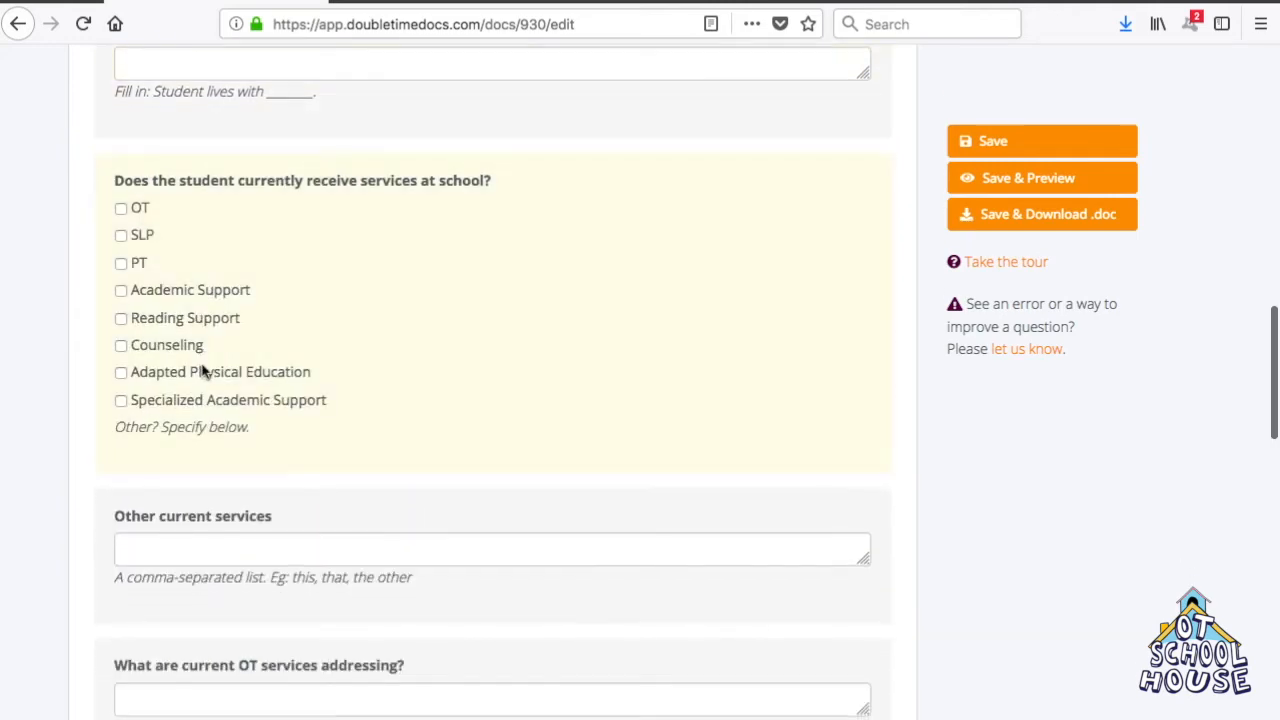
{"action": "scroll", "scroll_direction": "down", "scroll_amount": 3}
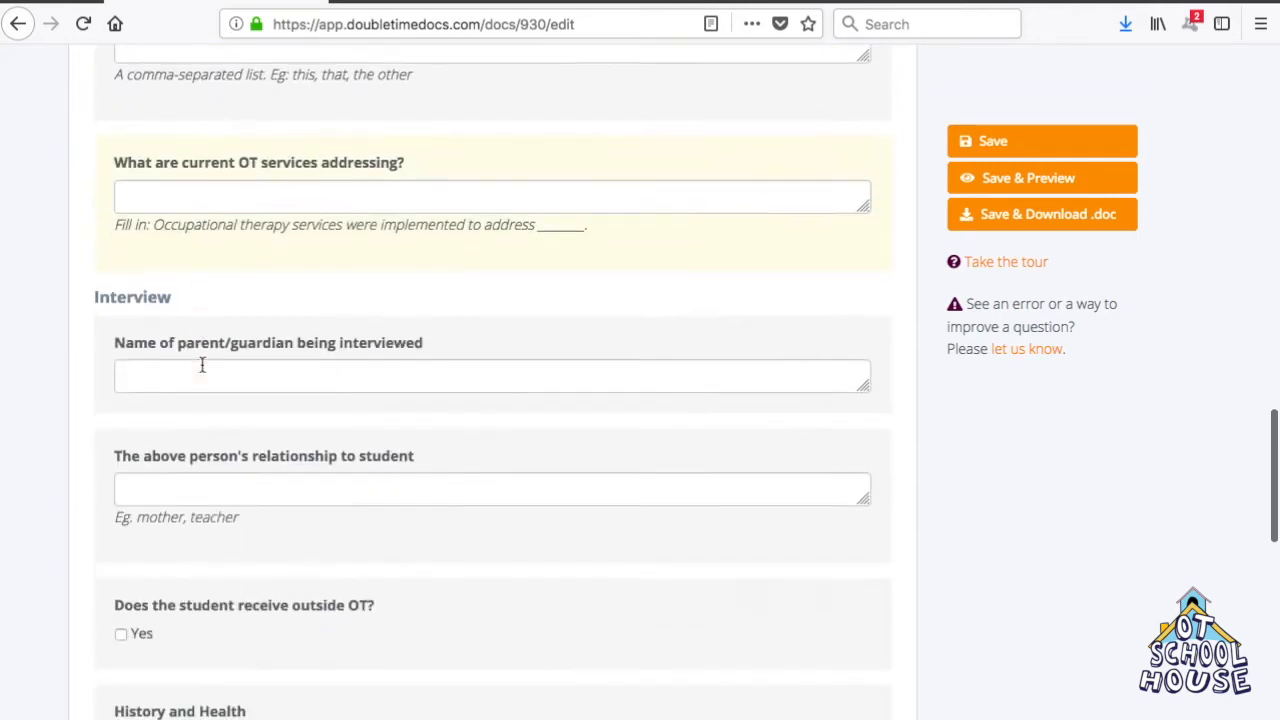
{"action": "scroll", "scroll_direction": "up", "scroll_amount": 3}
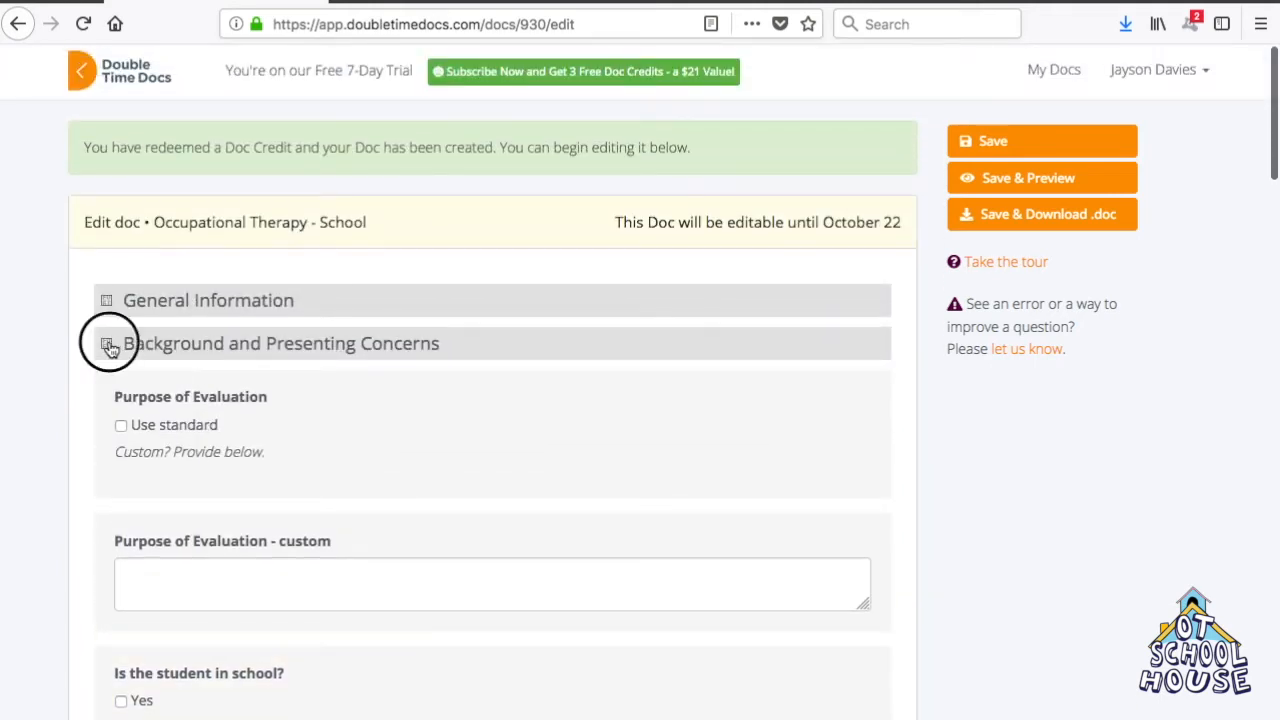
{"action": "left_click", "coordinate": [108, 343]}
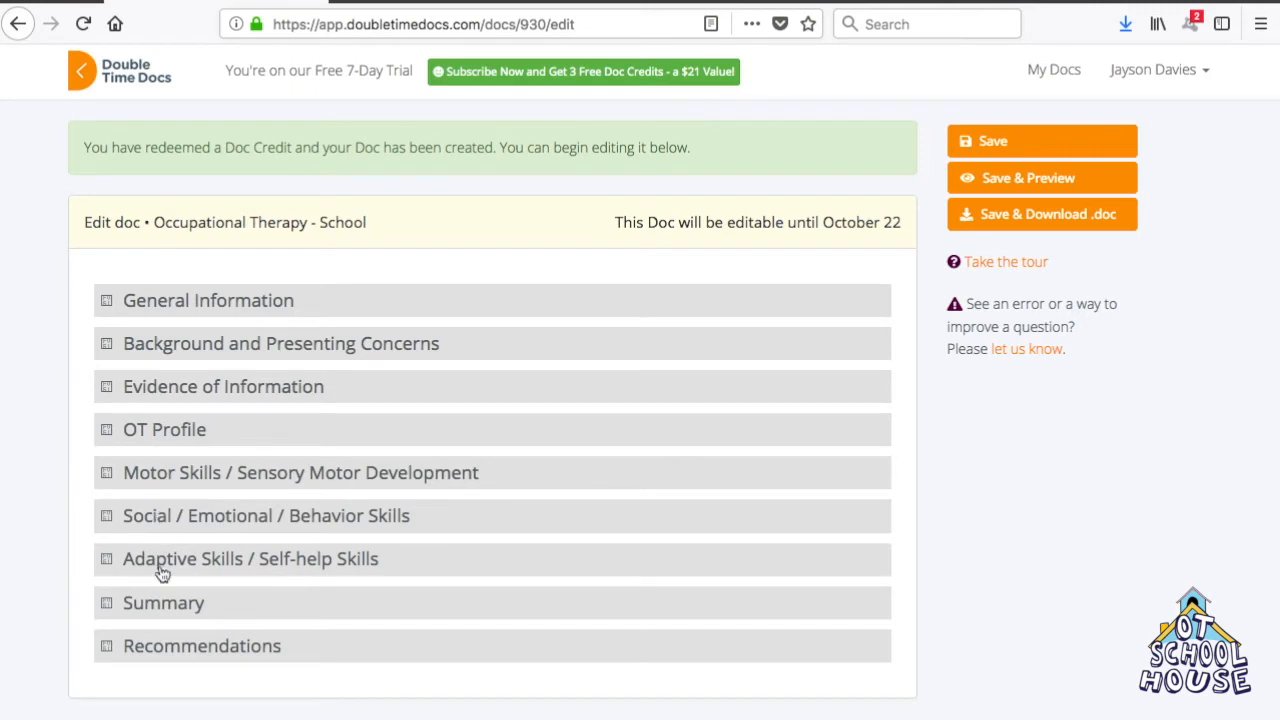
{"action": "mouse_move", "coordinate": [170, 652]}
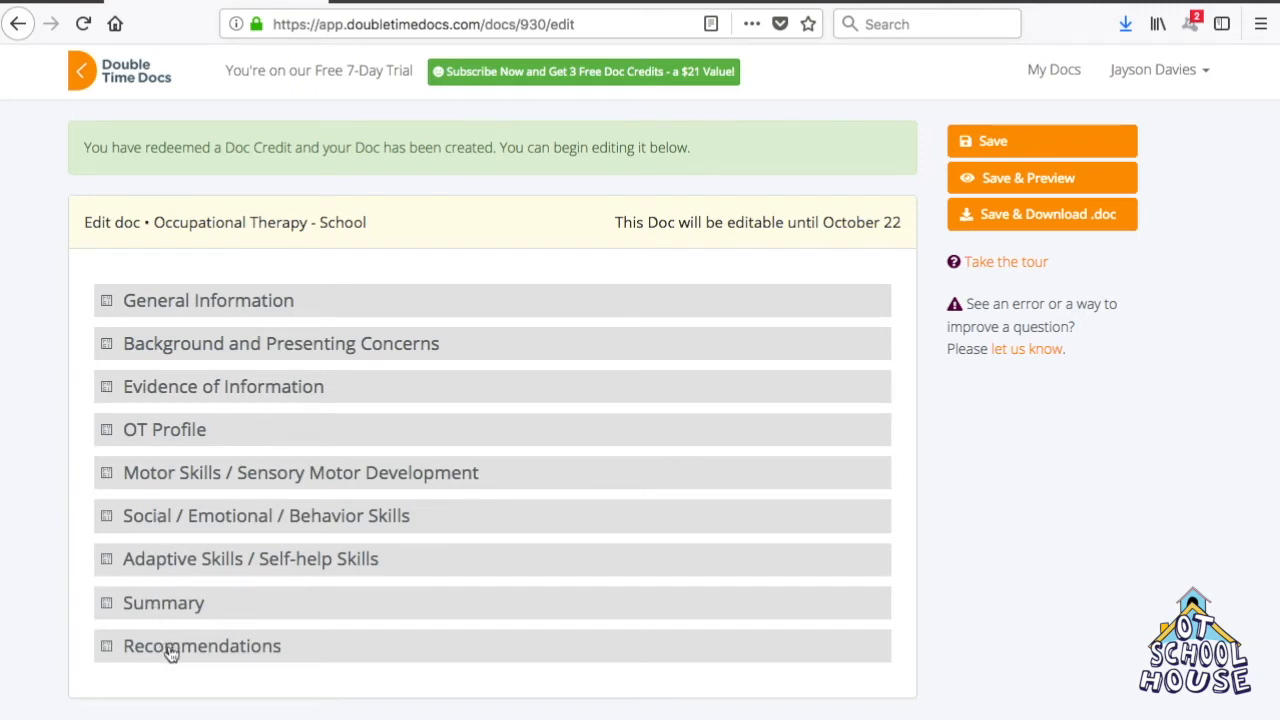
Step: Wait for the auto-save, then choose Save & Preview in the sidebar
{"action": "left_click", "coordinate": [1041, 141]}
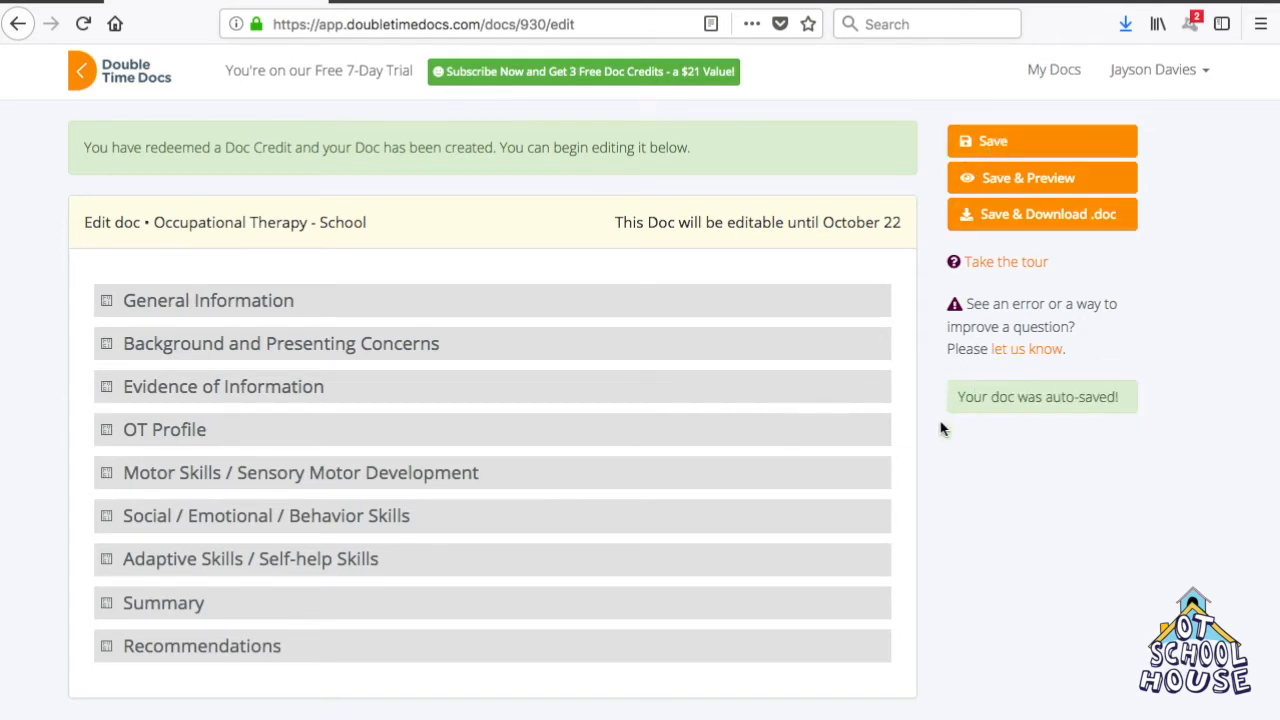
{"action": "mouse_move", "coordinate": [1105, 440]}
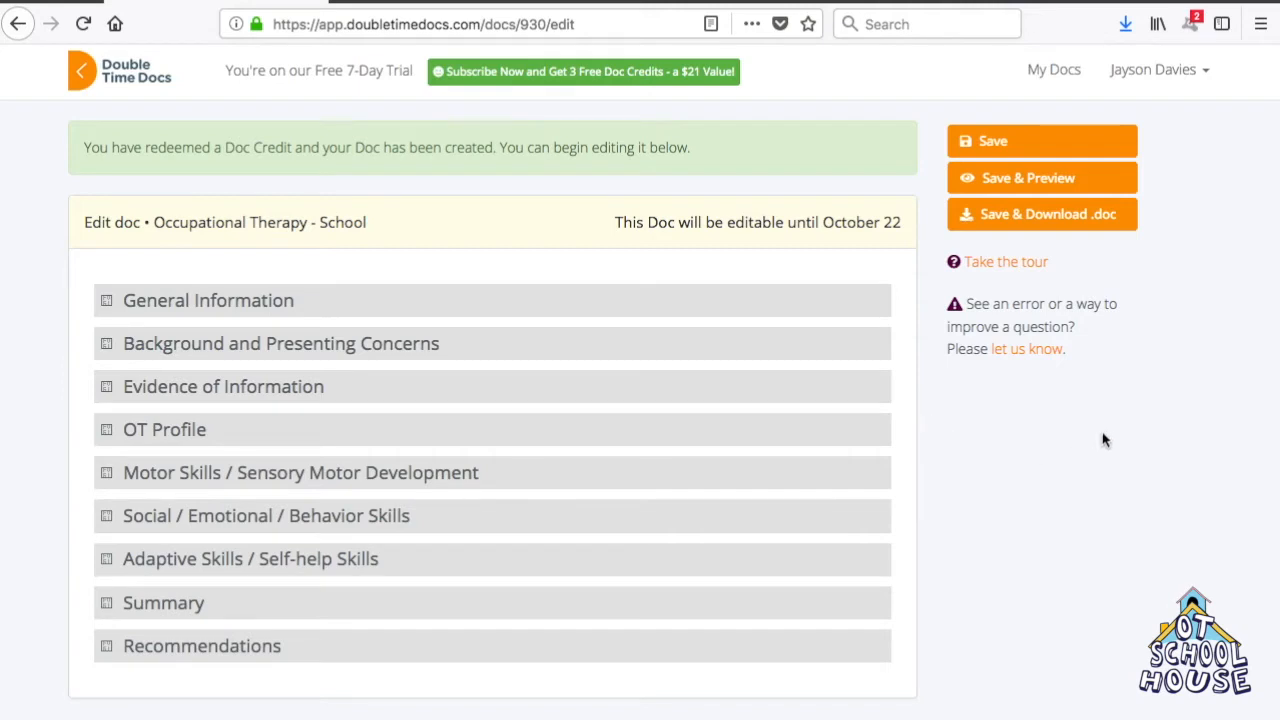
{"action": "mouse_move", "coordinate": [1106, 420]}
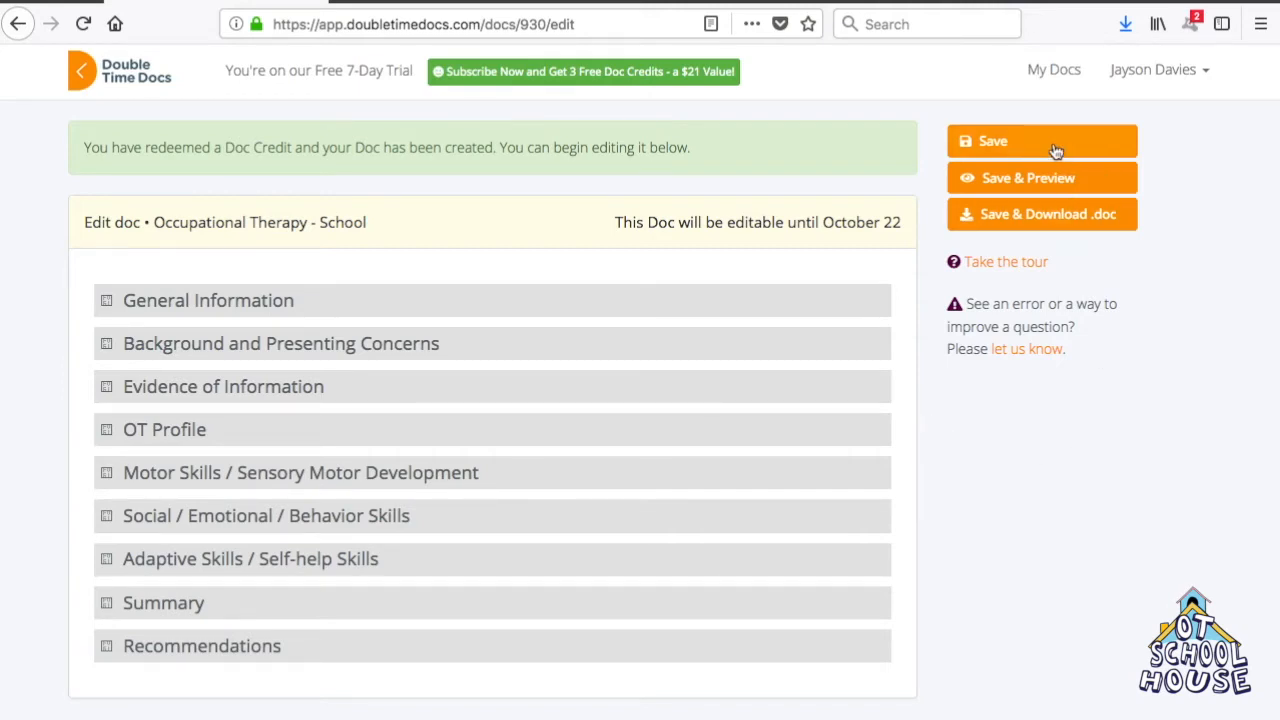
{"action": "mouse_move", "coordinate": [1043, 177]}
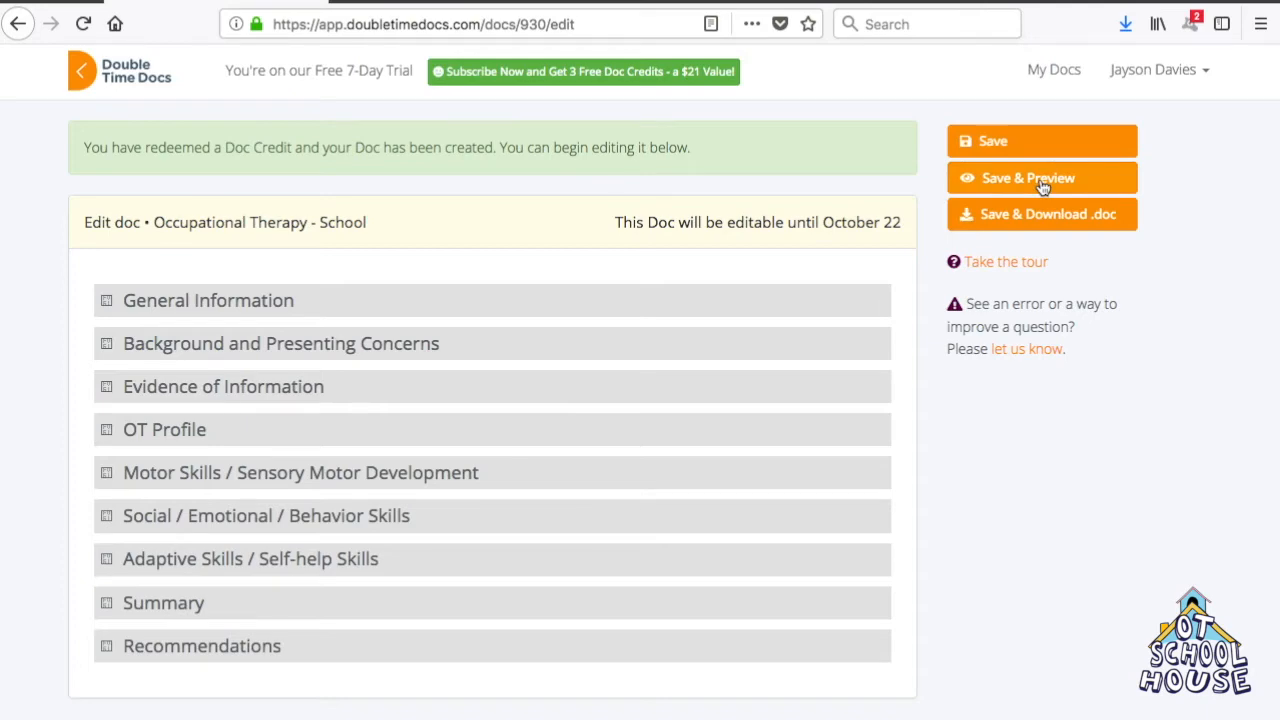
{"action": "left_click", "coordinate": [1041, 178]}
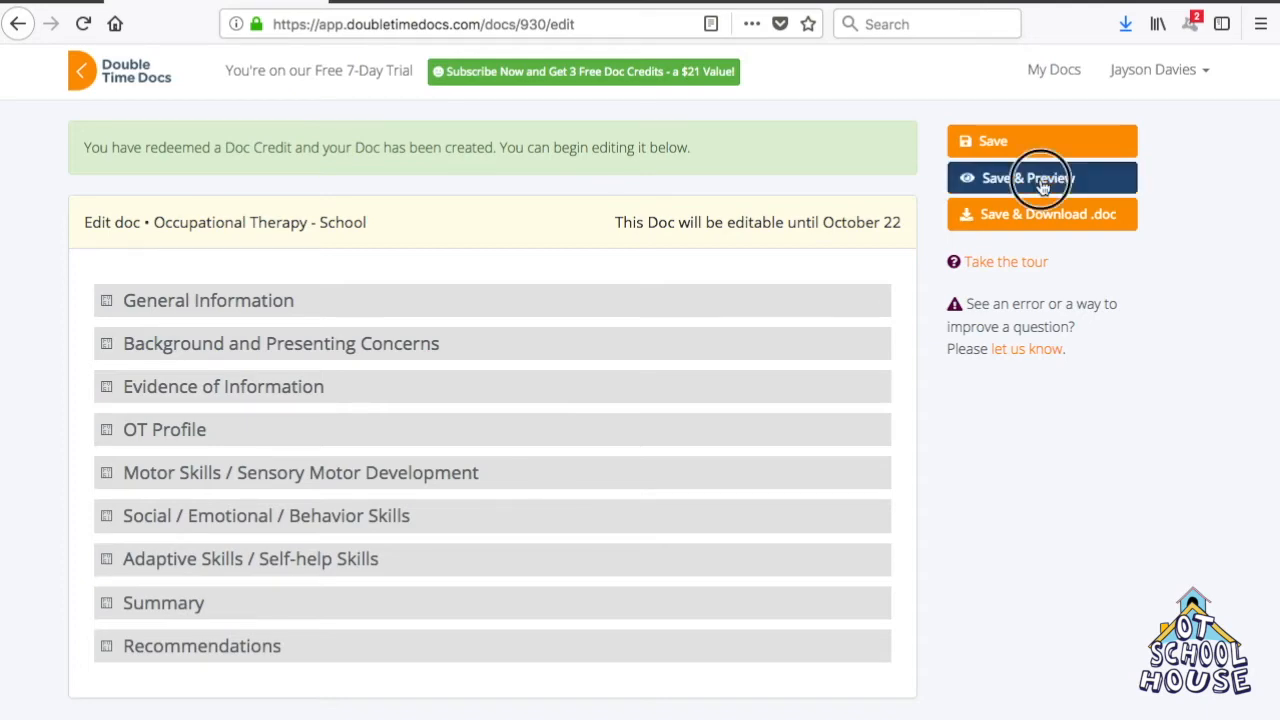
{"action": "left_click", "coordinate": [1040, 178]}
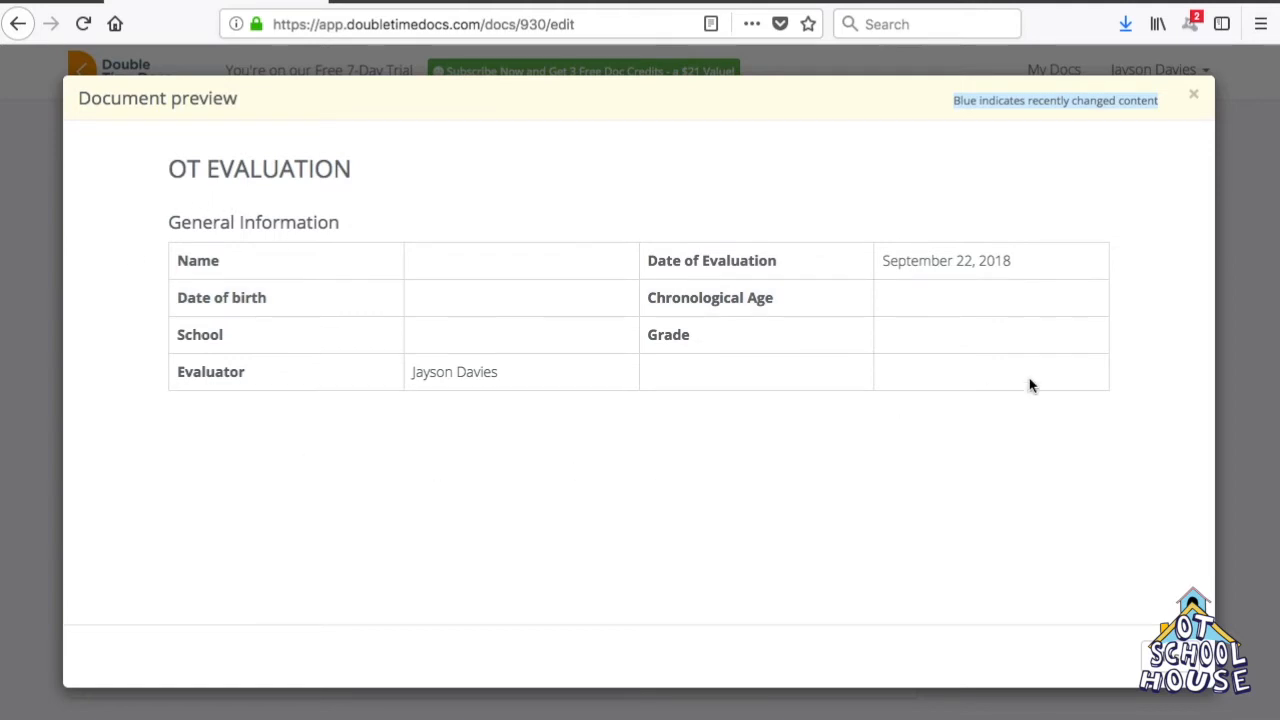
{"action": "mouse_move", "coordinate": [264, 230]}
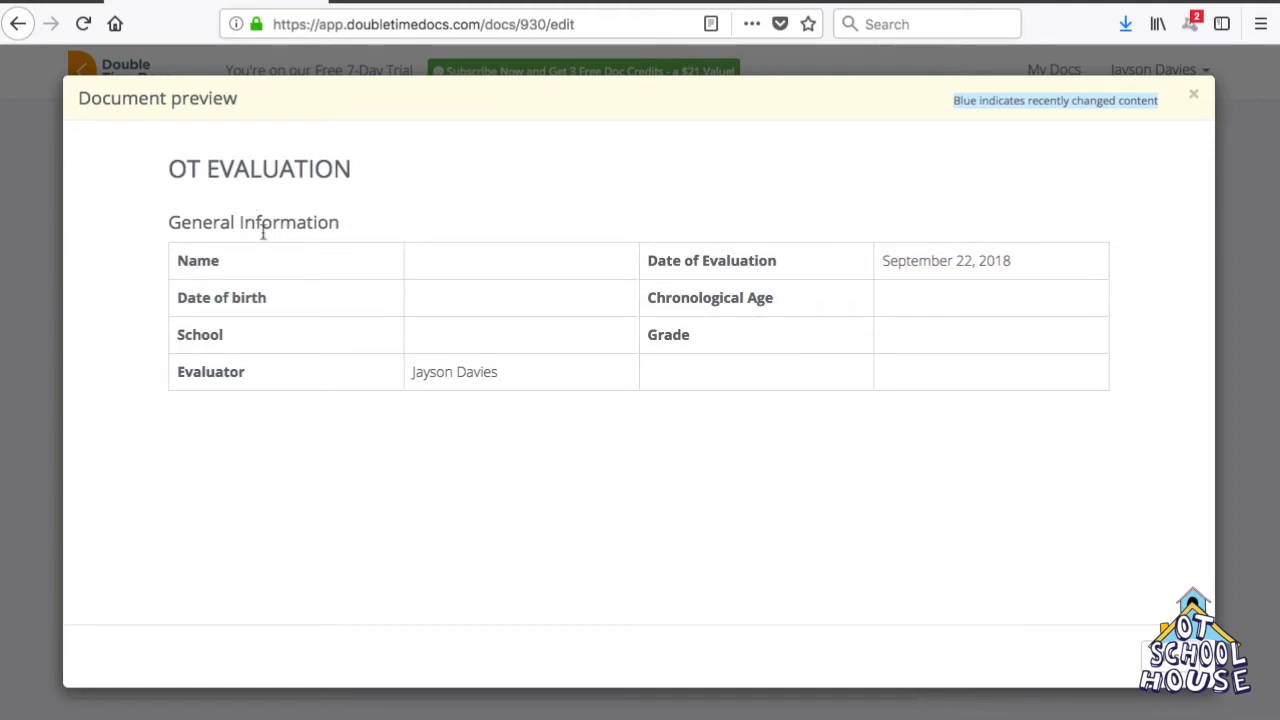
{"action": "double_click", "coordinate": [454, 371]}
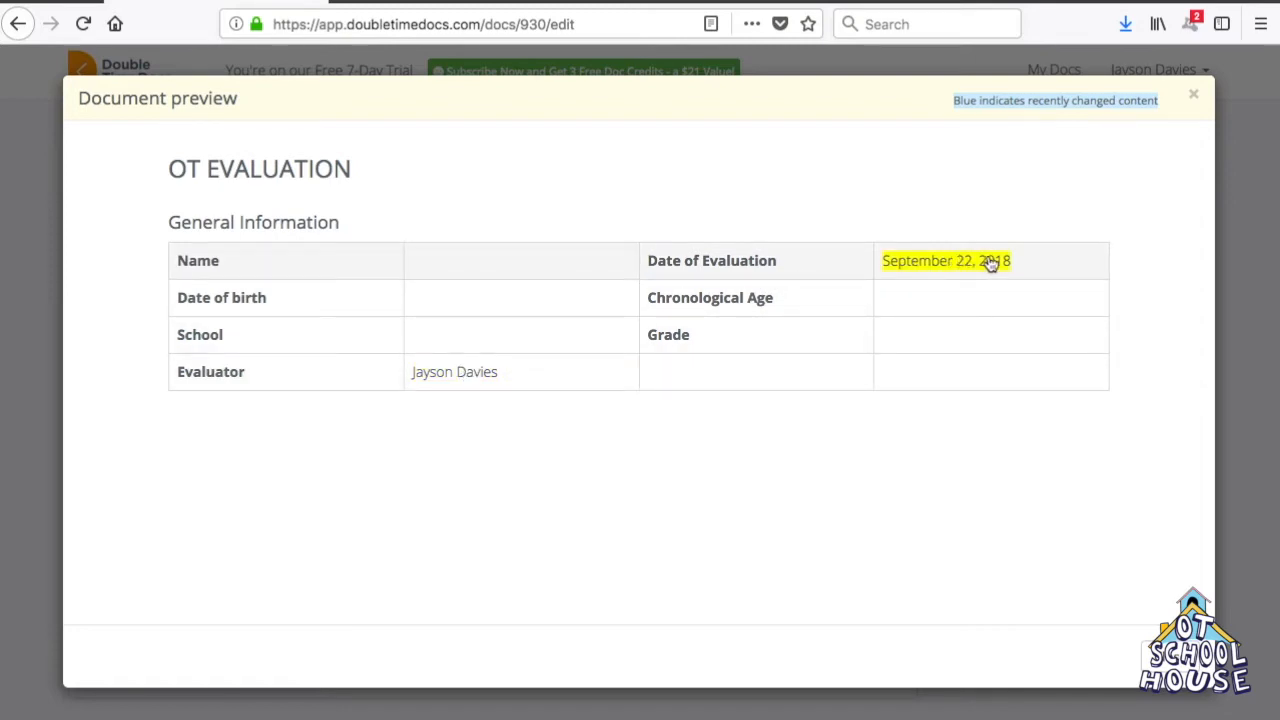
{"action": "mouse_move", "coordinate": [995, 261]}
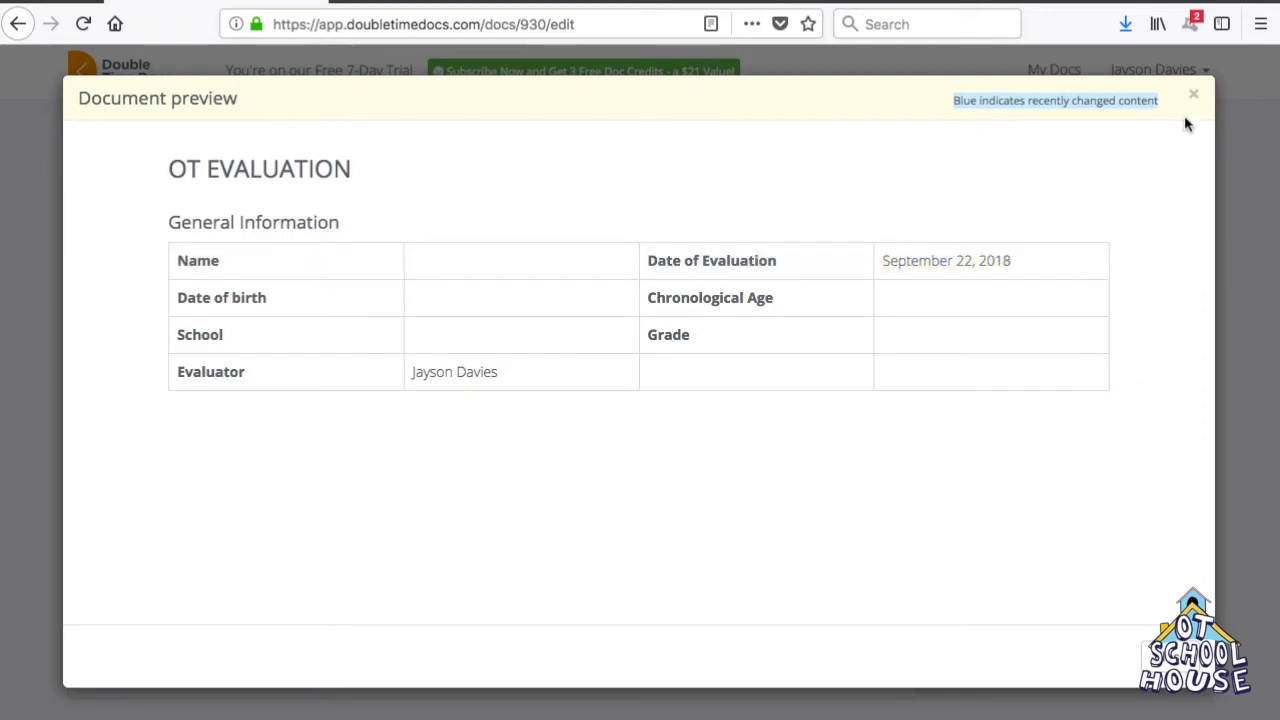
{"action": "left_click", "coordinate": [1193, 94]}
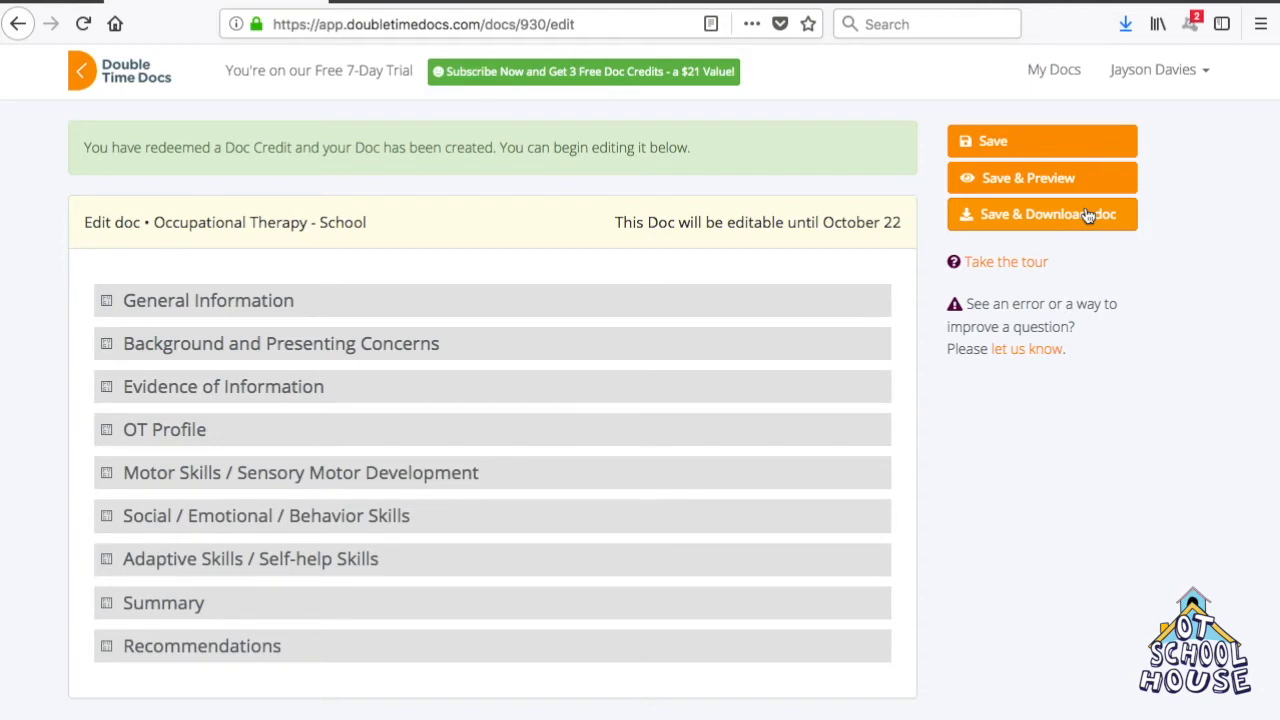
{"action": "mouse_move", "coordinate": [1013, 207]}
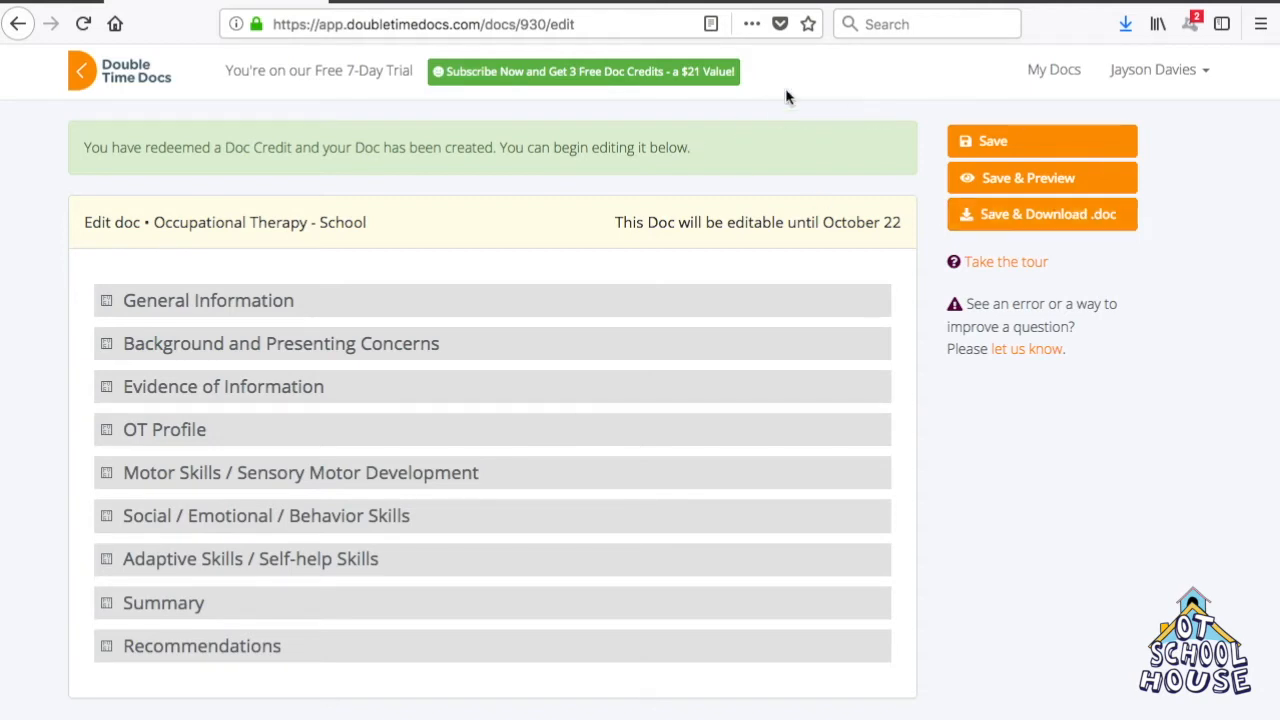
{"action": "mouse_move", "coordinate": [15, 10]}
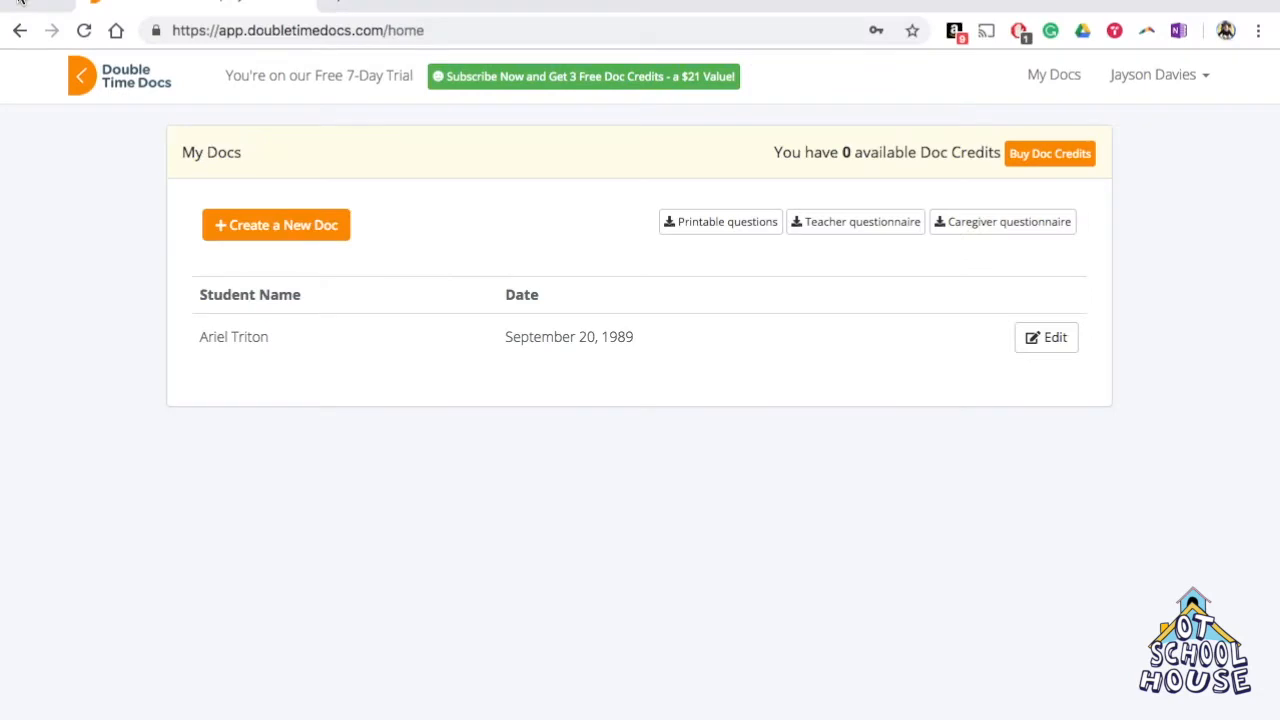
{"action": "mouse_move", "coordinate": [547, 357]}
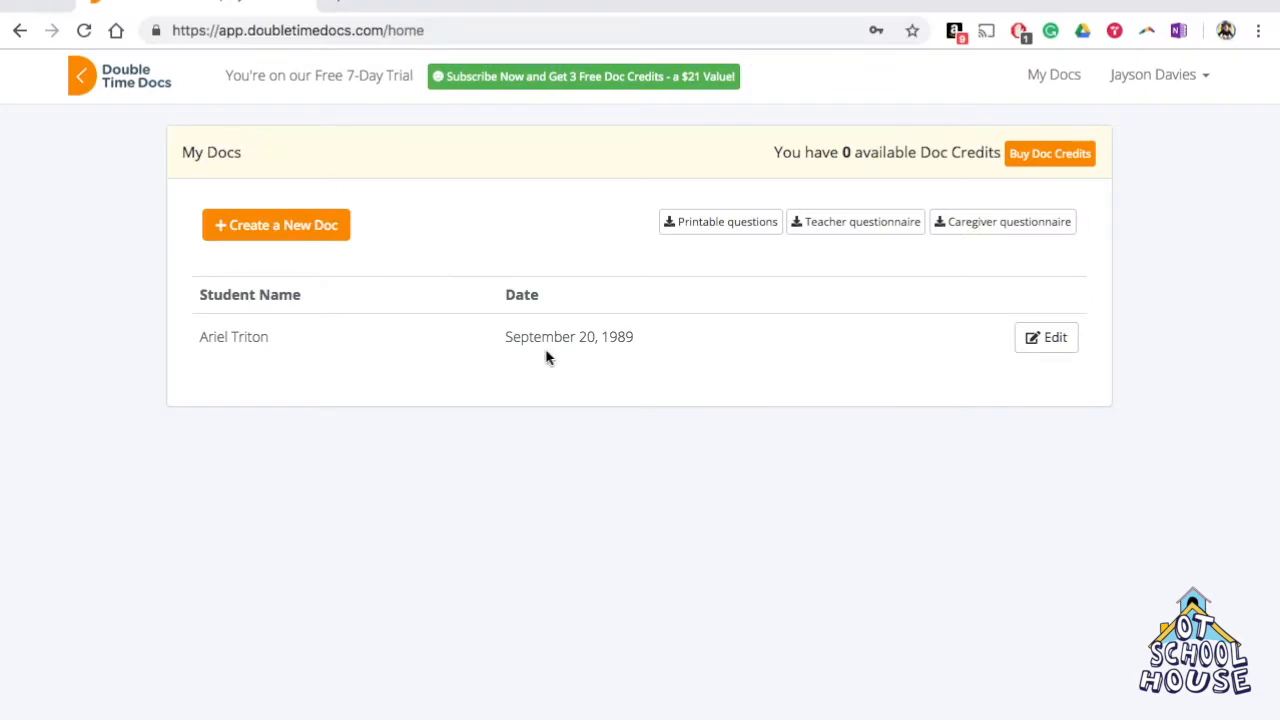
{"action": "mouse_move", "coordinate": [238, 347]}
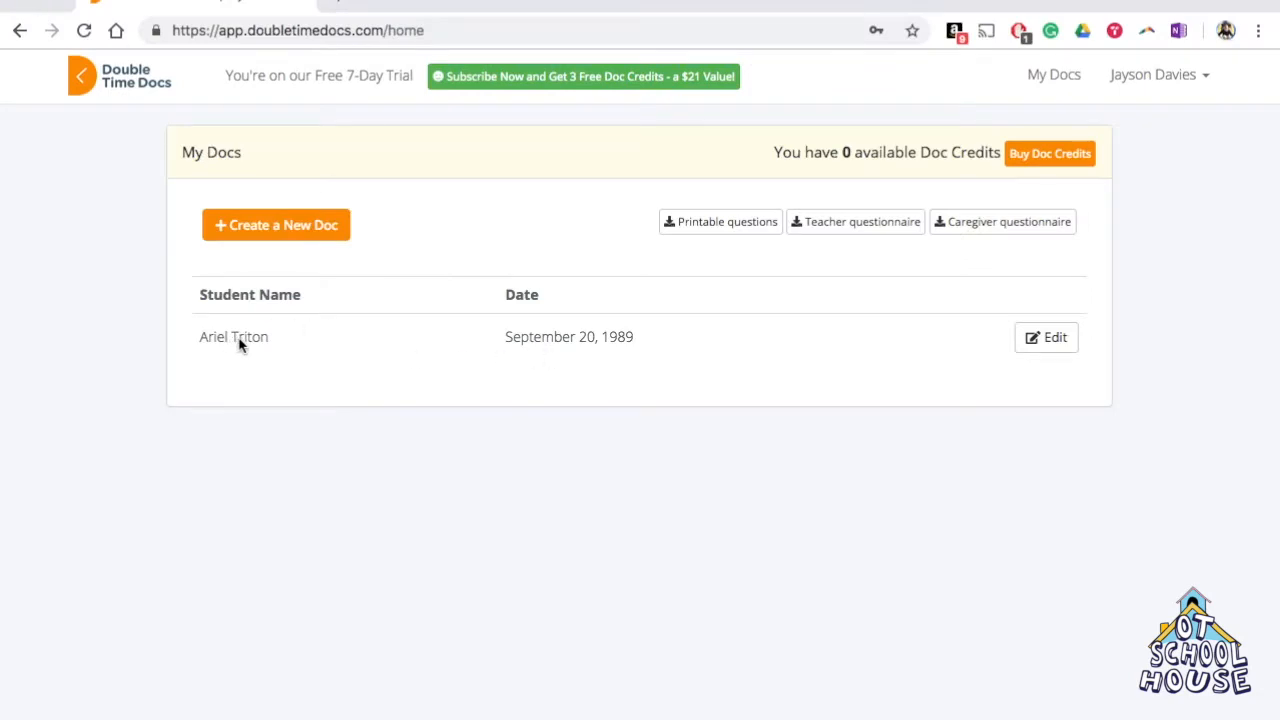
{"action": "mouse_move", "coordinate": [672, 354]}
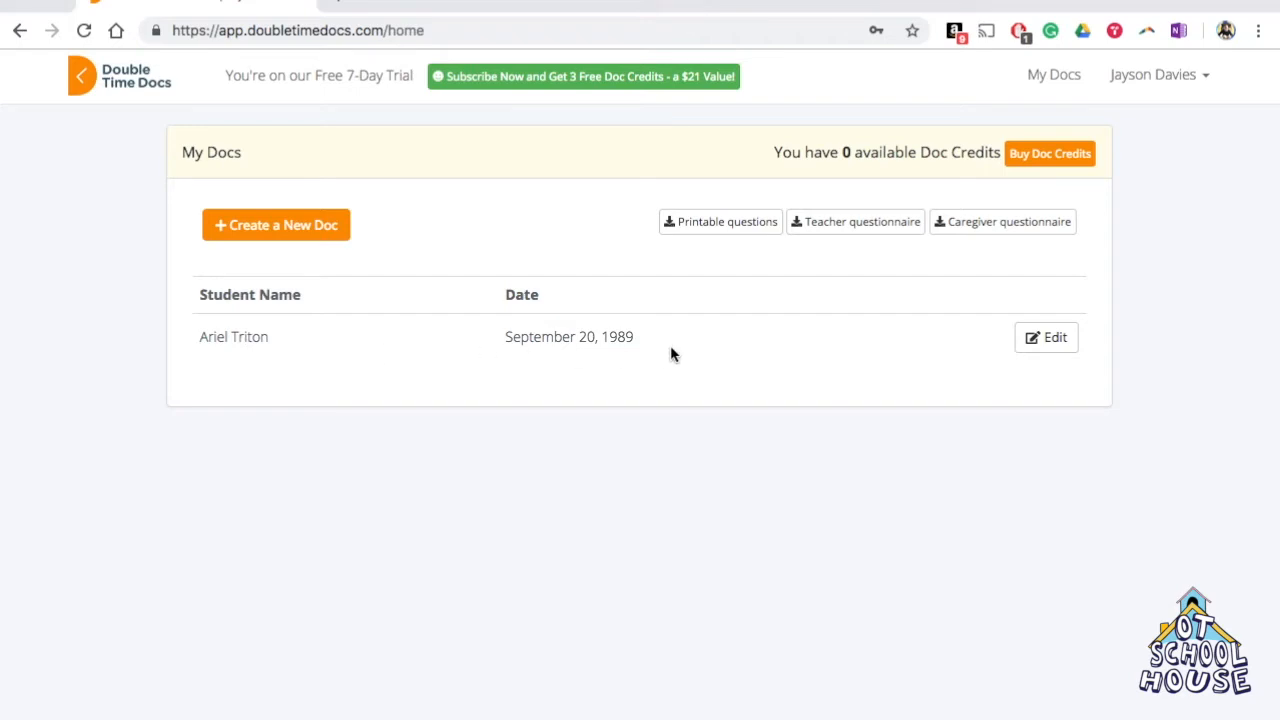
{"action": "mouse_move", "coordinate": [645, 337]}
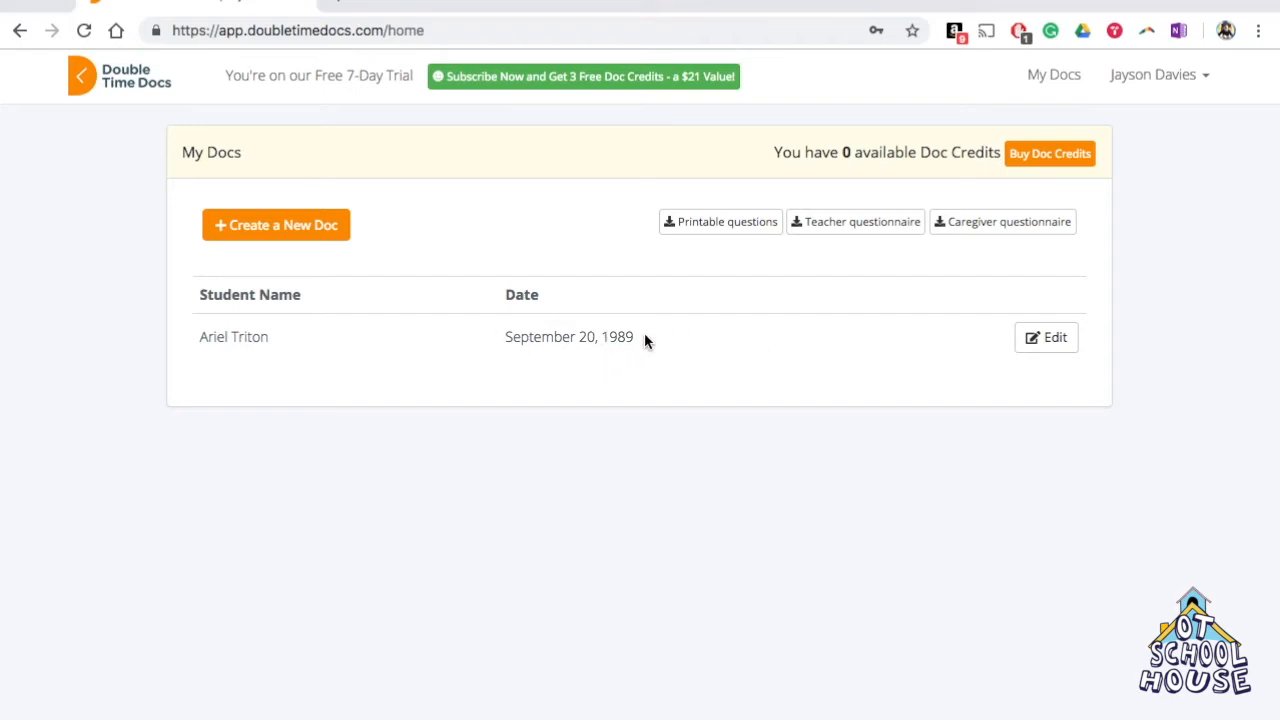
{"action": "mouse_move", "coordinate": [625, 337]}
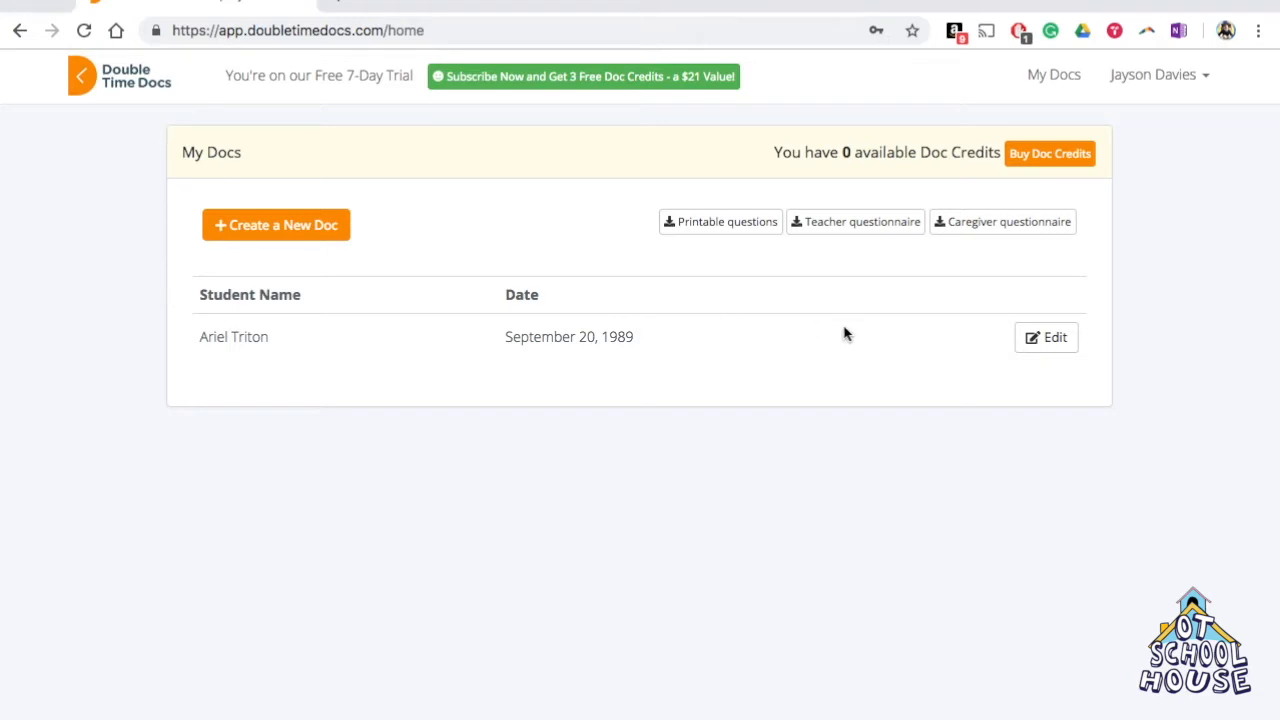
{"action": "mouse_move", "coordinate": [1000, 255]}
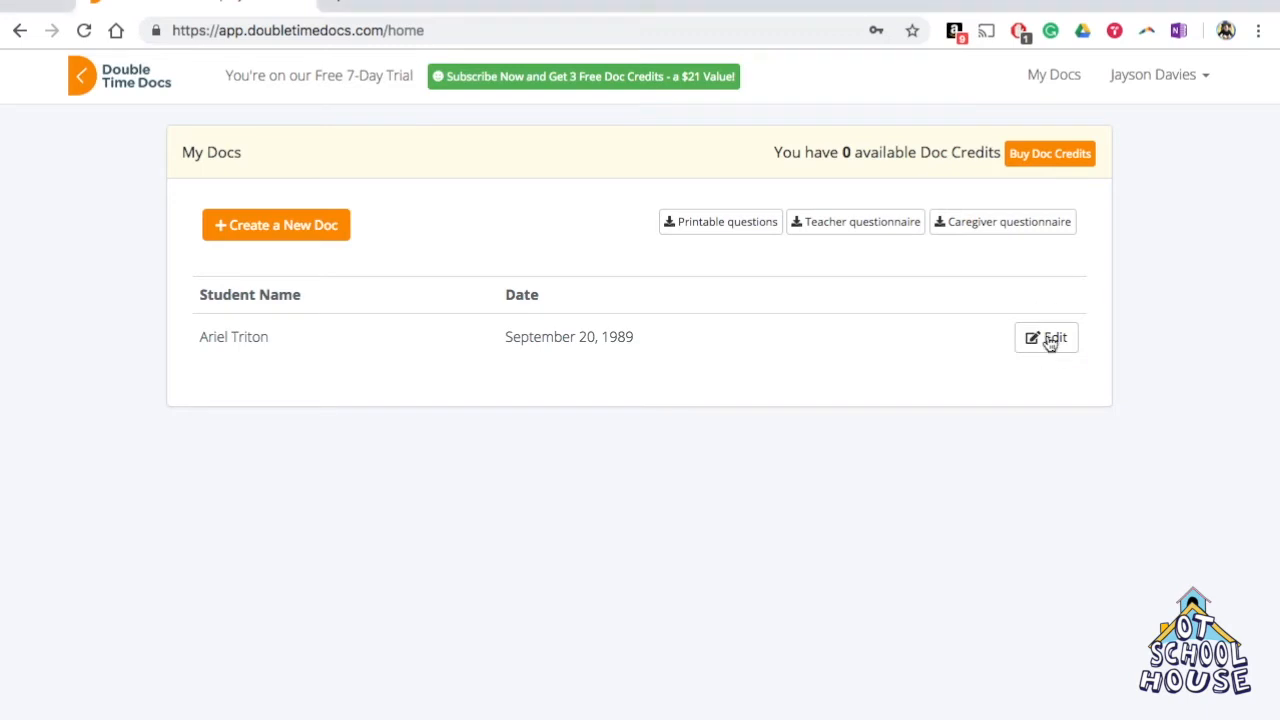
Step: Open Ariel Triton's report for editing from the My Docs list
{"action": "left_click", "coordinate": [1046, 337]}
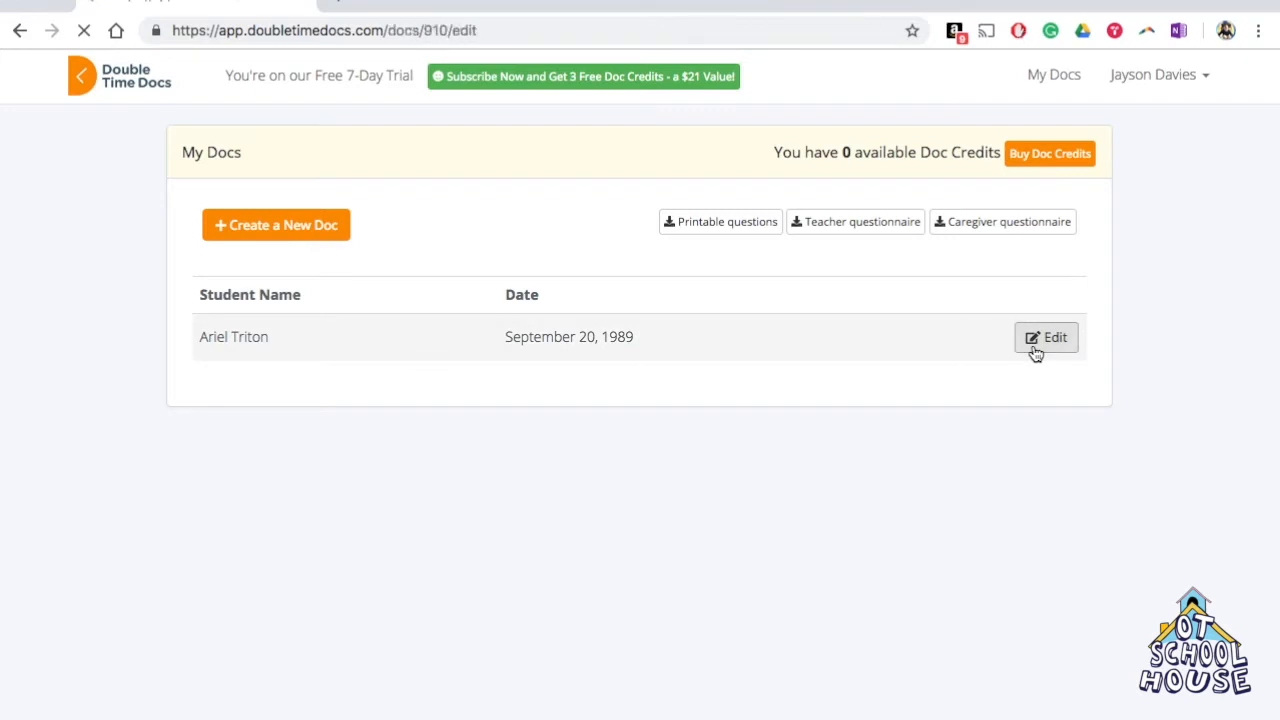
Step: Load Ariel's Occupational Therapy - School report editor and start Save & Preview
{"action": "left_click", "coordinate": [1046, 337]}
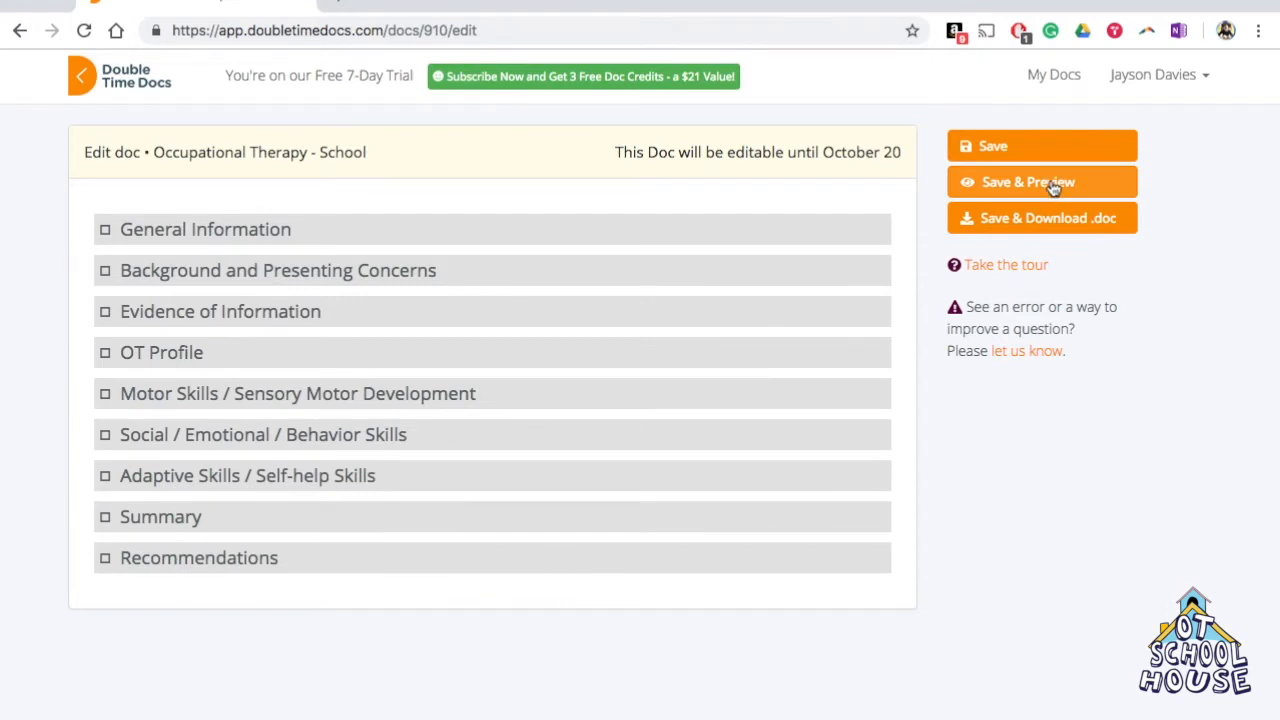
{"action": "mouse_move", "coordinate": [130, 524]}
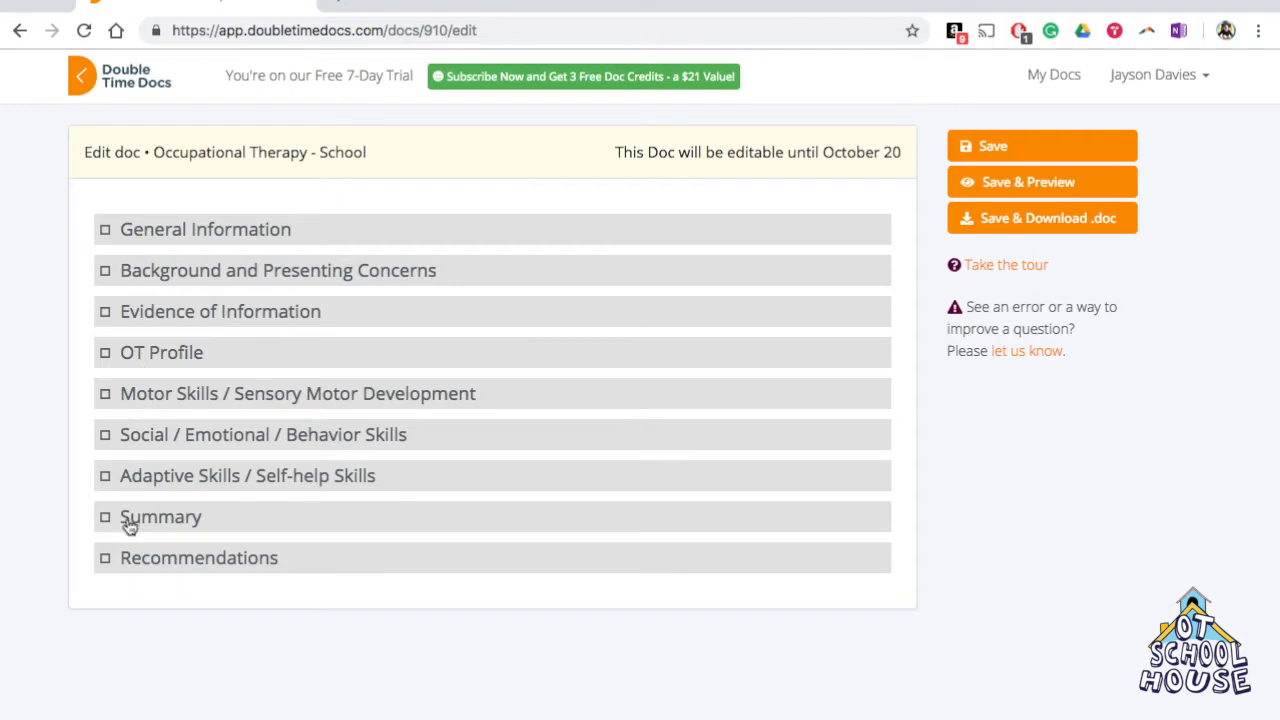
{"action": "mouse_move", "coordinate": [887, 280]}
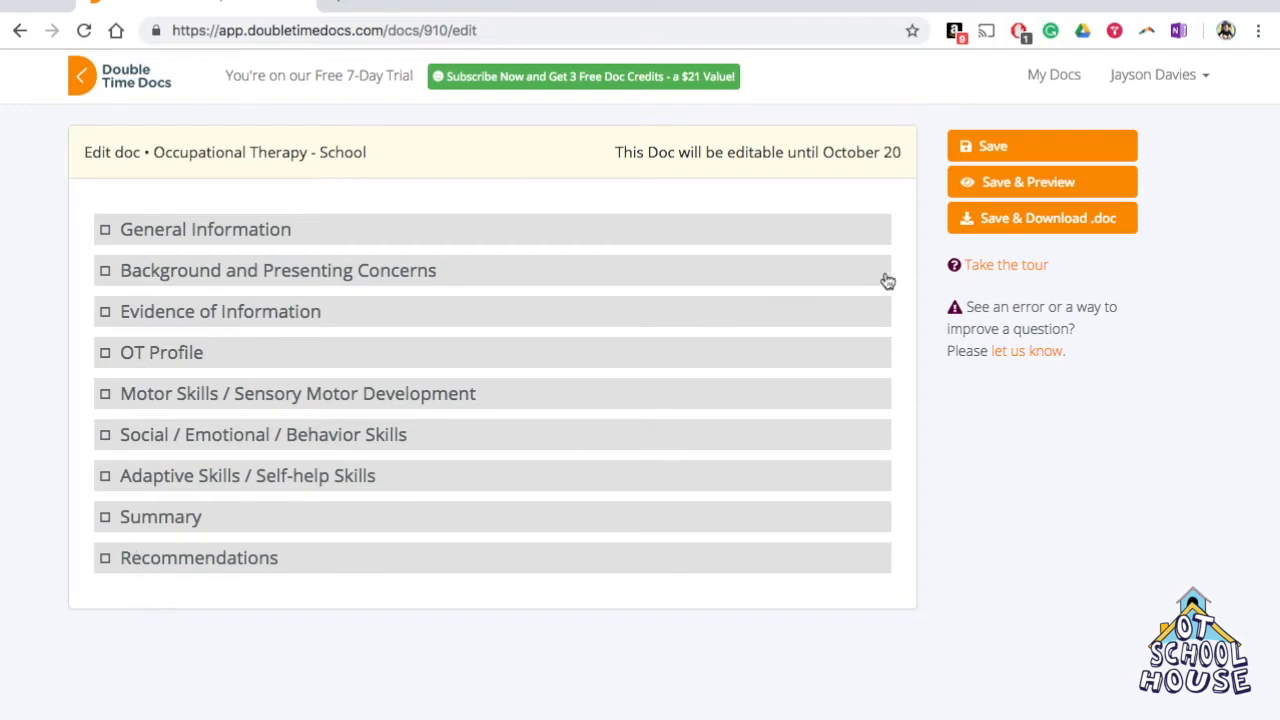
{"action": "mouse_move", "coordinate": [1042, 182]}
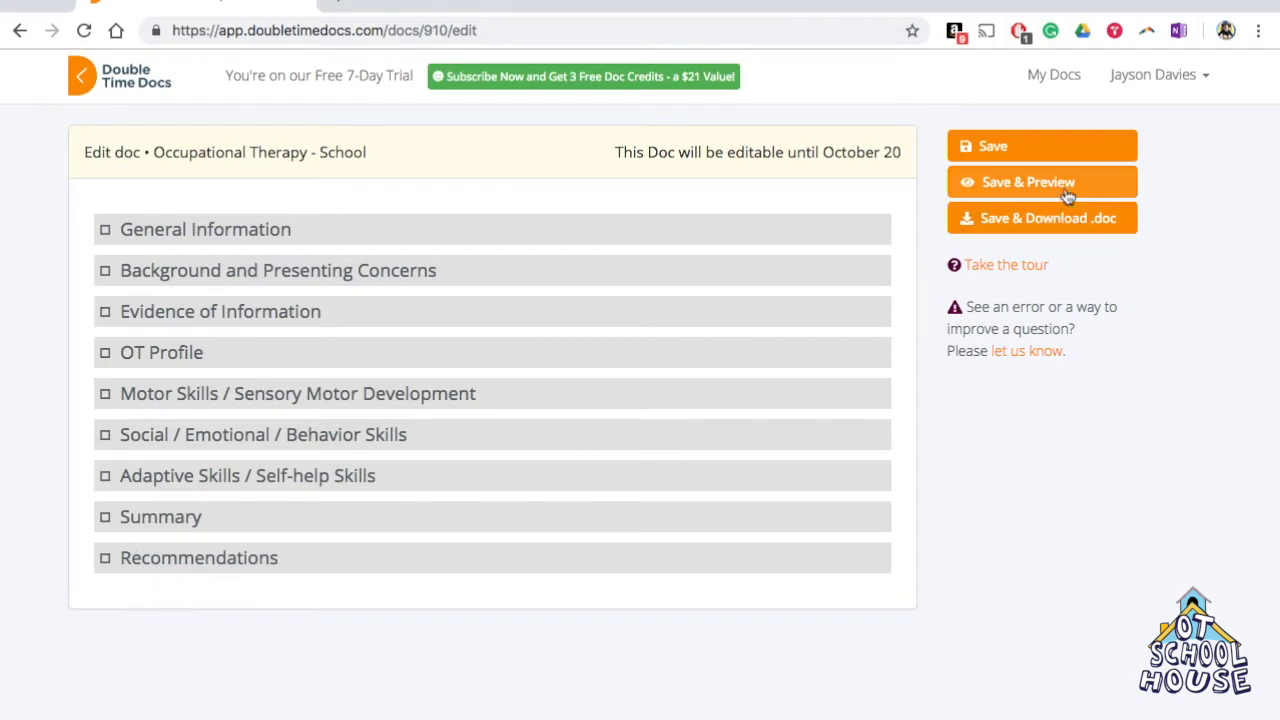
{"action": "left_click", "coordinate": [1041, 181]}
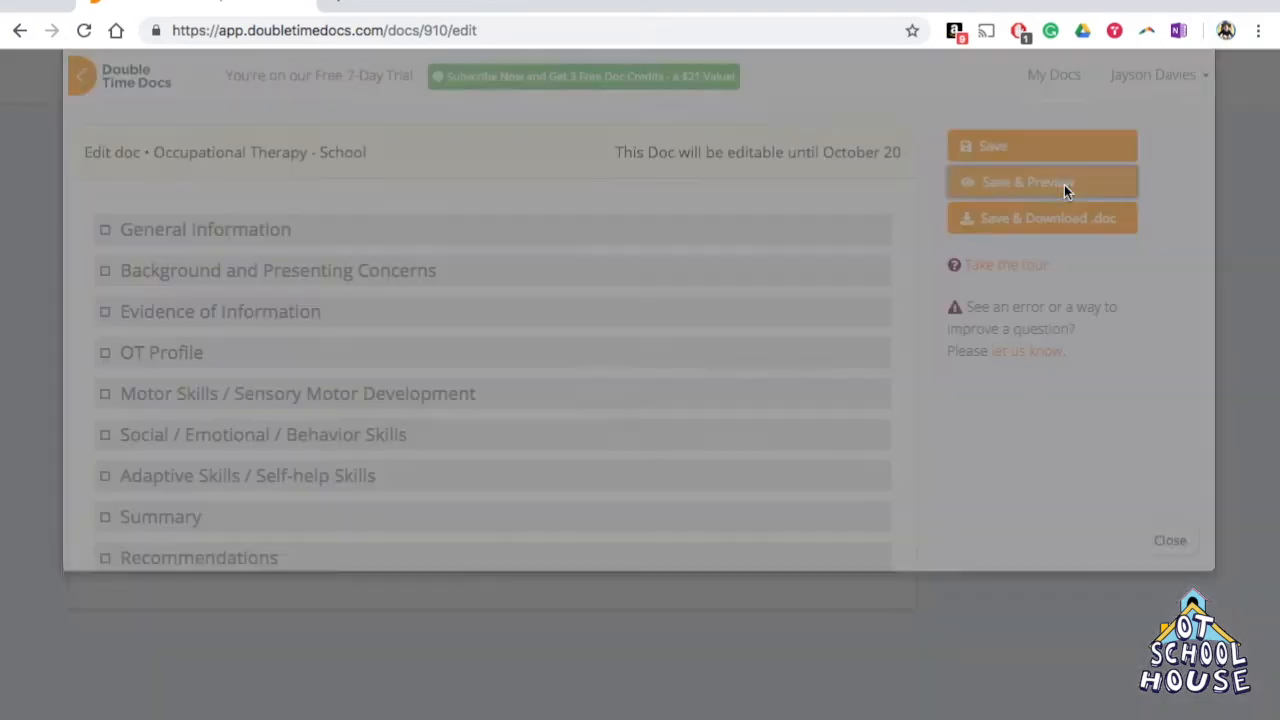
Step: Read the preview down to Motor Skills and jump to the Playground Access play-structure question
{"action": "left_click", "coordinate": [1040, 182]}
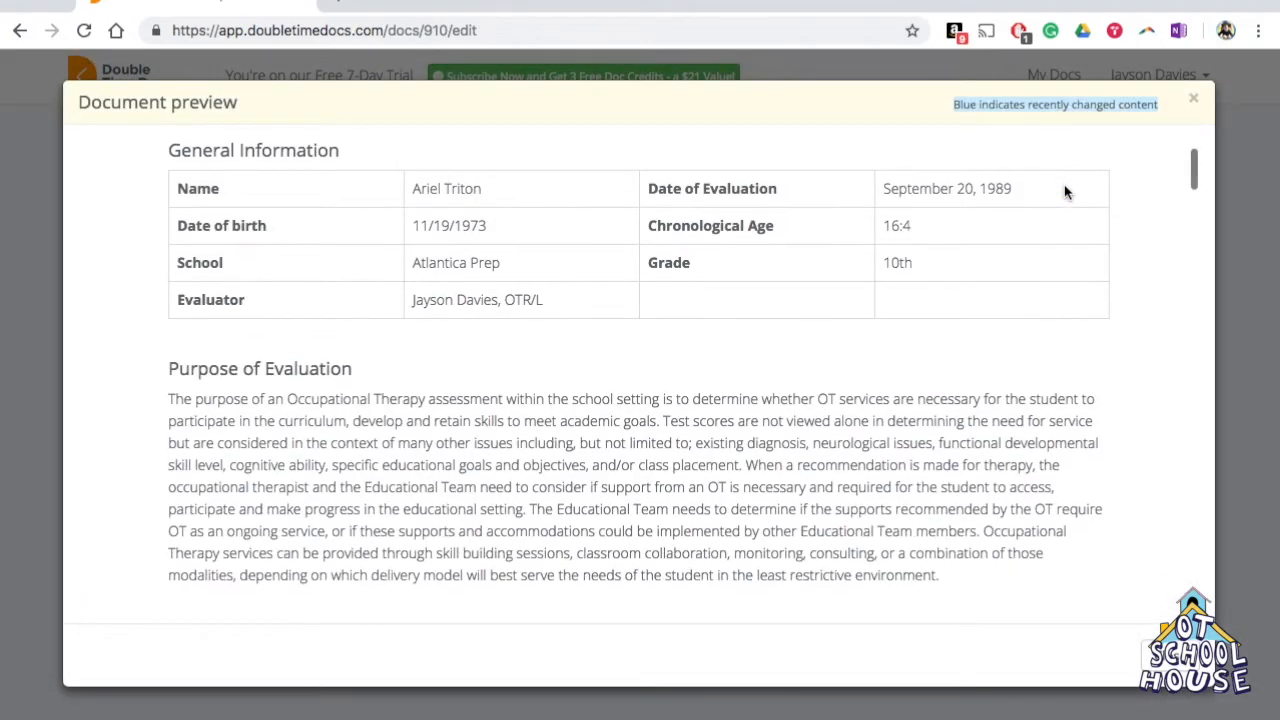
{"action": "scroll", "scroll_direction": "down", "scroll_amount": 3}
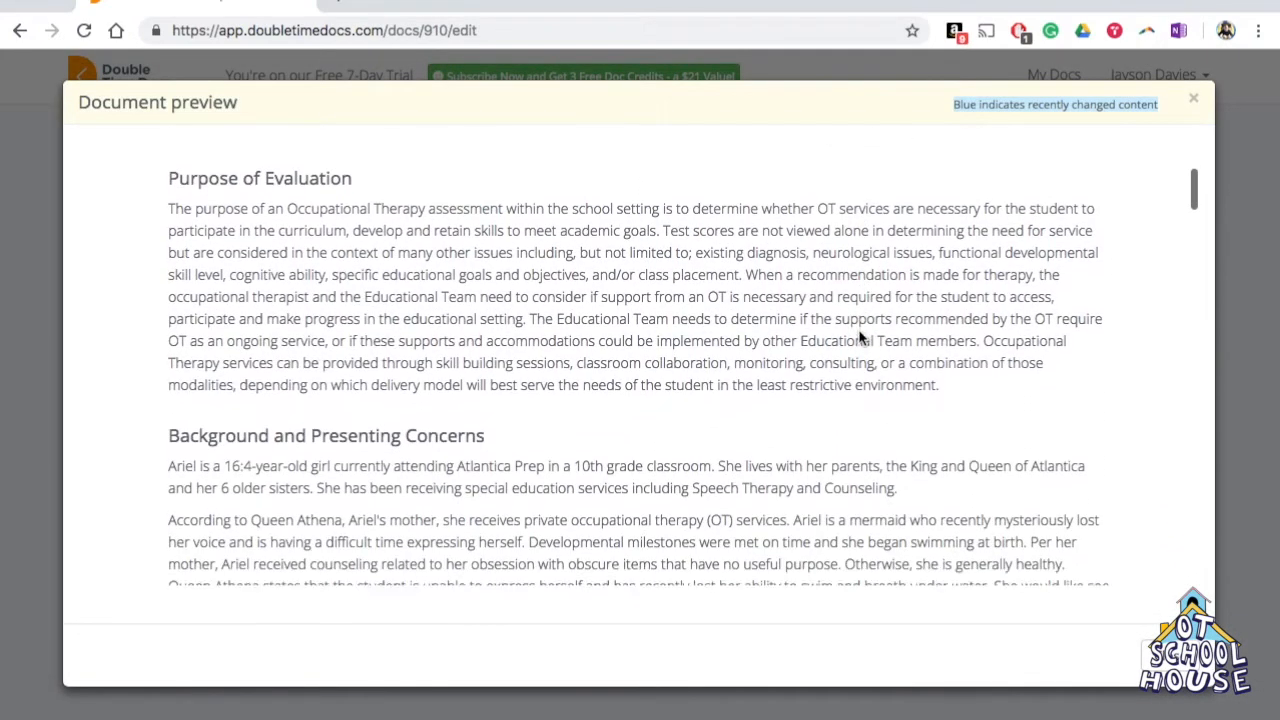
{"action": "scroll", "scroll_direction": "down", "scroll_amount": 3}
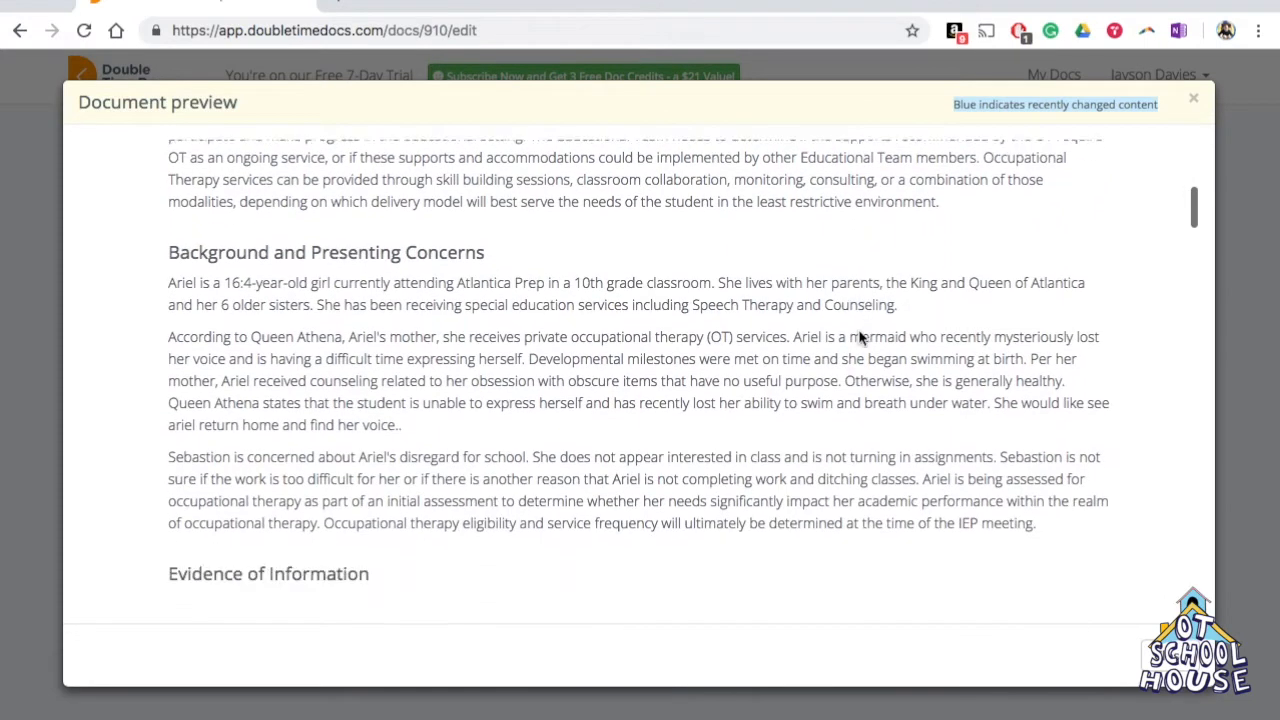
{"action": "scroll", "scroll_direction": "down", "scroll_amount": 3}
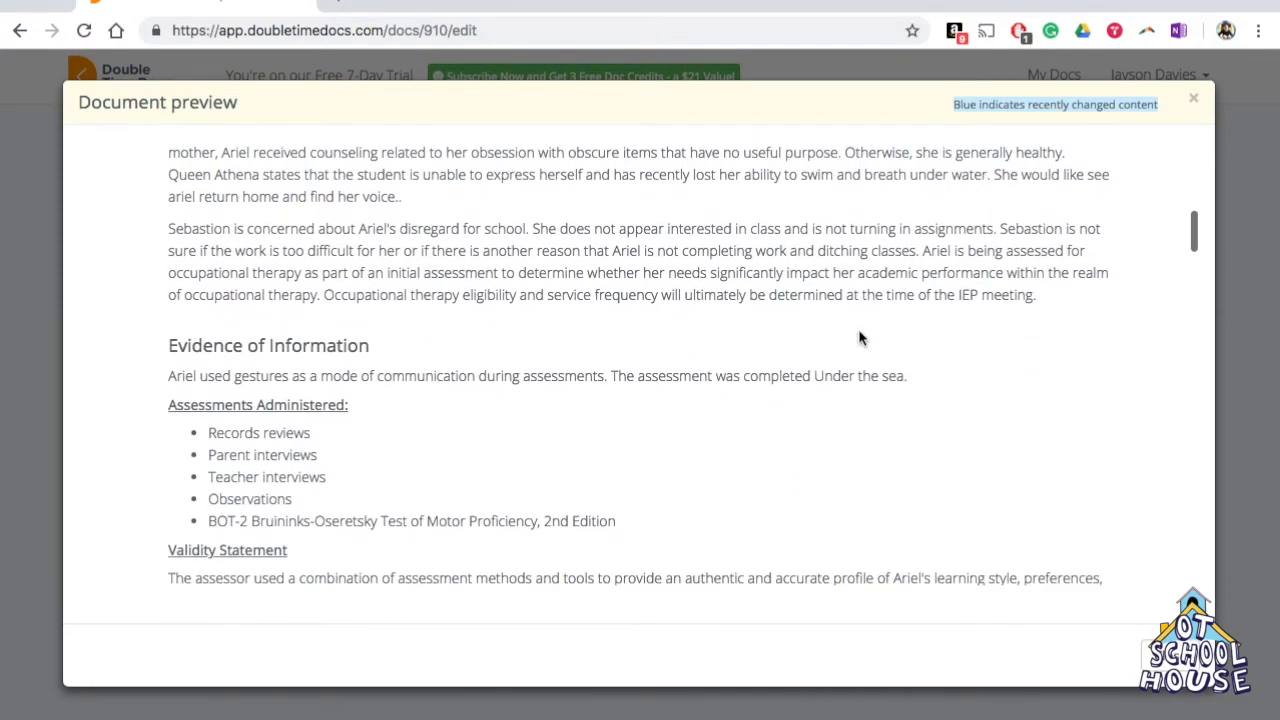
{"action": "scroll", "scroll_direction": "down", "scroll_amount": 3}
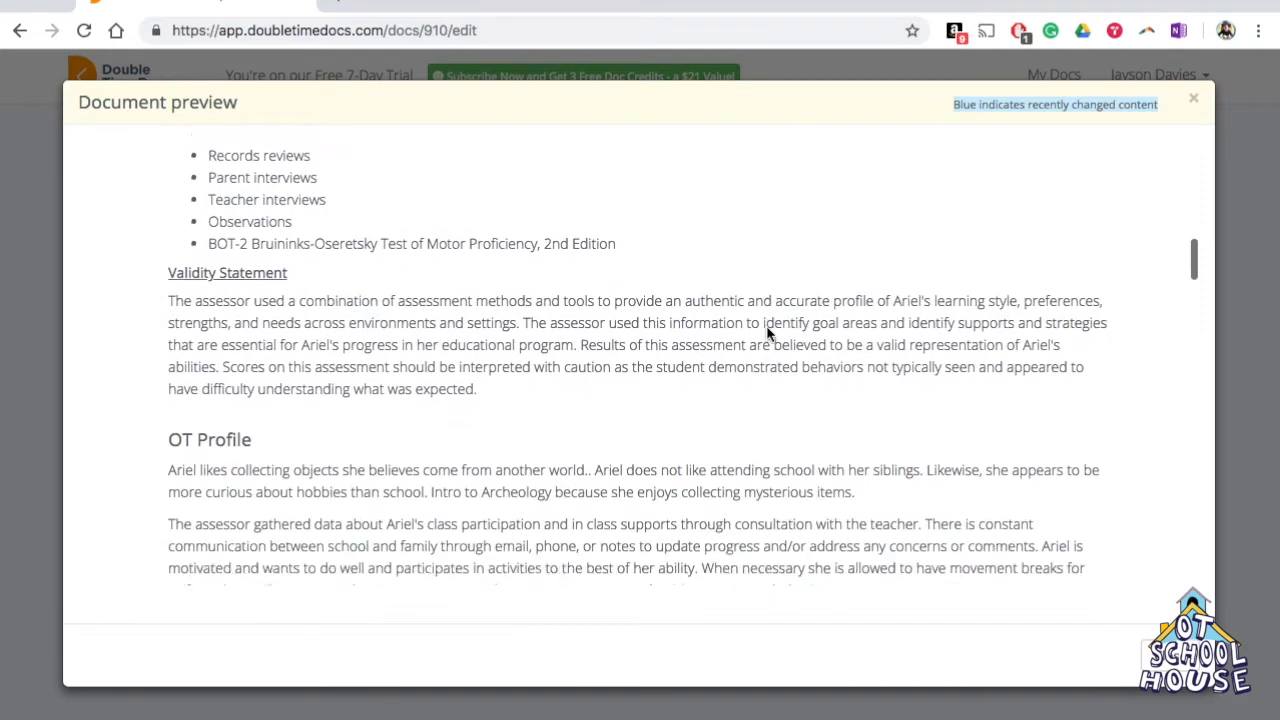
{"action": "scroll", "scroll_direction": "down", "scroll_amount": 3}
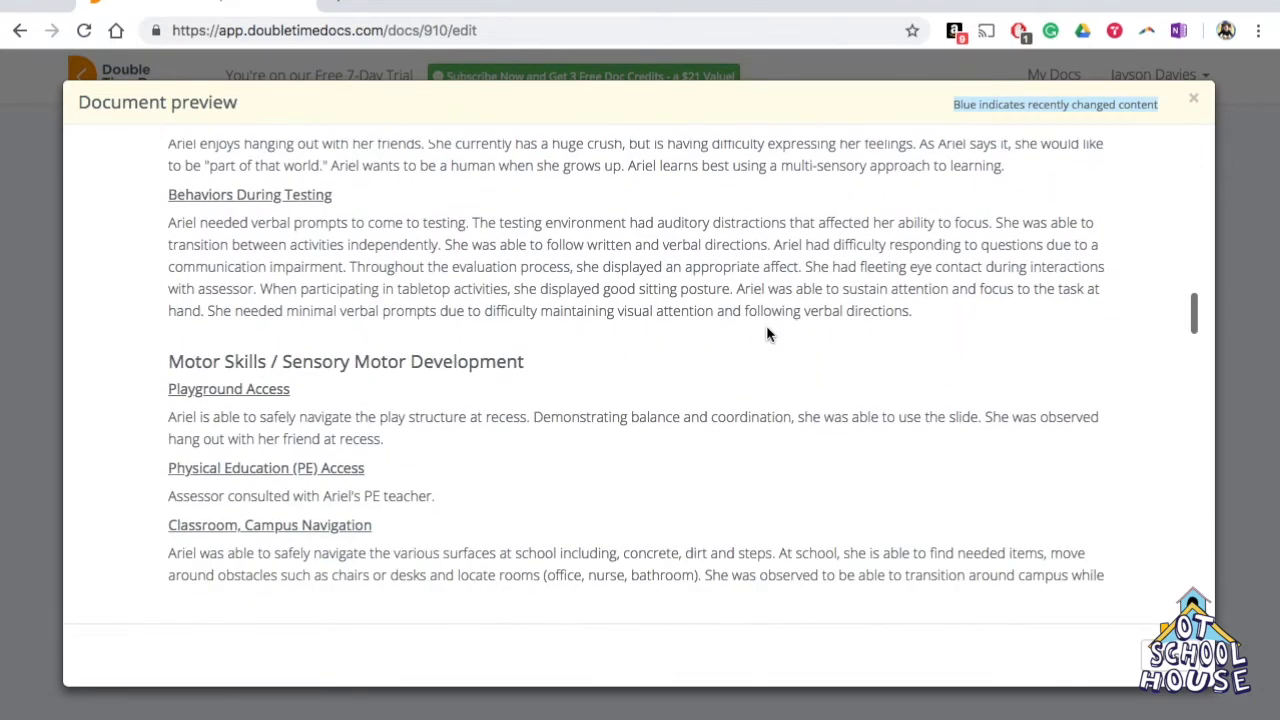
{"action": "scroll", "scroll_direction": "down", "scroll_amount": 3}
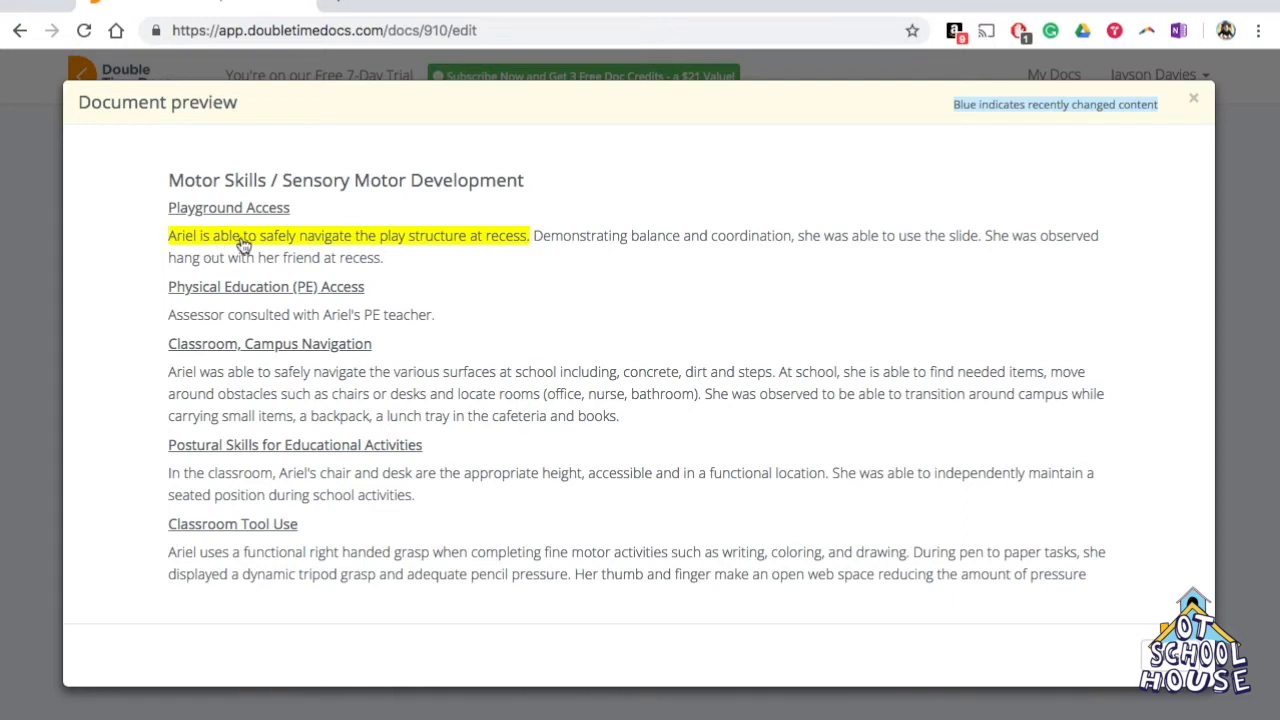
{"action": "mouse_move", "coordinate": [367, 240]}
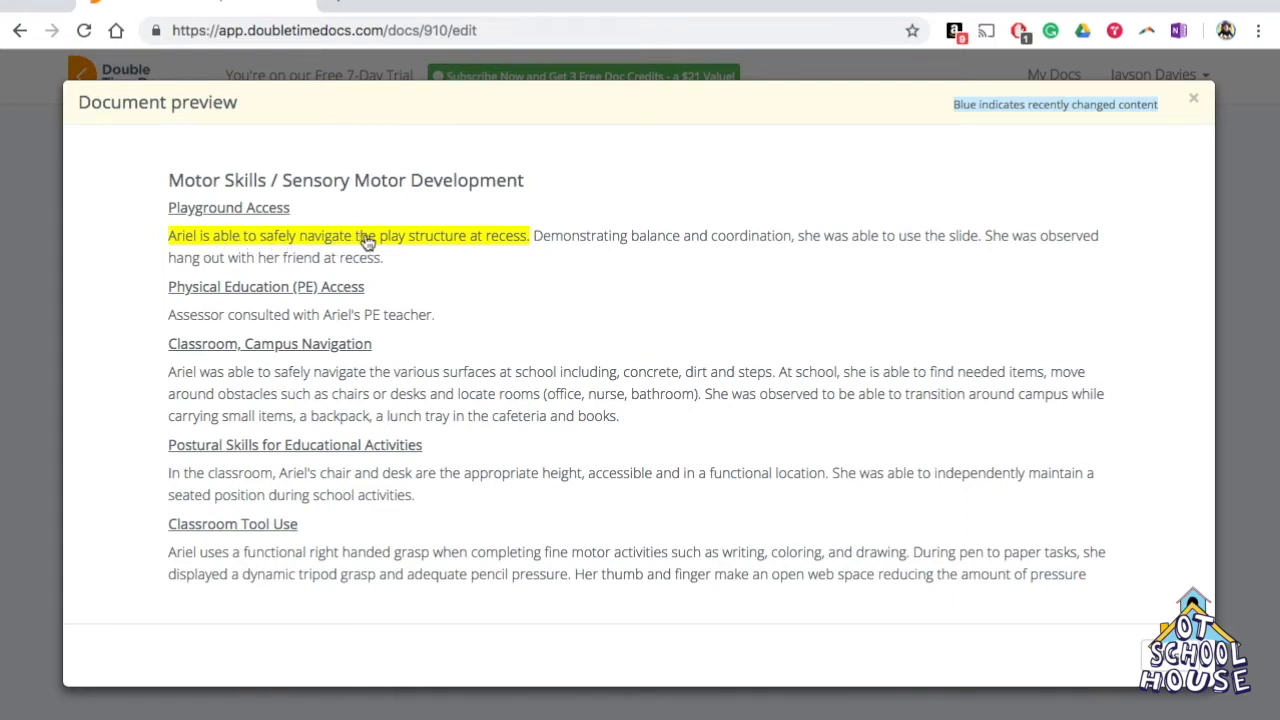
{"action": "mouse_move", "coordinate": [421, 242]}
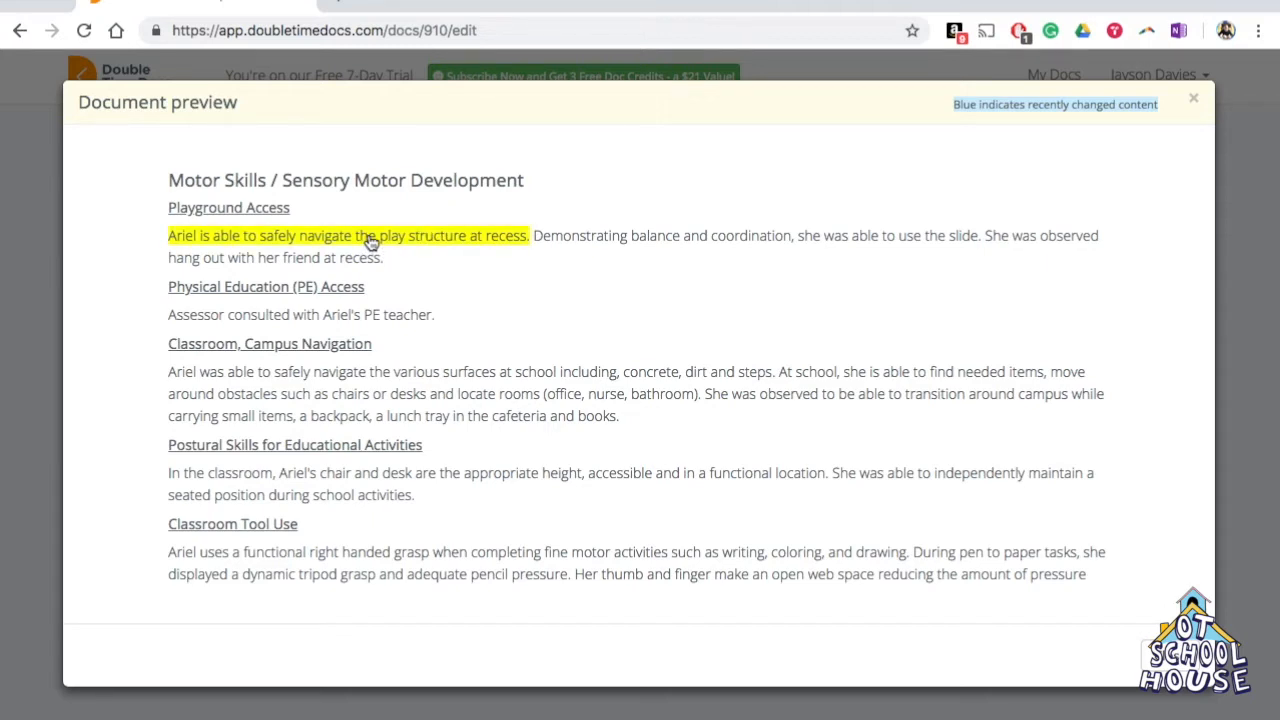
{"action": "mouse_move", "coordinate": [405, 245]}
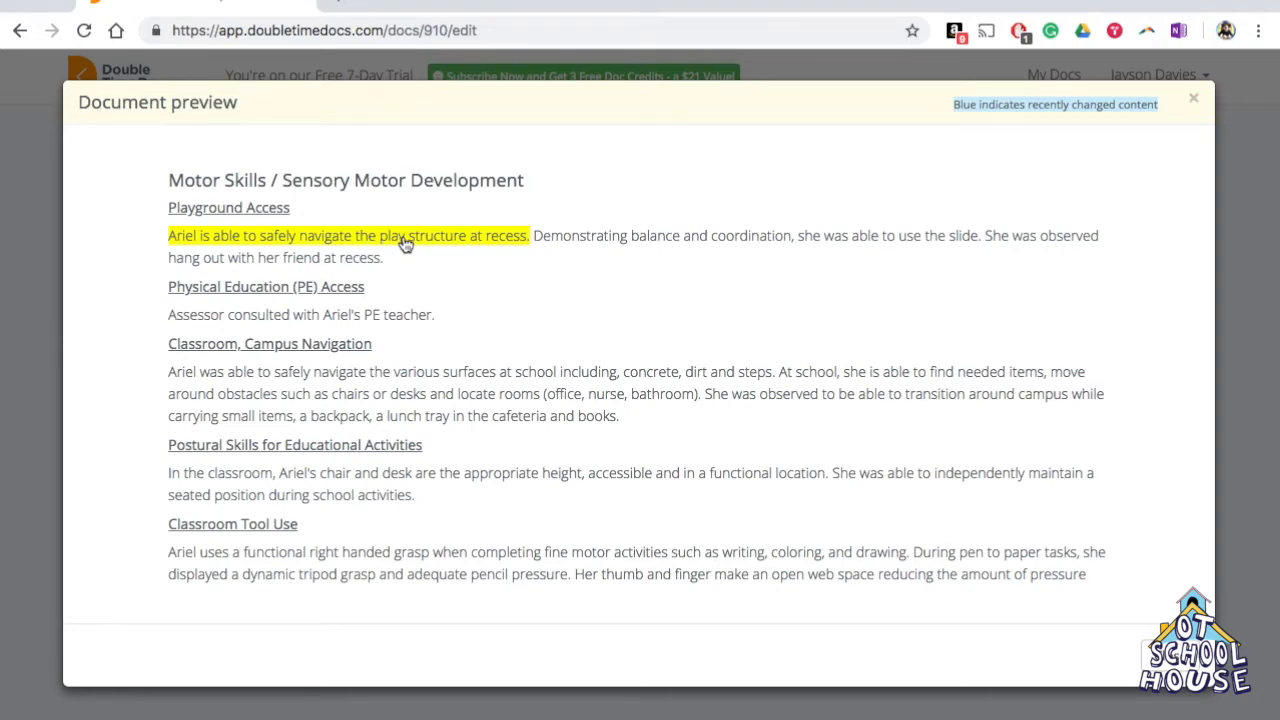
{"action": "left_click", "coordinate": [1193, 97]}
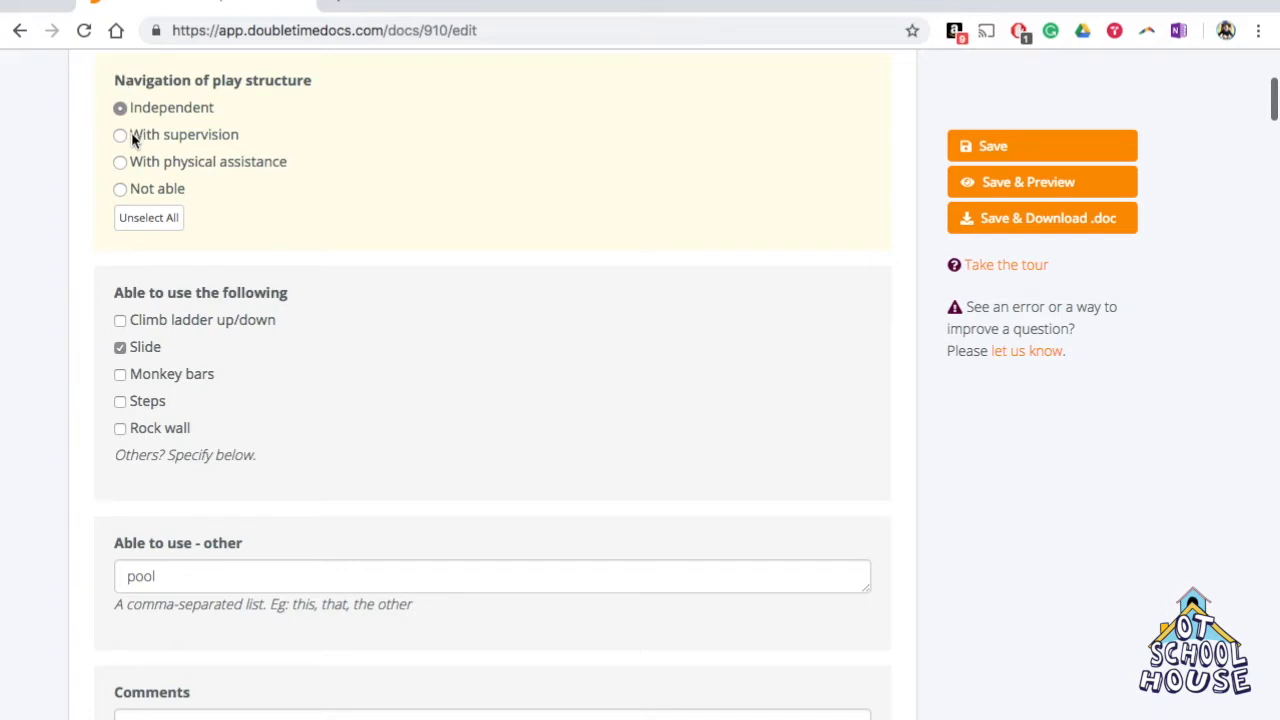
Step: Answer Navigation of play structure as With supervision
{"action": "left_click", "coordinate": [120, 134]}
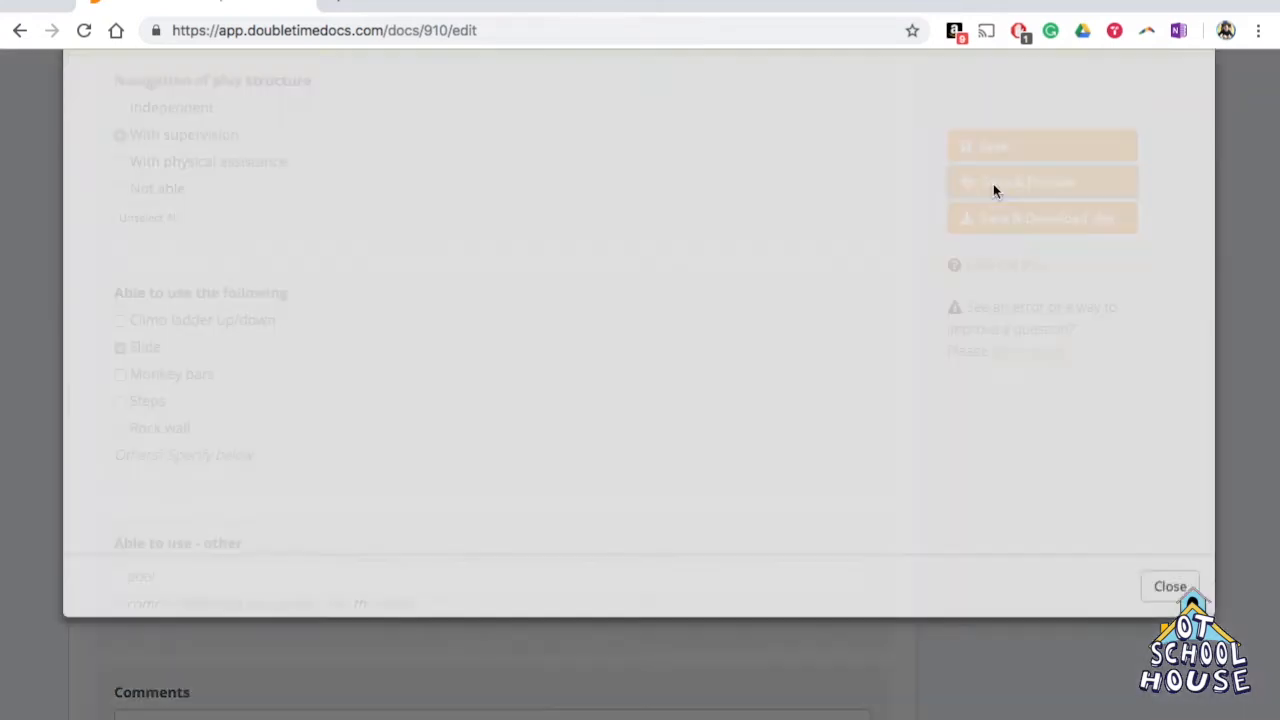
Step: Preview the report to confirm Ariel needs supervision on play structures, then close it
{"action": "left_click", "coordinate": [1042, 181]}
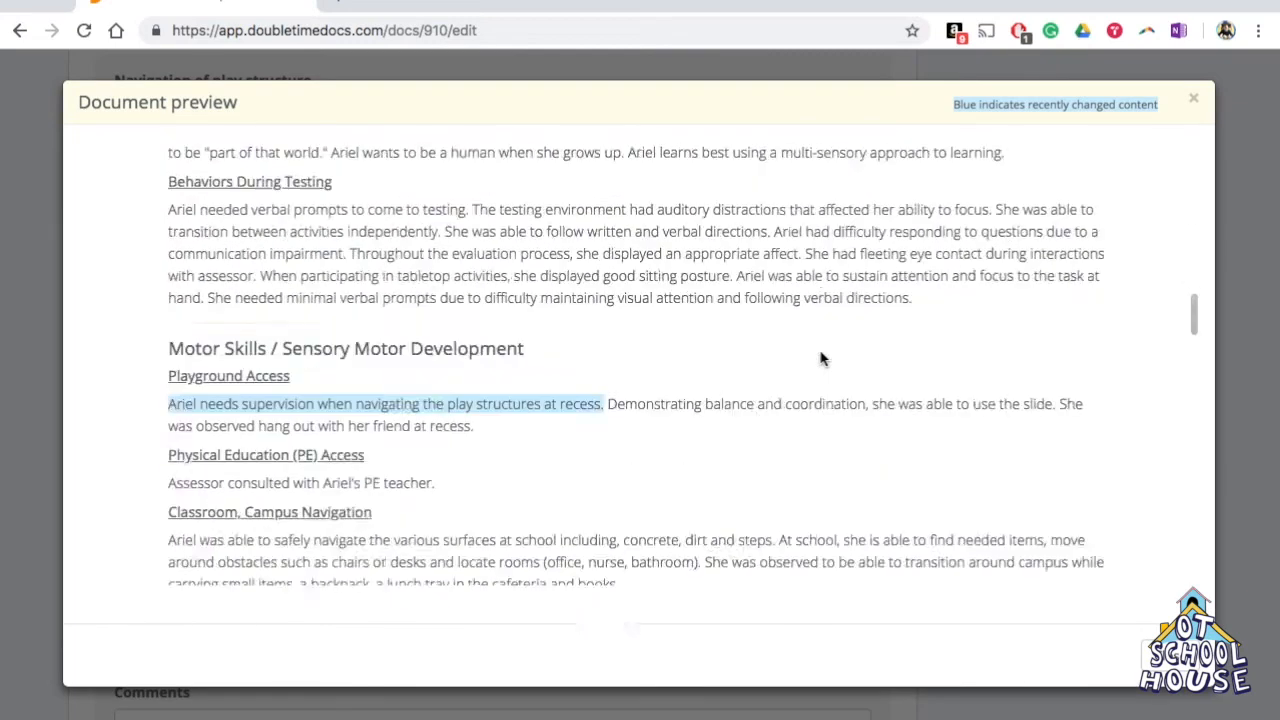
{"action": "scroll", "scroll_direction": "down", "scroll_amount": 3}
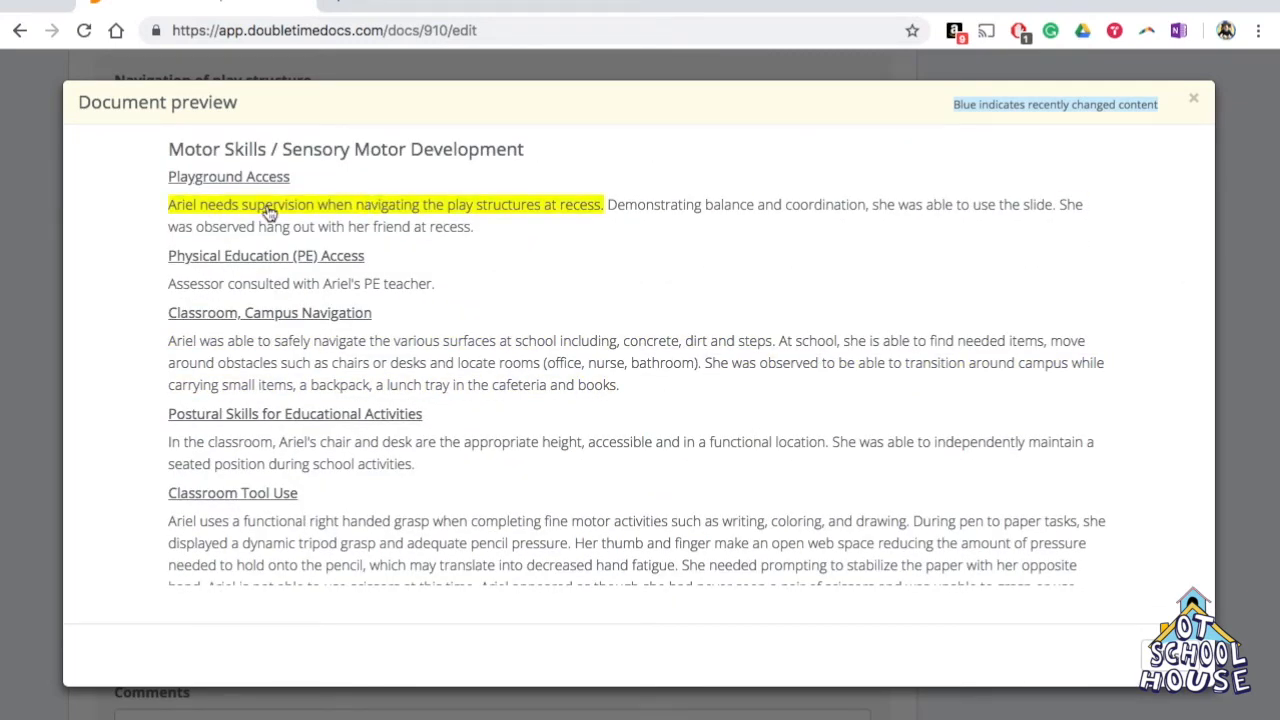
{"action": "mouse_move", "coordinate": [314, 210]}
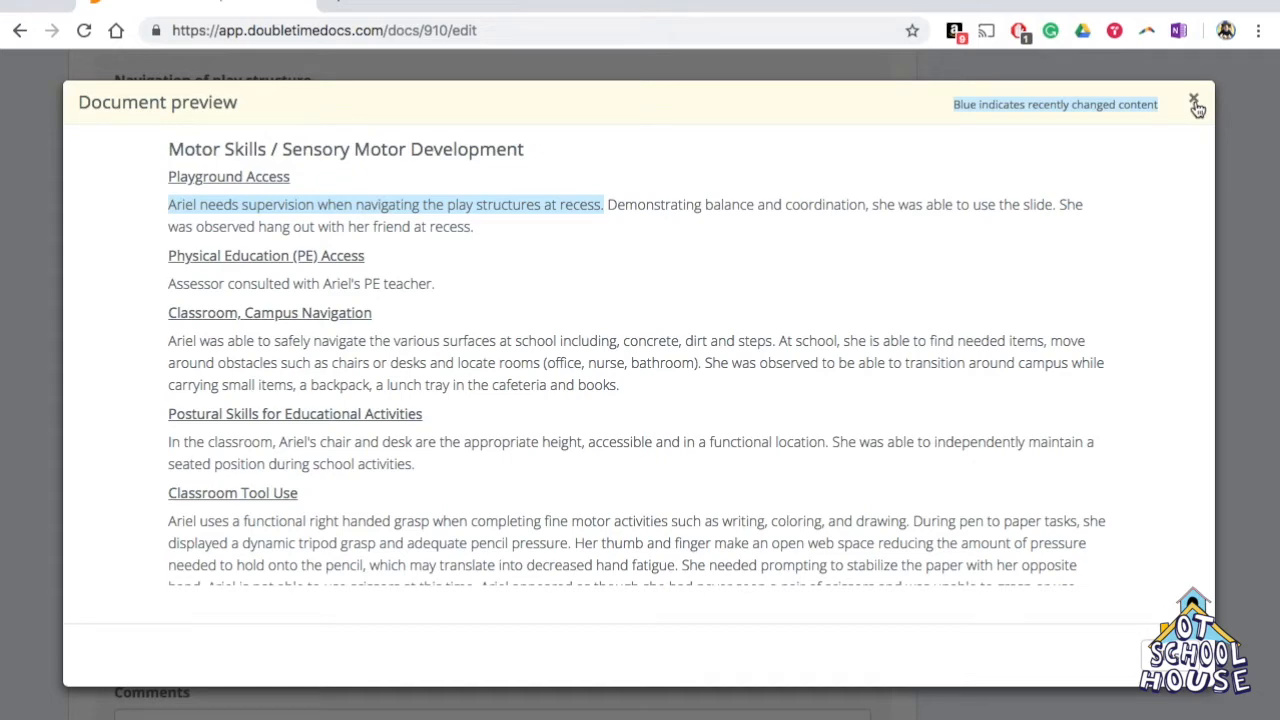
{"action": "left_click", "coordinate": [1194, 103]}
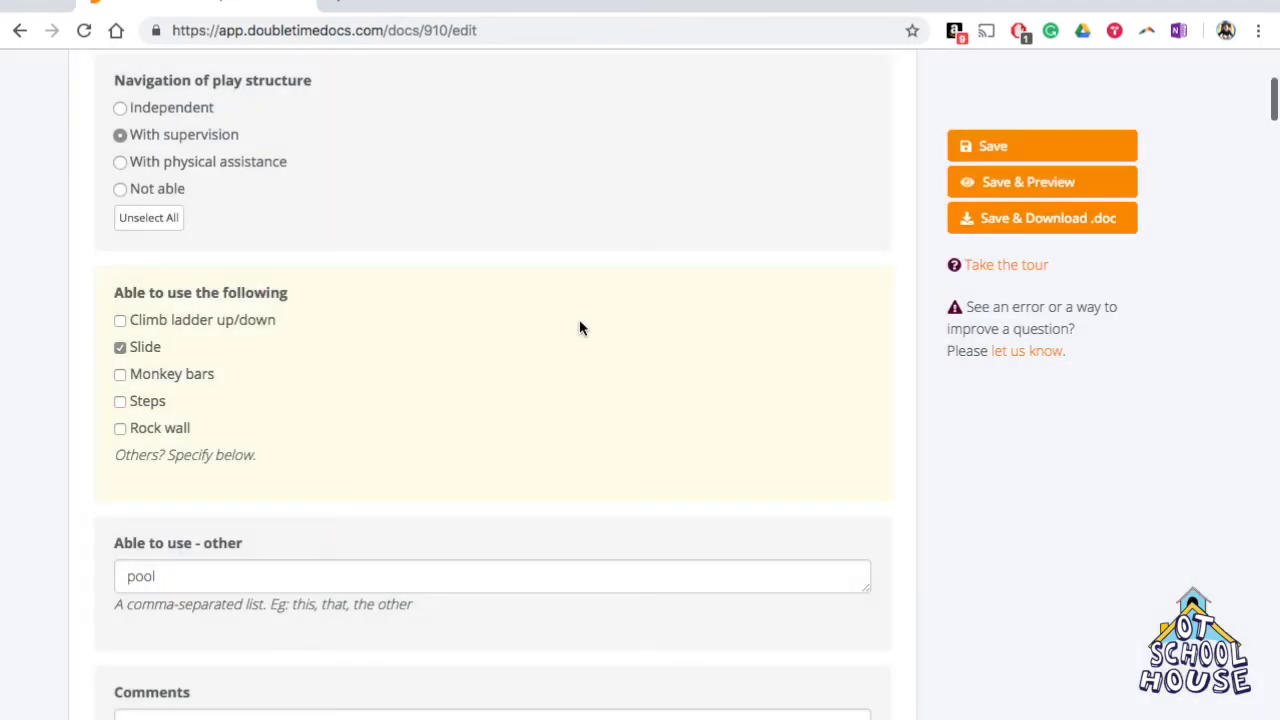
Step: Leave the Playground Access comment blank to auto-save, and collapse Motor Skills / Sensory Motor Development
{"action": "scroll", "scroll_direction": "down", "scroll_amount": 3}
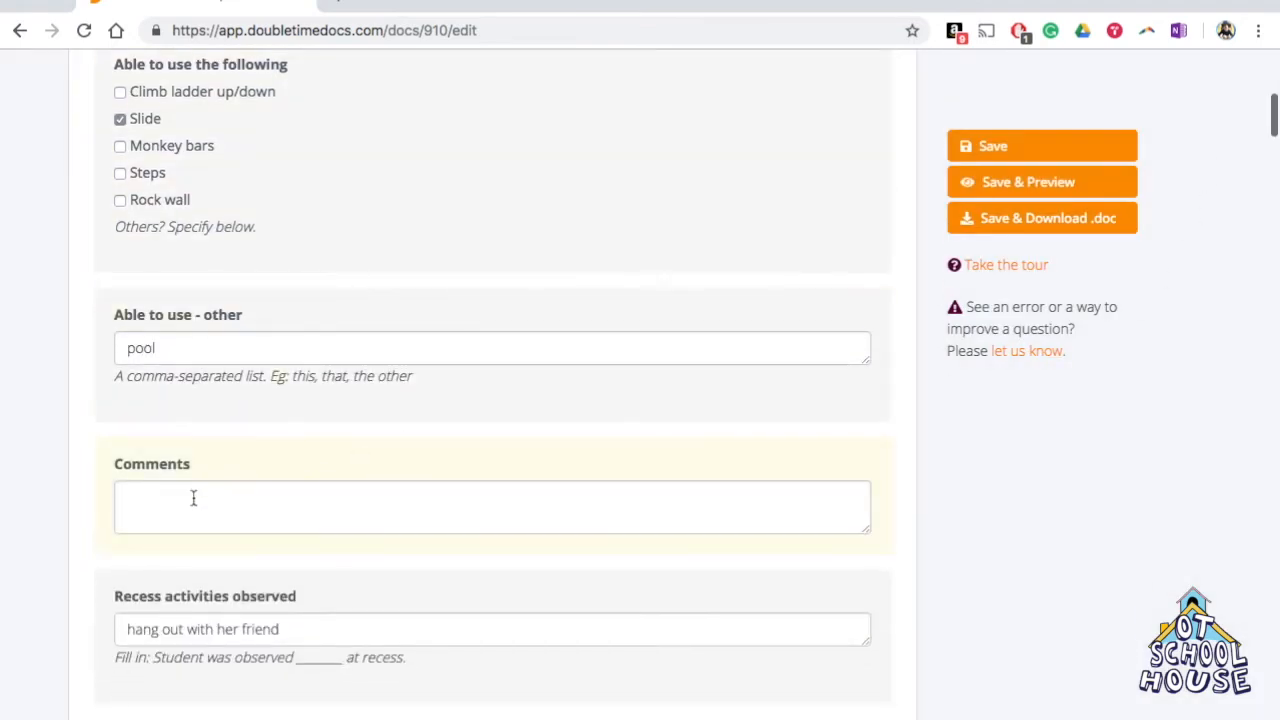
{"action": "mouse_move", "coordinate": [138, 454]}
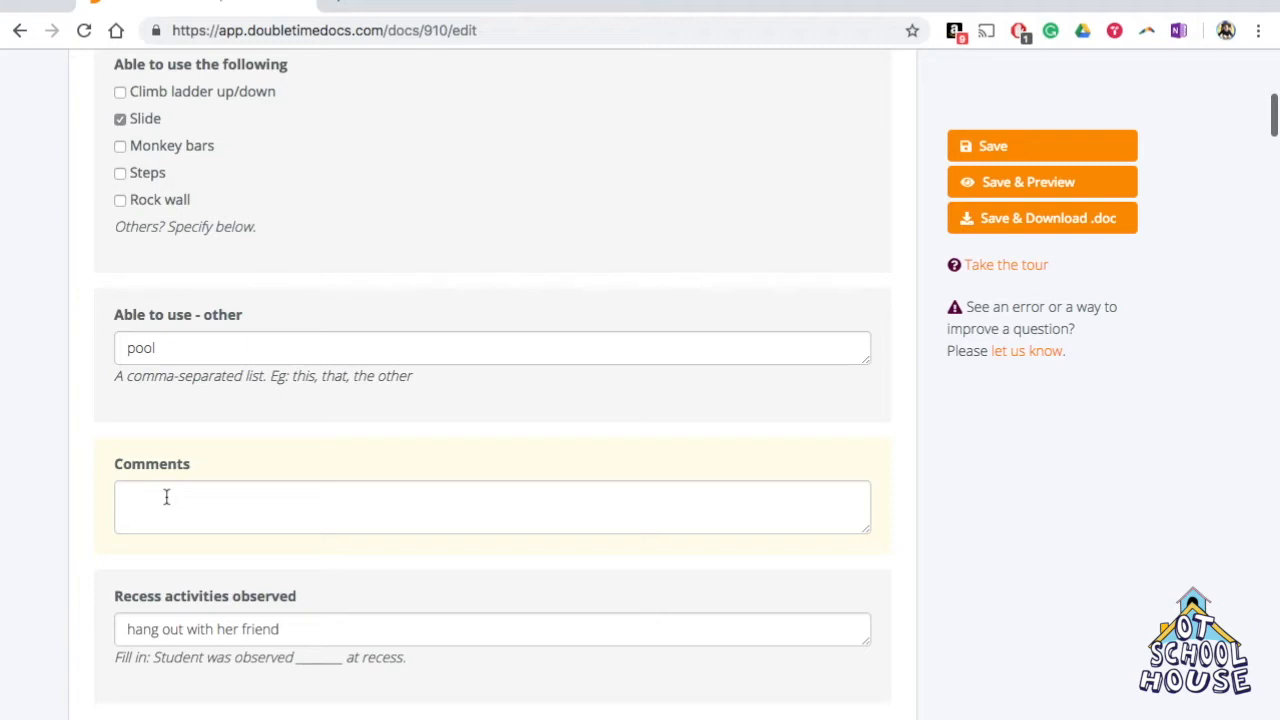
{"action": "left_click", "coordinate": [492, 505]}
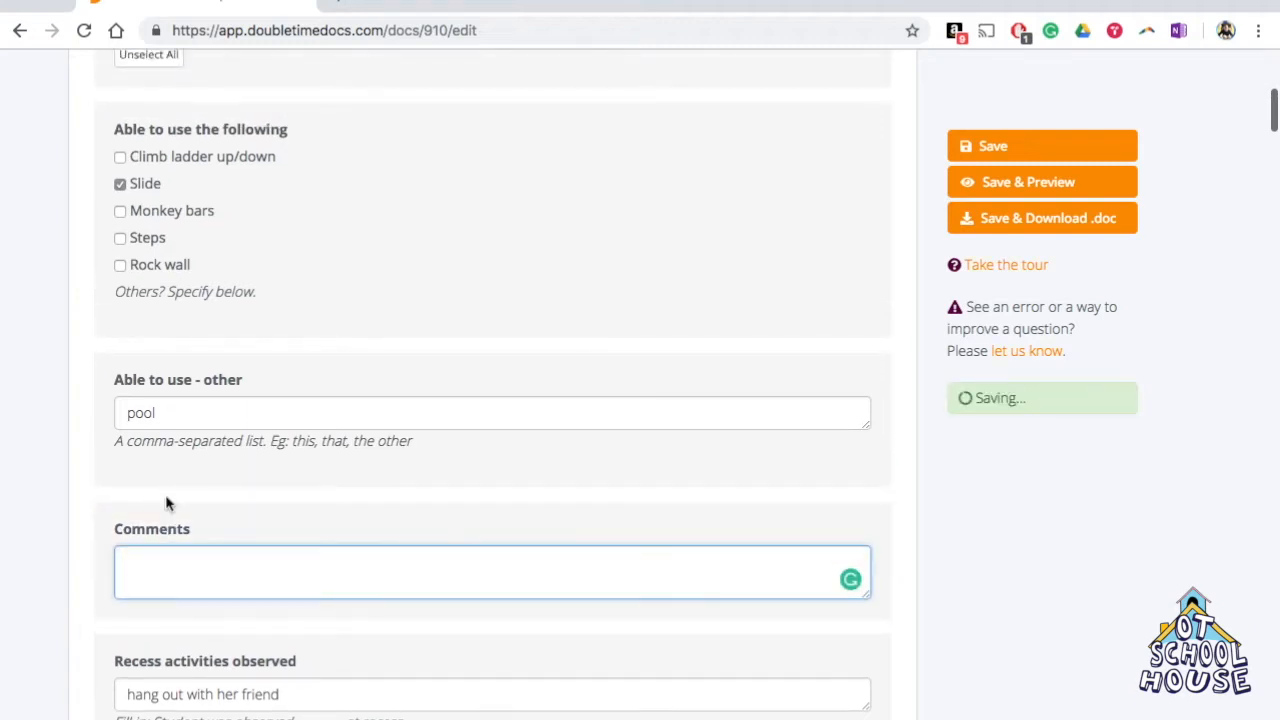
{"action": "left_click", "coordinate": [492, 572]}
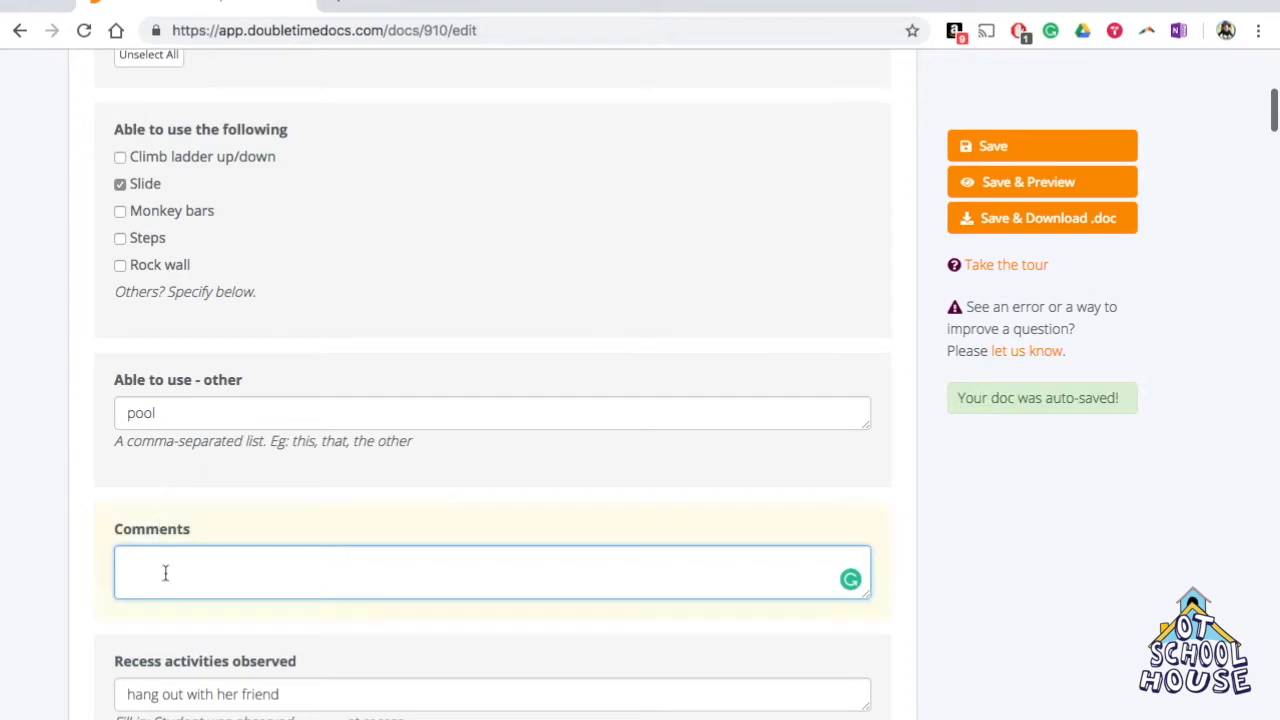
{"action": "scroll", "scroll_direction": "up", "scroll_amount": 3}
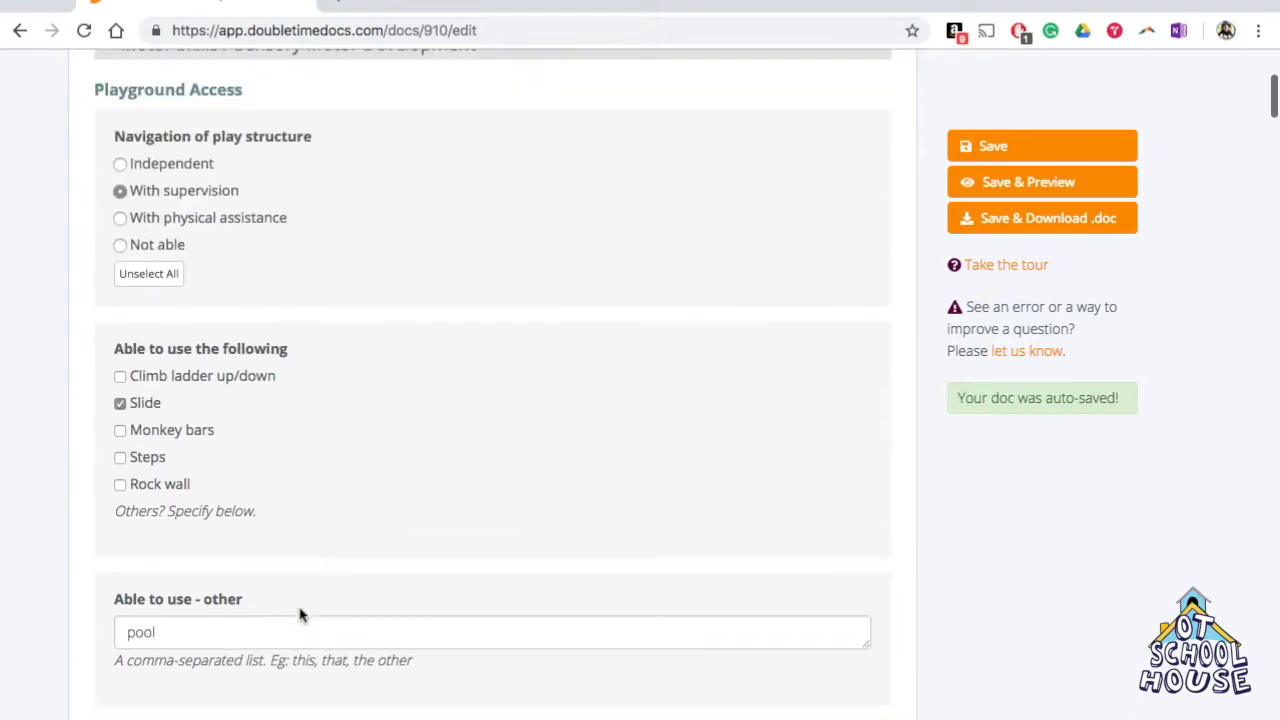
{"action": "scroll", "scroll_direction": "up", "scroll_amount": 3}
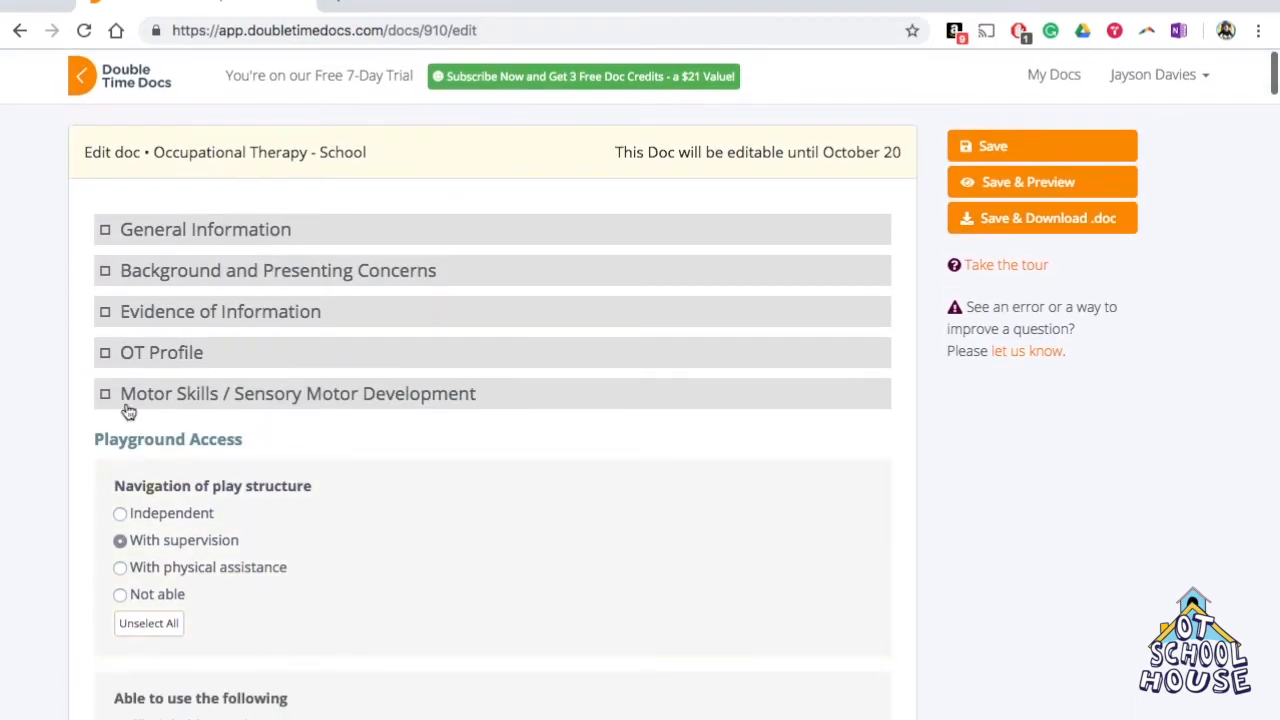
{"action": "left_click", "coordinate": [106, 393]}
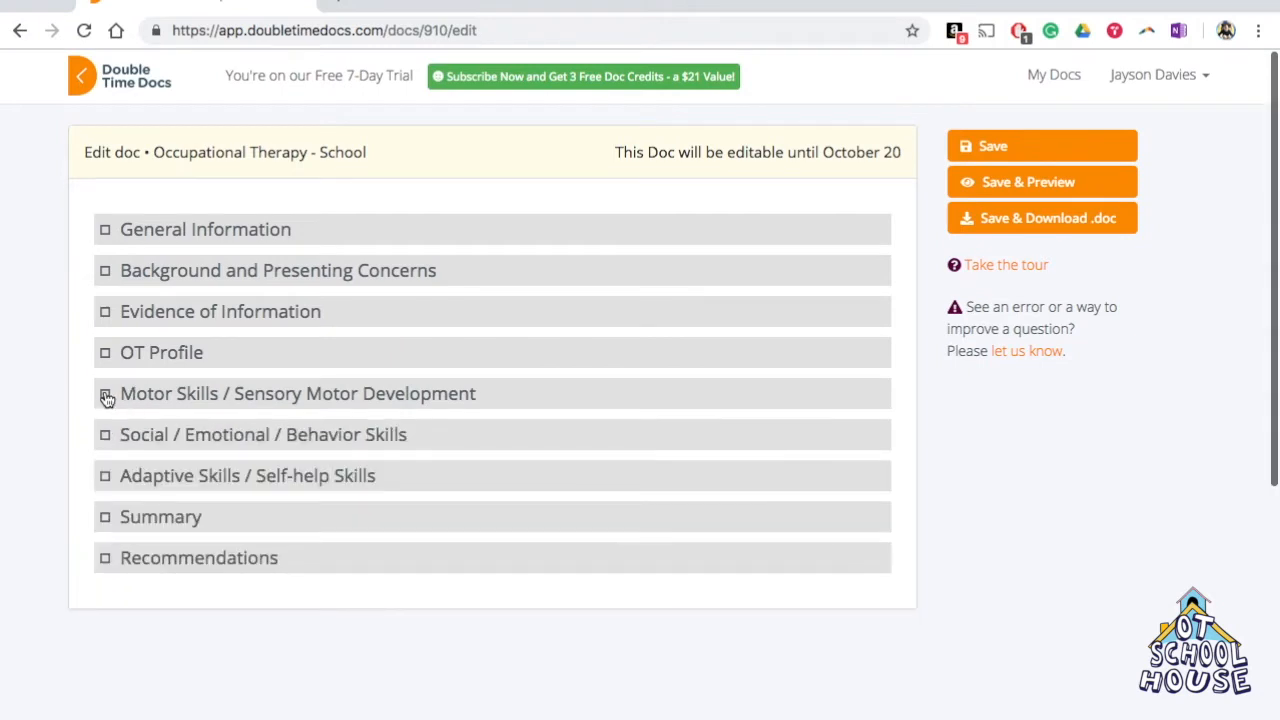
{"action": "mouse_move", "coordinate": [238, 233]}
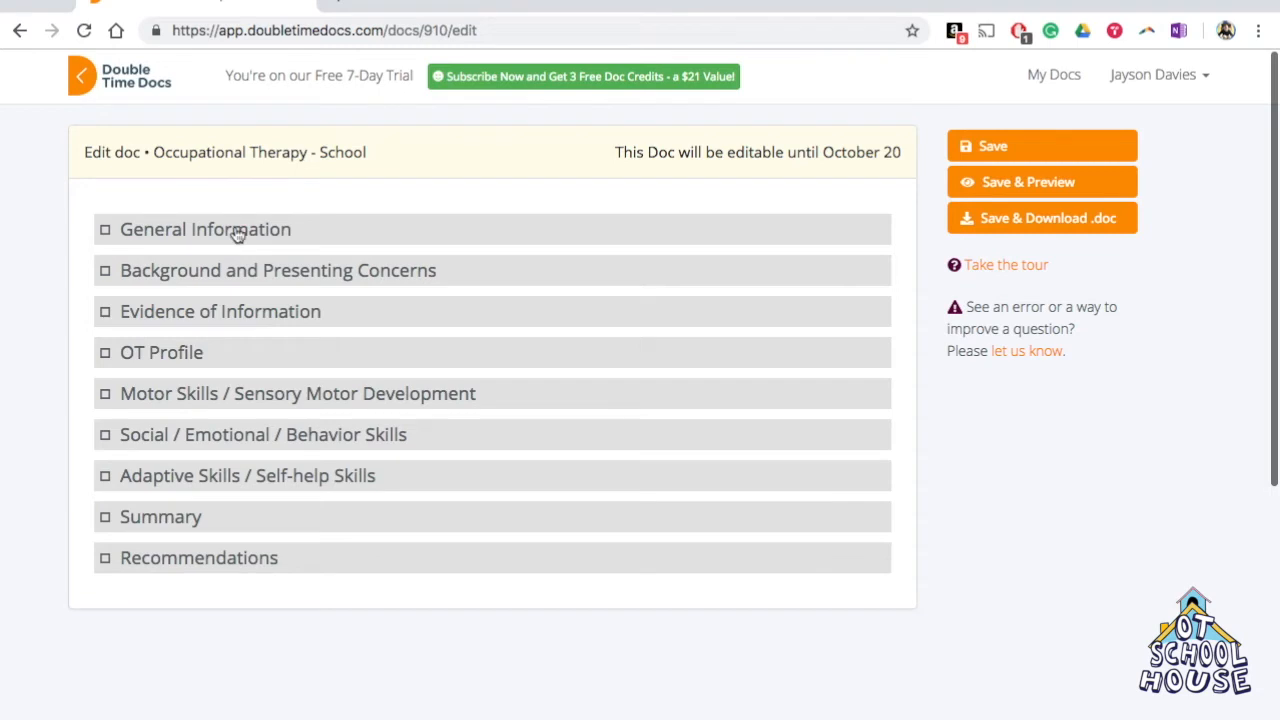
{"action": "mouse_move", "coordinate": [120, 586]}
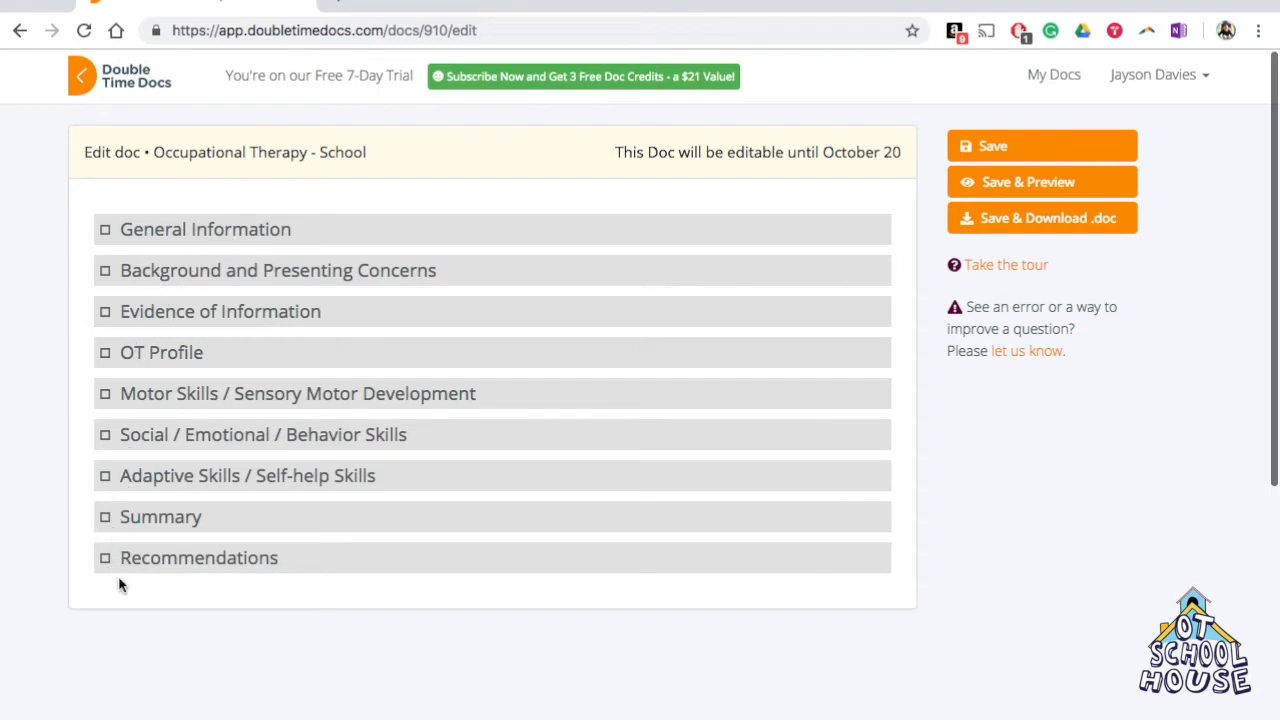
{"action": "mouse_move", "coordinate": [275, 608]}
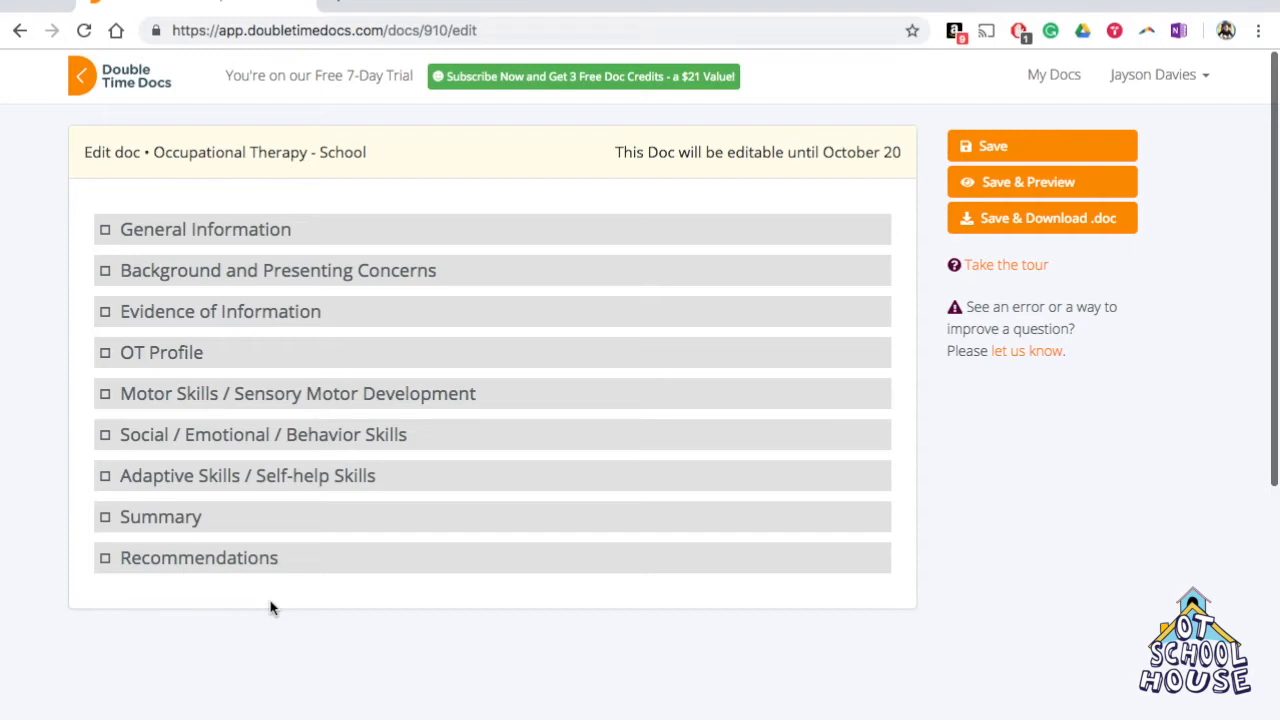
{"action": "mouse_move", "coordinate": [255, 468]}
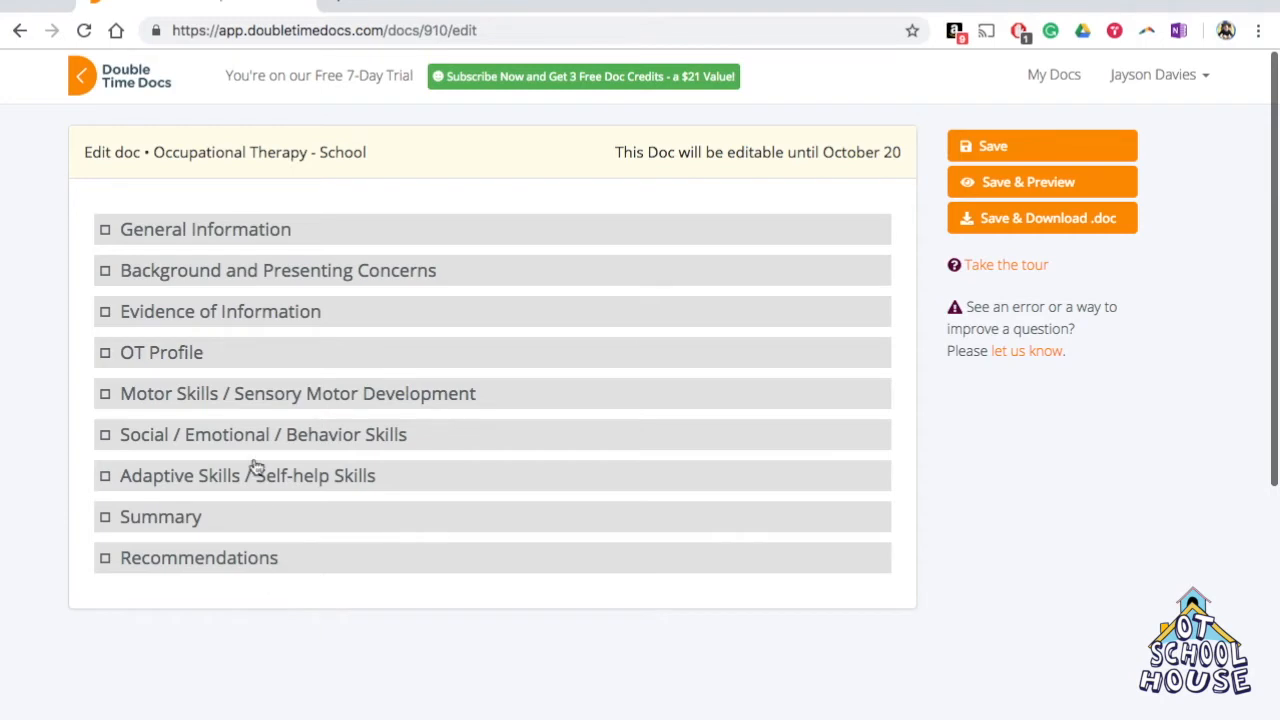
Step: Expand General Information showing Ariel Triton's name, female gender, birth date and age 16:4
{"action": "left_click", "coordinate": [1041, 146]}
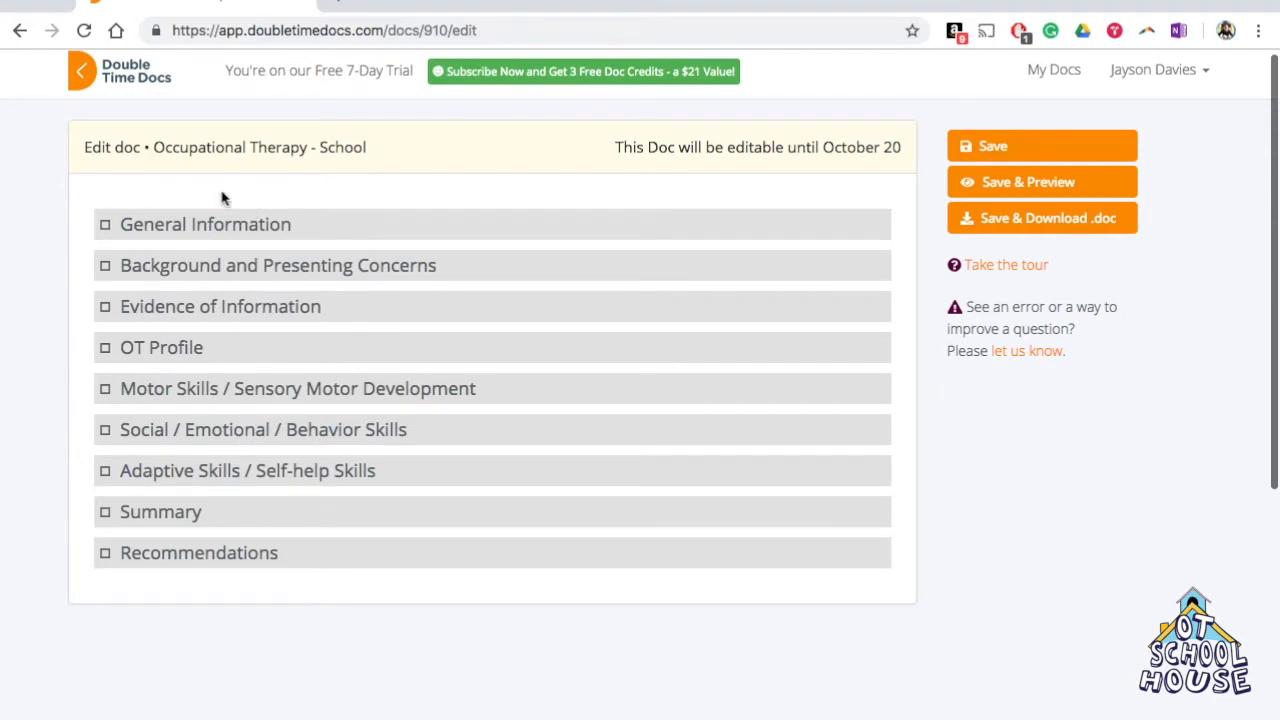
{"action": "mouse_move", "coordinate": [648, 108]}
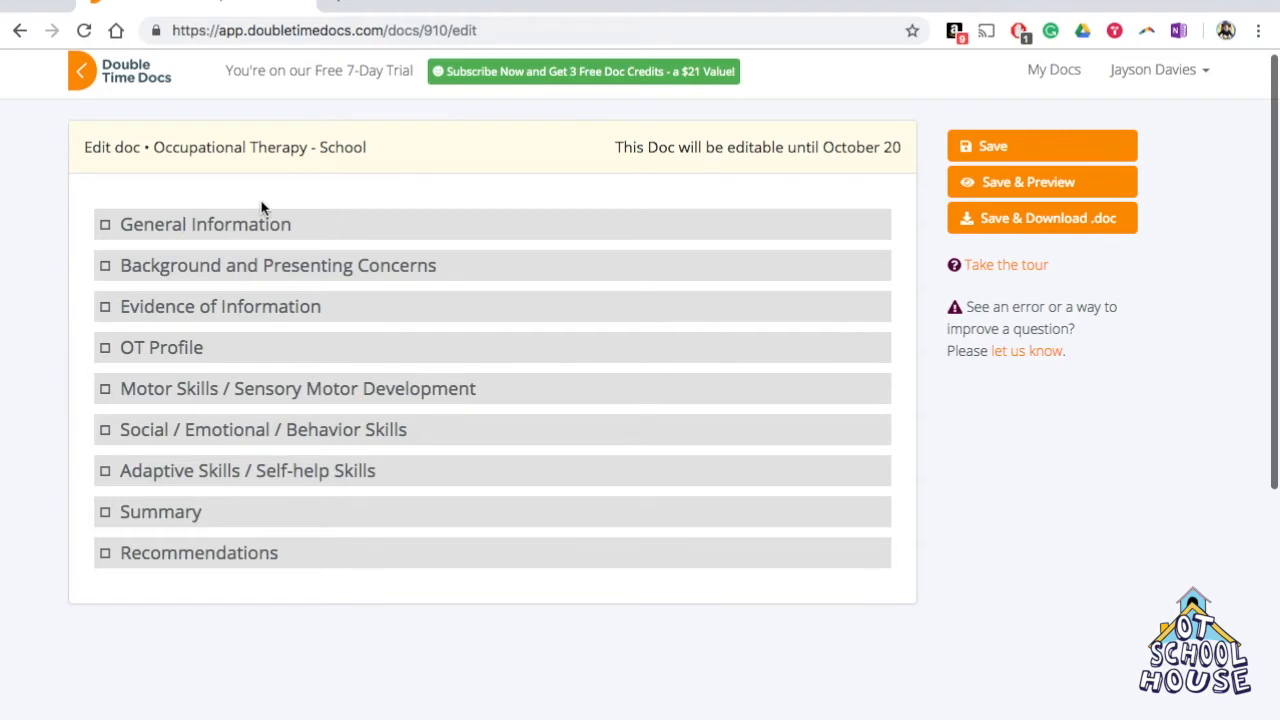
{"action": "mouse_move", "coordinate": [160, 228]}
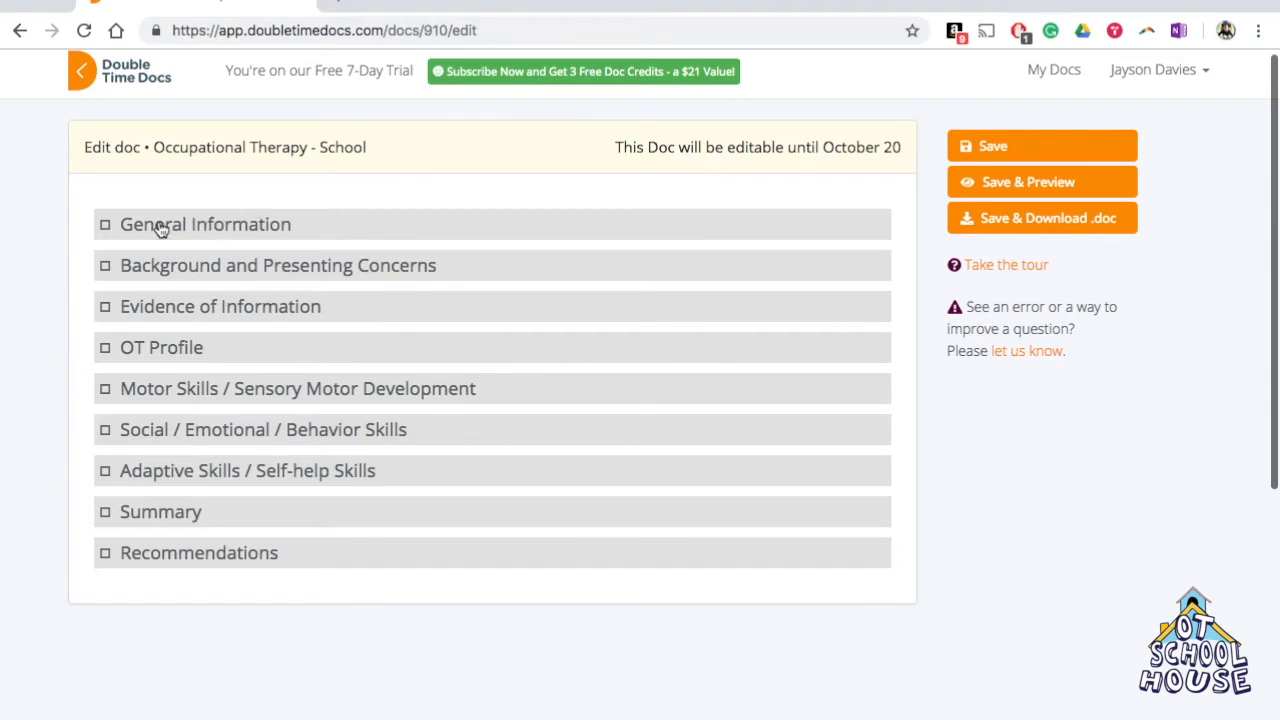
{"action": "left_click", "coordinate": [205, 224]}
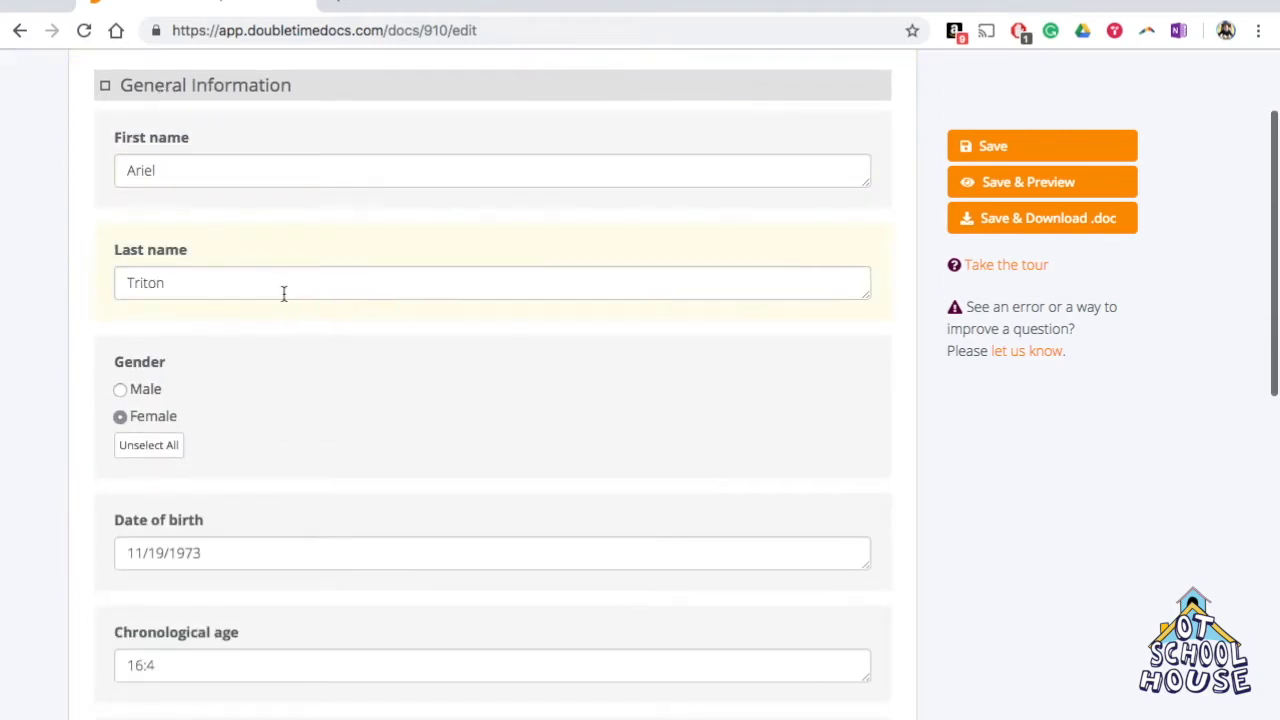
Step: Scroll through the General Information fields and select a word in the evaluator entry
{"action": "scroll", "scroll_direction": "down", "scroll_amount": 3}
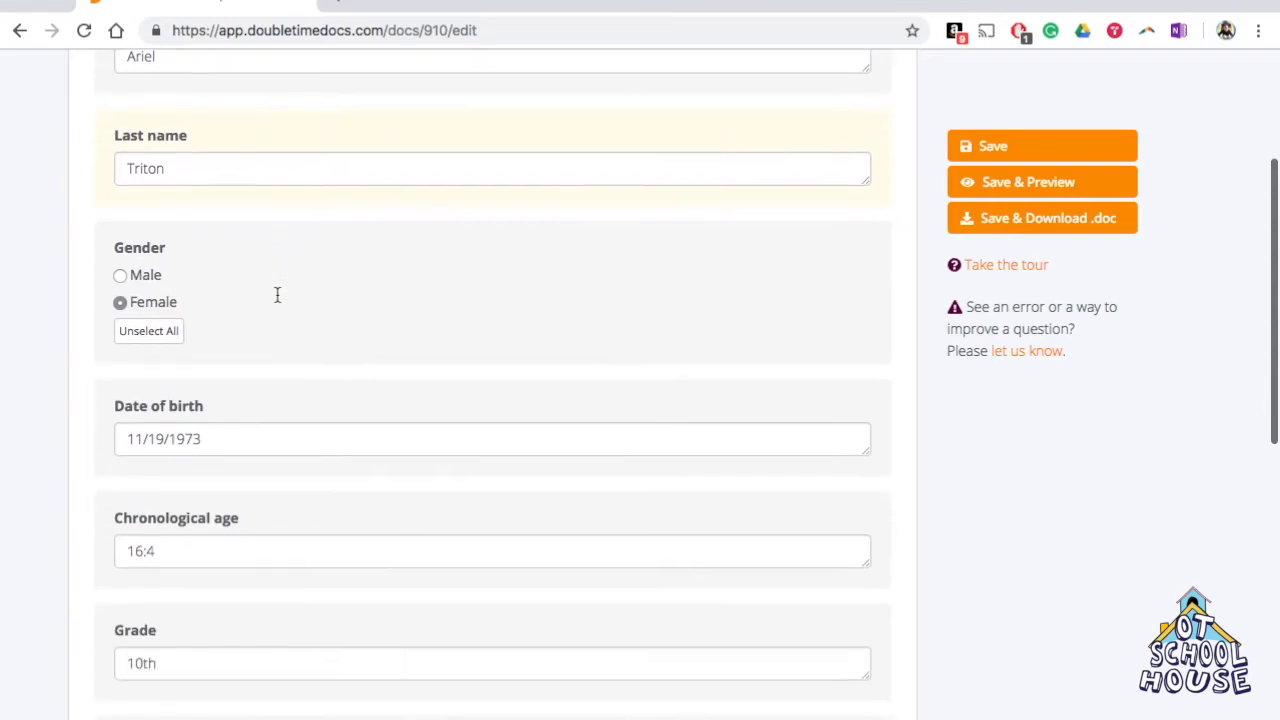
{"action": "scroll", "scroll_direction": "down", "scroll_amount": 3}
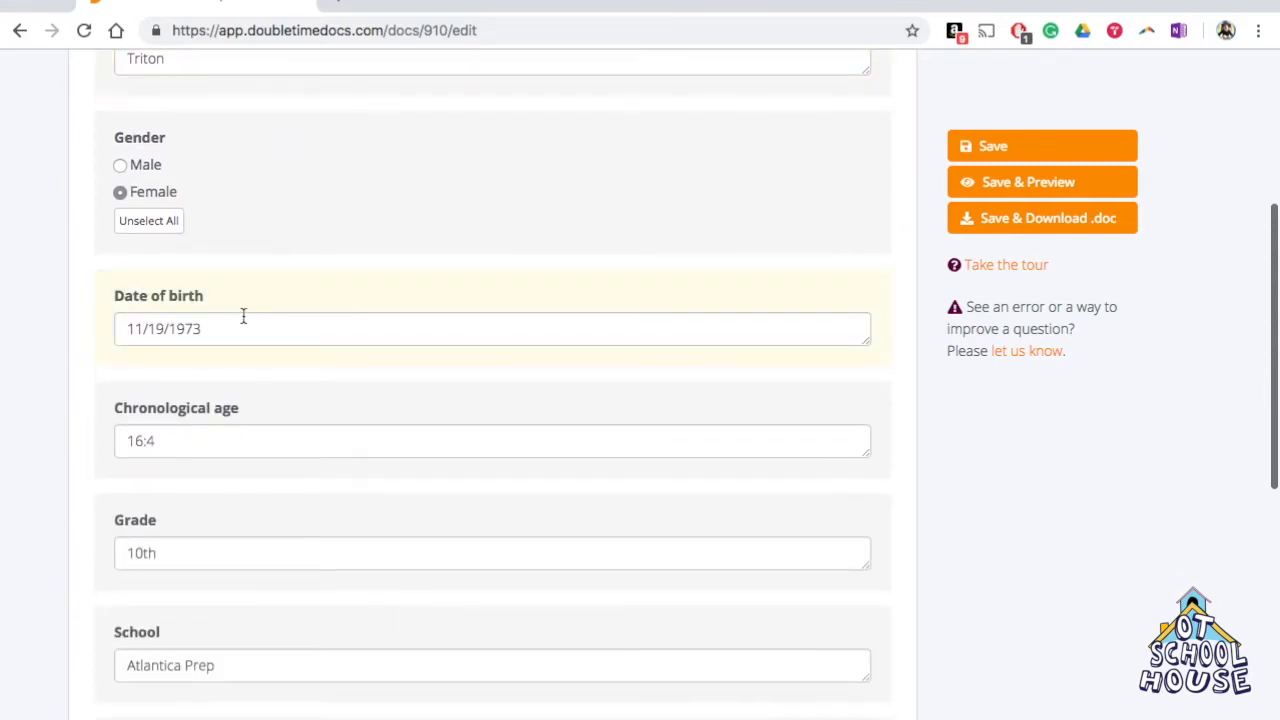
{"action": "scroll", "scroll_direction": "down", "scroll_amount": 3}
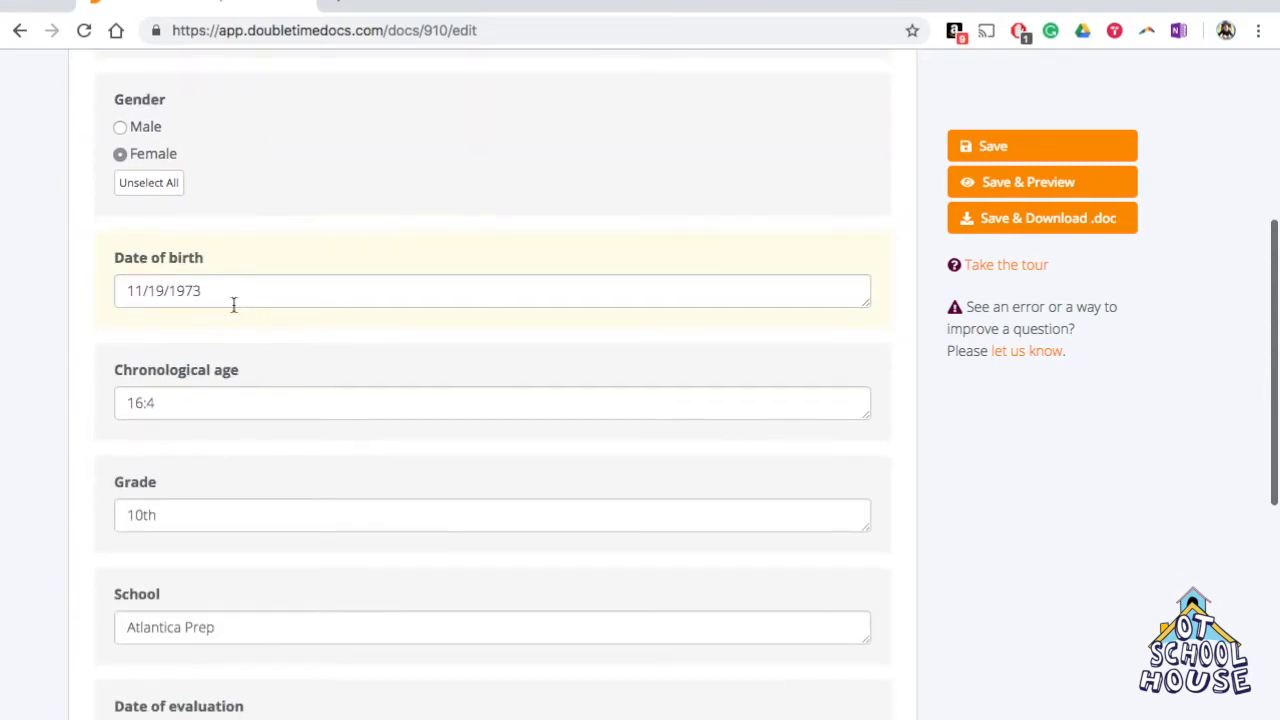
{"action": "scroll", "scroll_direction": "down", "scroll_amount": 3}
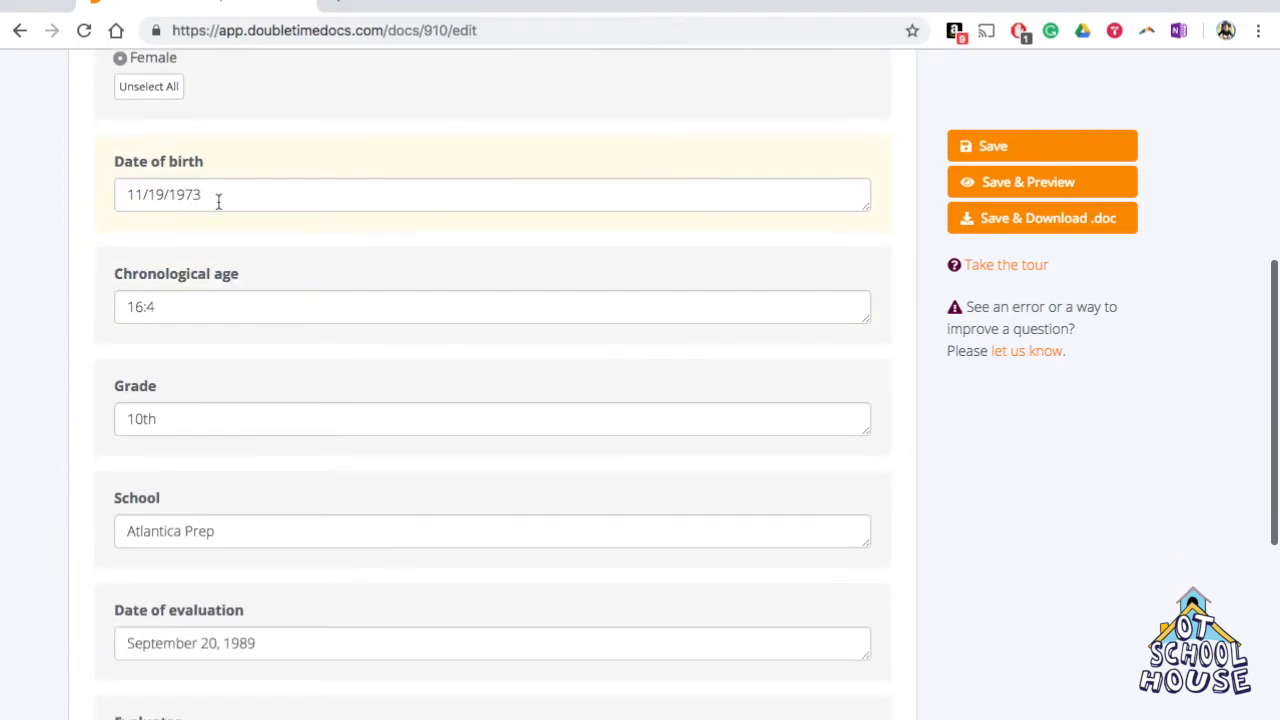
{"action": "scroll", "scroll_direction": "down", "scroll_amount": 3}
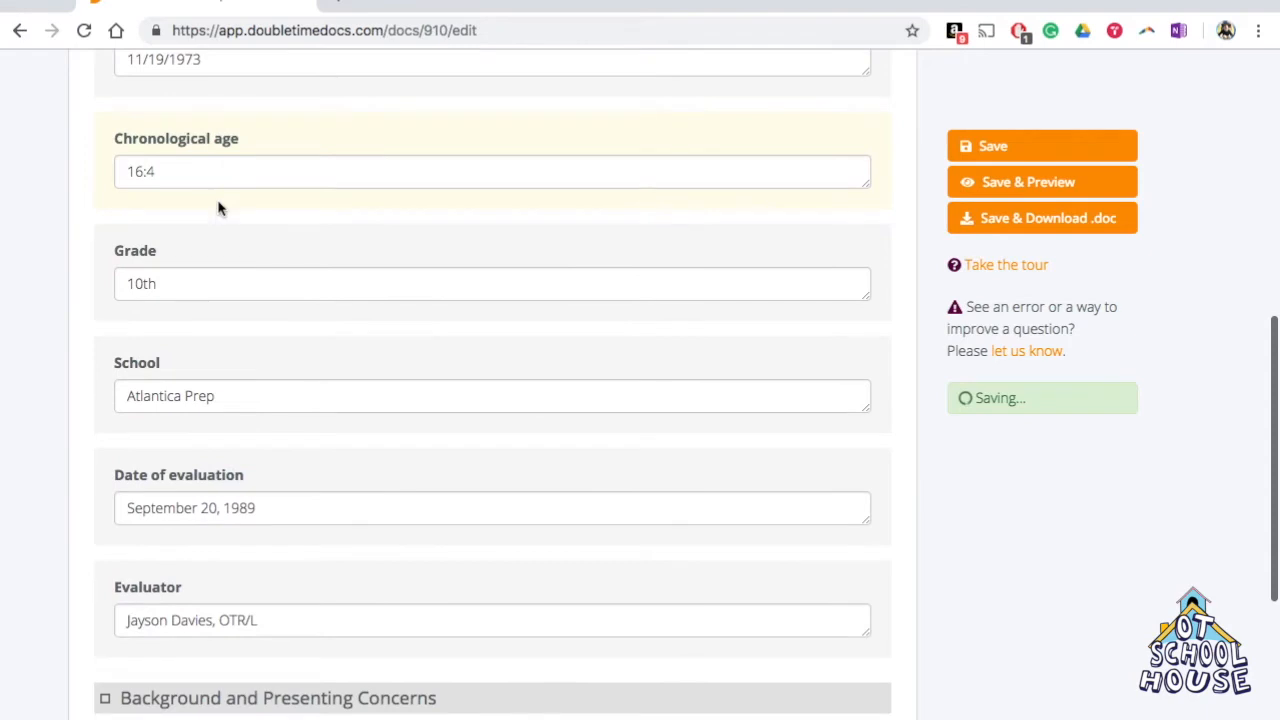
{"action": "scroll", "scroll_direction": "down", "scroll_amount": 3}
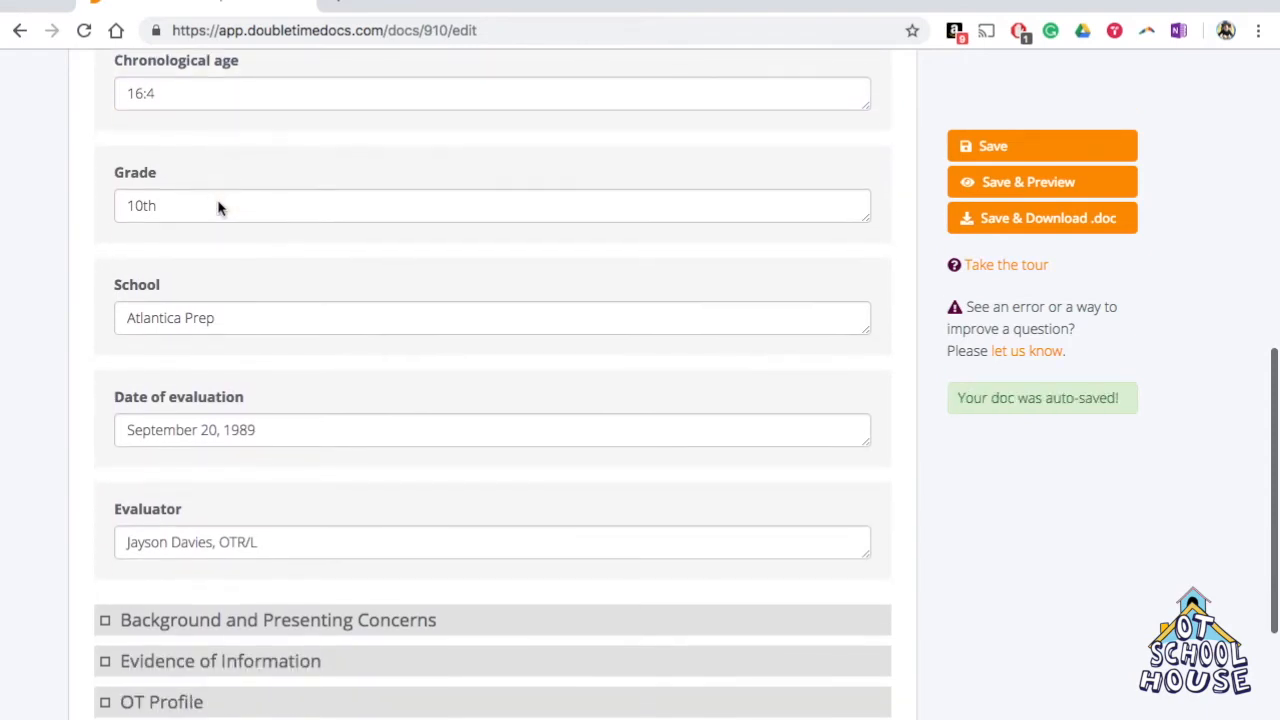
{"action": "scroll", "scroll_direction": "down", "scroll_amount": 3}
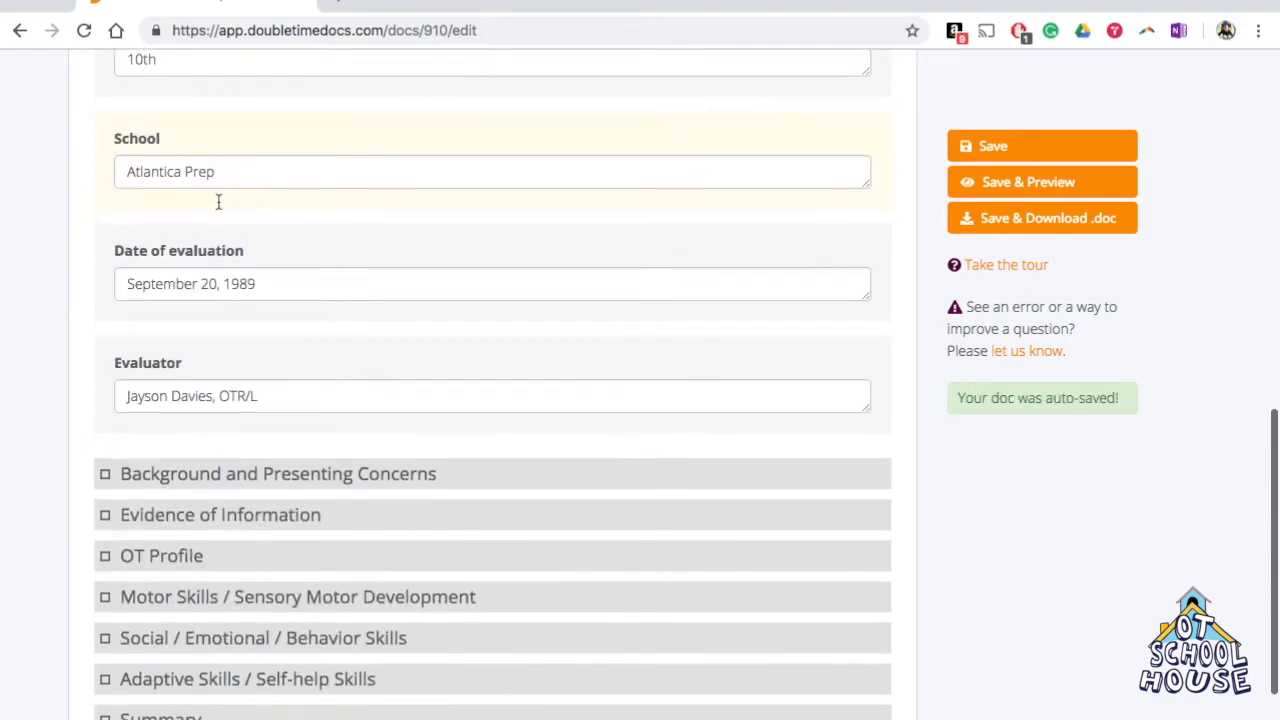
{"action": "scroll", "scroll_direction": "down", "scroll_amount": 3}
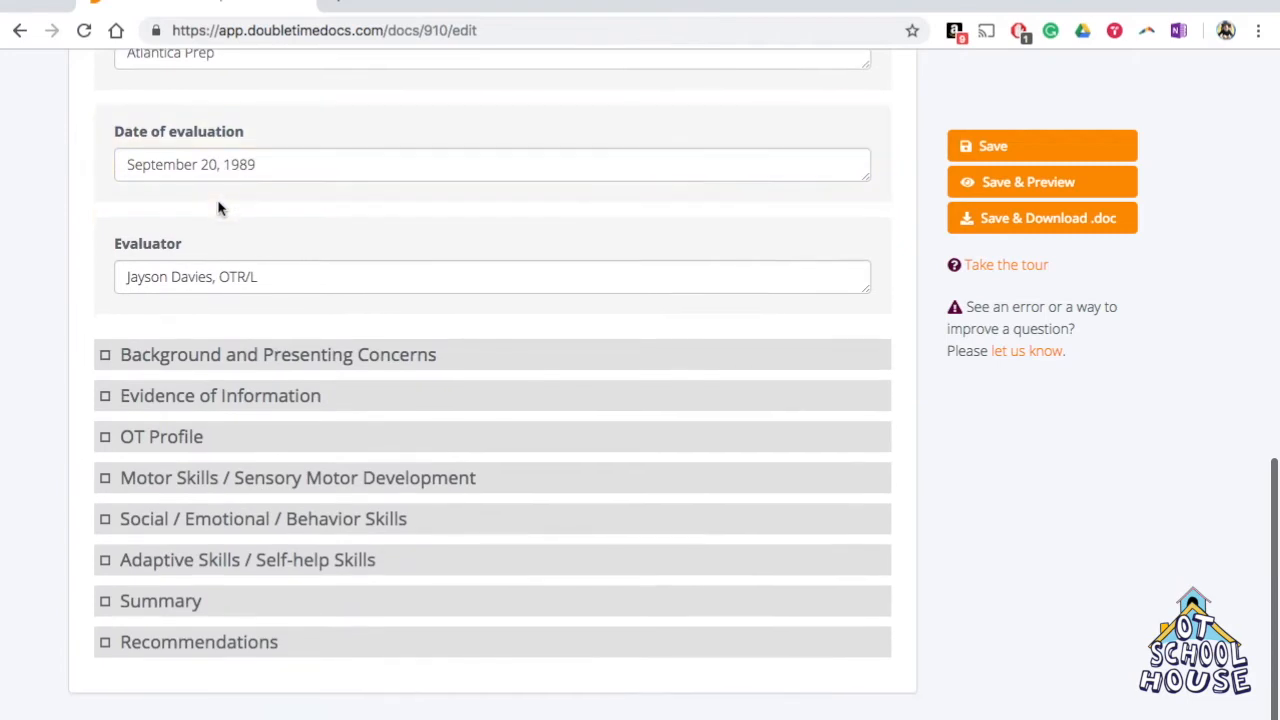
{"action": "left_click", "coordinate": [268, 277]}
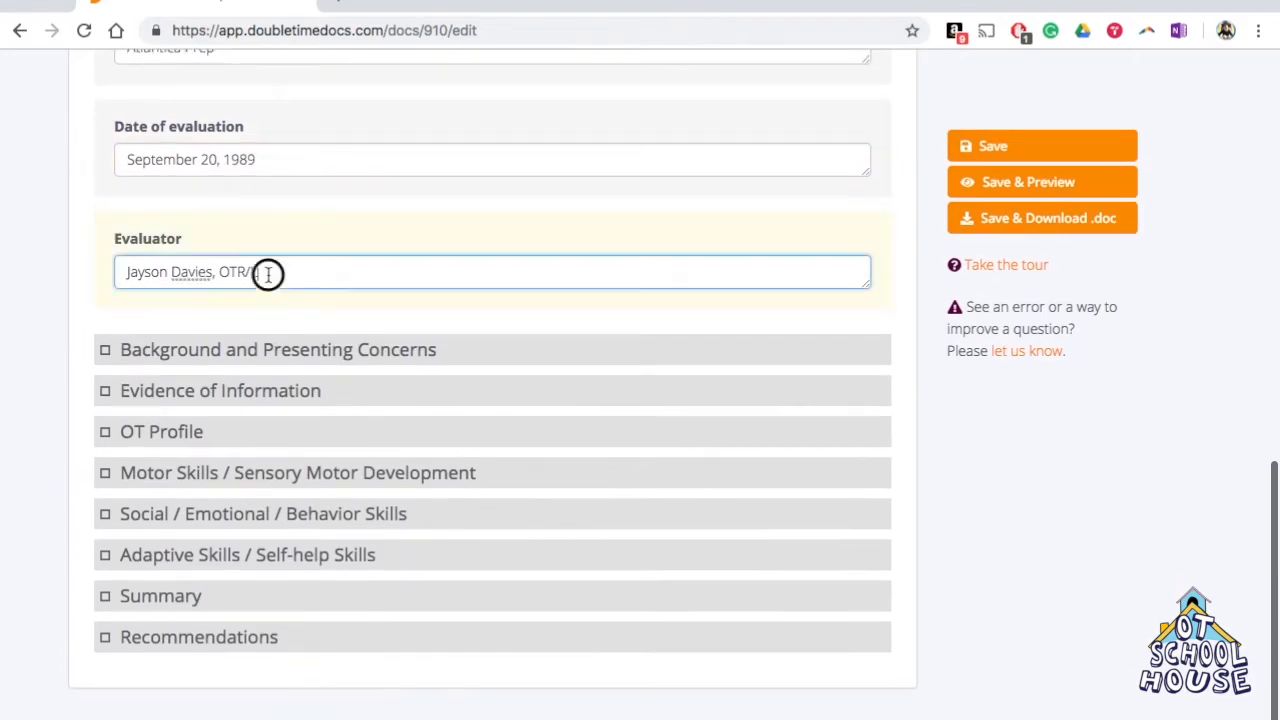
{"action": "double_click", "coordinate": [234, 271]}
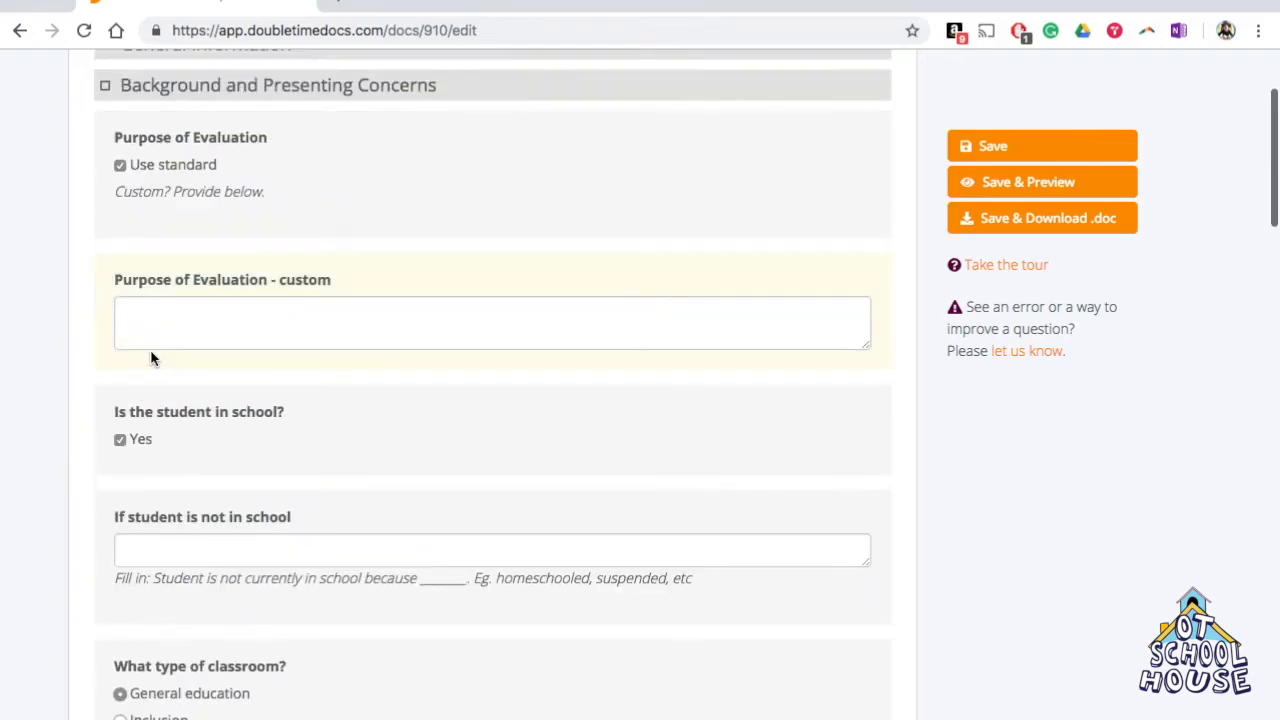
{"action": "mouse_move", "coordinate": [222, 144]}
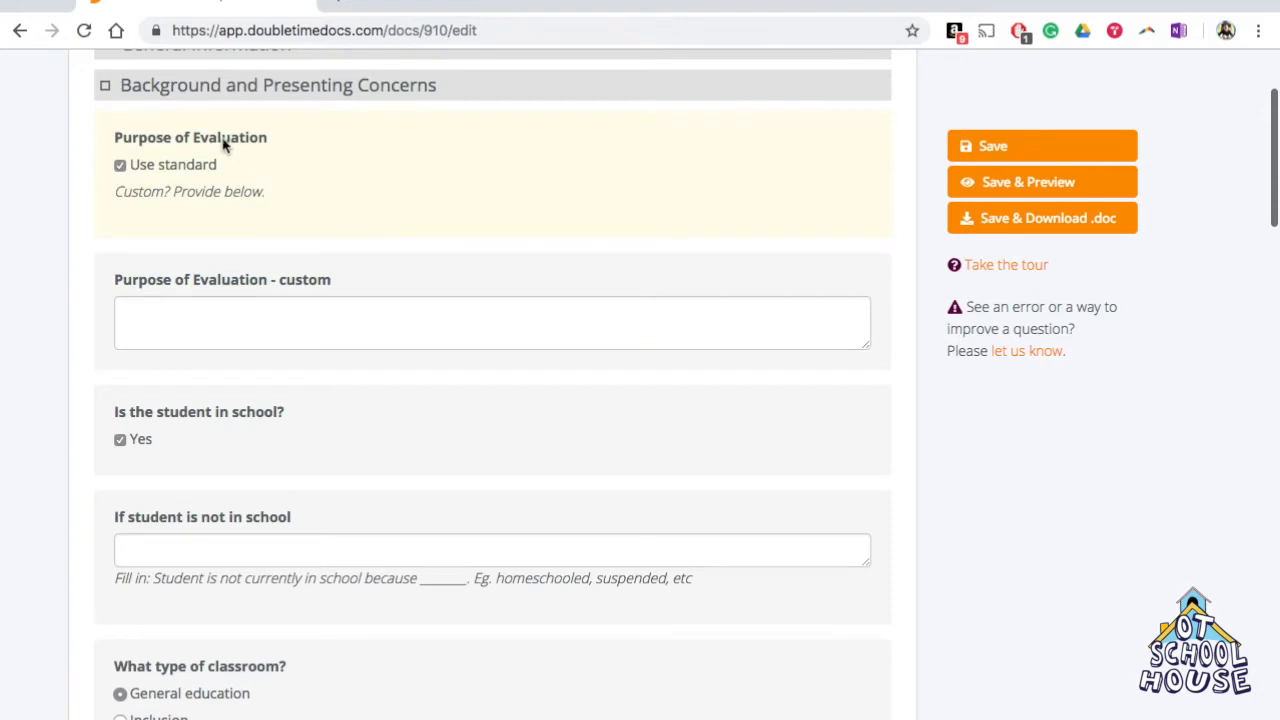
{"action": "mouse_move", "coordinate": [140, 160]}
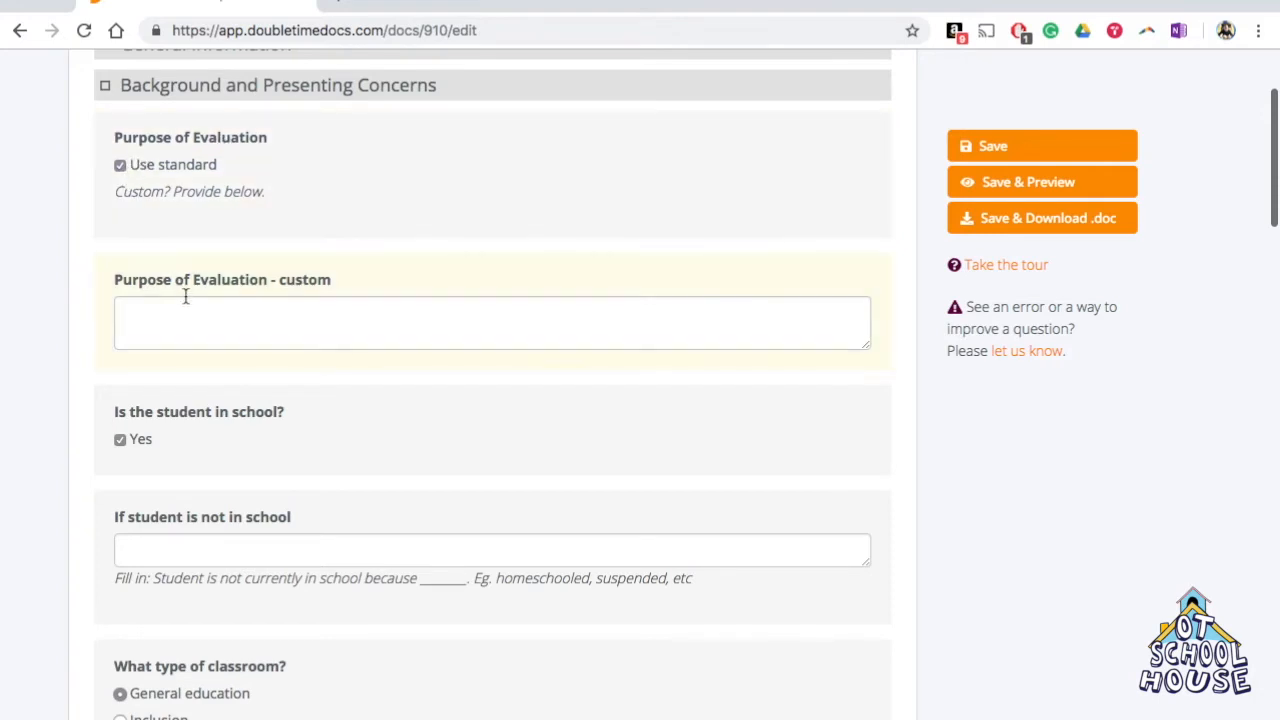
{"action": "mouse_move", "coordinate": [337, 316]}
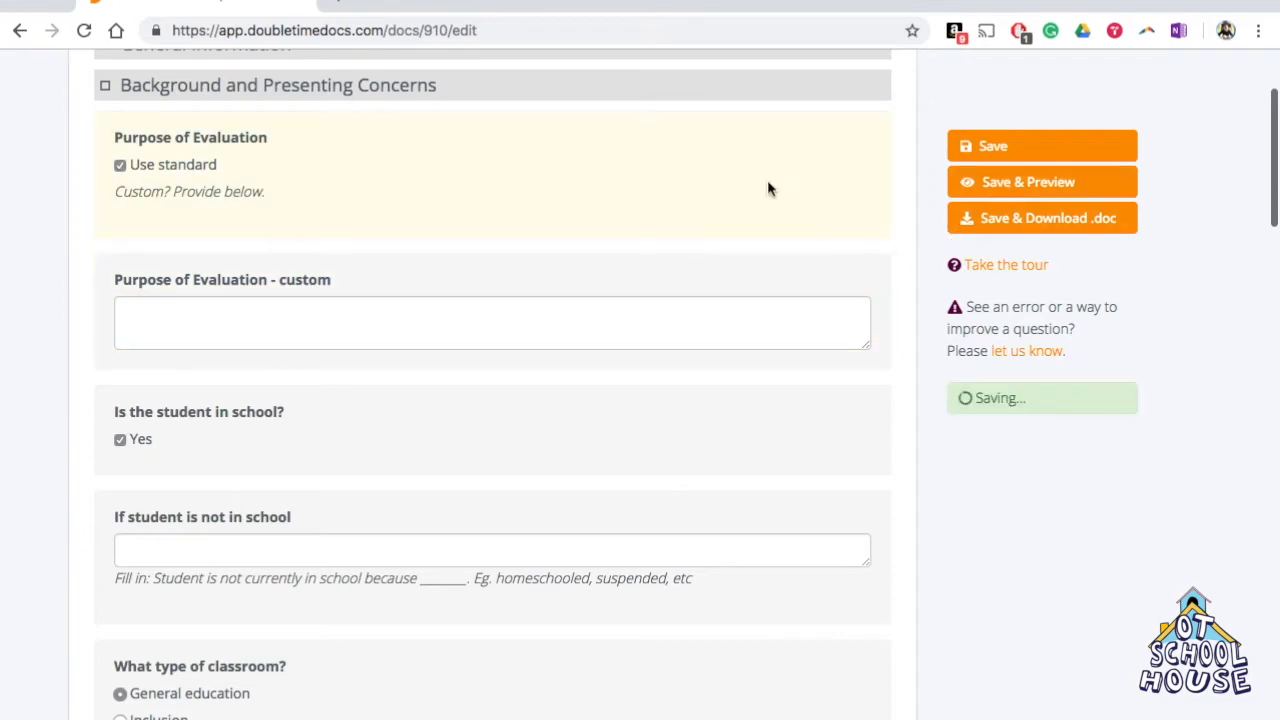
{"action": "left_click", "coordinate": [492, 322]}
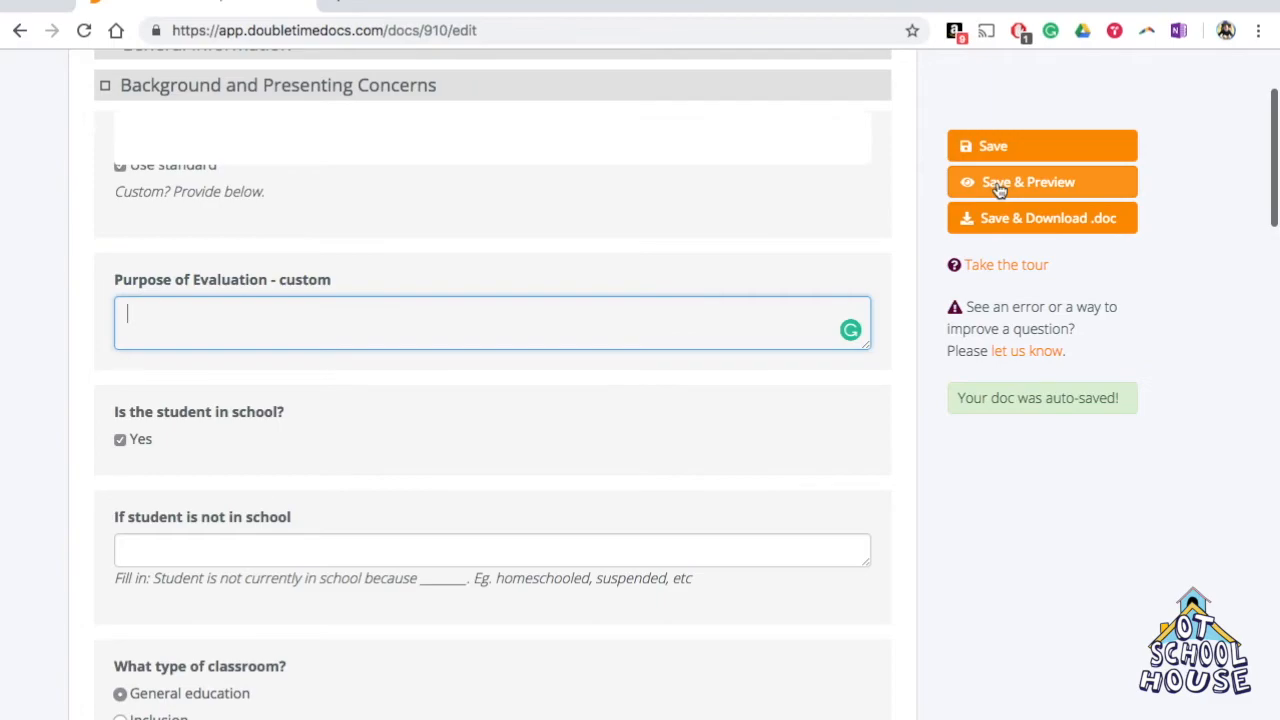
{"action": "left_click", "coordinate": [1028, 181]}
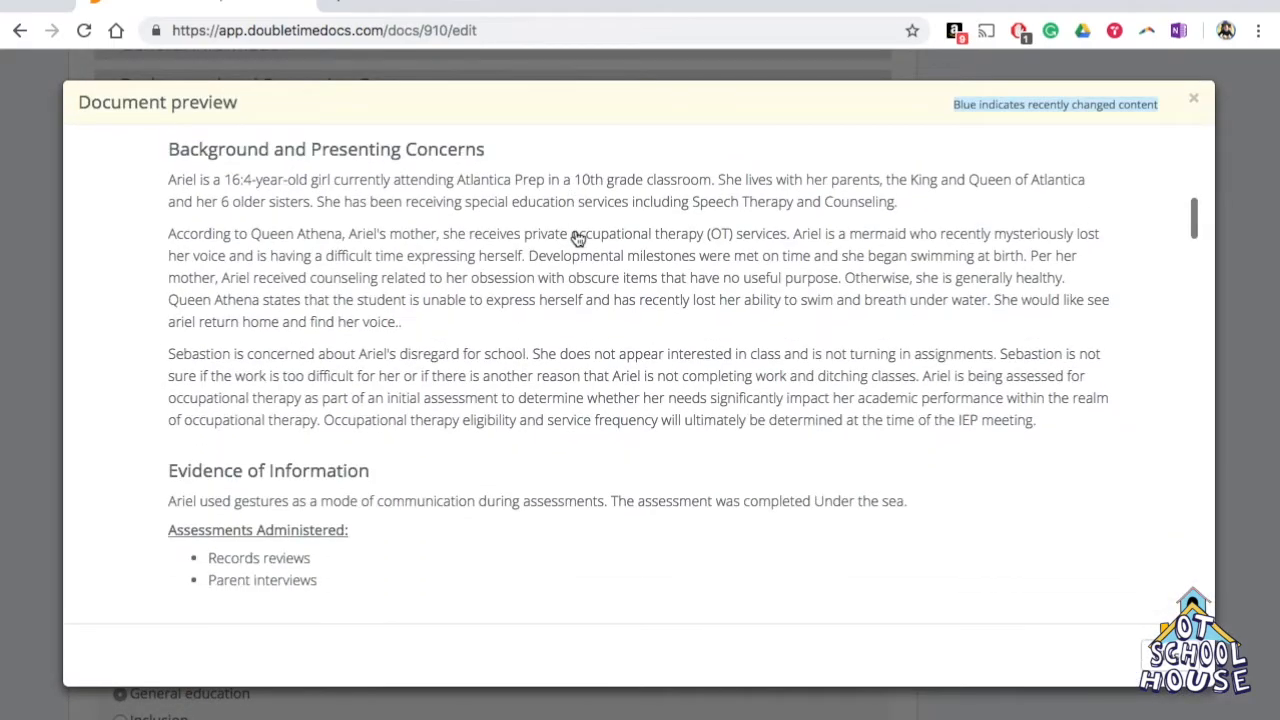
{"action": "scroll", "scroll_direction": "up", "scroll_amount": 3}
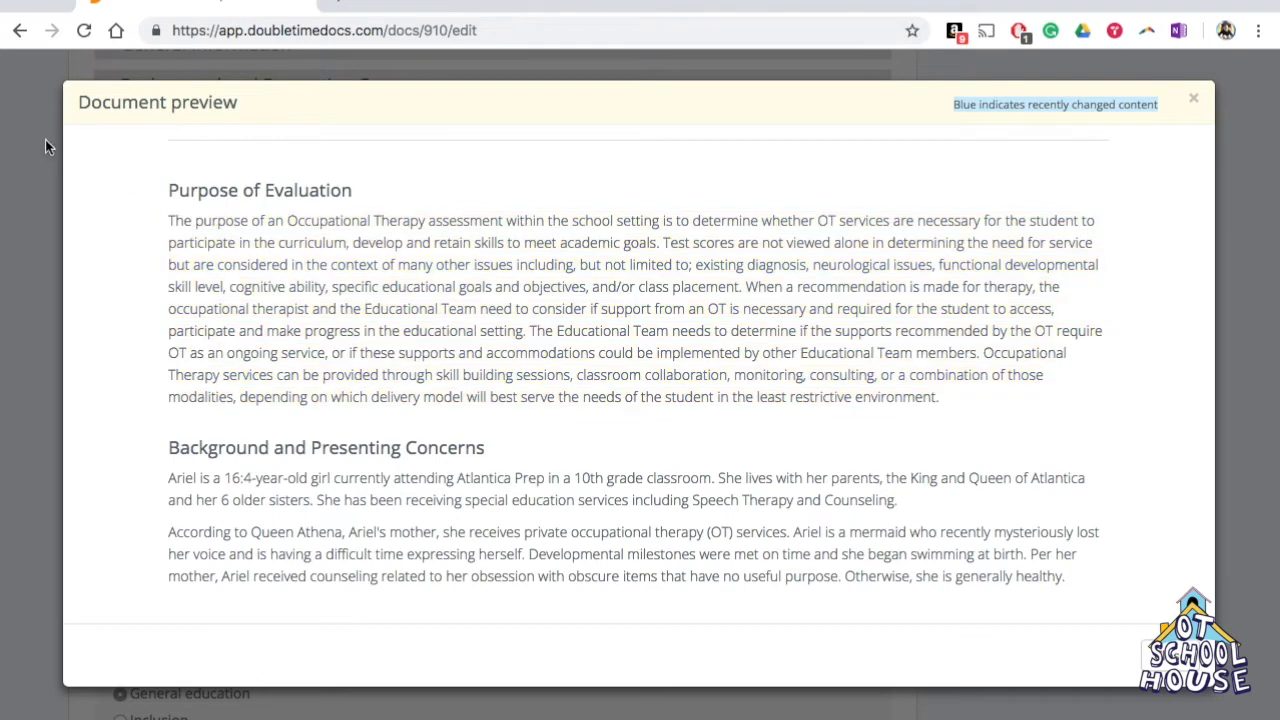
{"action": "left_click", "coordinate": [1193, 98]}
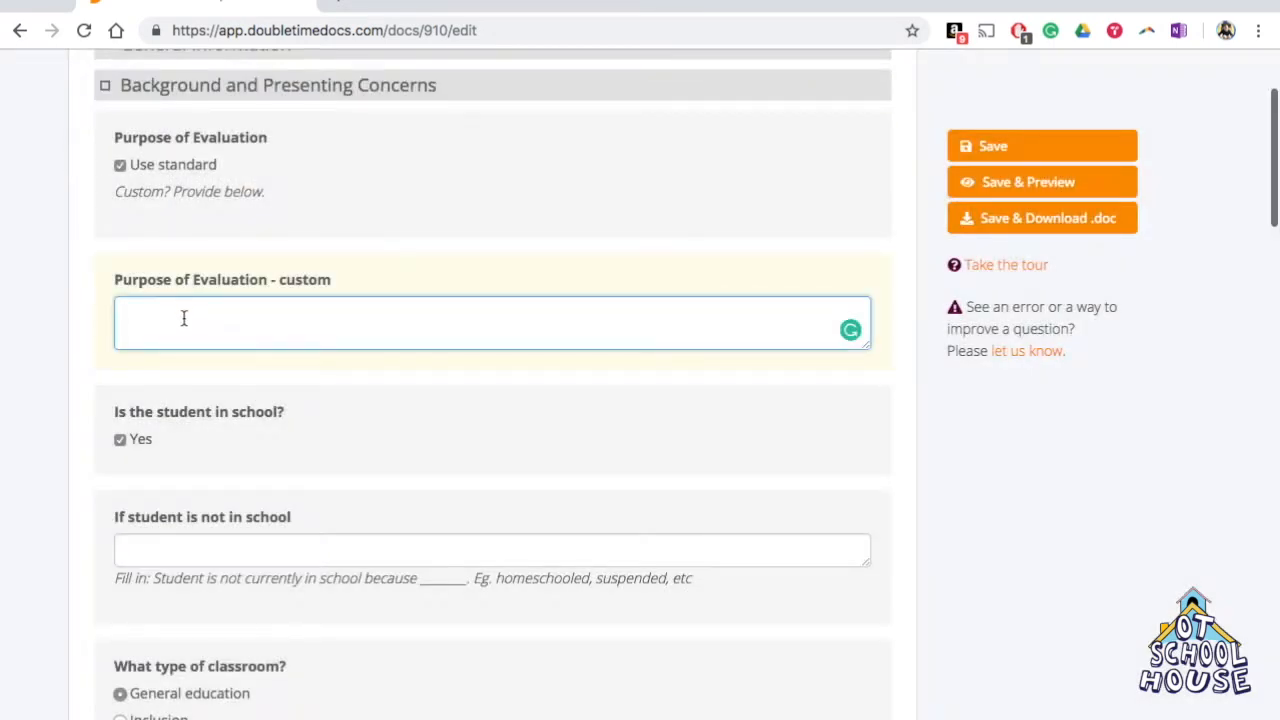
Step: Enter 'recent injury' as the not-in-school reason and save the report for preview
{"action": "left_click", "coordinate": [1042, 145]}
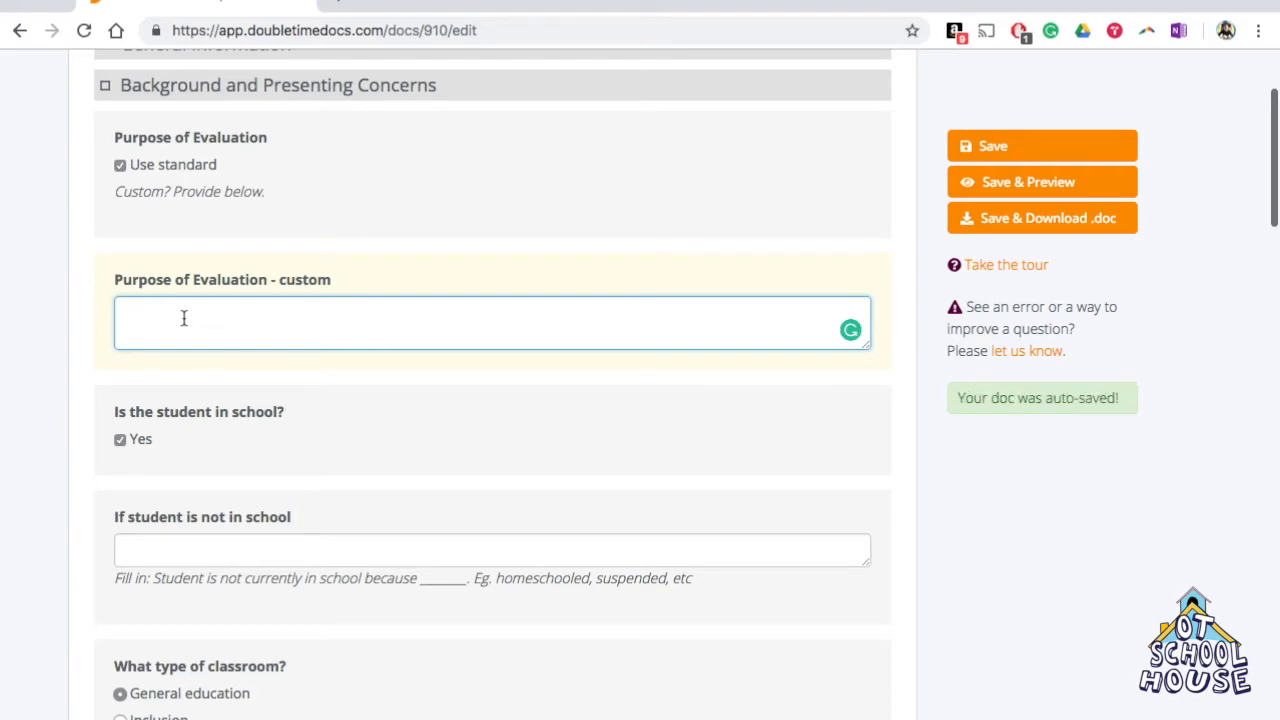
{"action": "scroll", "scroll_direction": "down", "scroll_amount": 3}
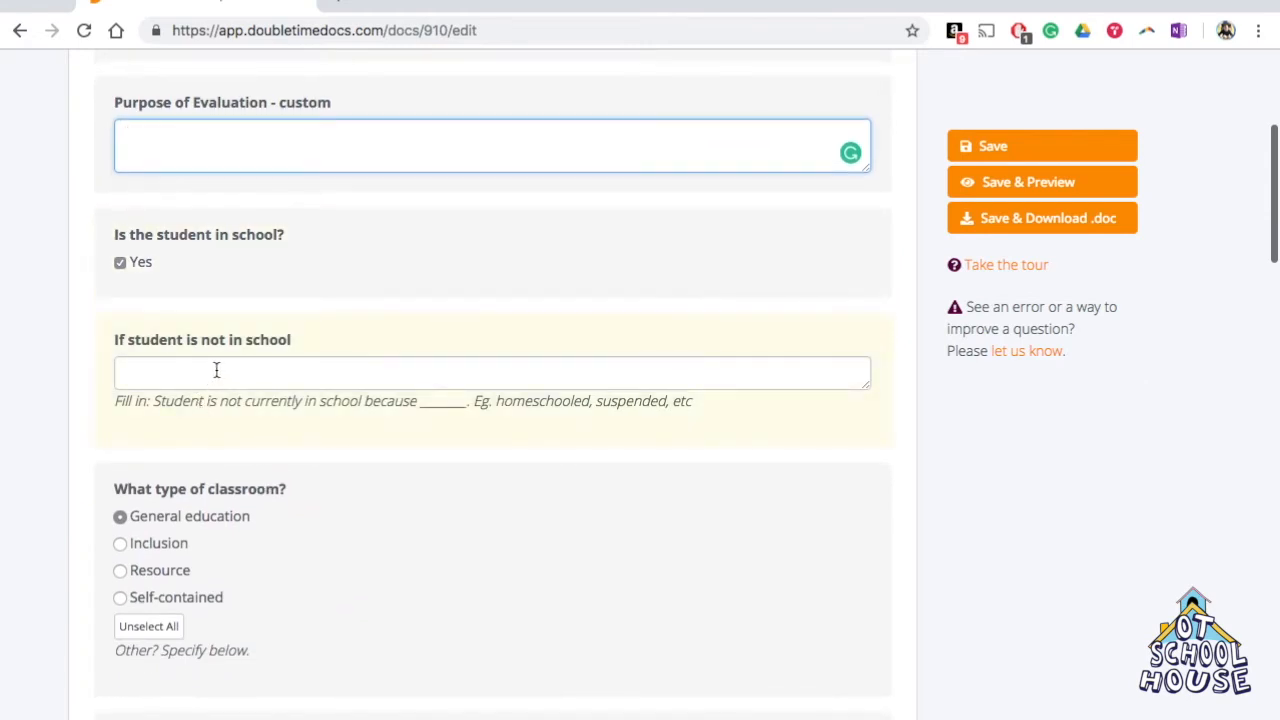
{"action": "mouse_move", "coordinate": [175, 275]}
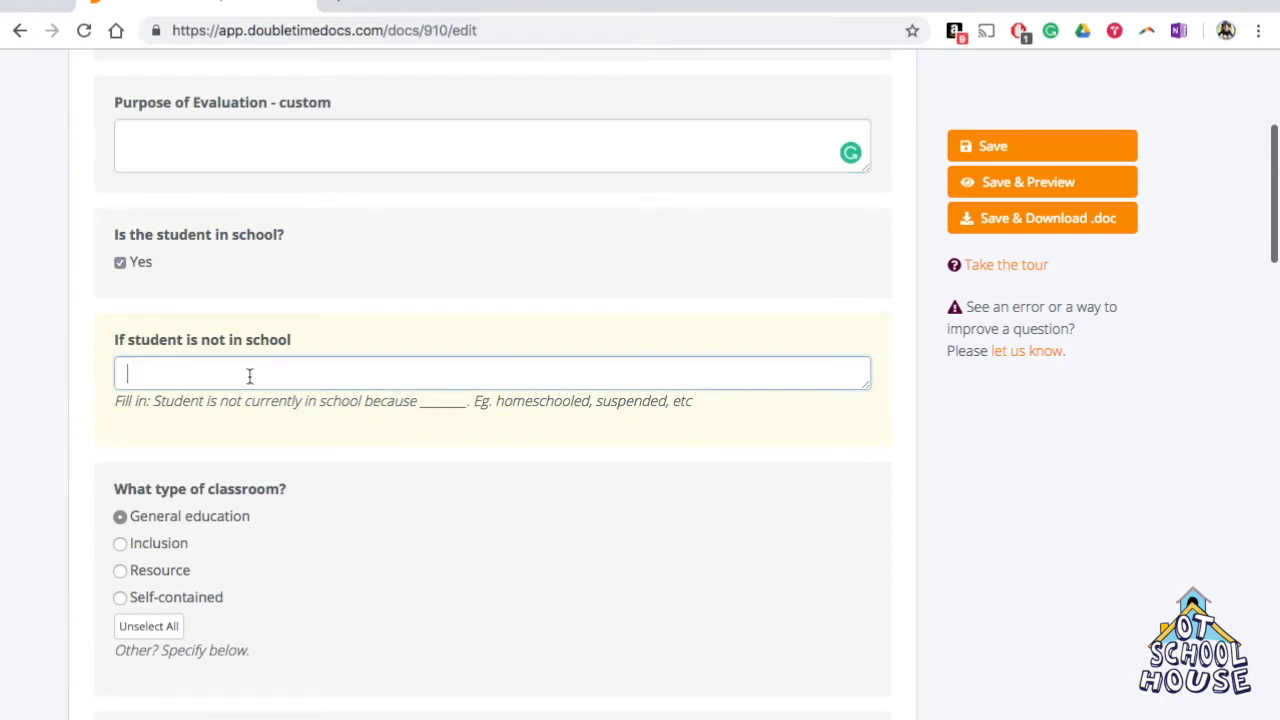
{"action": "type", "text": "asl"}
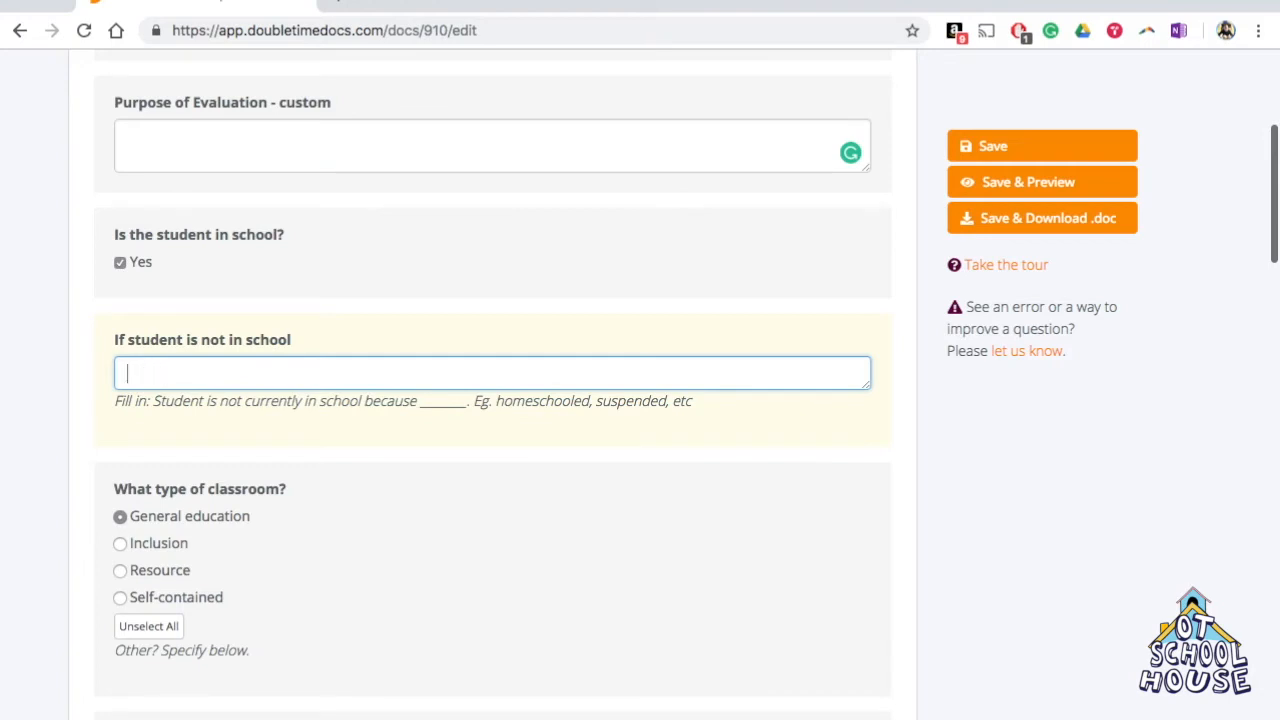
{"action": "type", "text": "recent"}
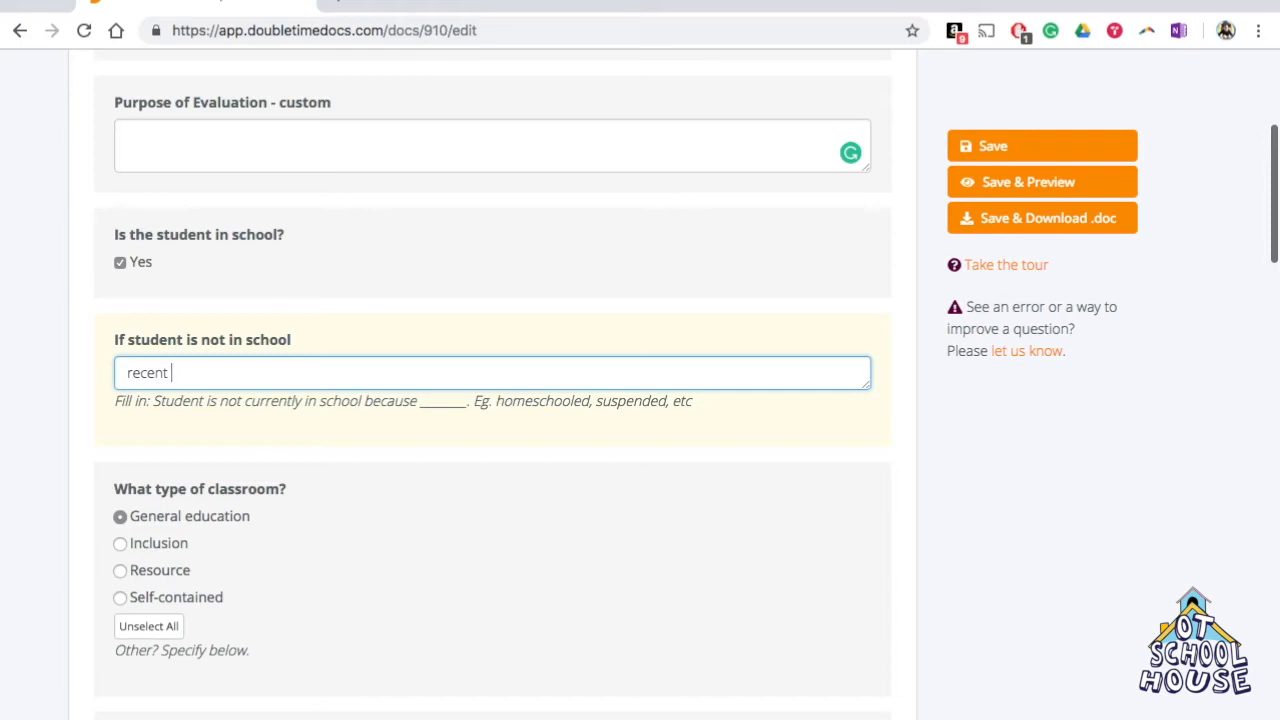
{"action": "type", "text": "injus"}
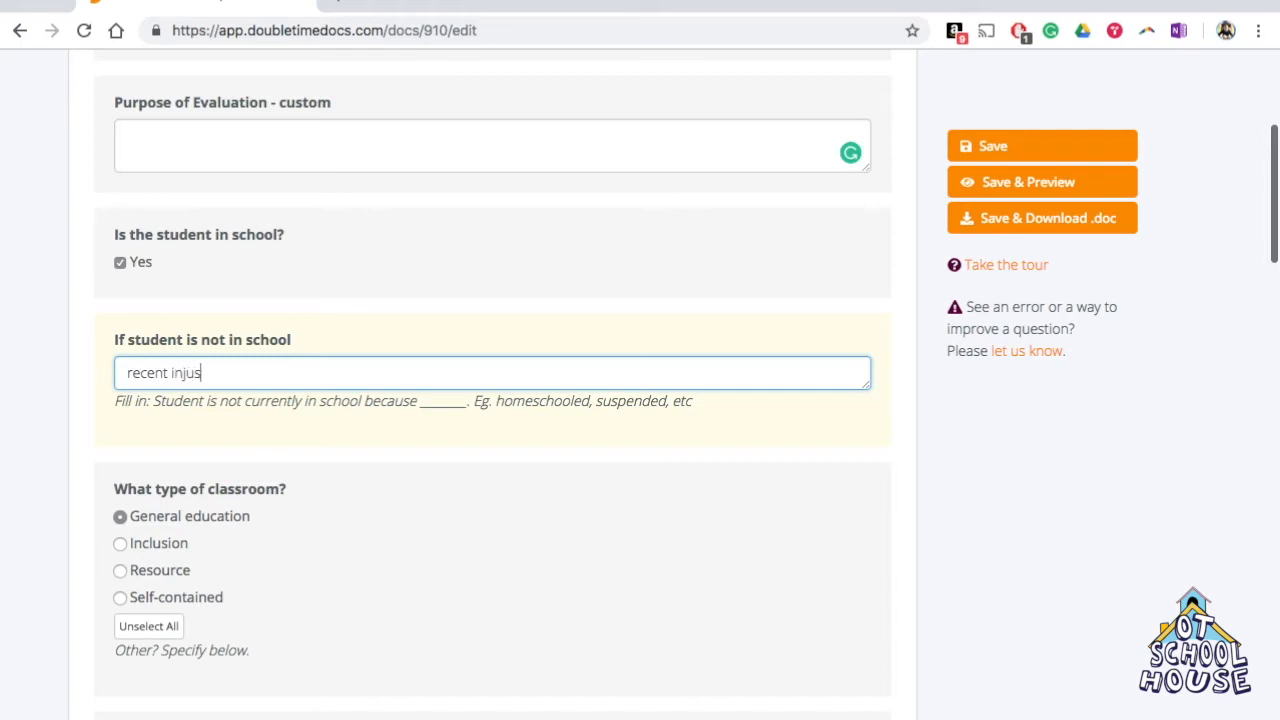
{"action": "type", "text": "ry"}
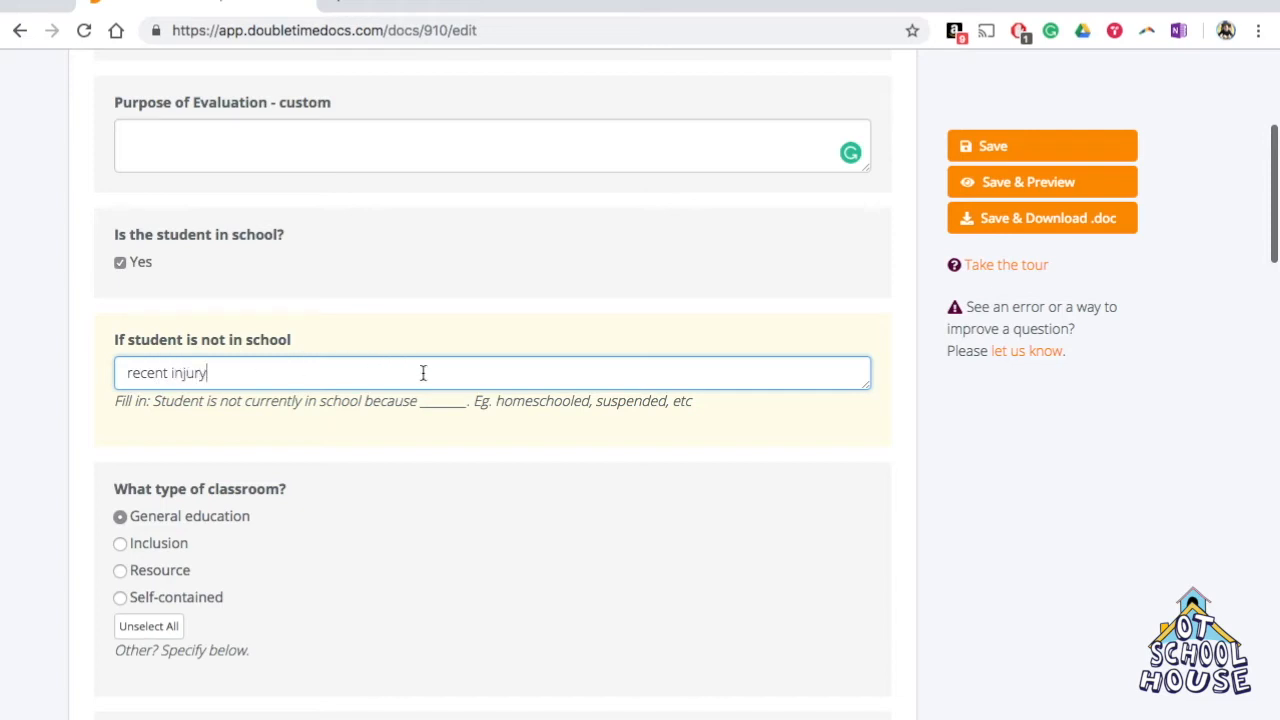
{"action": "left_click", "coordinate": [1041, 181]}
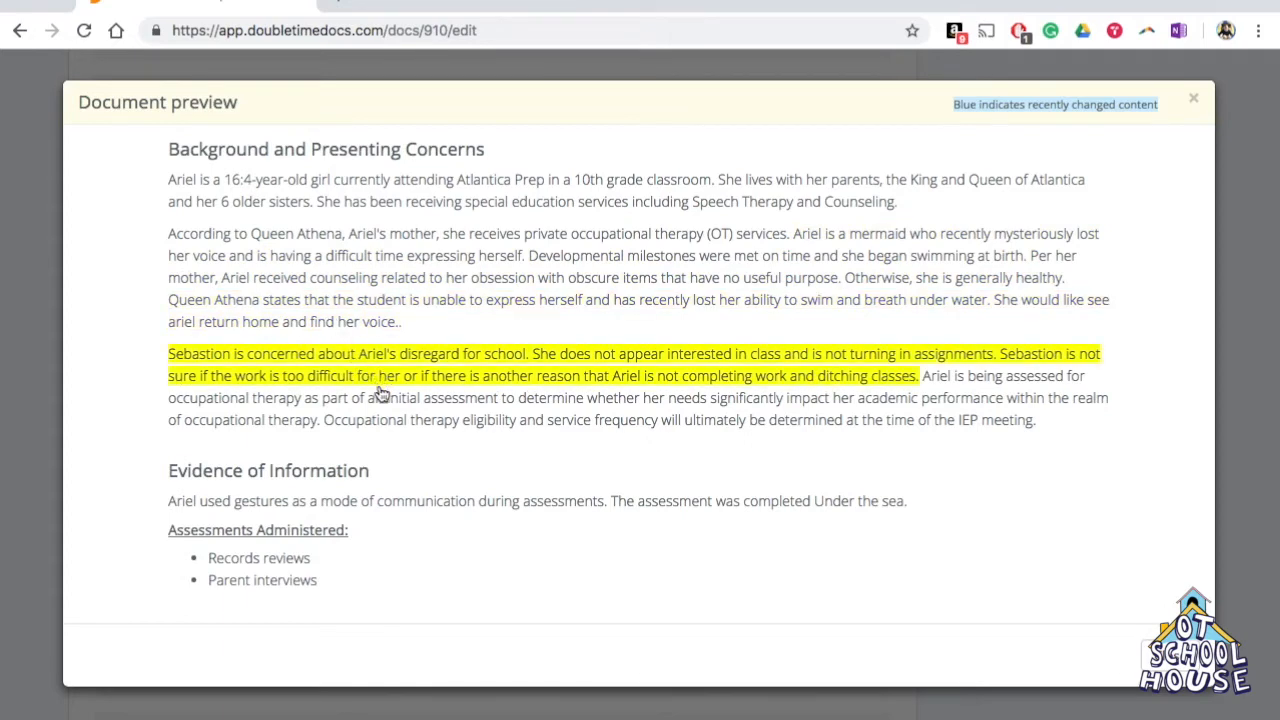
Step: Read the preview through Background, Evaluation, Behaviors and Motor Skills, then close it
{"action": "scroll", "scroll_direction": "down", "scroll_amount": 3}
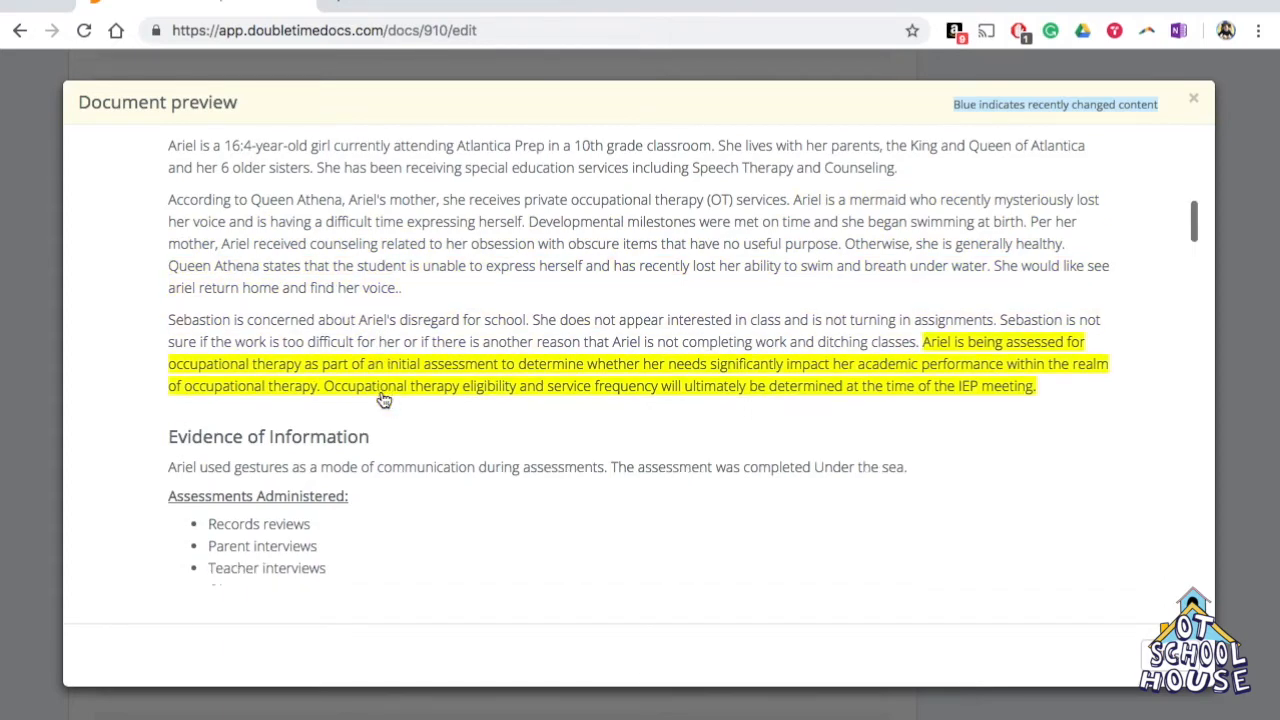
{"action": "scroll", "scroll_direction": "down", "scroll_amount": 3}
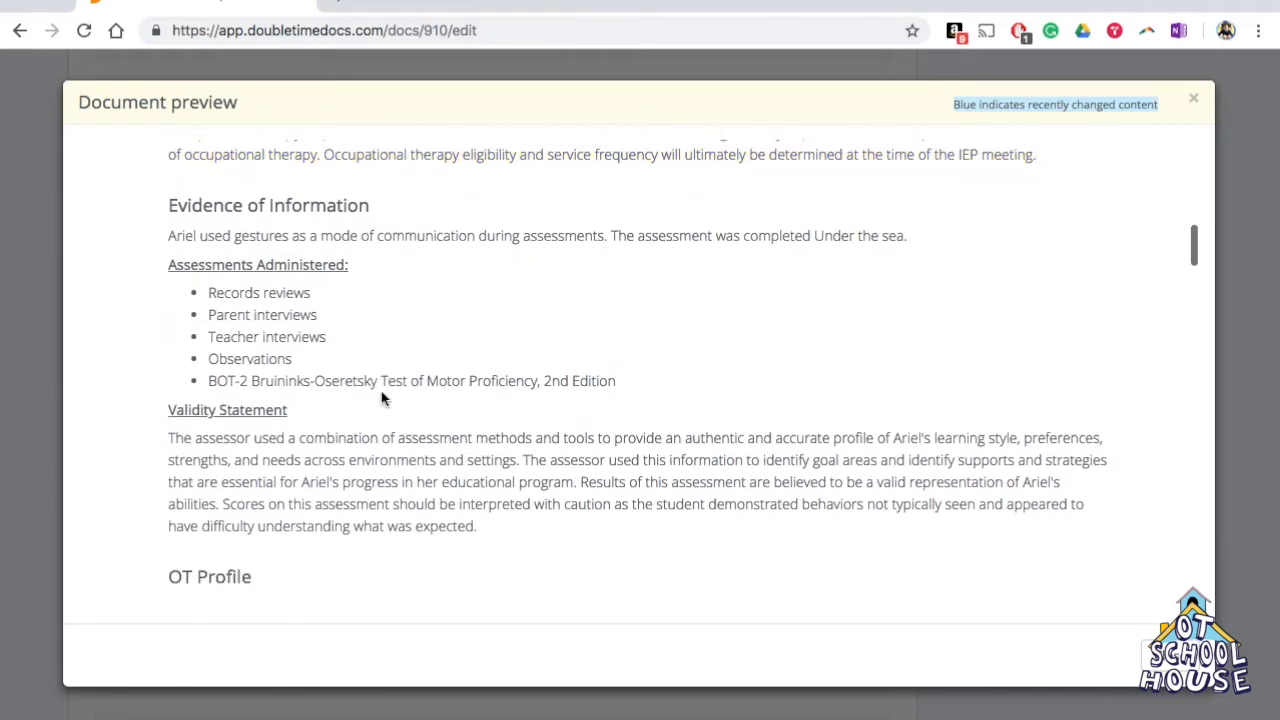
{"action": "scroll", "scroll_direction": "up", "scroll_amount": 3}
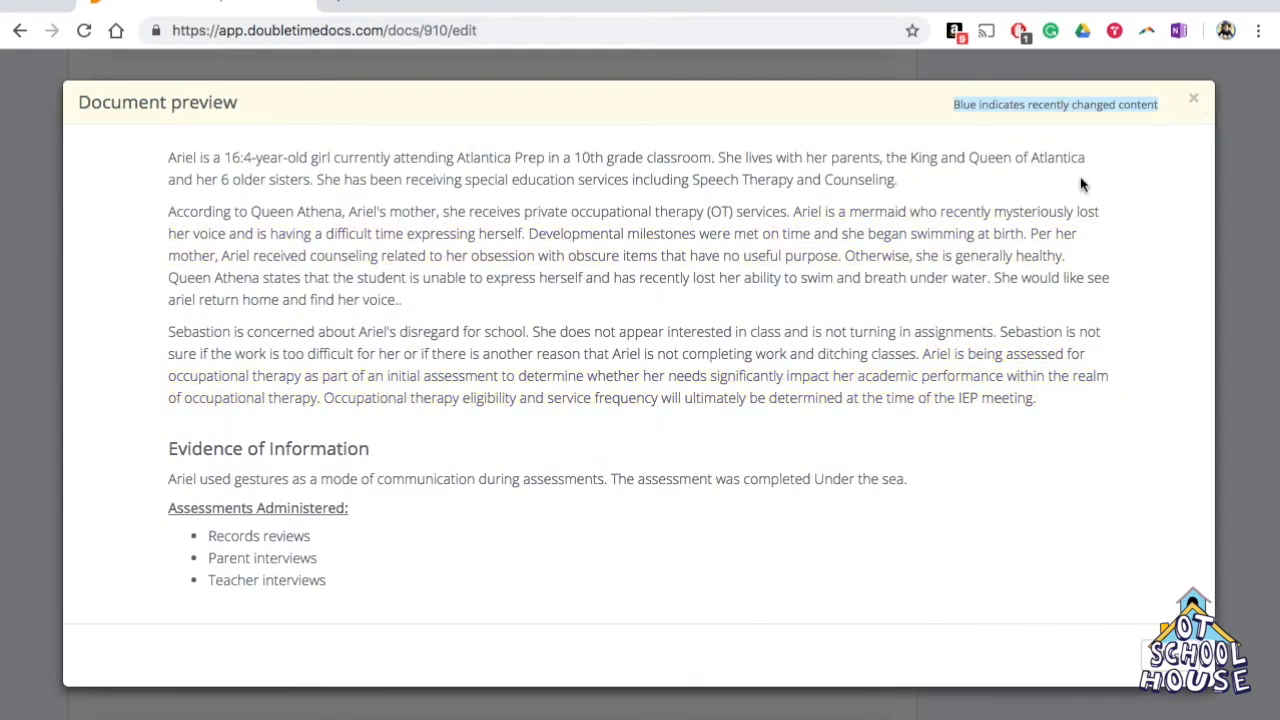
{"action": "scroll", "scroll_direction": "down", "scroll_amount": 3}
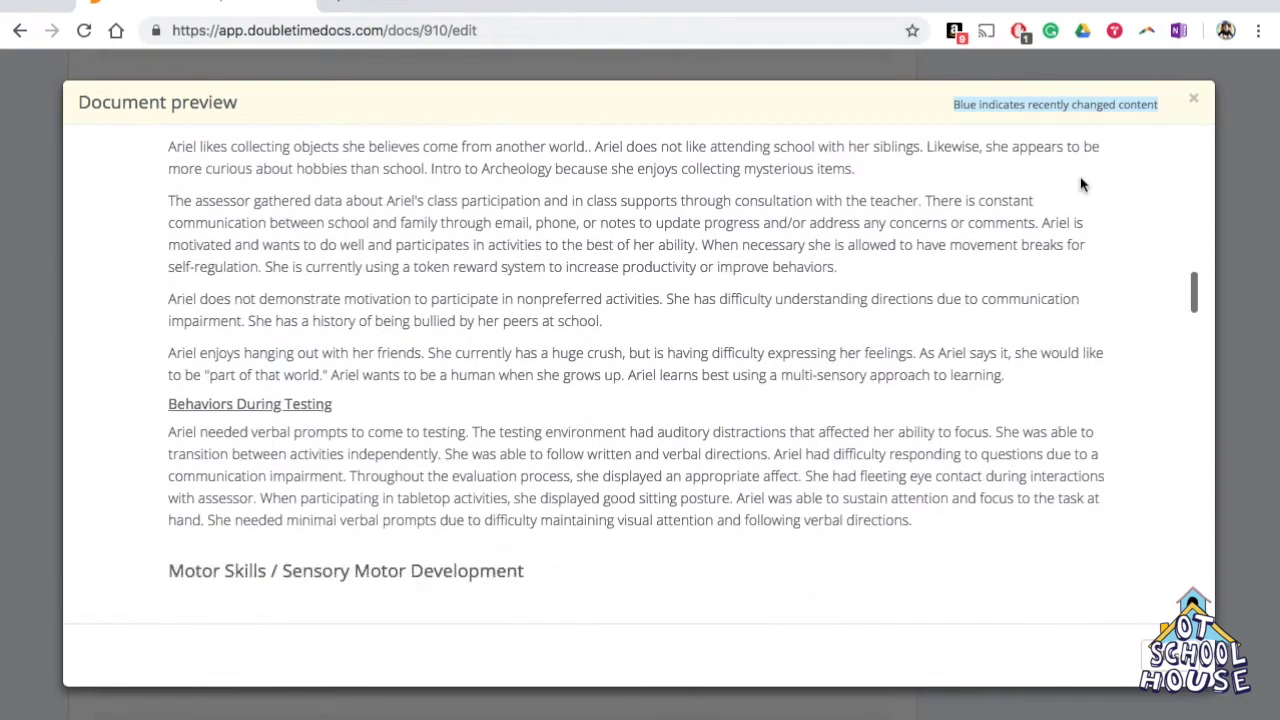
{"action": "scroll", "scroll_direction": "up", "scroll_amount": 3}
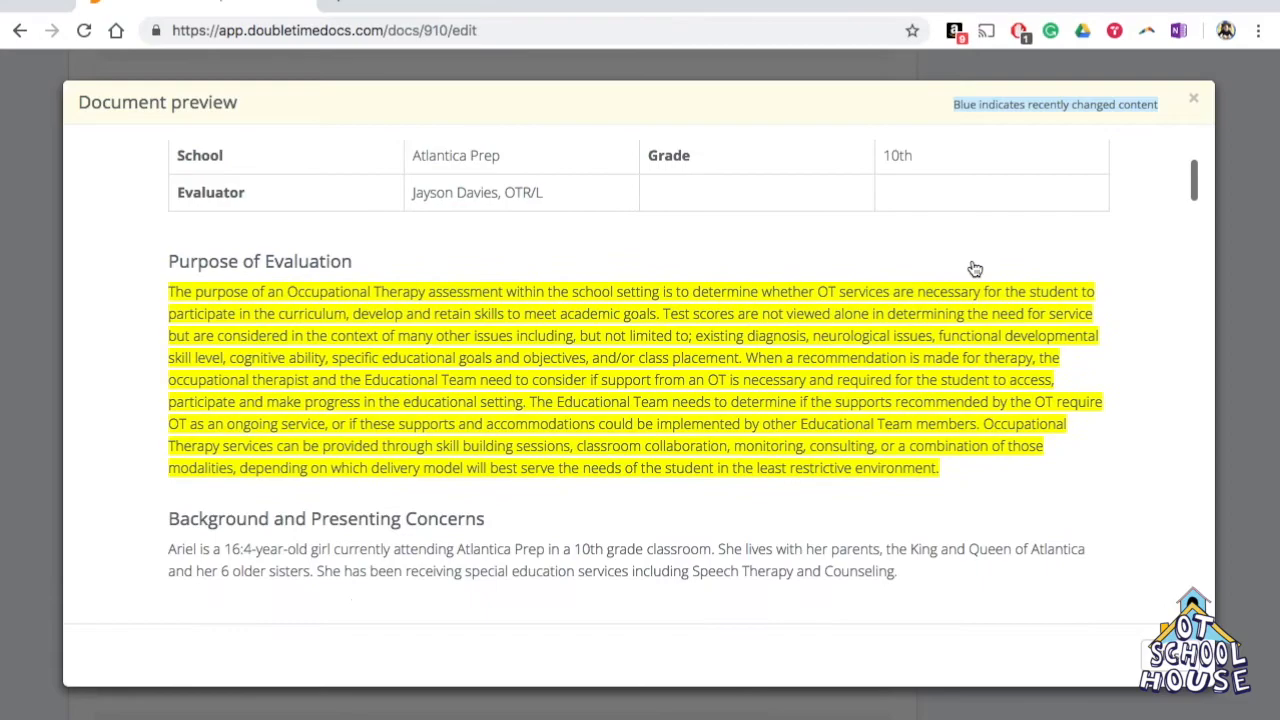
{"action": "scroll", "scroll_direction": "down", "scroll_amount": 3}
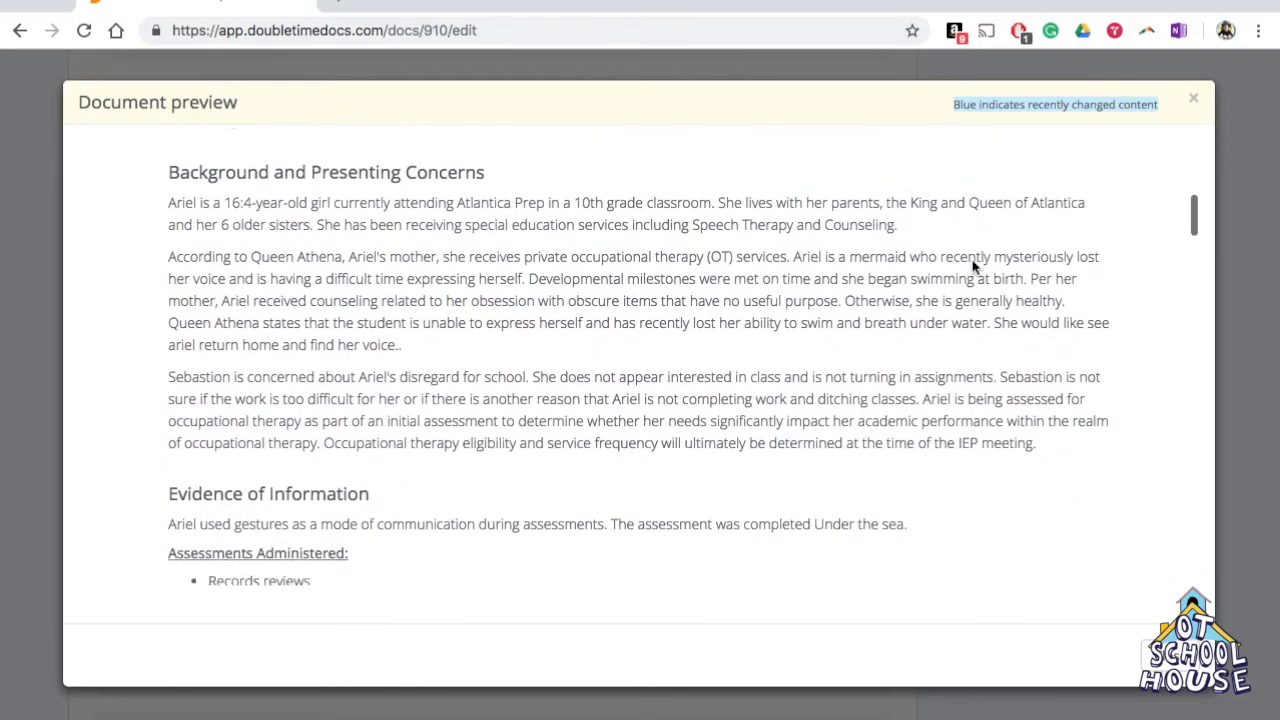
{"action": "scroll", "scroll_direction": "down", "scroll_amount": 3}
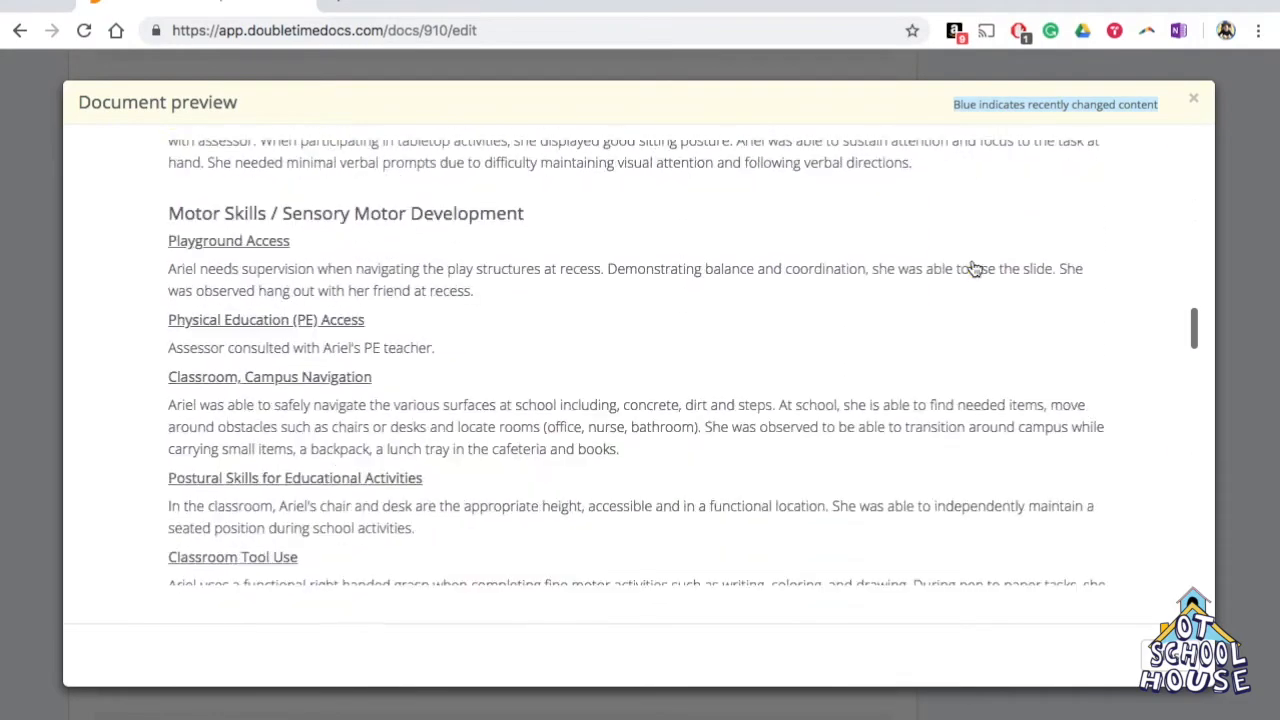
{"action": "left_click", "coordinate": [1193, 98]}
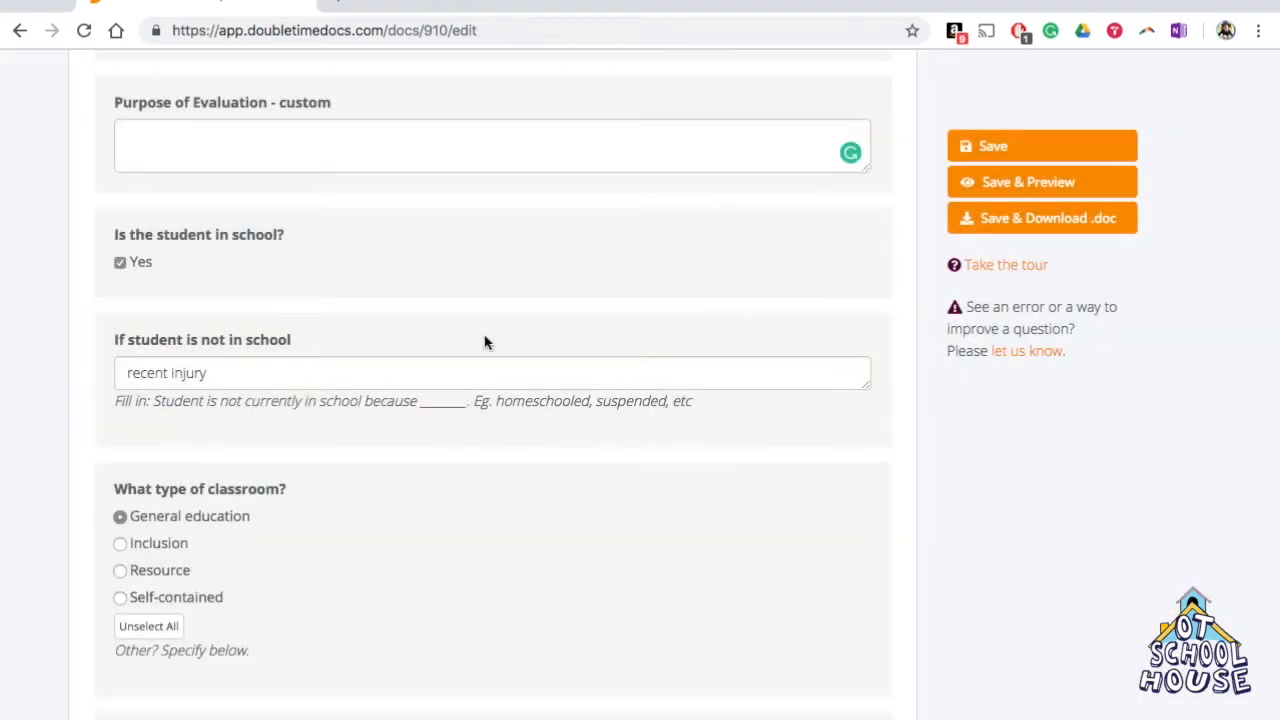
Step: Uncheck 'Yes' for the student being in school and preview the not-in-school sentence
{"action": "left_click", "coordinate": [120, 262]}
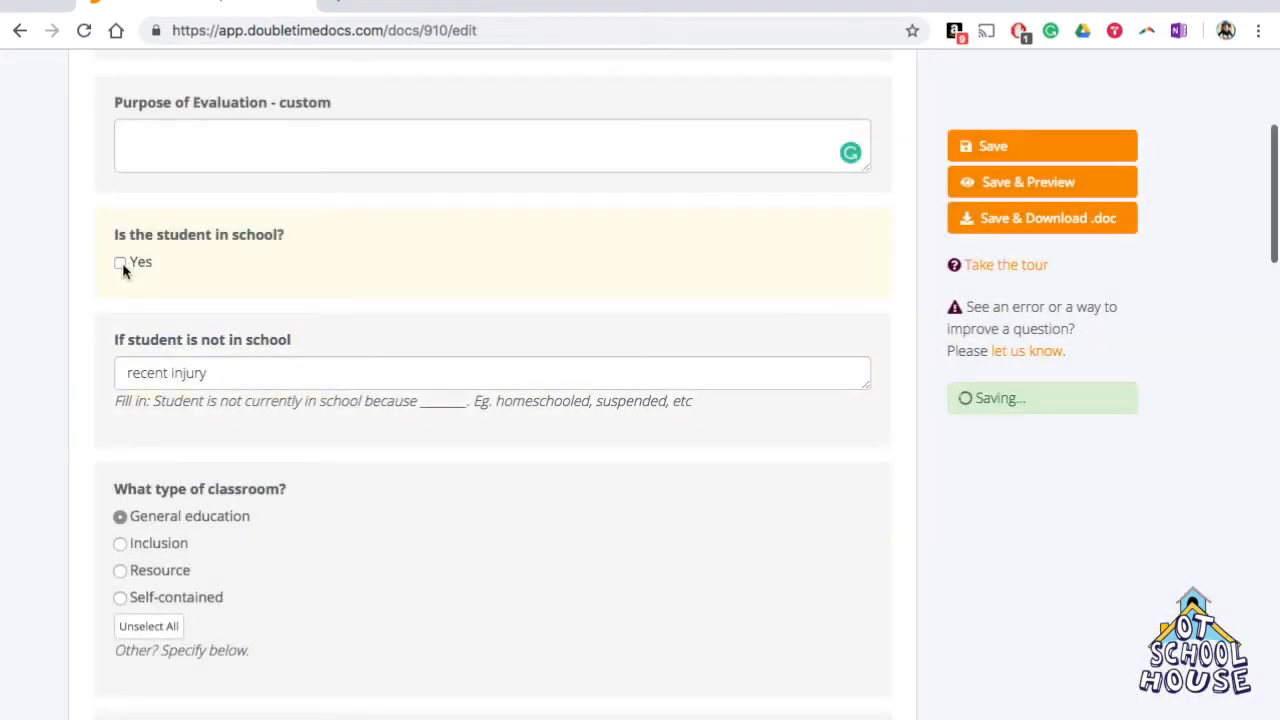
{"action": "left_click", "coordinate": [1028, 181]}
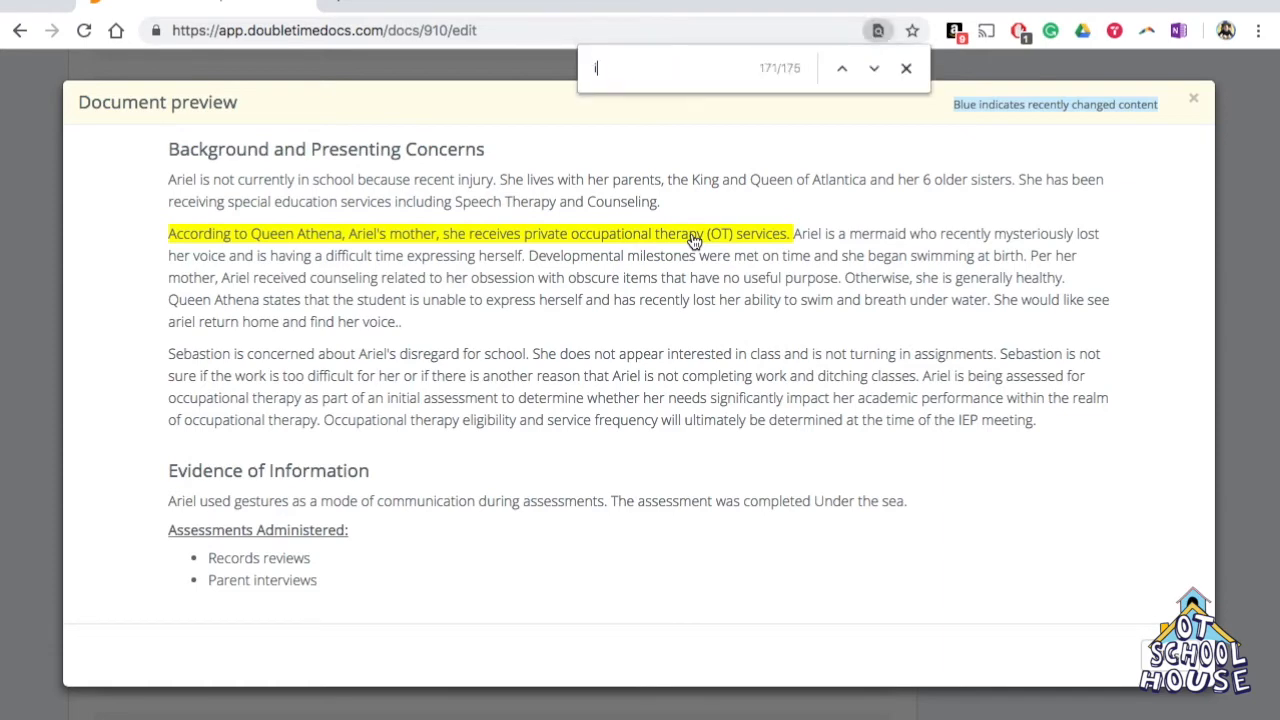
Step: Search the page for 'injury' to locate the not-in-school reason answer
{"action": "type", "text": "injury"}
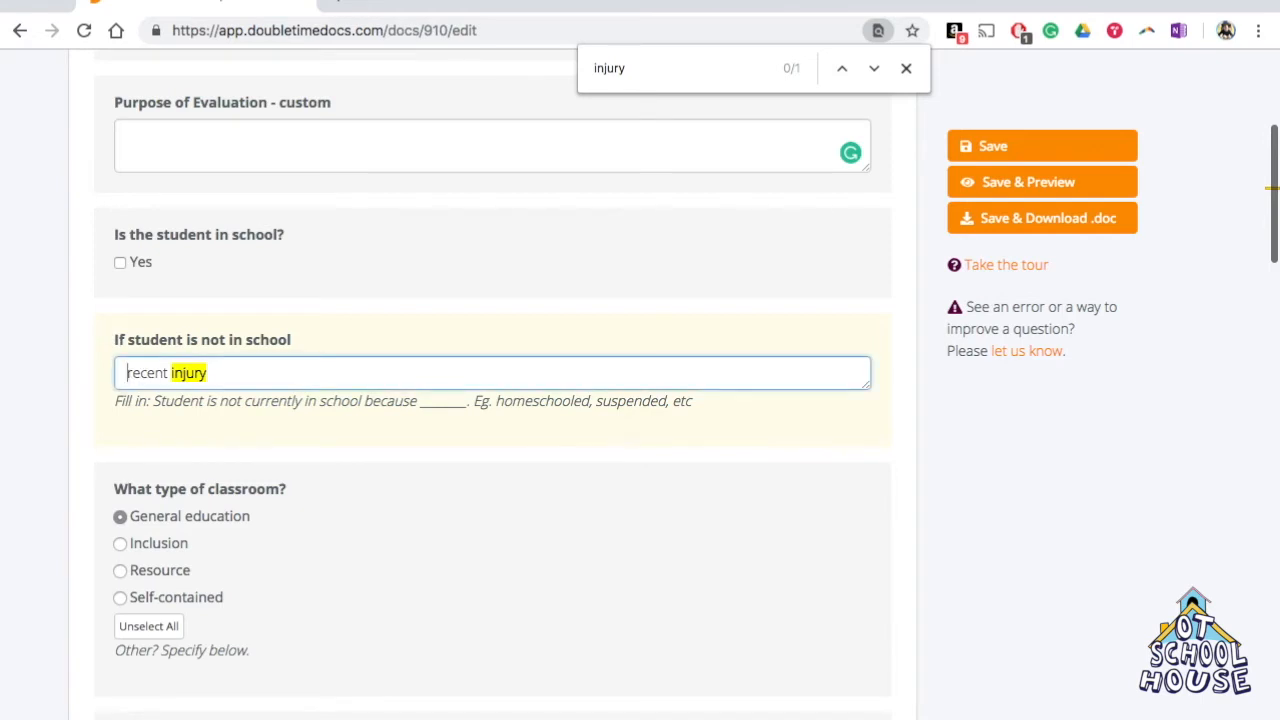
Step: Insert 'of' before 'recent injury' in the not-in-school reason field
{"action": "type", "text": "of"}
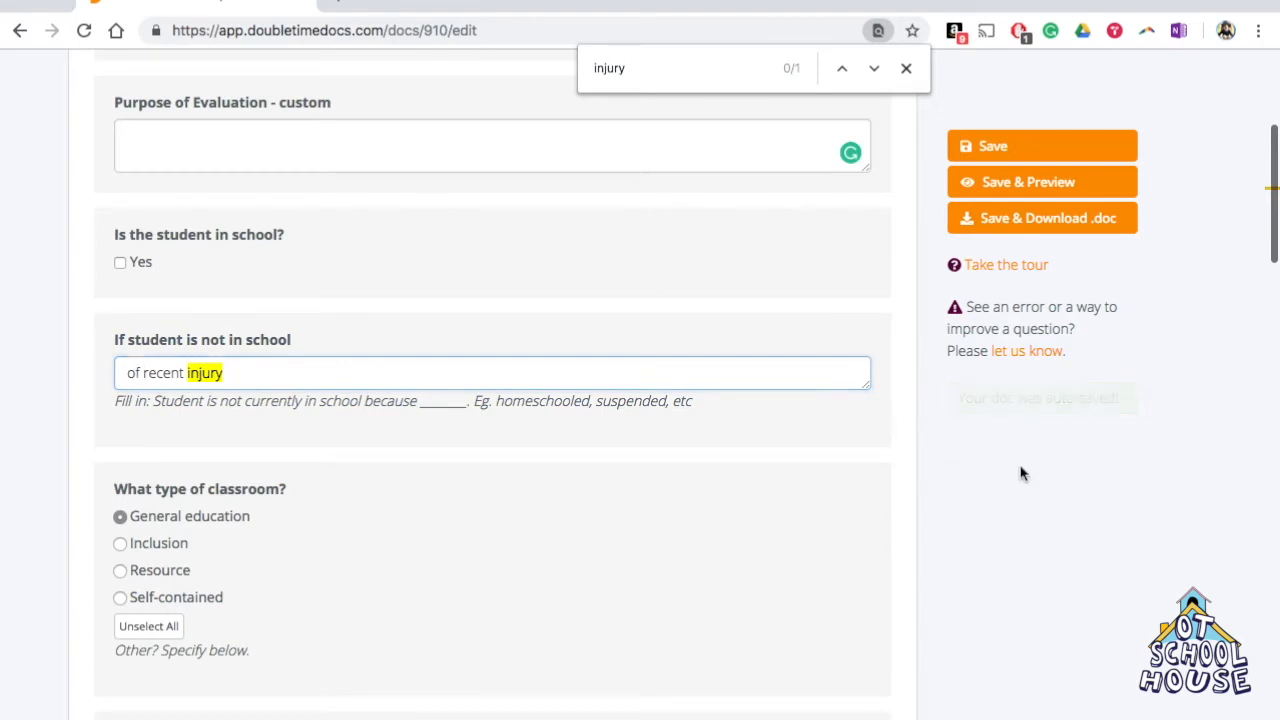
{"action": "scroll", "scroll_direction": "down", "scroll_amount": 3}
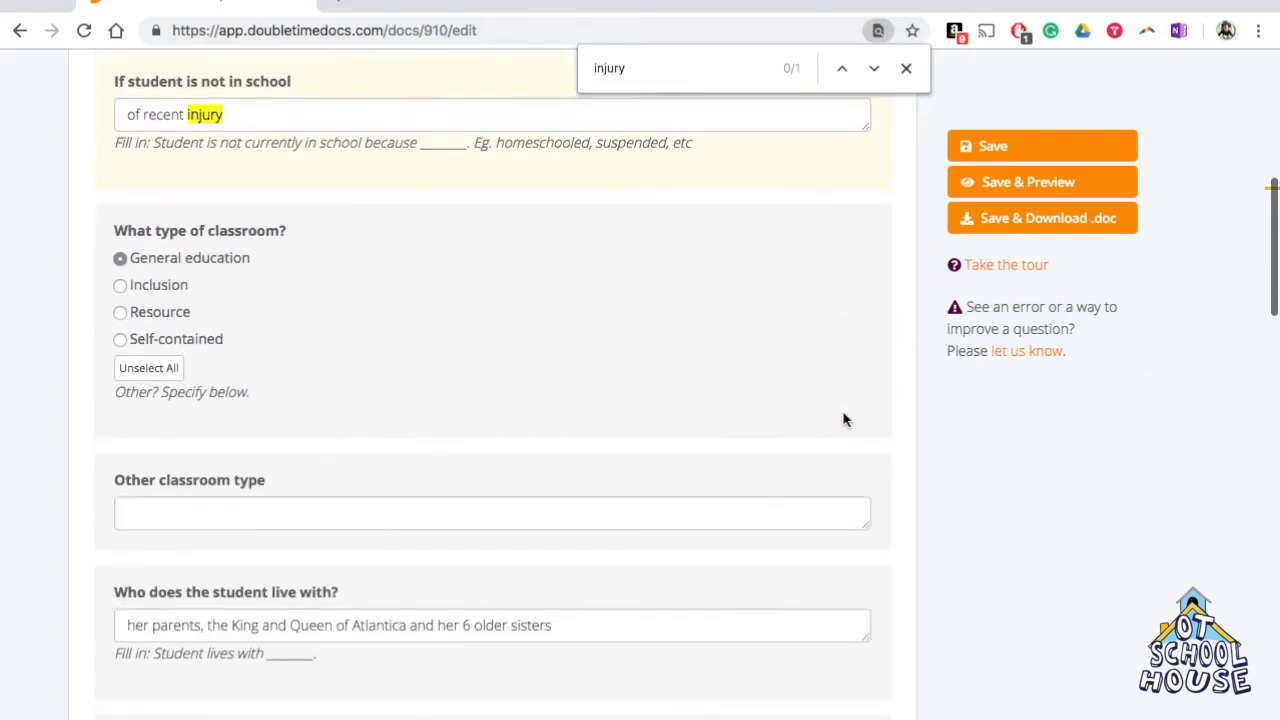
{"action": "scroll", "scroll_direction": "down", "scroll_amount": 3}
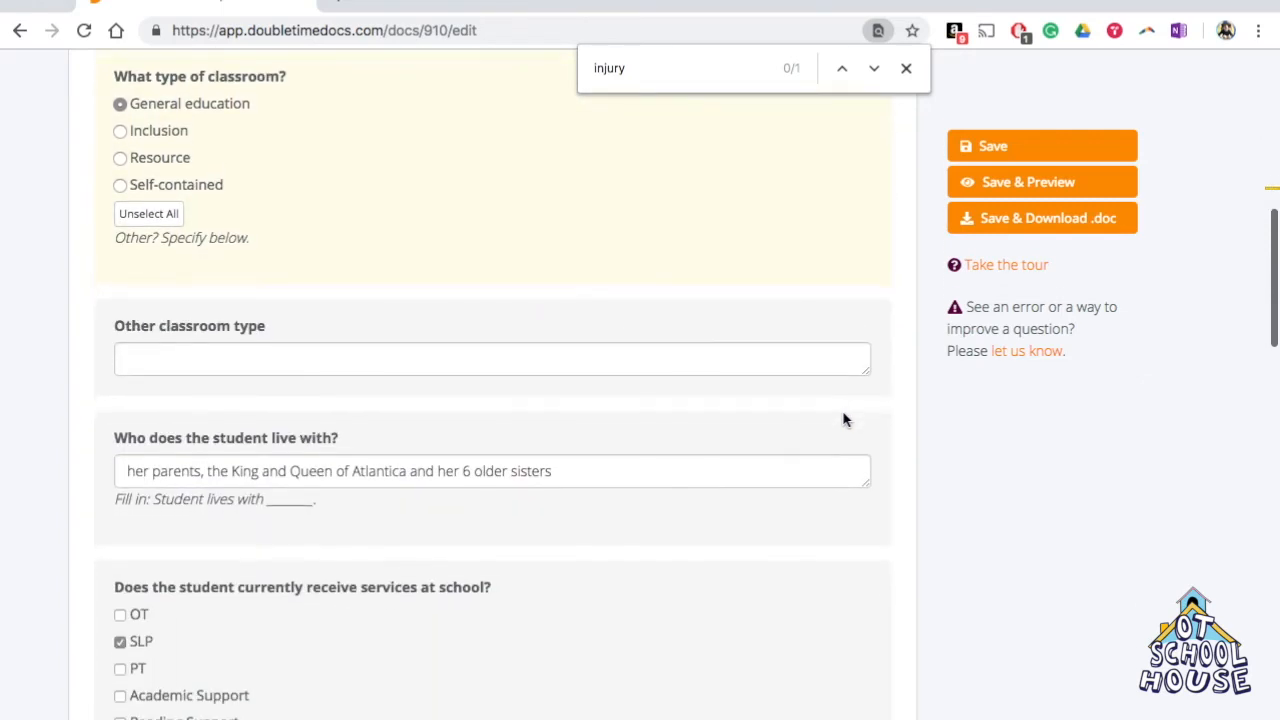
{"action": "scroll", "scroll_direction": "down", "scroll_amount": 3}
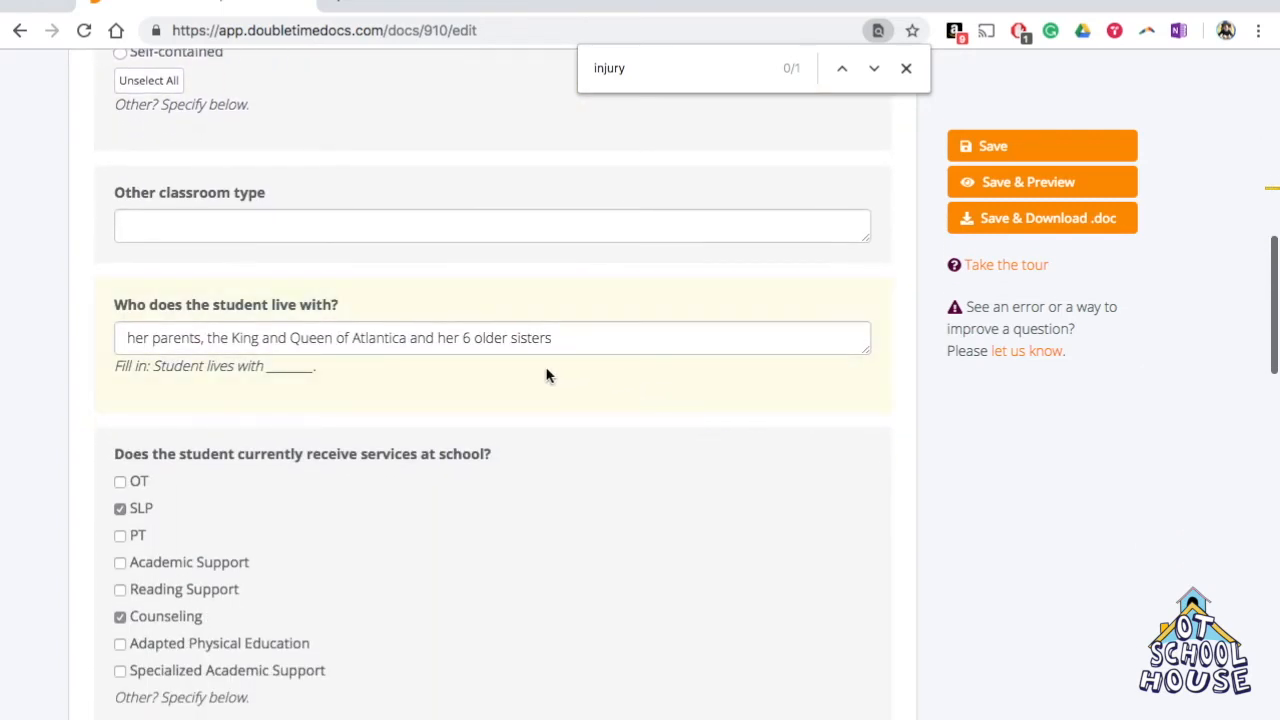
{"action": "scroll", "scroll_direction": "down", "scroll_amount": 3}
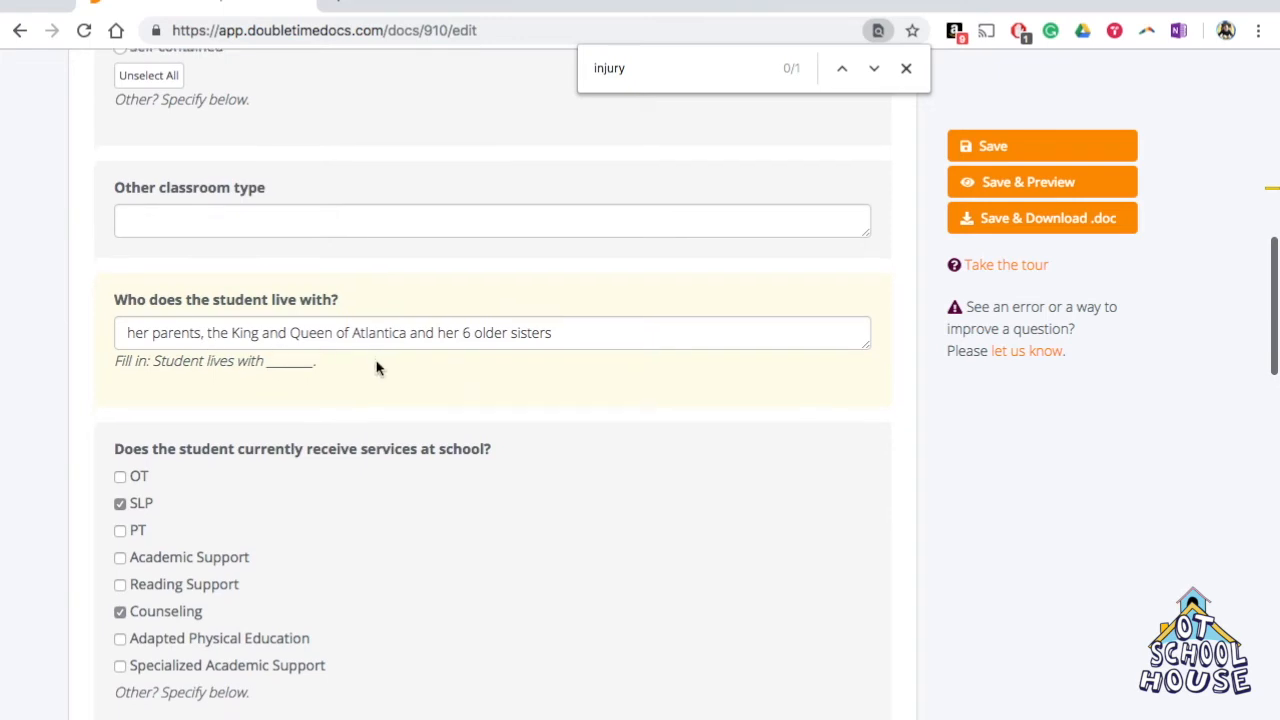
{"action": "scroll", "scroll_direction": "down", "scroll_amount": 3}
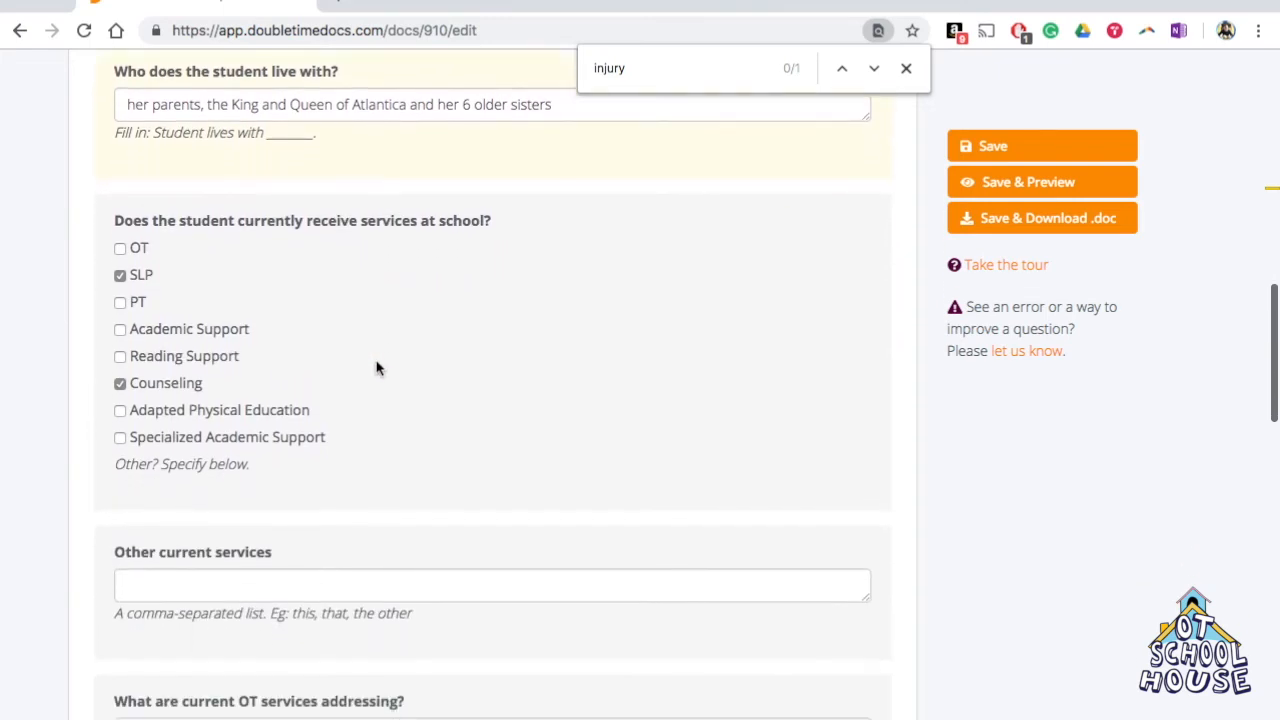
{"action": "scroll", "scroll_direction": "down", "scroll_amount": 3}
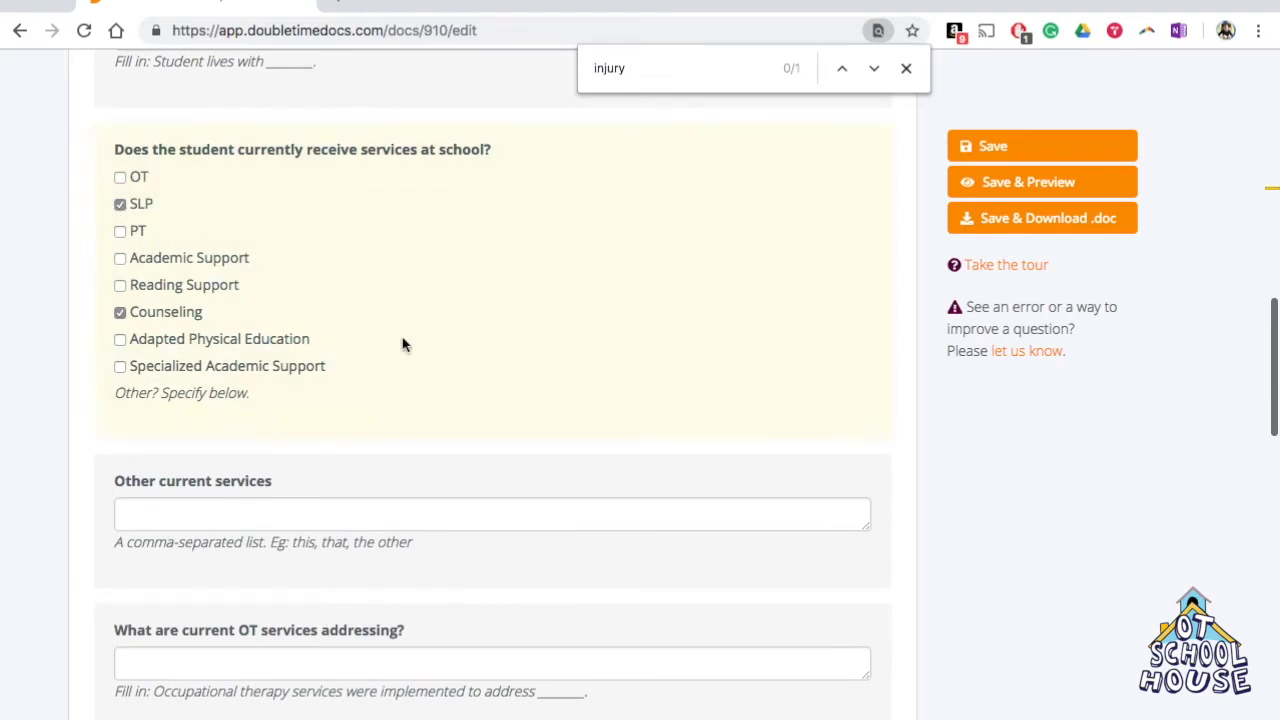
{"action": "scroll", "scroll_direction": "down", "scroll_amount": 3}
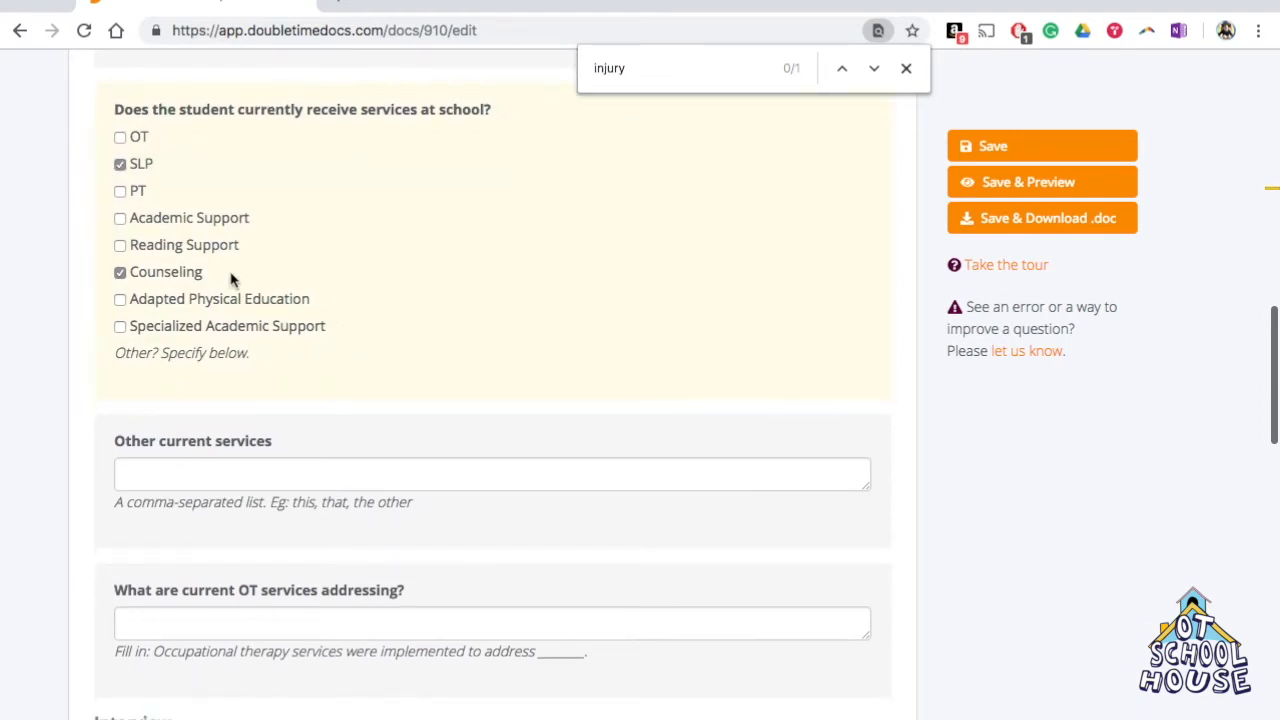
{"action": "scroll", "scroll_direction": "down", "scroll_amount": 3}
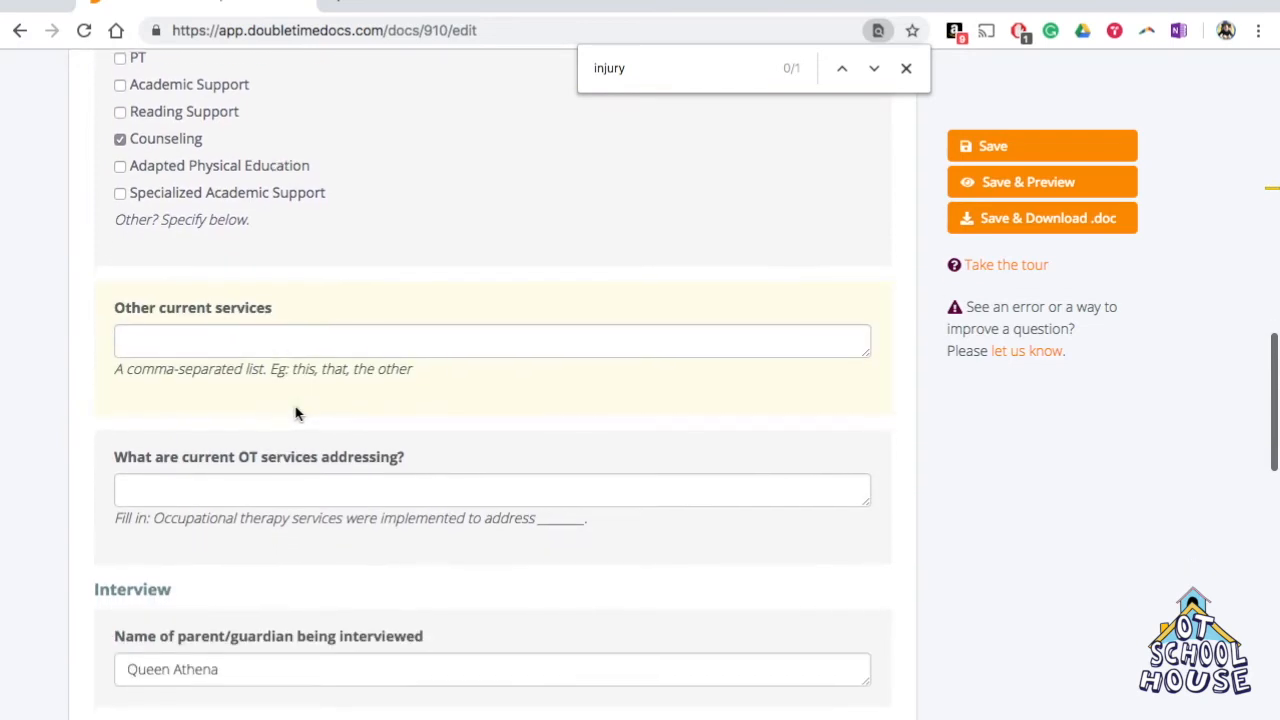
{"action": "scroll", "scroll_direction": "down", "scroll_amount": 3}
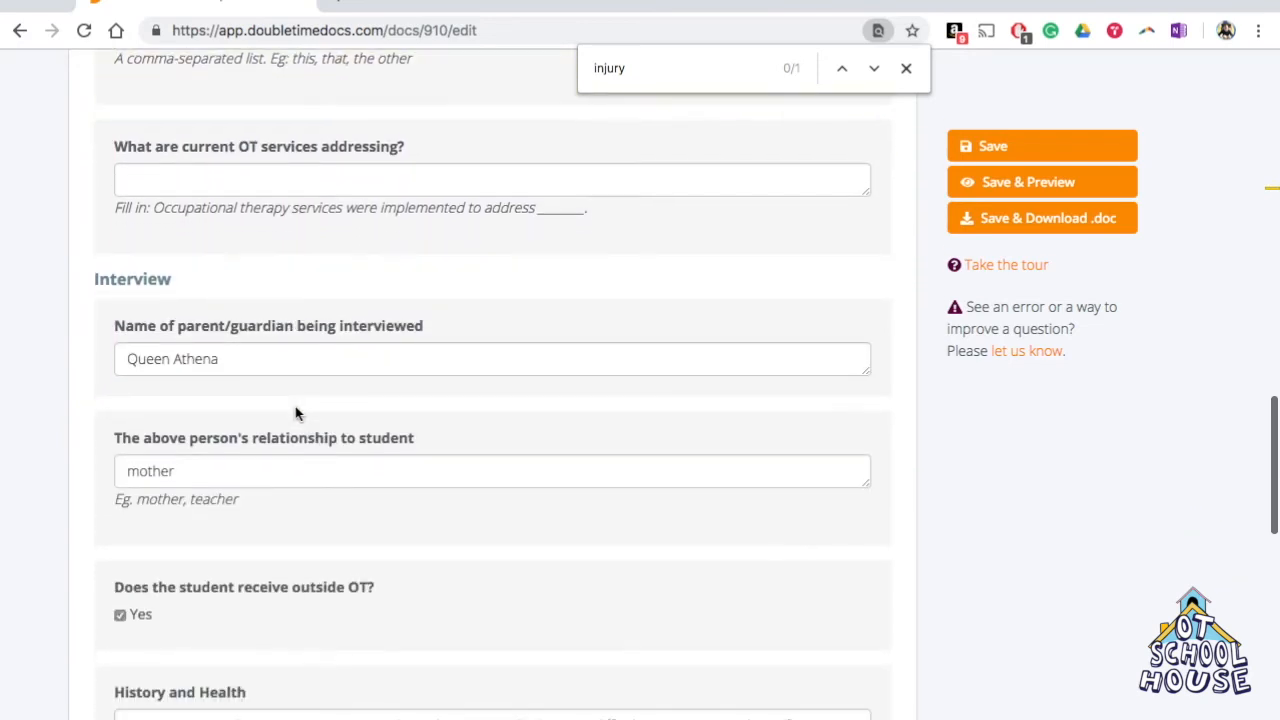
{"action": "mouse_move", "coordinate": [107, 291]}
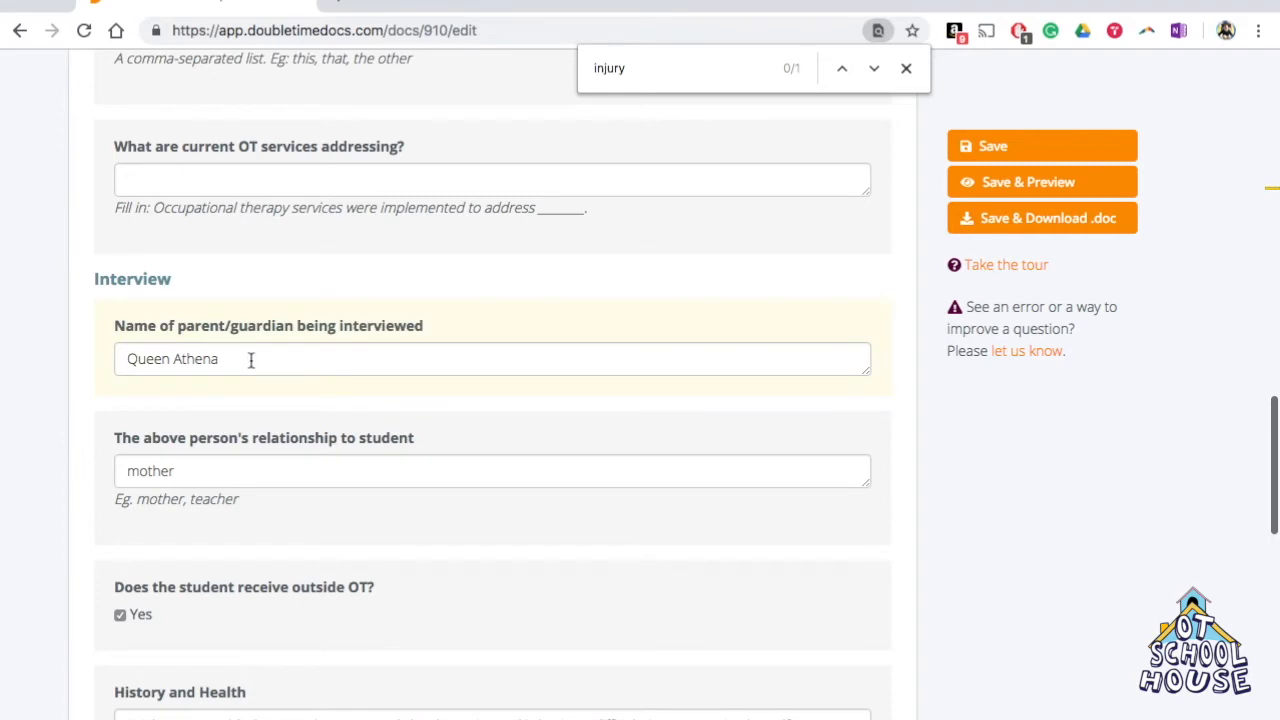
{"action": "left_click", "coordinate": [1041, 145]}
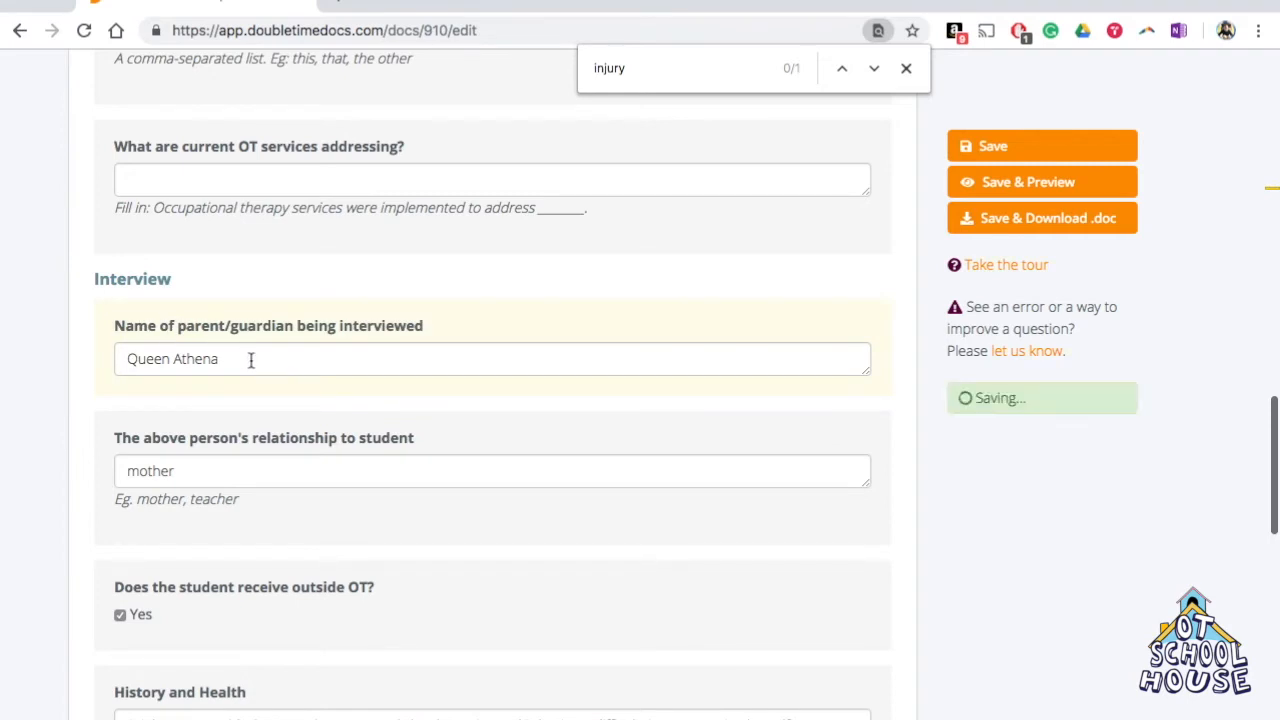
{"action": "scroll", "scroll_direction": "down", "scroll_amount": 3}
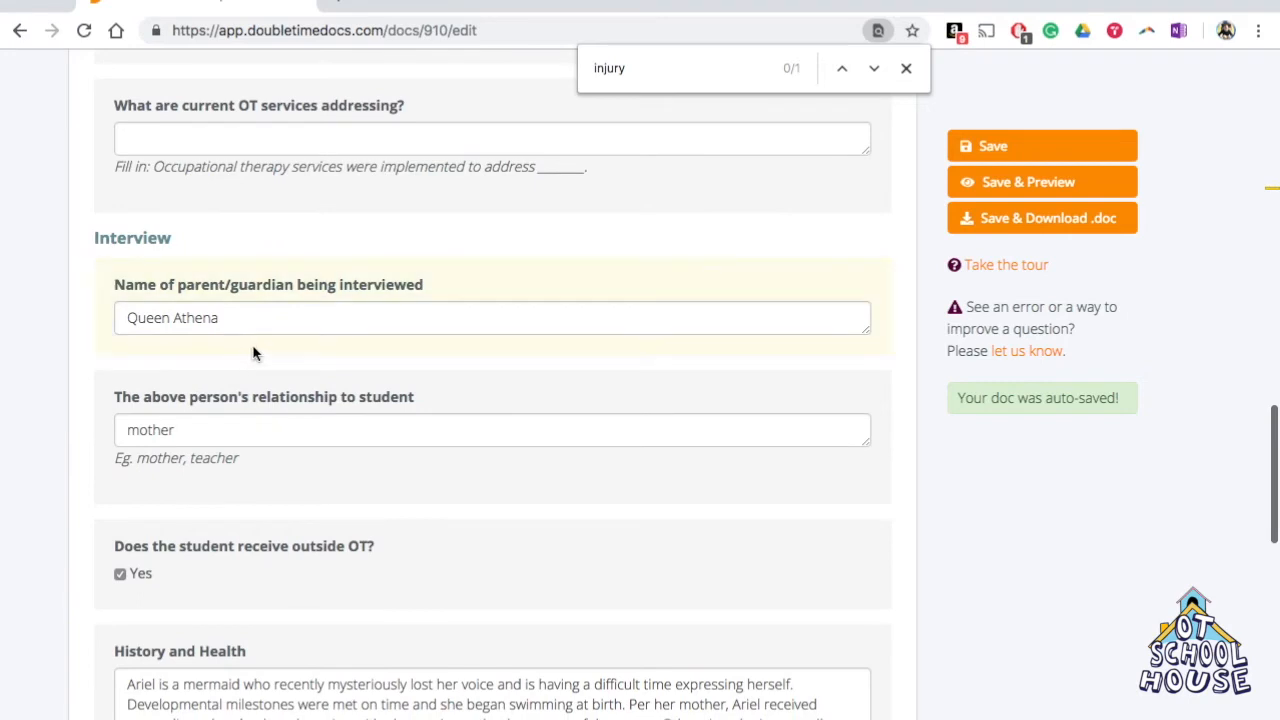
{"action": "scroll", "scroll_direction": "down", "scroll_amount": 3}
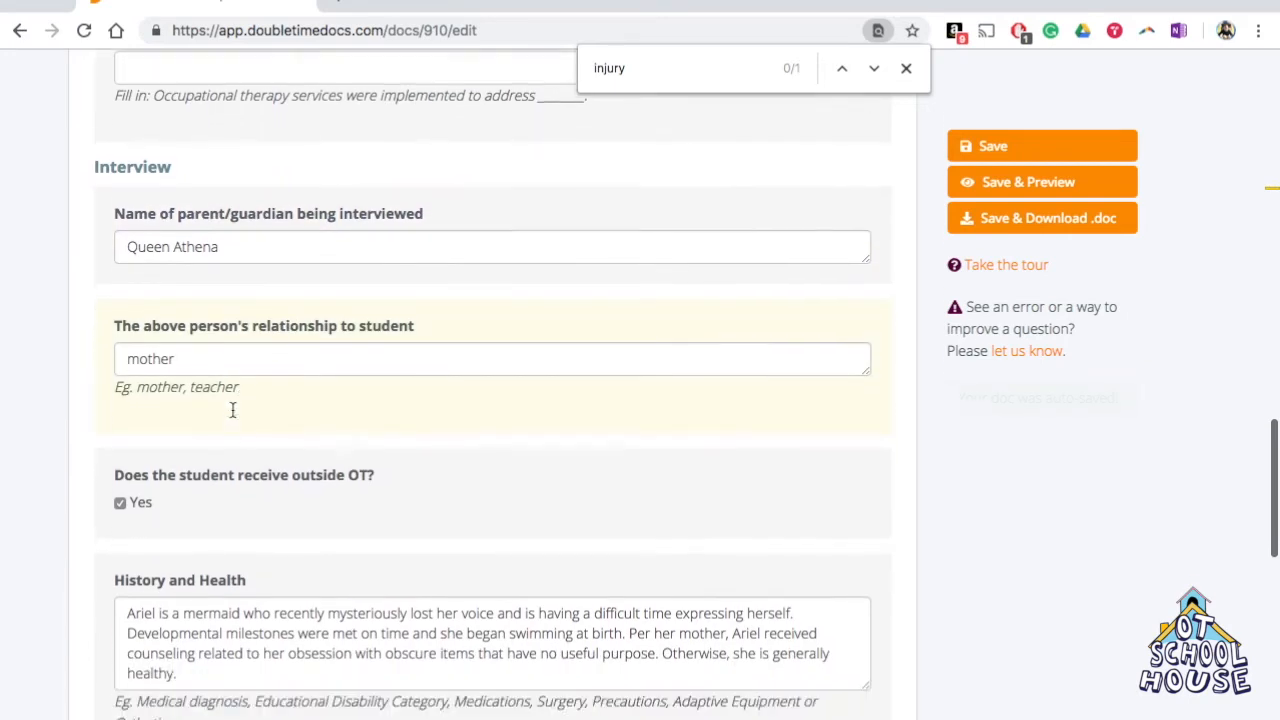
{"action": "scroll", "scroll_direction": "down", "scroll_amount": 3}
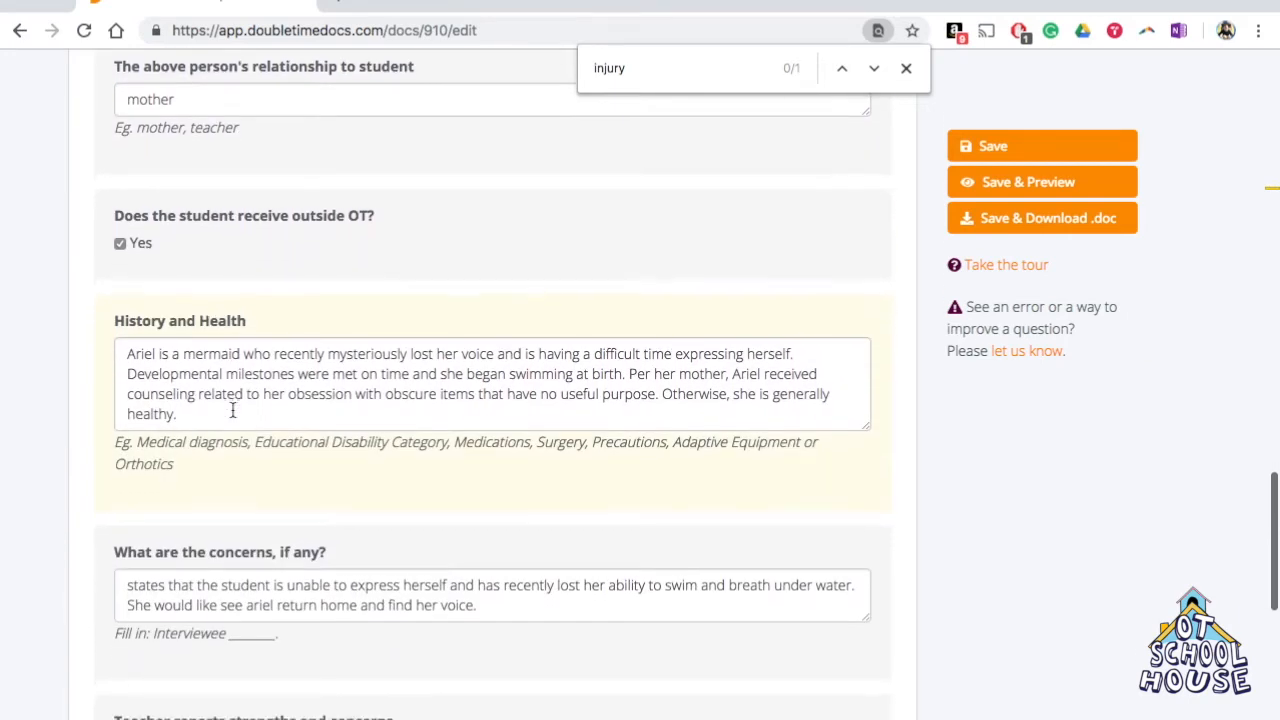
{"action": "scroll", "scroll_direction": "down", "scroll_amount": 3}
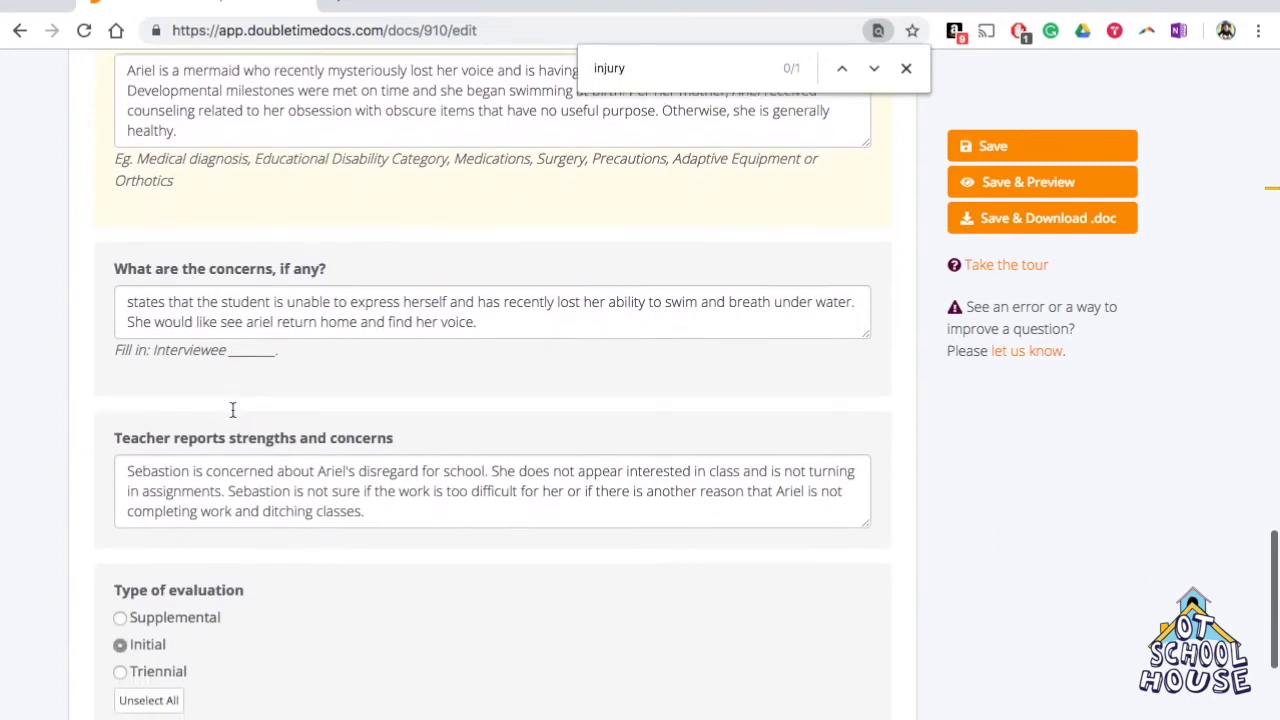
{"action": "scroll", "scroll_direction": "down", "scroll_amount": 3}
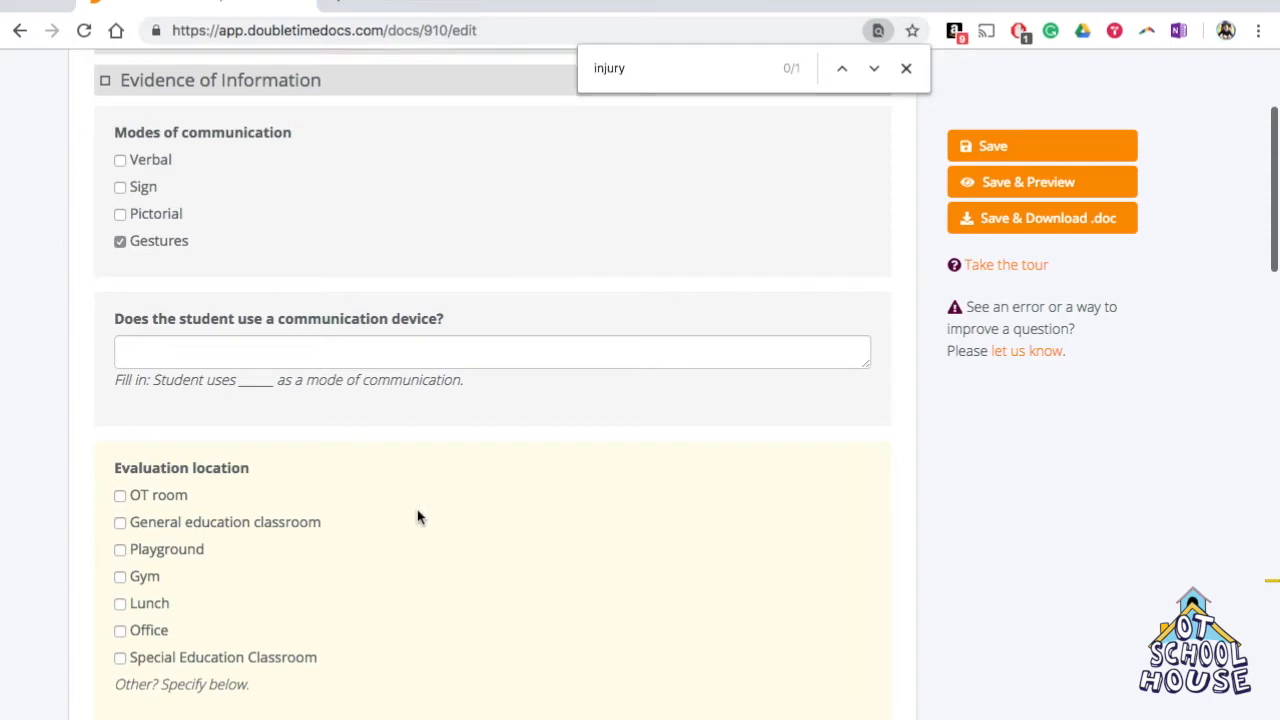
{"action": "scroll", "scroll_direction": "down", "scroll_amount": 3}
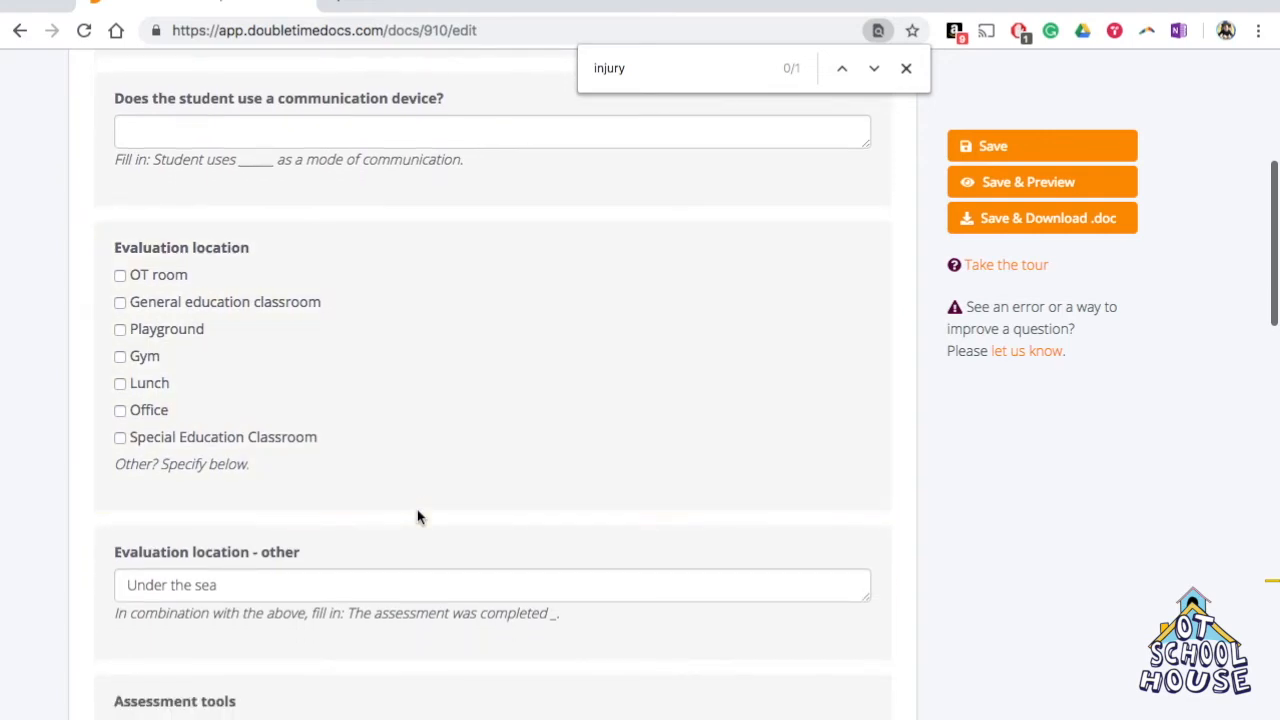
{"action": "mouse_move", "coordinate": [143, 535]}
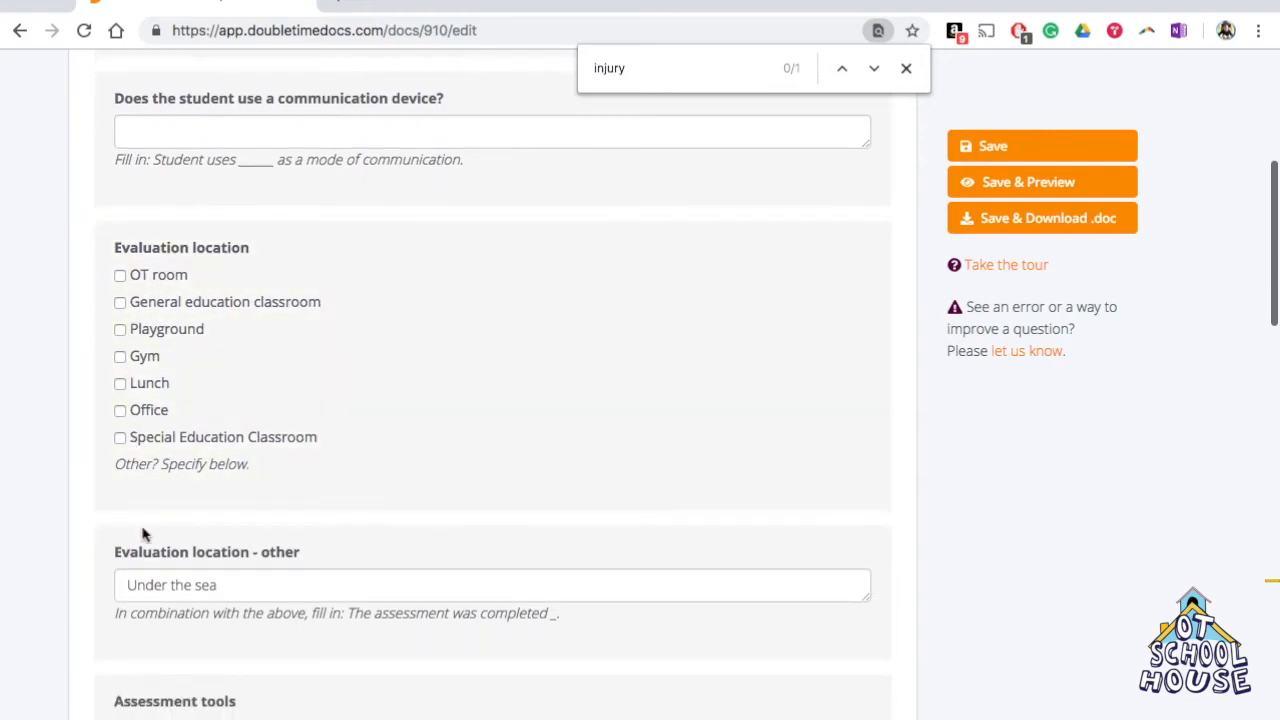
{"action": "scroll", "scroll_direction": "down", "scroll_amount": 3}
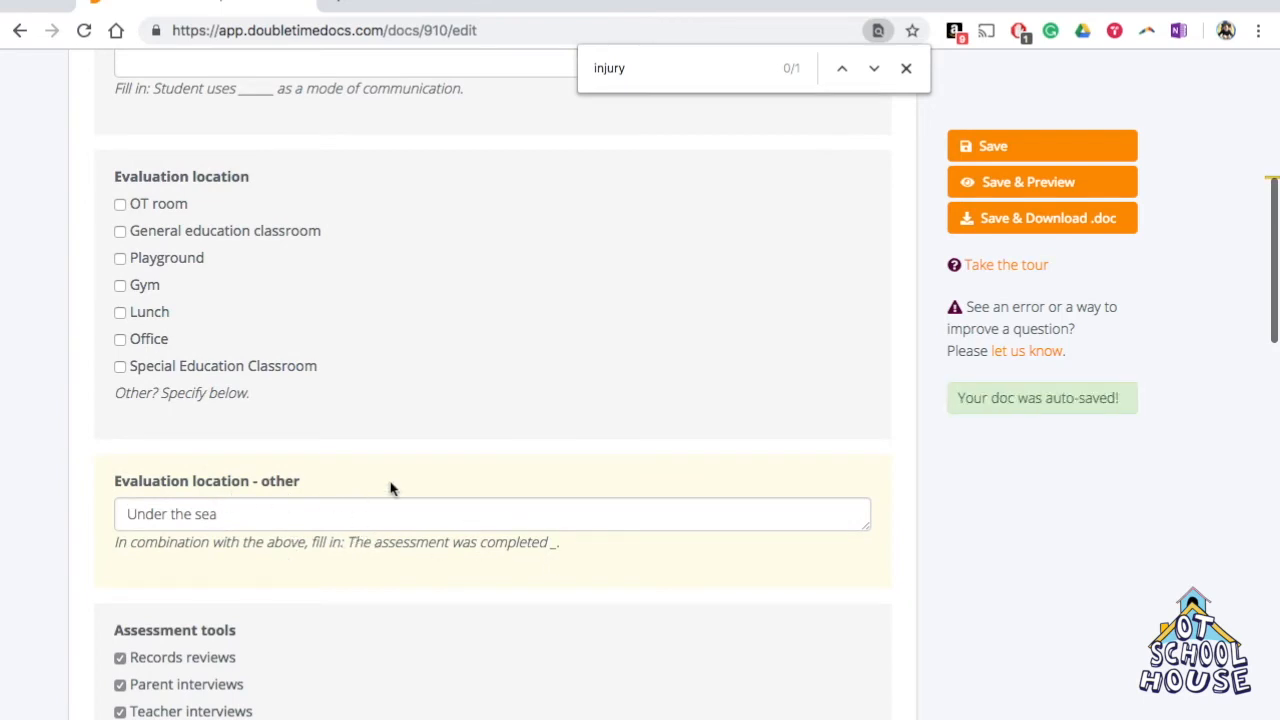
{"action": "scroll", "scroll_direction": "down", "scroll_amount": 3}
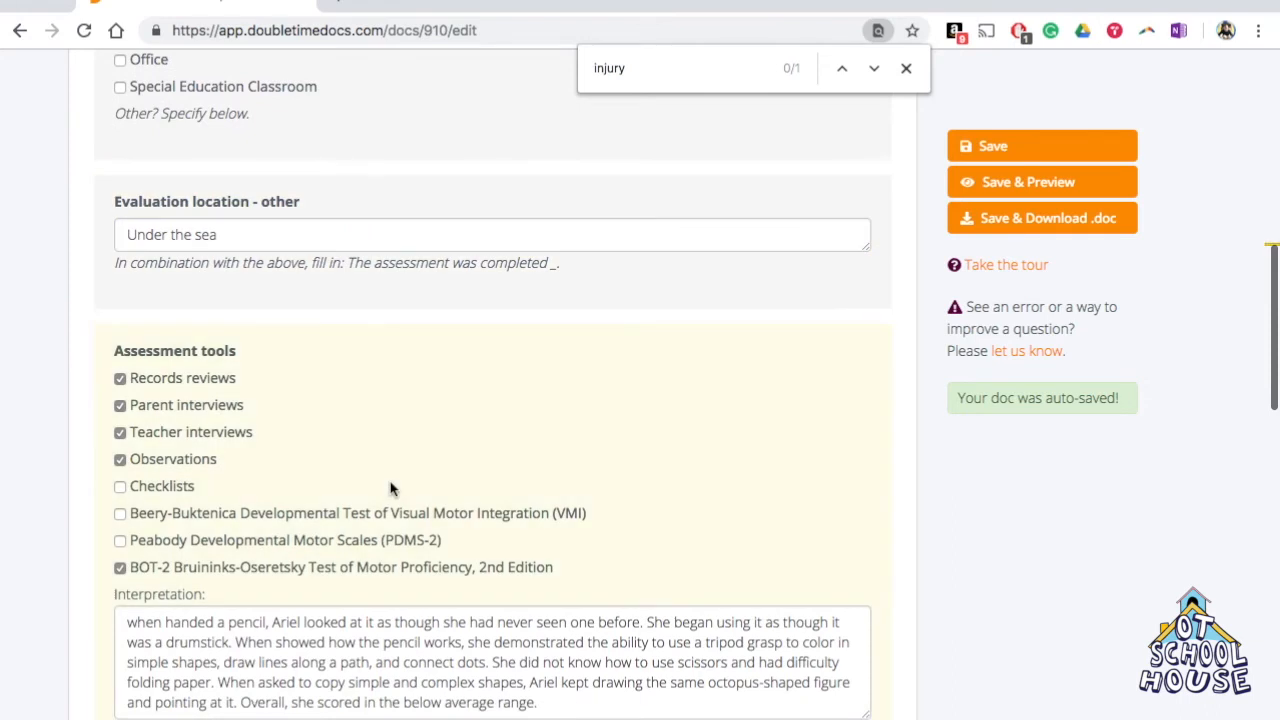
{"action": "scroll", "scroll_direction": "down", "scroll_amount": 3}
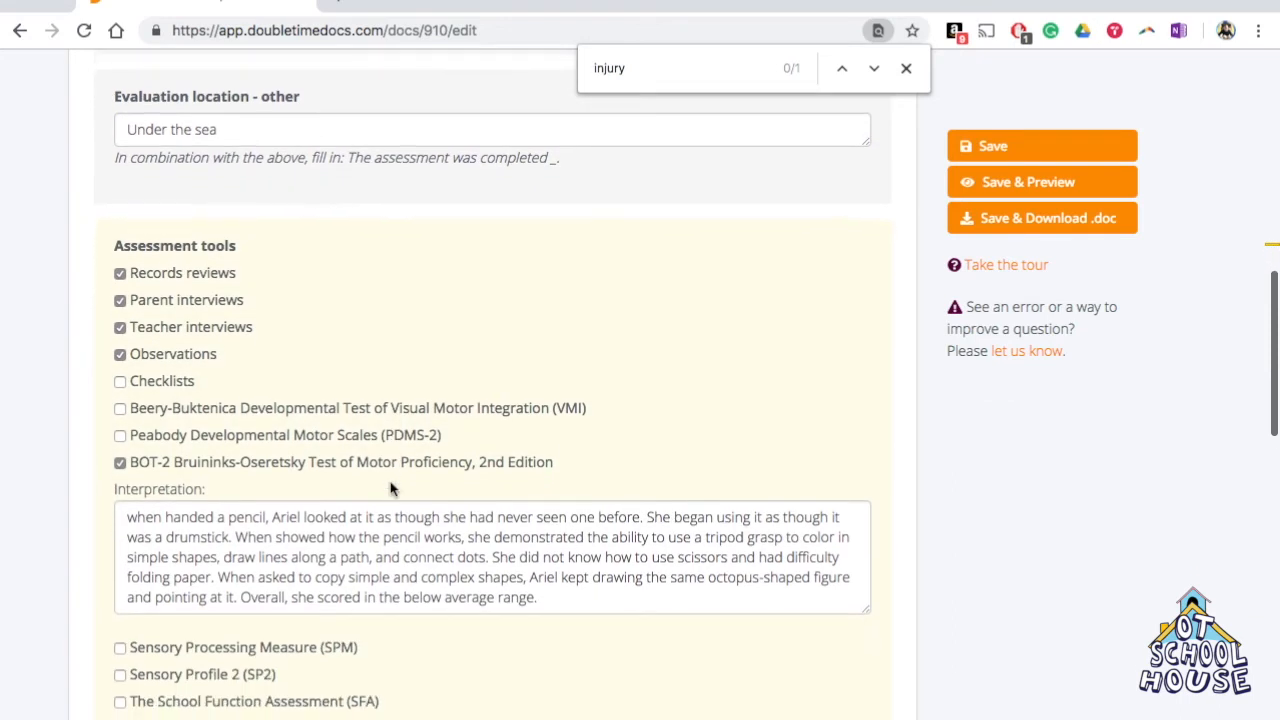
{"action": "scroll", "scroll_direction": "down", "scroll_amount": 3}
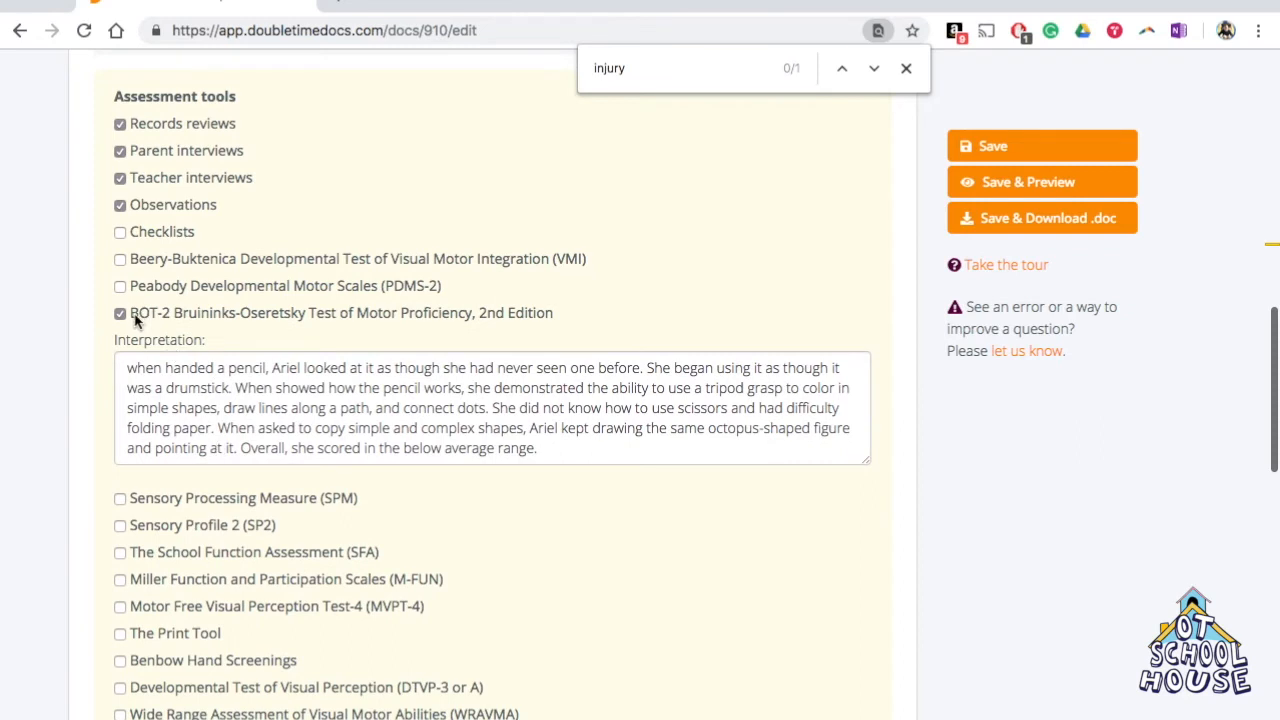
{"action": "triple_click", "coordinate": [468, 447]}
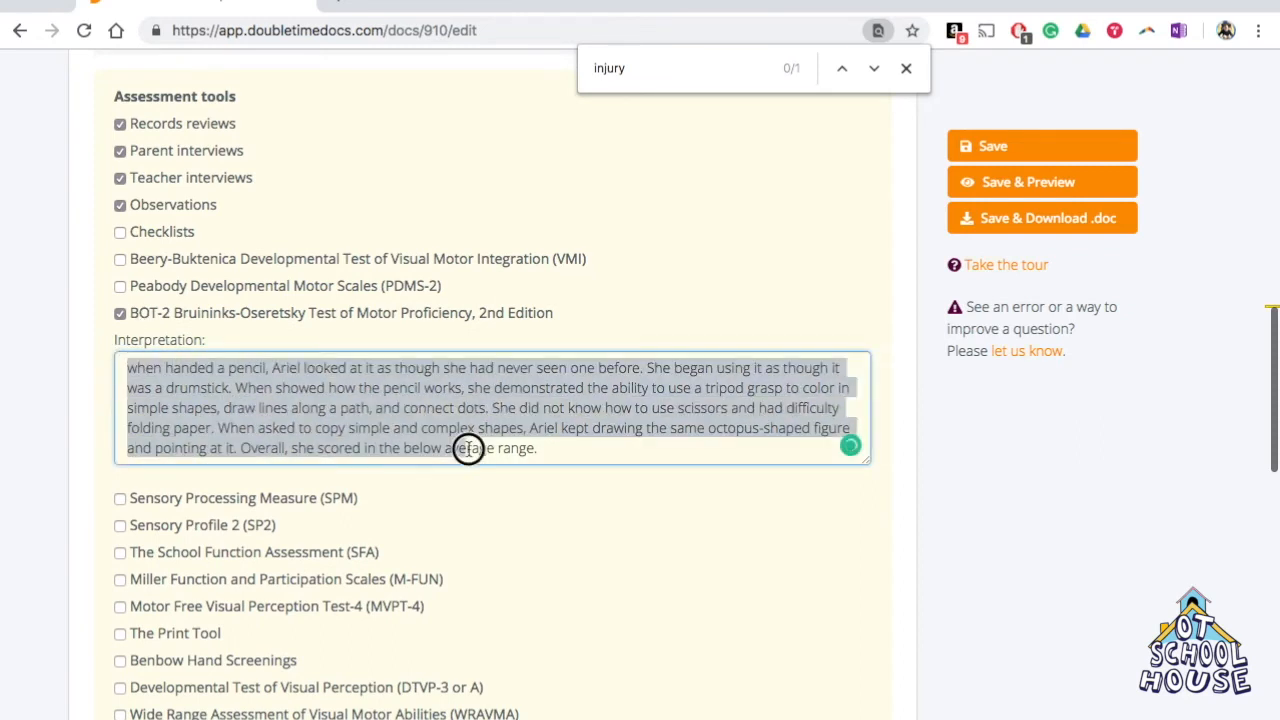
{"action": "left_click", "coordinate": [590, 443]}
{"action": "type", "text": " 1"}
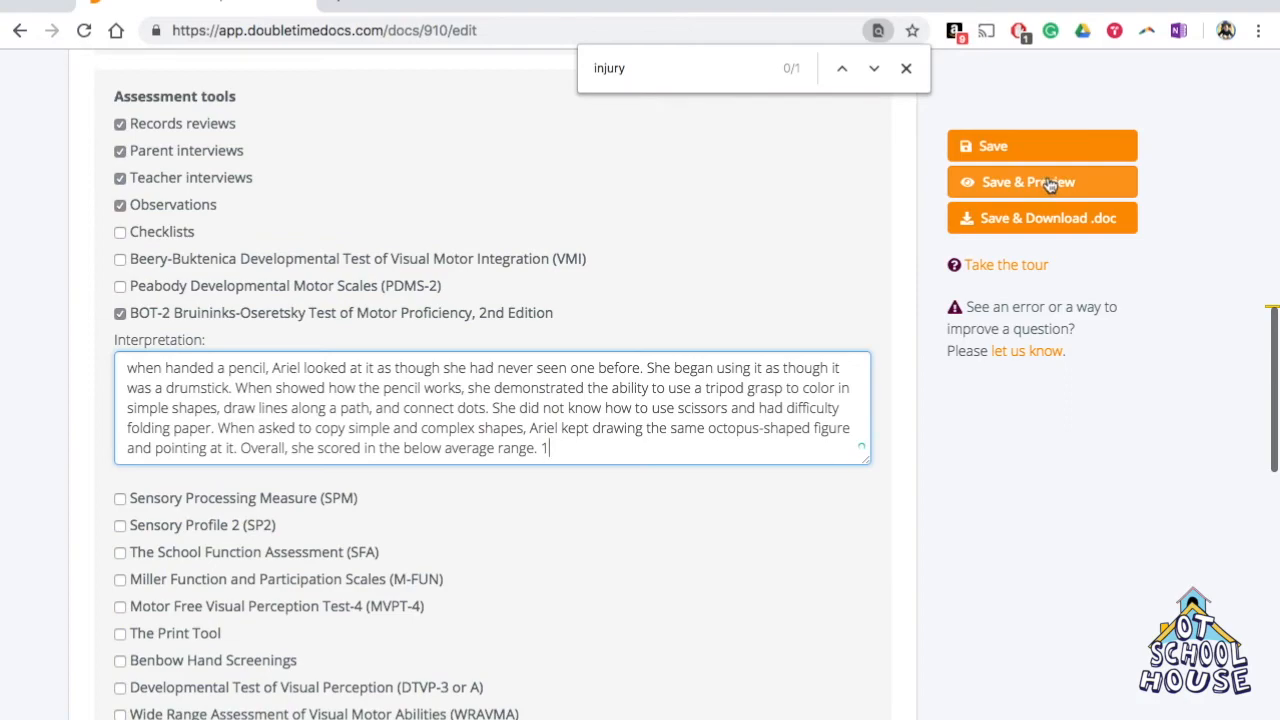
Step: Save and preview the updated report, scrolling down to the BOT-2 score table
{"action": "left_click", "coordinate": [1041, 181]}
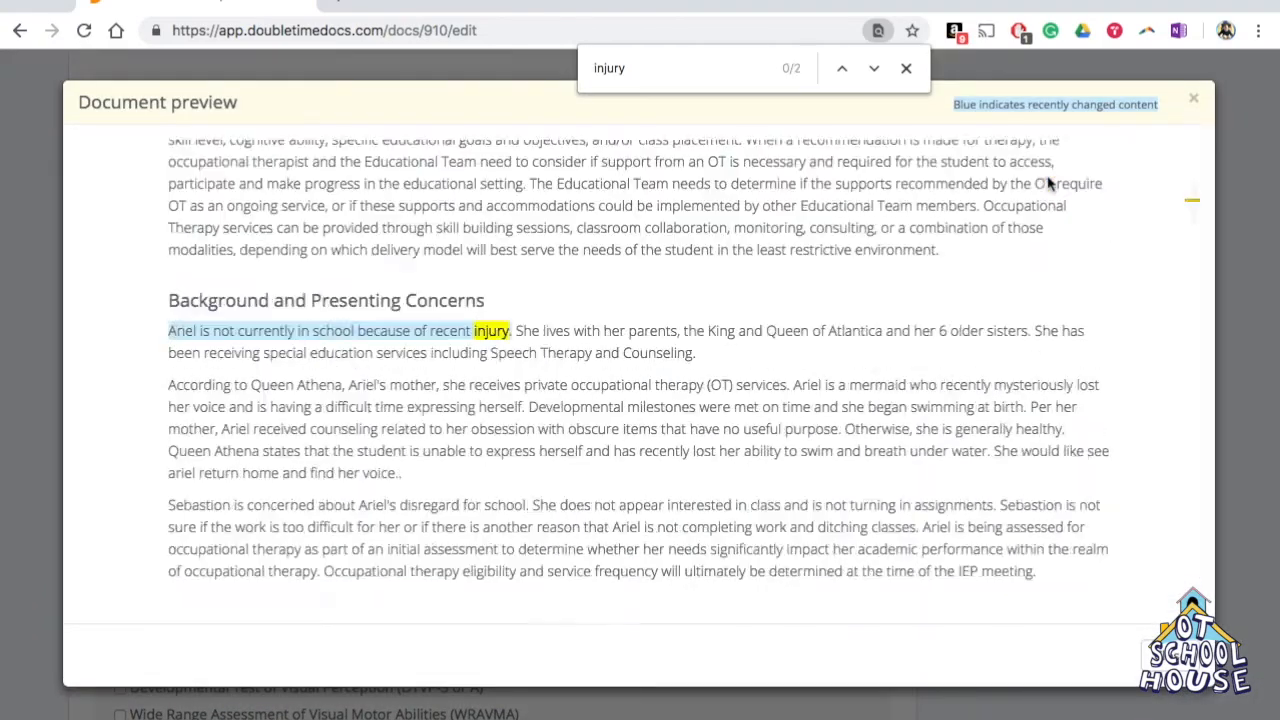
{"action": "scroll", "scroll_direction": "down", "scroll_amount": 3}
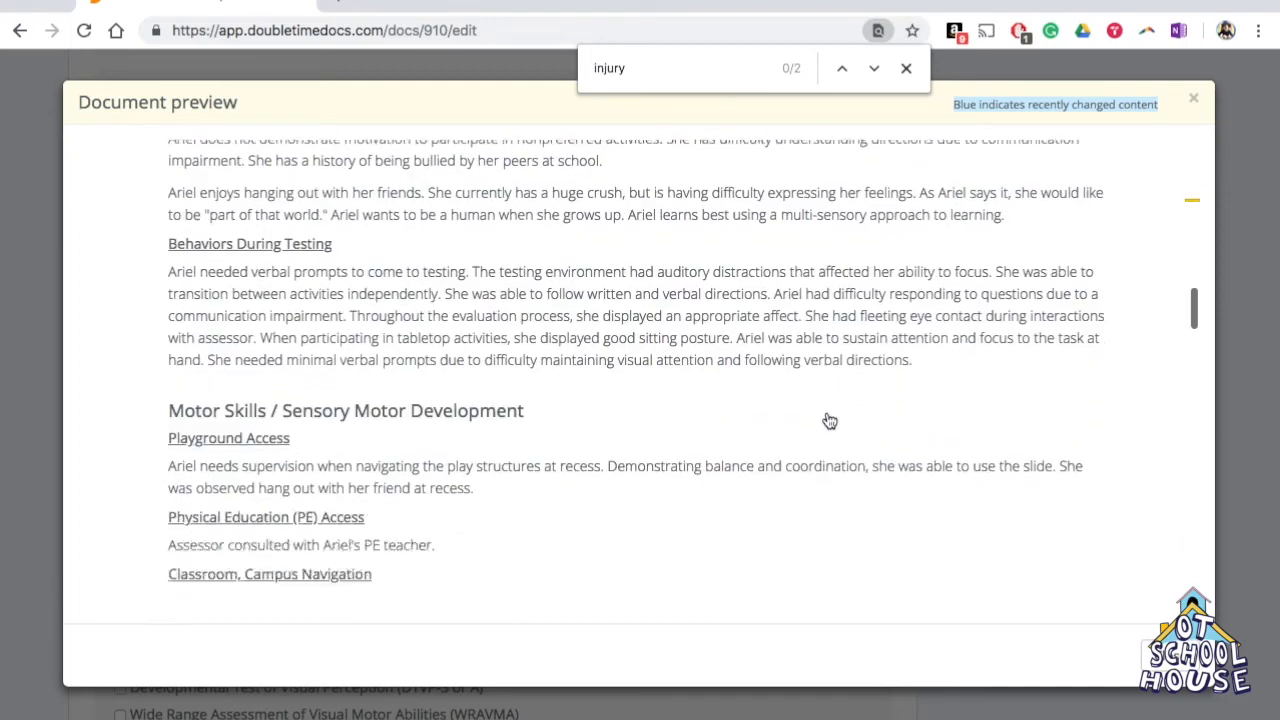
{"action": "scroll", "scroll_direction": "up", "scroll_amount": 3}
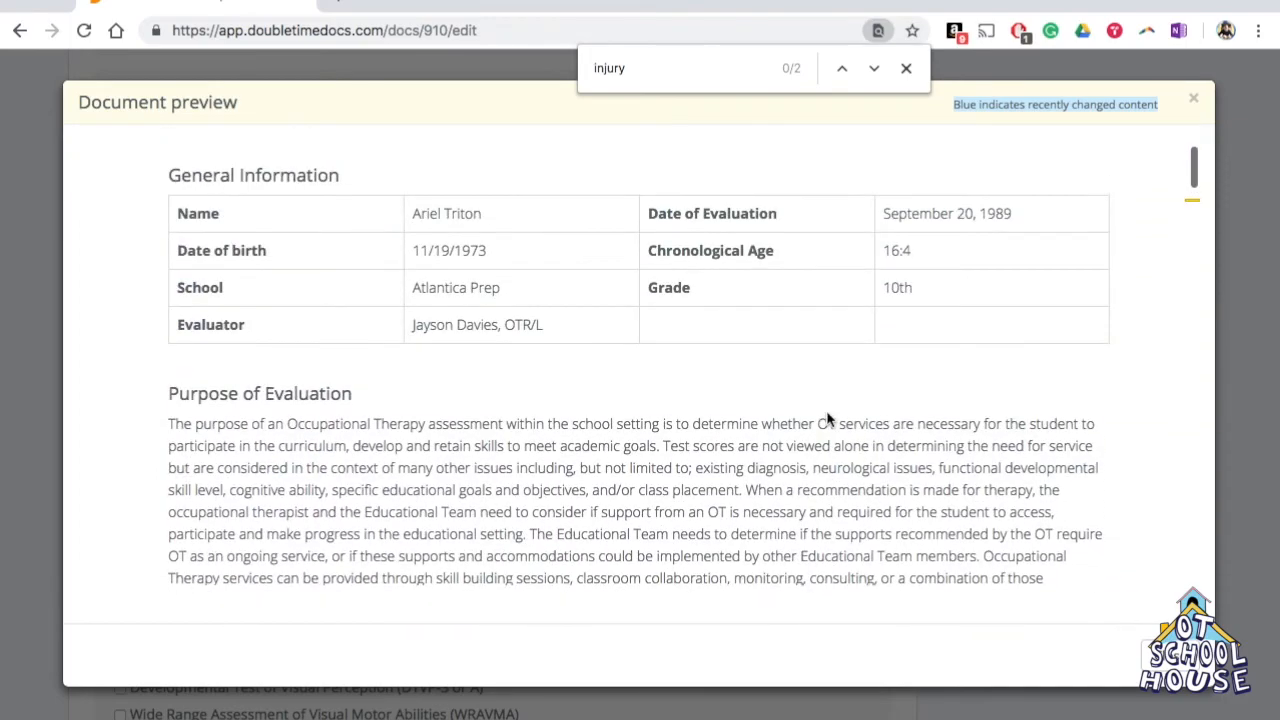
{"action": "scroll", "scroll_direction": "down", "scroll_amount": 3}
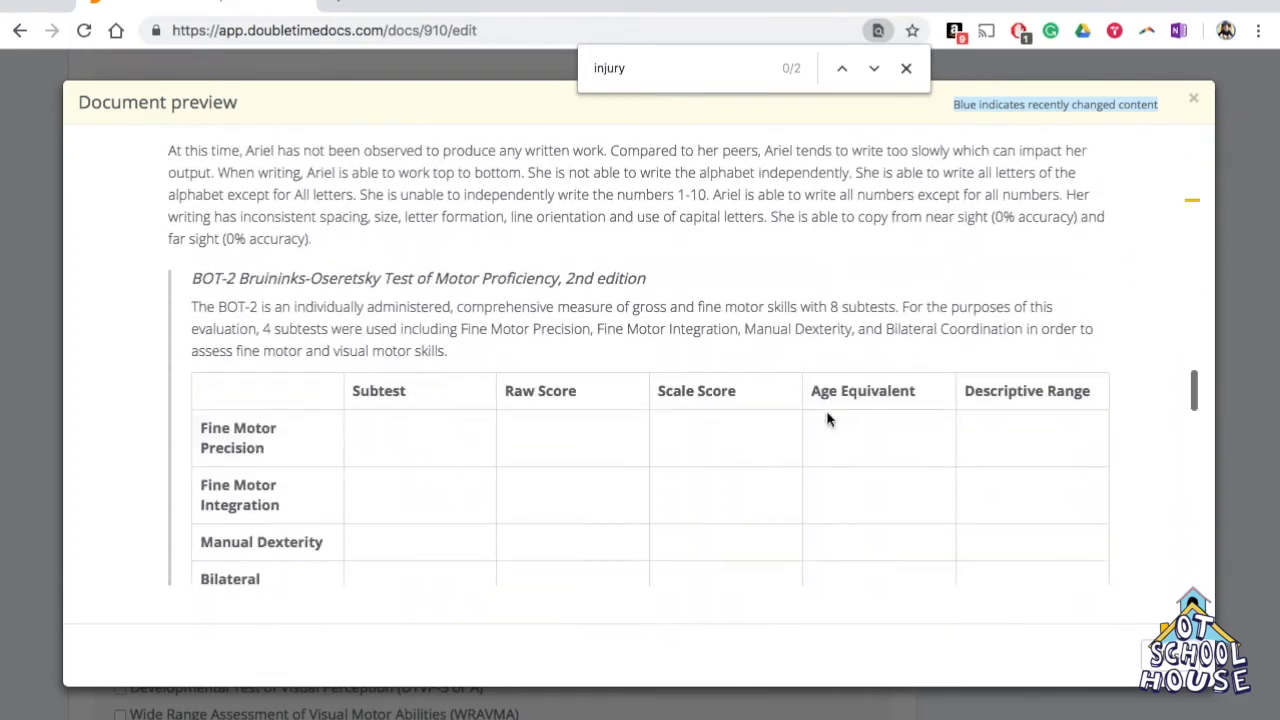
{"action": "scroll", "scroll_direction": "down", "scroll_amount": 3}
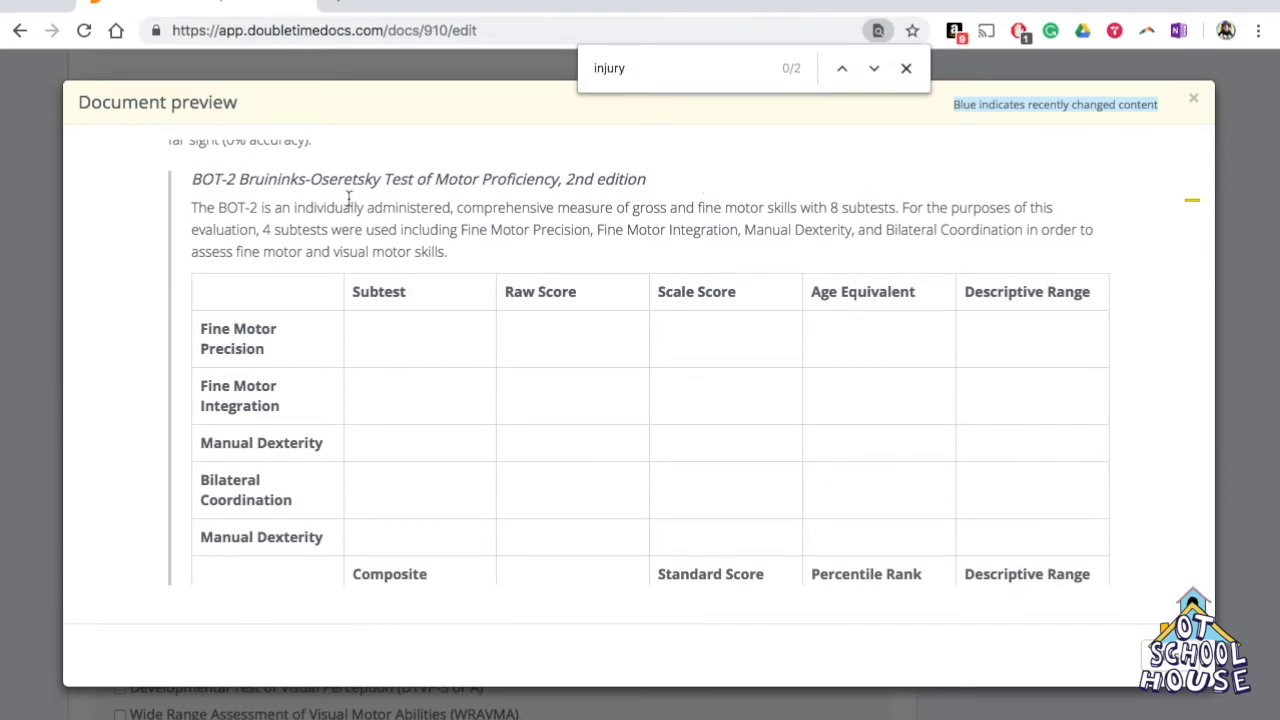
{"action": "mouse_move", "coordinate": [988, 415]}
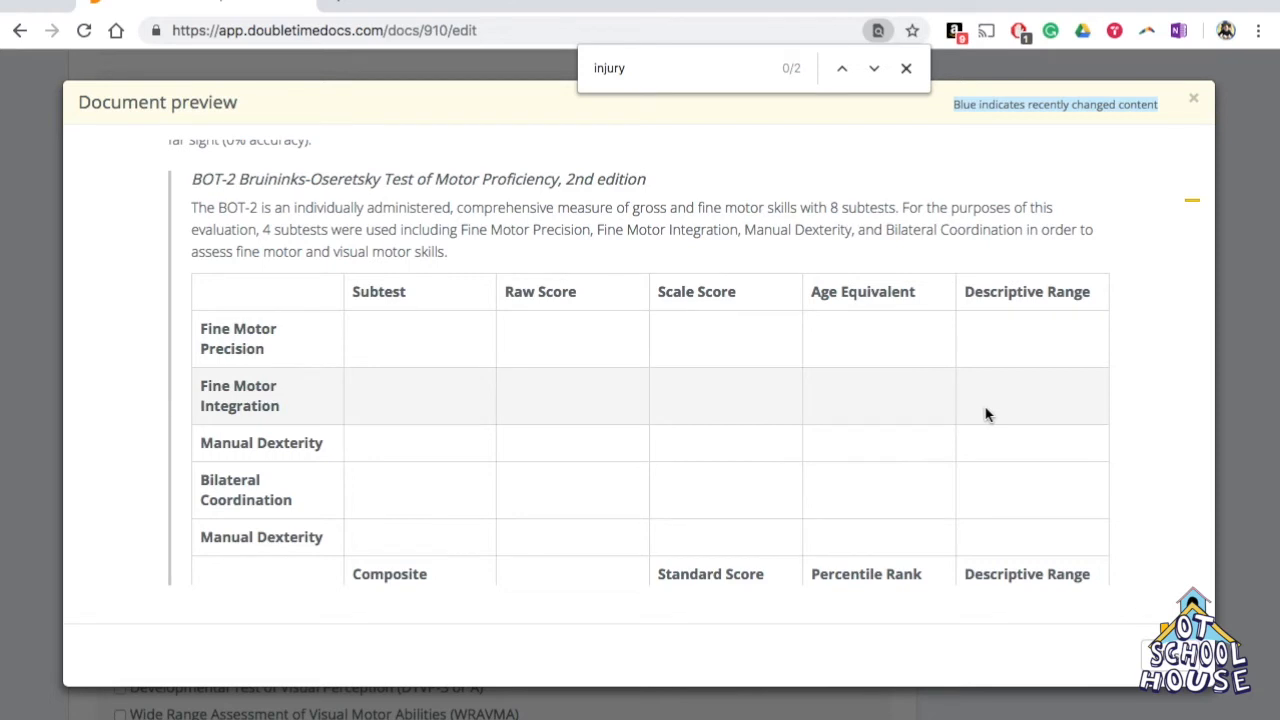
{"action": "scroll", "scroll_direction": "down", "scroll_amount": 3}
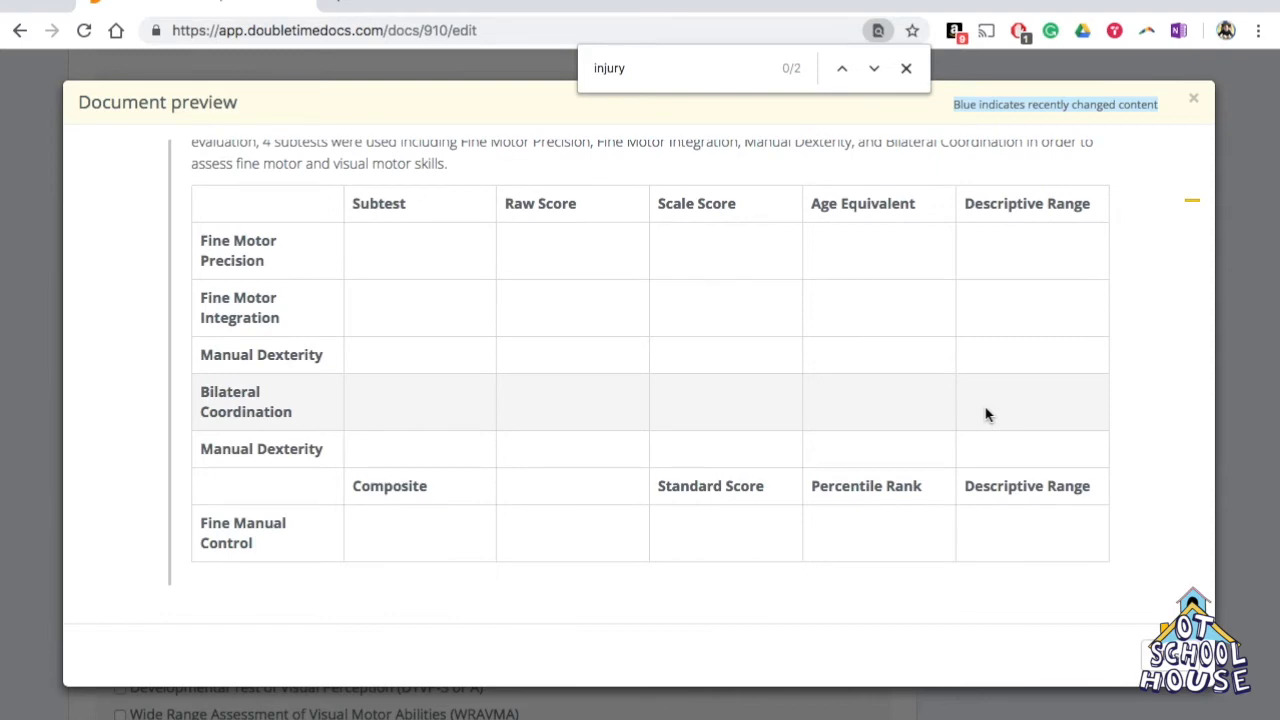
{"action": "scroll", "scroll_direction": "down", "scroll_amount": 3}
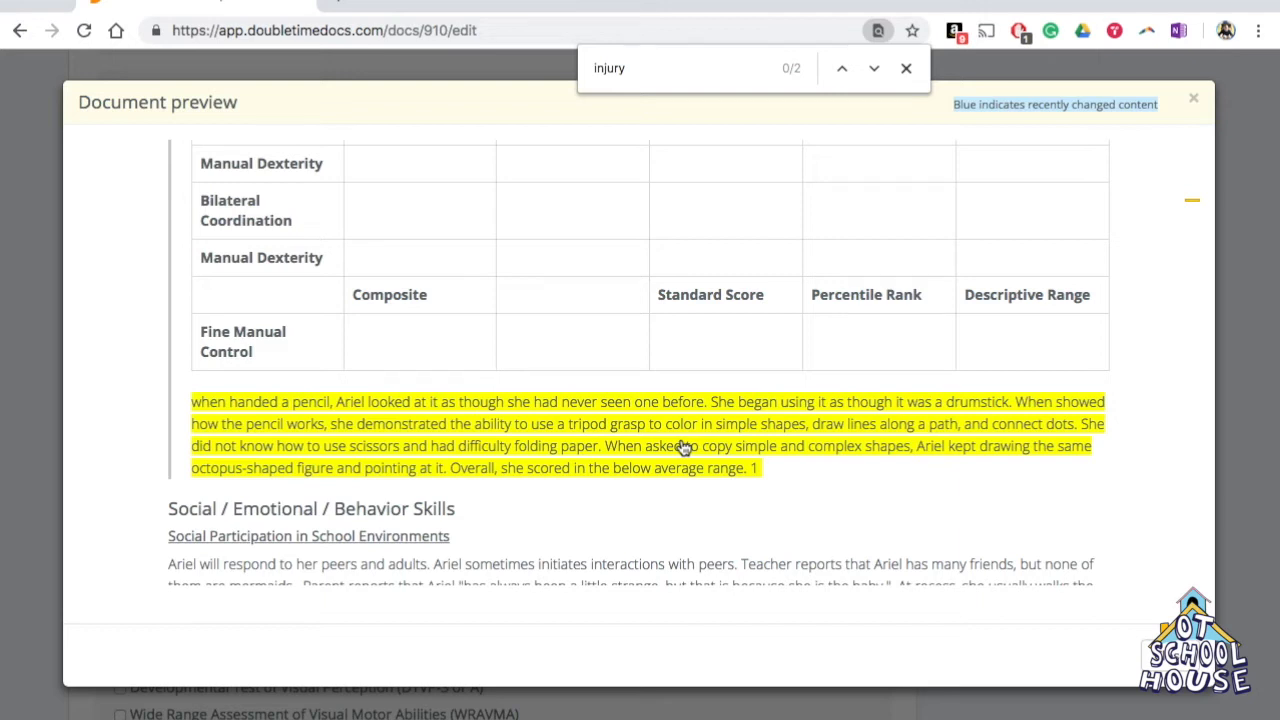
Step: Review the BOT-2 interpretation and close the in-page search for 'injury'
{"action": "scroll", "scroll_direction": "up", "scroll_amount": 3}
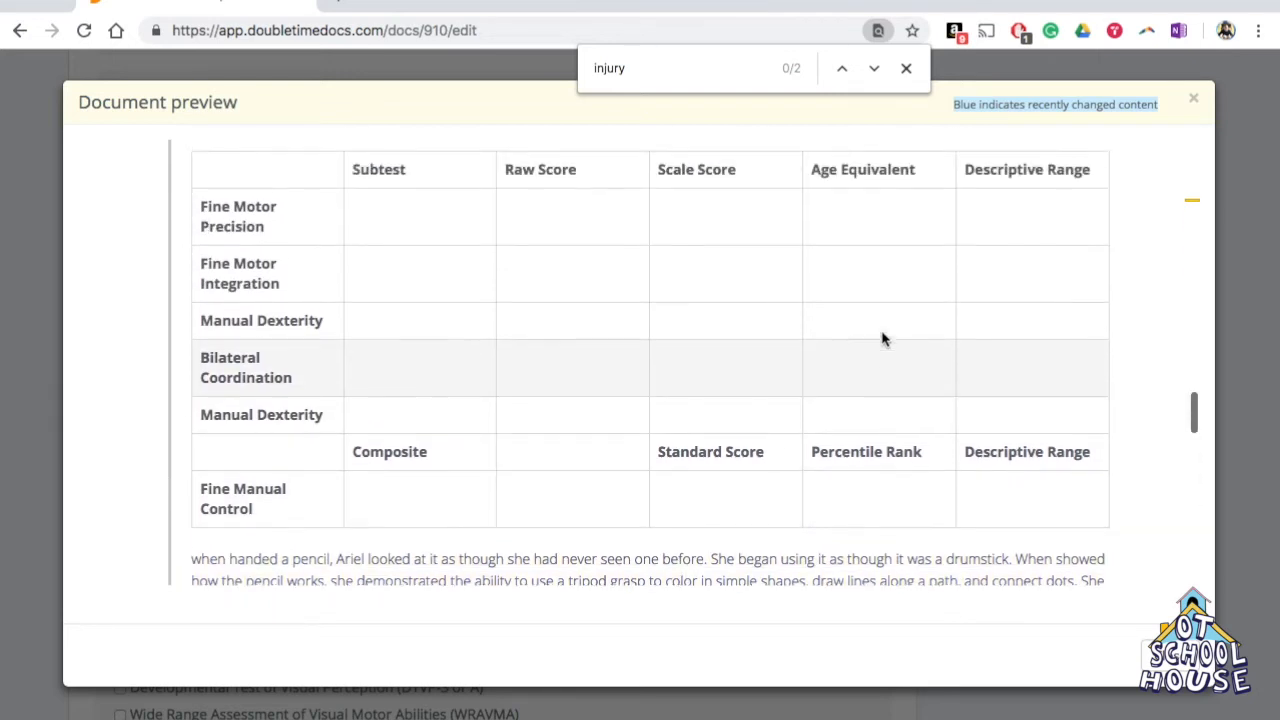
{"action": "mouse_move", "coordinate": [1133, 347]}
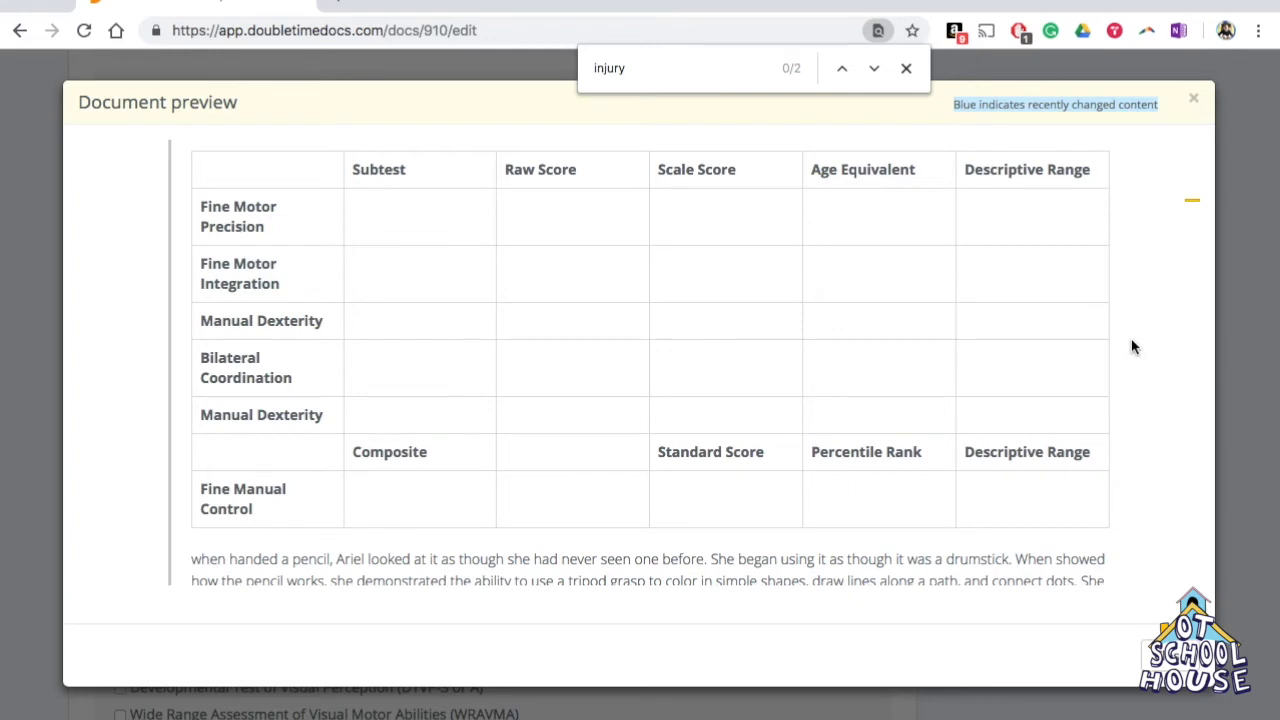
{"action": "mouse_move", "coordinate": [528, 224]}
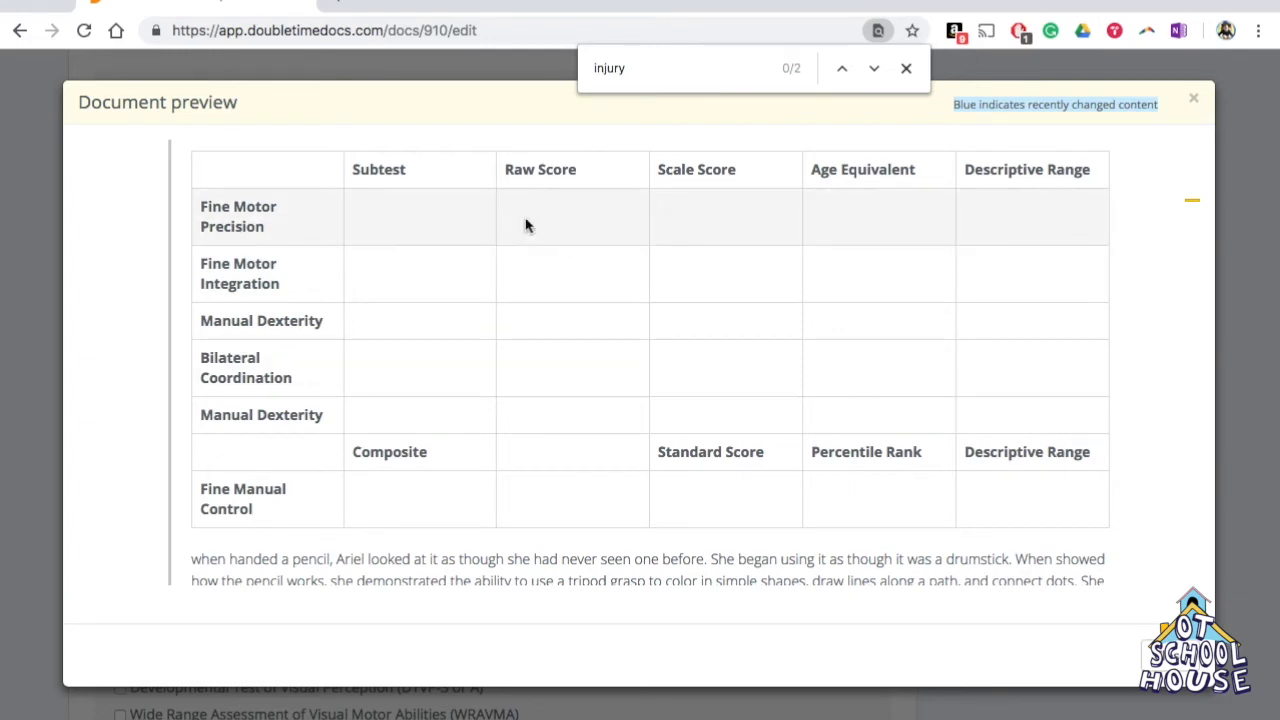
{"action": "mouse_move", "coordinate": [421, 218]}
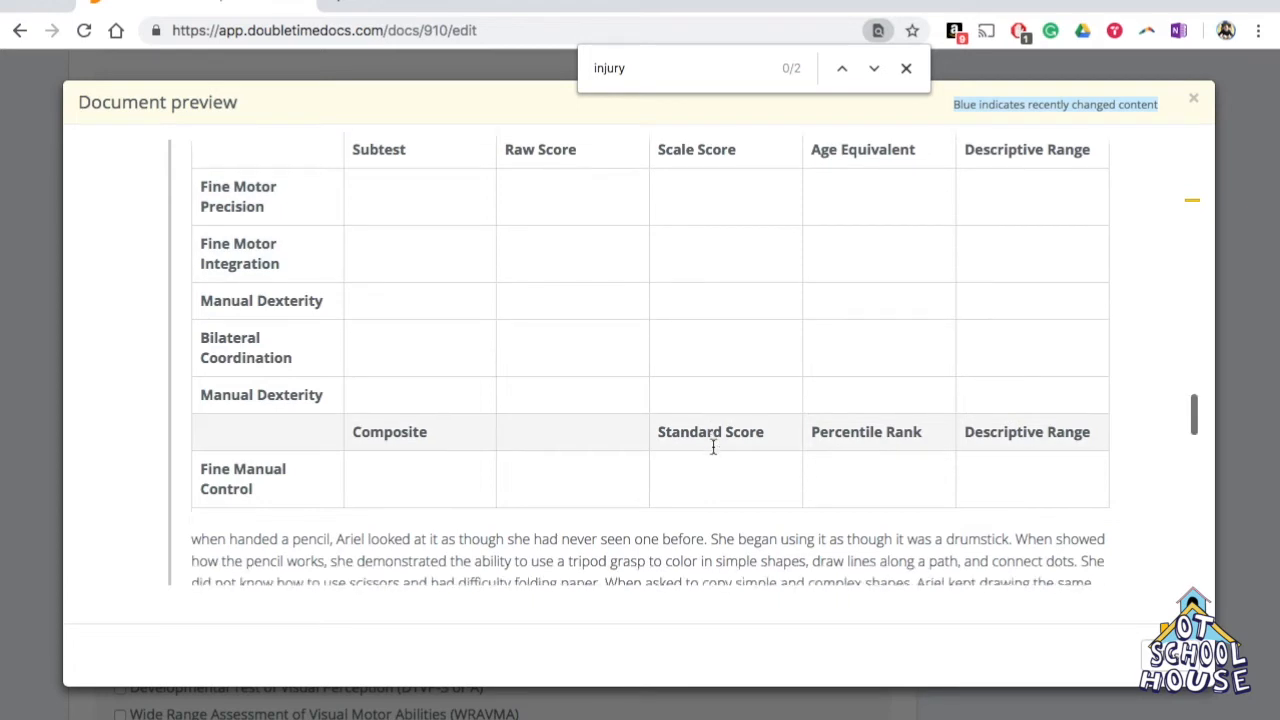
{"action": "scroll", "scroll_direction": "up", "scroll_amount": 3}
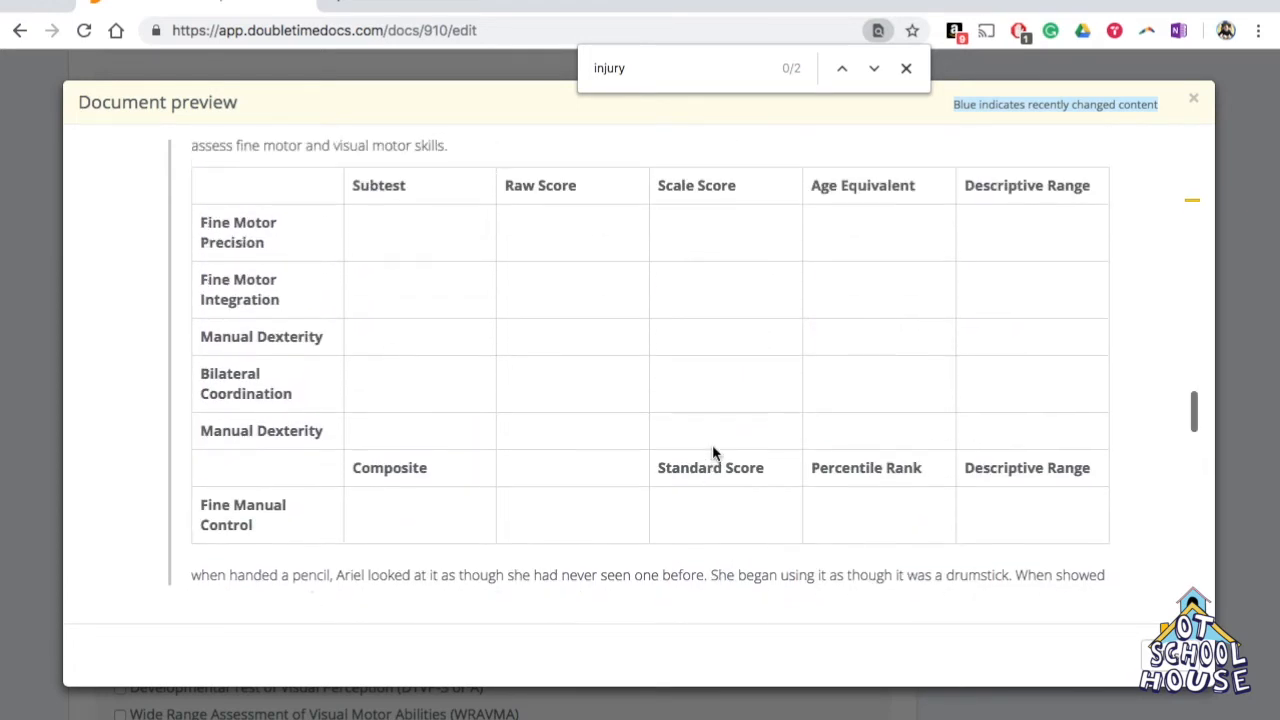
{"action": "scroll", "scroll_direction": "up", "scroll_amount": 3}
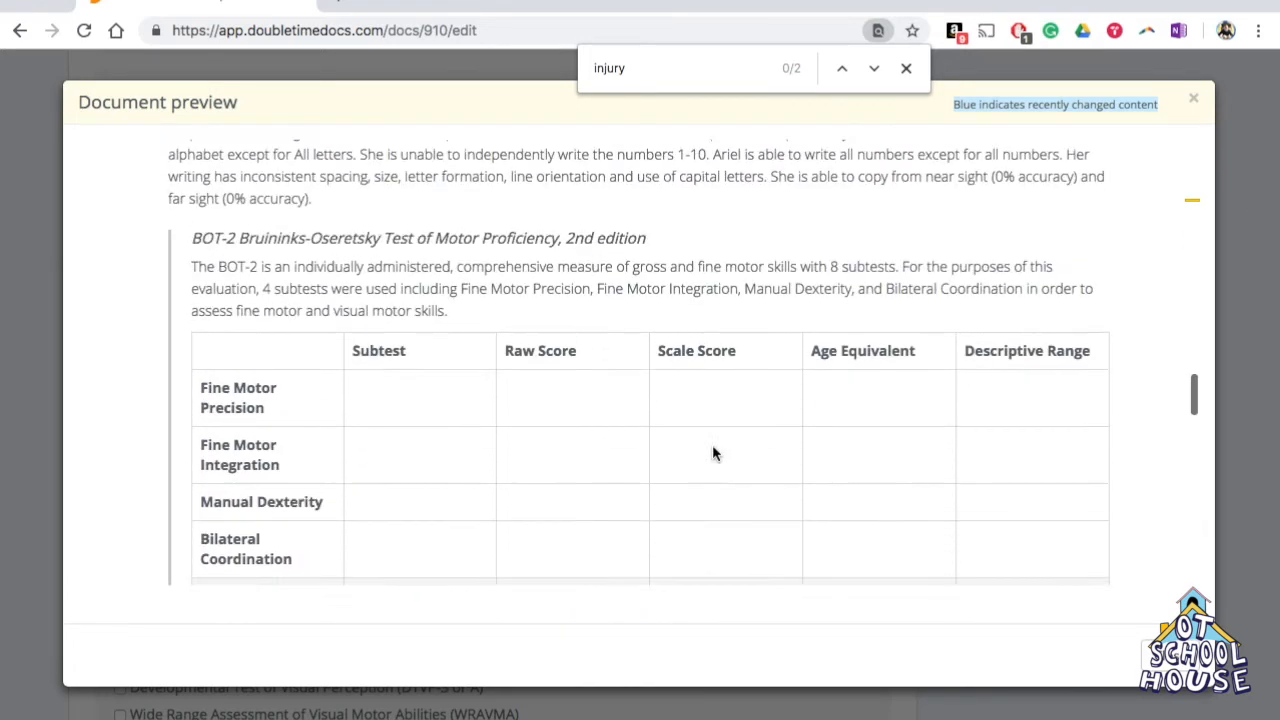
{"action": "scroll", "scroll_direction": "up", "scroll_amount": 3}
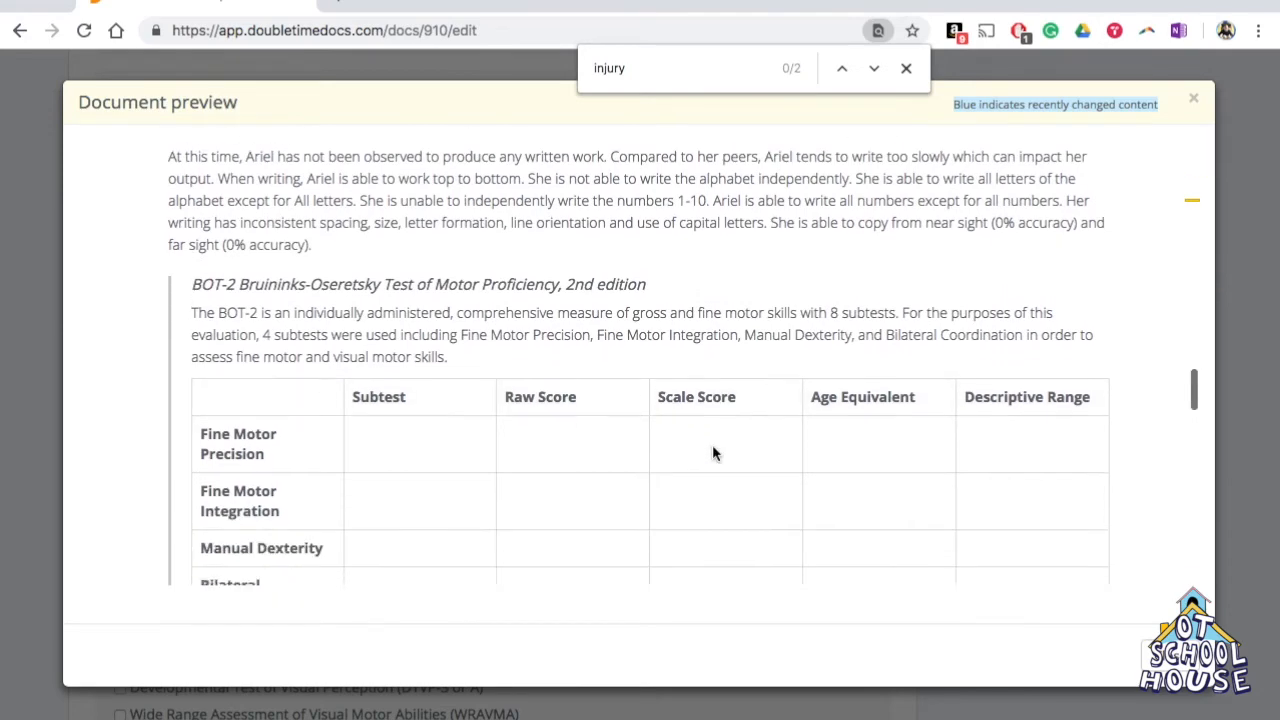
{"action": "scroll", "scroll_direction": "down", "scroll_amount": 3}
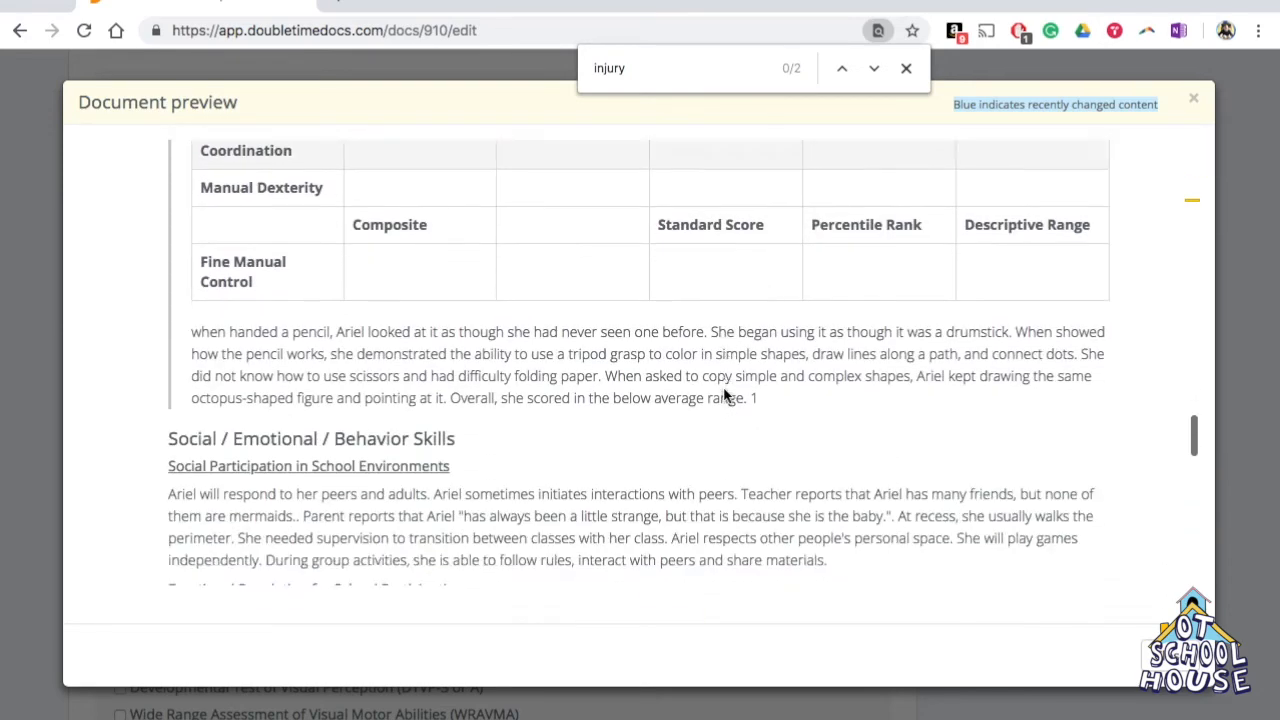
{"action": "left_click", "coordinate": [906, 68]}
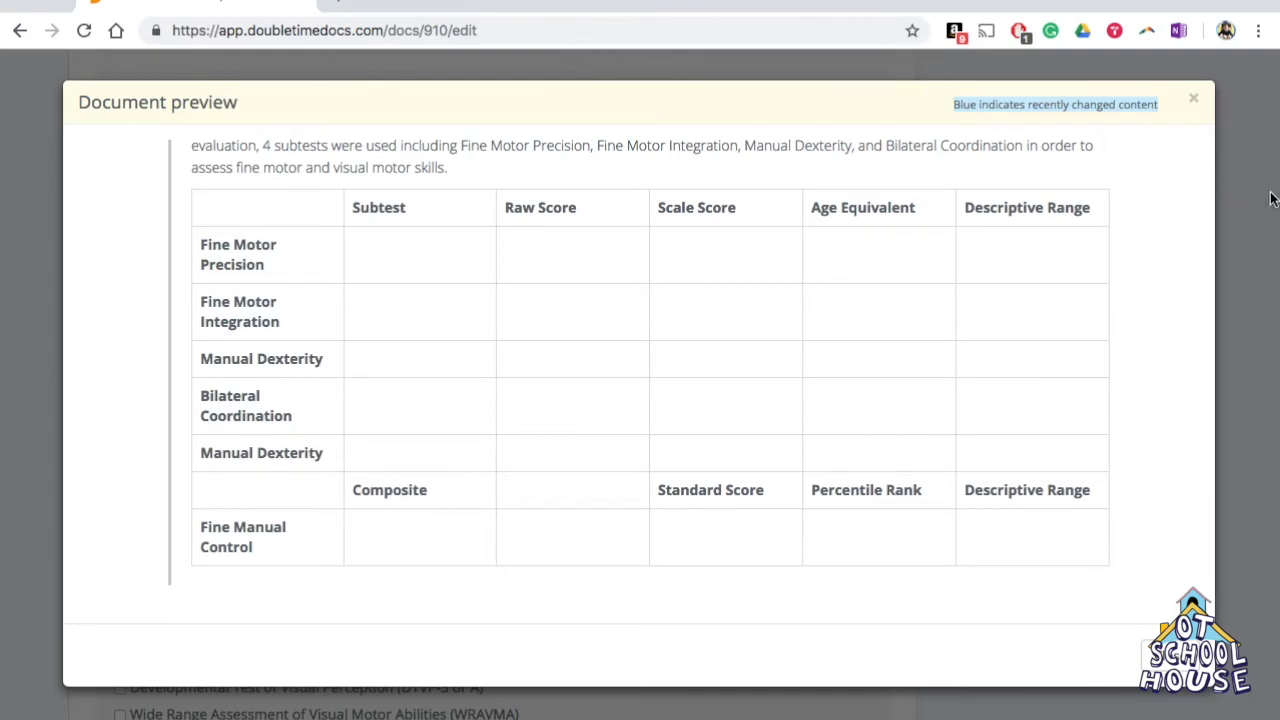
Step: Close the preview and tick The Print Tool among the assessment tools used
{"action": "left_click", "coordinate": [1193, 98]}
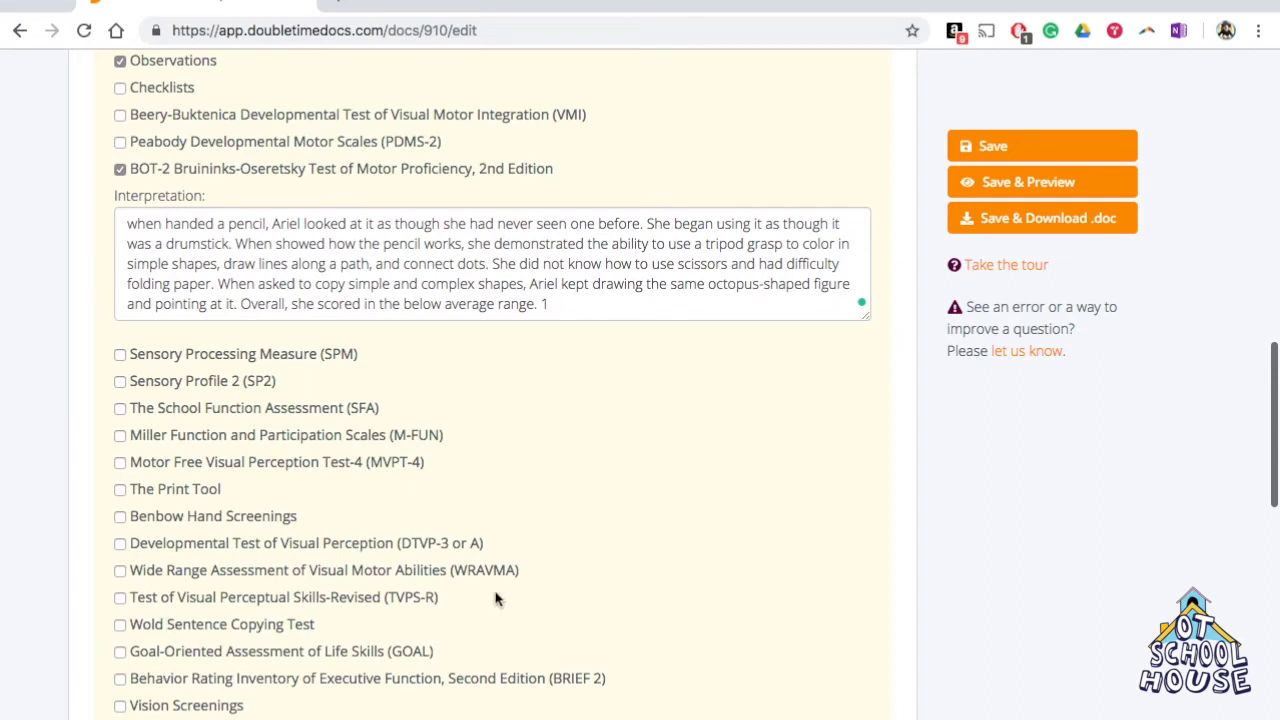
{"action": "scroll", "scroll_direction": "down", "scroll_amount": 3}
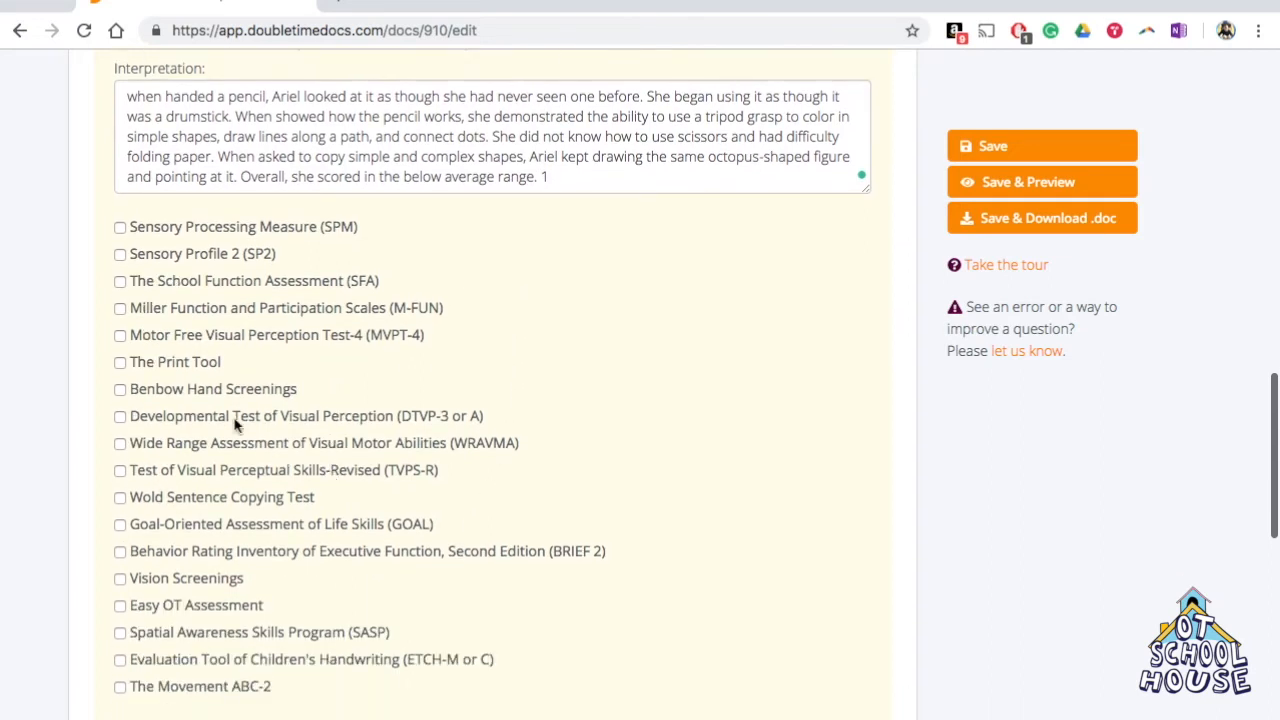
{"action": "left_click", "coordinate": [119, 362]}
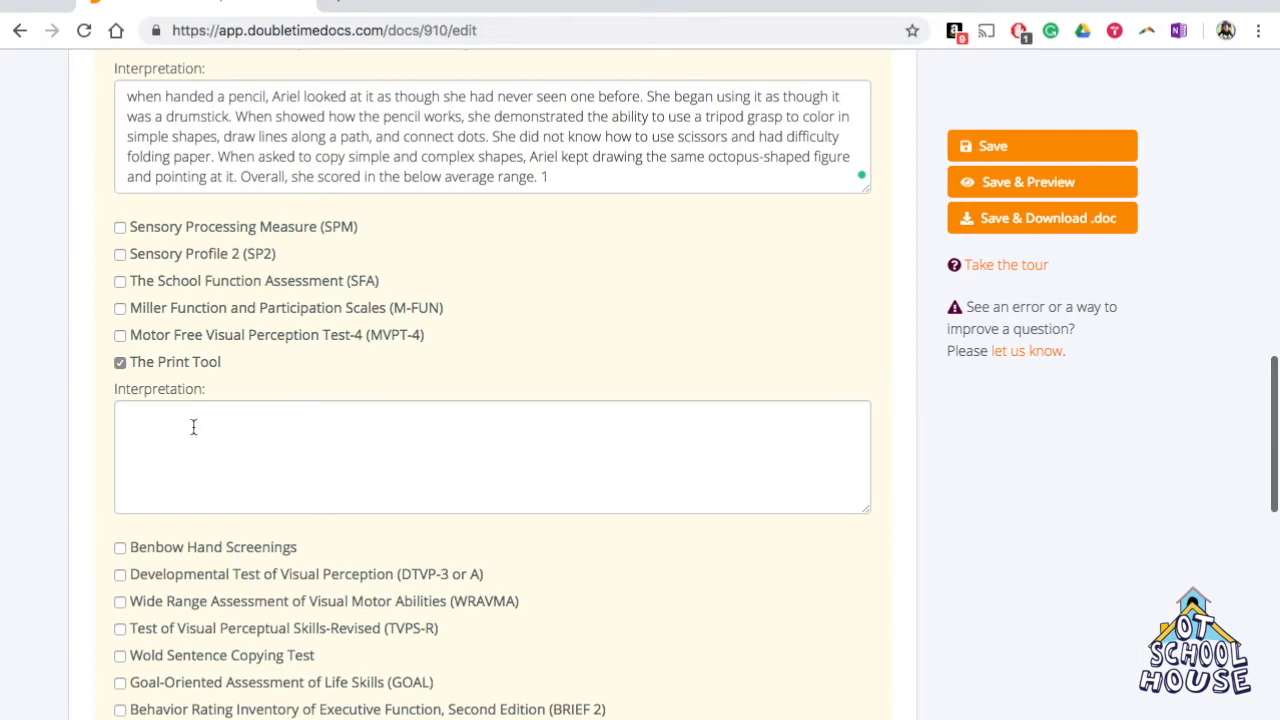
{"action": "scroll", "scroll_direction": "down", "scroll_amount": 3}
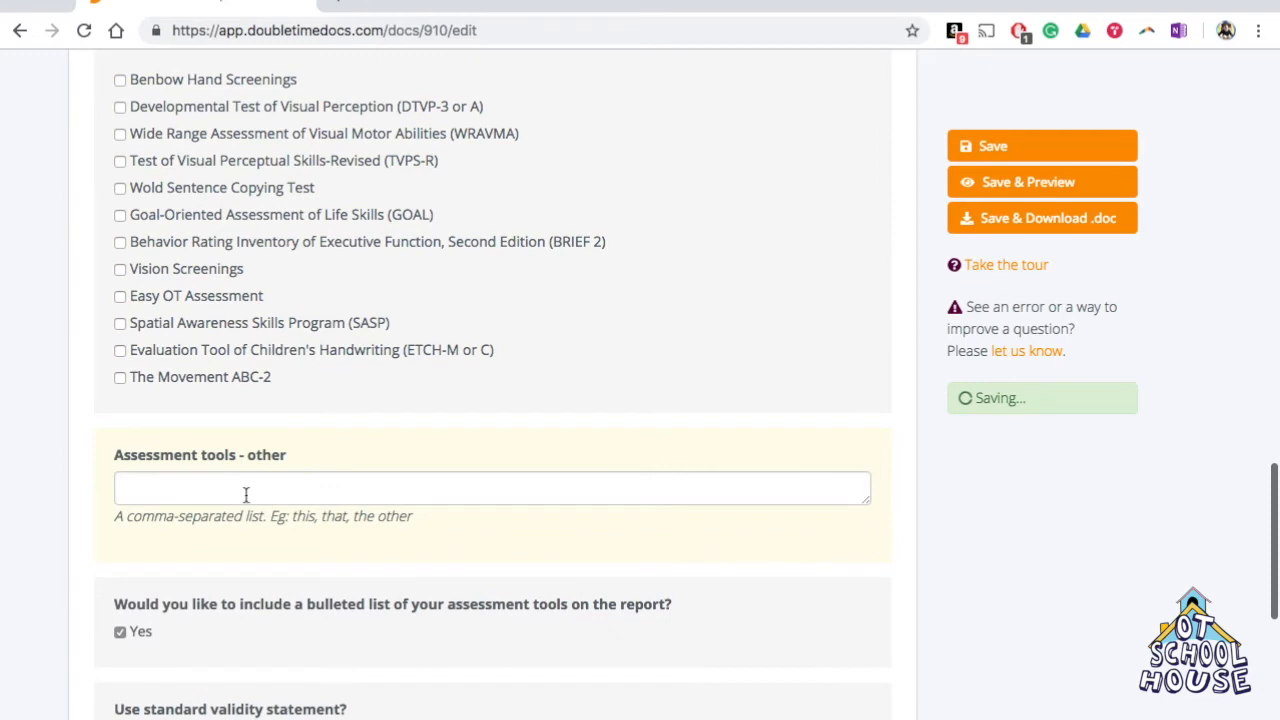
{"action": "scroll", "scroll_direction": "down", "scroll_amount": 3}
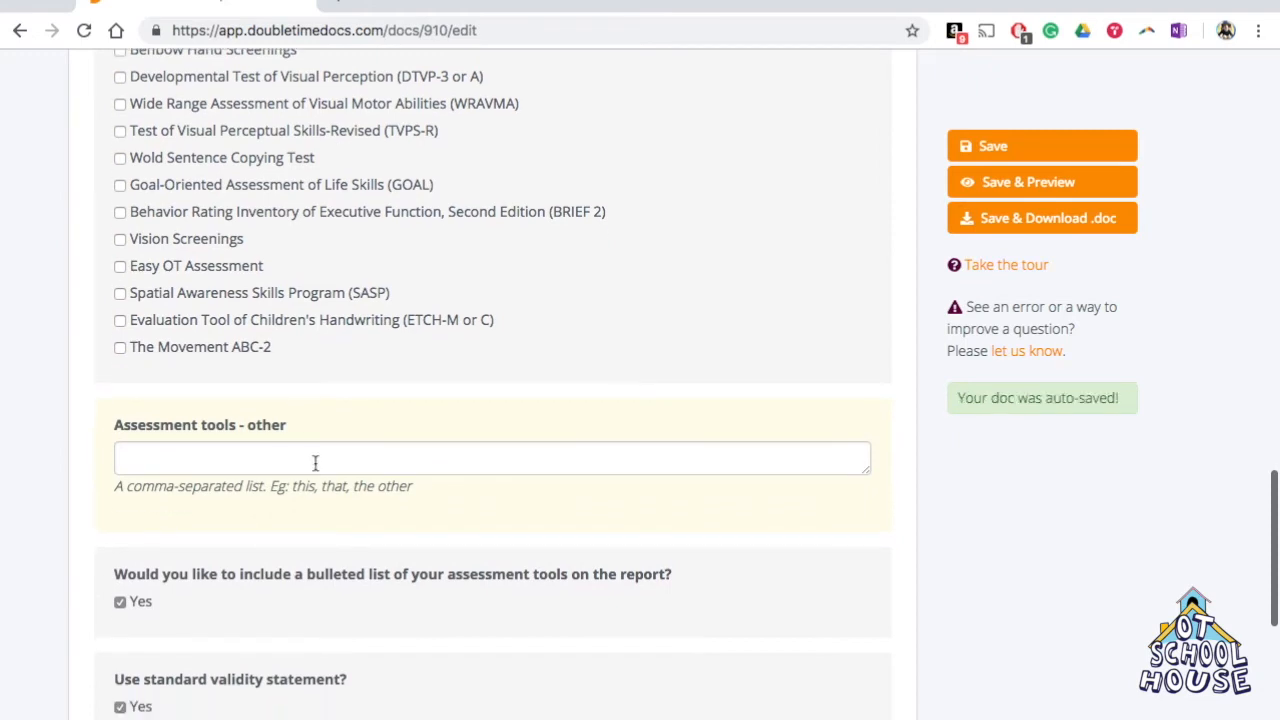
{"action": "scroll", "scroll_direction": "down", "scroll_amount": 3}
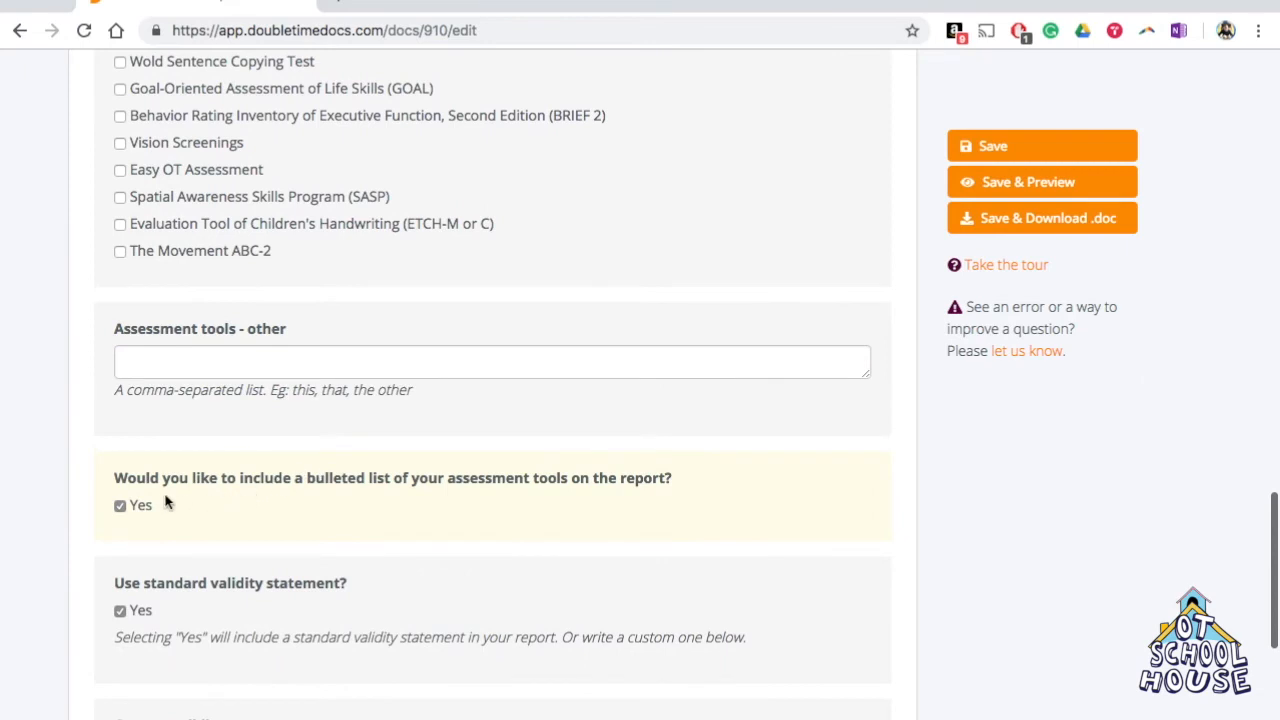
{"action": "scroll", "scroll_direction": "down", "scroll_amount": 3}
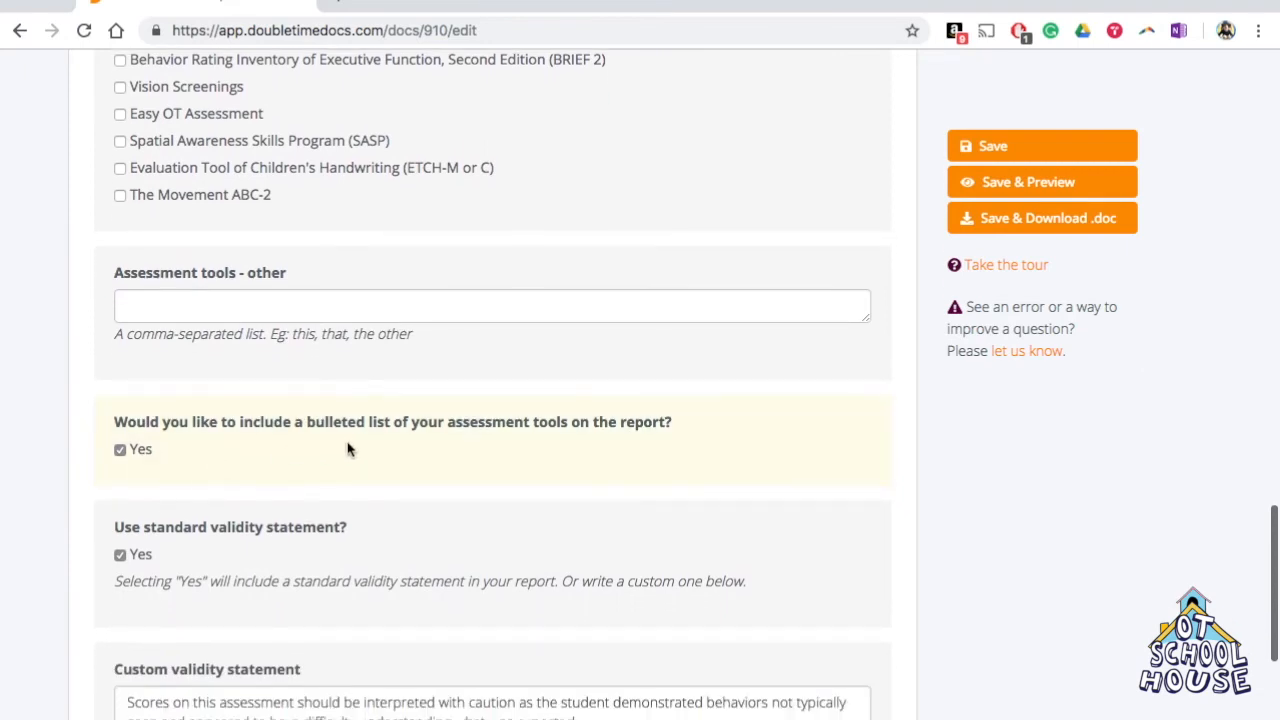
{"action": "mouse_move", "coordinate": [240, 434]}
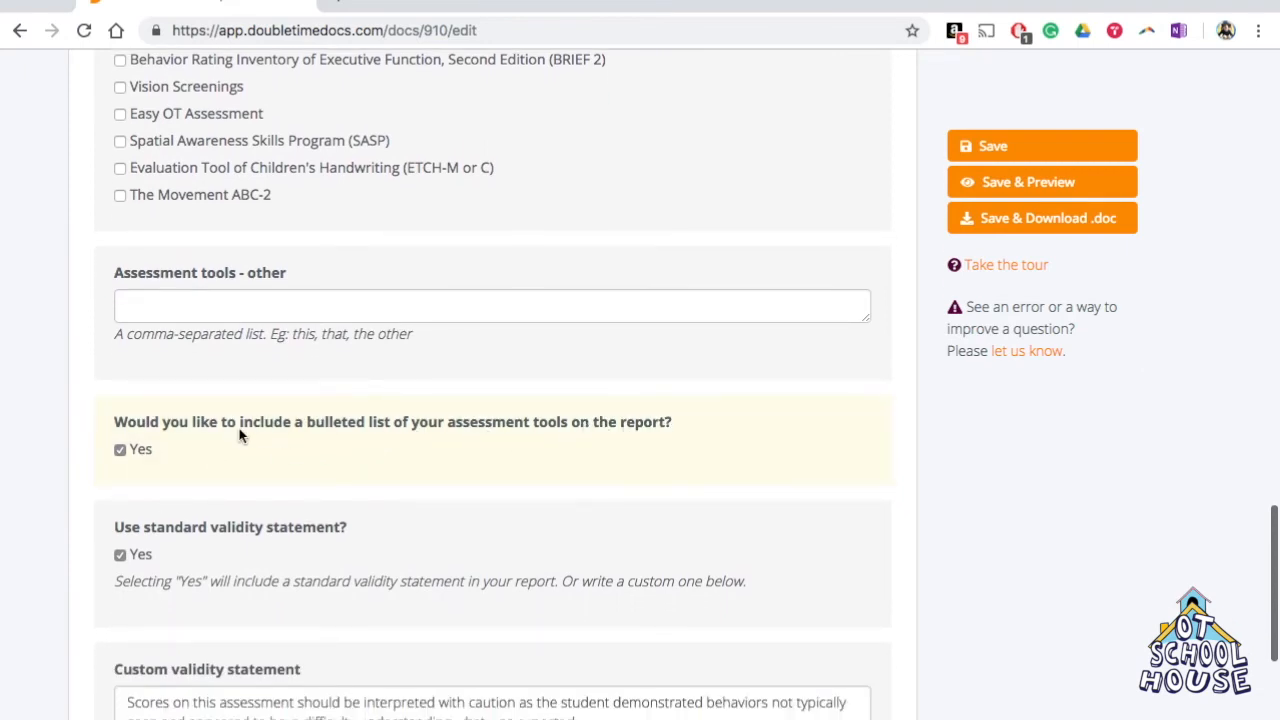
{"action": "left_click", "coordinate": [120, 449]}
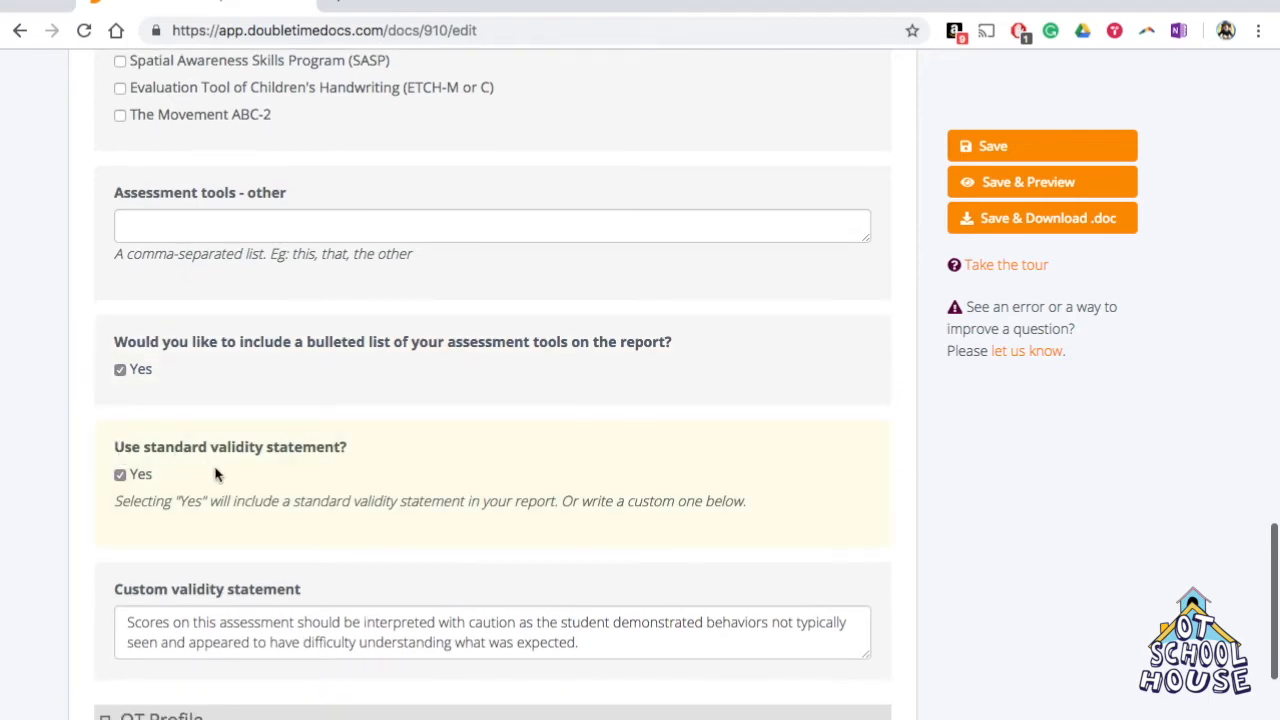
{"action": "scroll", "scroll_direction": "down", "scroll_amount": 3}
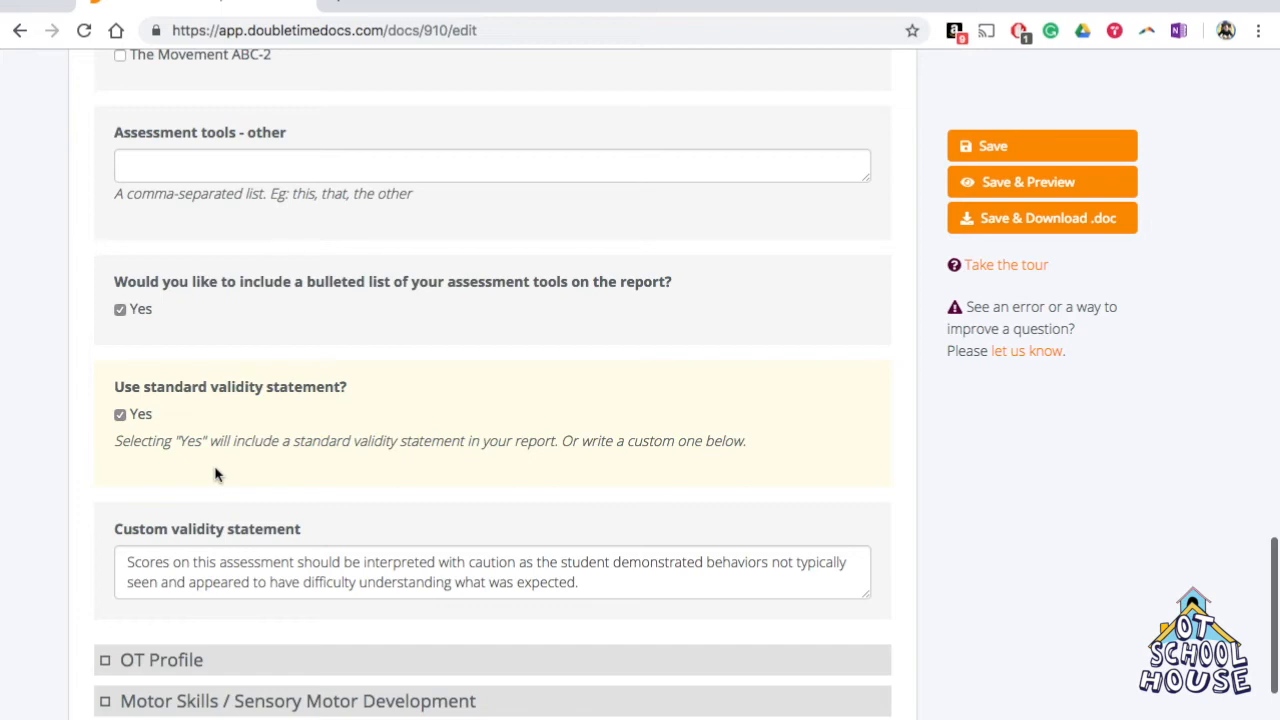
{"action": "left_click", "coordinate": [1042, 146]}
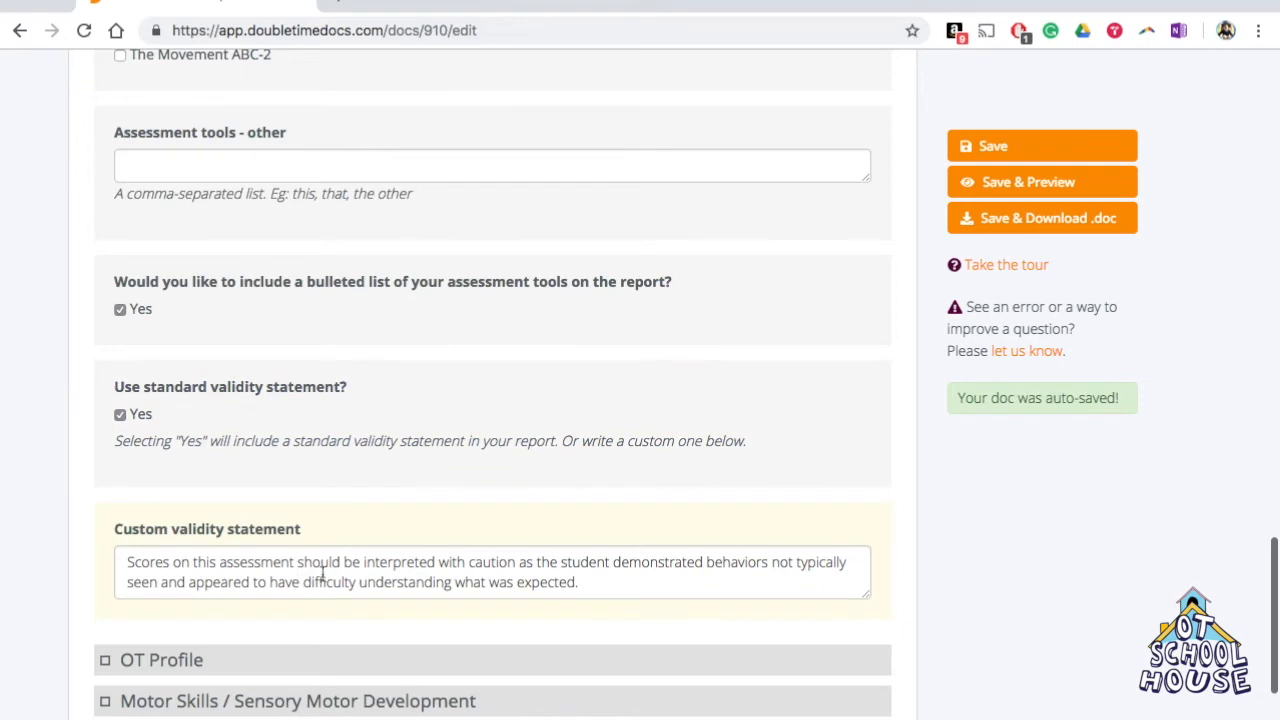
{"action": "left_click", "coordinate": [490, 571]}
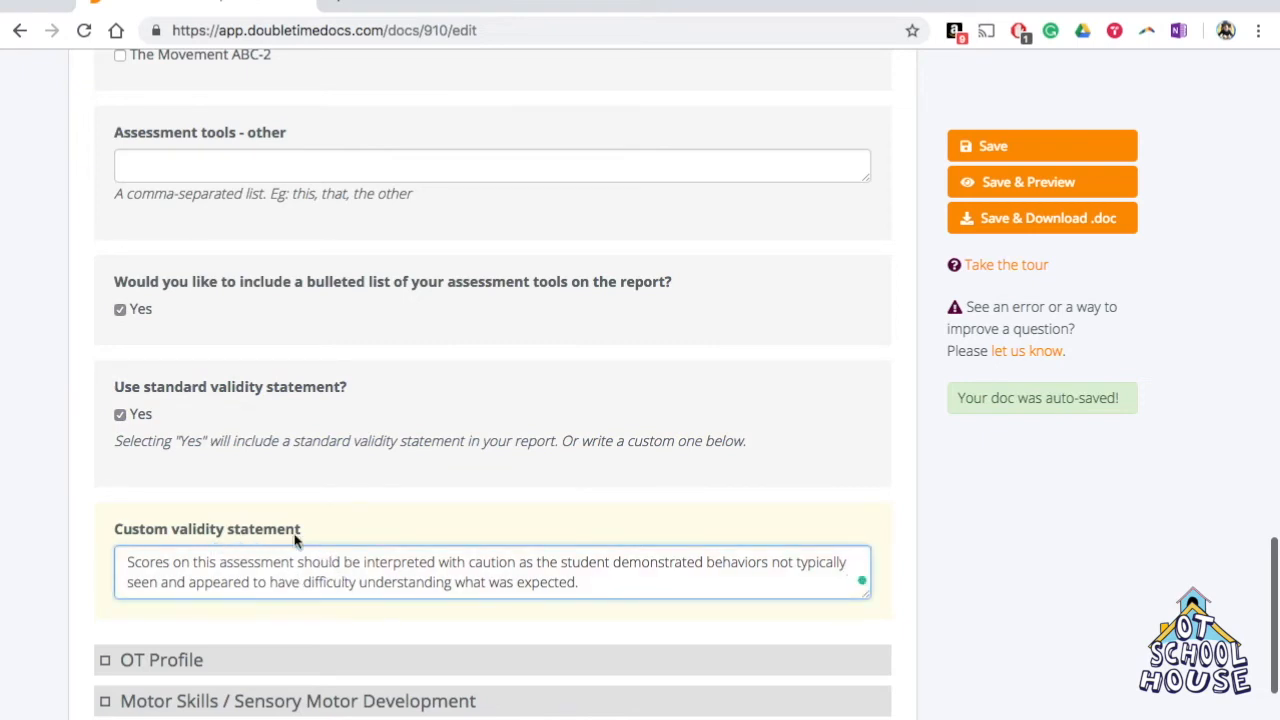
{"action": "mouse_move", "coordinate": [210, 525]}
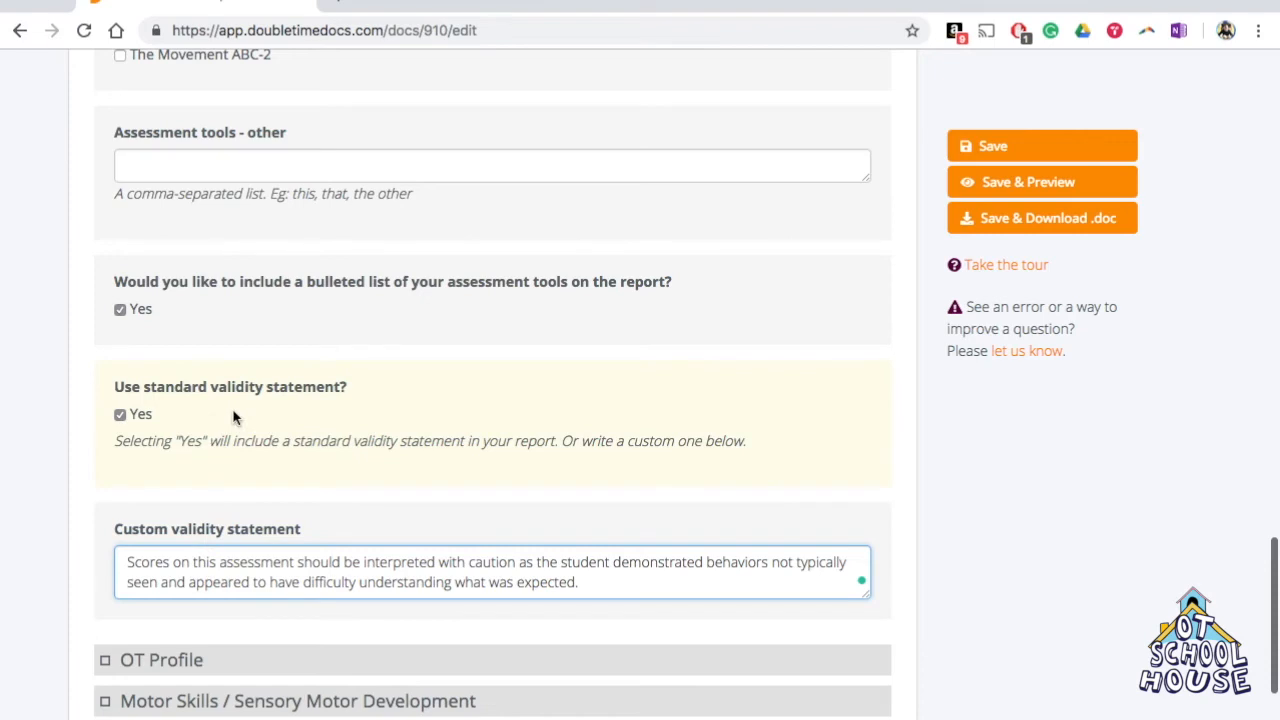
{"action": "scroll", "scroll_direction": "down", "scroll_amount": 3}
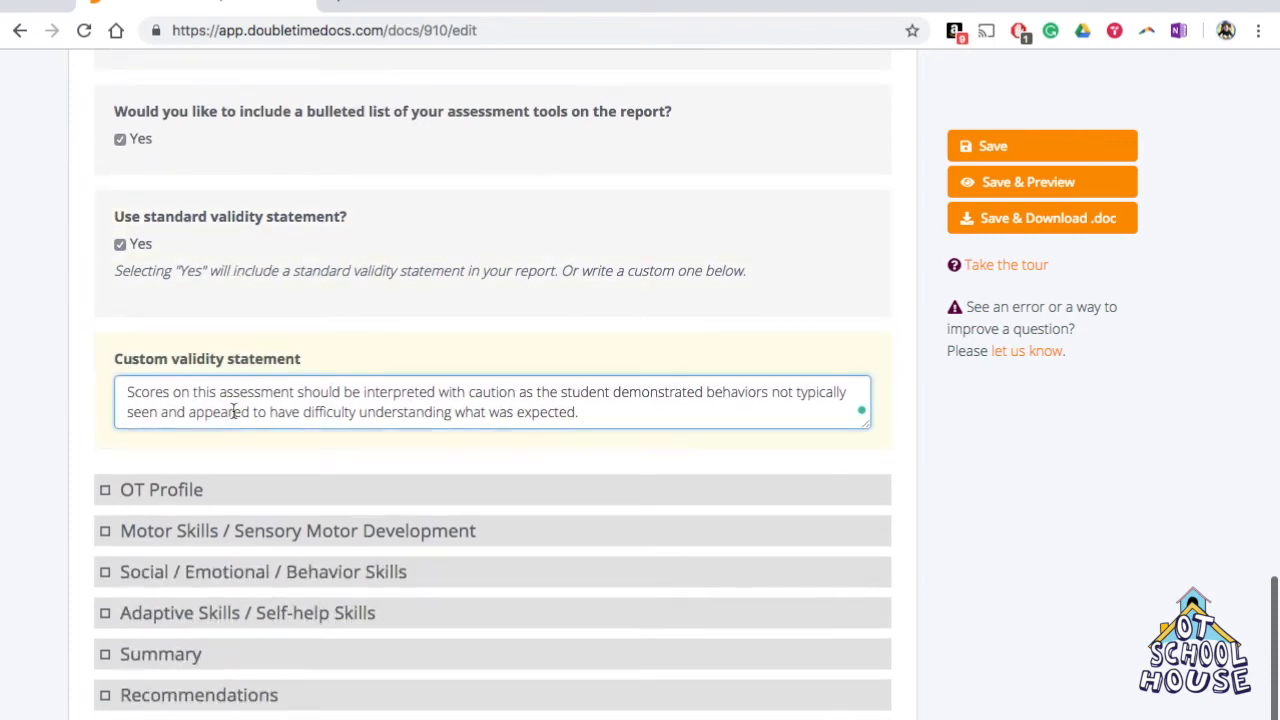
{"action": "scroll", "scroll_direction": "down", "scroll_amount": 3}
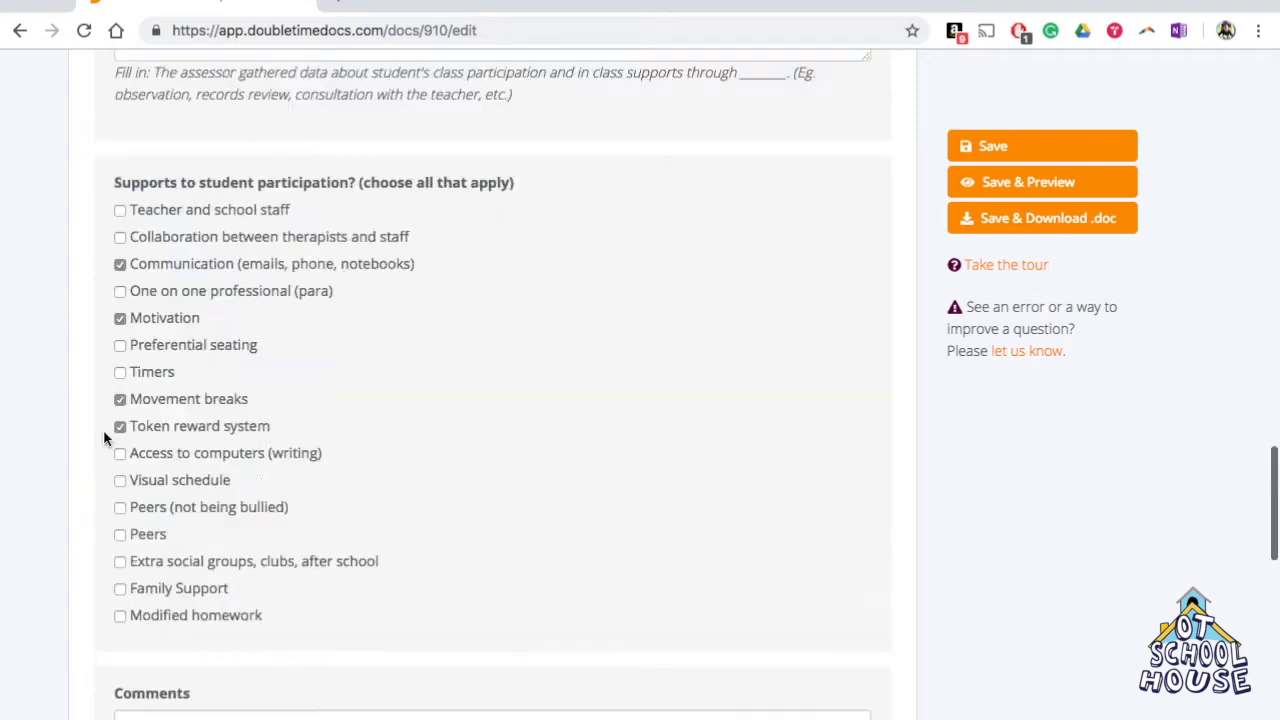
{"action": "scroll", "scroll_direction": "up", "scroll_amount": 3}
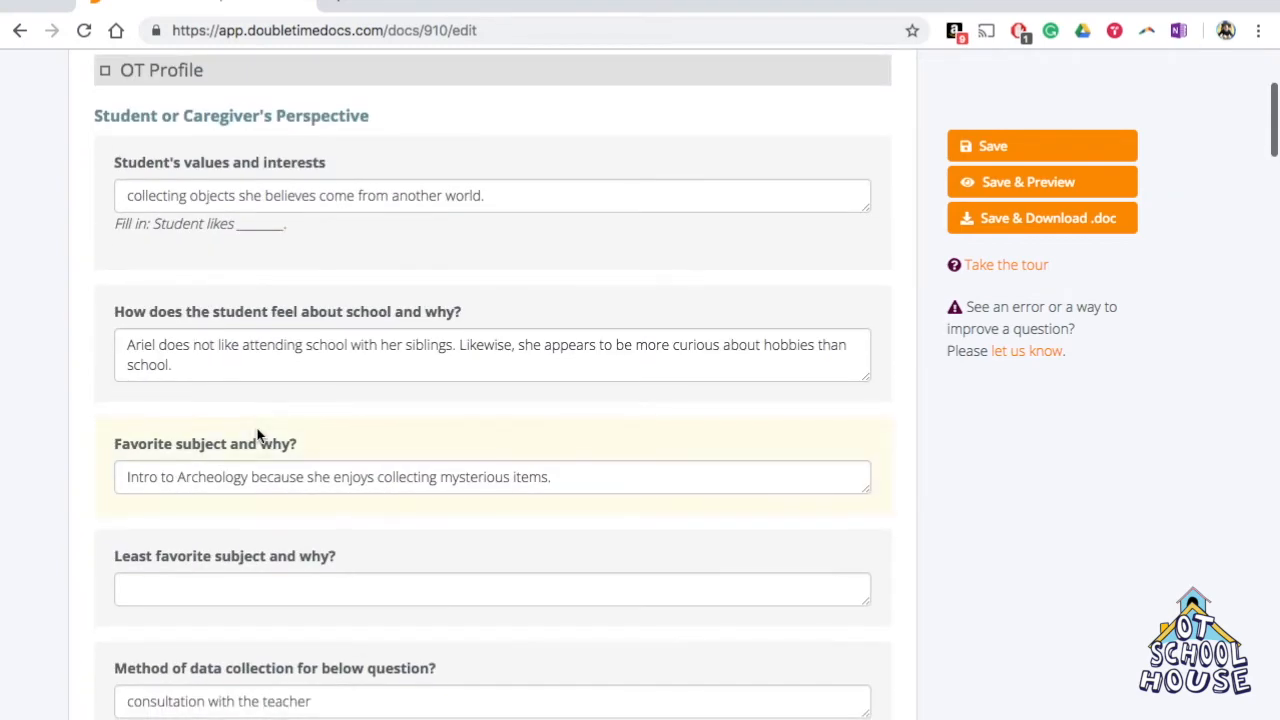
{"action": "scroll", "scroll_direction": "down", "scroll_amount": 3}
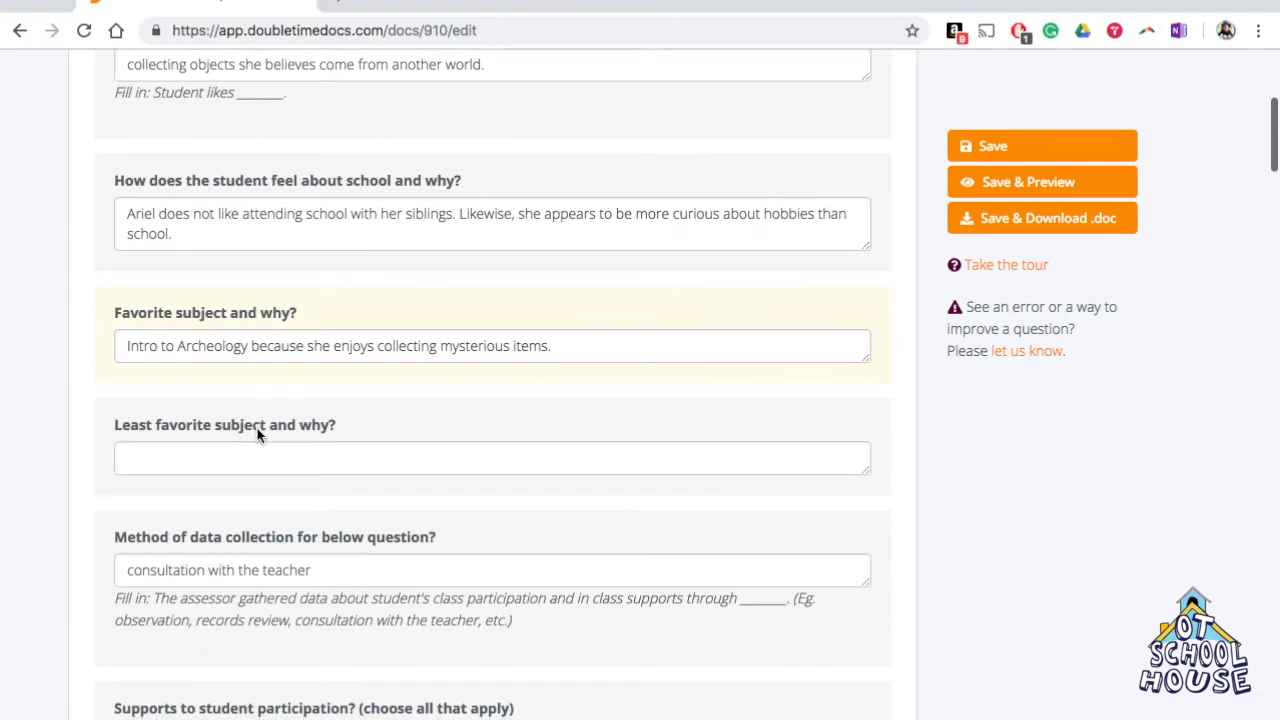
{"action": "scroll", "scroll_direction": "down", "scroll_amount": 3}
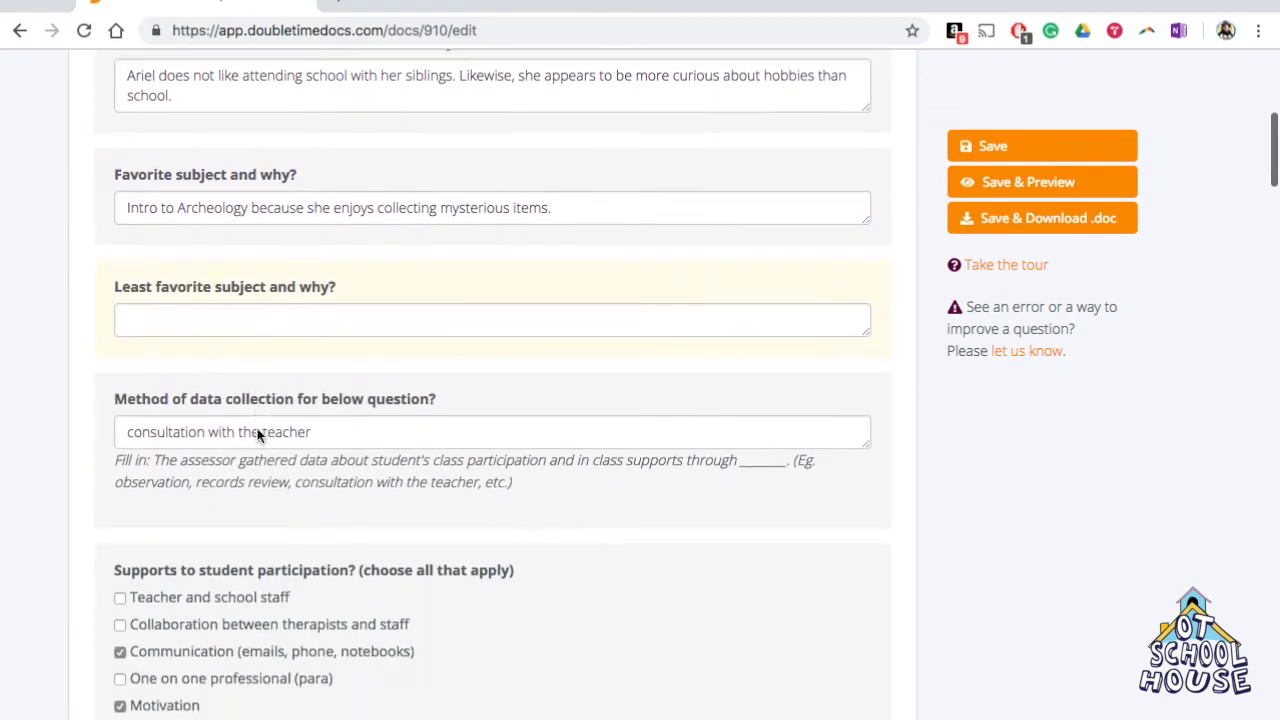
{"action": "scroll", "scroll_direction": "down", "scroll_amount": 3}
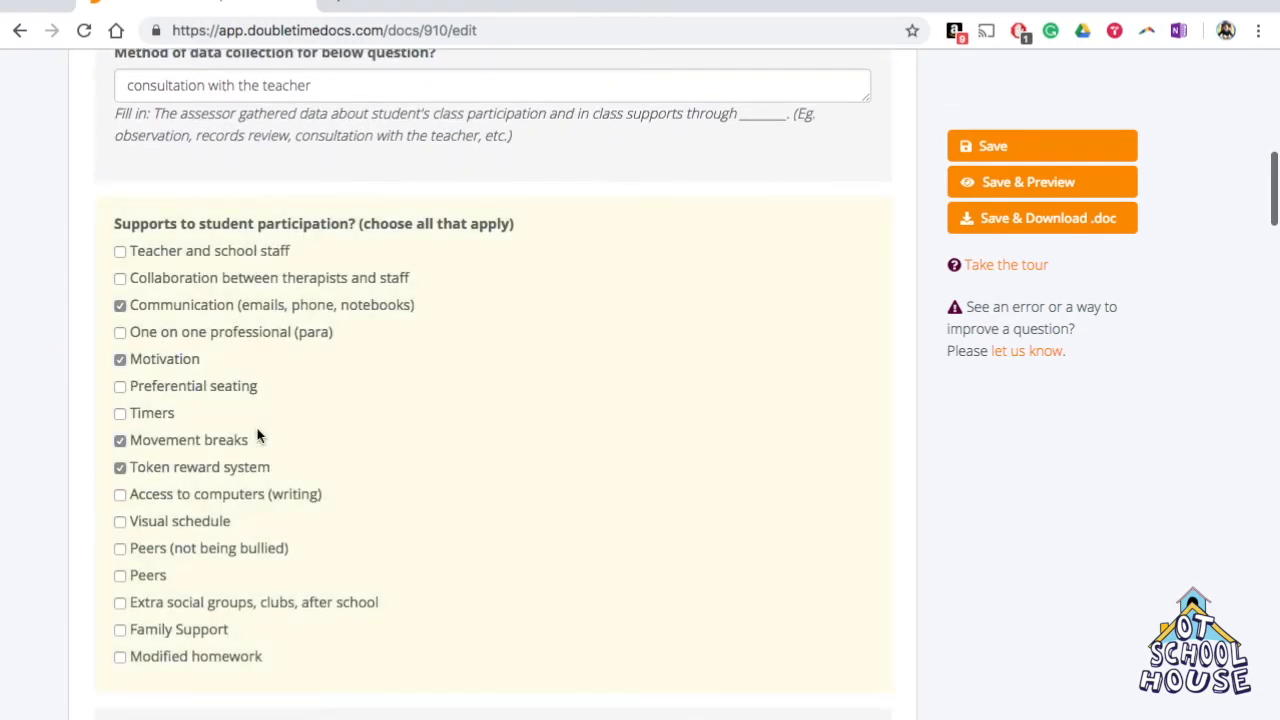
{"action": "scroll", "scroll_direction": "down", "scroll_amount": 3}
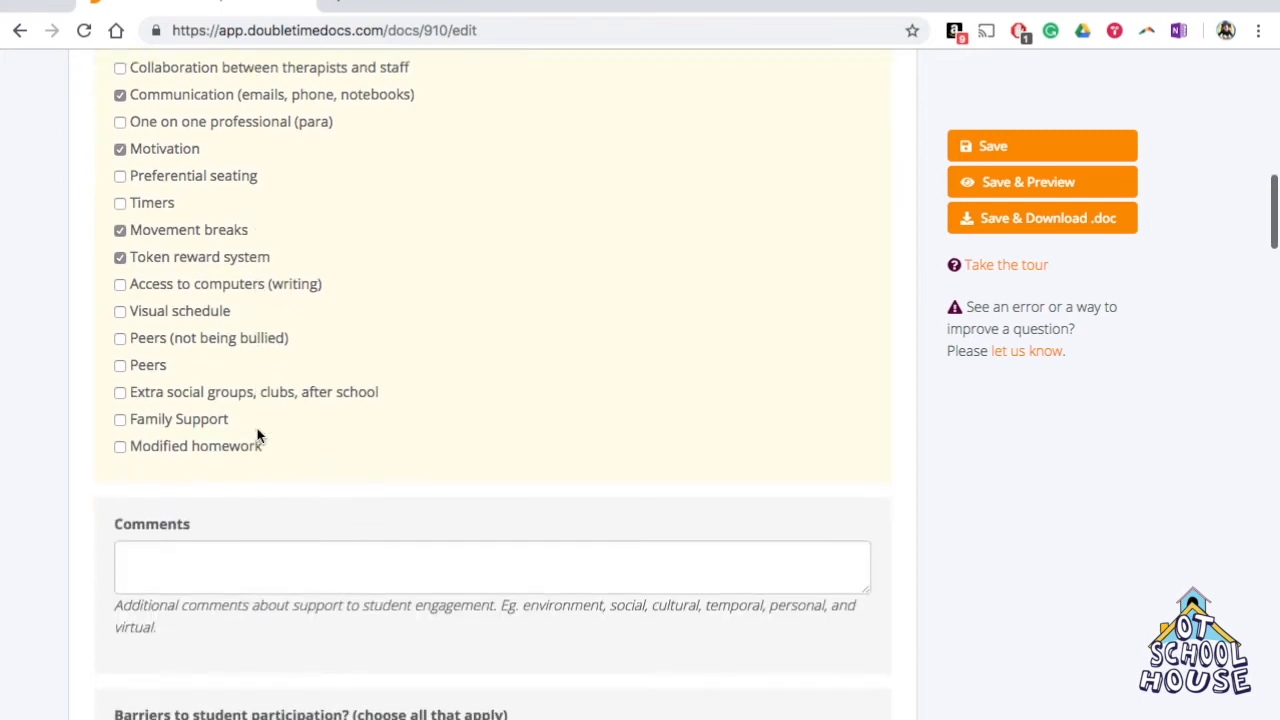
{"action": "scroll", "scroll_direction": "down", "scroll_amount": 3}
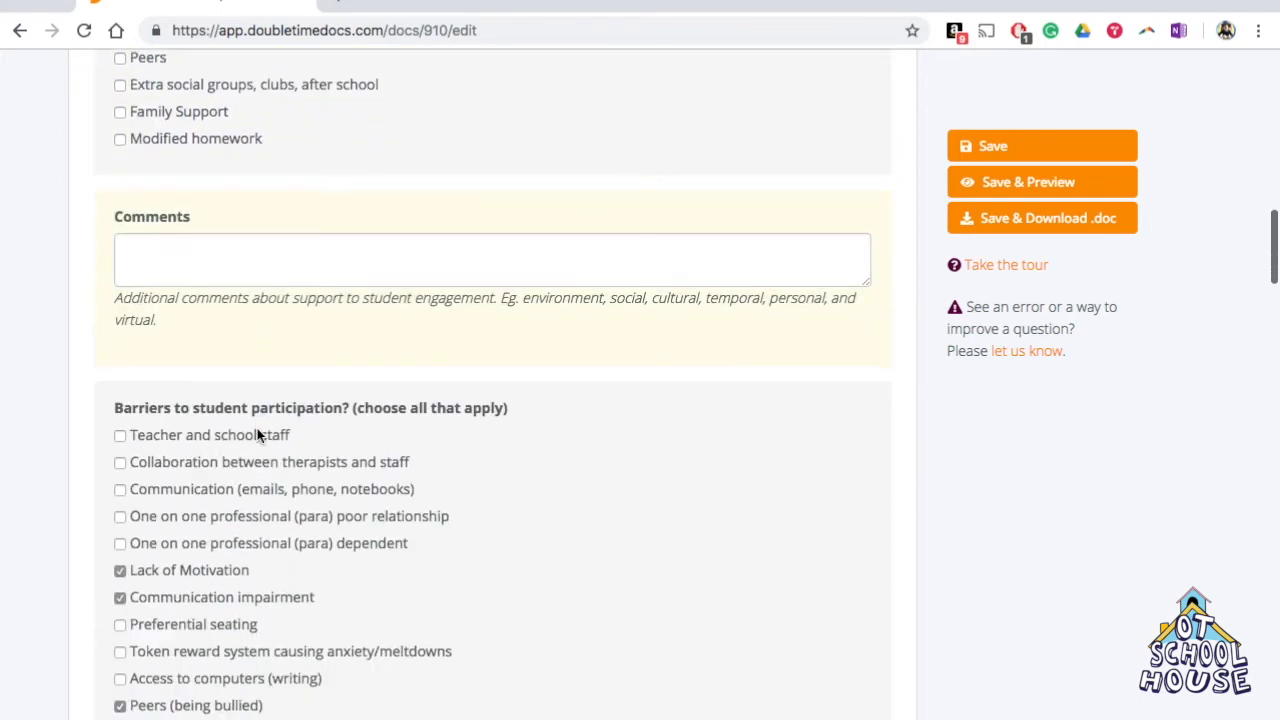
{"action": "scroll", "scroll_direction": "down", "scroll_amount": 3}
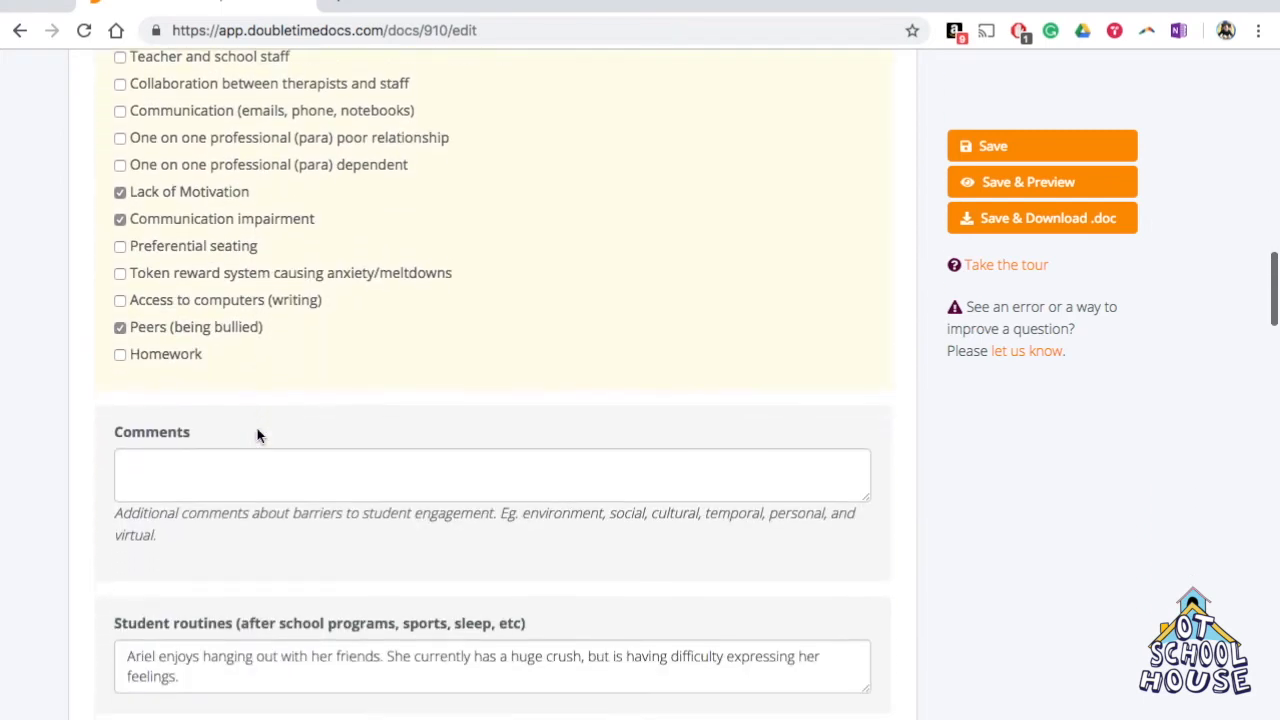
{"action": "scroll", "scroll_direction": "down", "scroll_amount": 3}
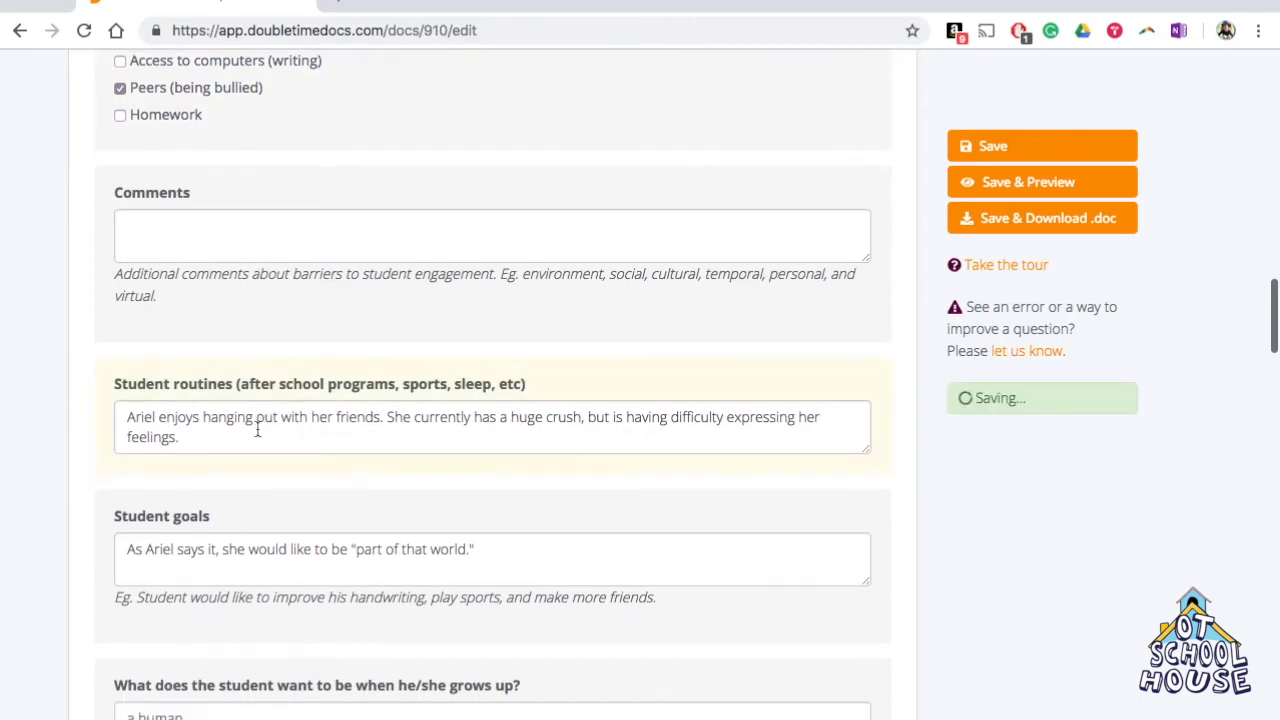
{"action": "scroll", "scroll_direction": "down", "scroll_amount": 3}
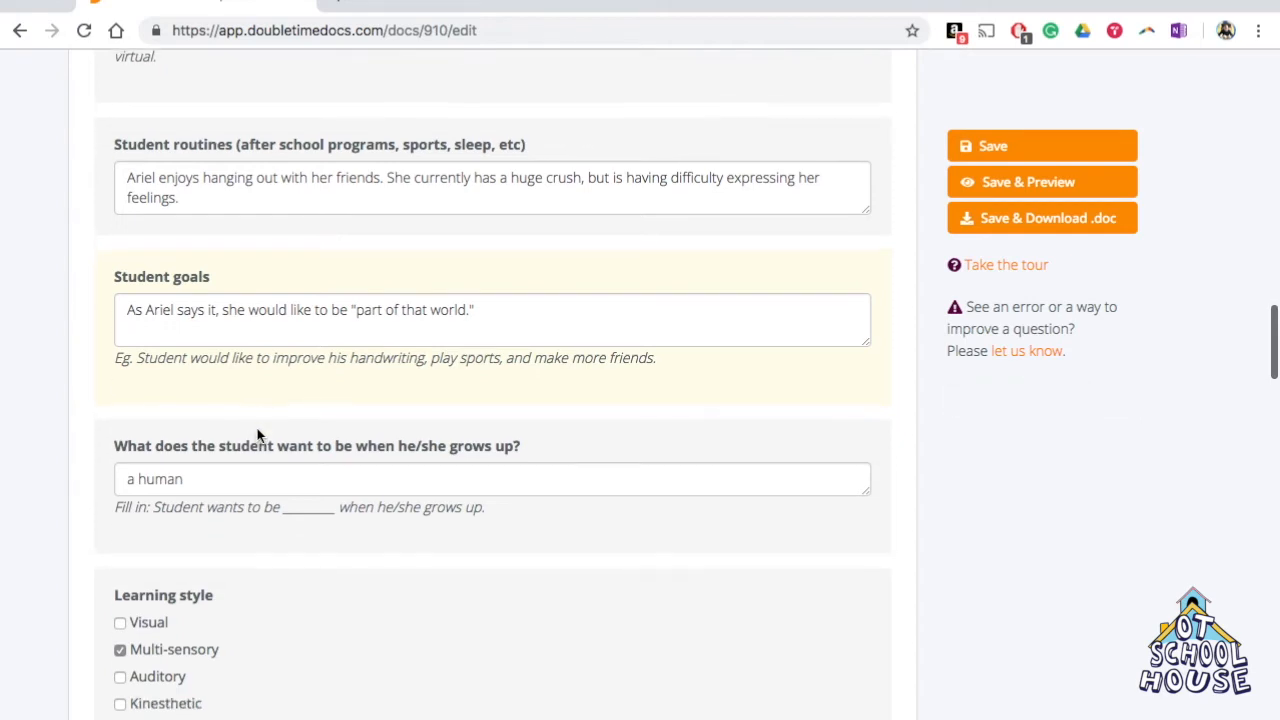
{"action": "scroll", "scroll_direction": "down", "scroll_amount": 3}
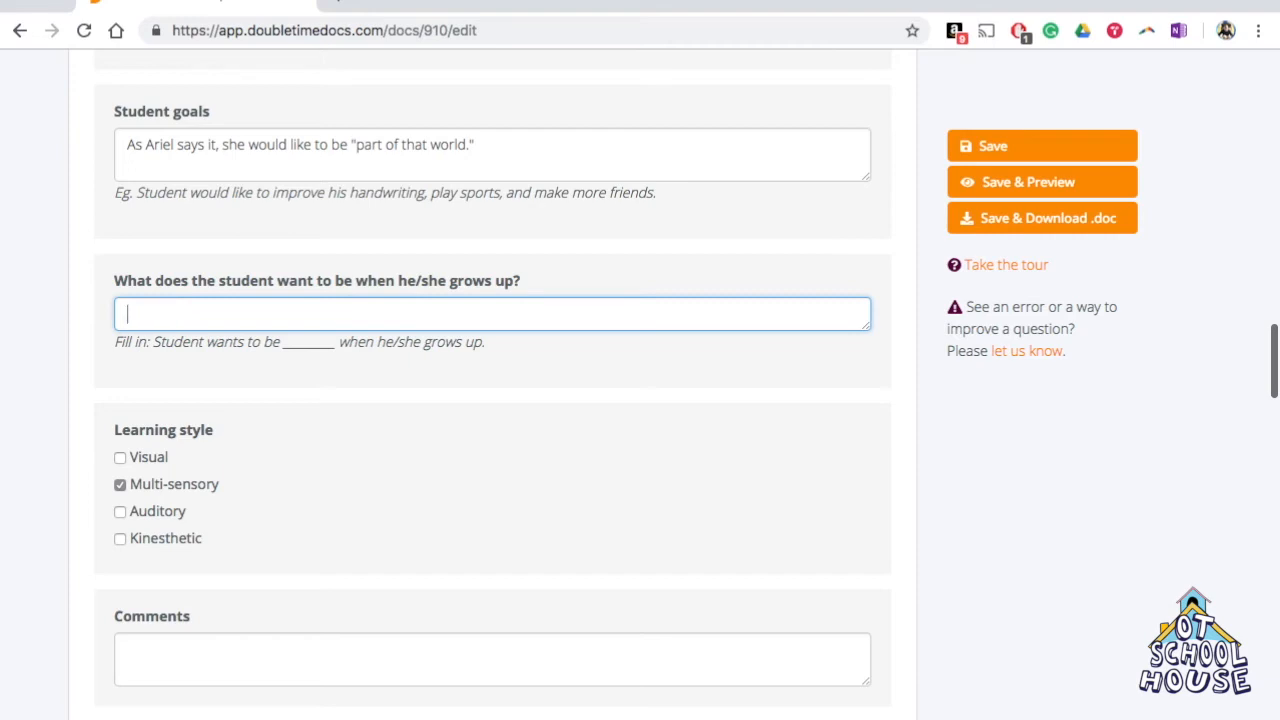
{"action": "mouse_move", "coordinate": [120, 283]}
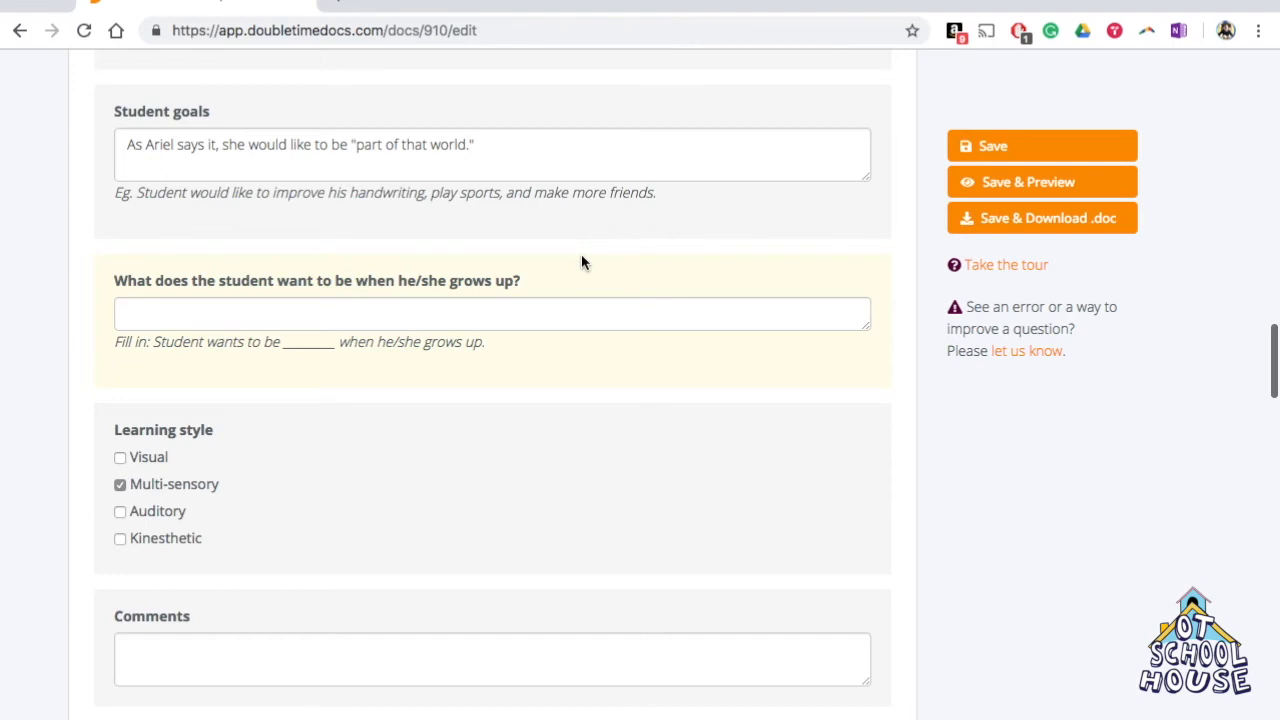
Step: Return to the 'What does the student want to be when he/she grows up?' answer
{"action": "left_click", "coordinate": [491, 313]}
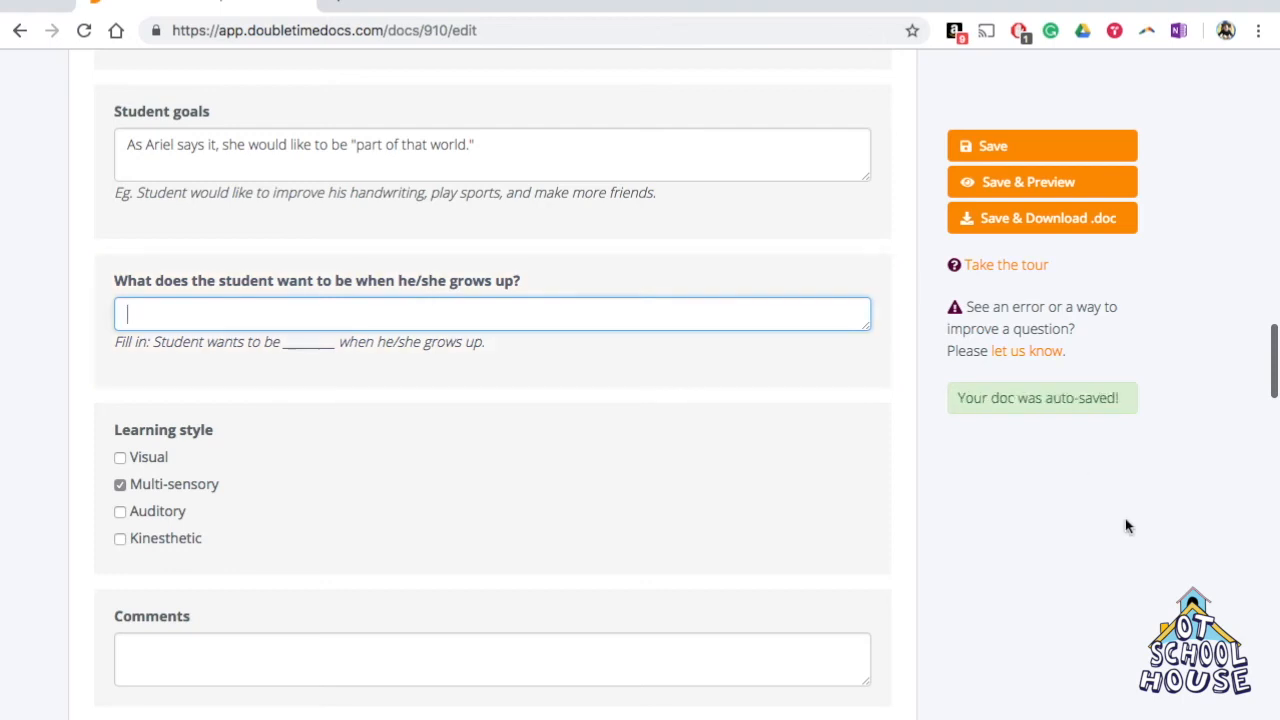
{"action": "scroll", "scroll_direction": "down", "scroll_amount": 3}
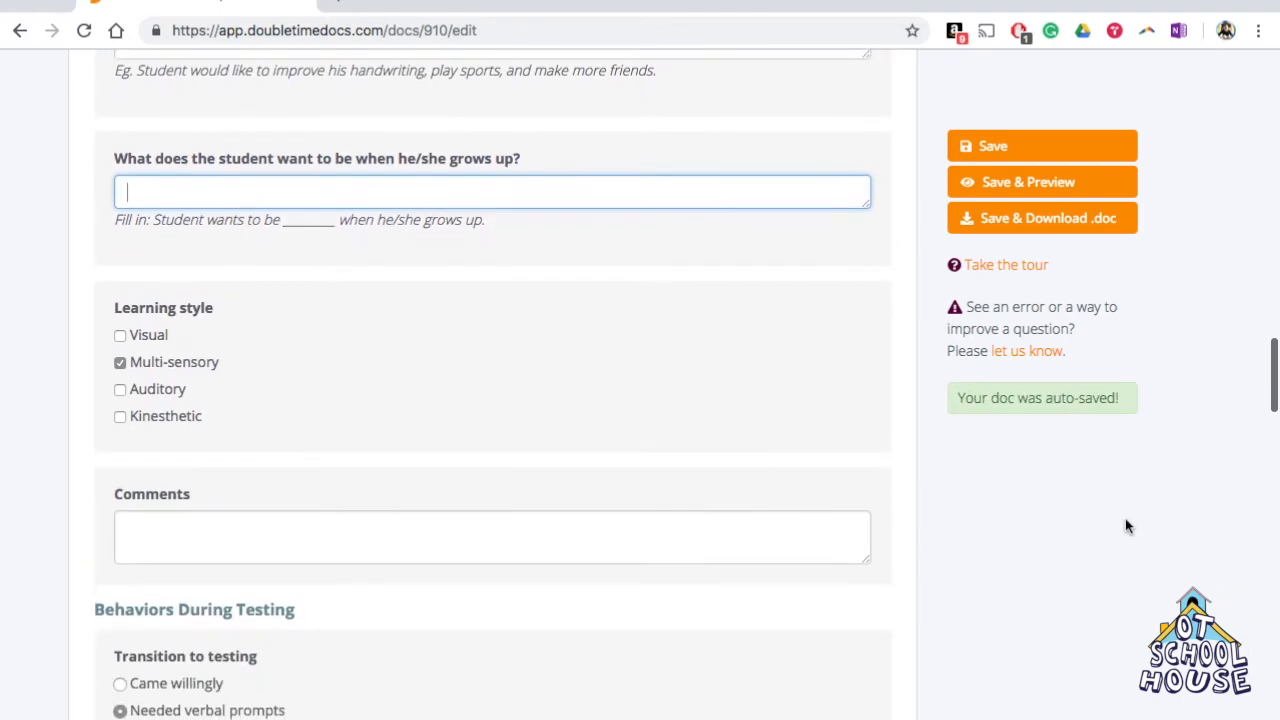
{"action": "scroll", "scroll_direction": "down", "scroll_amount": 3}
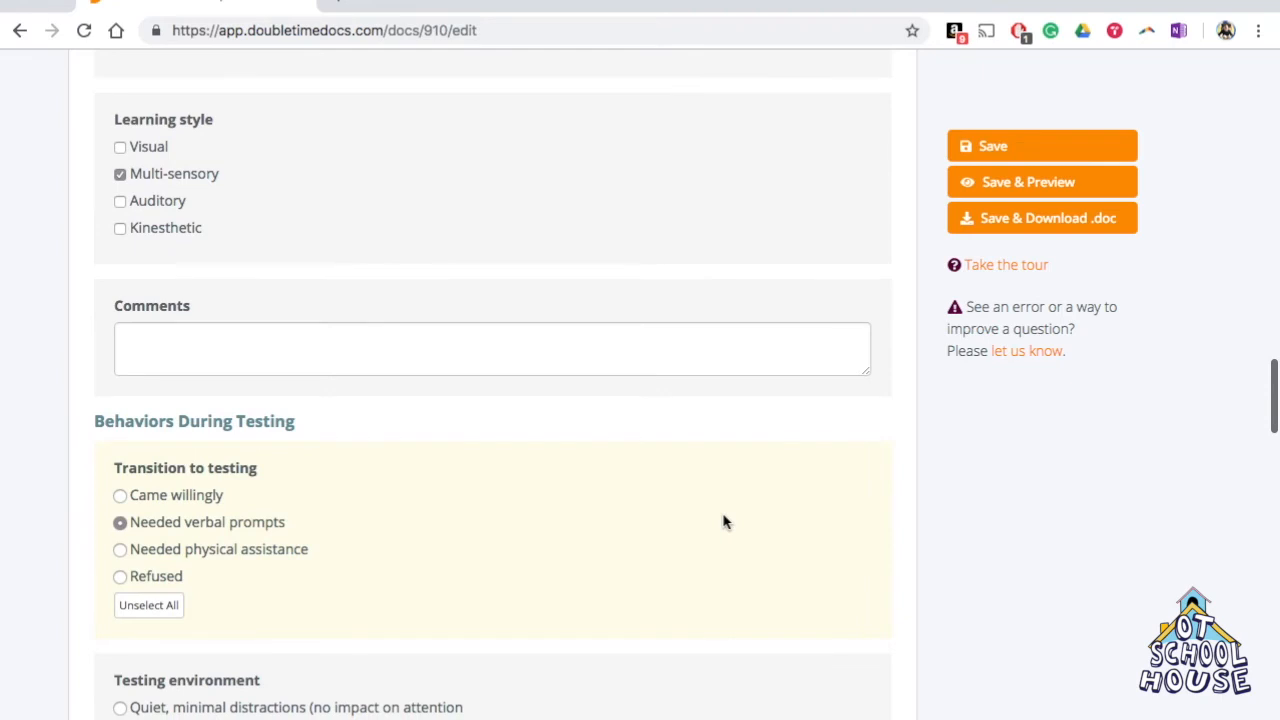
{"action": "scroll", "scroll_direction": "down", "scroll_amount": 3}
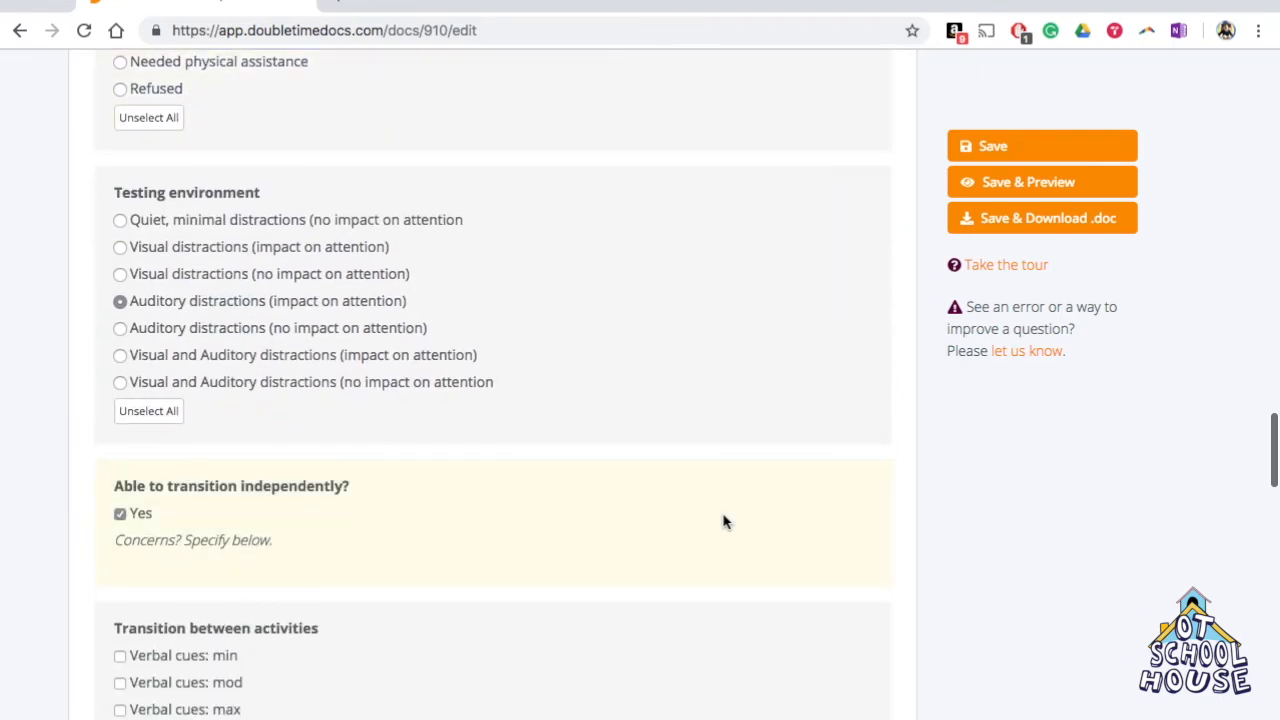
{"action": "scroll", "scroll_direction": "down", "scroll_amount": 3}
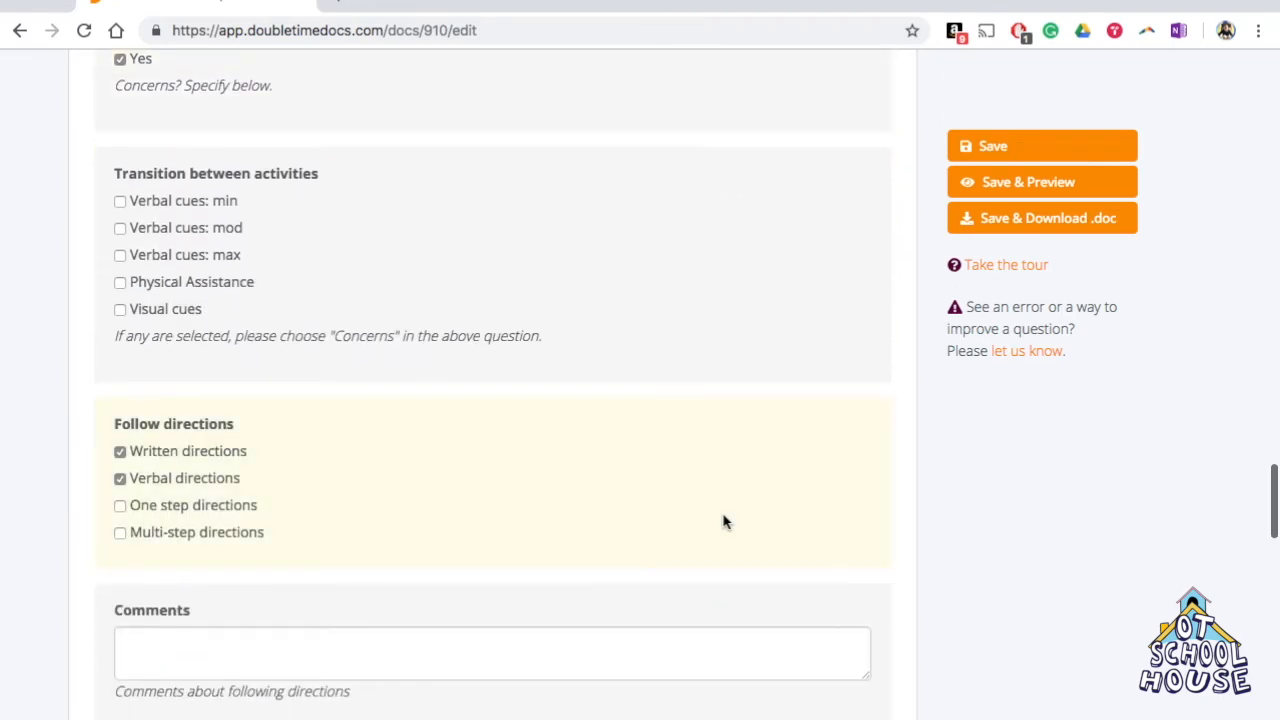
{"action": "scroll", "scroll_direction": "down", "scroll_amount": 3}
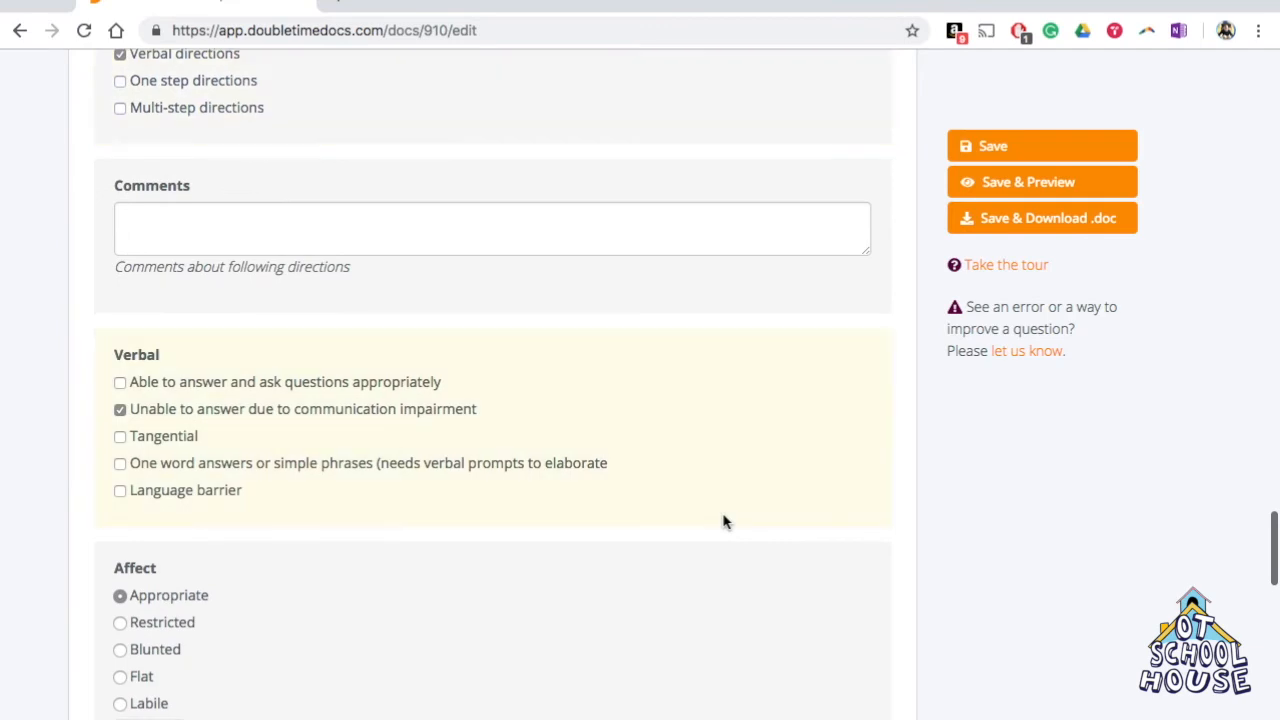
{"action": "scroll", "scroll_direction": "down", "scroll_amount": 3}
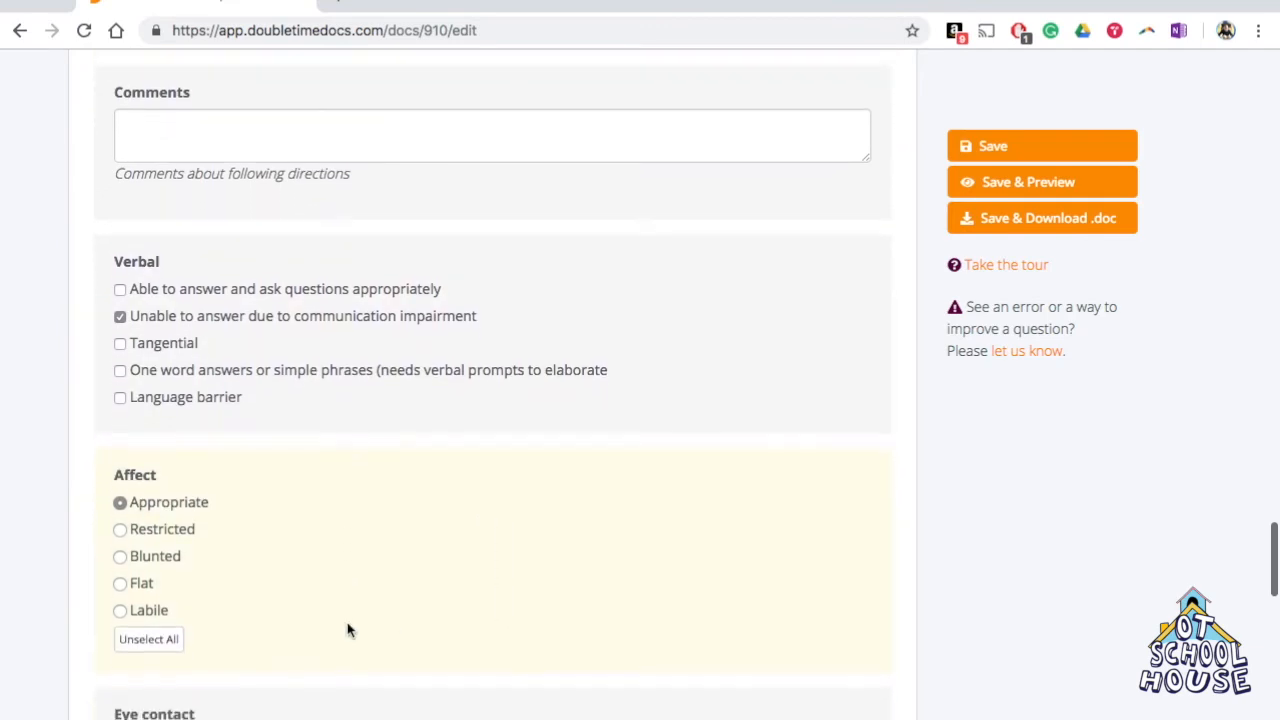
{"action": "scroll", "scroll_direction": "down", "scroll_amount": 3}
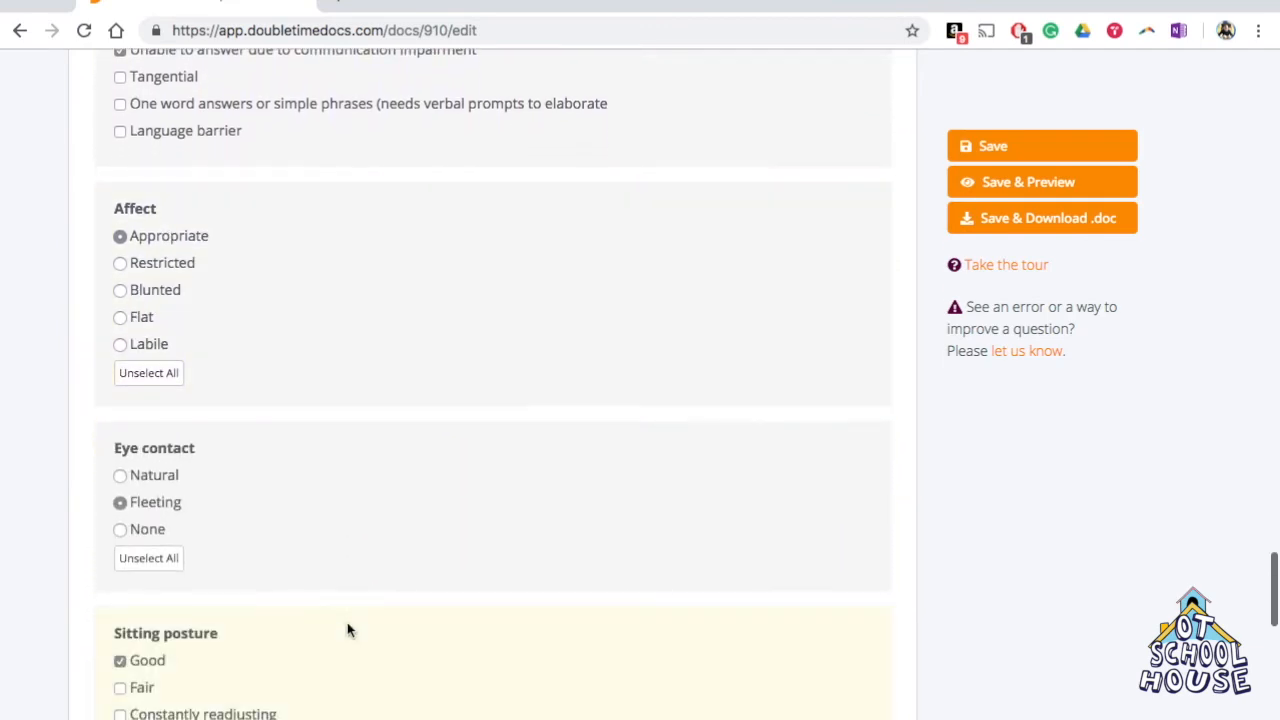
{"action": "scroll", "scroll_direction": "down", "scroll_amount": 3}
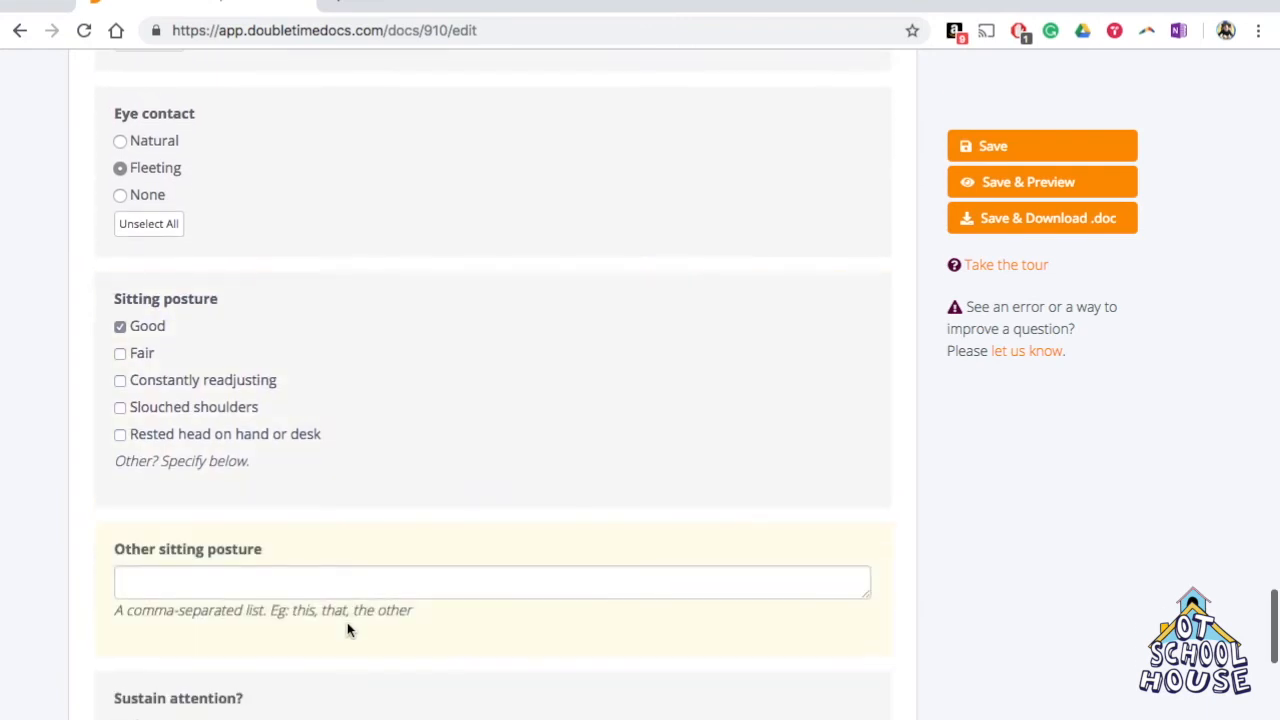
{"action": "scroll", "scroll_direction": "down", "scroll_amount": 3}
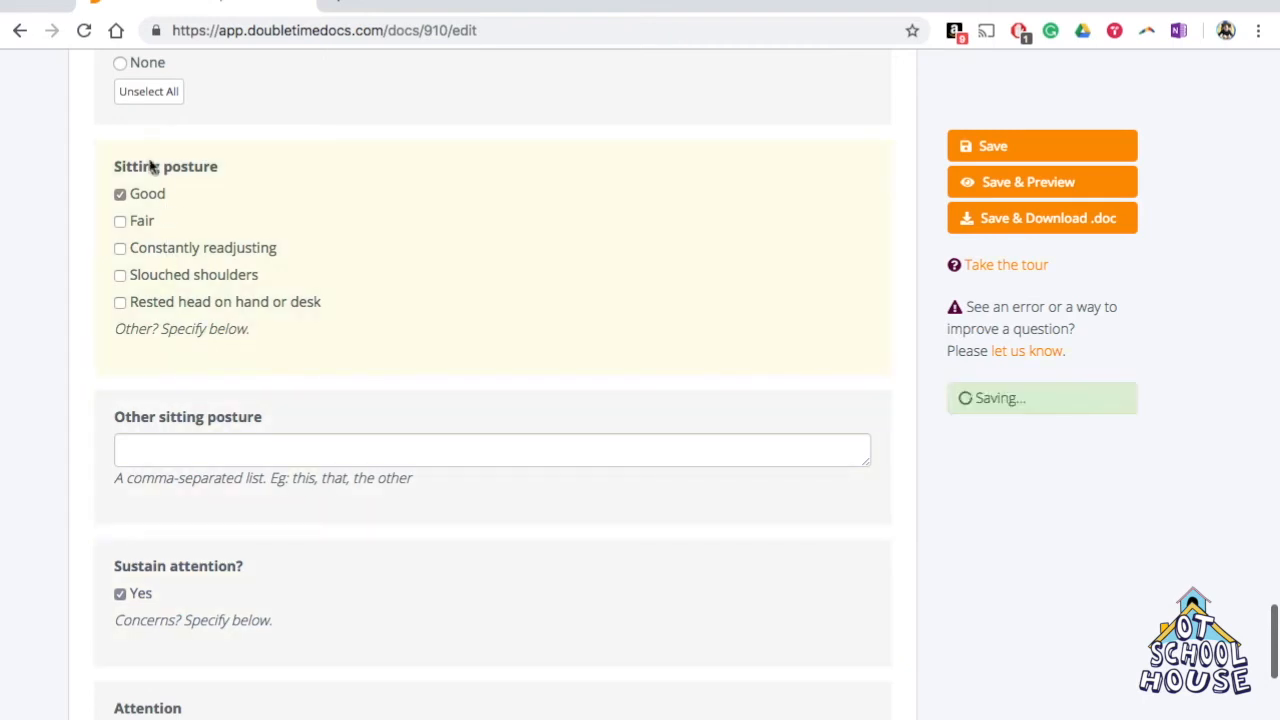
{"action": "mouse_move", "coordinate": [387, 353]}
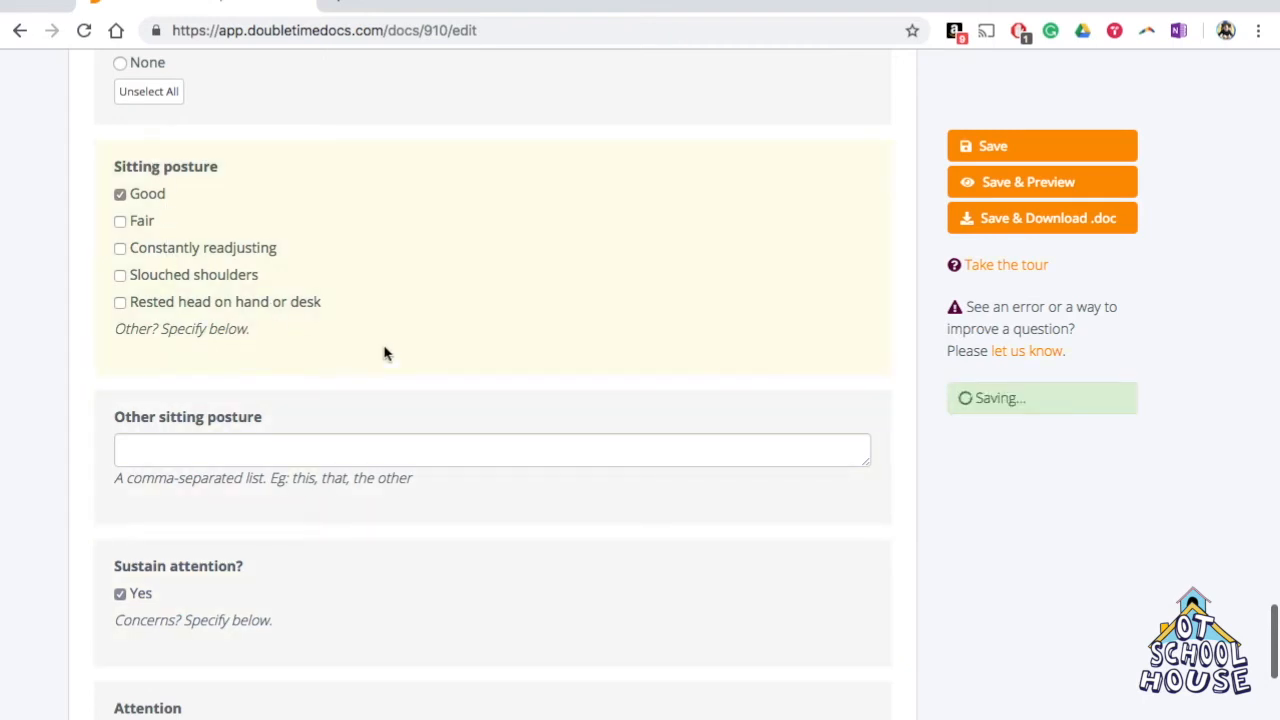
{"action": "scroll", "scroll_direction": "down", "scroll_amount": 3}
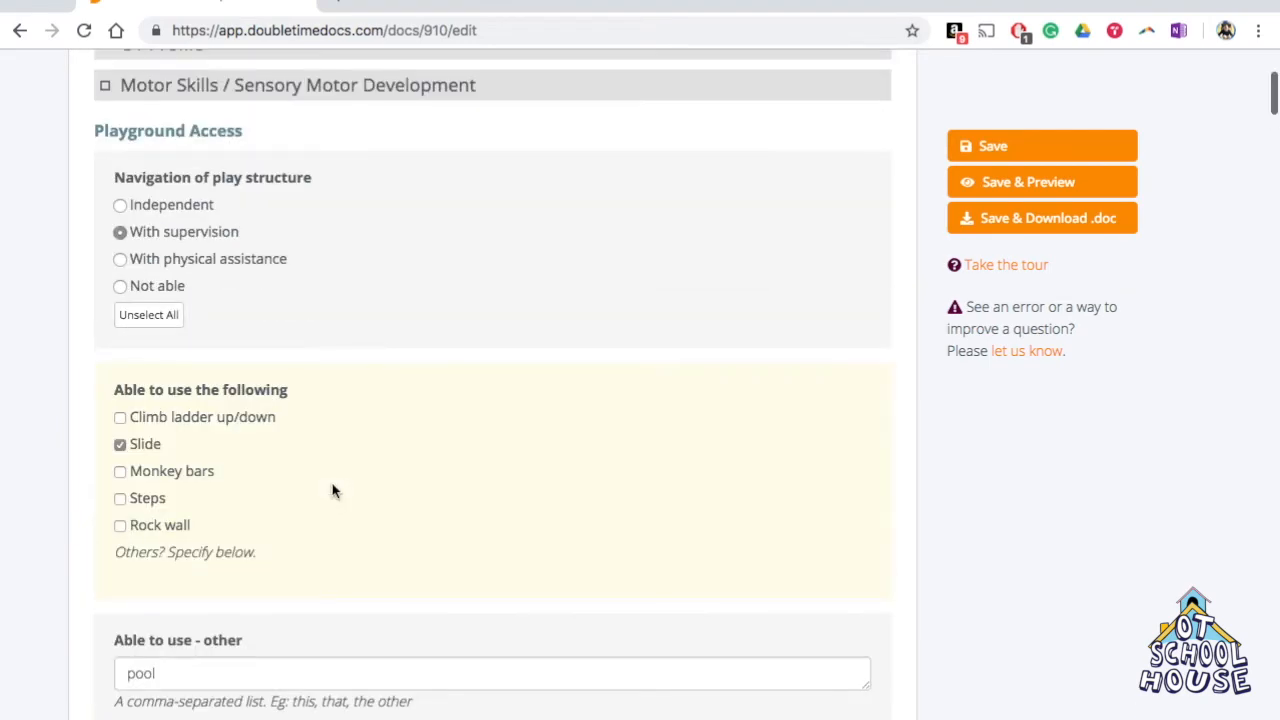
{"action": "scroll", "scroll_direction": "down", "scroll_amount": 3}
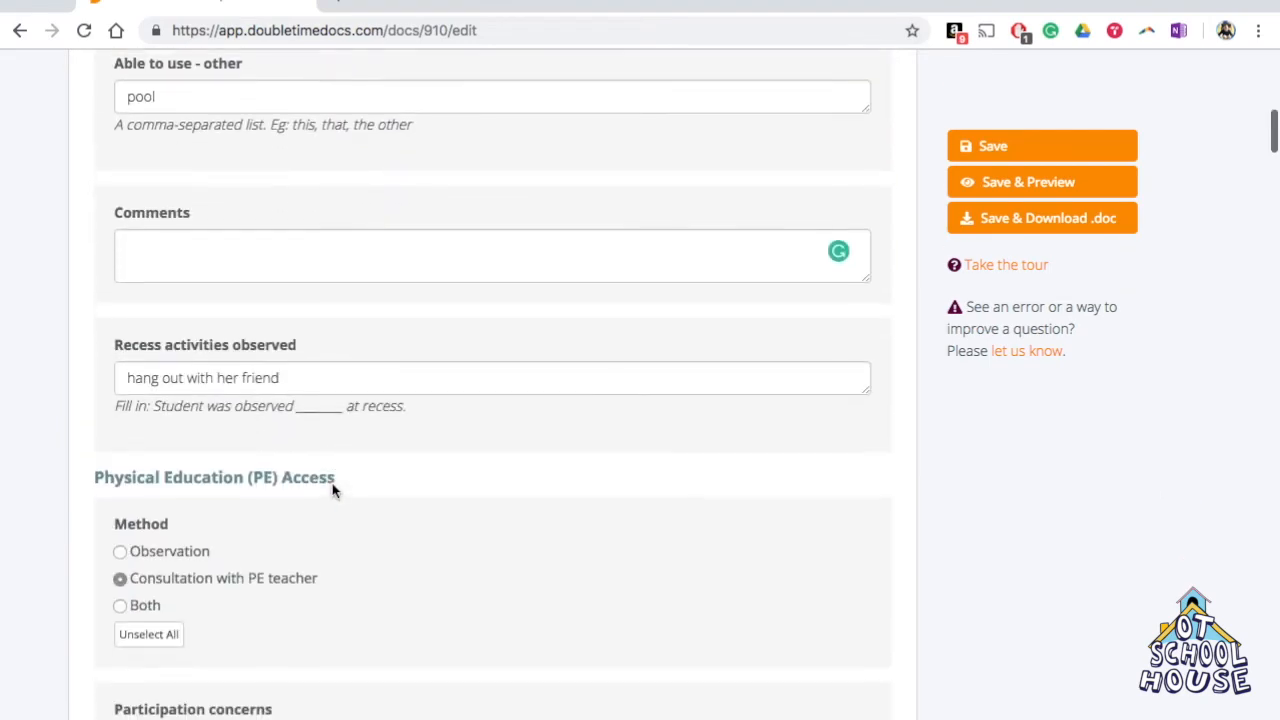
{"action": "scroll", "scroll_direction": "down", "scroll_amount": 3}
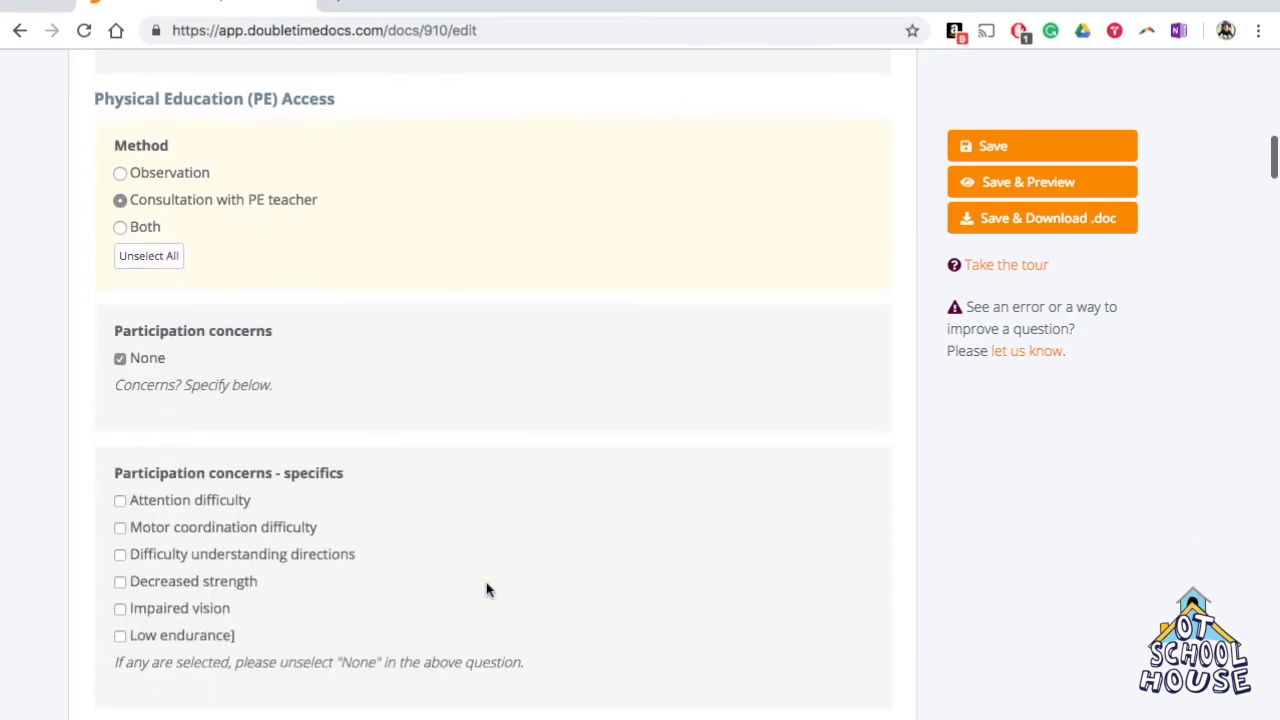
{"action": "scroll", "scroll_direction": "down", "scroll_amount": 3}
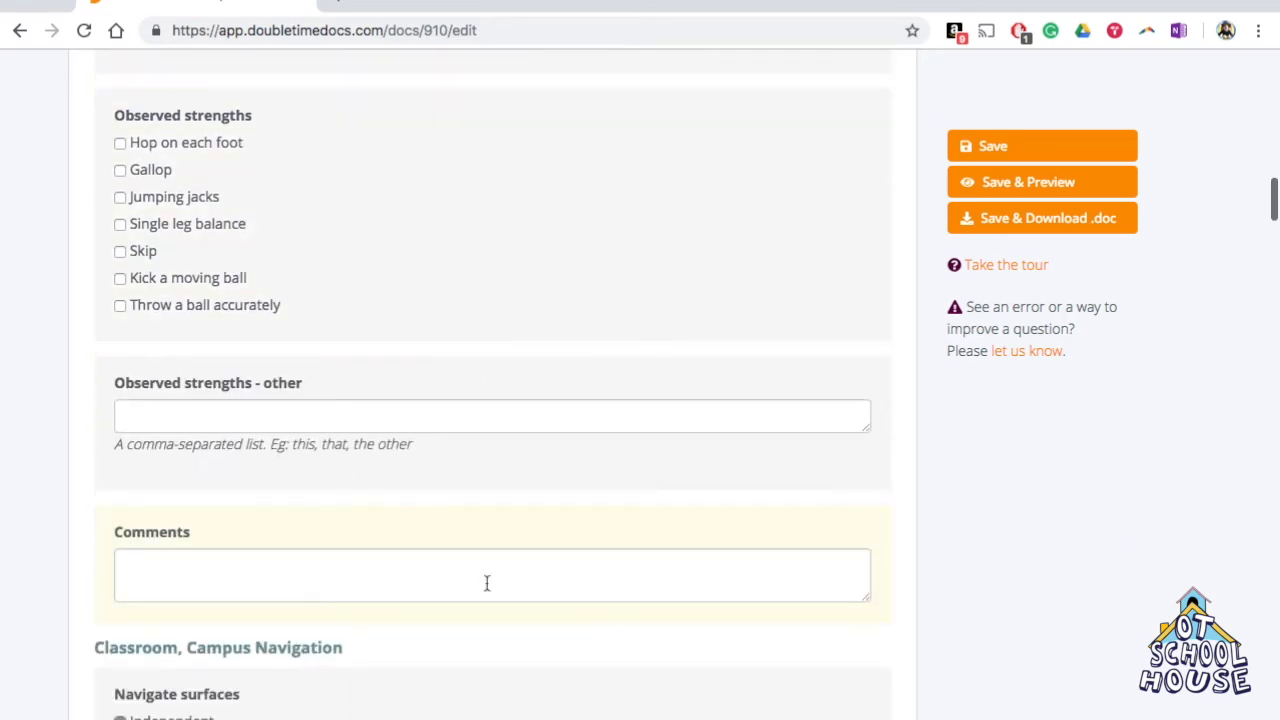
{"action": "scroll", "scroll_direction": "down", "scroll_amount": 3}
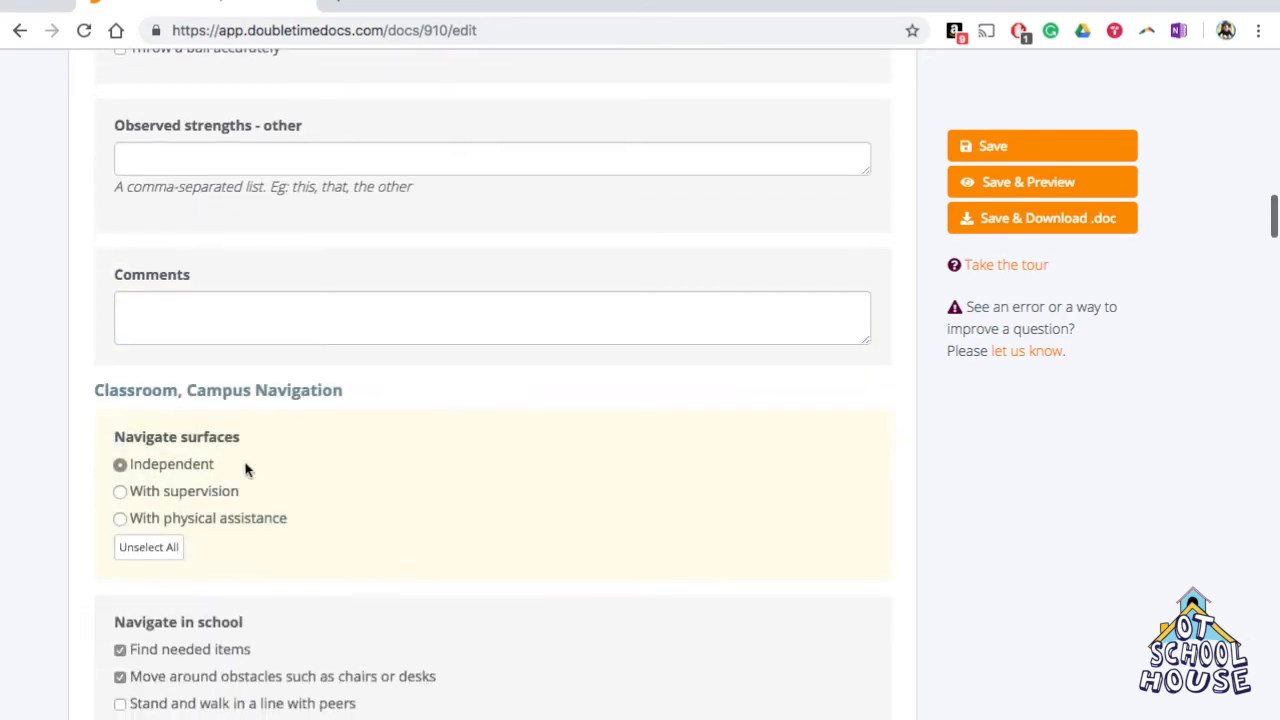
{"action": "scroll", "scroll_direction": "down", "scroll_amount": 3}
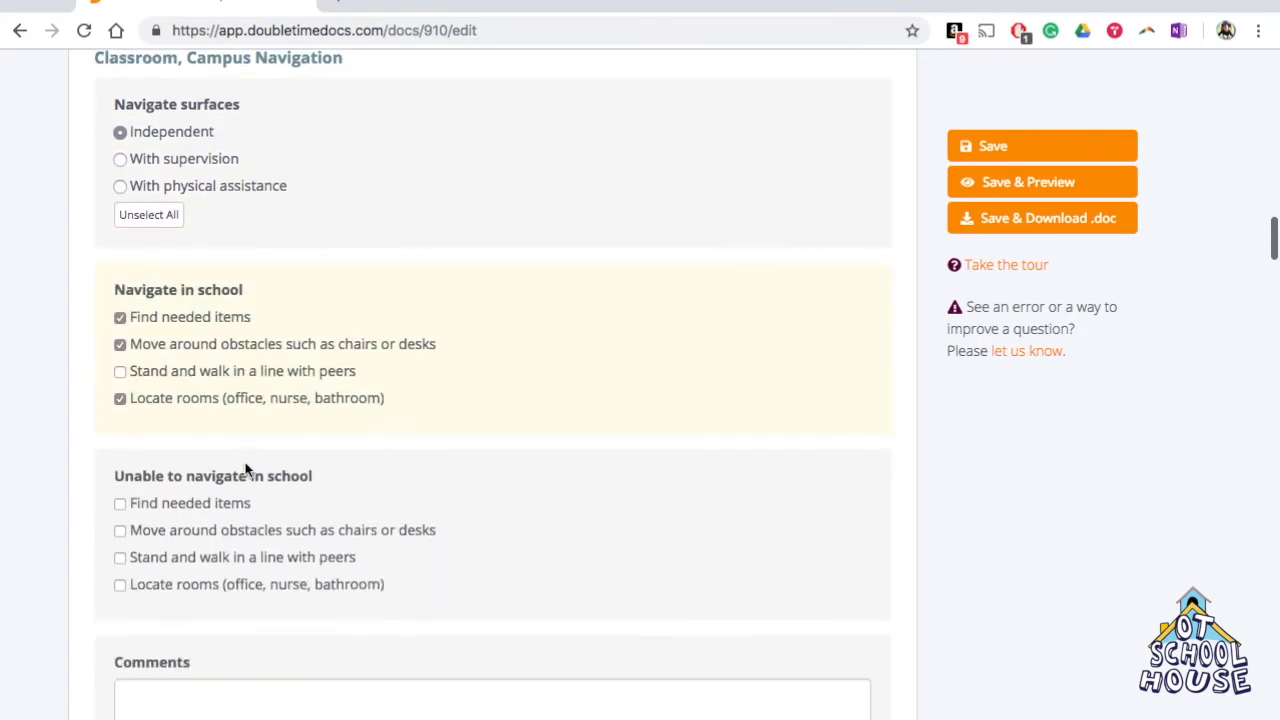
{"action": "scroll", "scroll_direction": "down", "scroll_amount": 3}
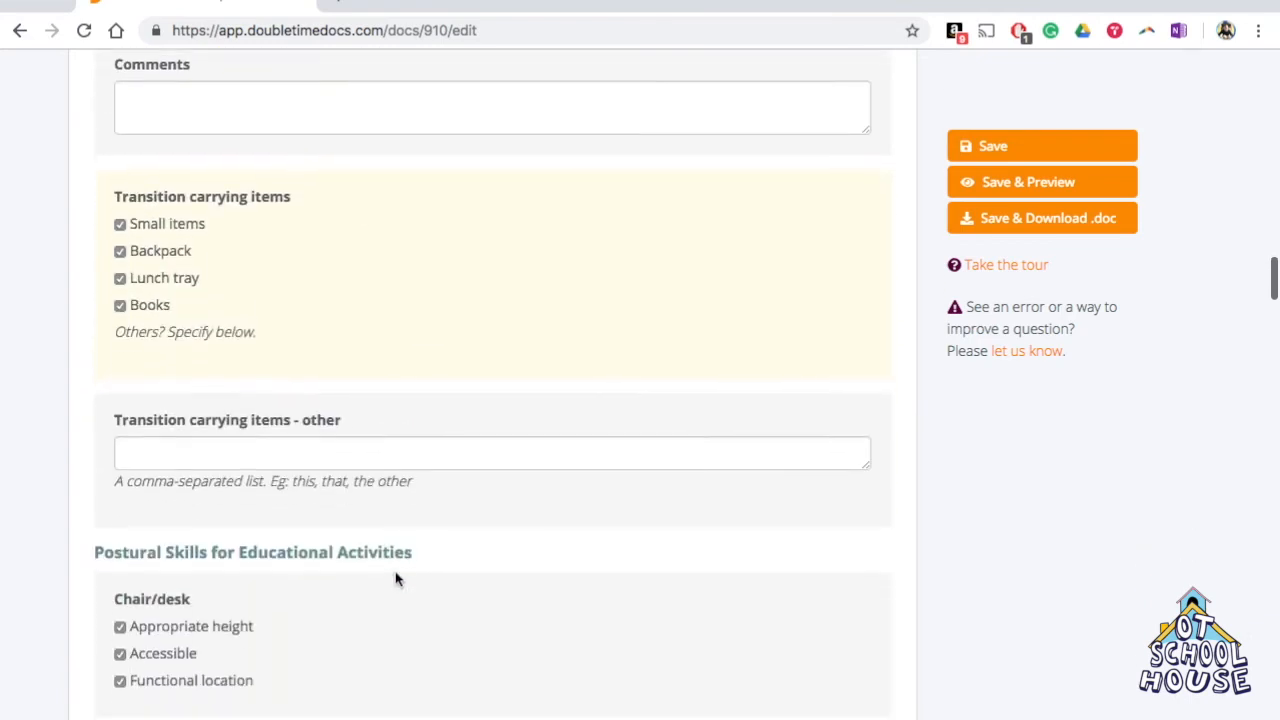
{"action": "scroll", "scroll_direction": "down", "scroll_amount": 3}
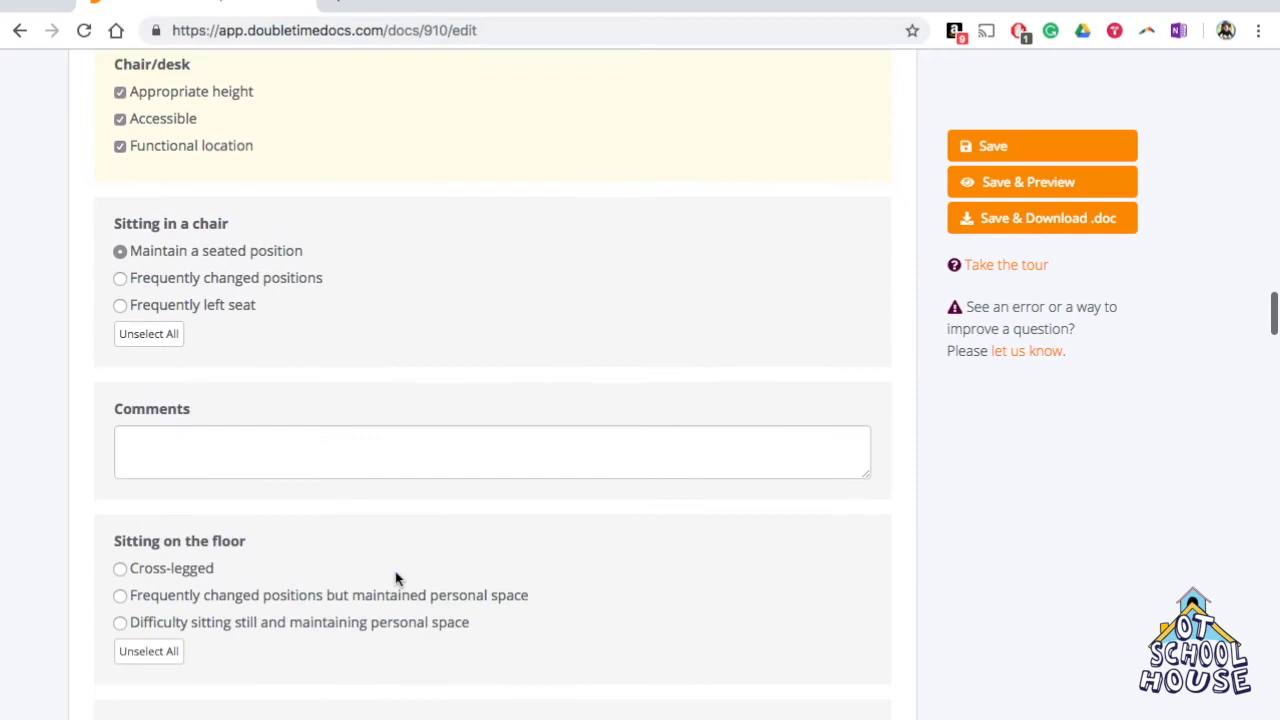
{"action": "scroll", "scroll_direction": "down", "scroll_amount": 3}
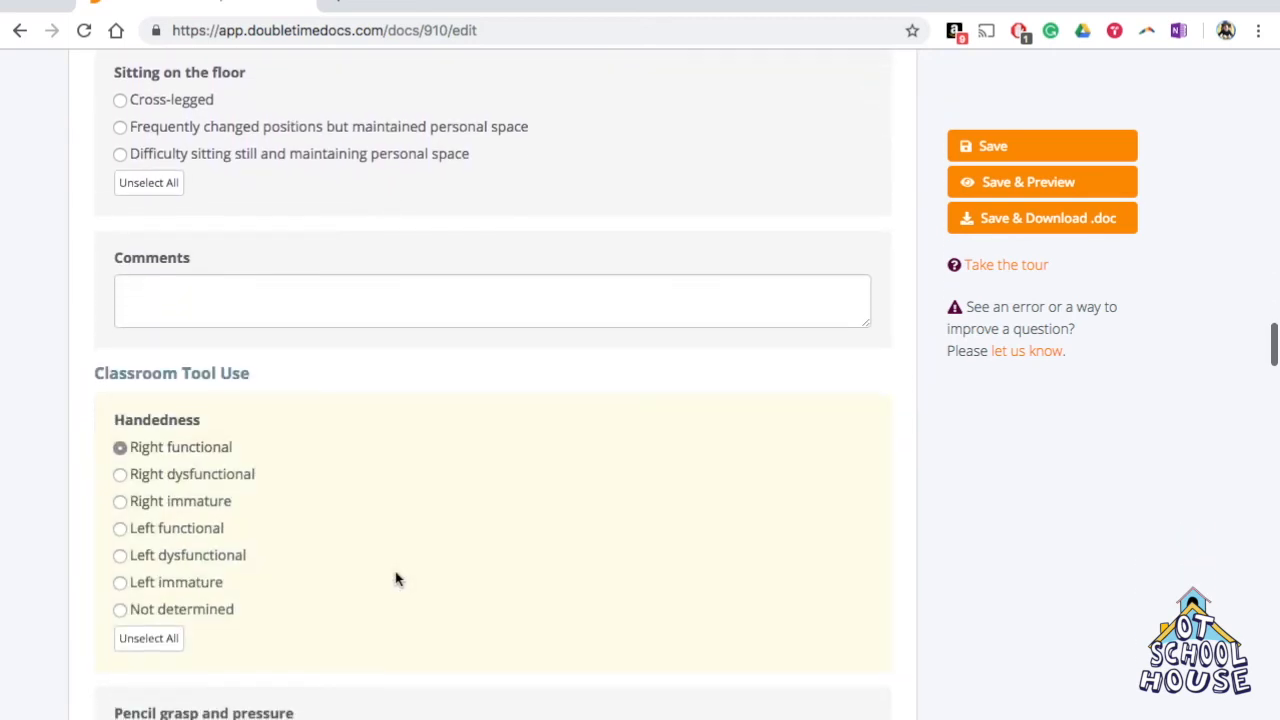
{"action": "scroll", "scroll_direction": "down", "scroll_amount": 3}
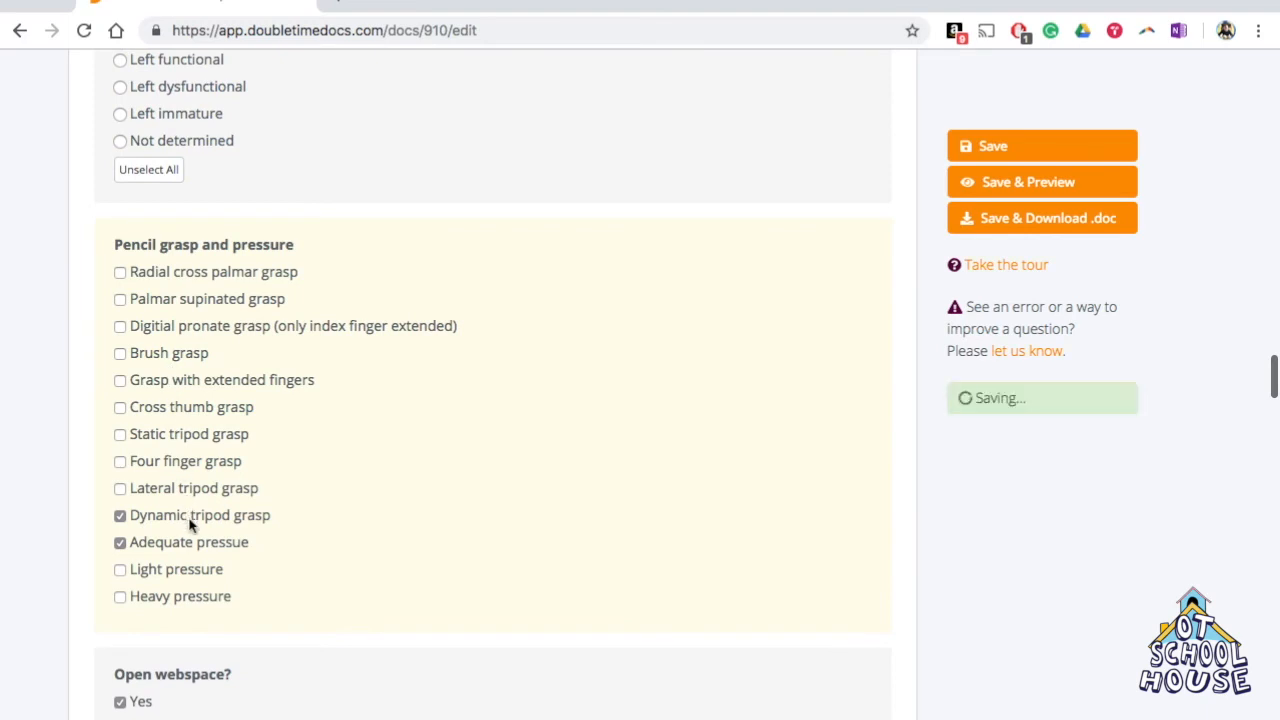
{"action": "scroll", "scroll_direction": "down", "scroll_amount": 3}
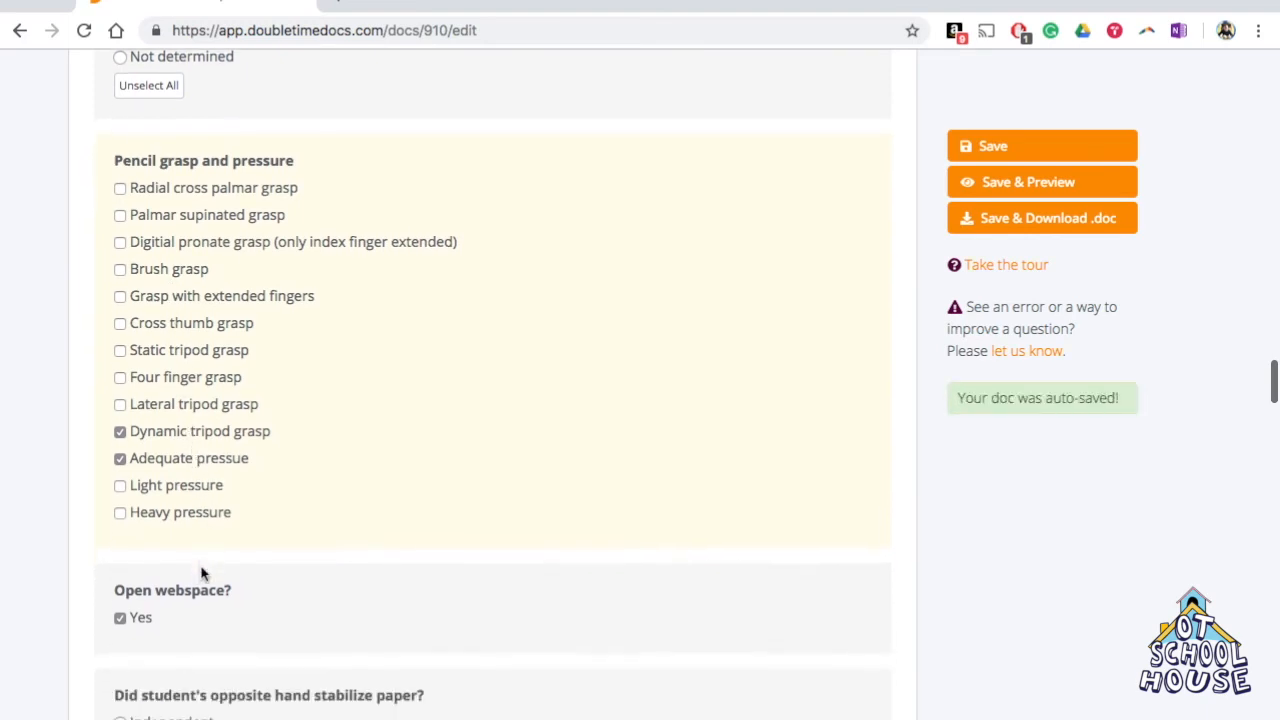
{"action": "scroll", "scroll_direction": "down", "scroll_amount": 3}
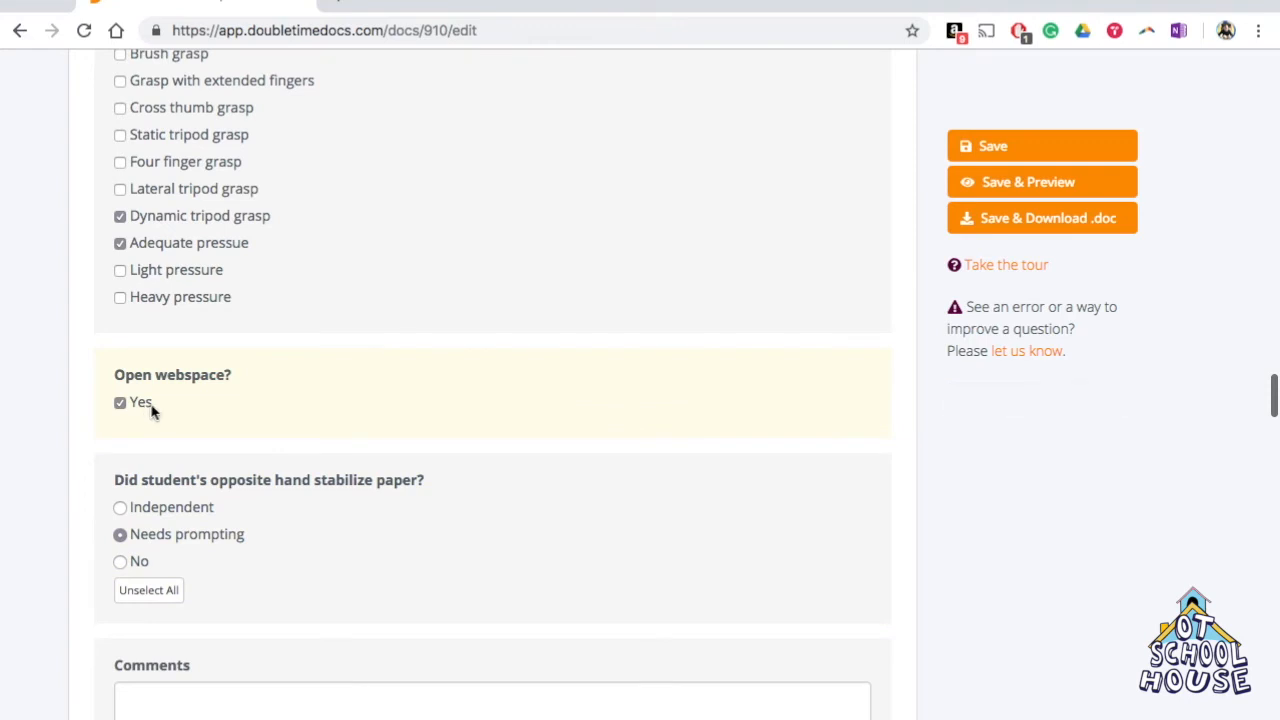
{"action": "scroll", "scroll_direction": "down", "scroll_amount": 3}
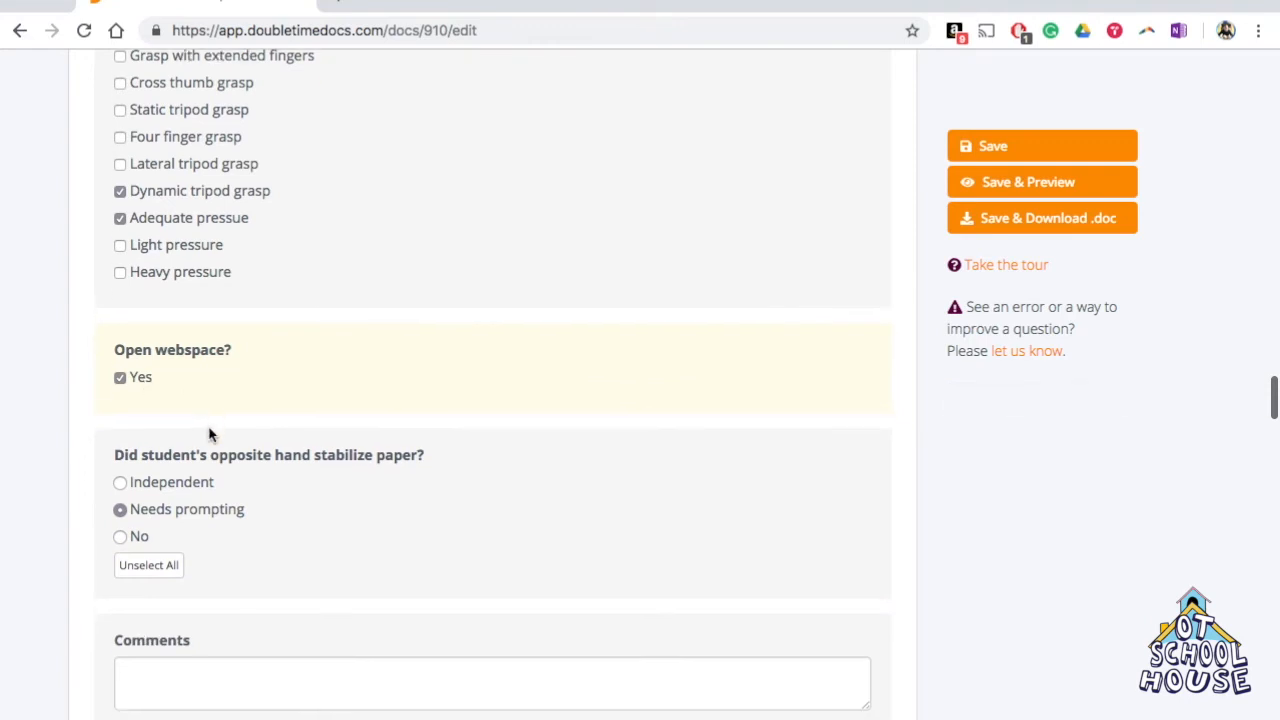
{"action": "scroll", "scroll_direction": "down", "scroll_amount": 3}
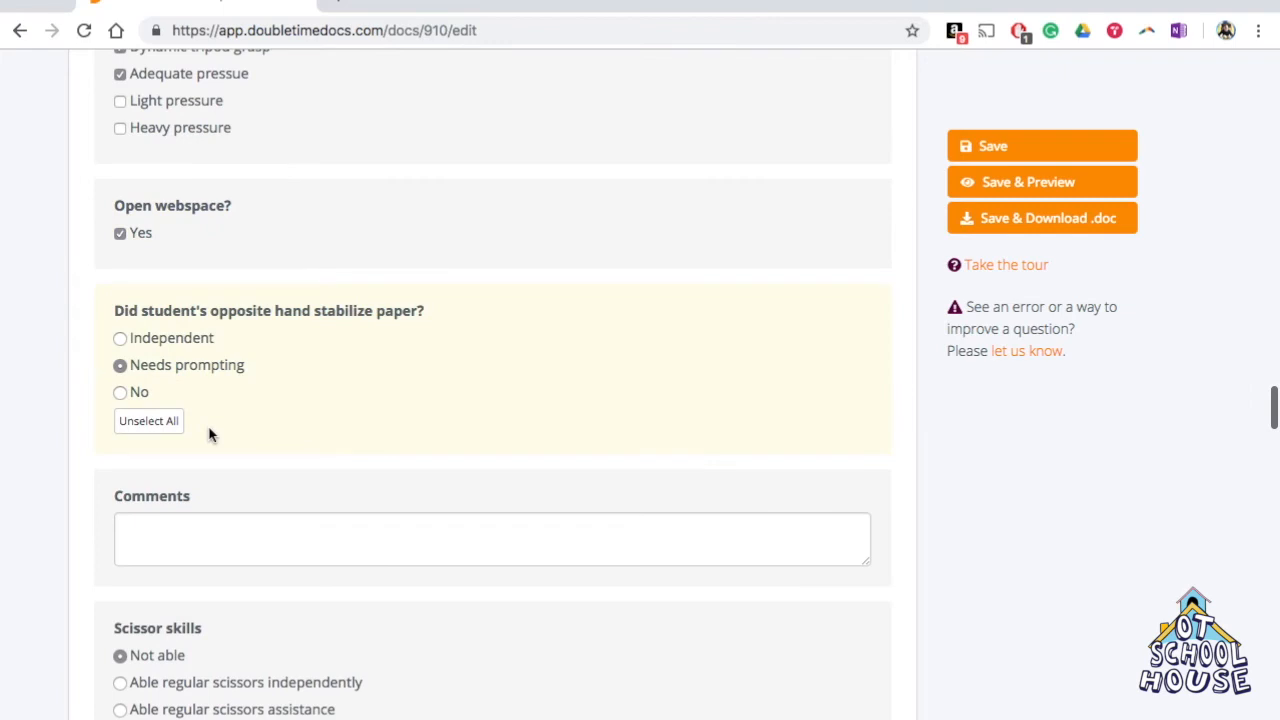
{"action": "scroll", "scroll_direction": "down", "scroll_amount": 3}
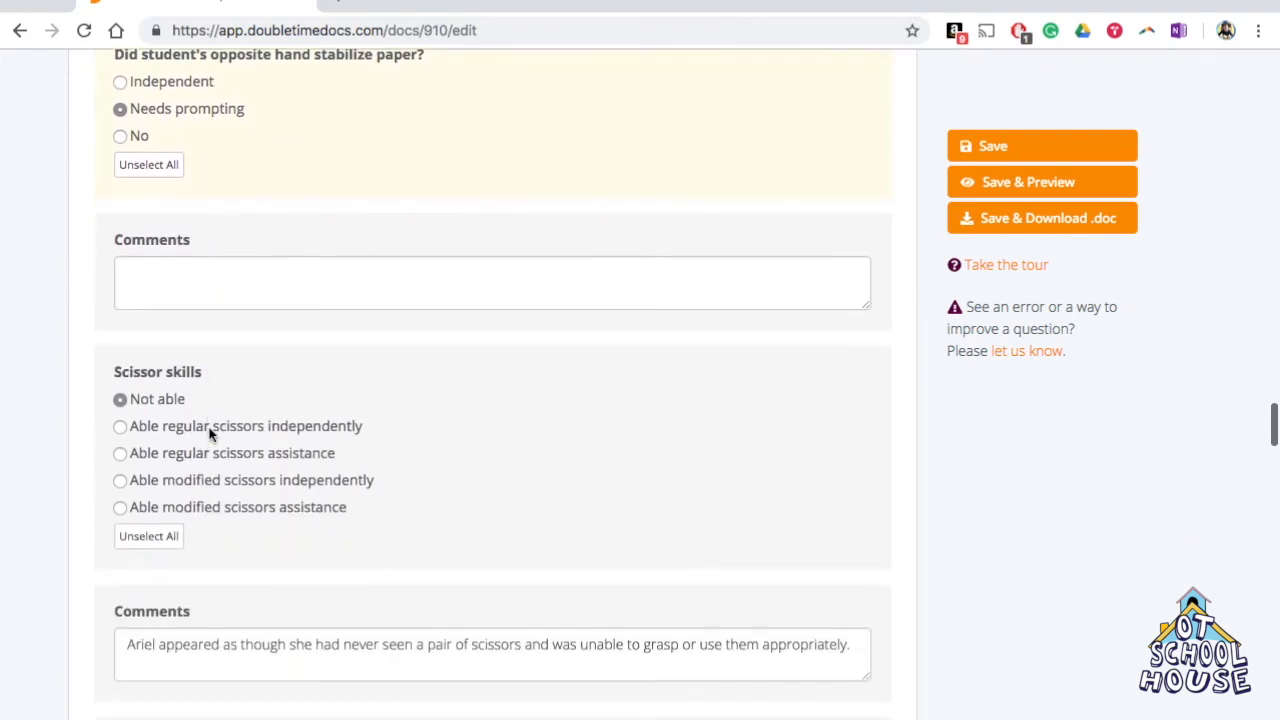
{"action": "scroll", "scroll_direction": "down", "scroll_amount": 3}
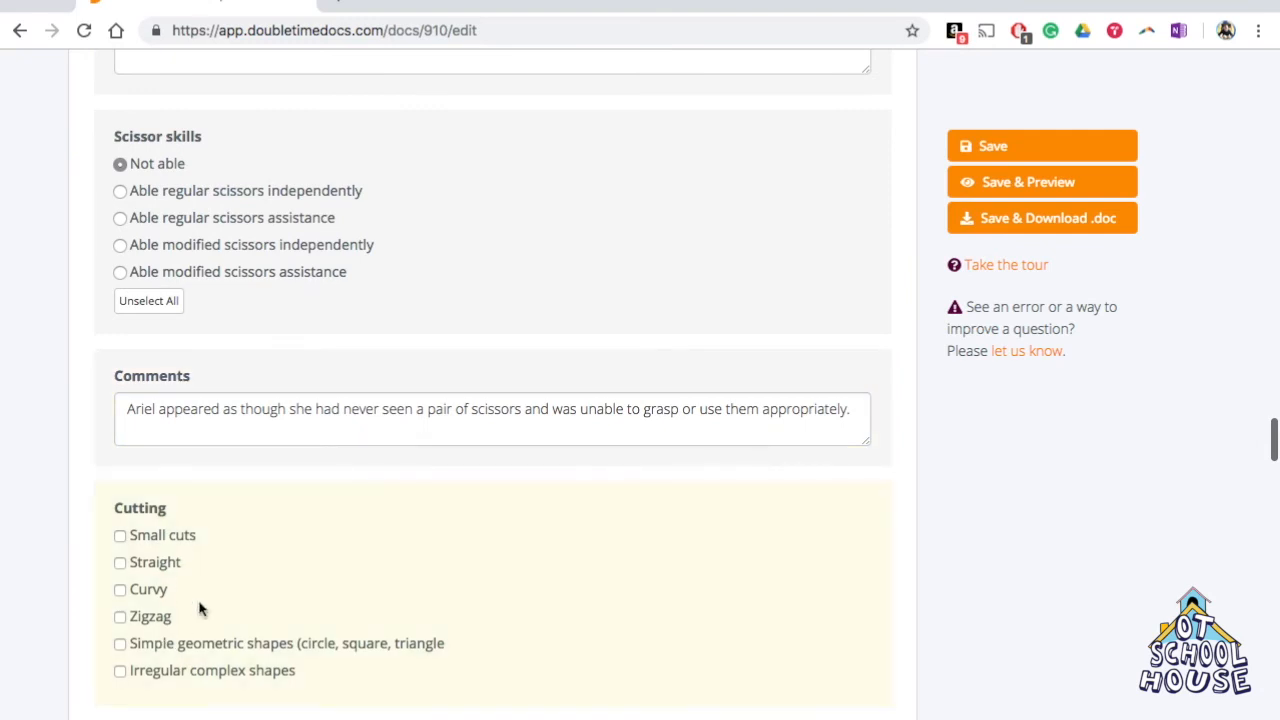
{"action": "scroll", "scroll_direction": "down", "scroll_amount": 3}
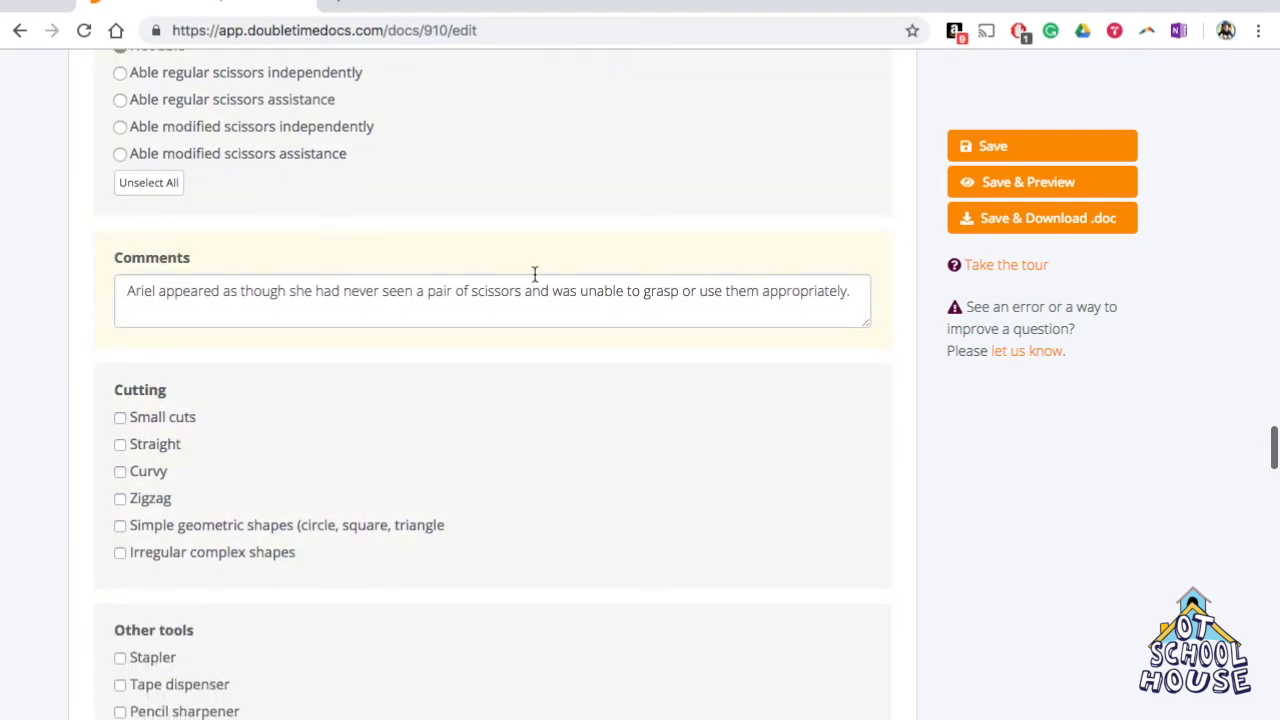
{"action": "scroll", "scroll_direction": "down", "scroll_amount": 3}
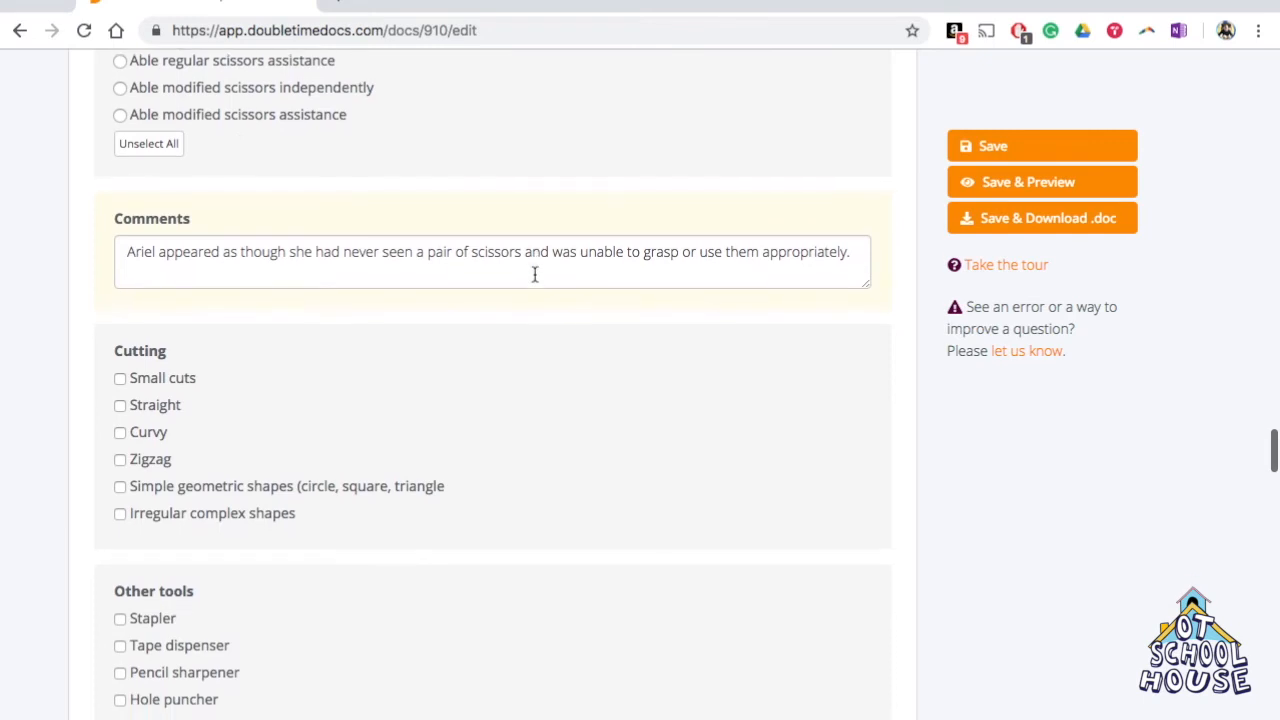
{"action": "scroll", "scroll_direction": "down", "scroll_amount": 3}
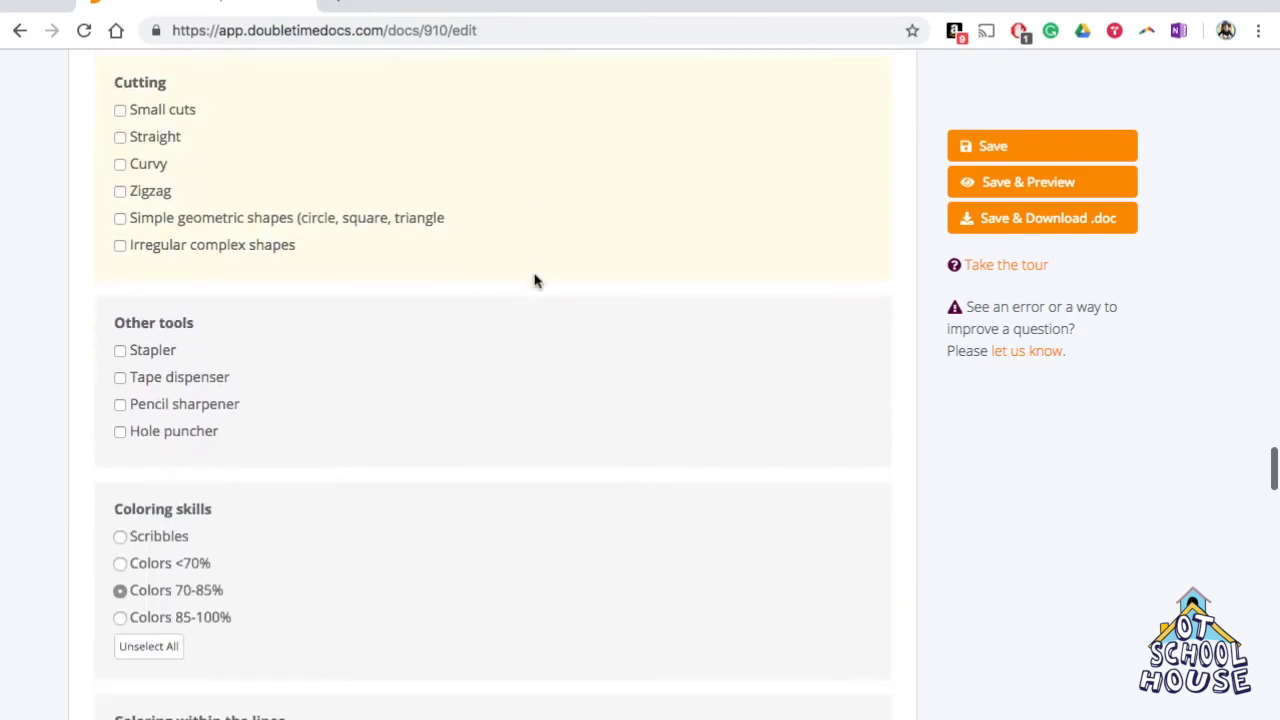
{"action": "scroll", "scroll_direction": "down", "scroll_amount": 3}
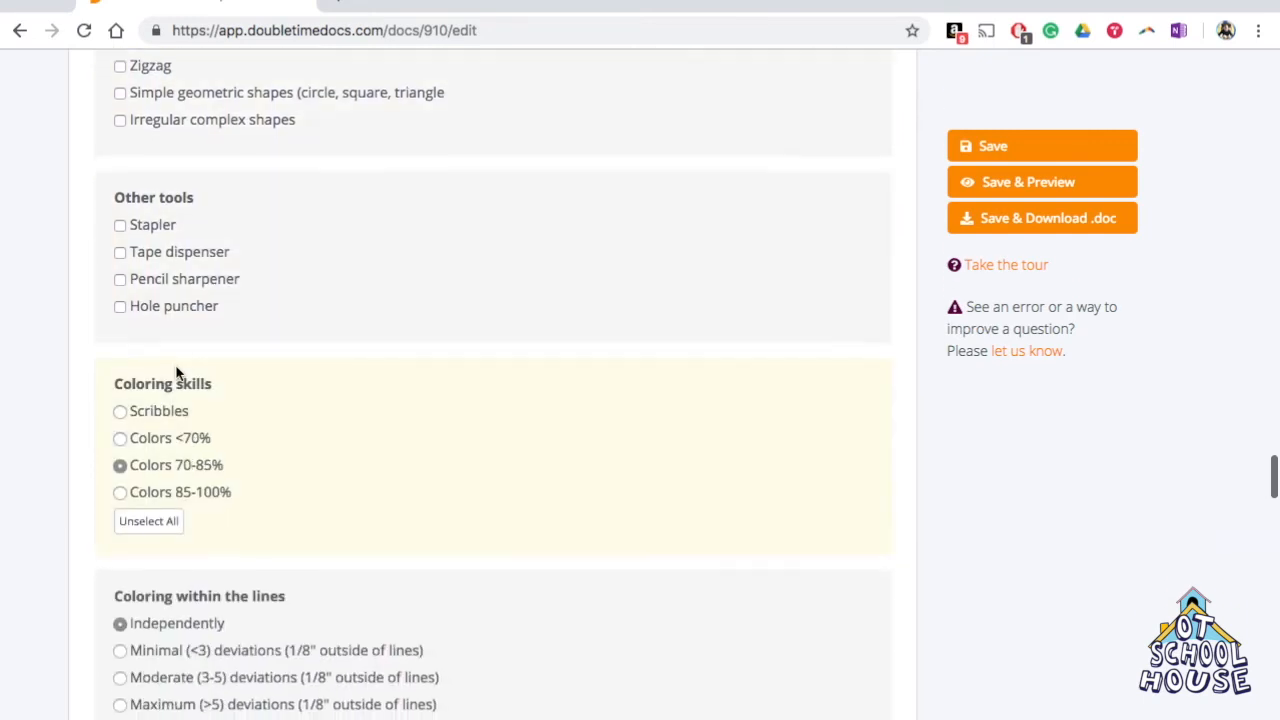
{"action": "scroll", "scroll_direction": "down", "scroll_amount": 3}
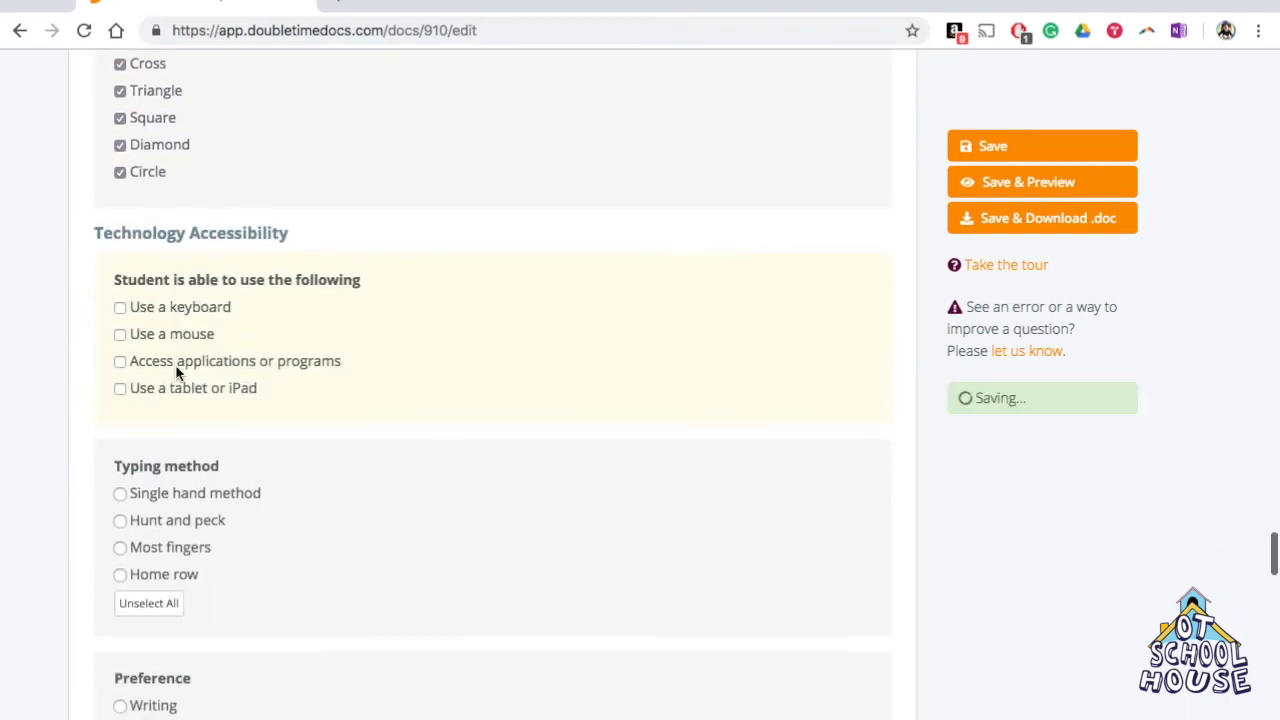
{"action": "scroll", "scroll_direction": "down", "scroll_amount": 3}
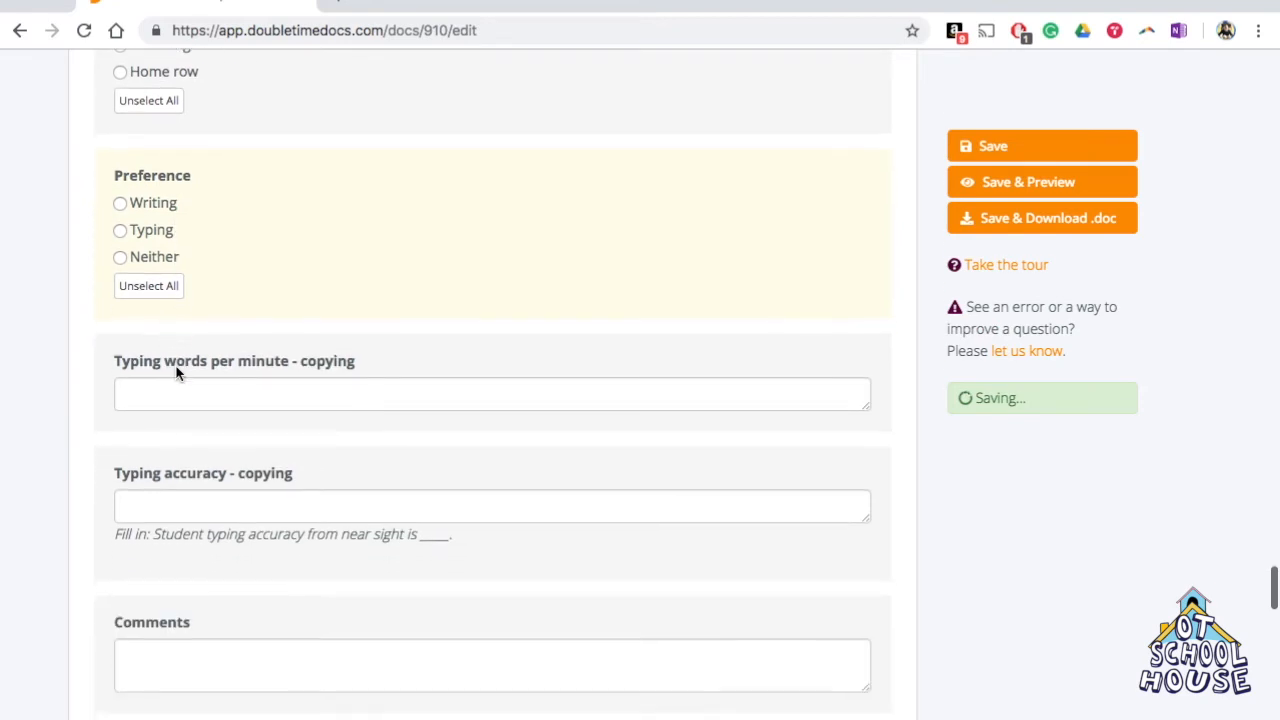
{"action": "scroll", "scroll_direction": "down", "scroll_amount": 3}
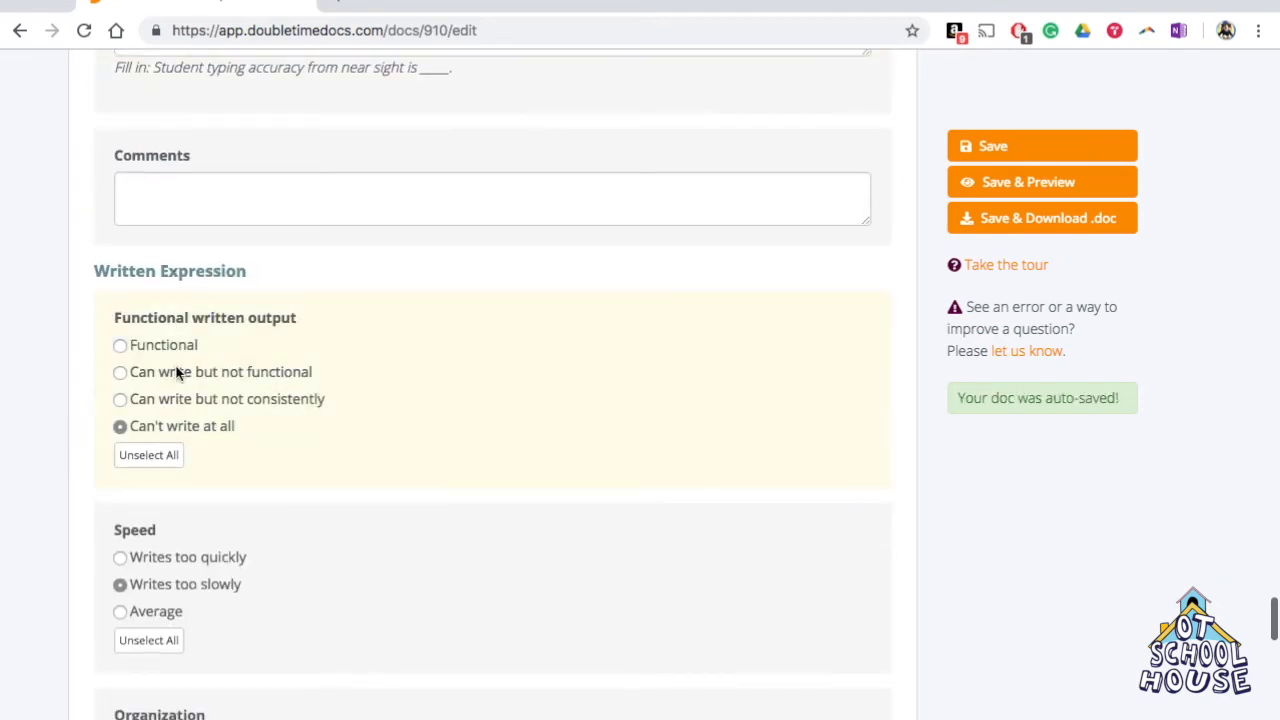
{"action": "scroll", "scroll_direction": "down", "scroll_amount": 3}
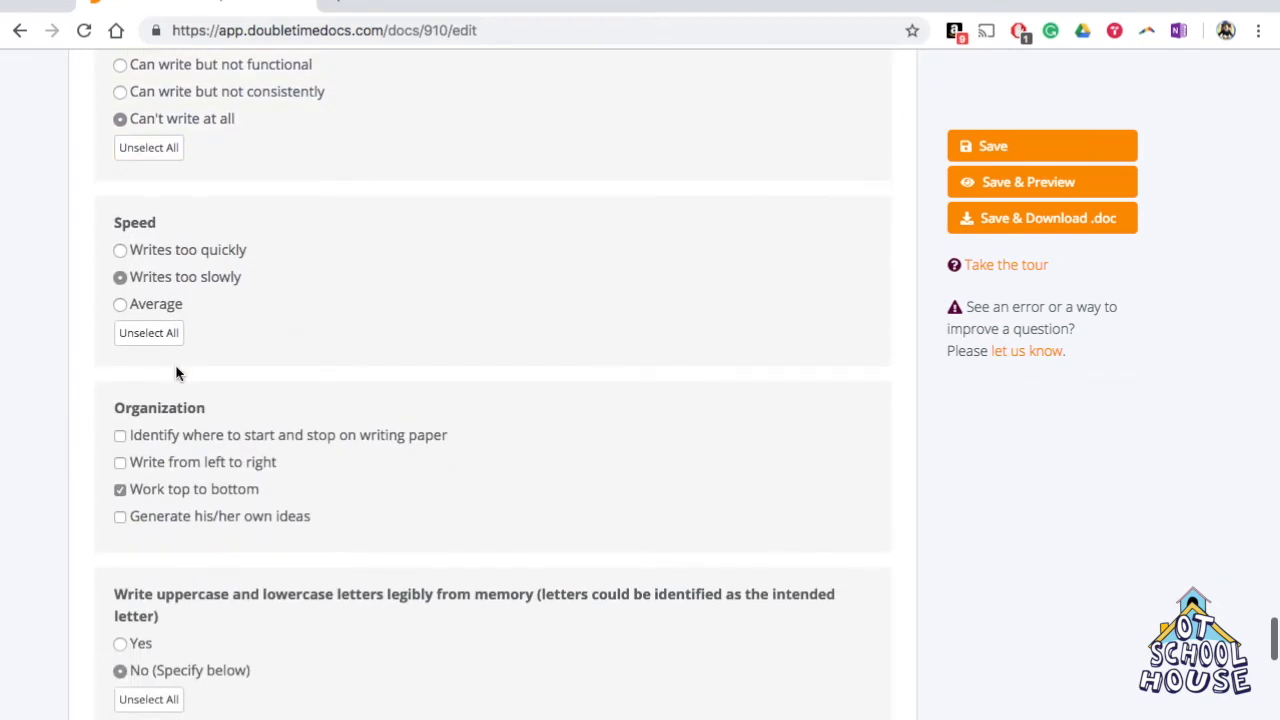
{"action": "scroll", "scroll_direction": "down", "scroll_amount": 3}
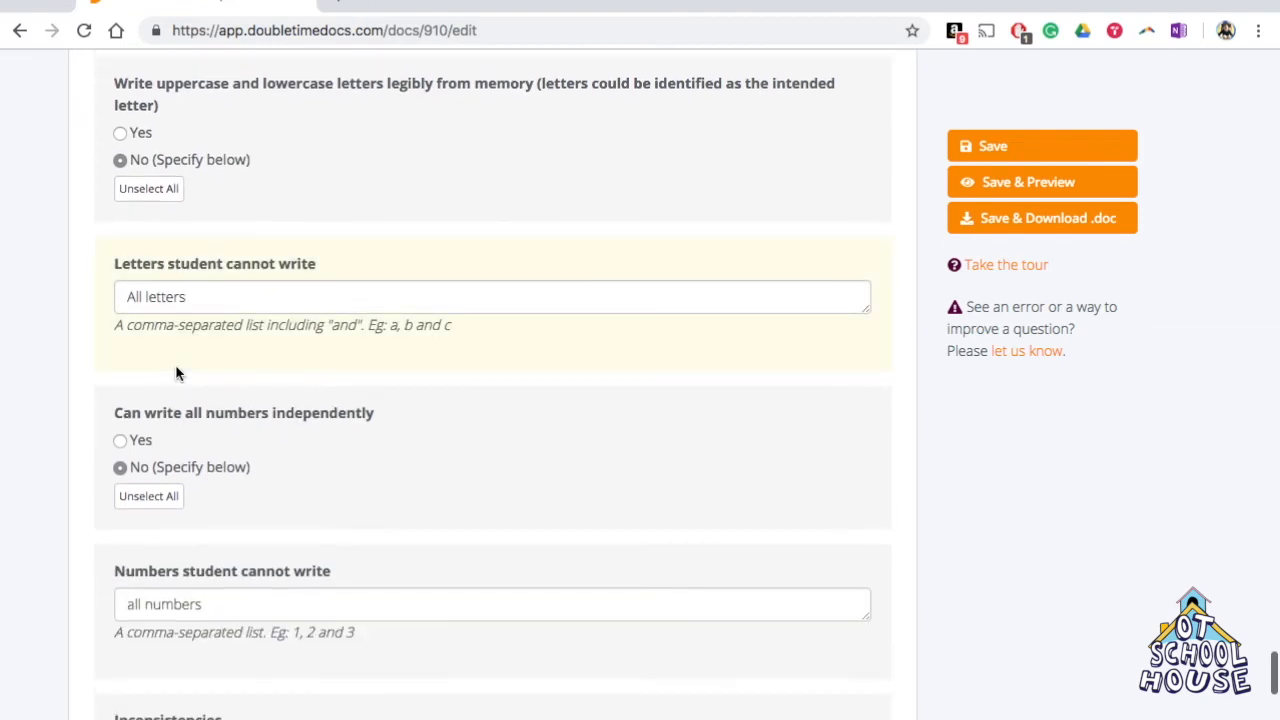
{"action": "scroll", "scroll_direction": "down", "scroll_amount": 3}
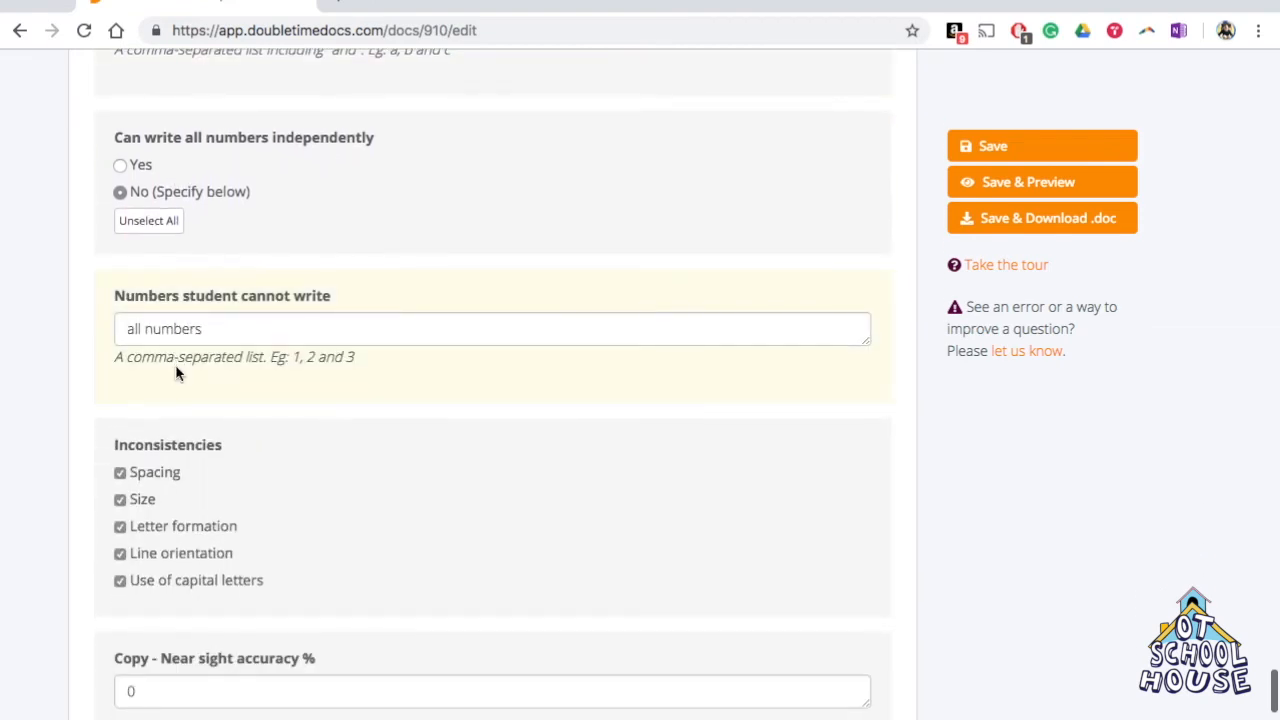
{"action": "scroll", "scroll_direction": "down", "scroll_amount": 3}
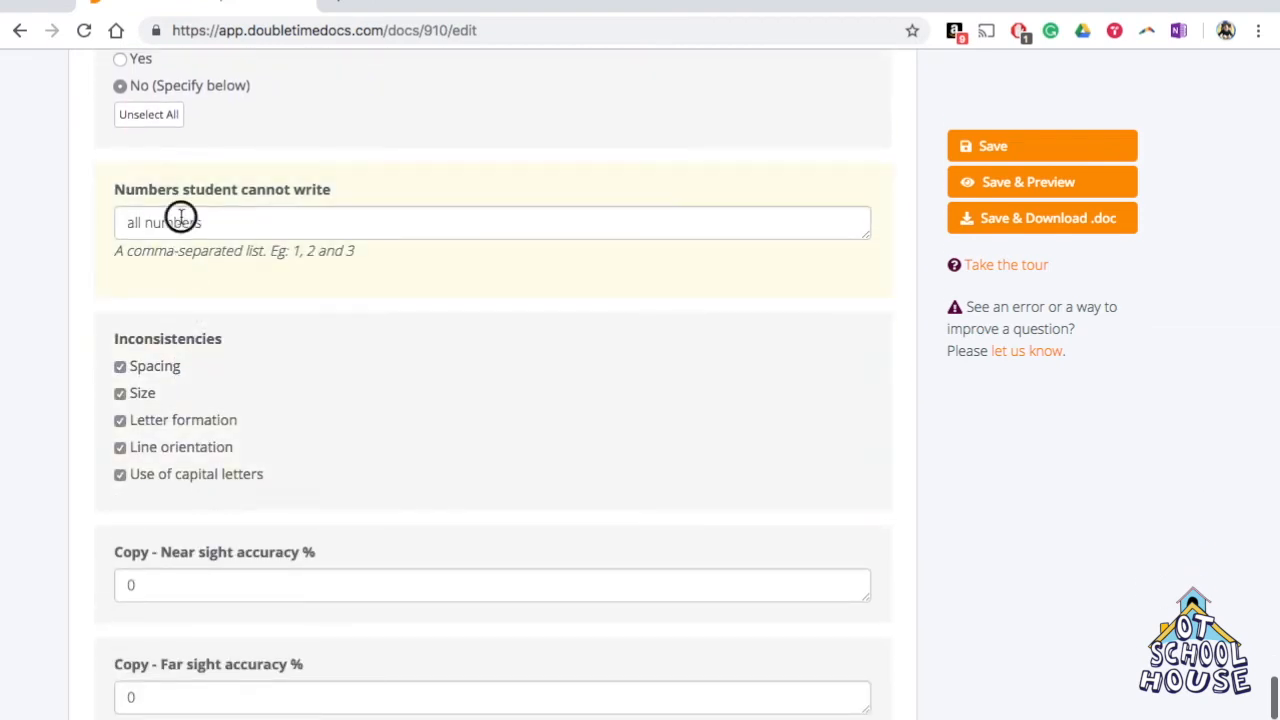
Step: Enter 80 for both Copy near sight and far sight accuracy %, replacing the mistyped 10
{"action": "left_click", "coordinate": [492, 584]}
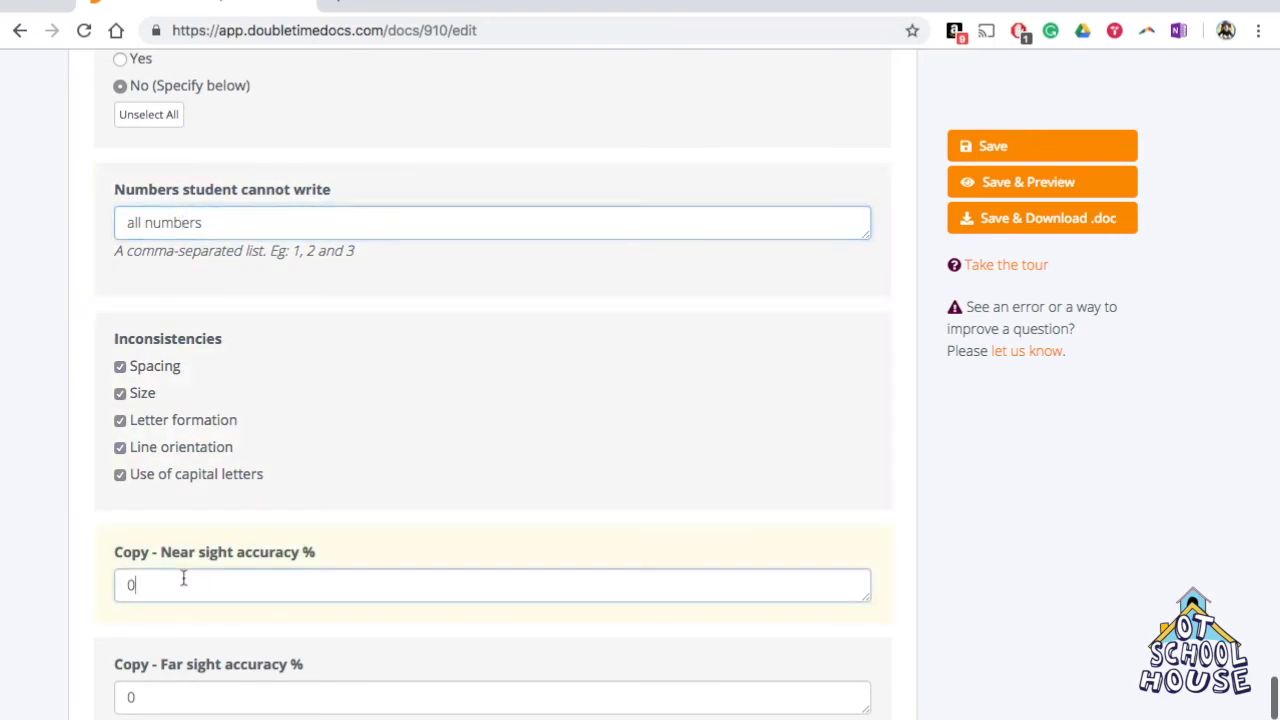
{"action": "type", "text": "1"}
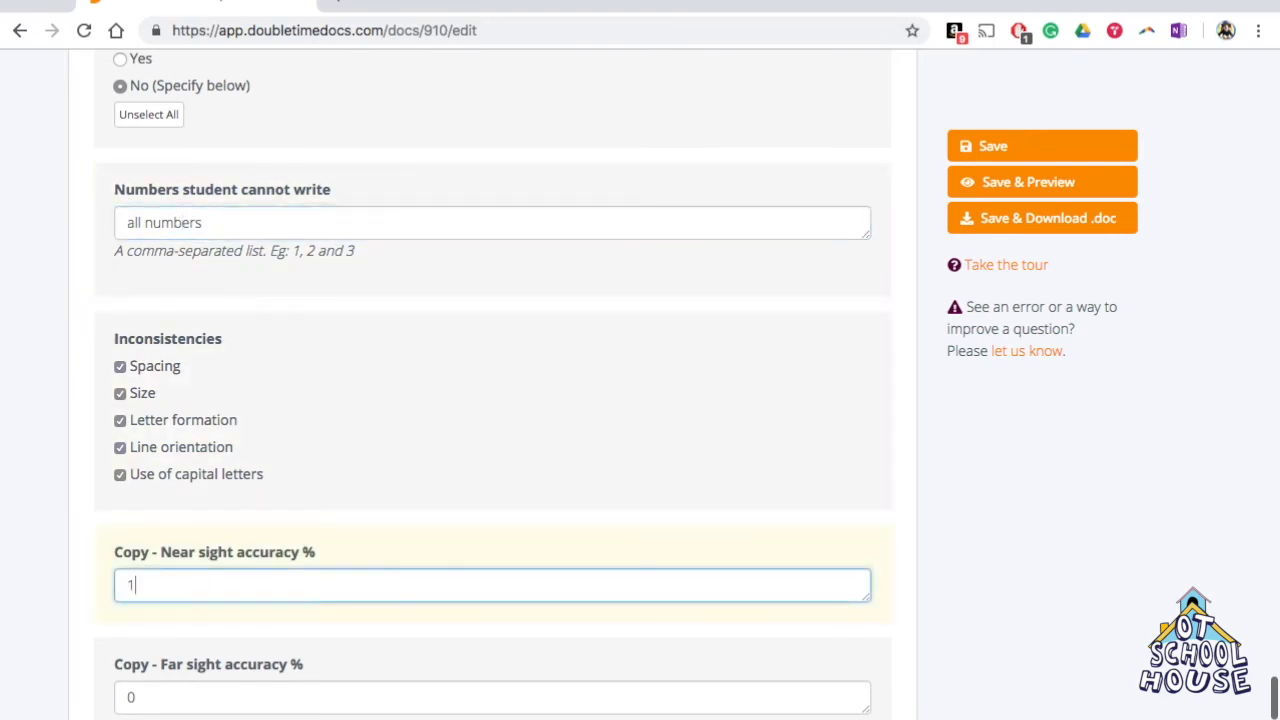
{"action": "type", "text": "0"}
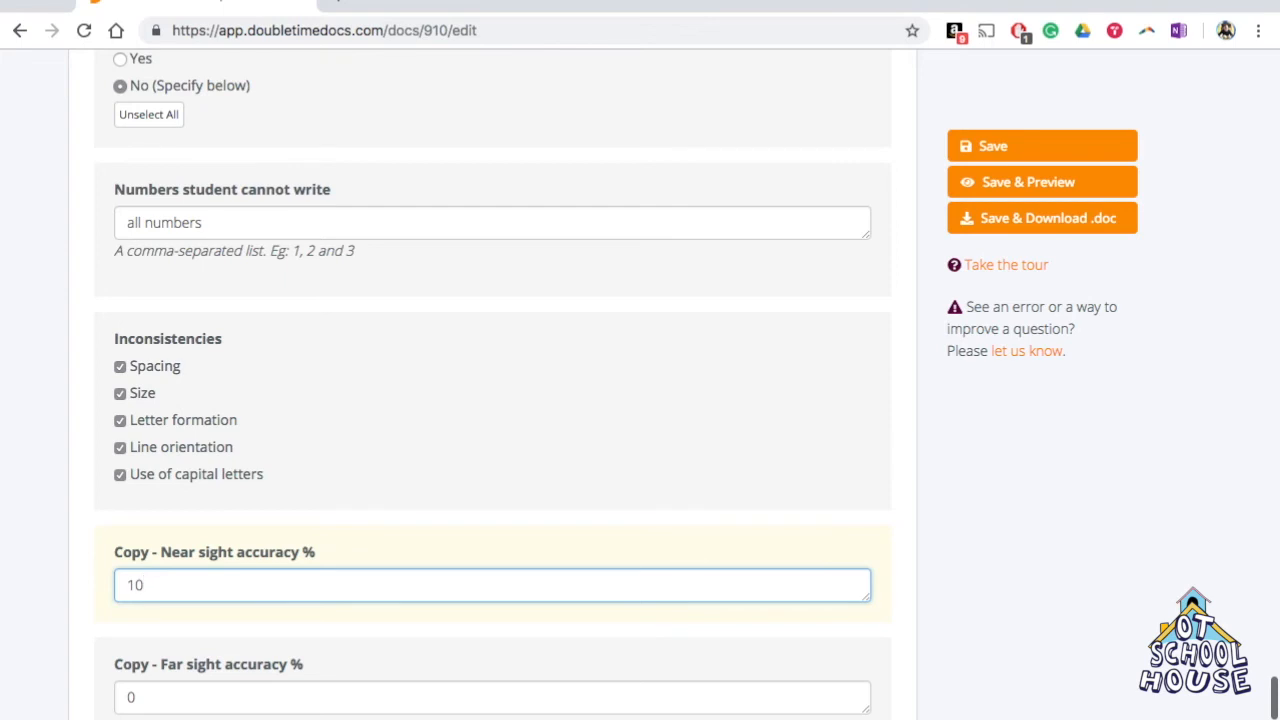
{"action": "left_click", "coordinate": [492, 697]}
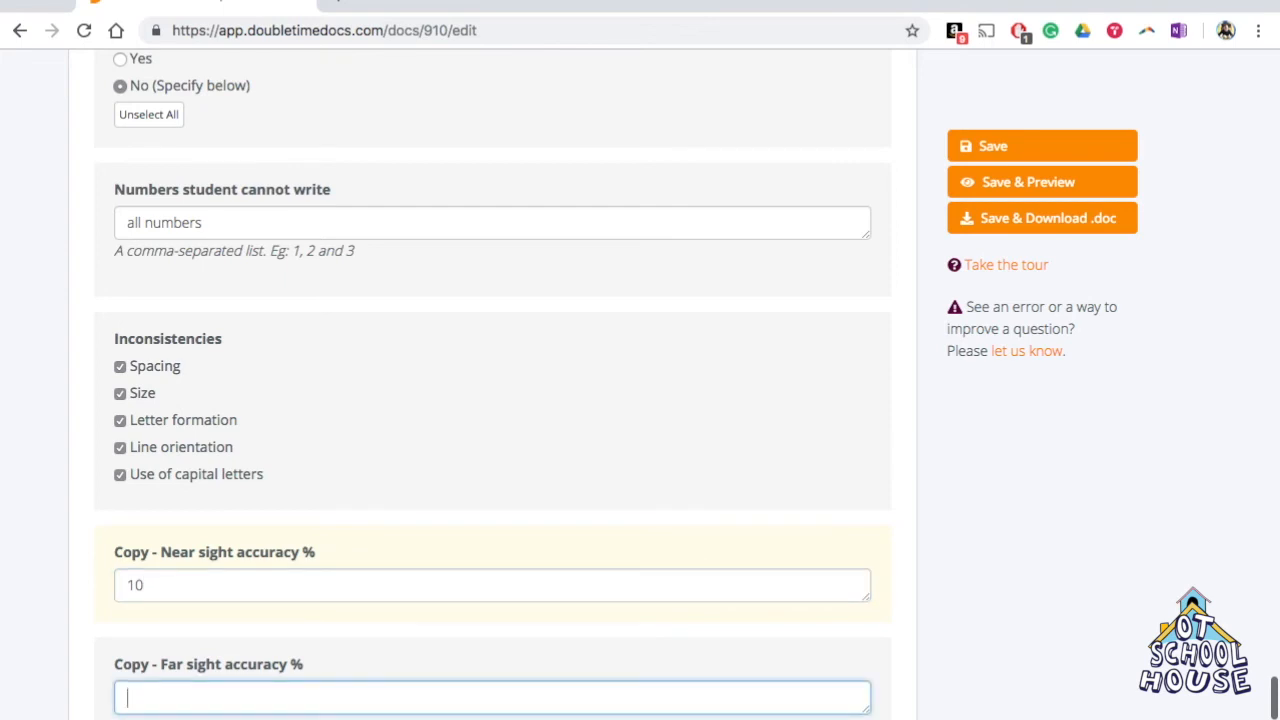
{"action": "type", "text": "80"}
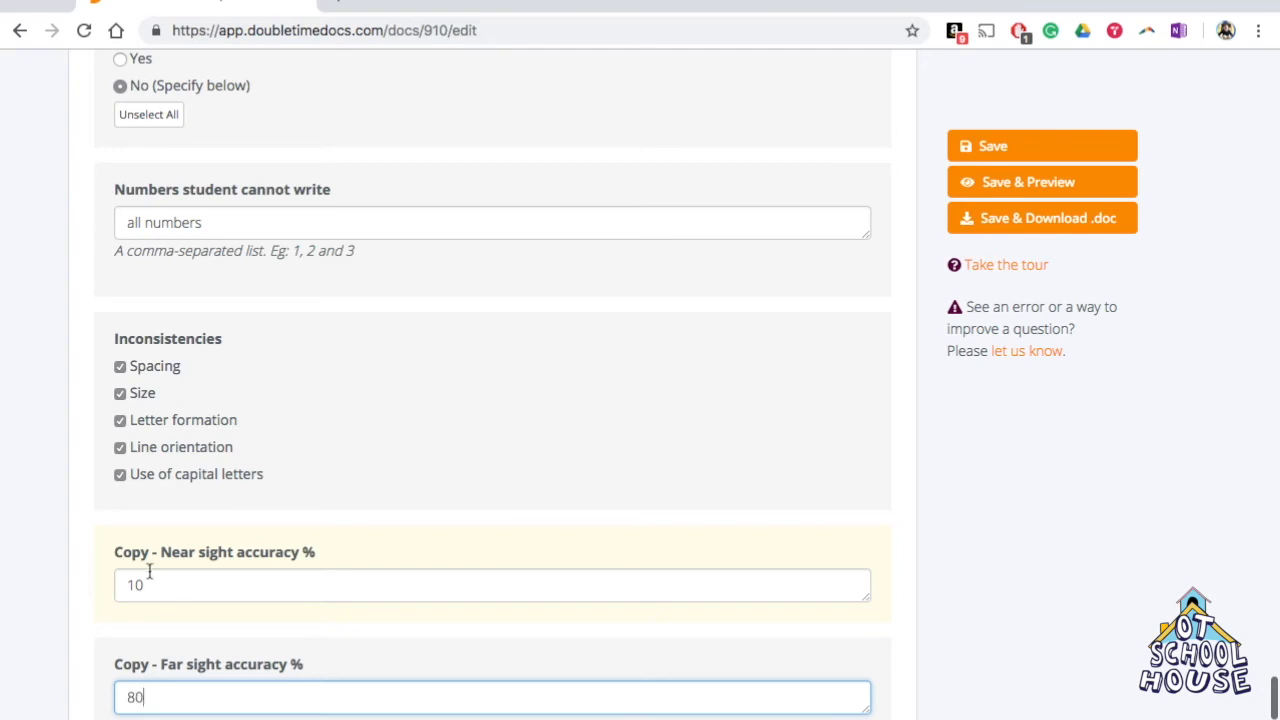
{"action": "left_click", "coordinate": [492, 585]}
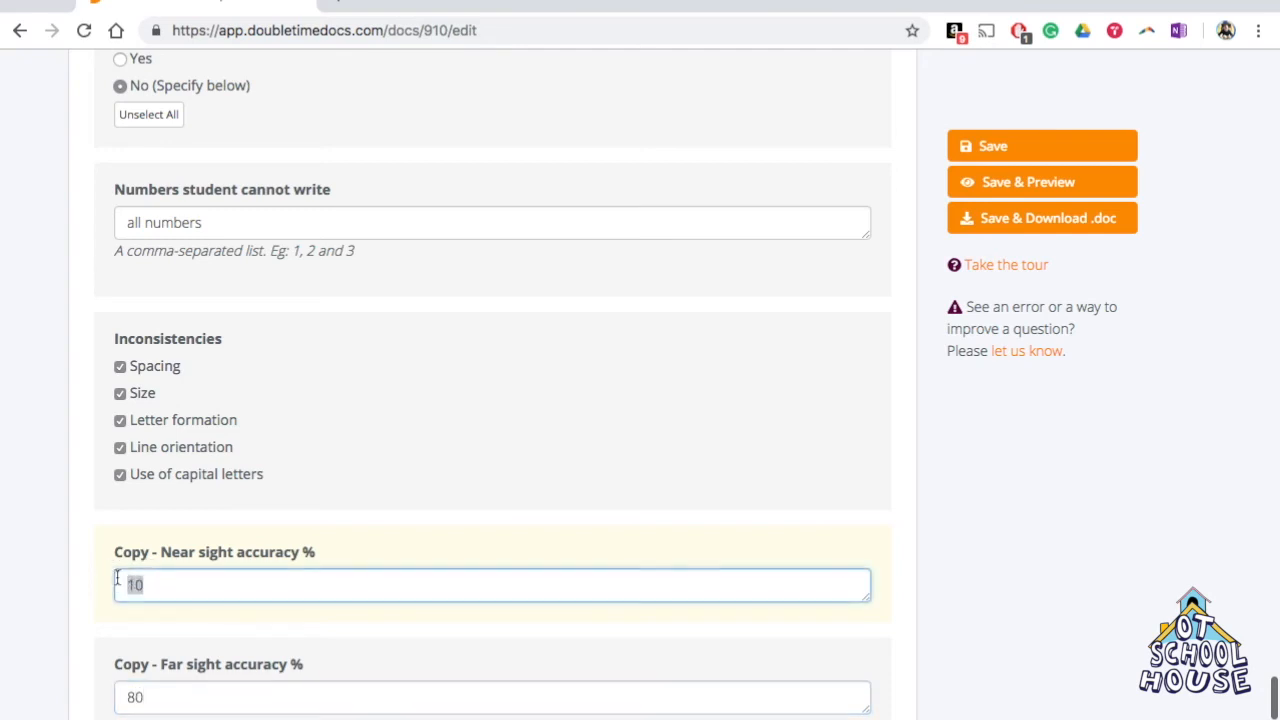
{"action": "type", "text": "80"}
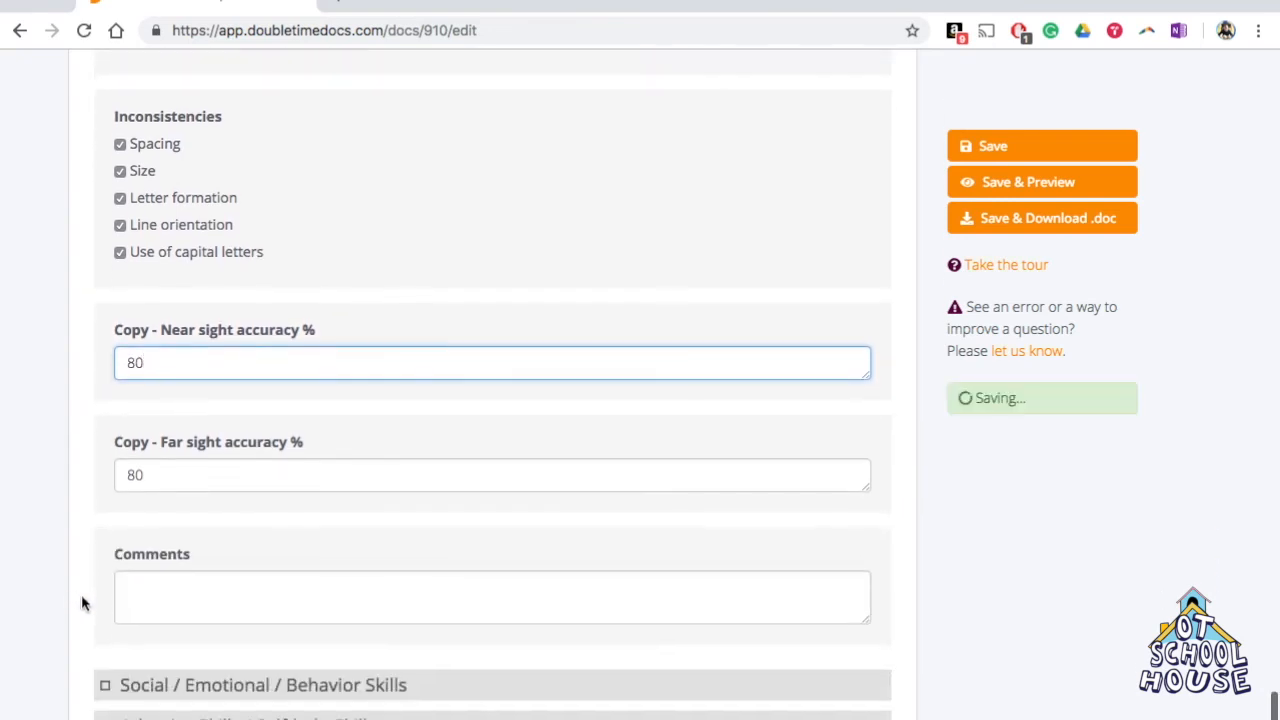
{"action": "scroll", "scroll_direction": "down", "scroll_amount": 3}
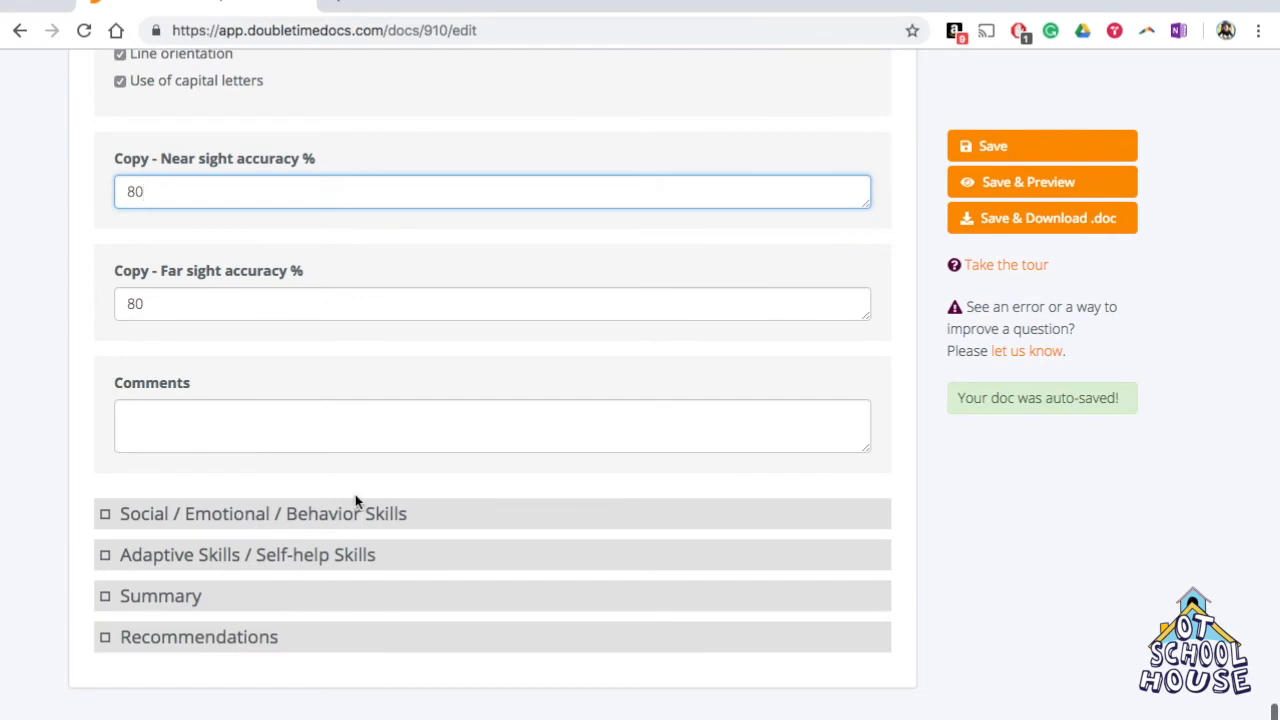
{"action": "mouse_move", "coordinate": [235, 577]}
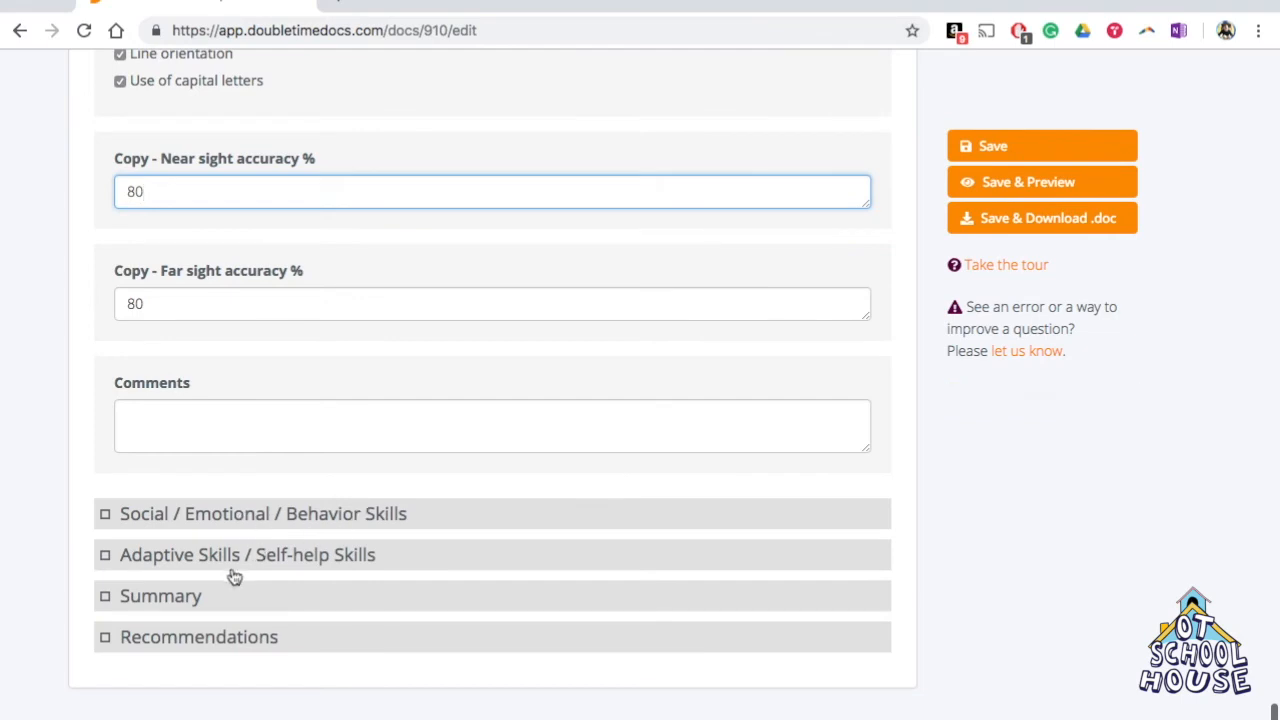
{"action": "mouse_move", "coordinate": [320, 555]}
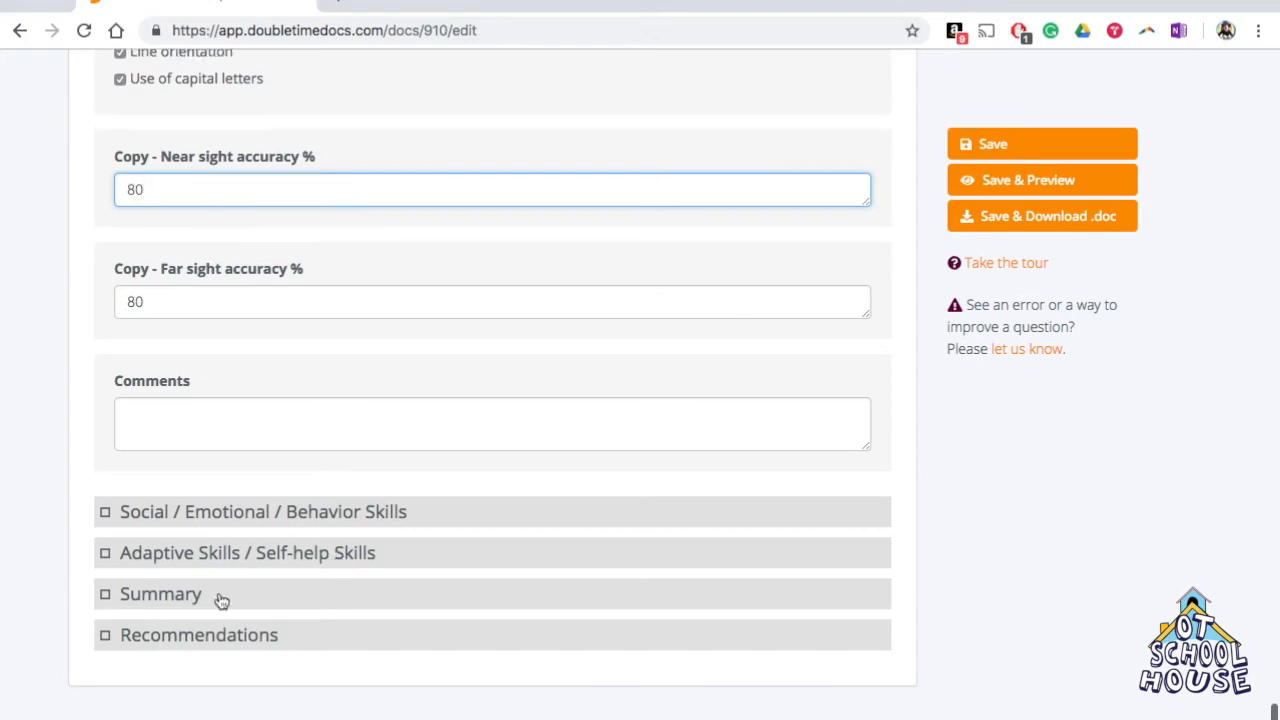
{"action": "scroll", "scroll_direction": "down", "scroll_amount": 3}
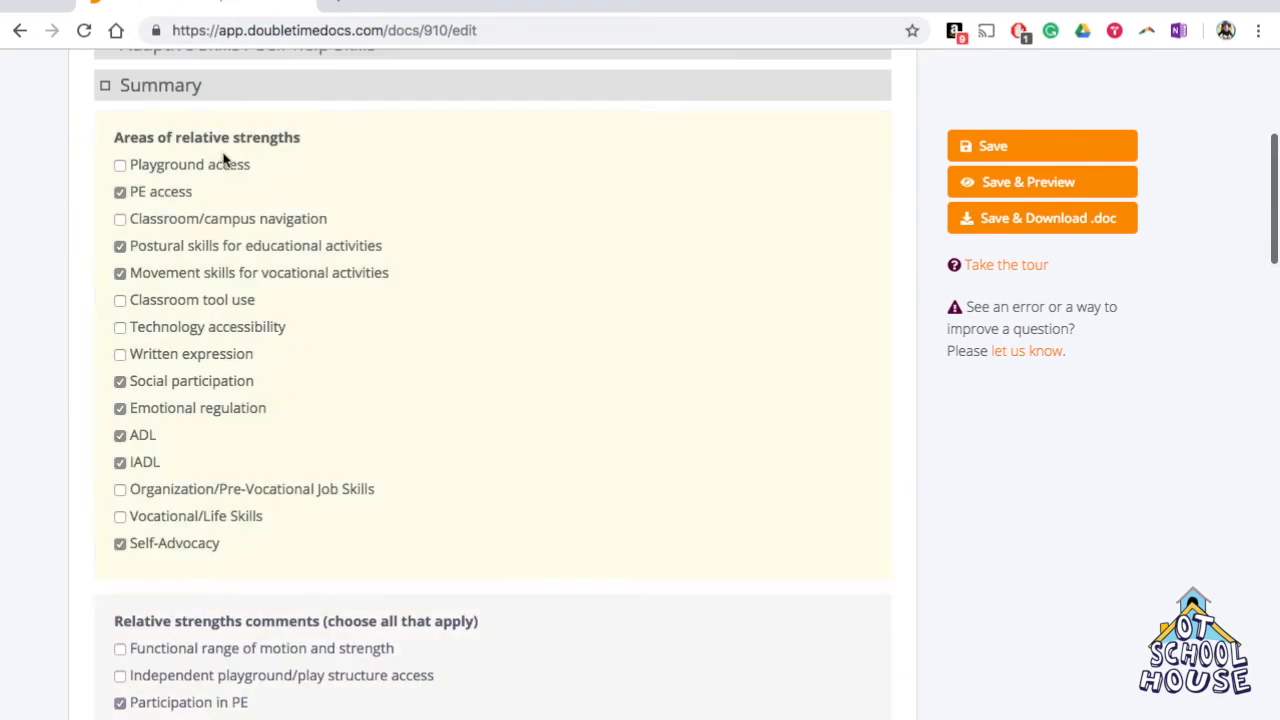
{"action": "scroll", "scroll_direction": "down", "scroll_amount": 3}
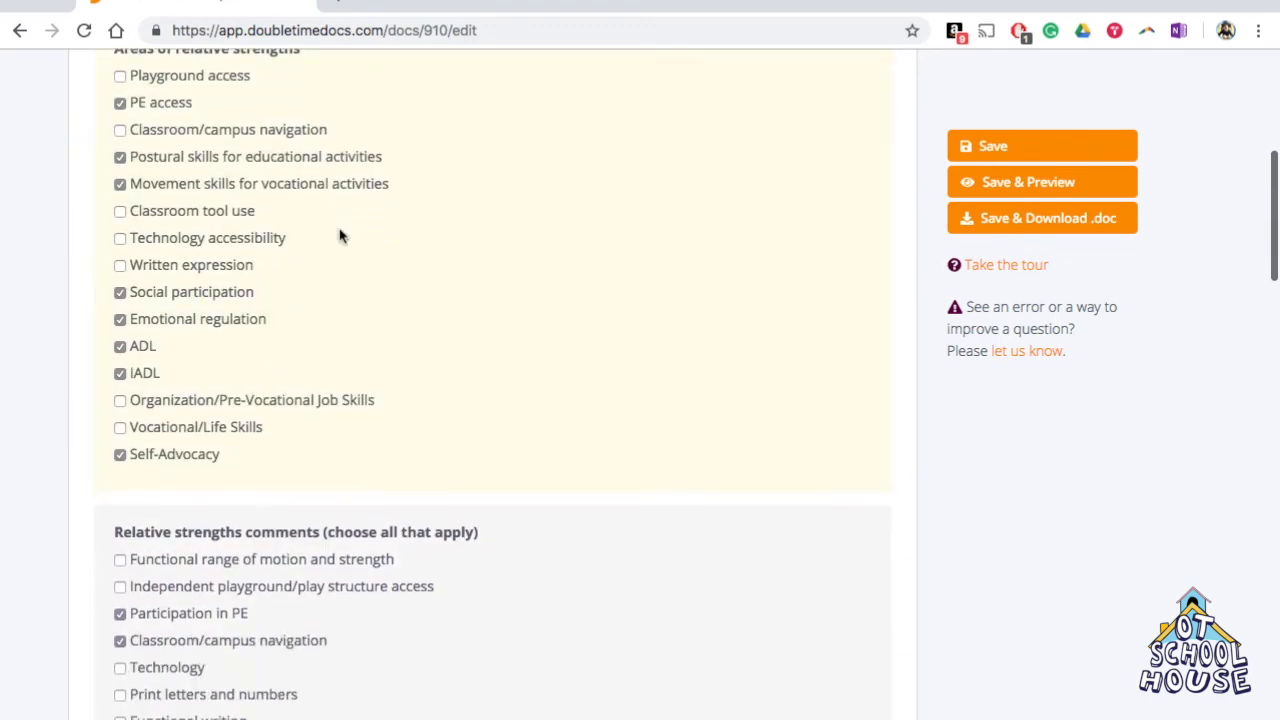
{"action": "scroll", "scroll_direction": "down", "scroll_amount": 3}
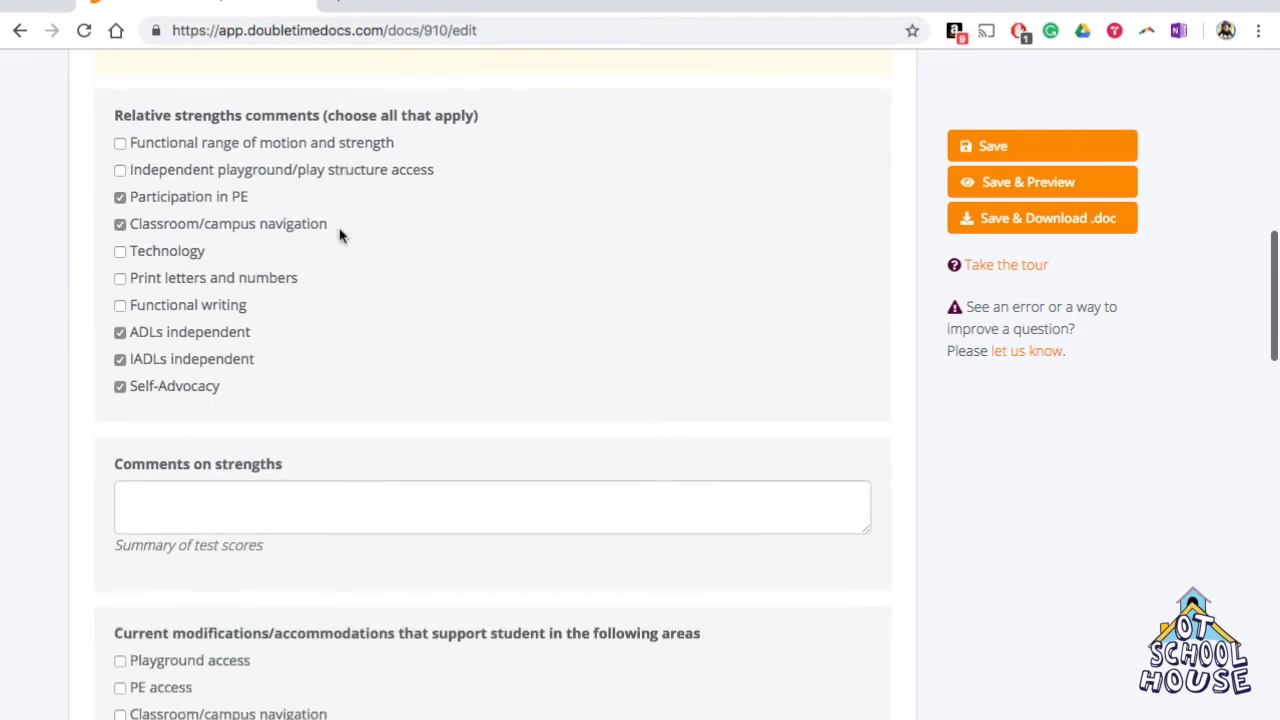
{"action": "scroll", "scroll_direction": "down", "scroll_amount": 3}
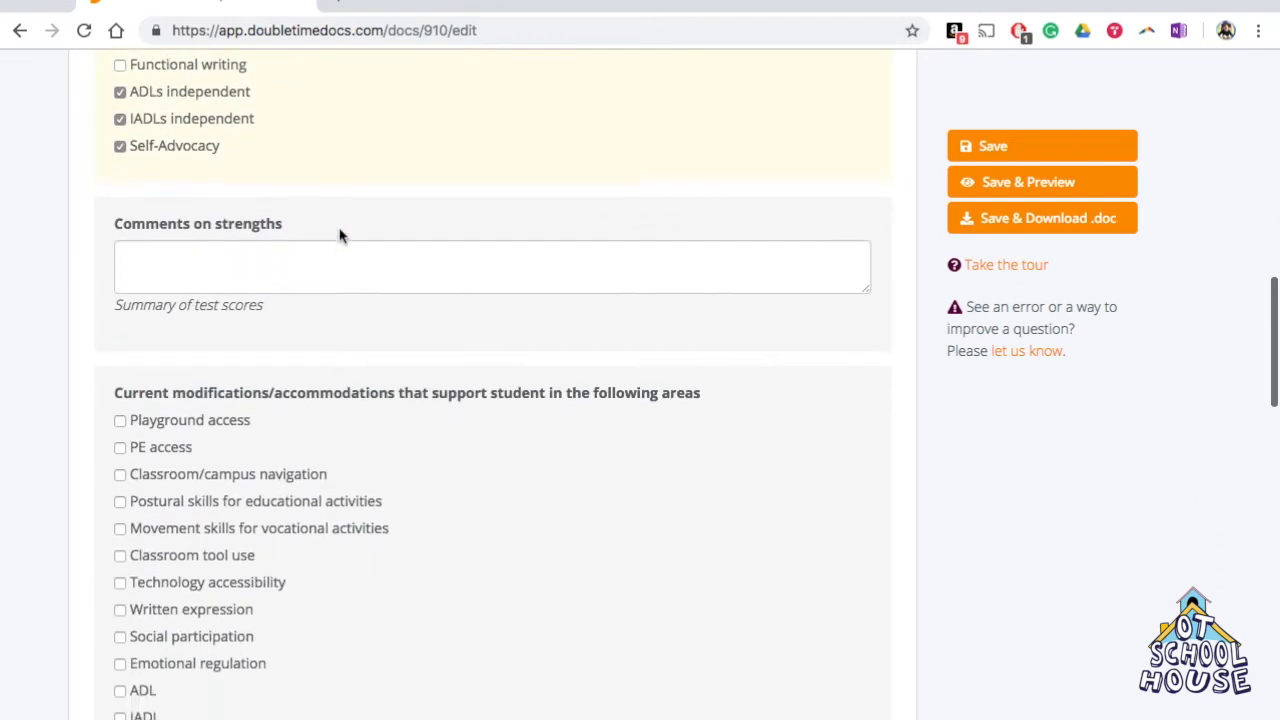
{"action": "scroll", "scroll_direction": "down", "scroll_amount": 3}
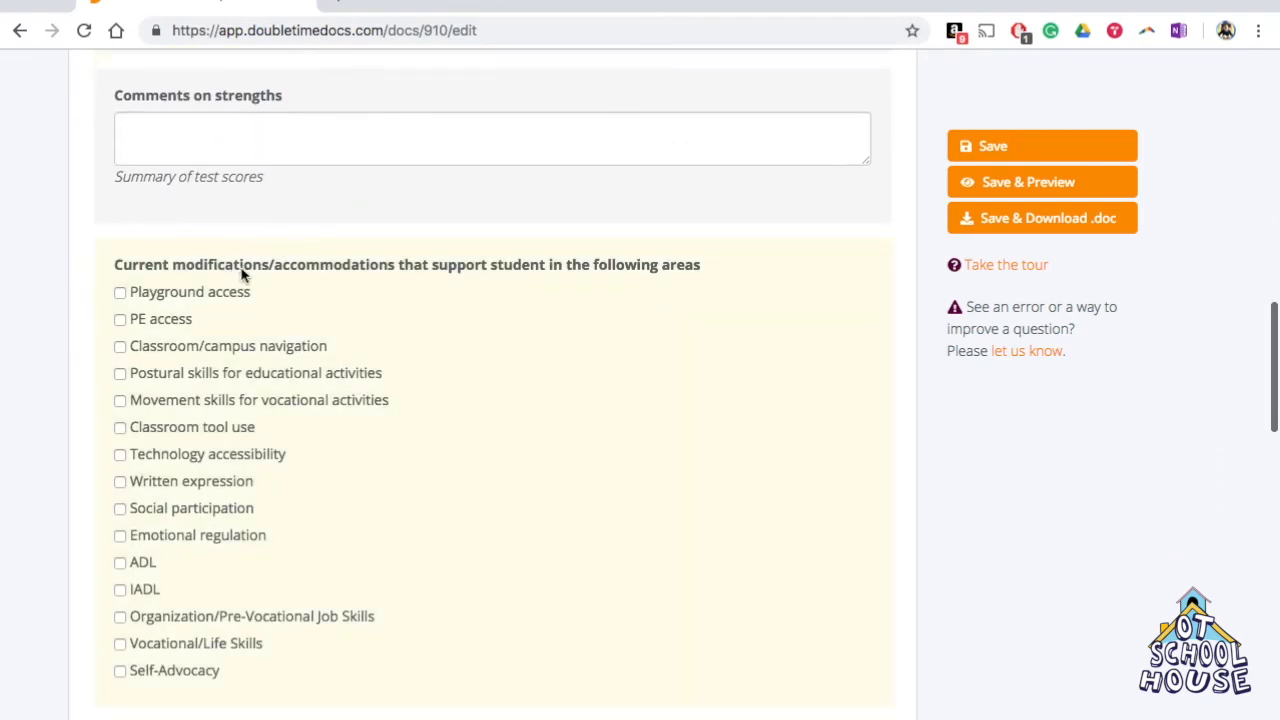
{"action": "scroll", "scroll_direction": "down", "scroll_amount": 3}
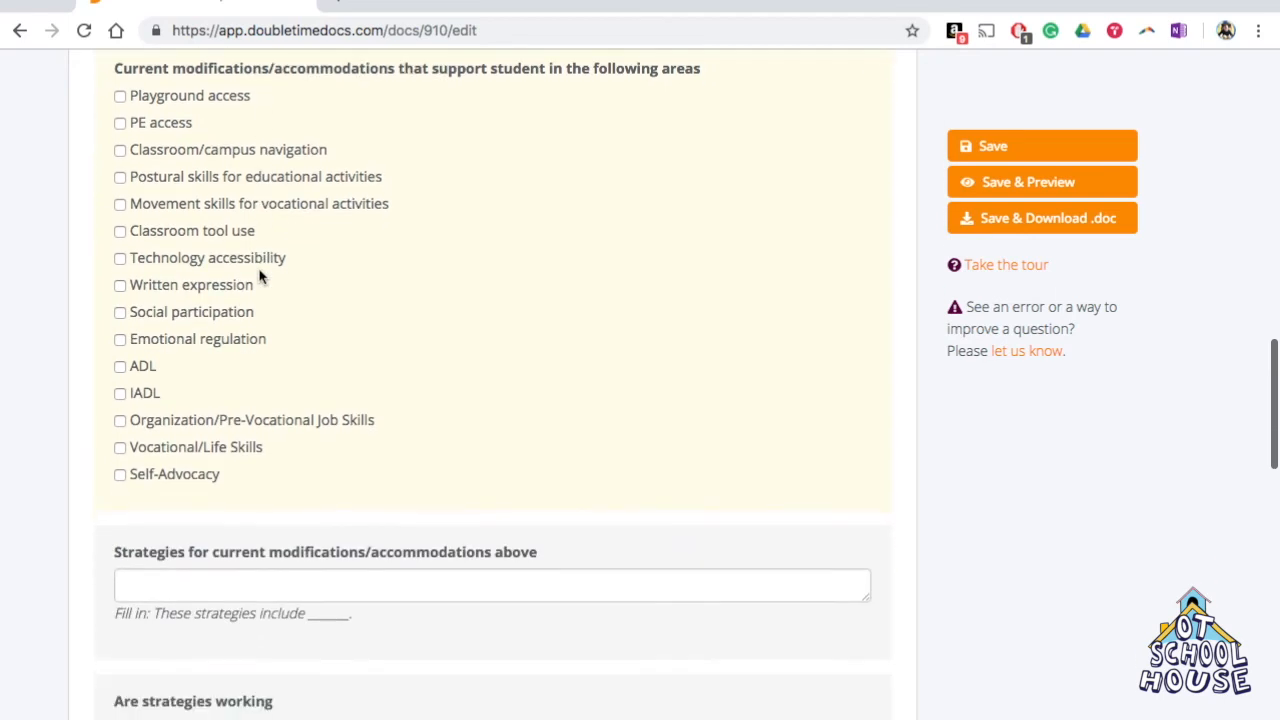
{"action": "scroll", "scroll_direction": "down", "scroll_amount": 3}
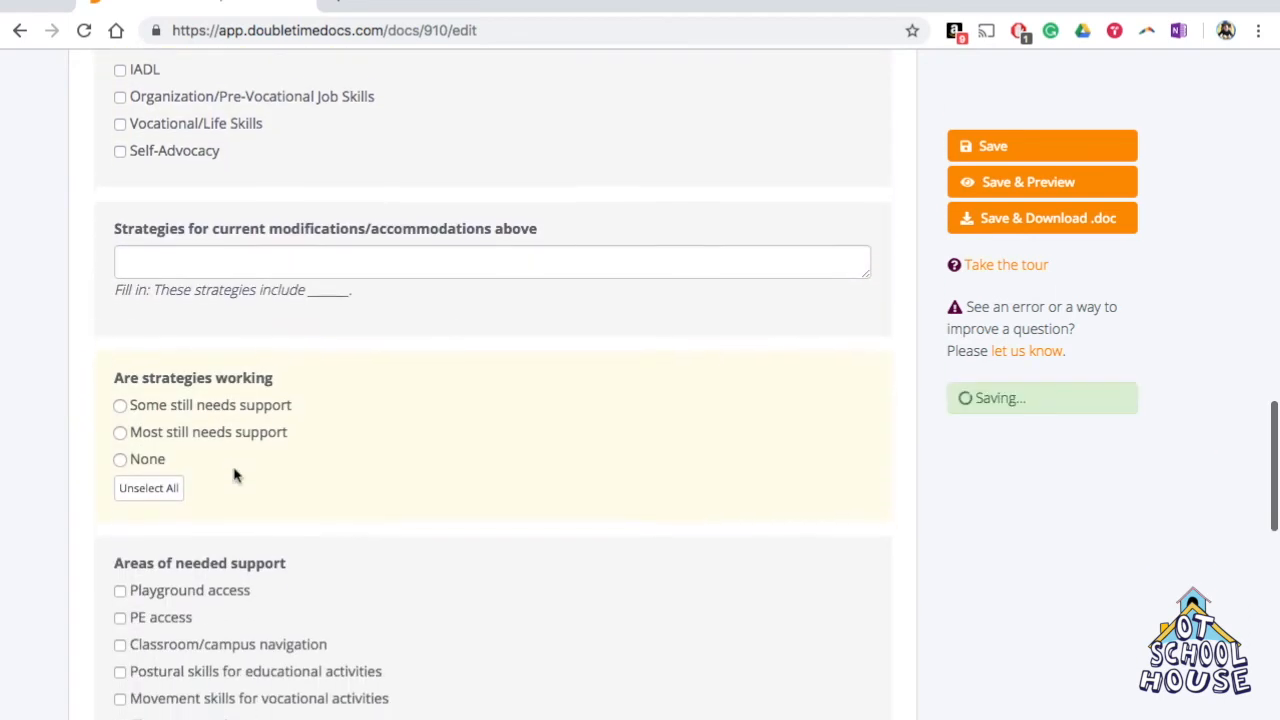
{"action": "scroll", "scroll_direction": "down", "scroll_amount": 3}
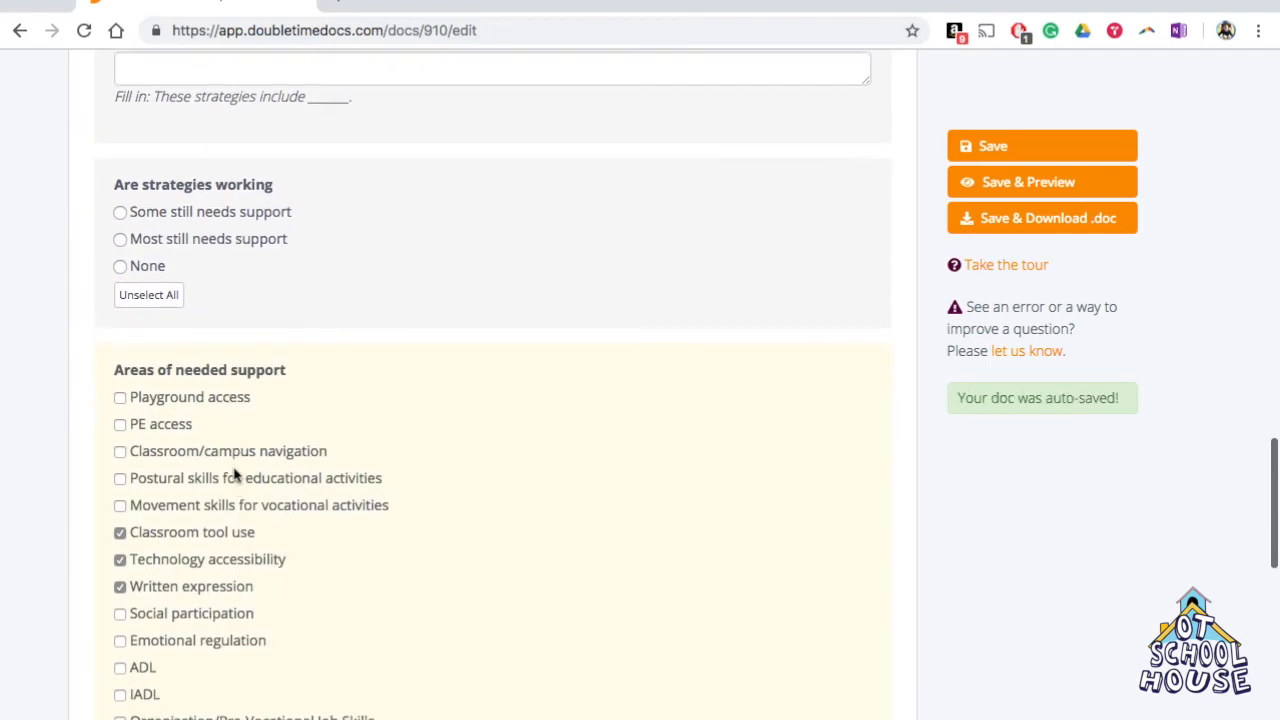
{"action": "scroll", "scroll_direction": "down", "scroll_amount": 3}
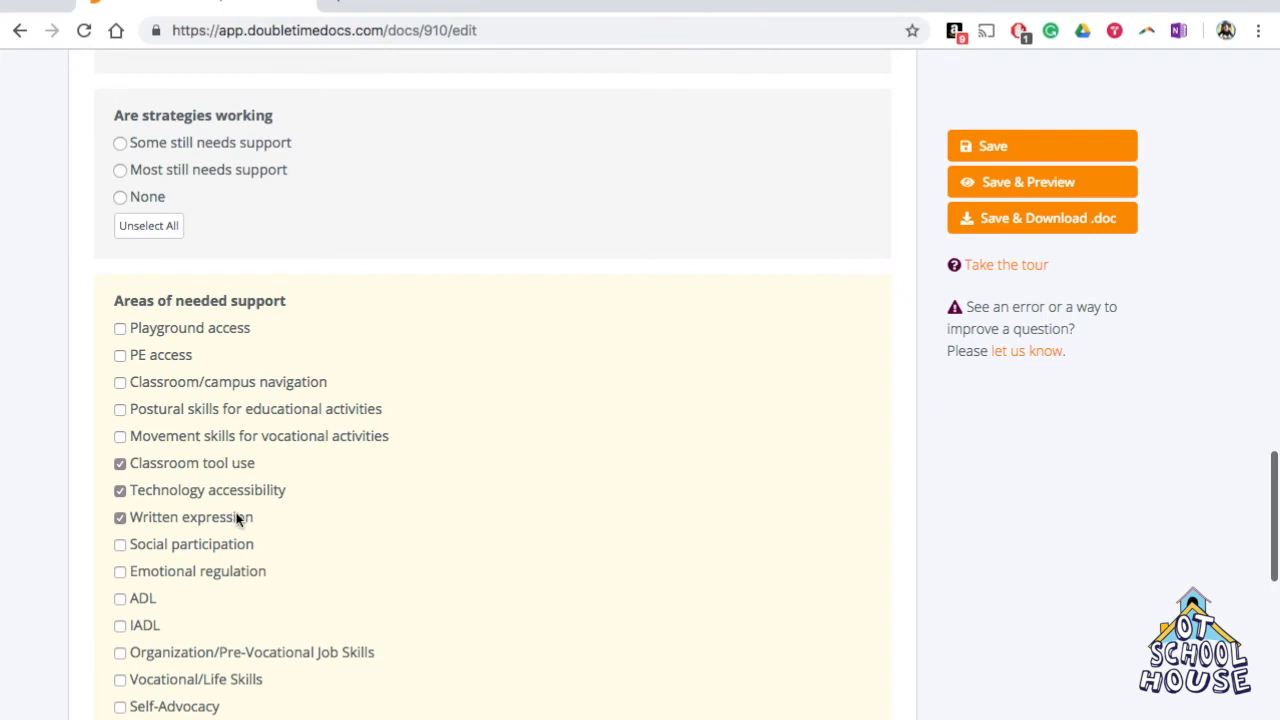
{"action": "scroll", "scroll_direction": "down", "scroll_amount": 3}
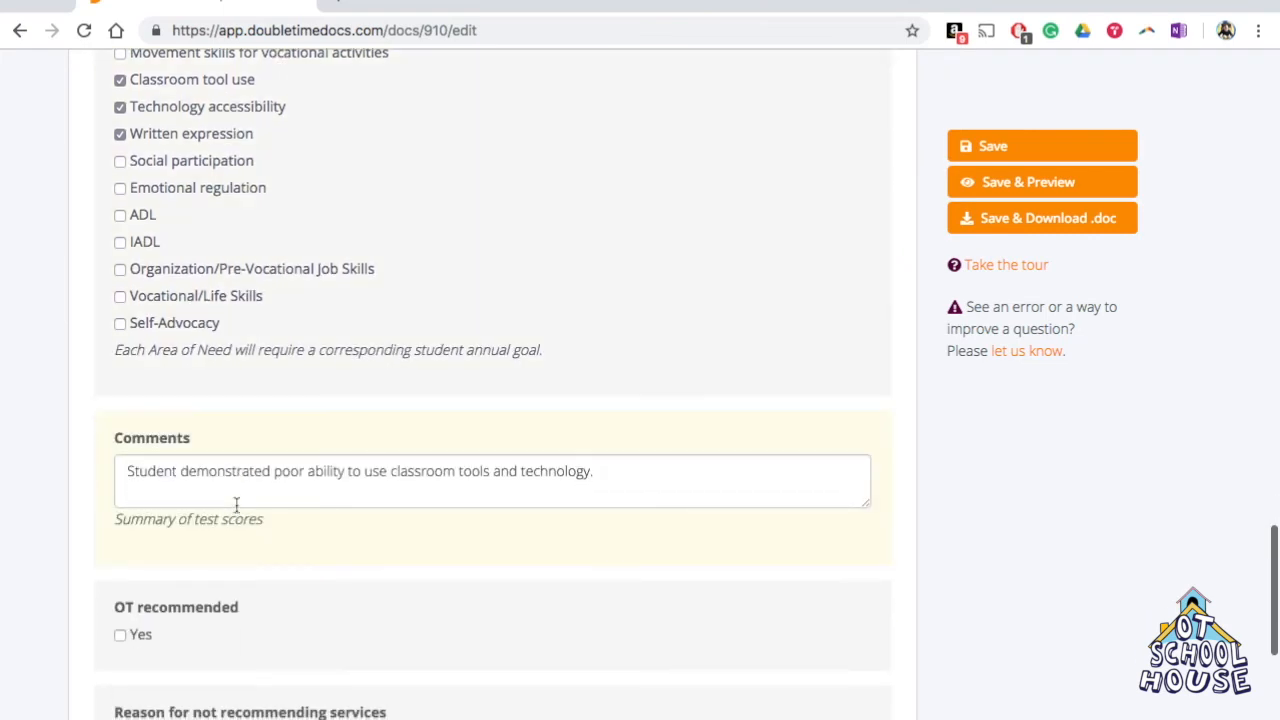
{"action": "scroll", "scroll_direction": "down", "scroll_amount": 3}
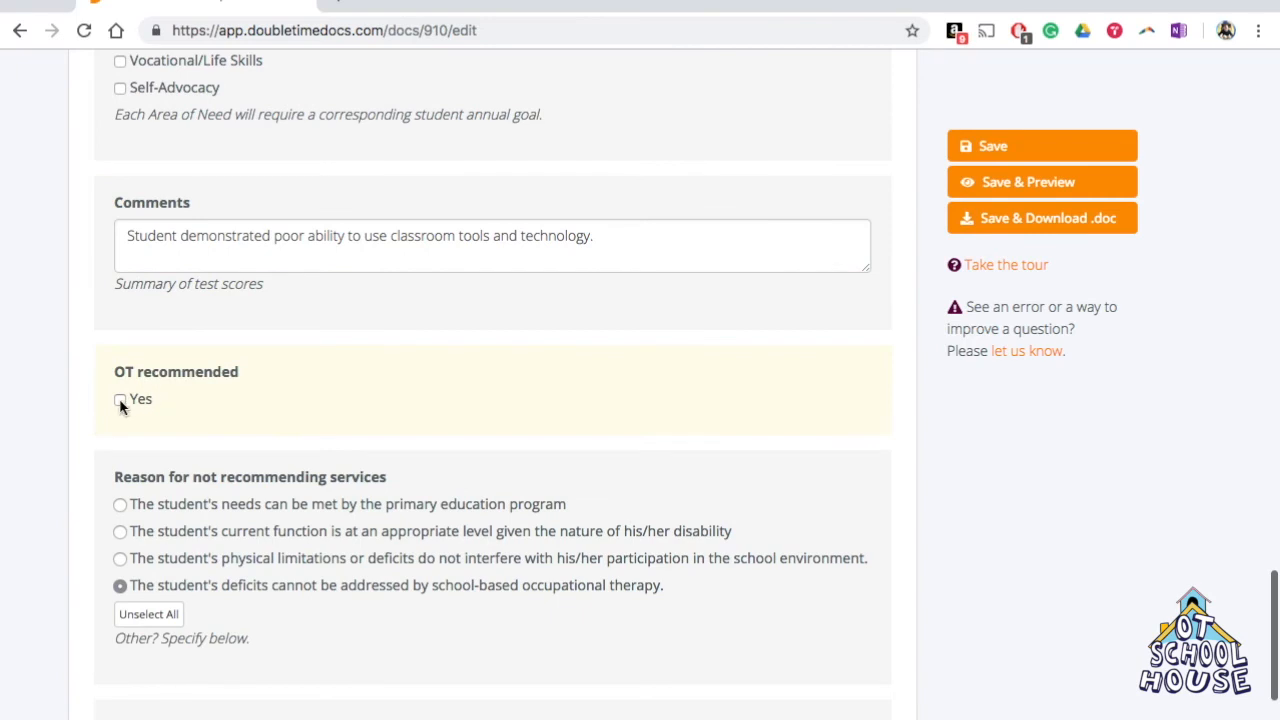
Step: Tick OT recommended 'Yes' and preview the new recommendation sentences
{"action": "left_click", "coordinate": [120, 399]}
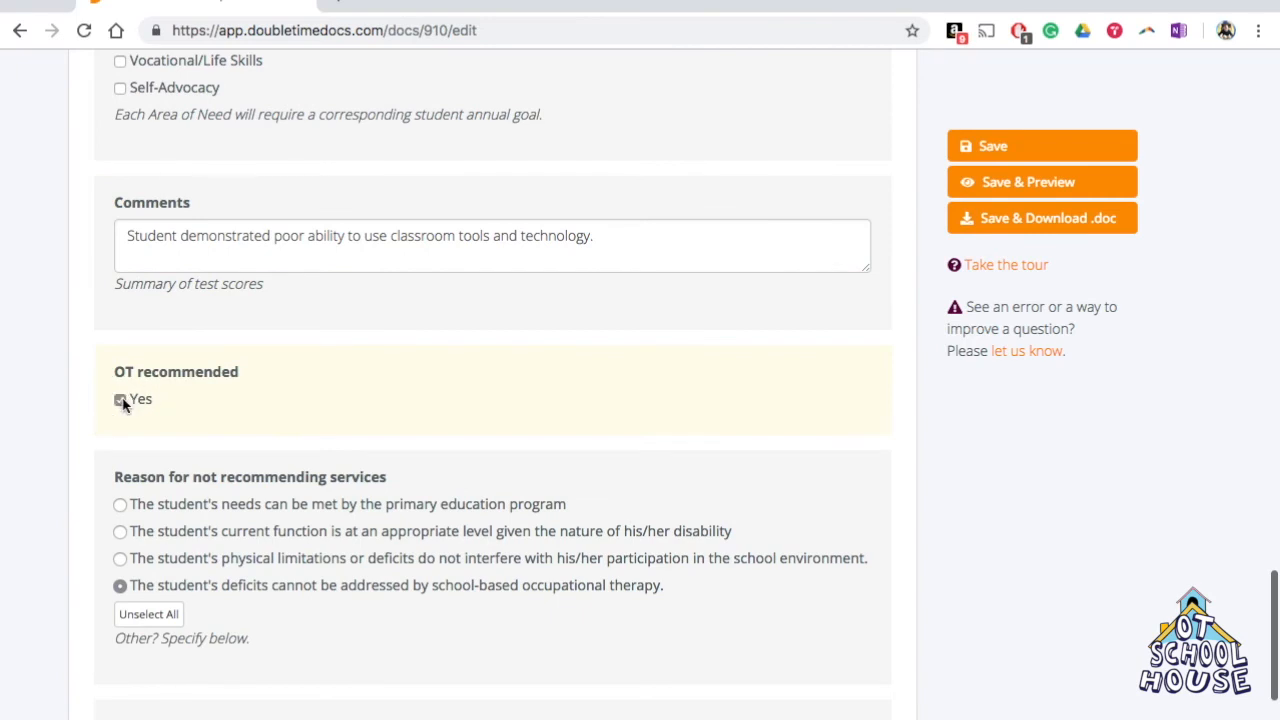
{"action": "left_click", "coordinate": [1042, 181]}
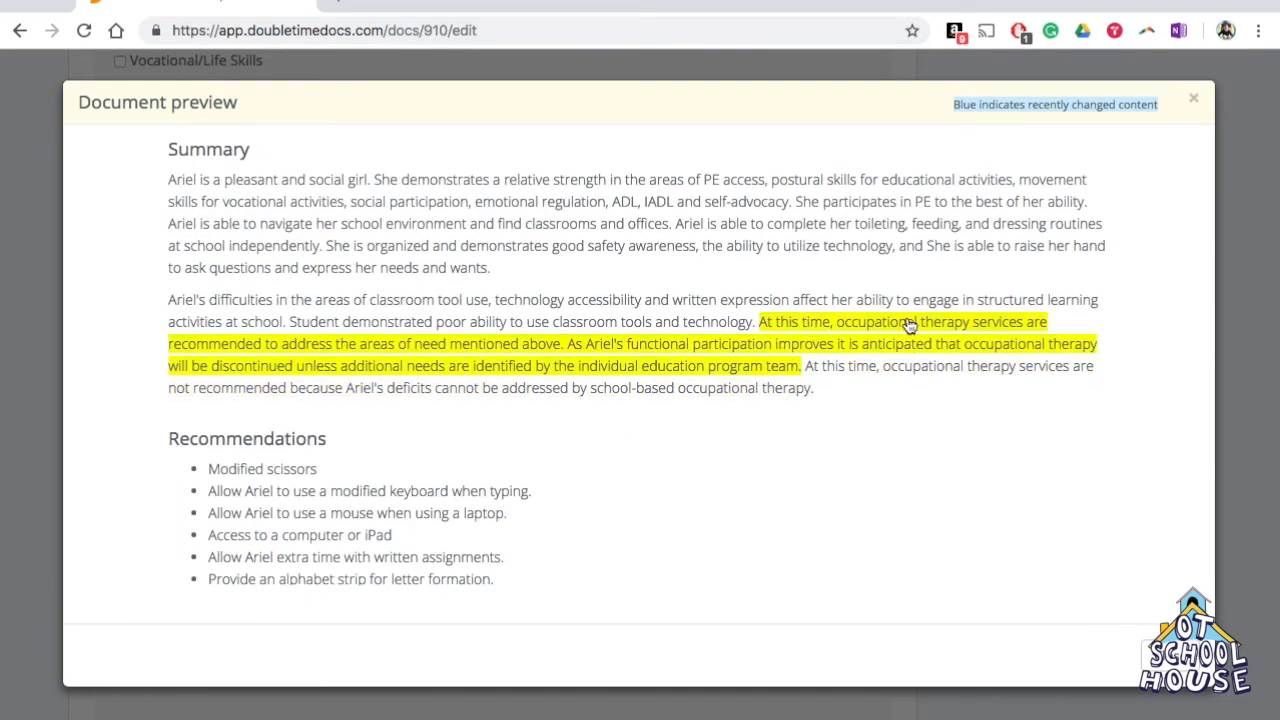
{"action": "mouse_move", "coordinate": [410, 358]}
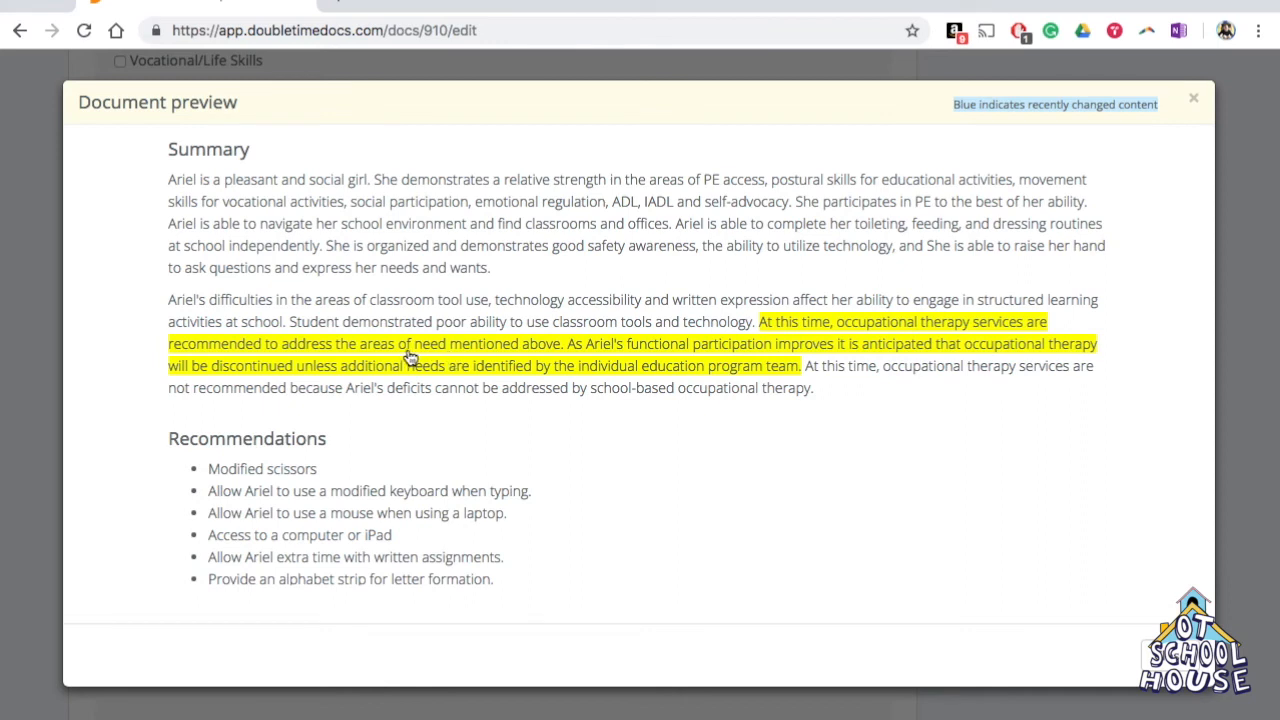
{"action": "mouse_move", "coordinate": [545, 348]}
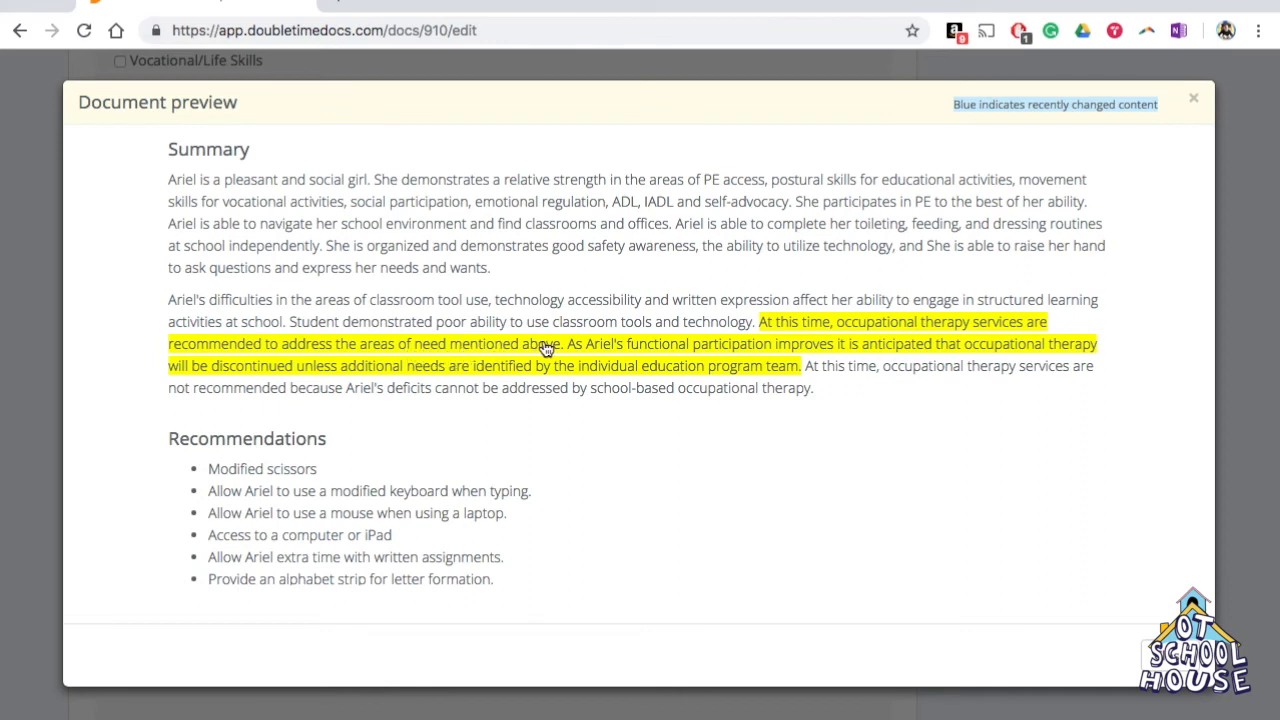
{"action": "mouse_move", "coordinate": [728, 352]}
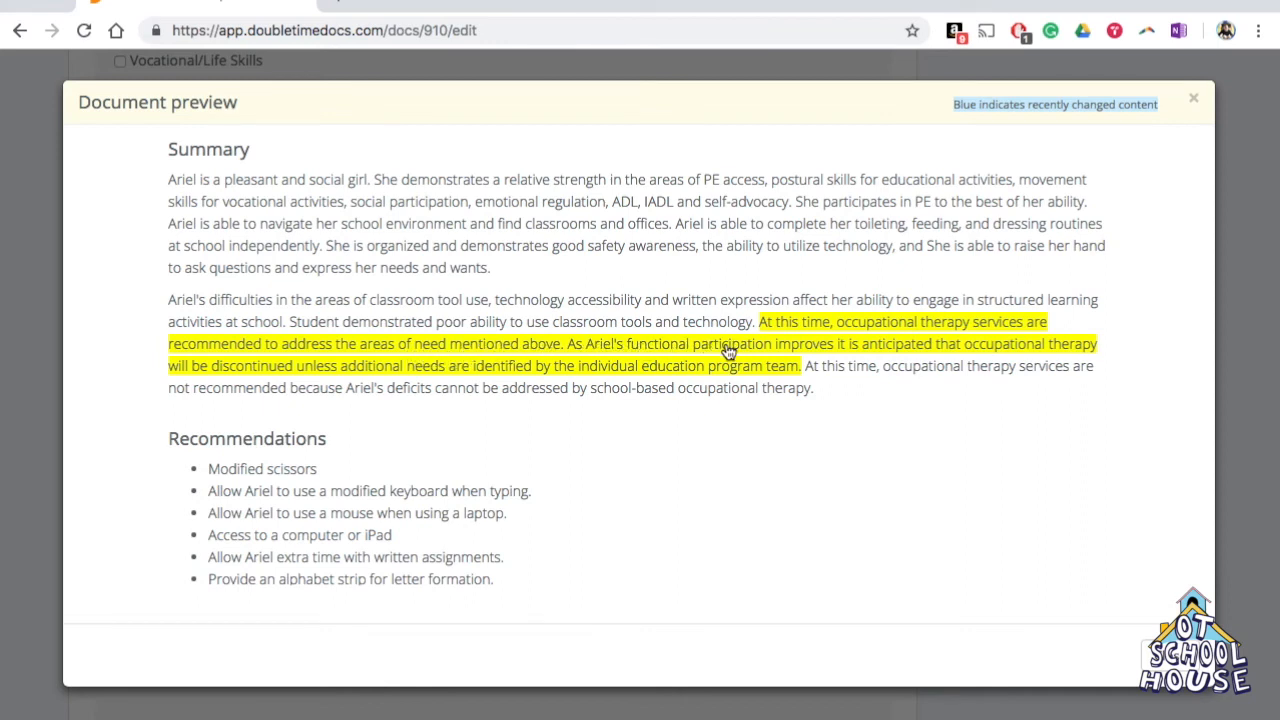
{"action": "mouse_move", "coordinate": [866, 356]}
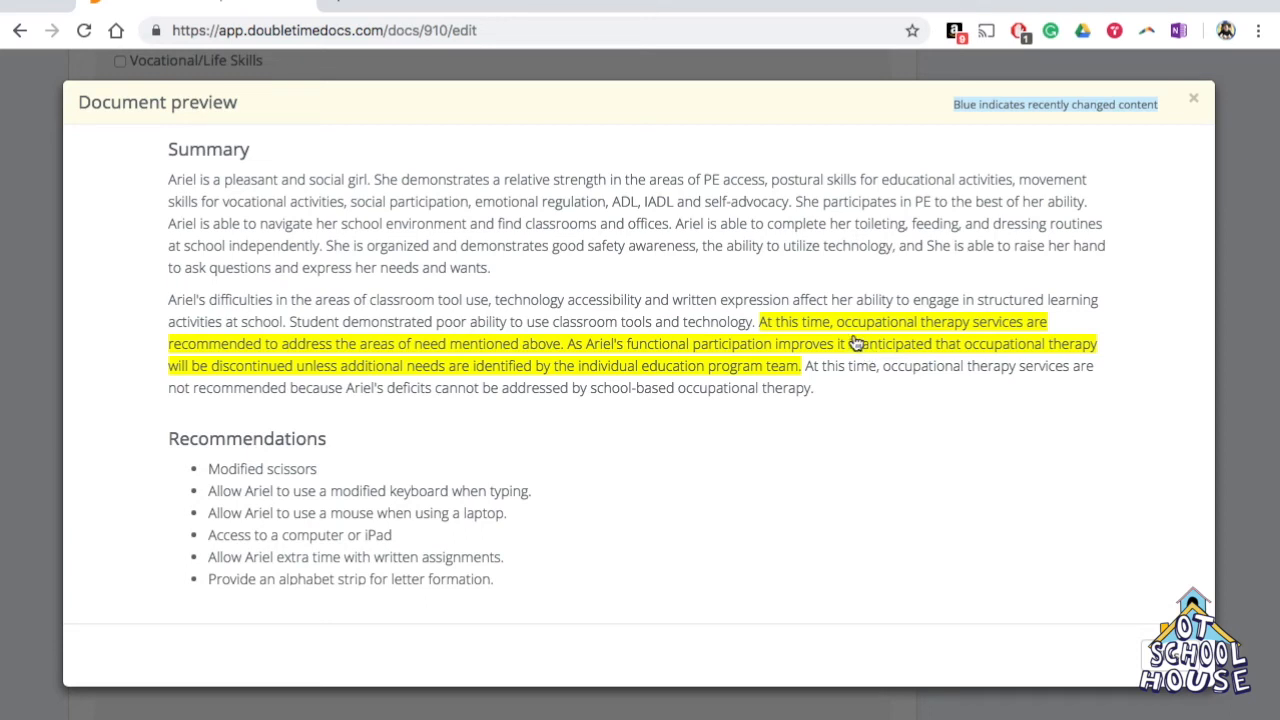
{"action": "mouse_move", "coordinate": [778, 328]}
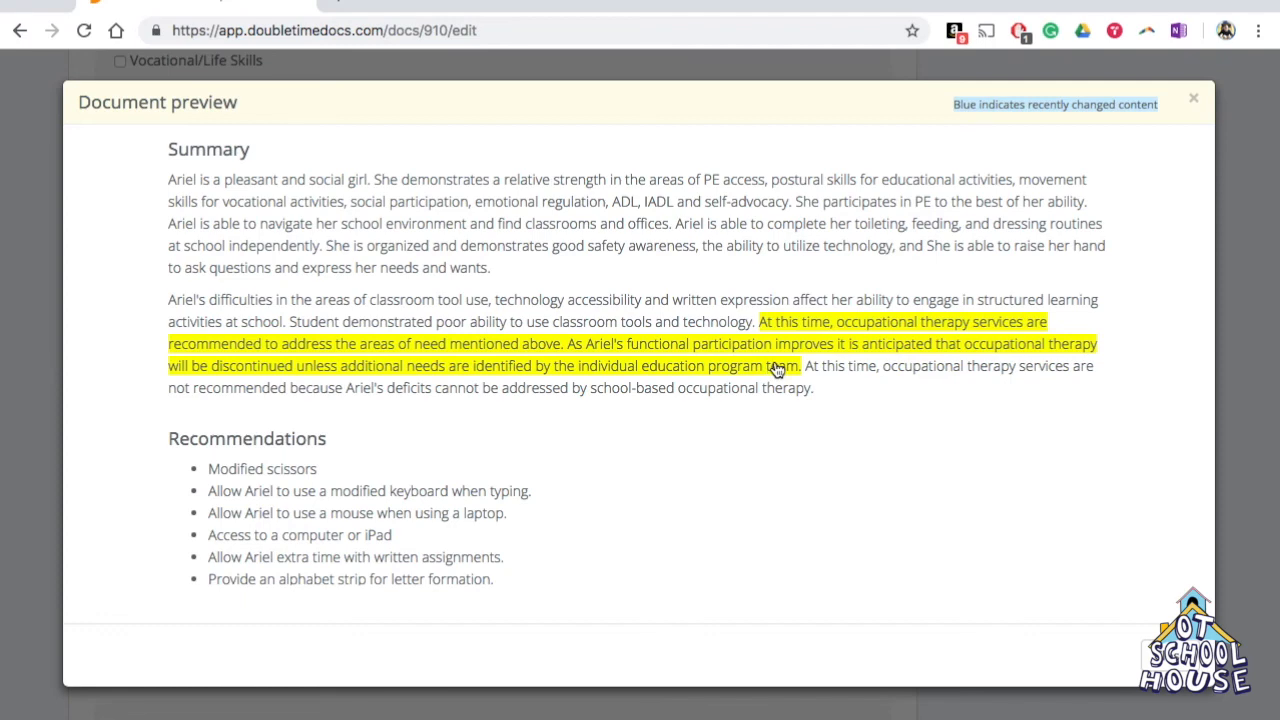
Step: Close the preview, untick OT recommended 'Yes', and preview the report again
{"action": "left_click", "coordinate": [1193, 98]}
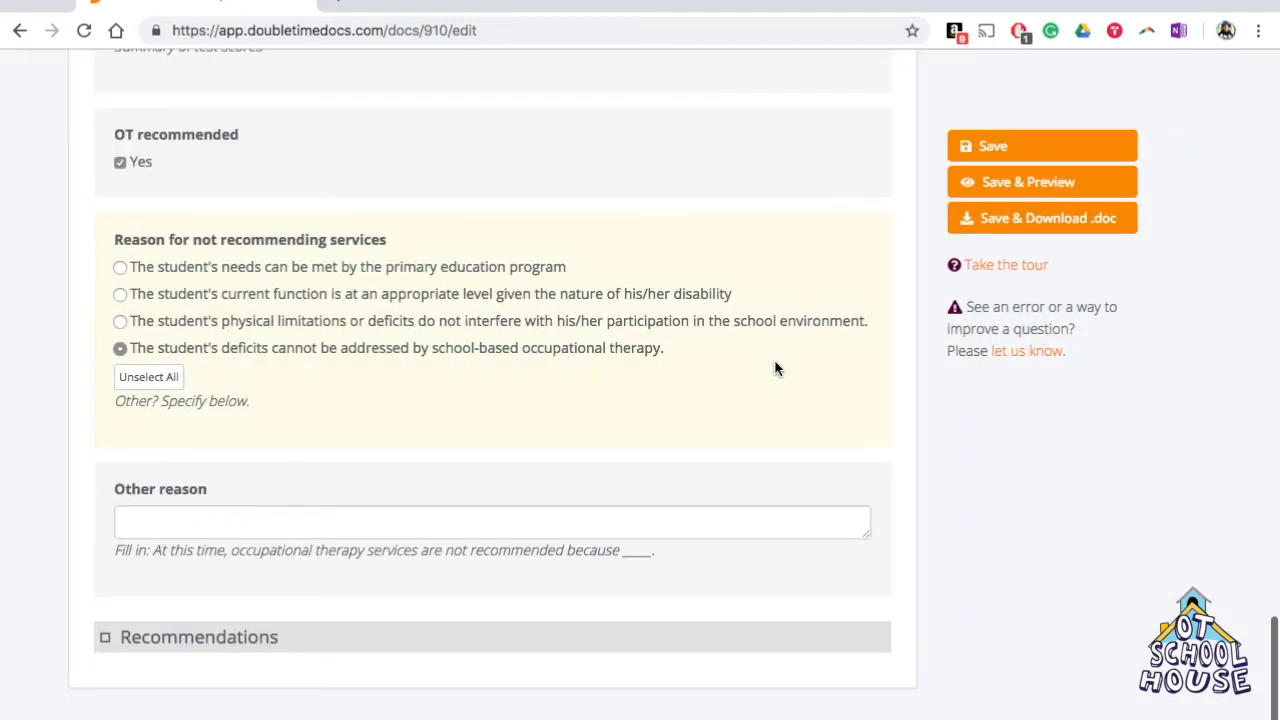
{"action": "mouse_move", "coordinate": [242, 187]}
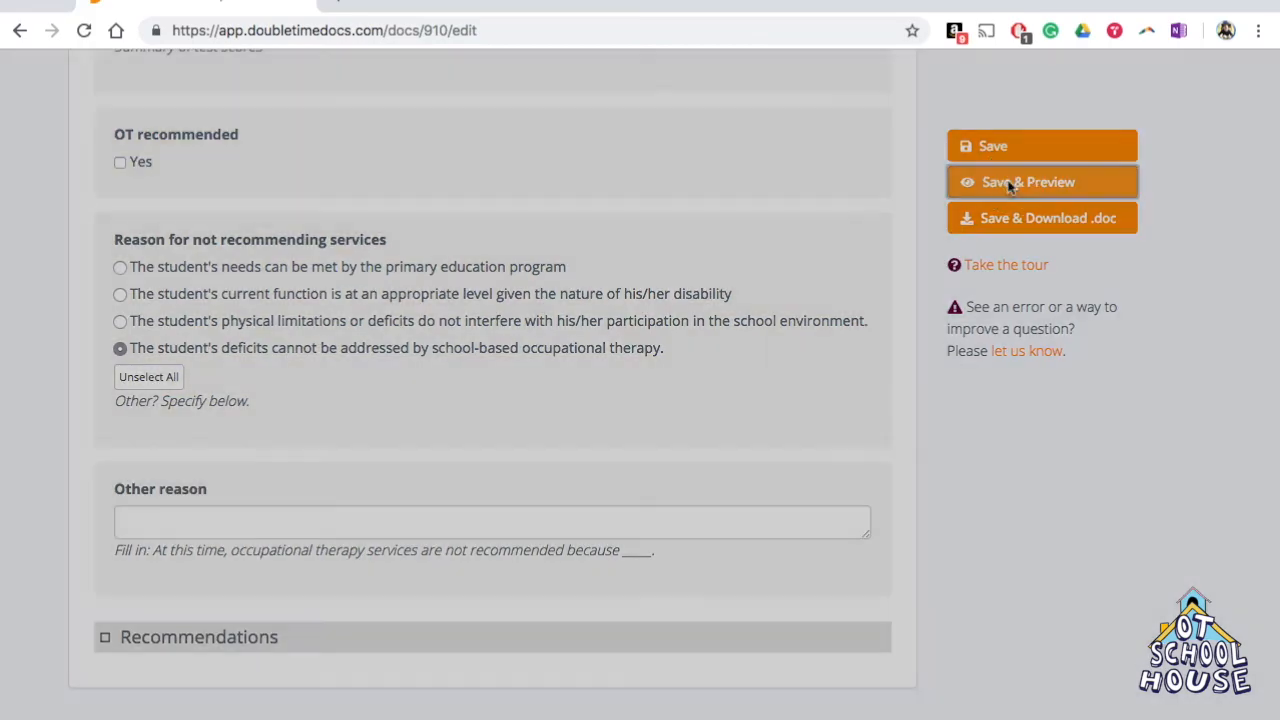
{"action": "left_click", "coordinate": [1041, 182]}
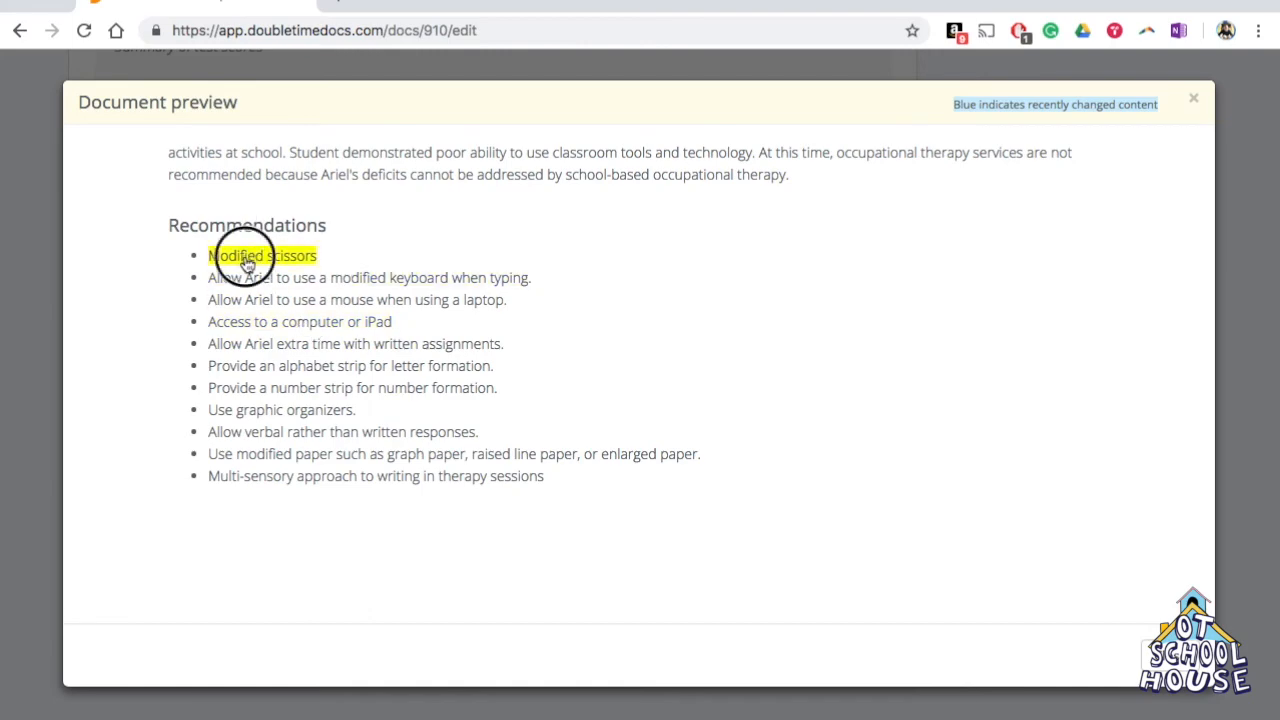
Step: Close the preview and tick 'Supervision on the play structure' under Playground Access
{"action": "left_click", "coordinate": [1193, 97]}
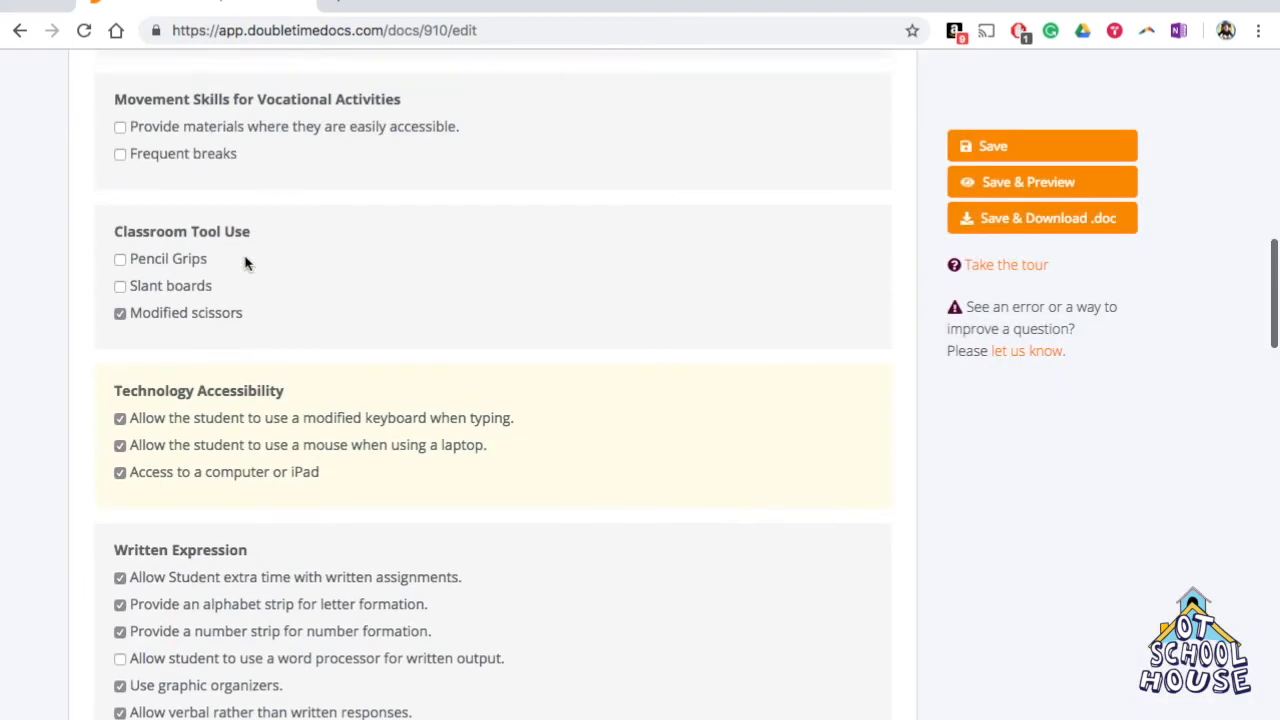
{"action": "scroll", "scroll_direction": "up", "scroll_amount": 3}
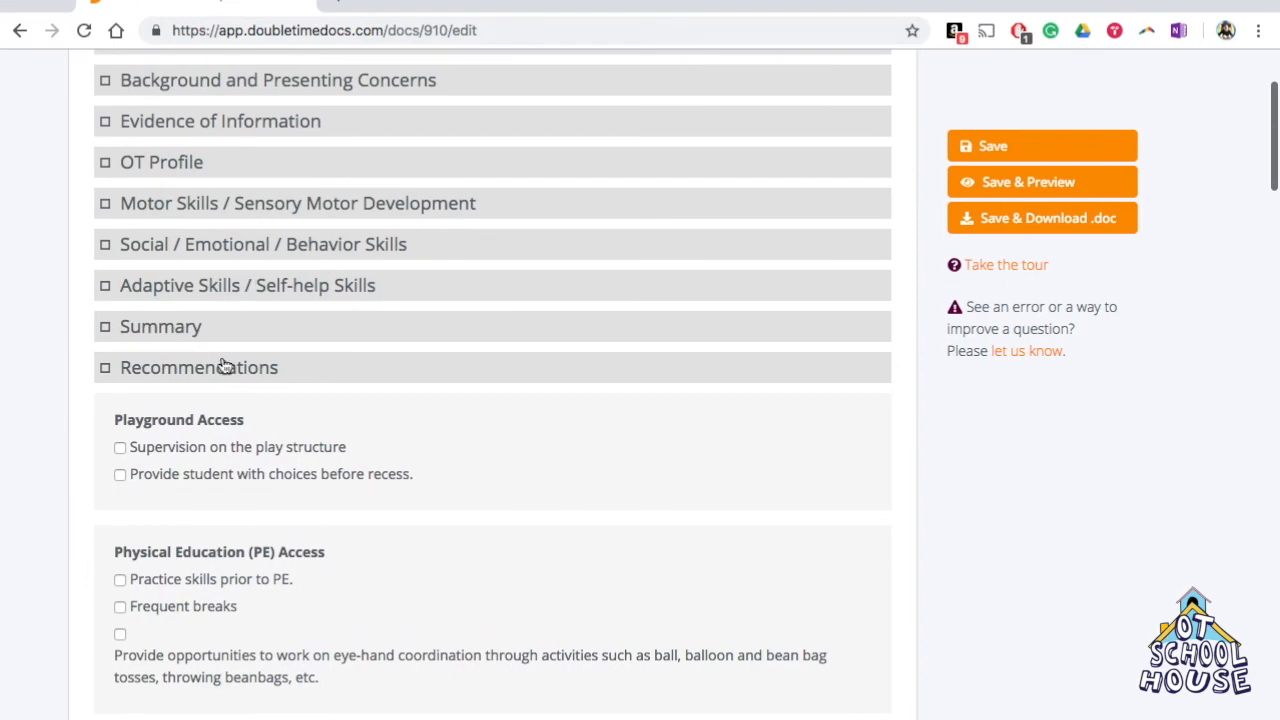
{"action": "scroll", "scroll_direction": "up", "scroll_amount": 3}
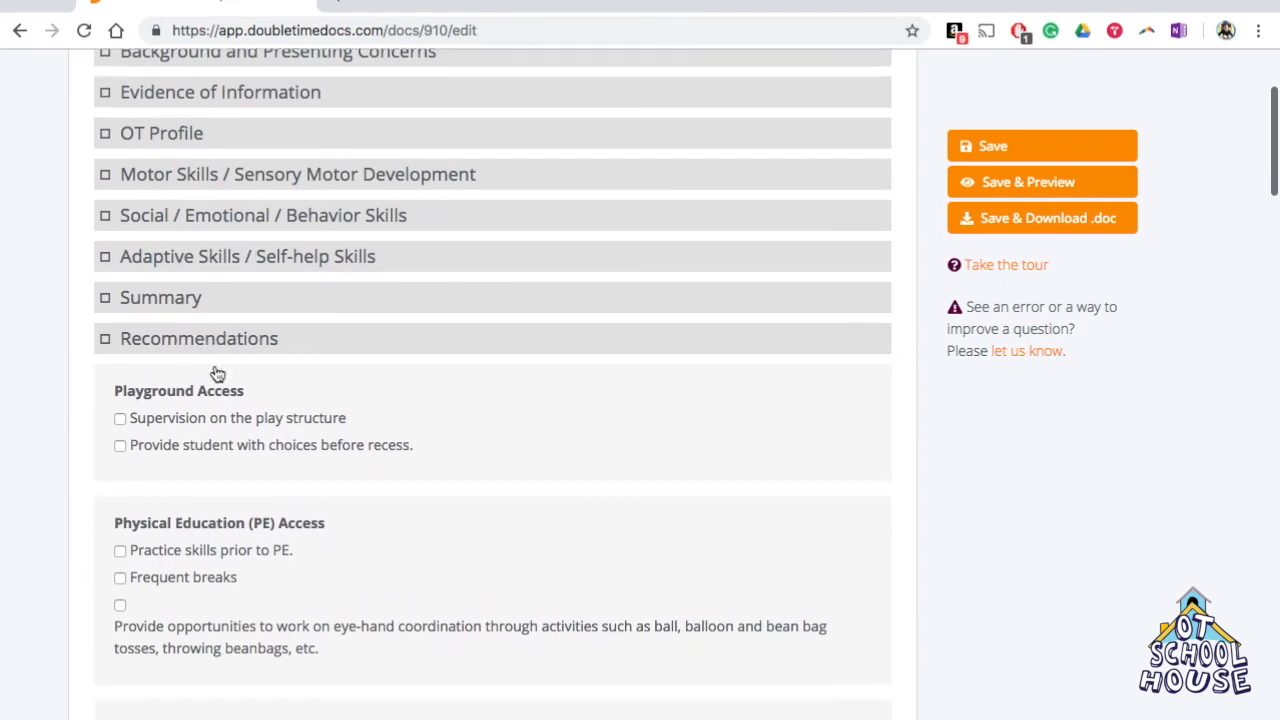
{"action": "scroll", "scroll_direction": "down", "scroll_amount": 3}
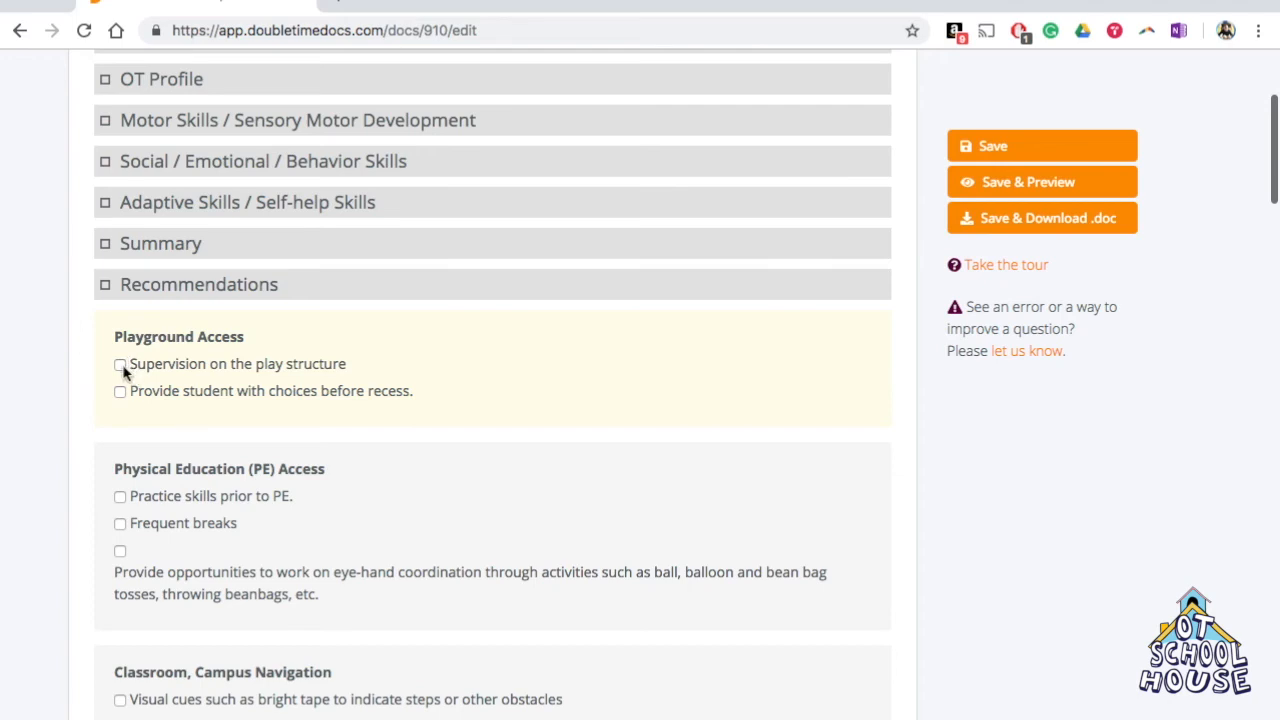
{"action": "left_click", "coordinate": [119, 364]}
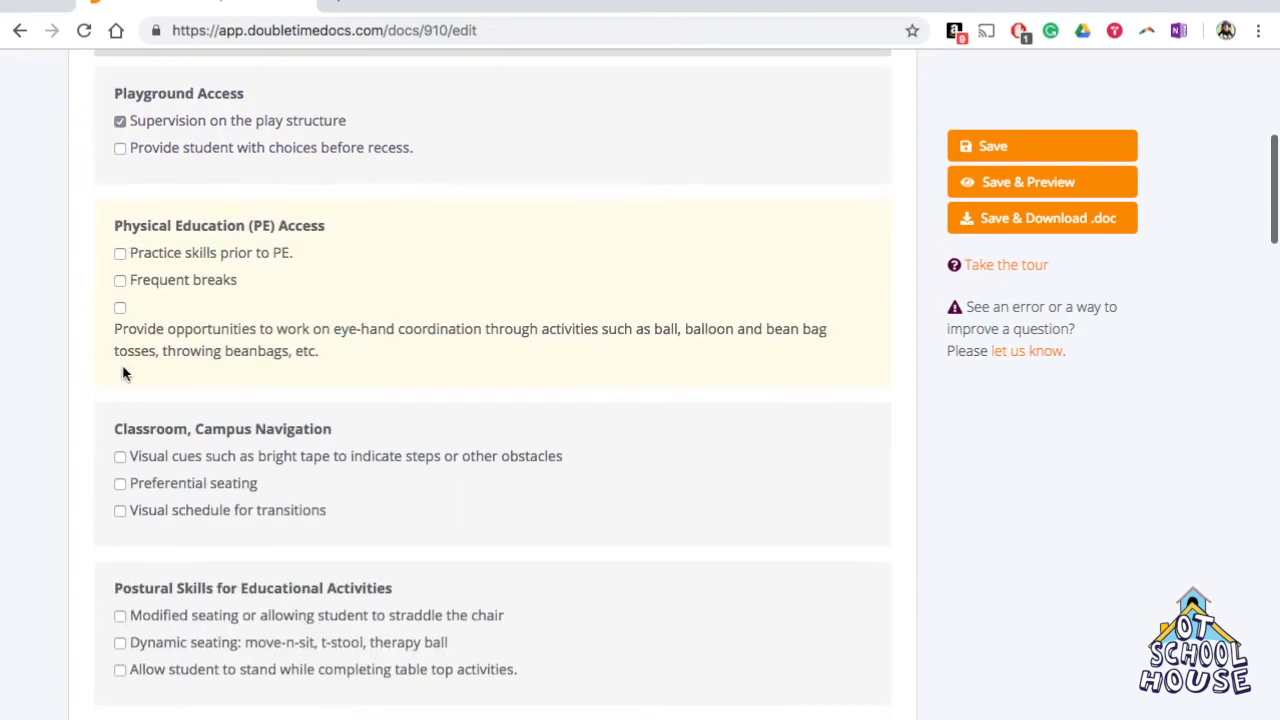
Step: Tick a further recommendation checkbox and scroll down to the blank Other fields
{"action": "scroll", "scroll_direction": "down", "scroll_amount": 3}
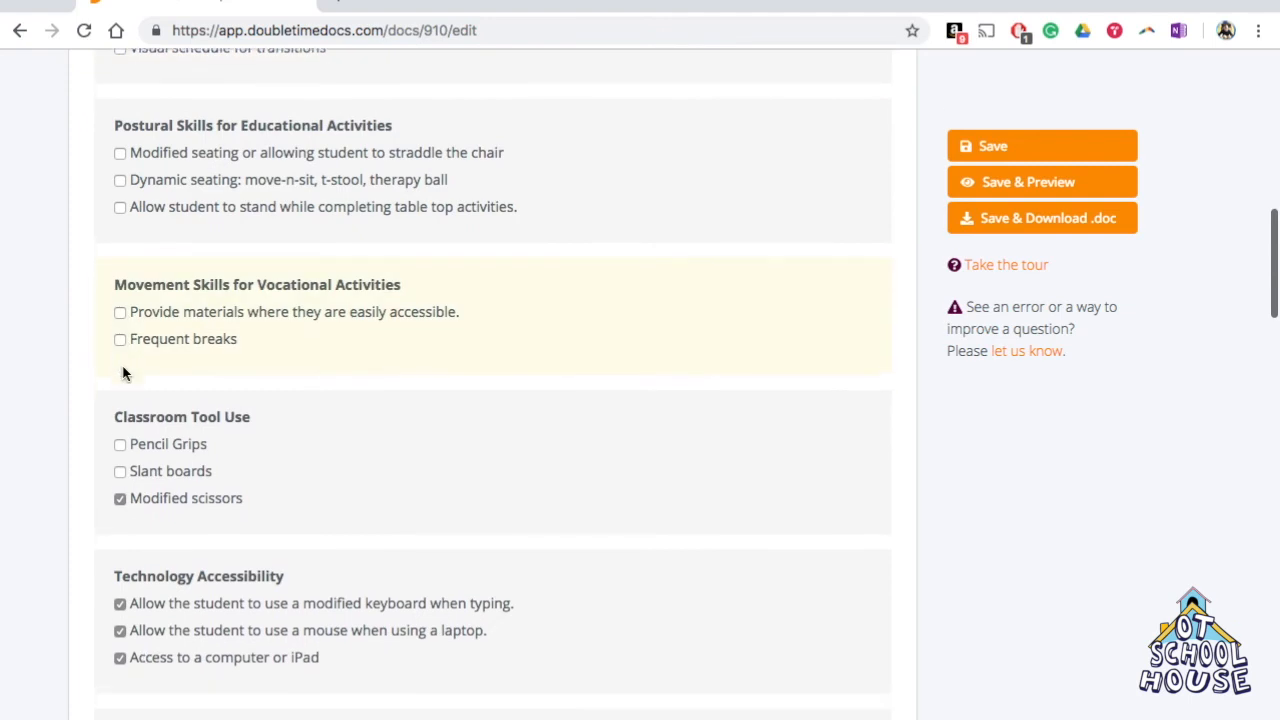
{"action": "scroll", "scroll_direction": "down", "scroll_amount": 3}
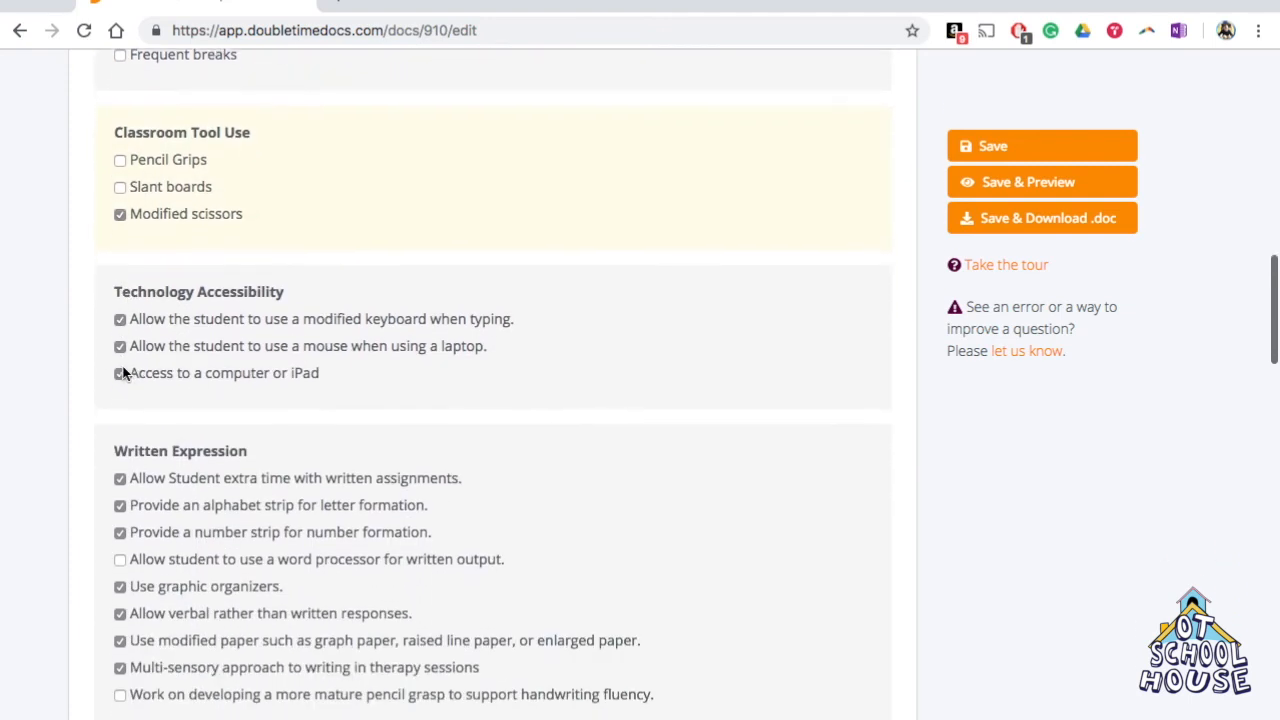
{"action": "left_click", "coordinate": [120, 372]}
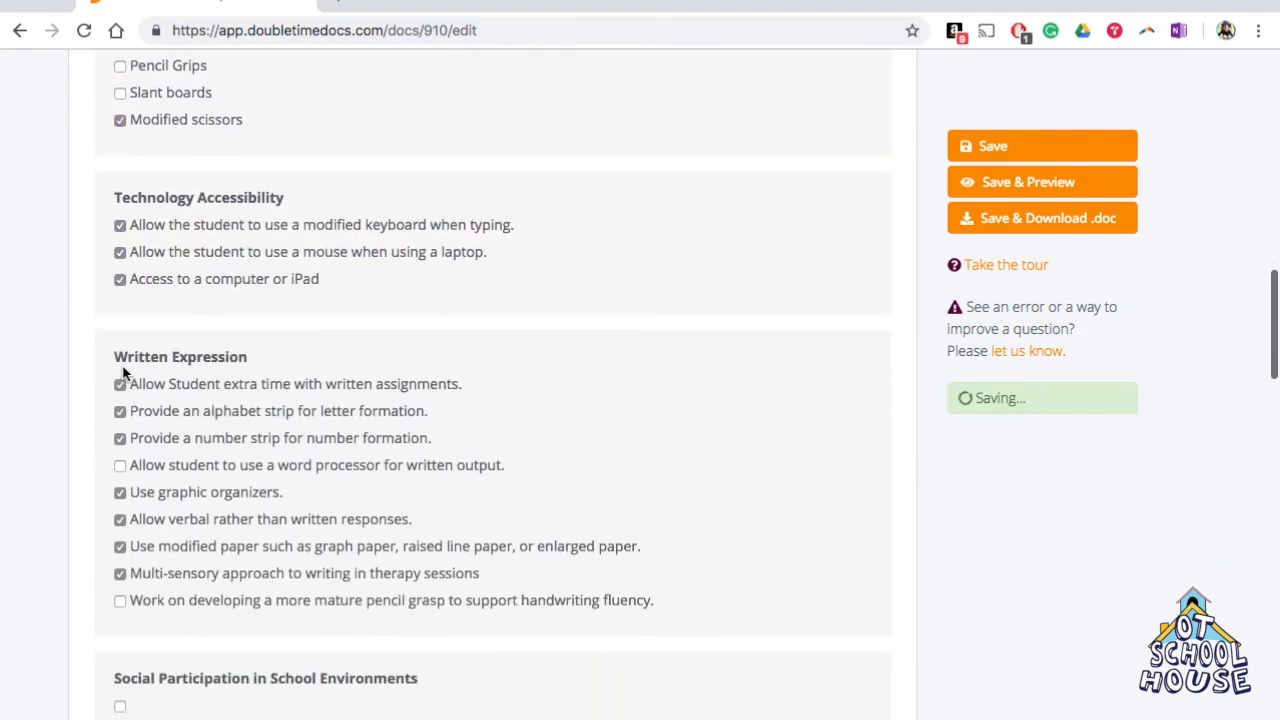
{"action": "scroll", "scroll_direction": "down", "scroll_amount": 3}
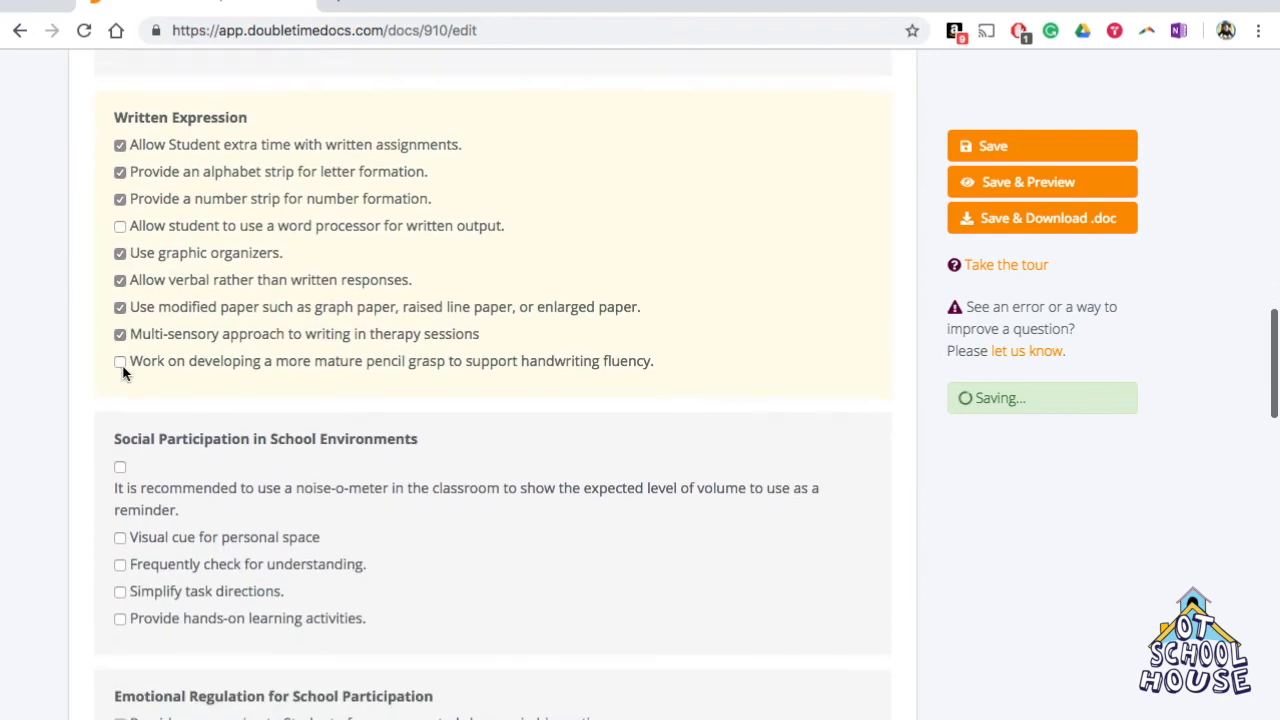
{"action": "scroll", "scroll_direction": "down", "scroll_amount": 3}
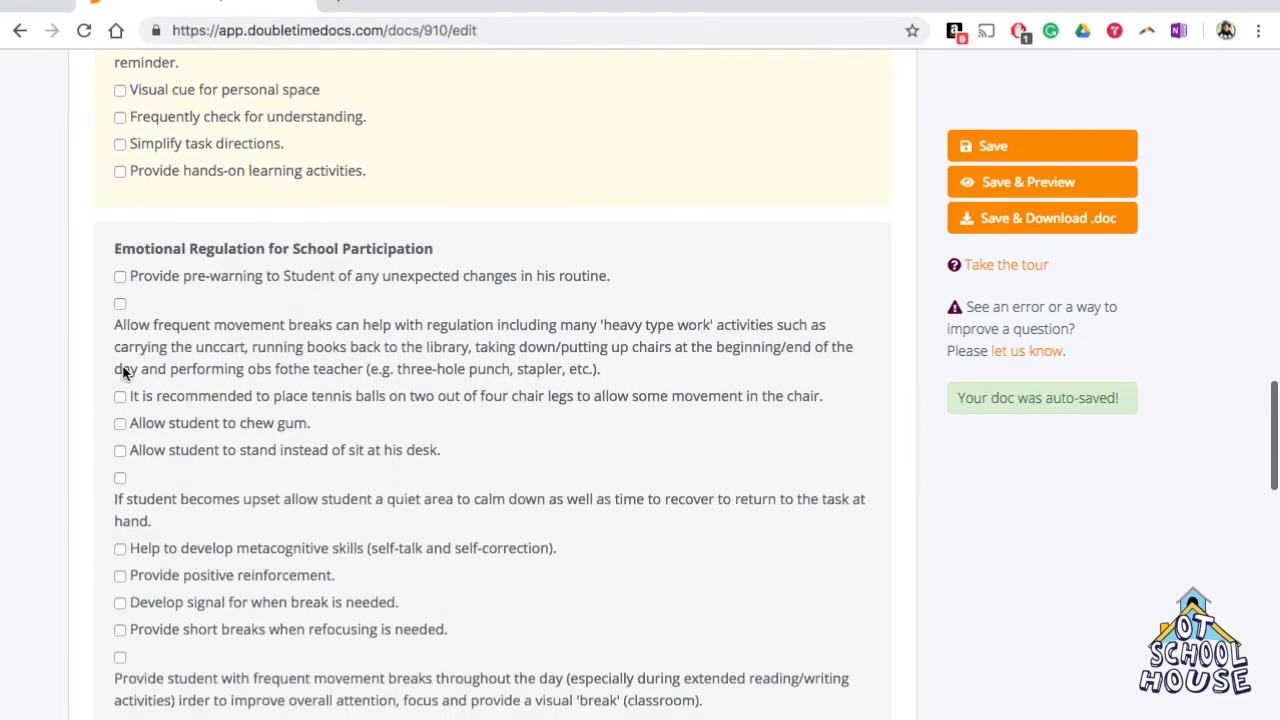
{"action": "scroll", "scroll_direction": "down", "scroll_amount": 3}
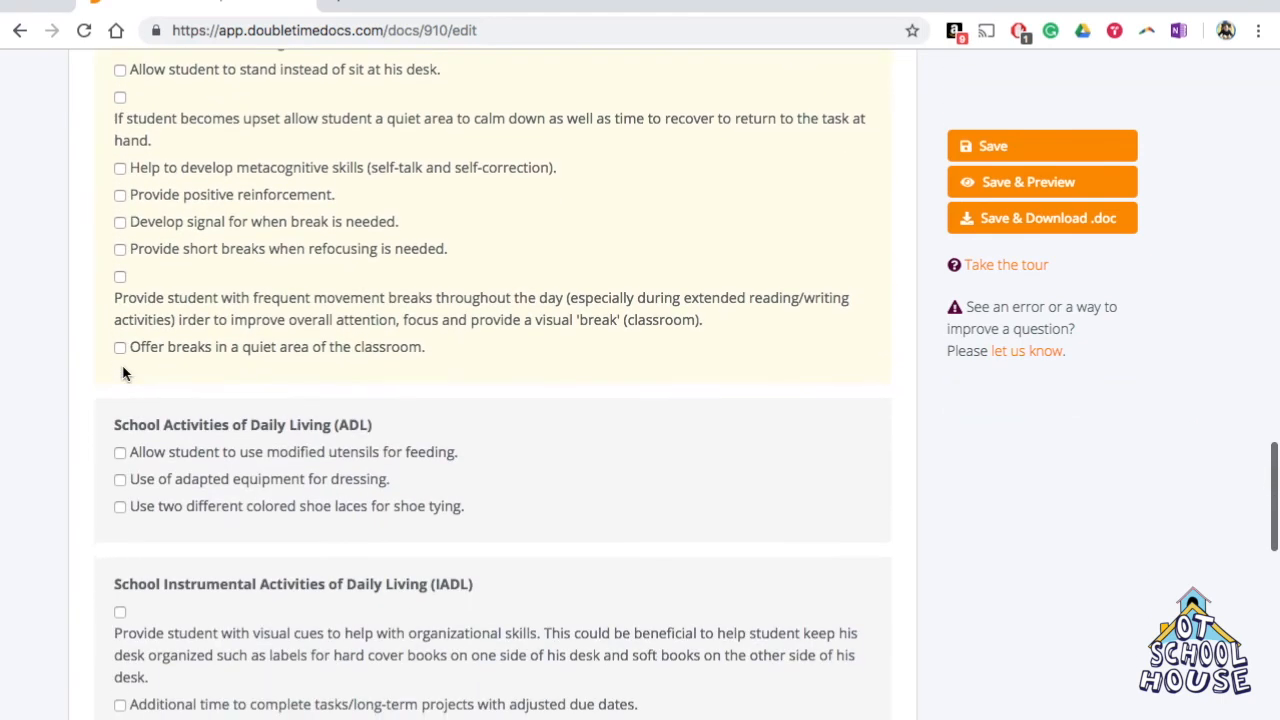
{"action": "scroll", "scroll_direction": "down", "scroll_amount": 3}
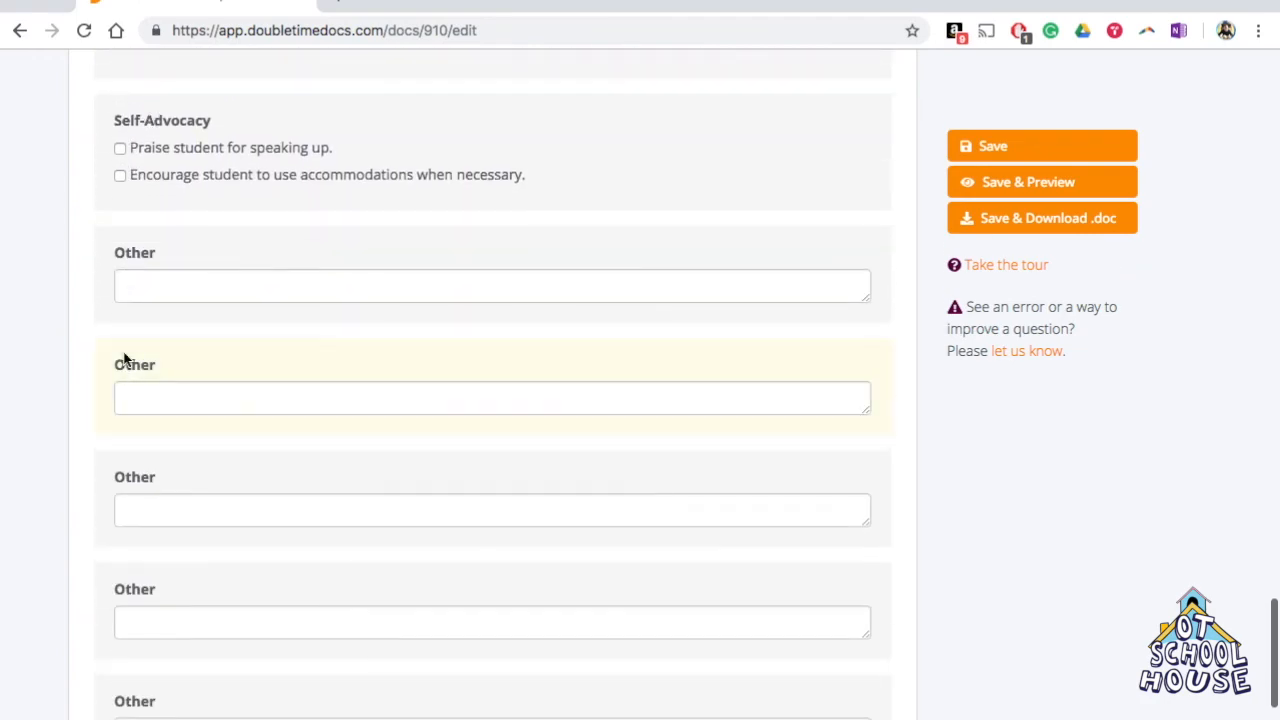
{"action": "scroll", "scroll_direction": "down", "scroll_amount": 3}
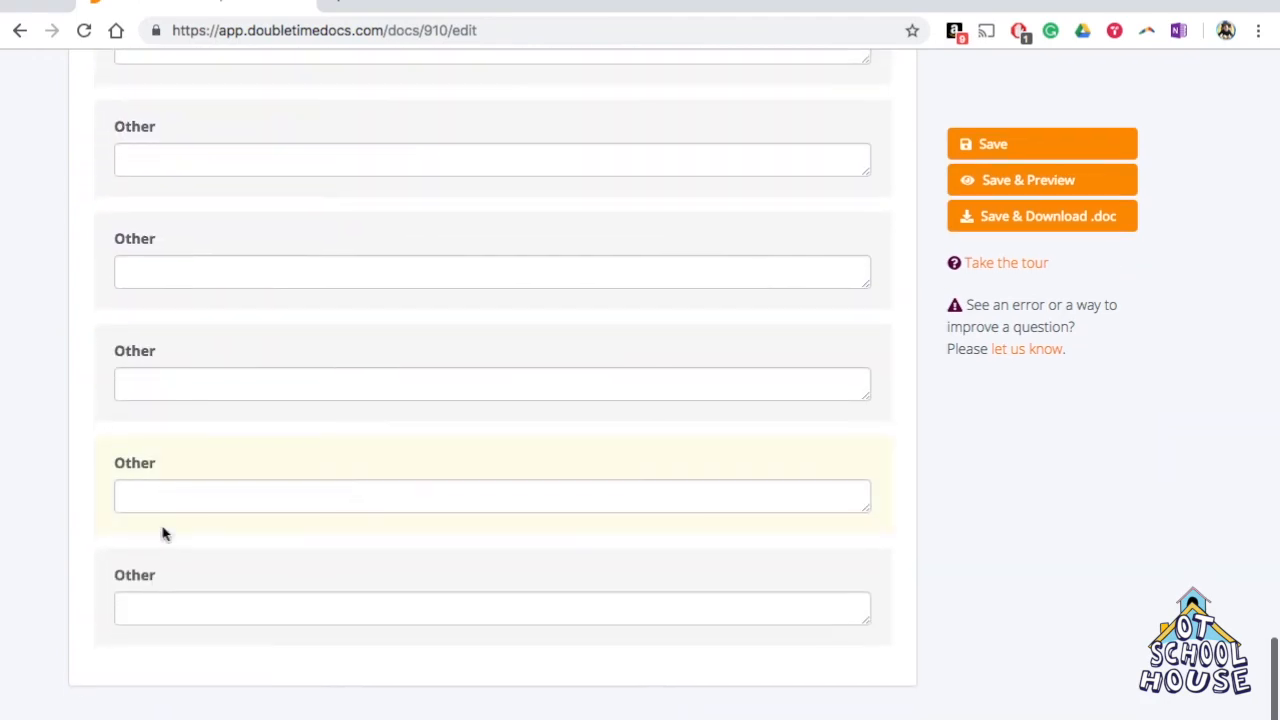
{"action": "scroll", "scroll_direction": "up", "scroll_amount": 3}
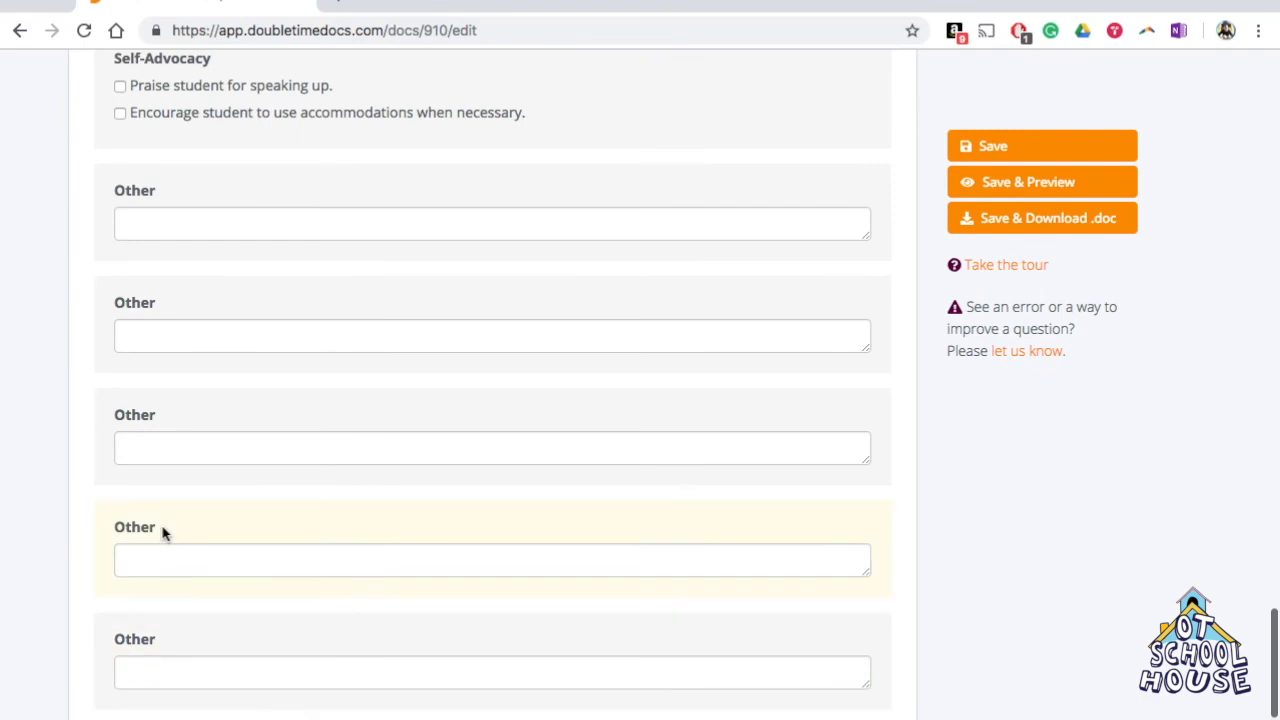
{"action": "mouse_move", "coordinate": [253, 174]}
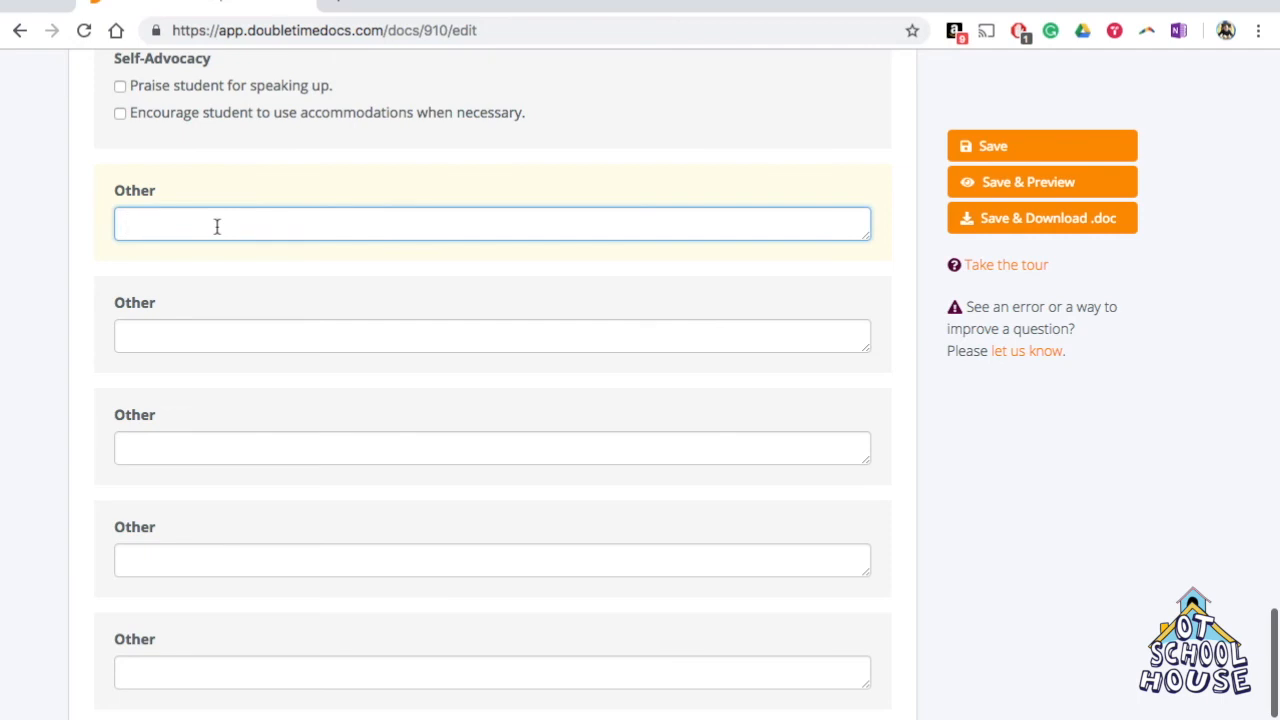
Step: Enter 'Student to an iPad.' as the first Other recommendation and preview it
{"action": "type", "text": "student to an"}
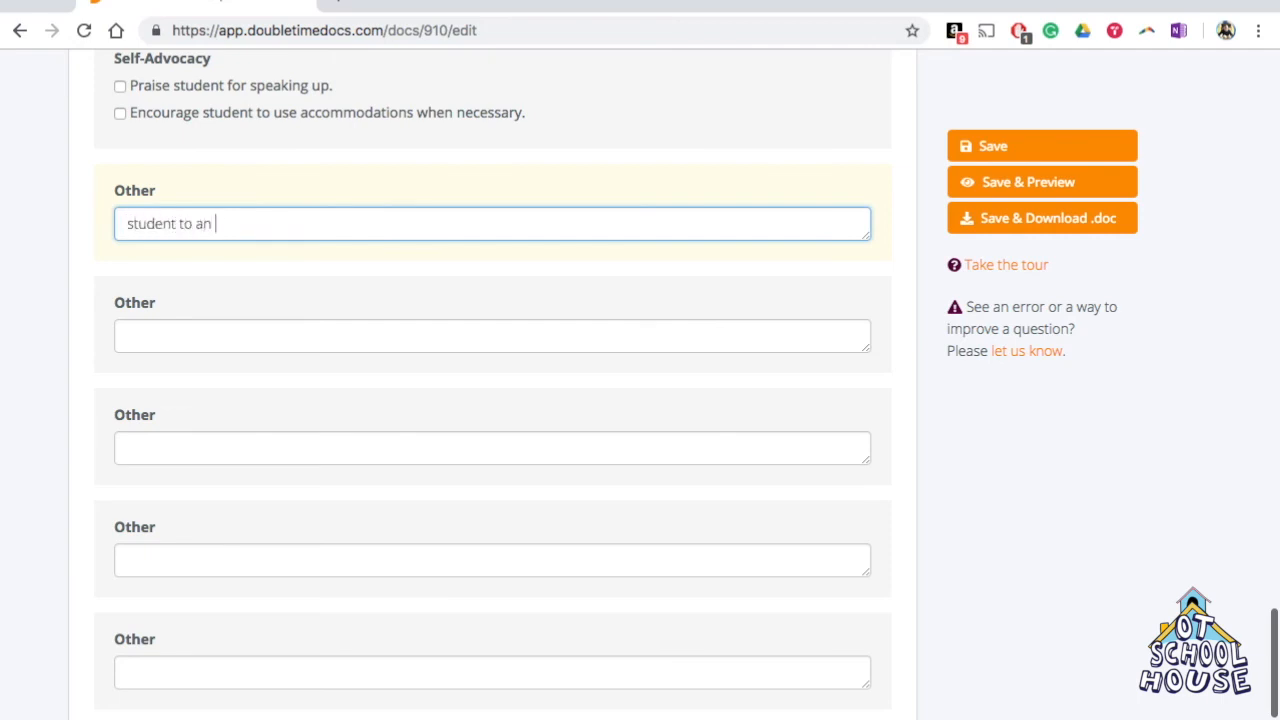
{"action": "type", "text": "iPad."}
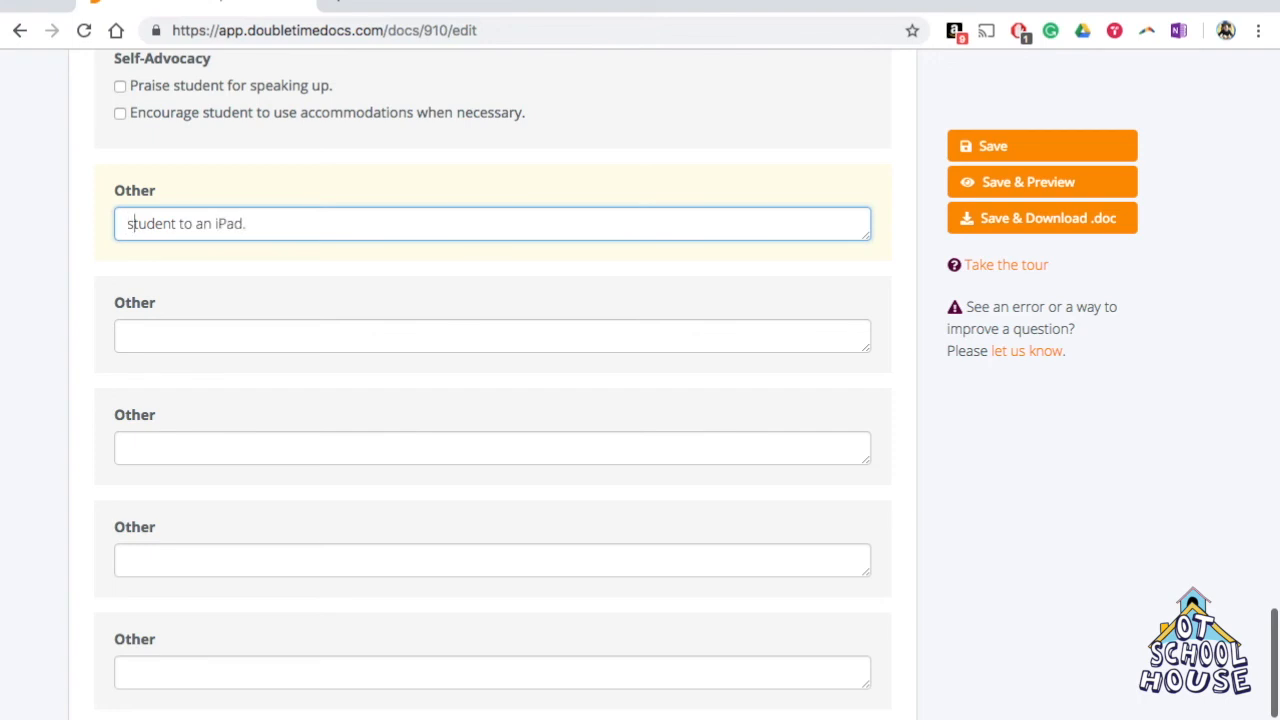
{"action": "left_click", "coordinate": [1028, 182]}
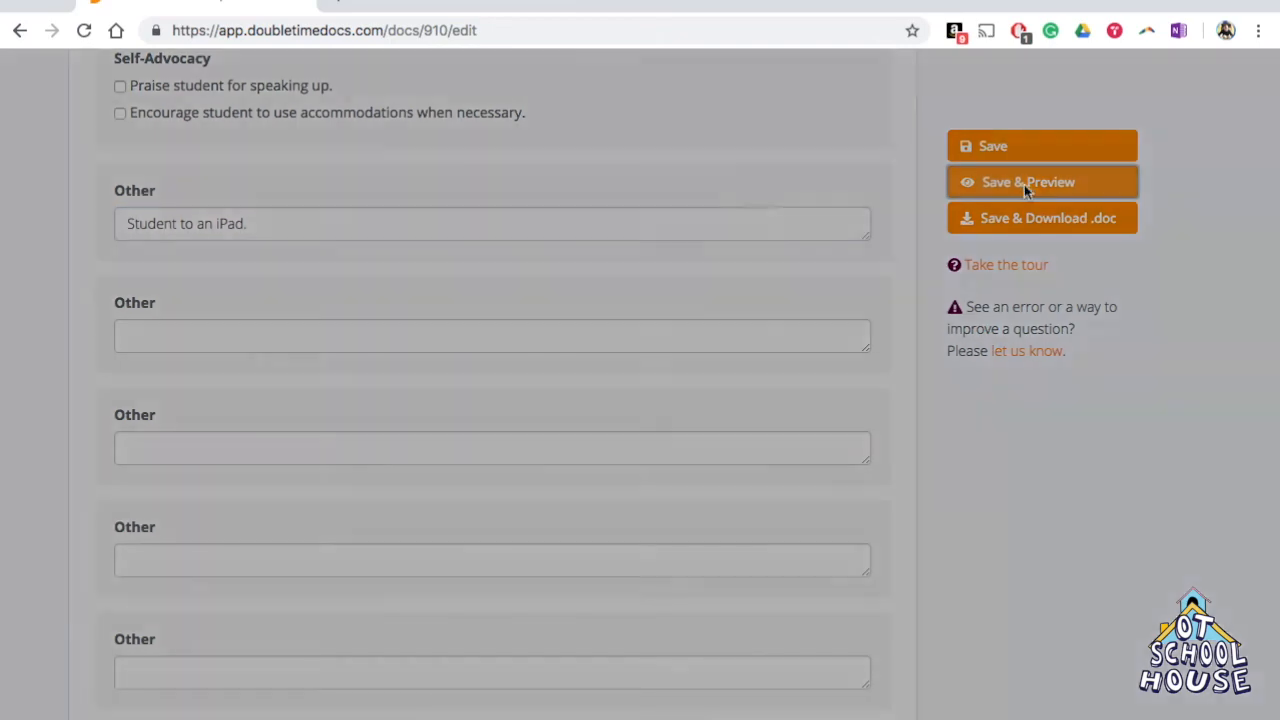
{"action": "left_click", "coordinate": [1028, 182]}
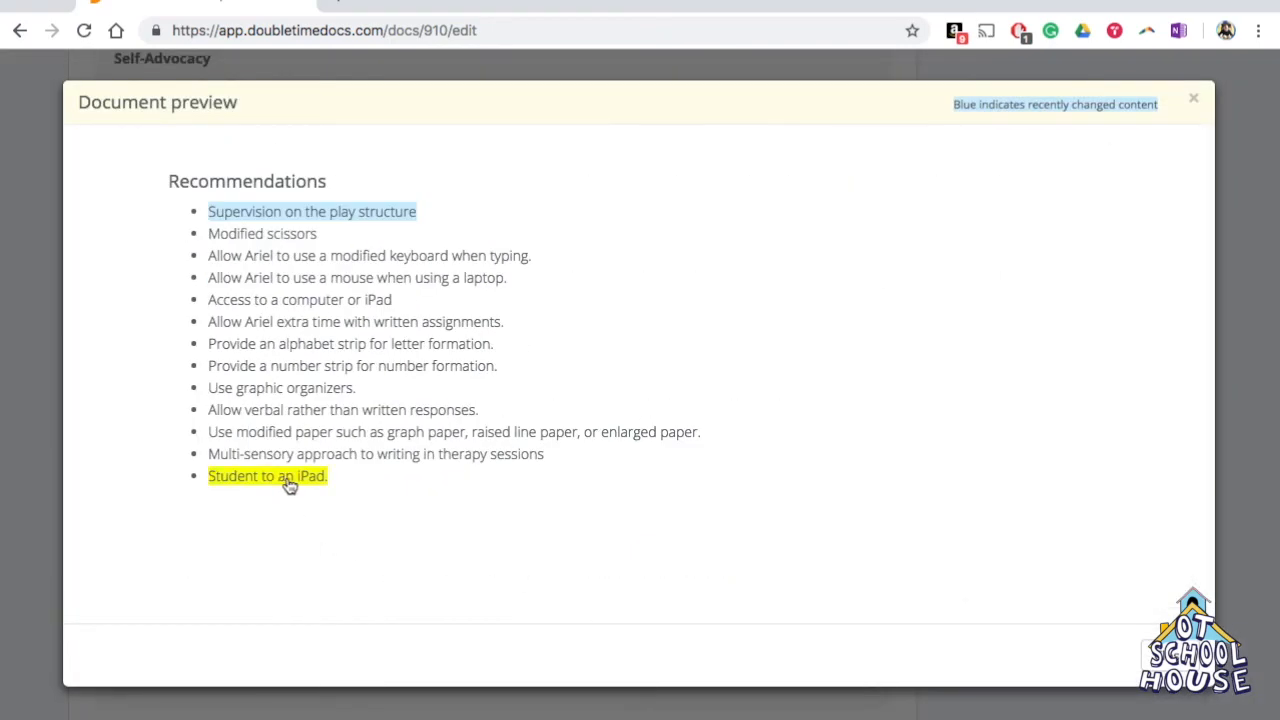
{"action": "left_click", "coordinate": [1193, 97]}
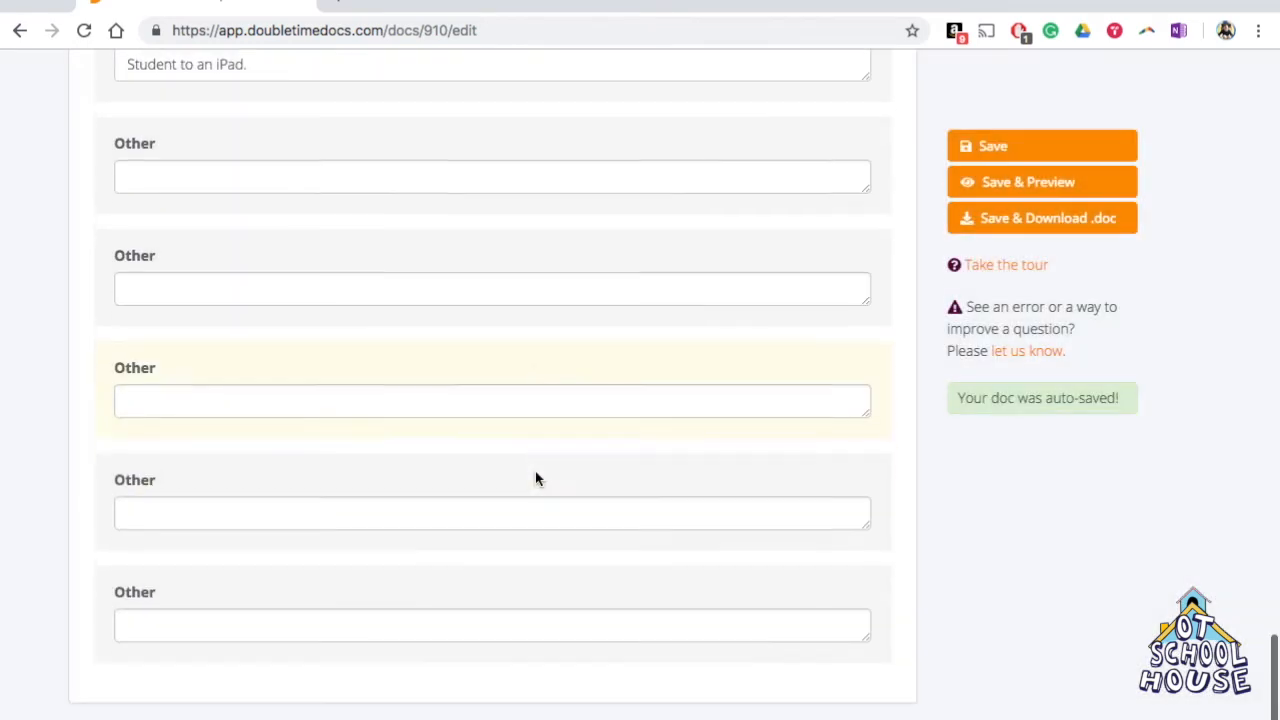
Step: Insert 'have access' so it reads 'Student to have access to an iPad.', then check the preview
{"action": "scroll", "scroll_direction": "up", "scroll_amount": 3}
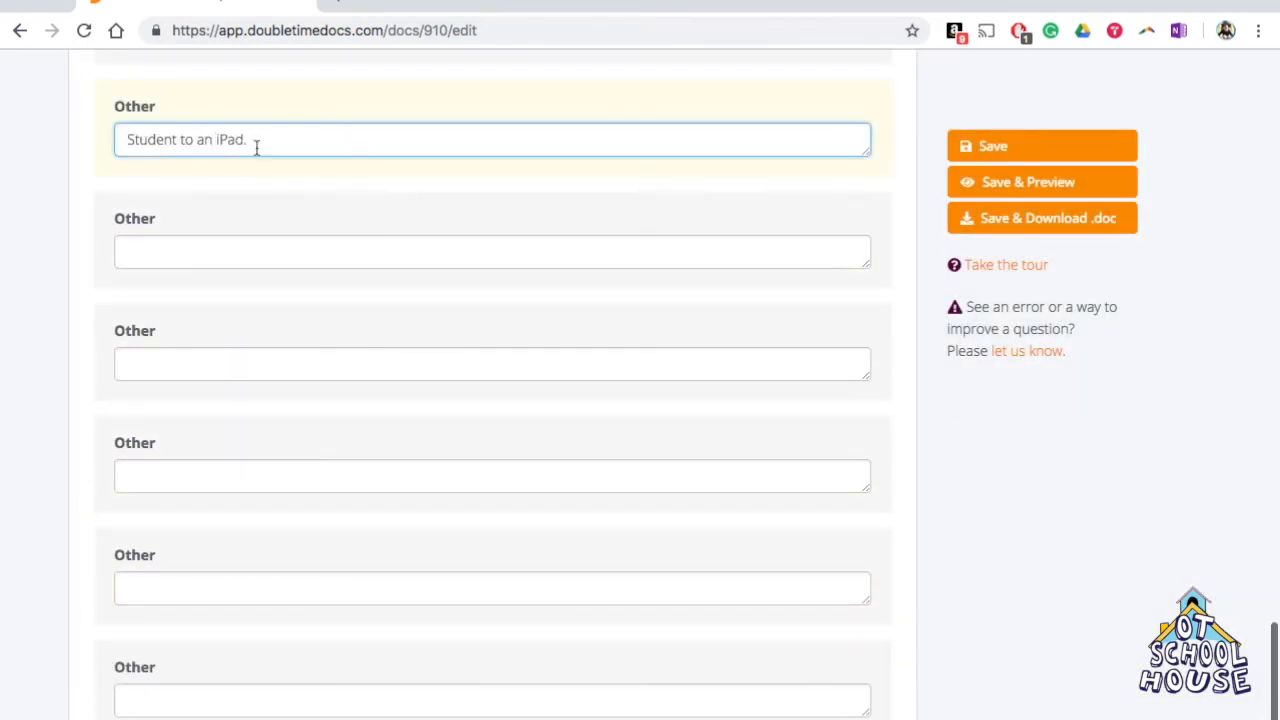
{"action": "type", "text": "have access"}
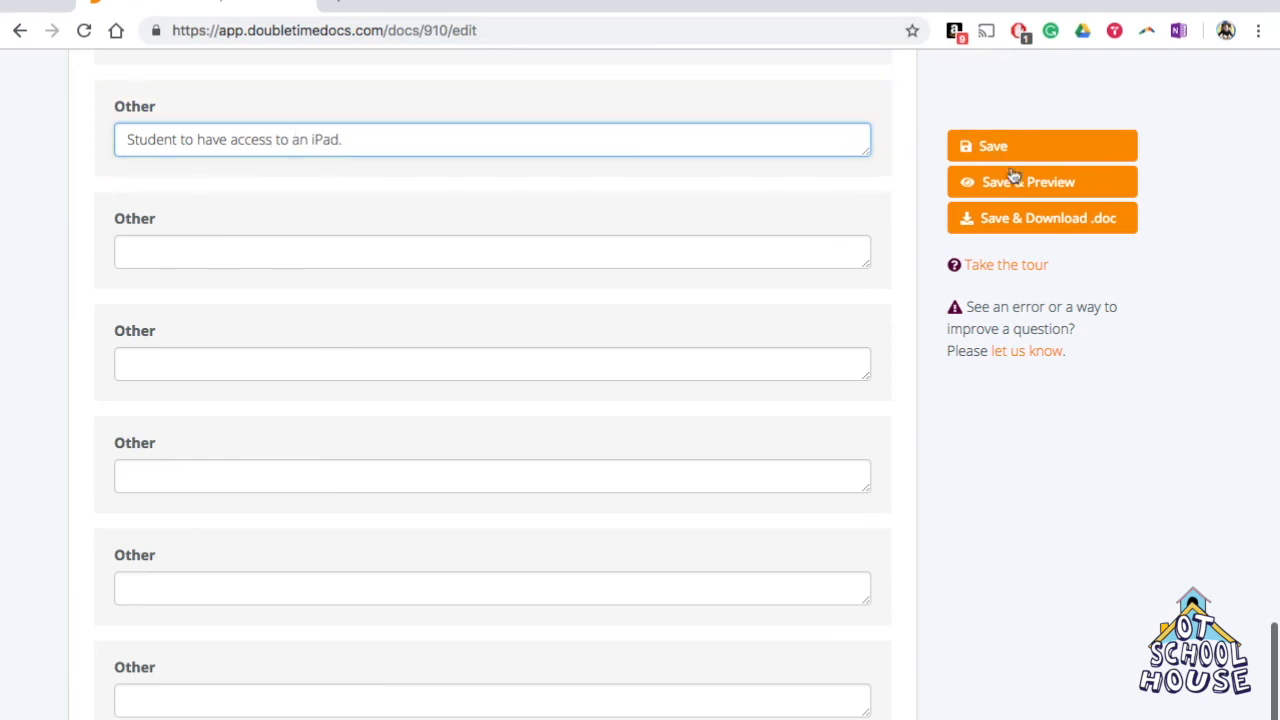
{"action": "left_click", "coordinate": [1028, 181]}
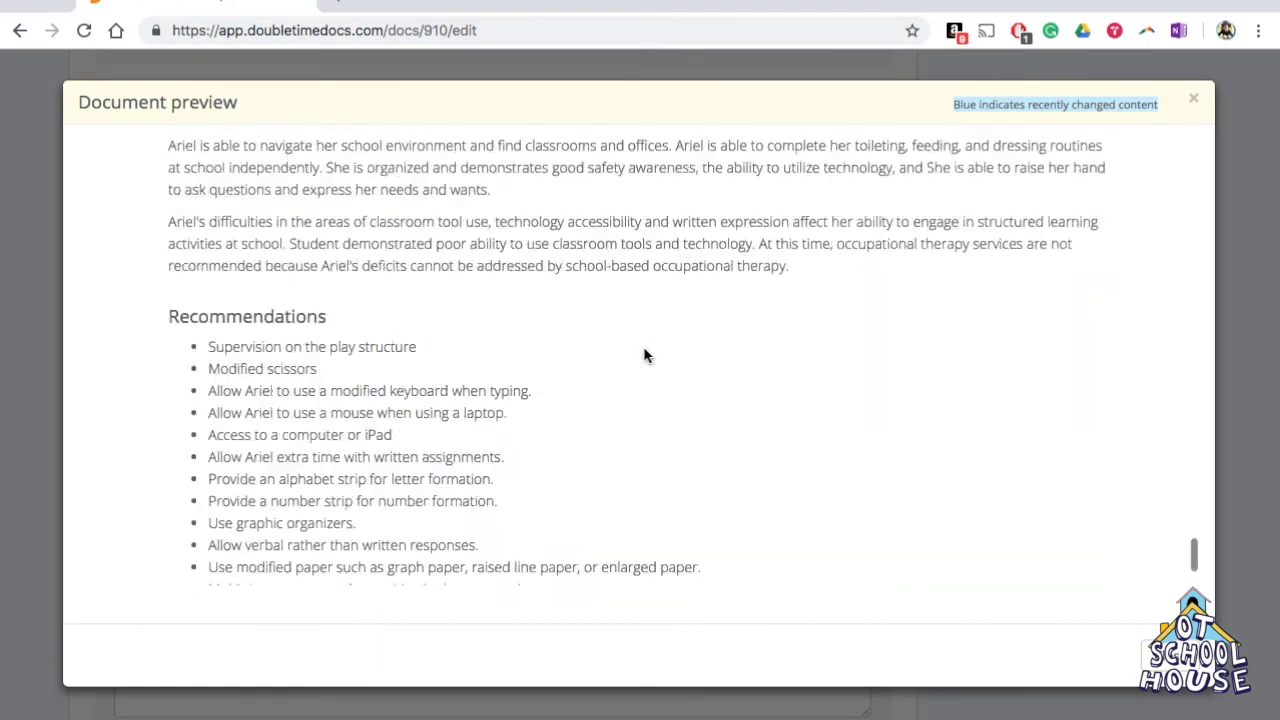
{"action": "scroll", "scroll_direction": "down", "scroll_amount": 3}
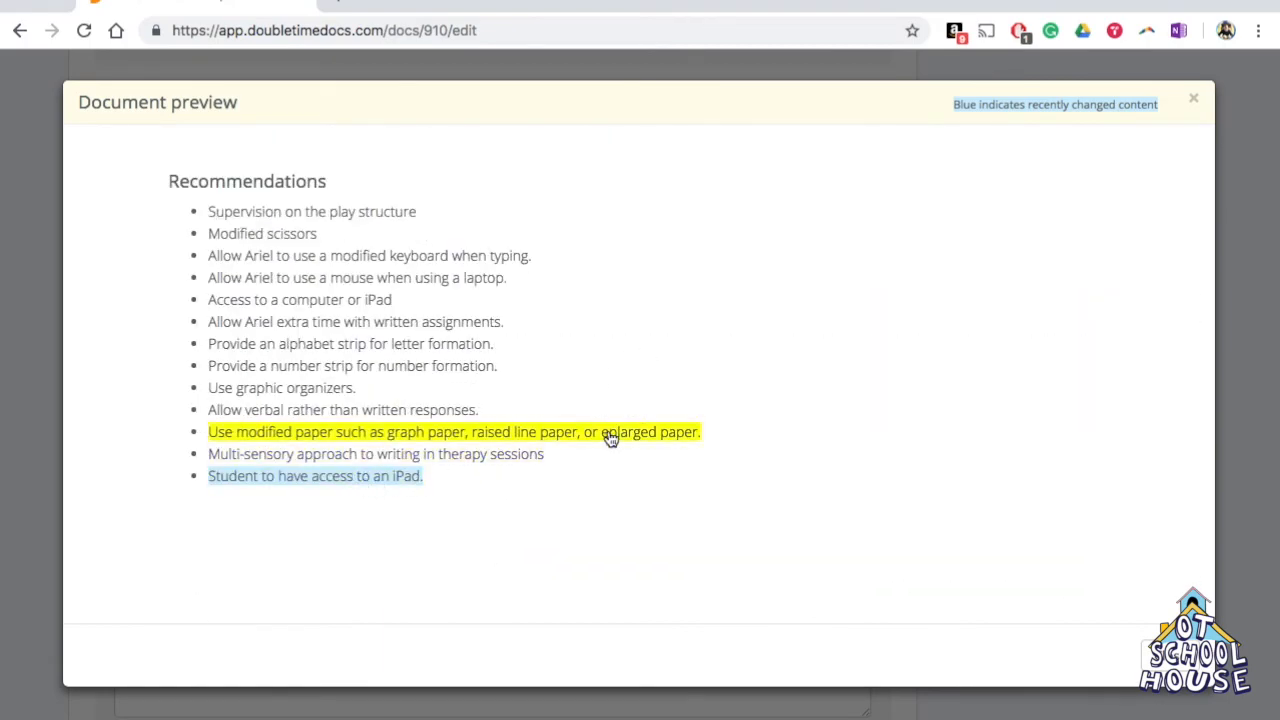
{"action": "left_click", "coordinate": [1193, 98]}
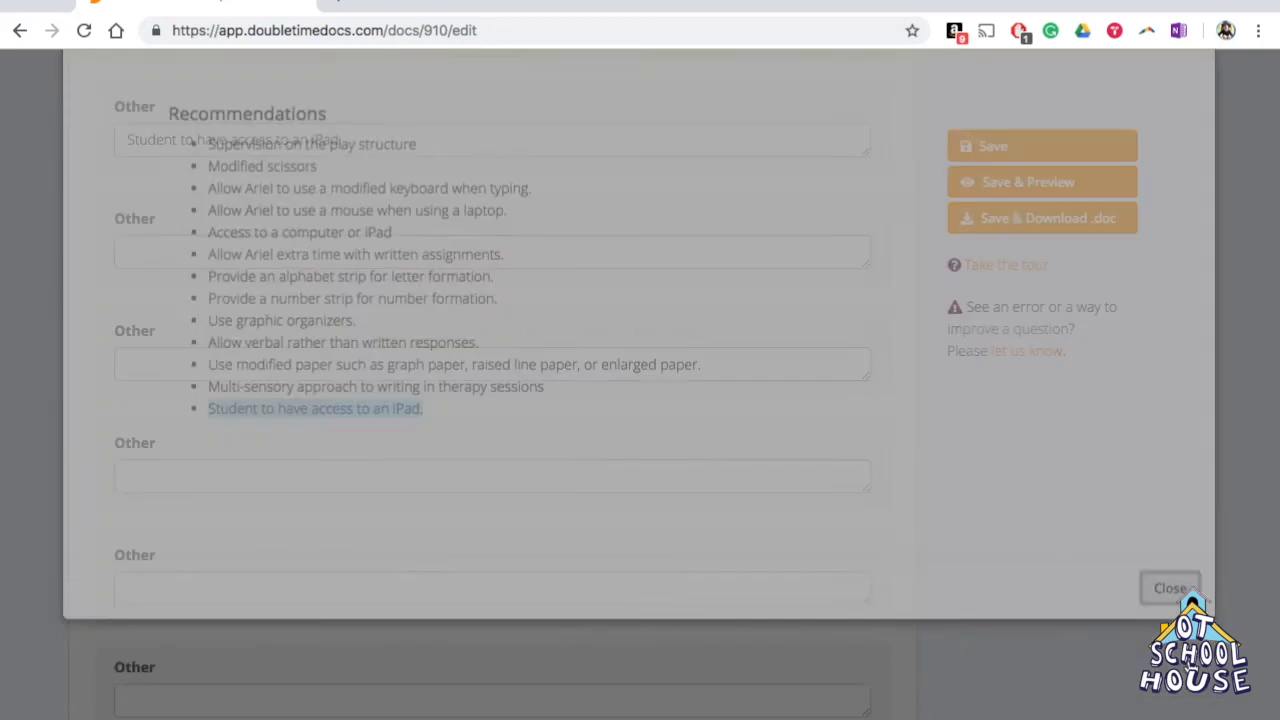
{"action": "left_click", "coordinate": [1170, 588]}
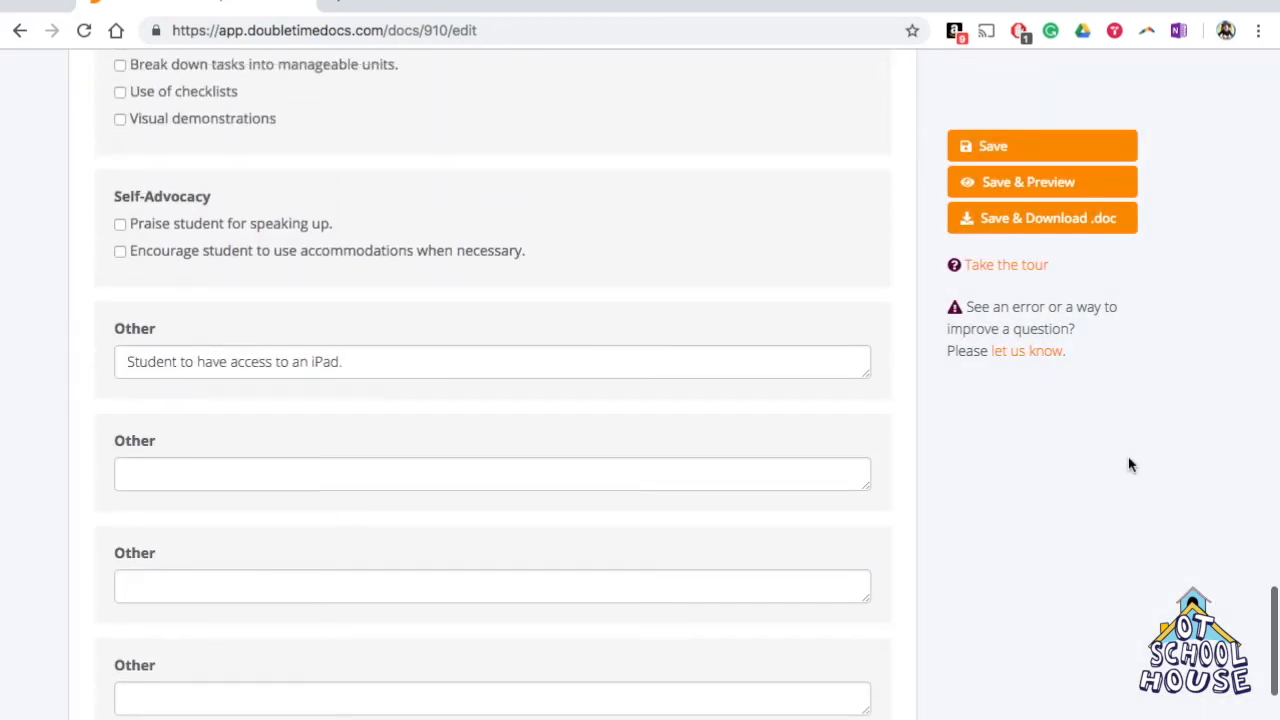
{"action": "scroll", "scroll_direction": "up", "scroll_amount": 3}
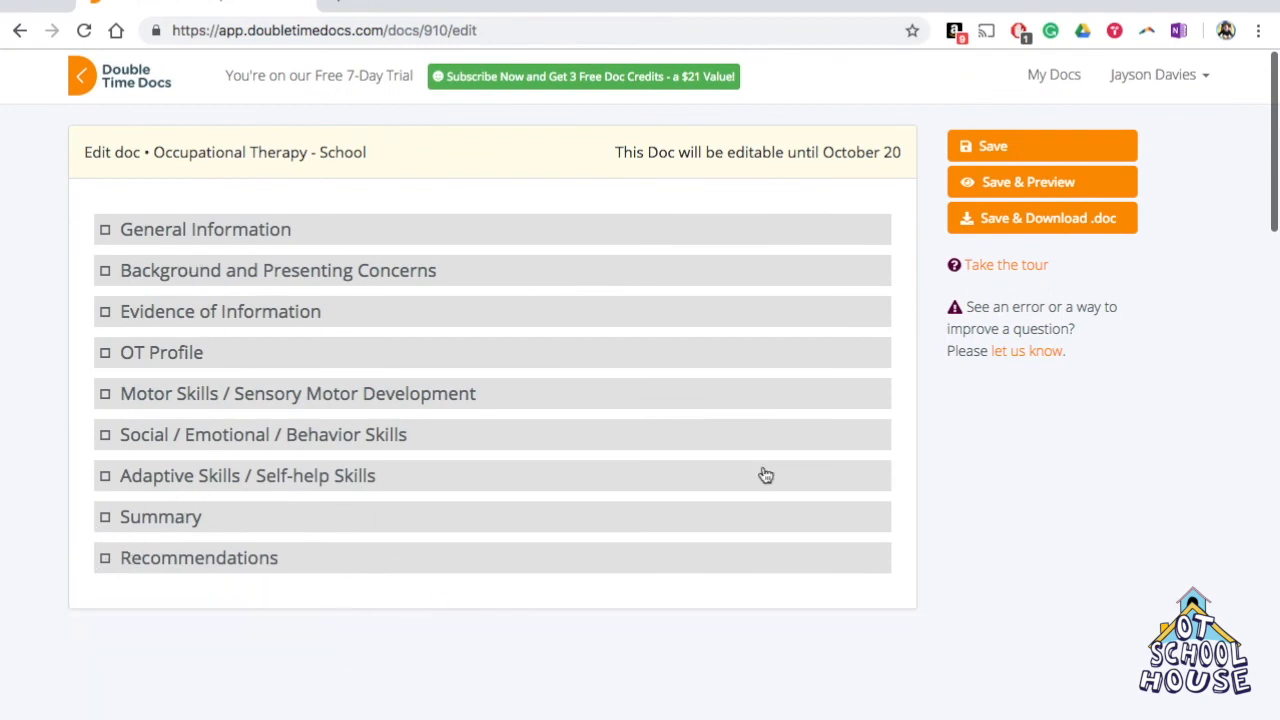
Step: Save the report and download it as the Word file Ariel_Triton.docx
{"action": "left_click", "coordinate": [1042, 182]}
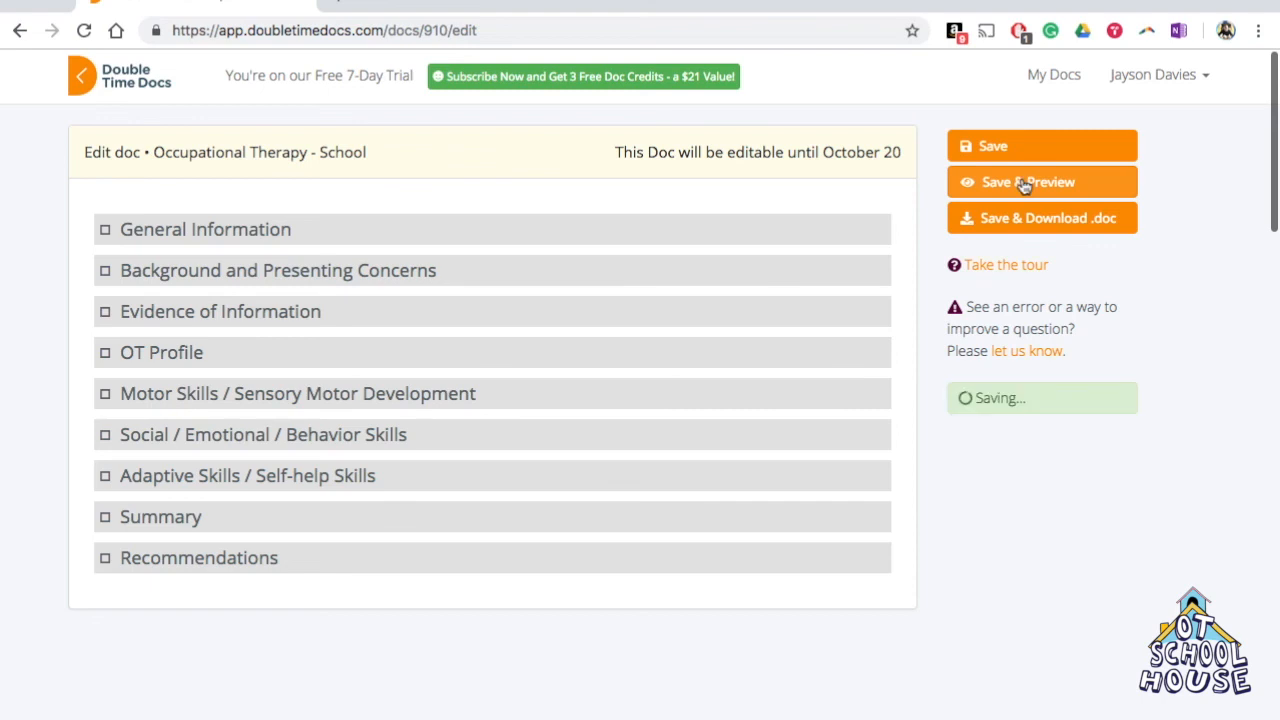
{"action": "mouse_move", "coordinate": [1018, 212]}
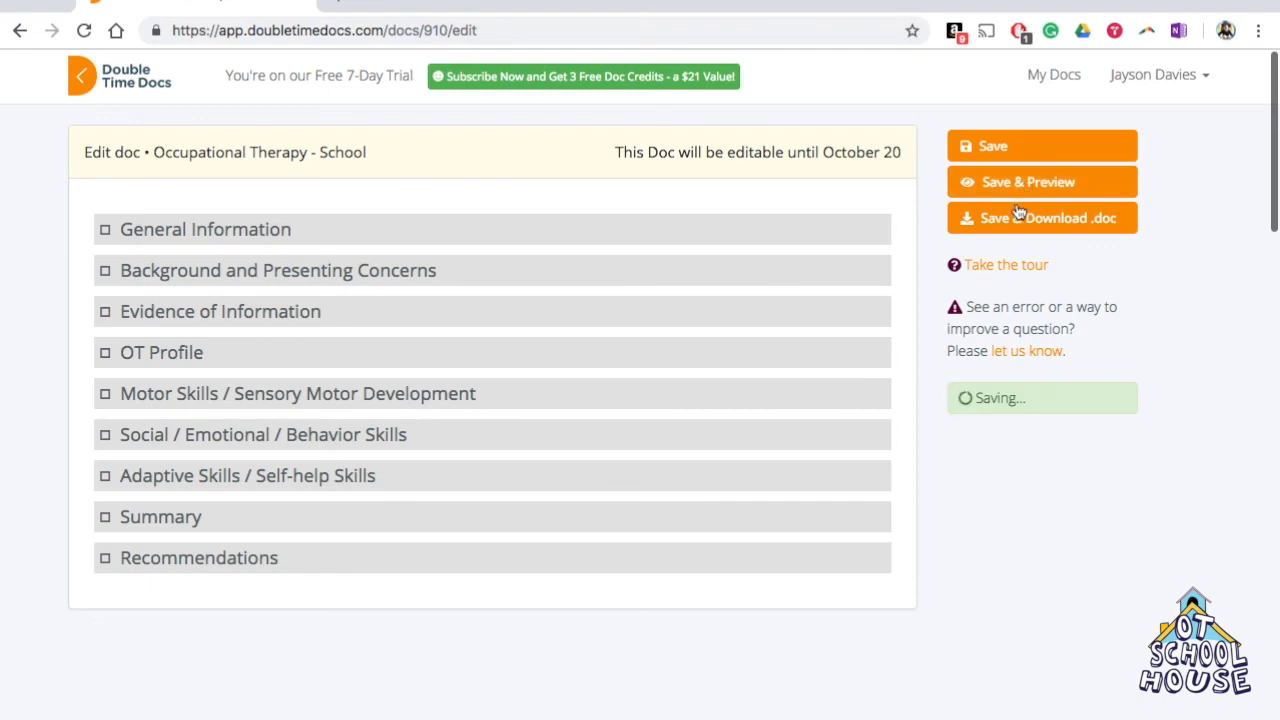
{"action": "left_click", "coordinate": [1042, 218]}
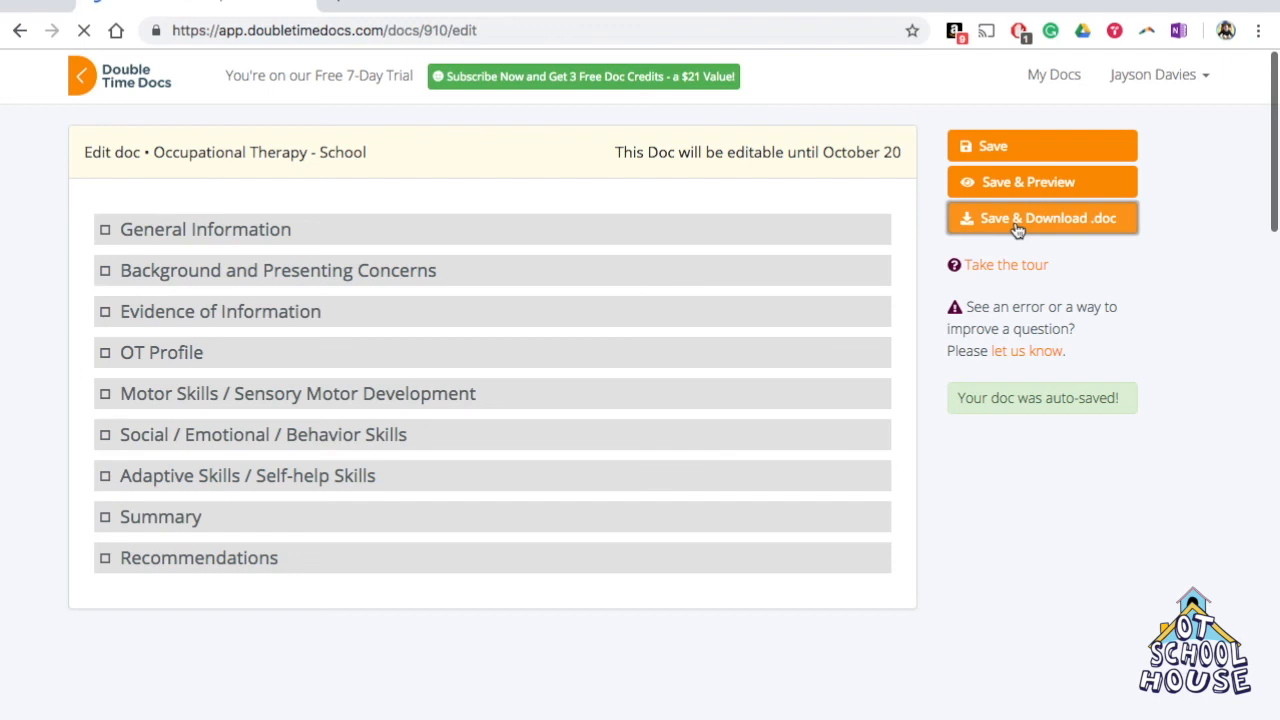
{"action": "left_click", "coordinate": [1041, 218]}
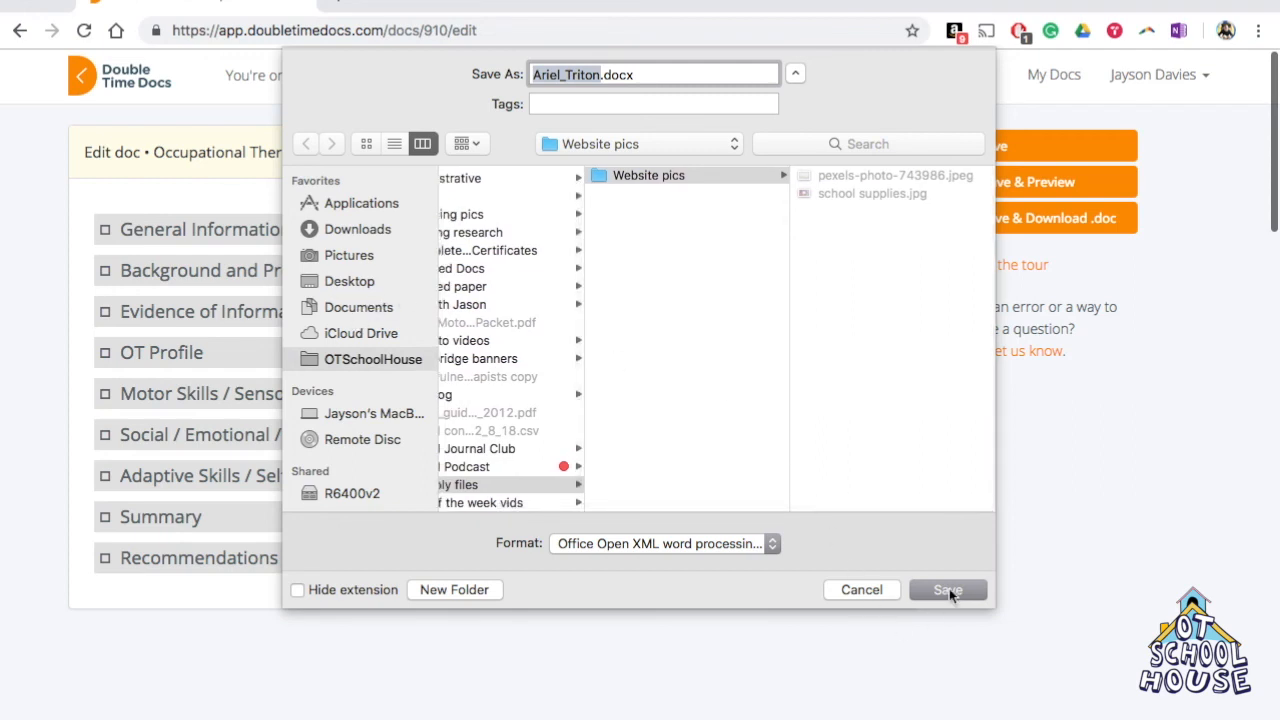
{"action": "left_click", "coordinate": [947, 589]}
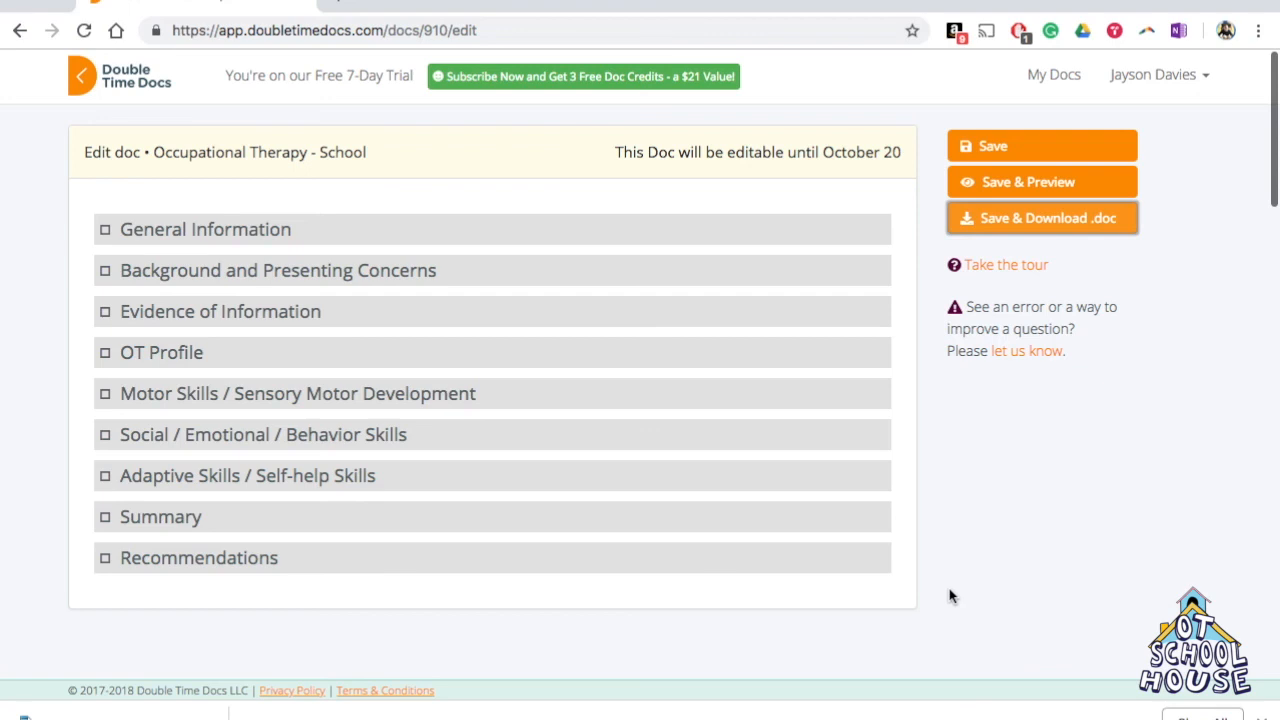
{"action": "left_click", "coordinate": [1041, 145]}
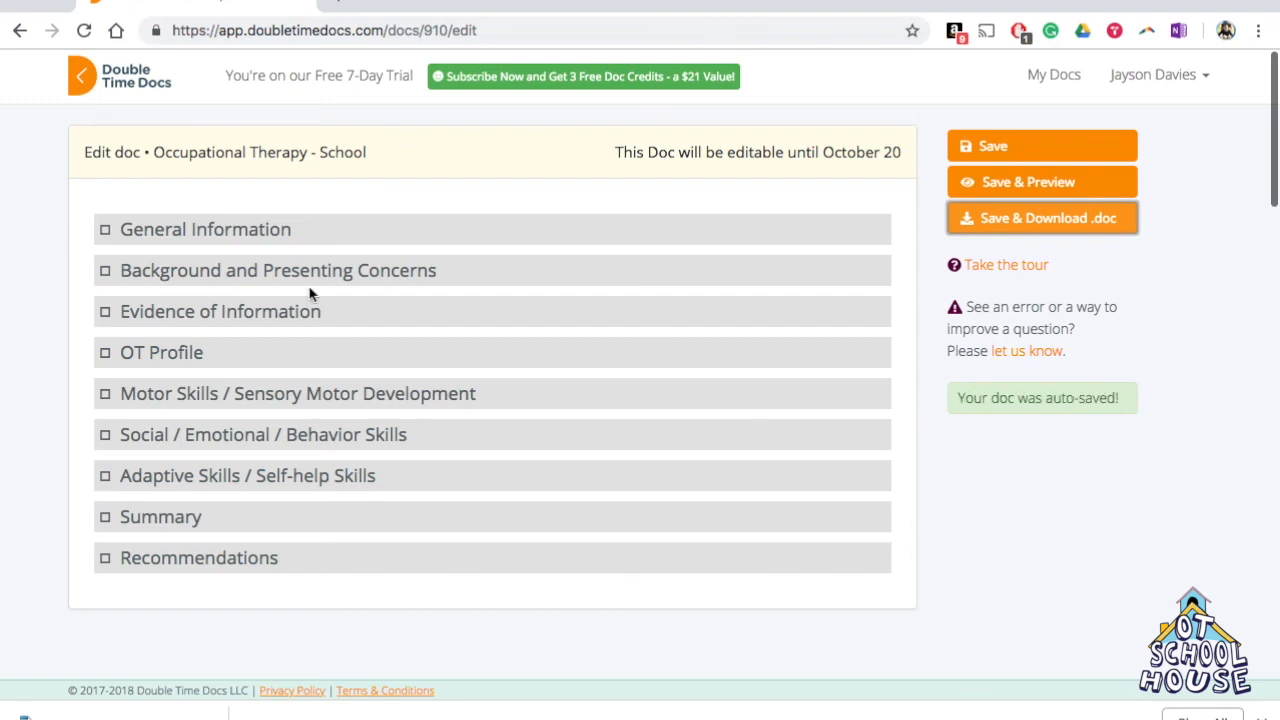
{"action": "mouse_move", "coordinate": [877, 611]}
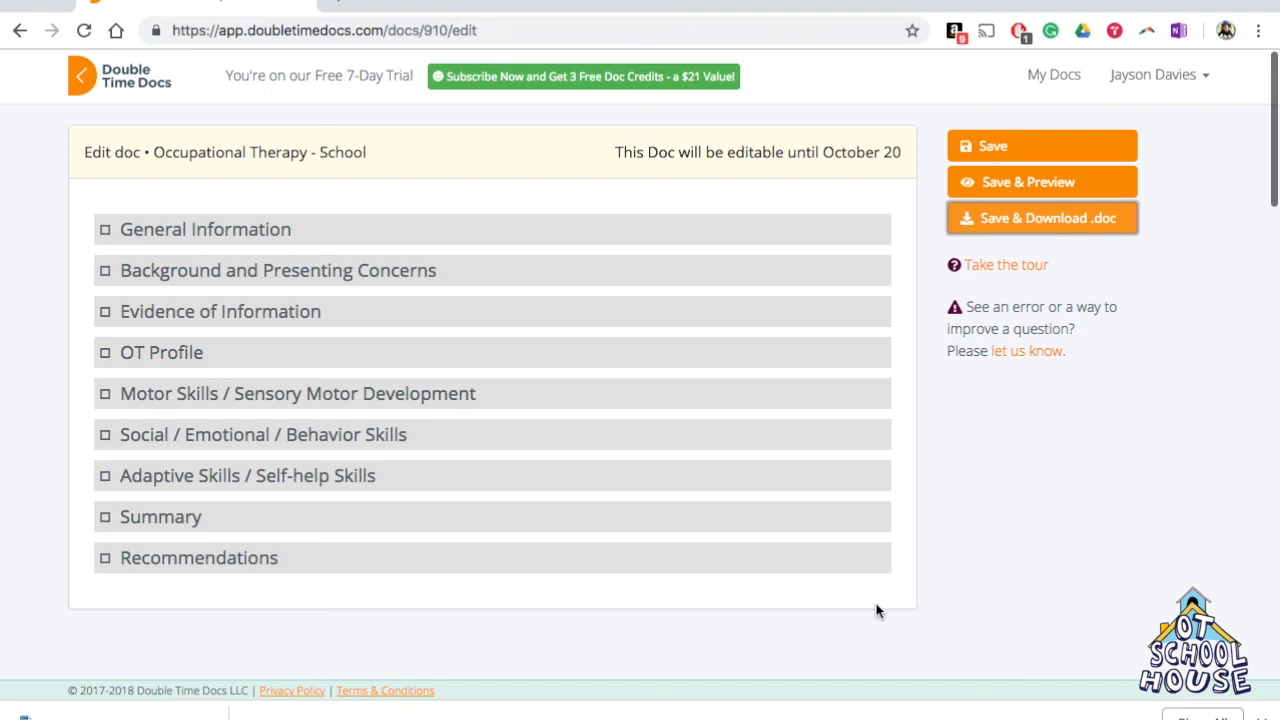
{"action": "mouse_move", "coordinate": [1132, 470]}
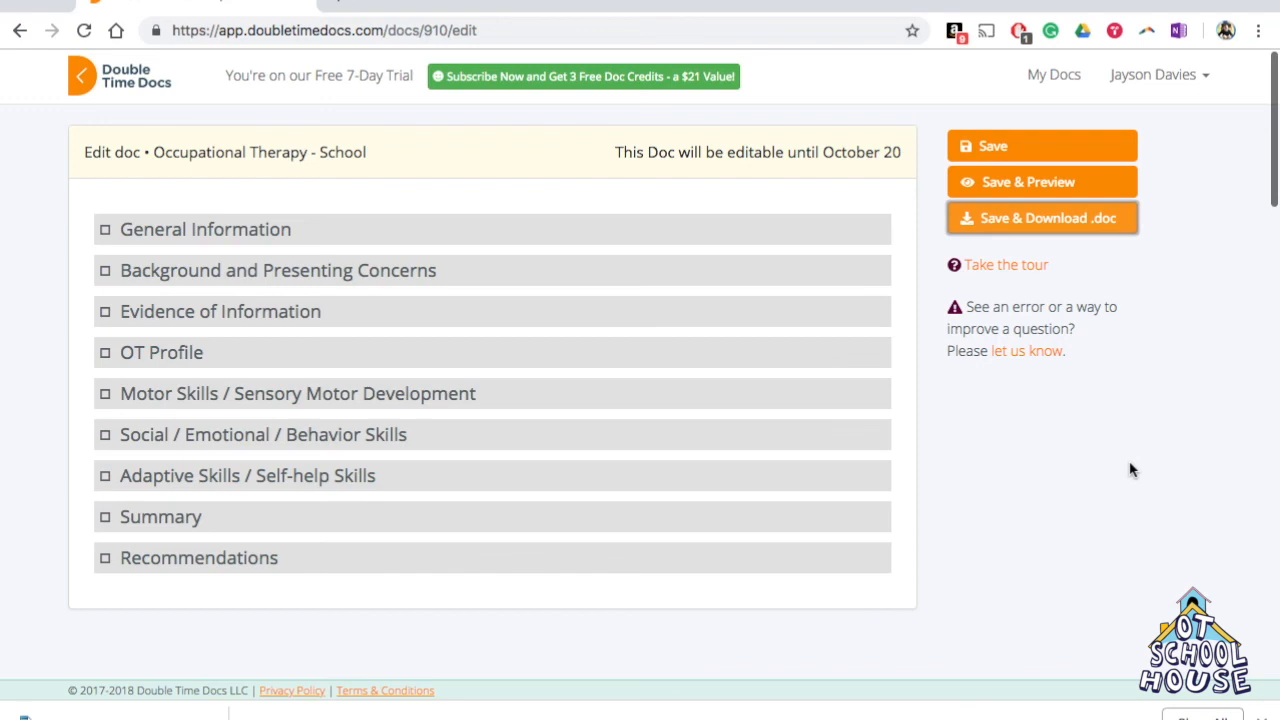
{"action": "mouse_move", "coordinate": [390, 92]}
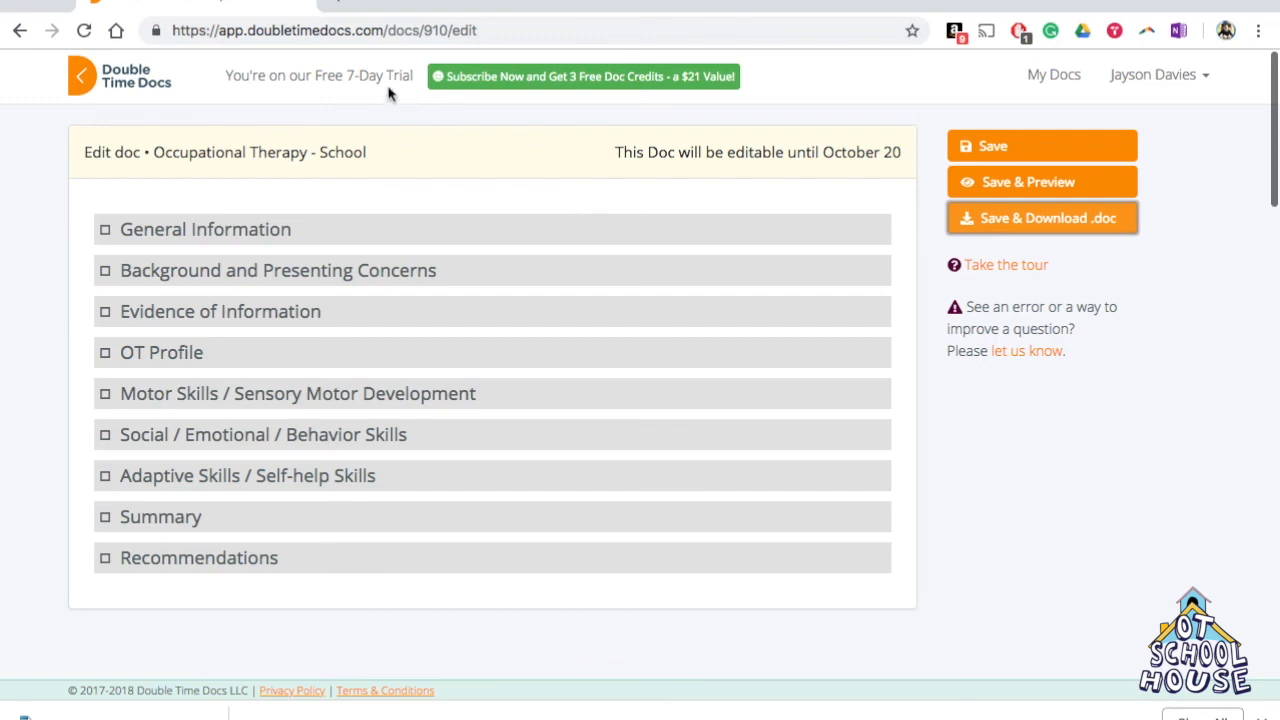
{"action": "mouse_move", "coordinate": [372, 96]}
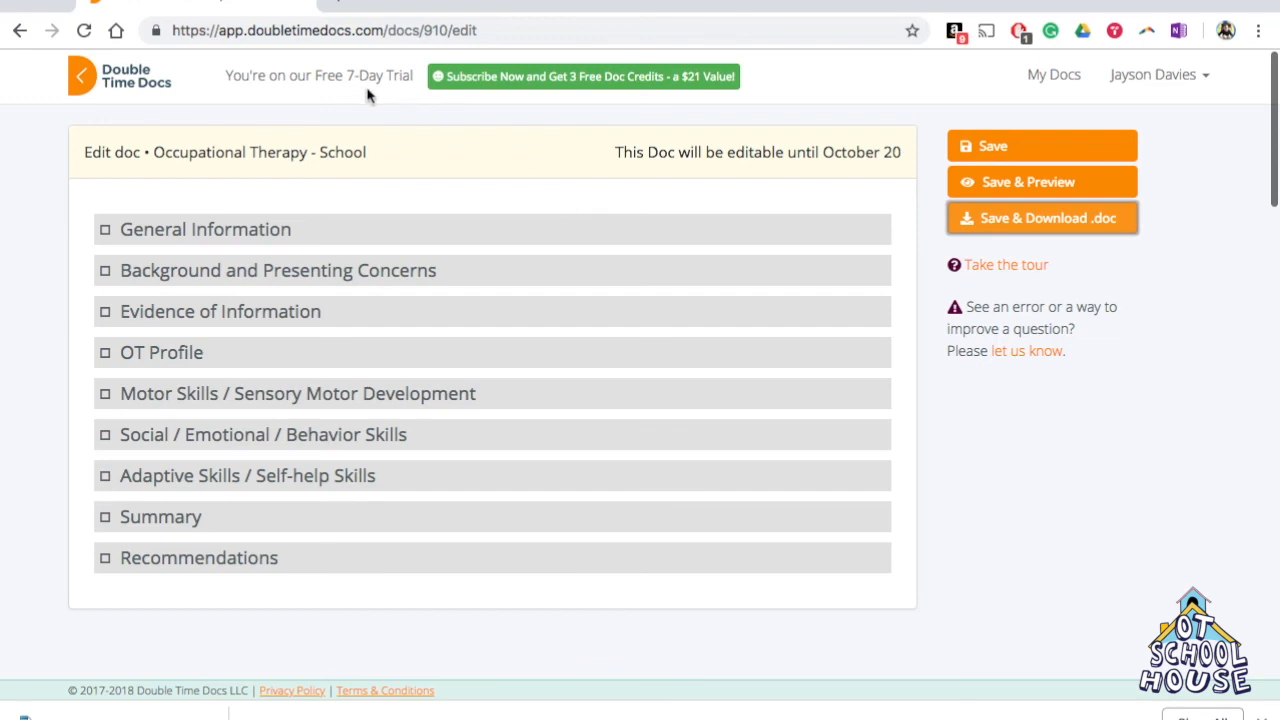
{"action": "mouse_move", "coordinate": [905, 85]}
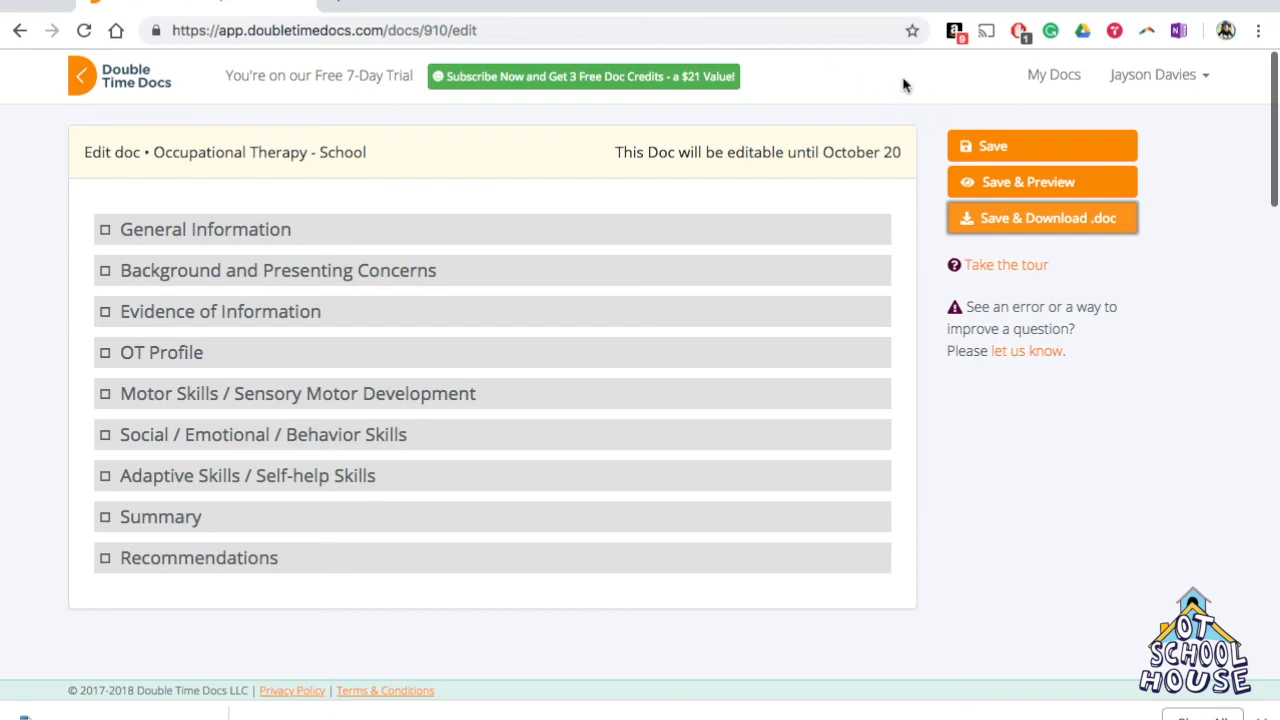
{"action": "mouse_move", "coordinate": [938, 87]}
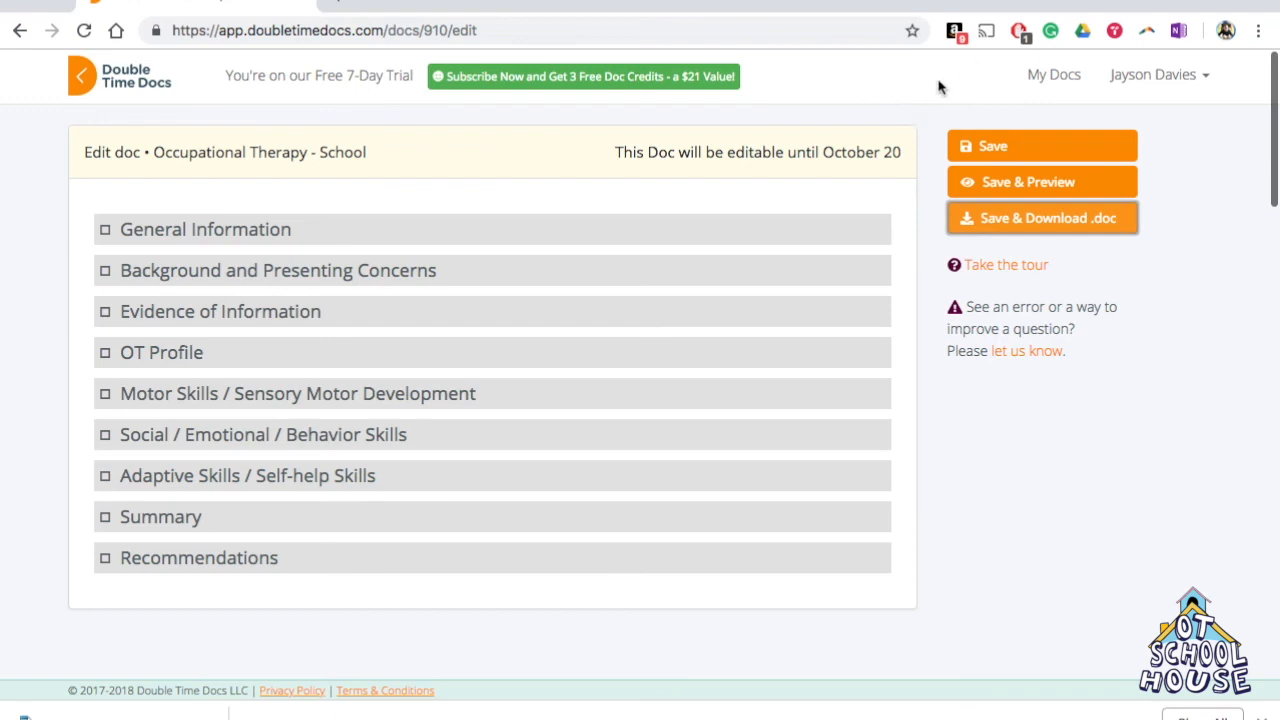
{"action": "left_click", "coordinate": [1041, 146]}
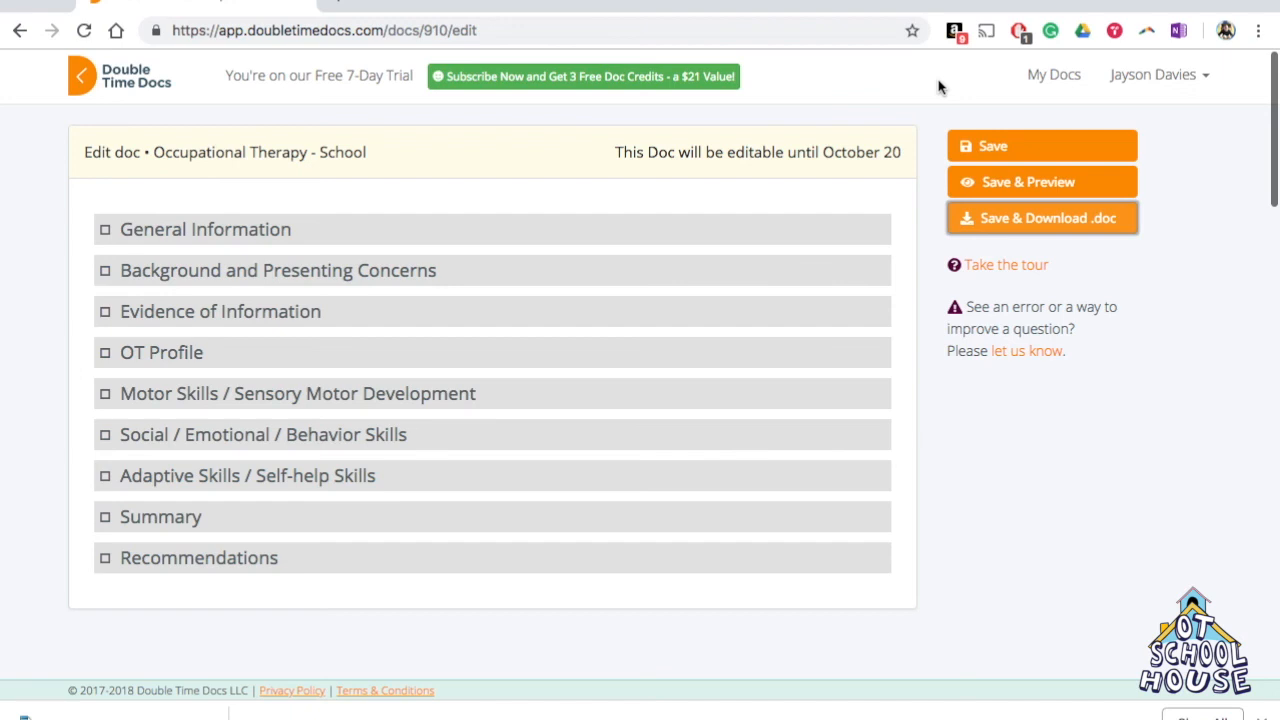
{"action": "left_click", "coordinate": [1041, 145]}
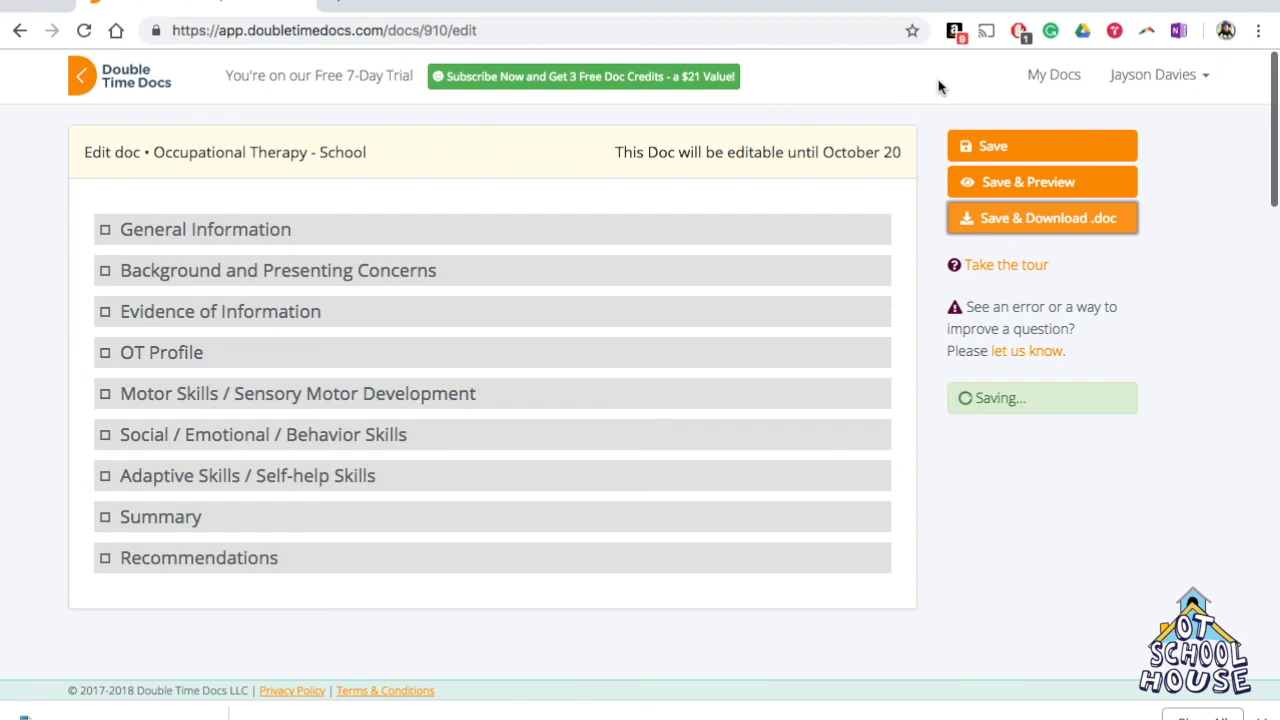